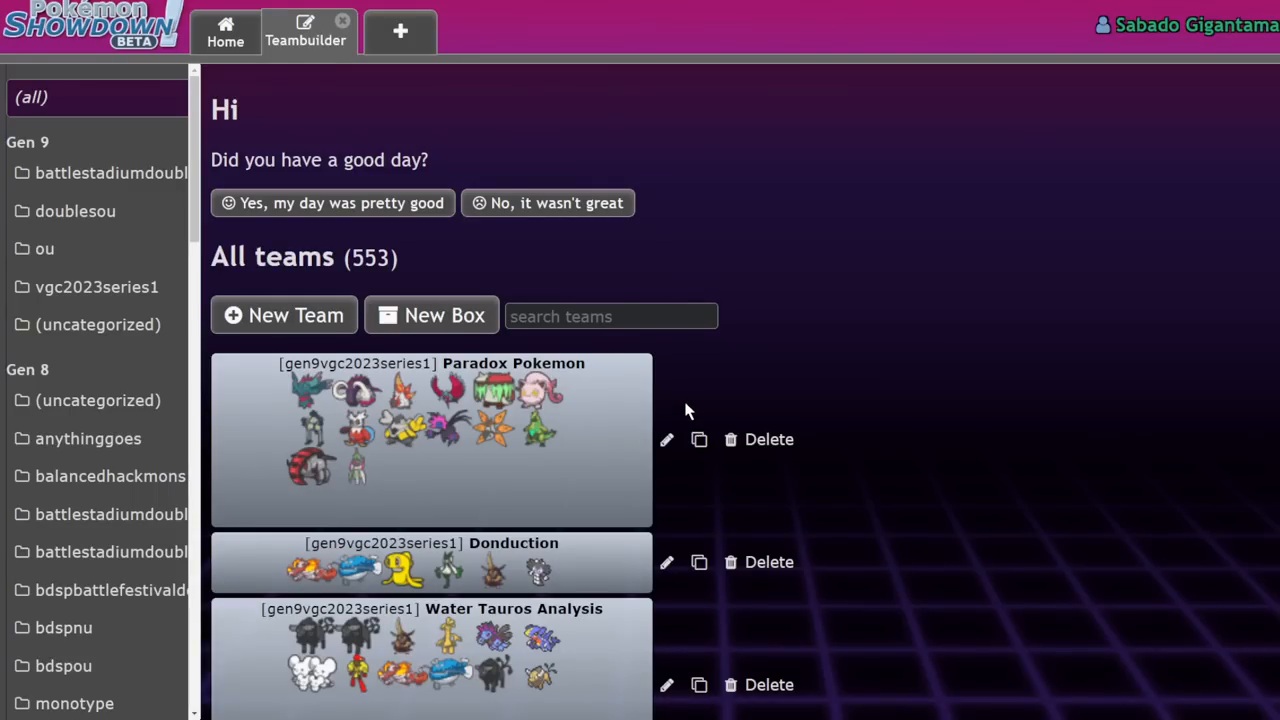
mouse_move(730, 372)
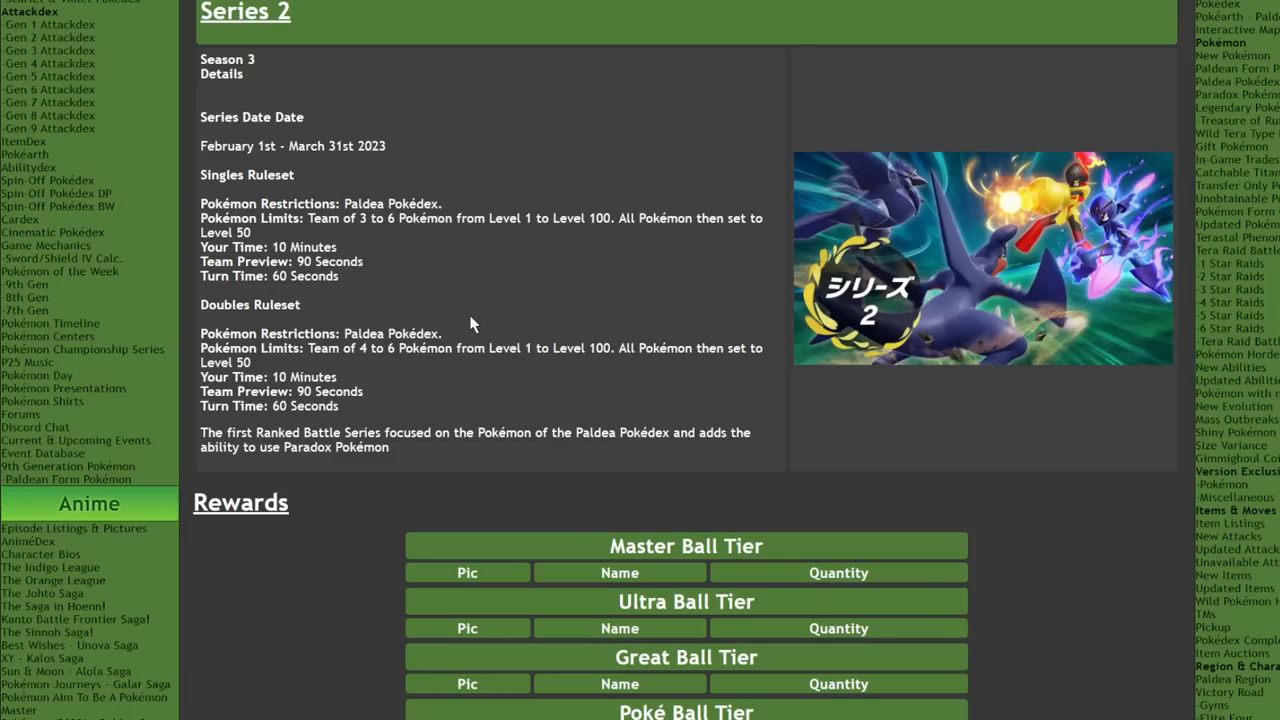
Step: Scroll through Serebii's Series 2 rules and select the Series 2 date line
scroll(up, 3)
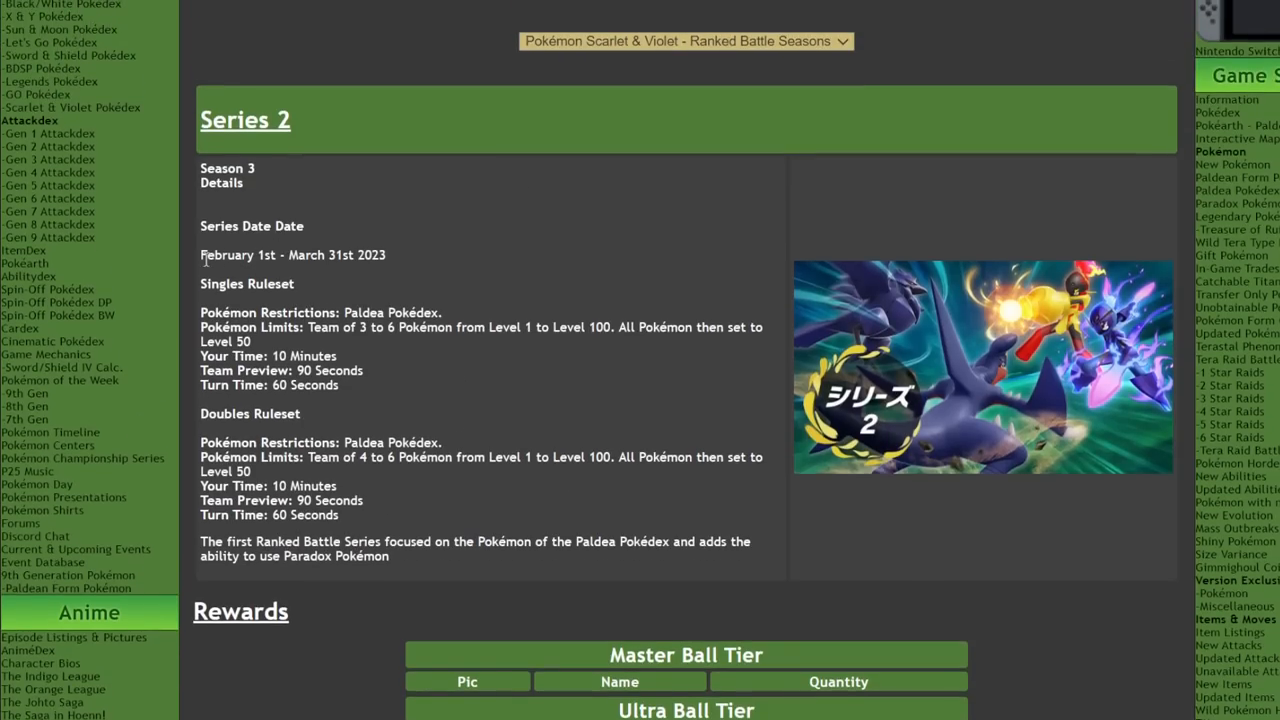
triple_click(292, 255)
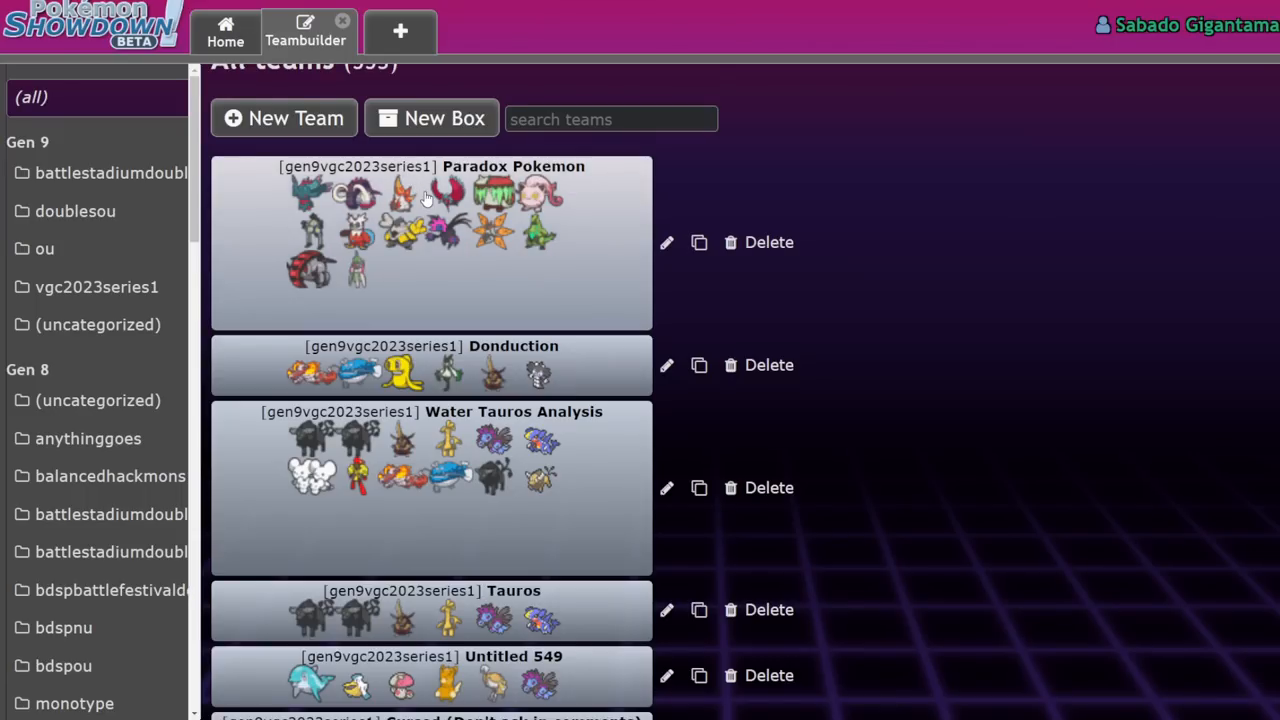
click(430, 242)
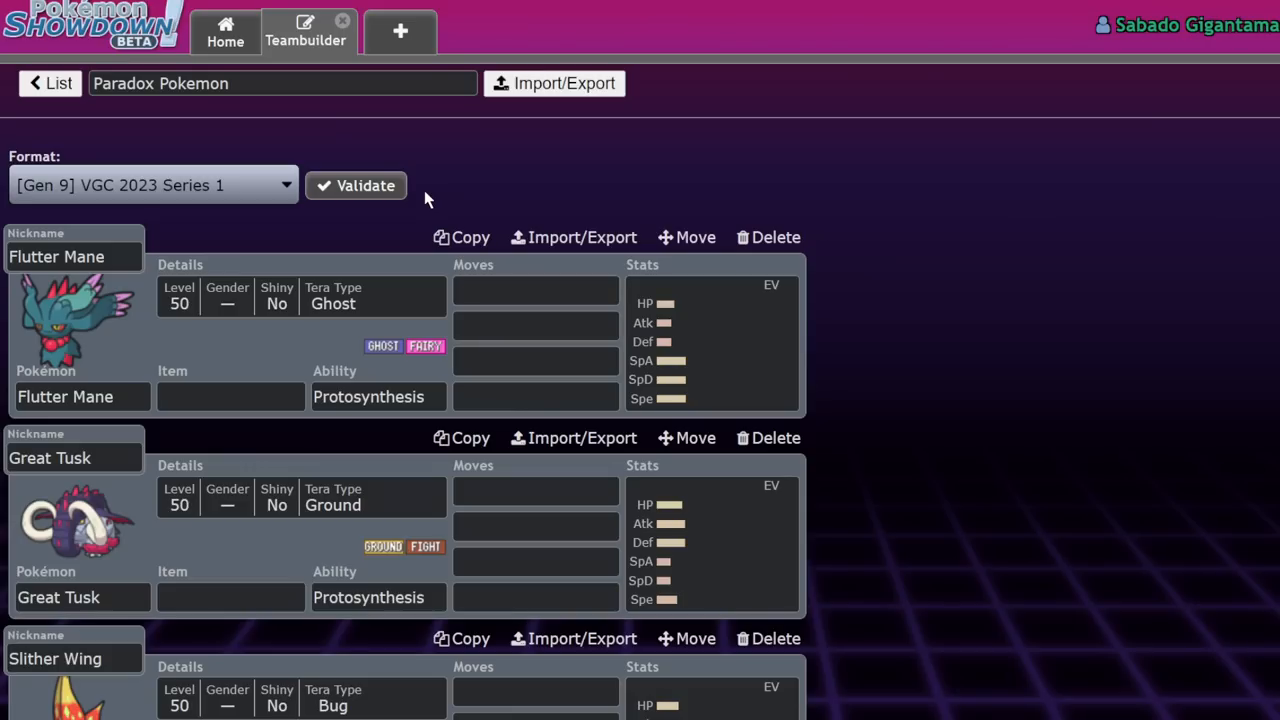
mouse_move(730, 190)
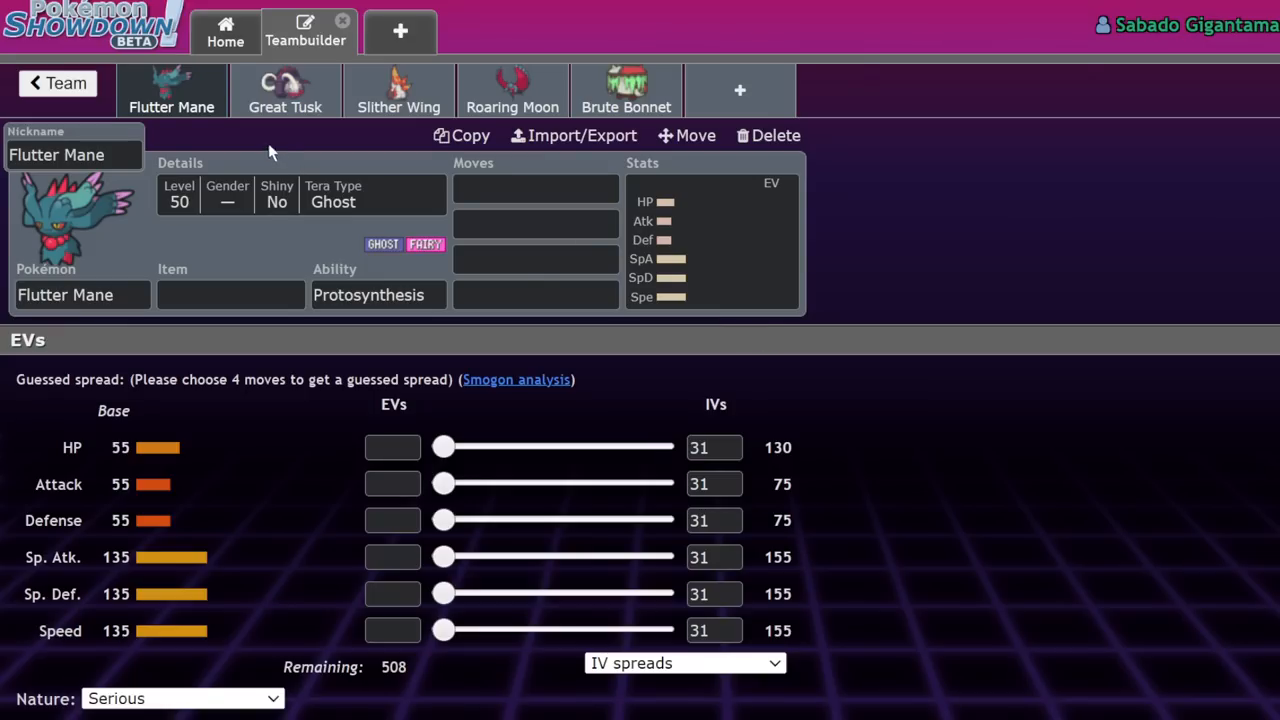
click(285, 90)
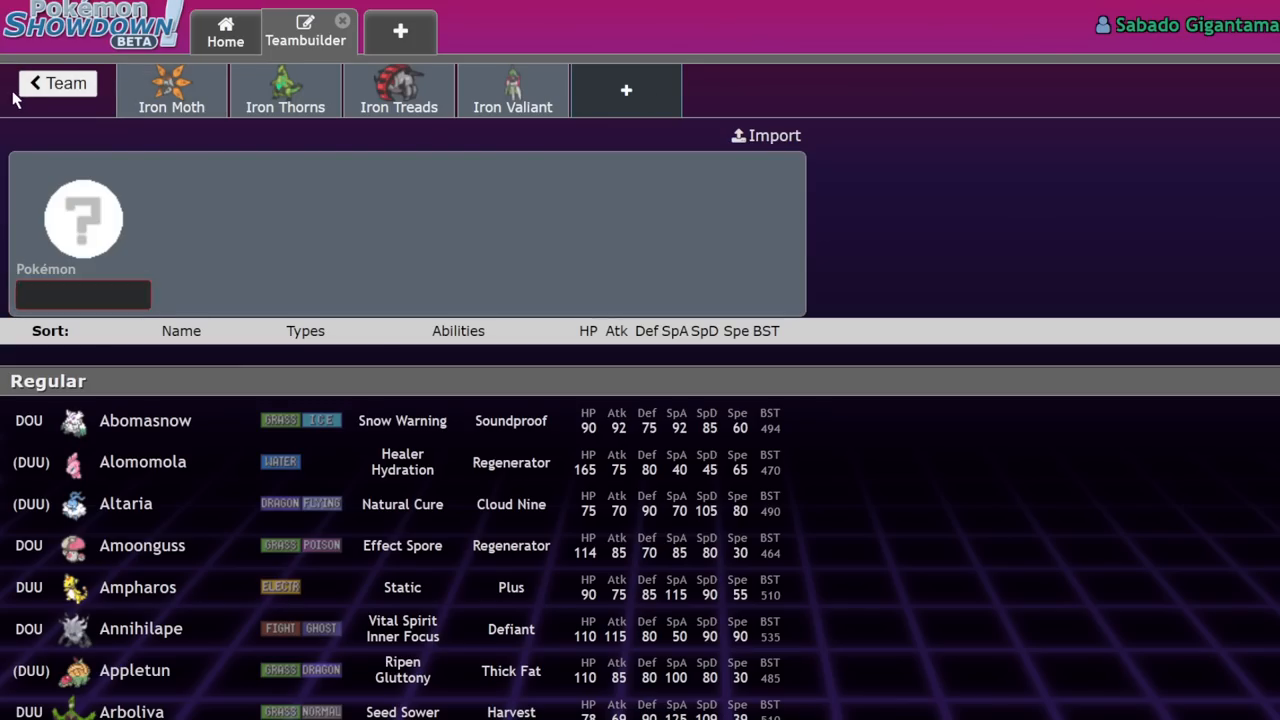
click(55, 83)
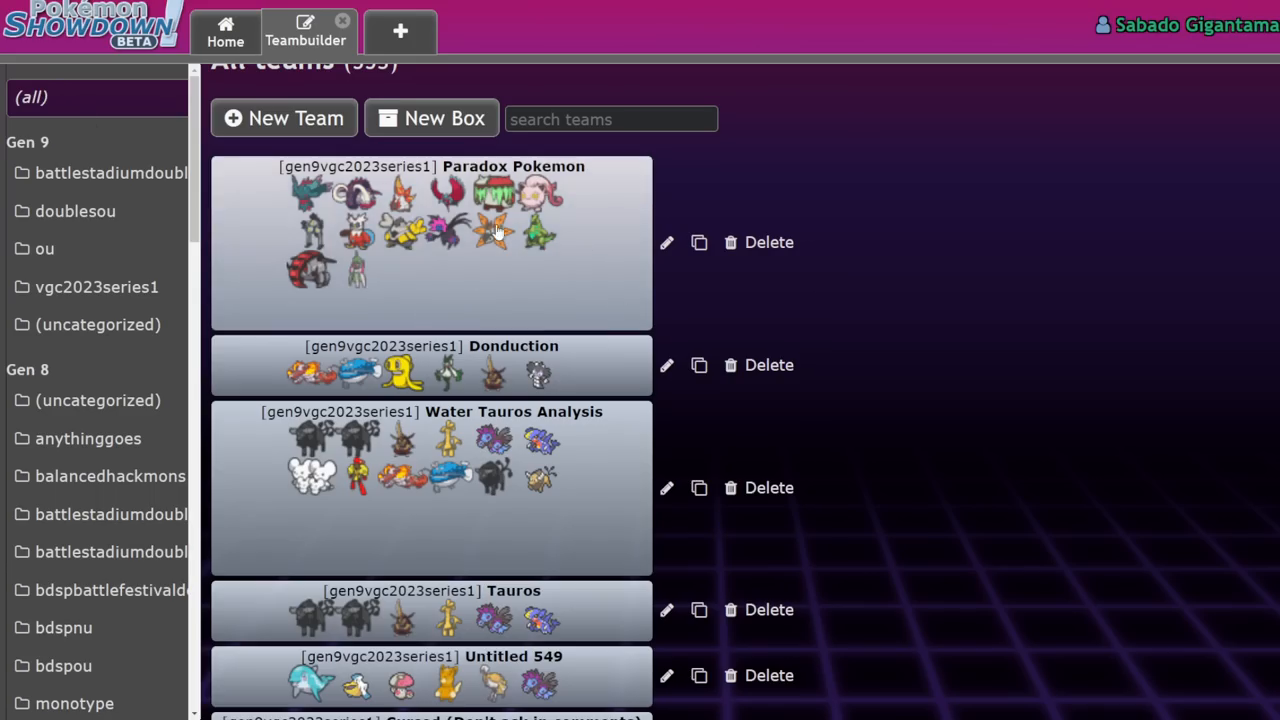
mouse_move(435, 270)
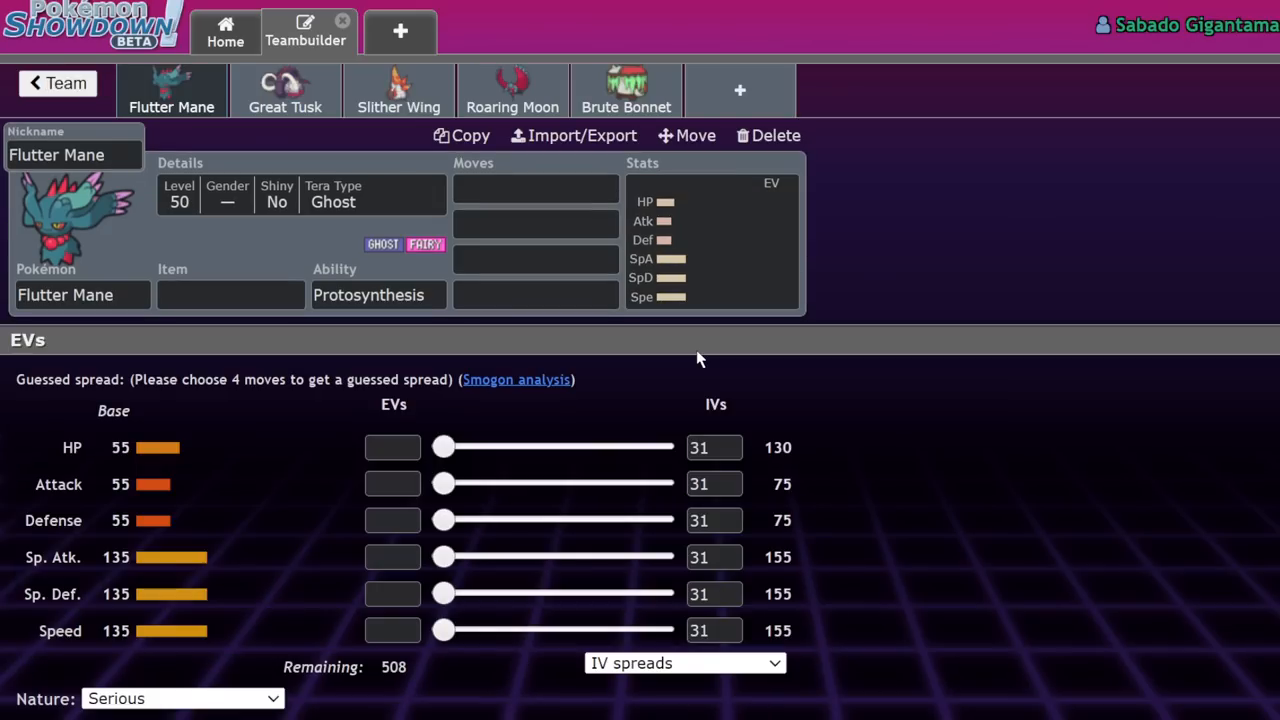
Step: Try Booster Energy as Flutter Mane's held item, then search 'life' instead
click(230, 294)
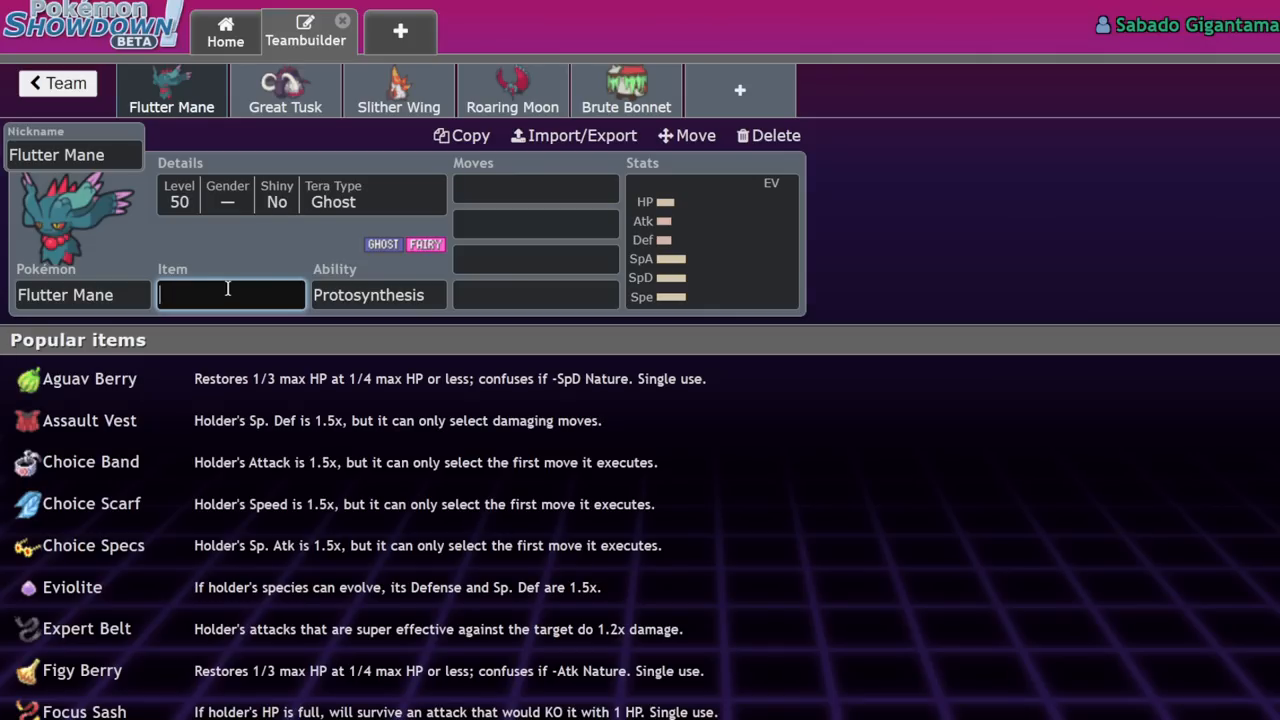
text(b)
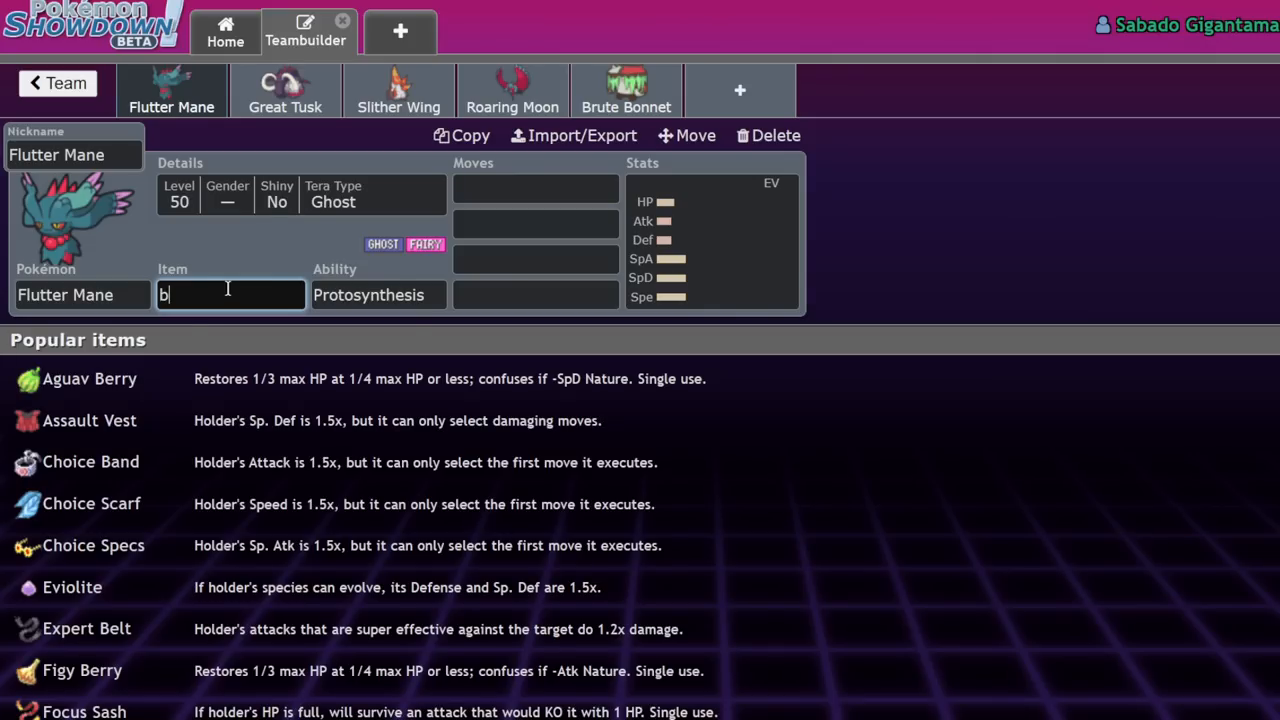
click(230, 294)
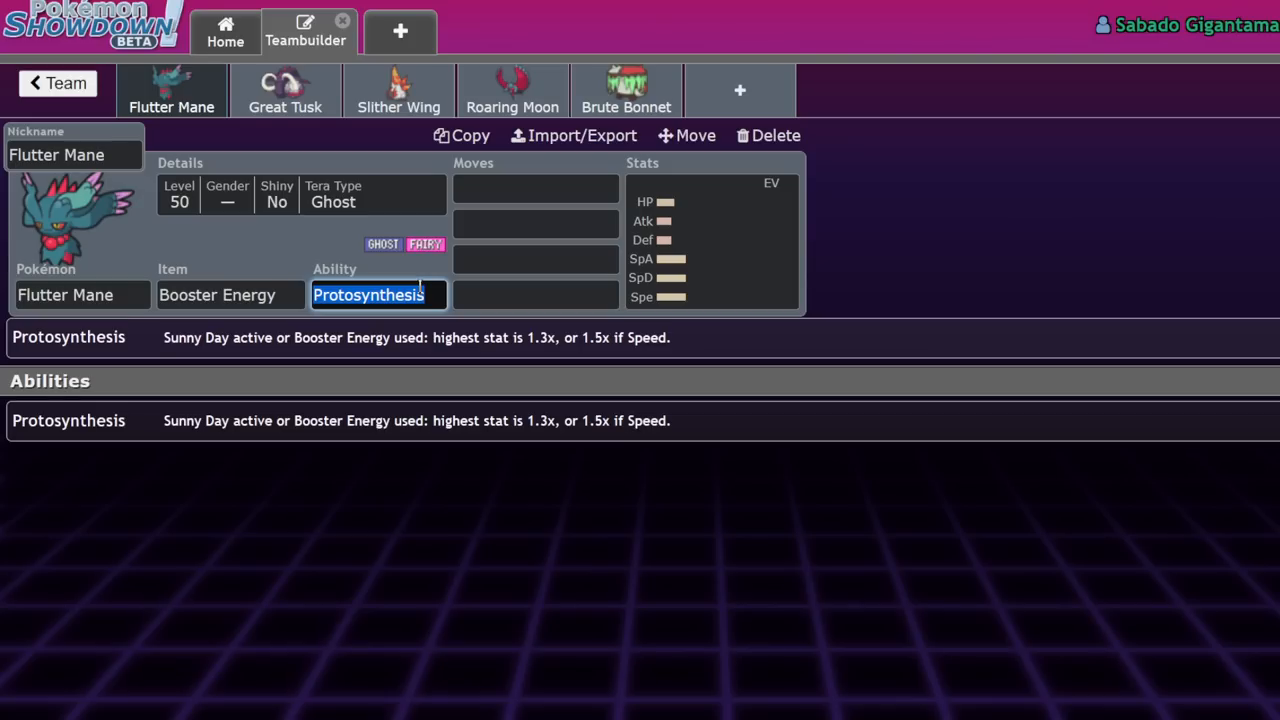
click(535, 188)
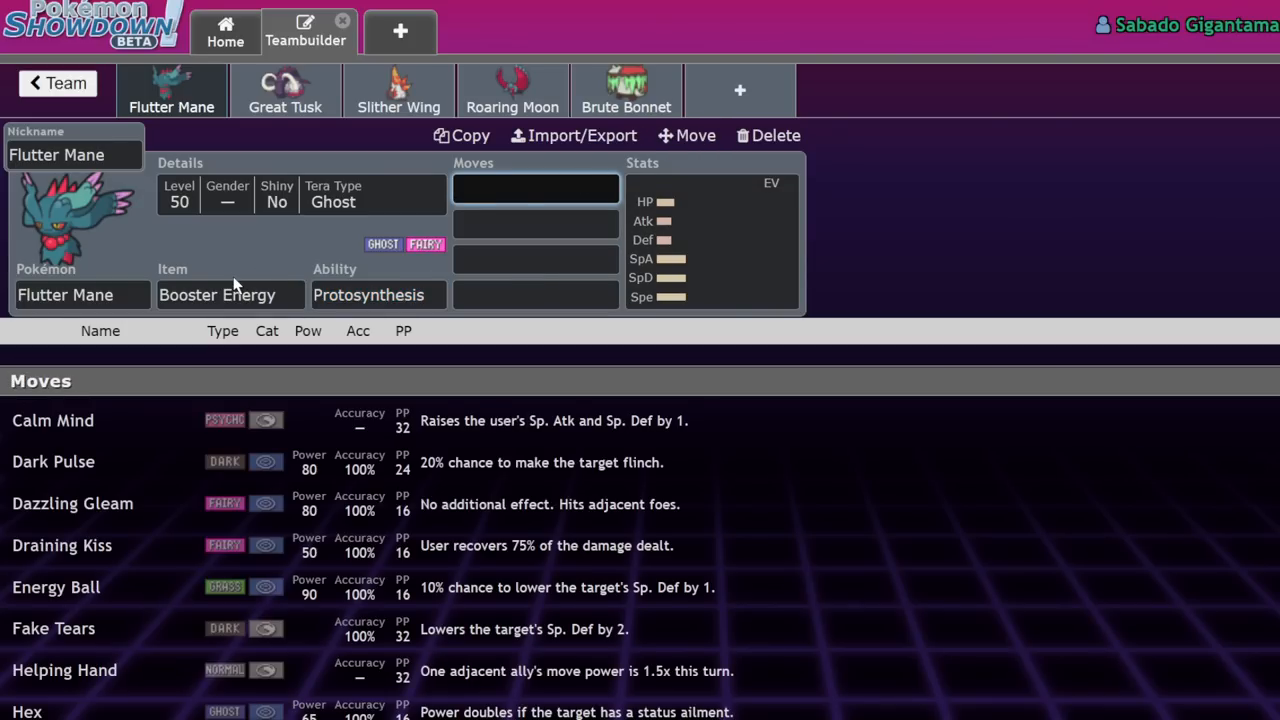
click(230, 294)
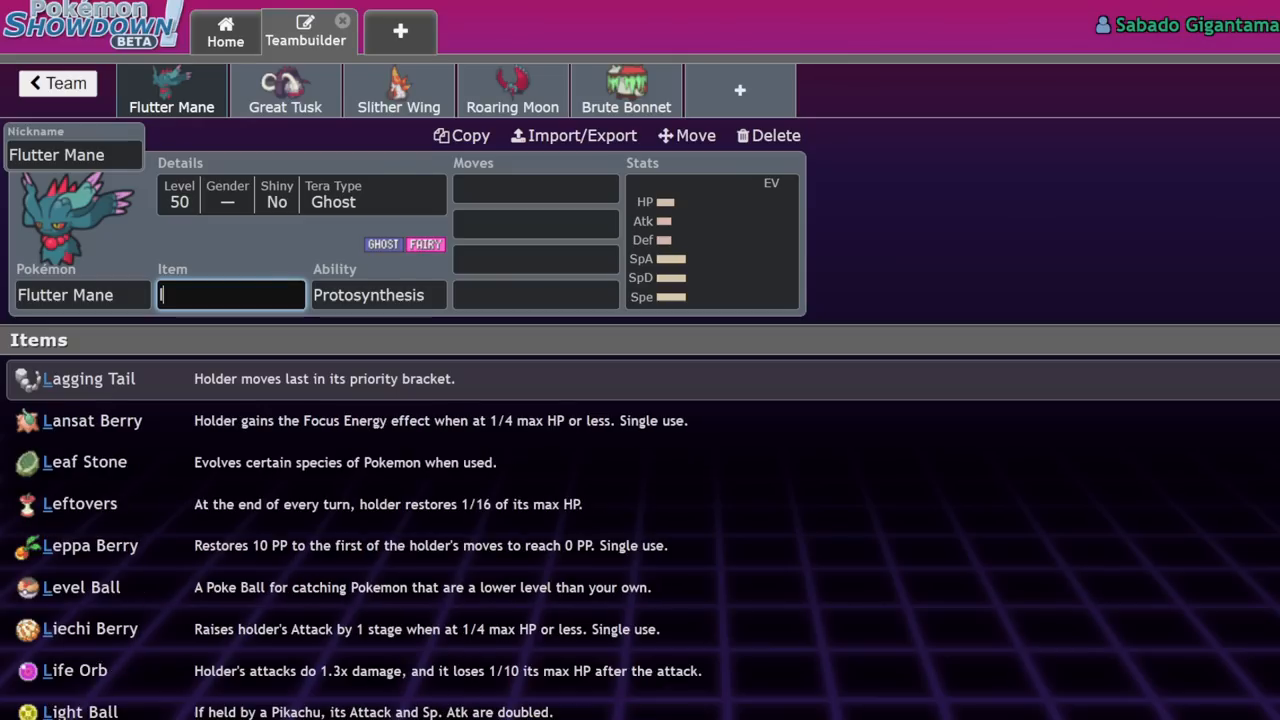
text(life)
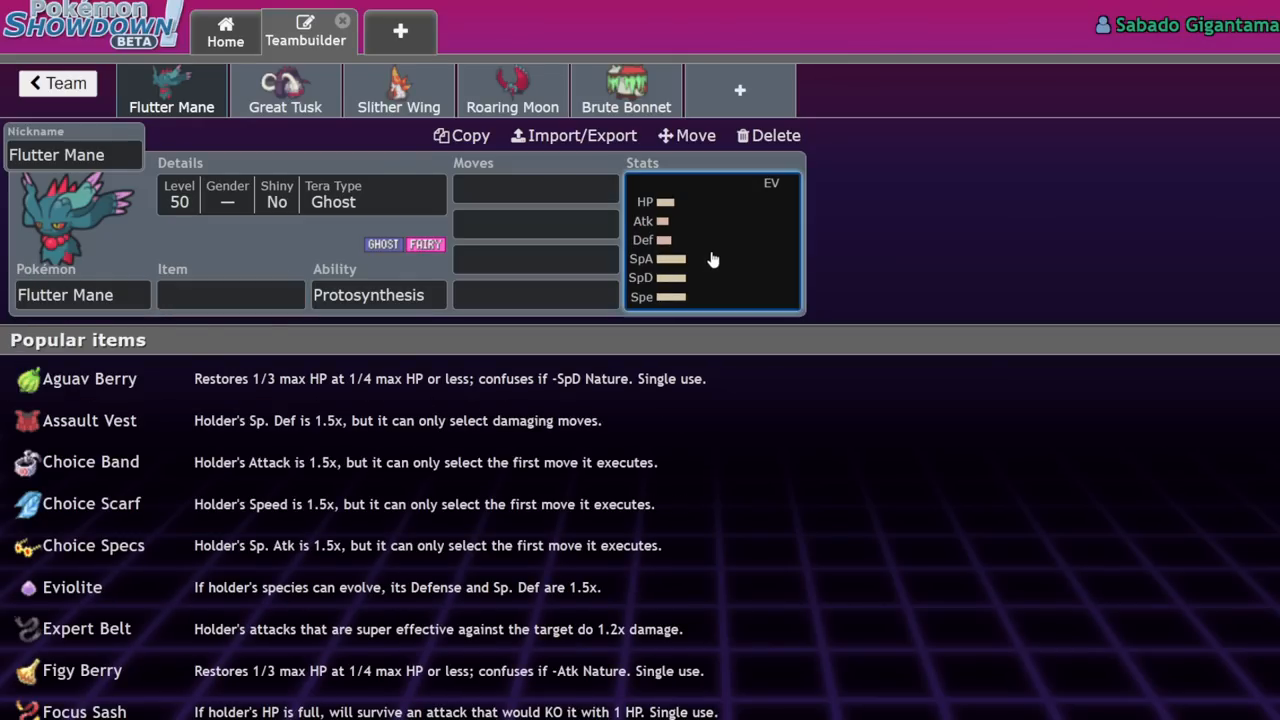
Step: Put the maximum 252 EVs into Flutter Mane's Speed and start a new team slot
click(710, 258)
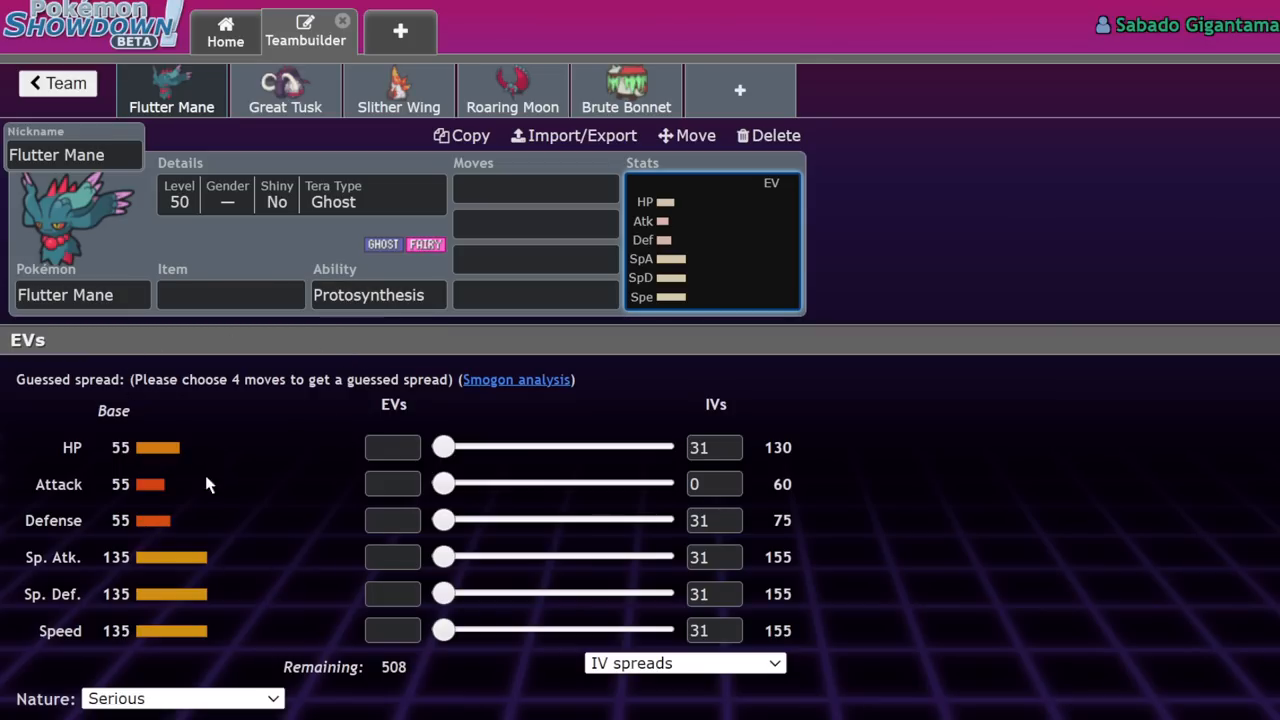
mouse_move(182, 465)
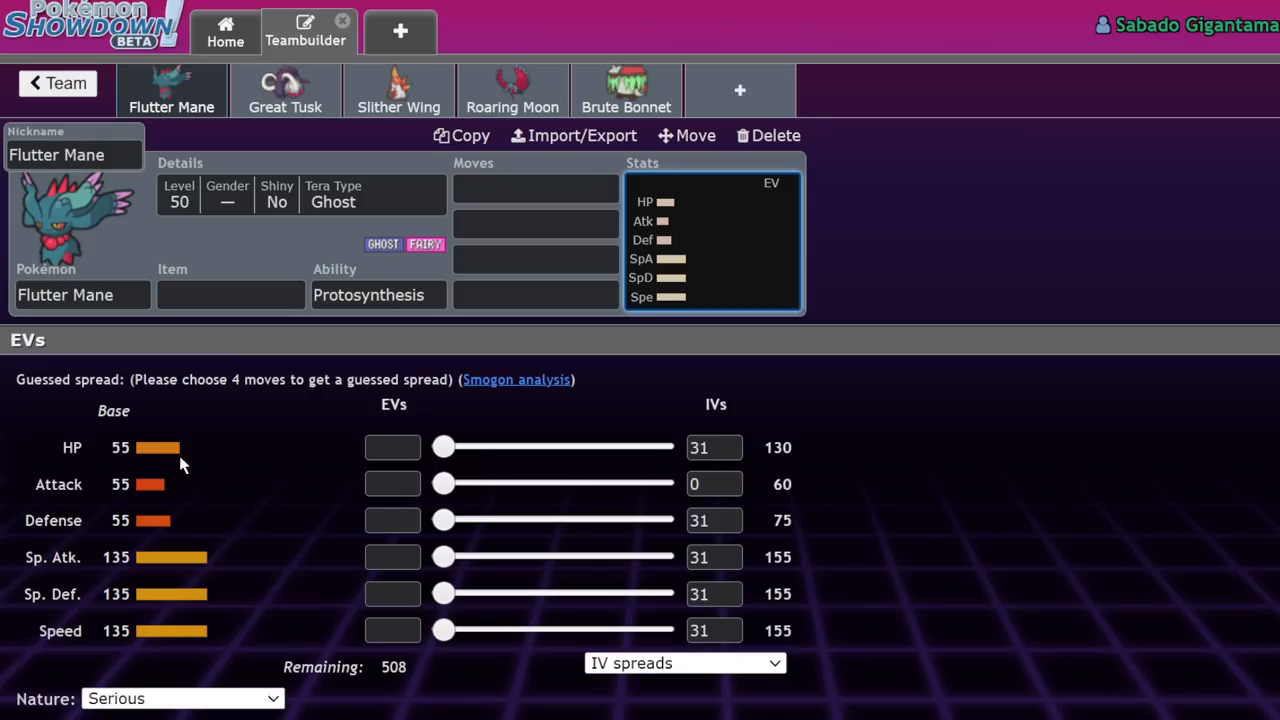
mouse_move(543, 627)
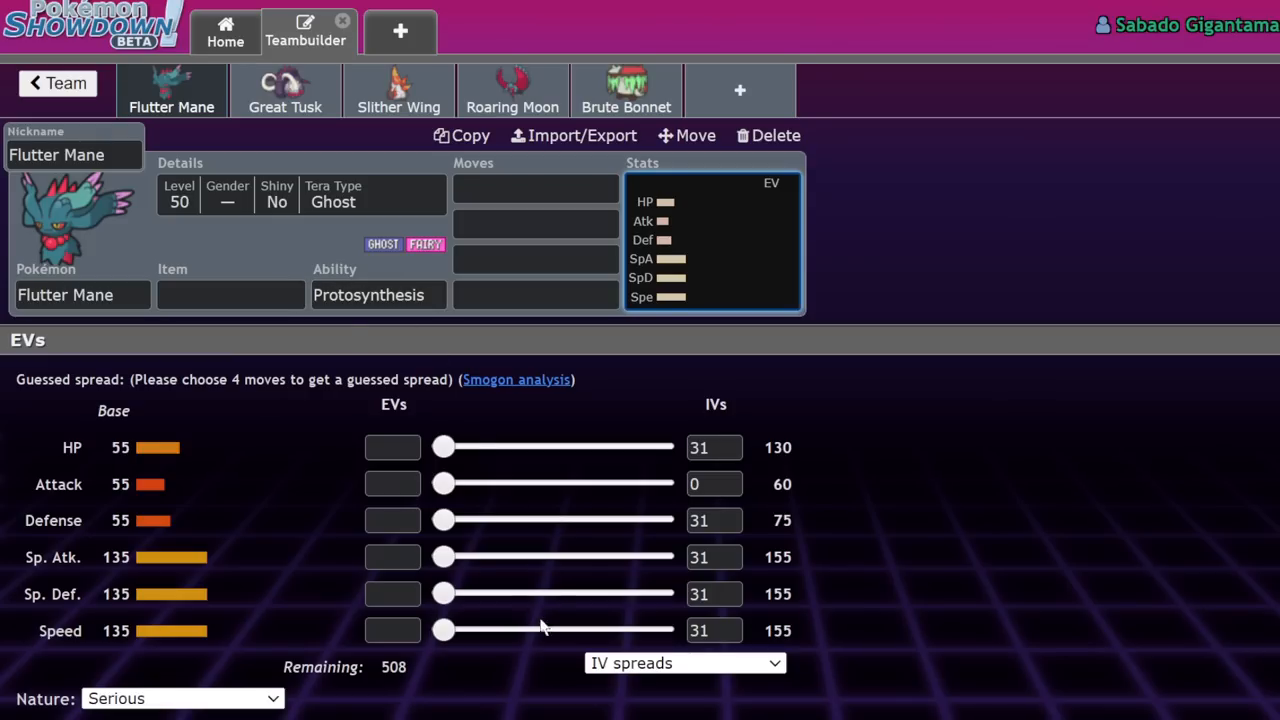
drag(444, 630, 660, 630)
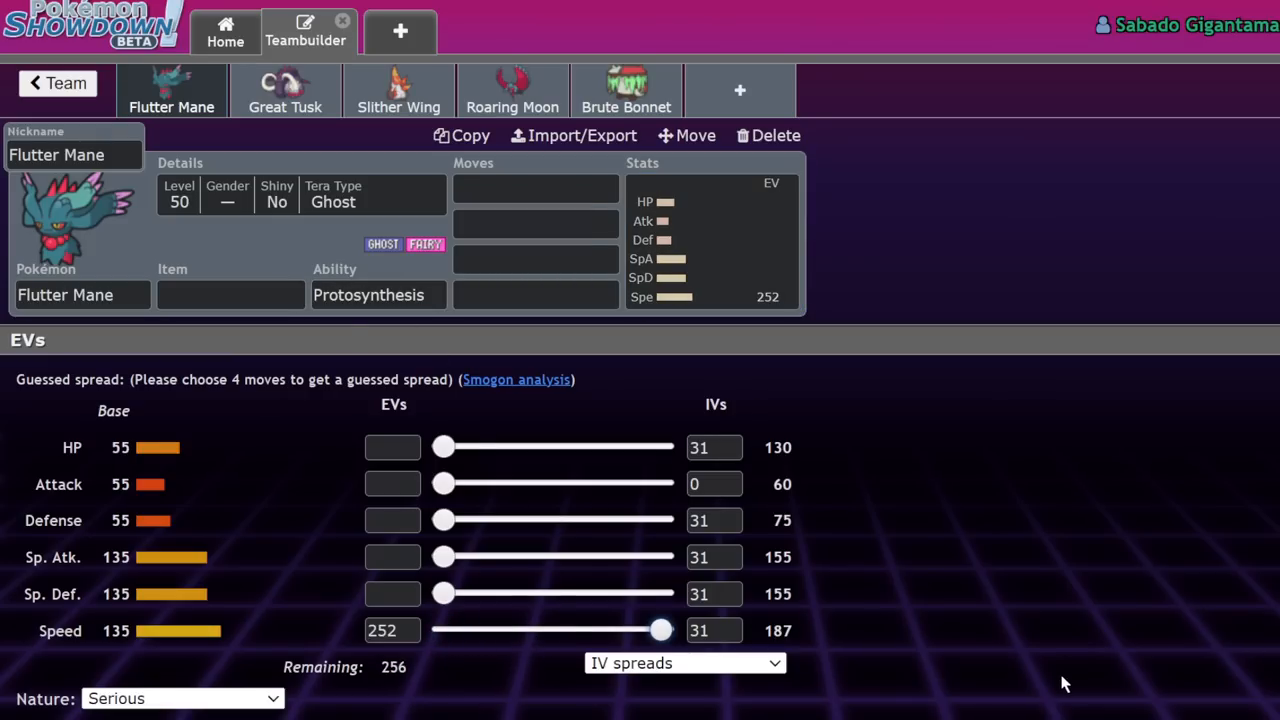
click(230, 294)
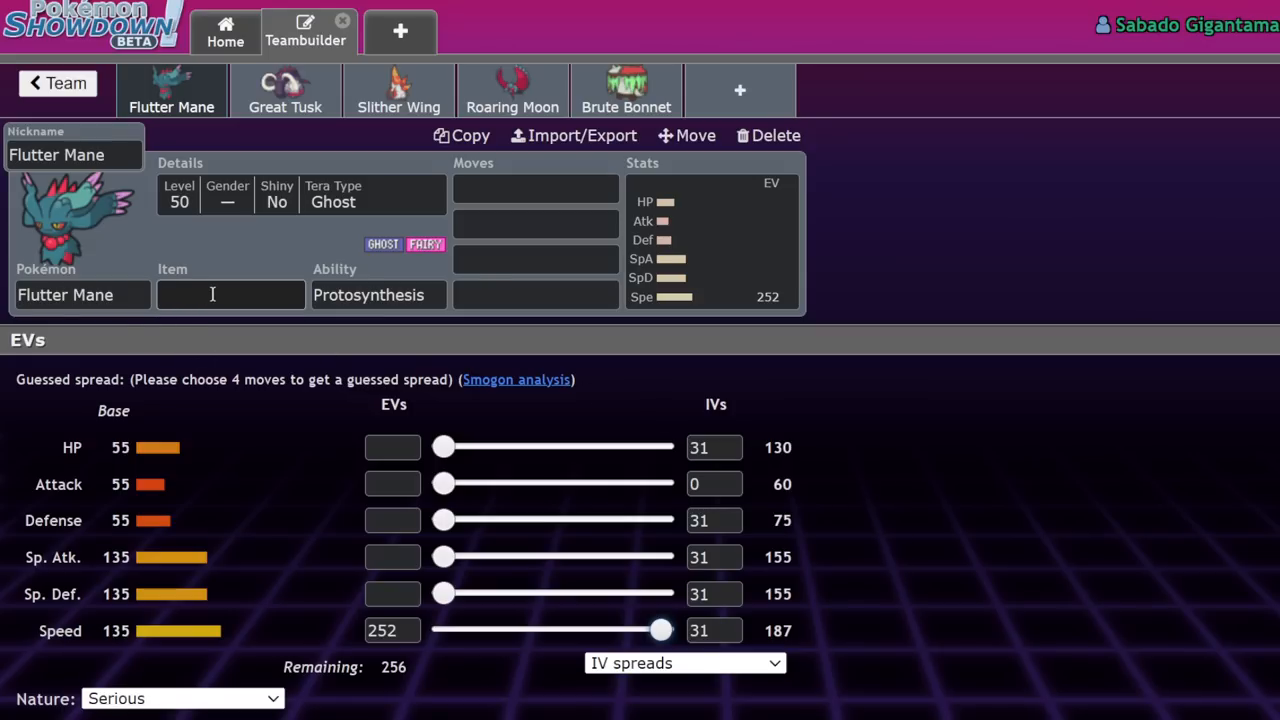
click(230, 294)
text(regi)
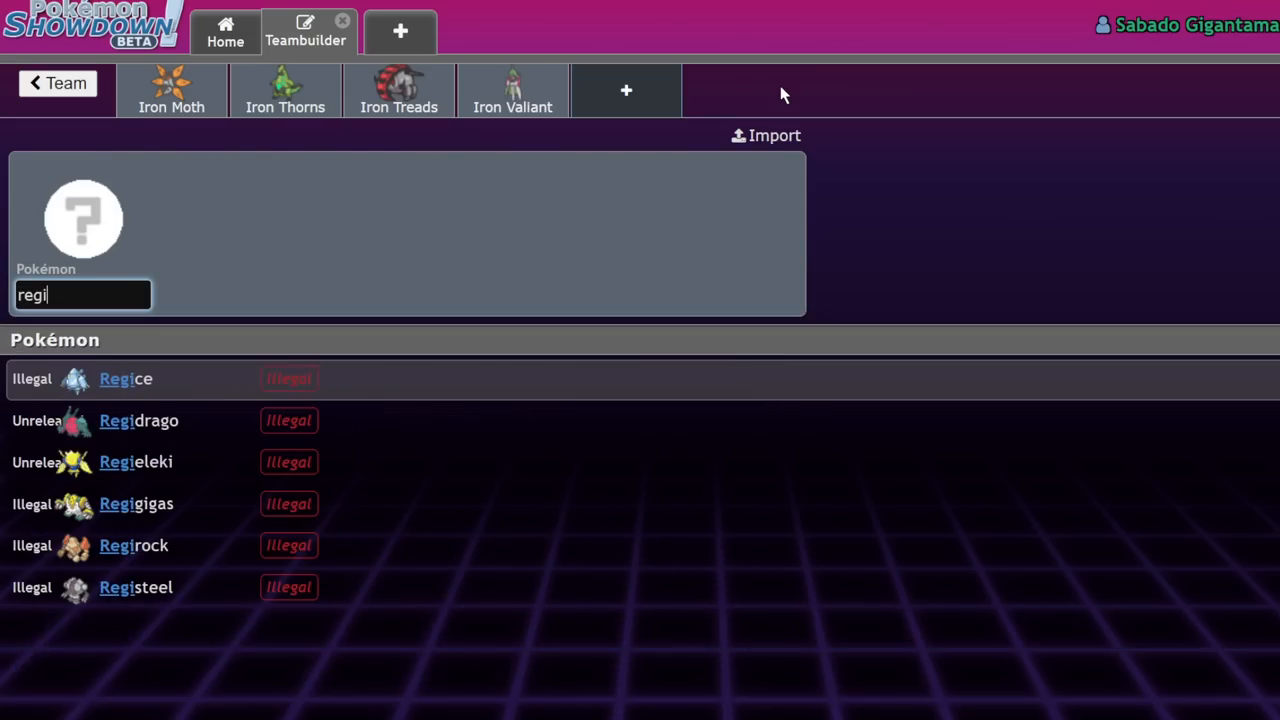
Step: Add Regieleki to the new slot and go back to Flutter Mane's set
click(135, 461)
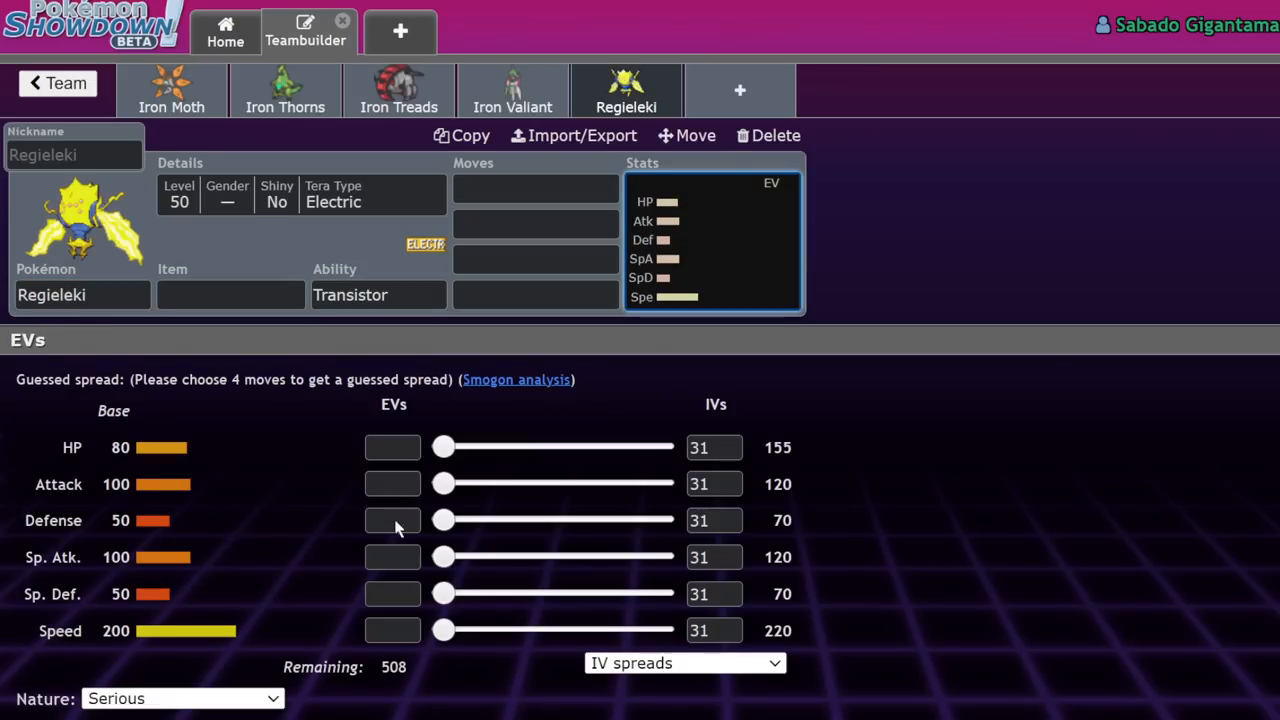
click(183, 698)
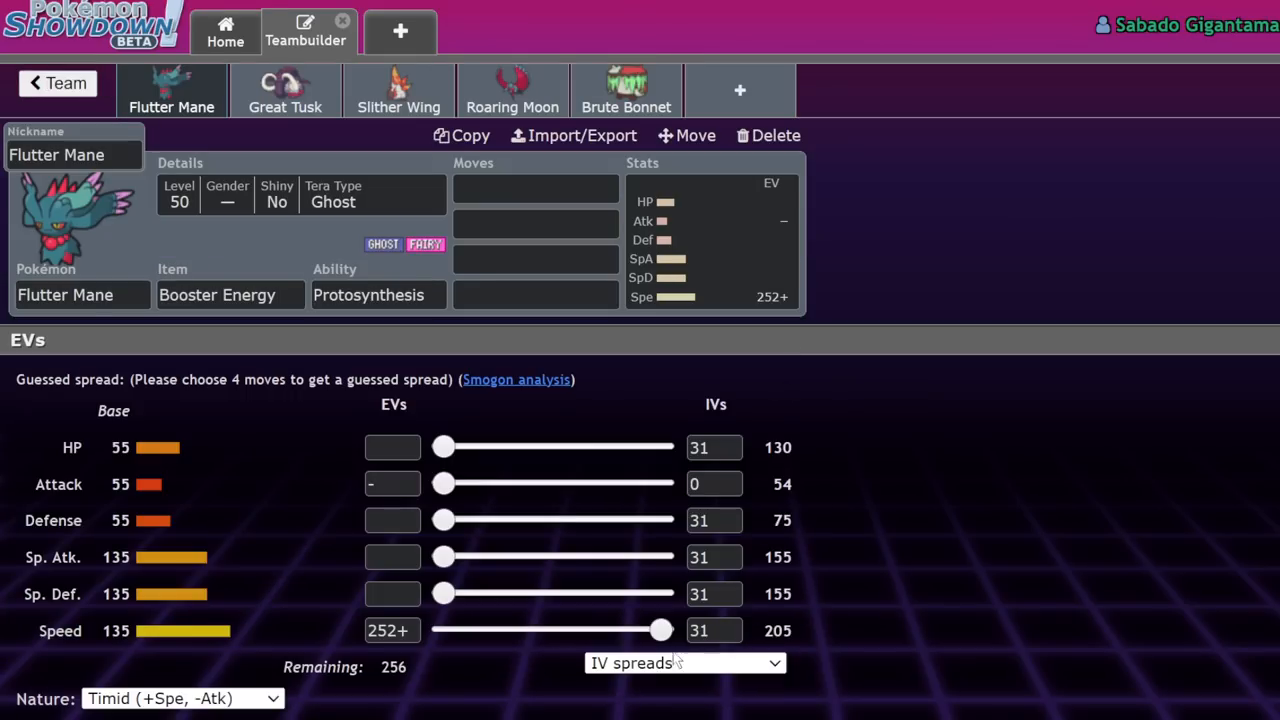
mouse_move(884, 578)
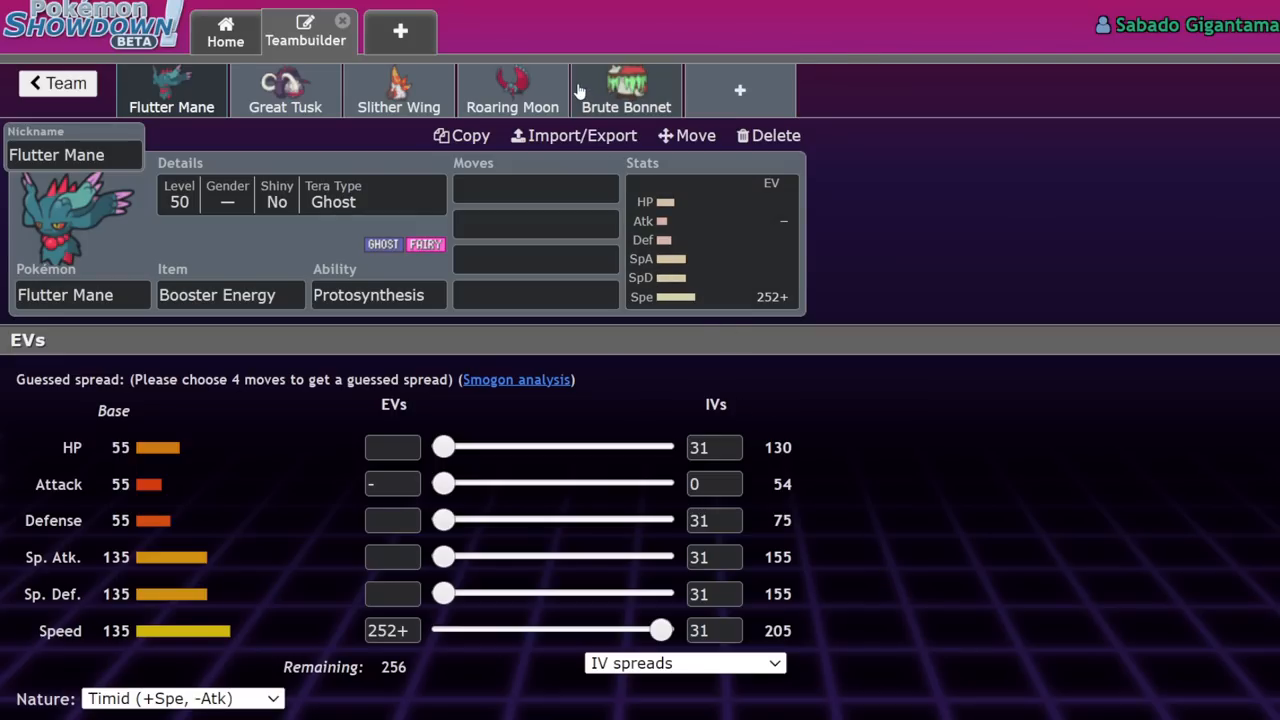
click(535, 188)
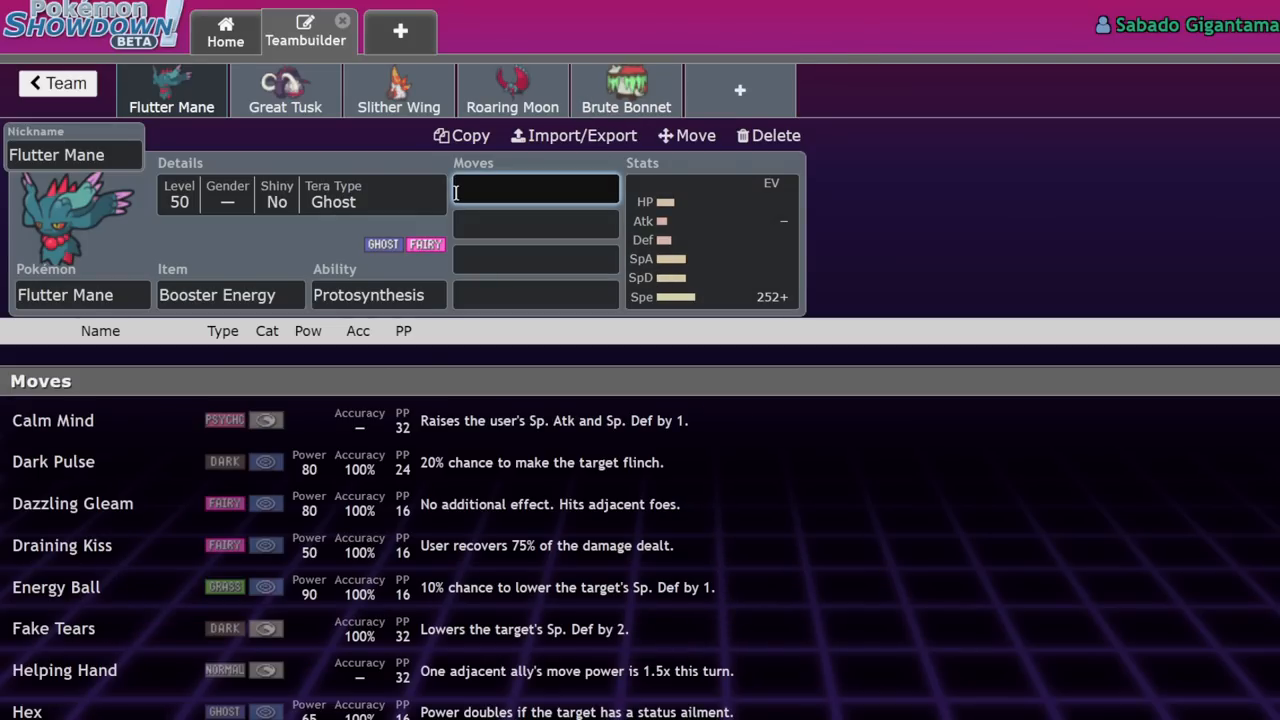
Step: Set Icy Wind as Flutter Mane's first move
text(icy)
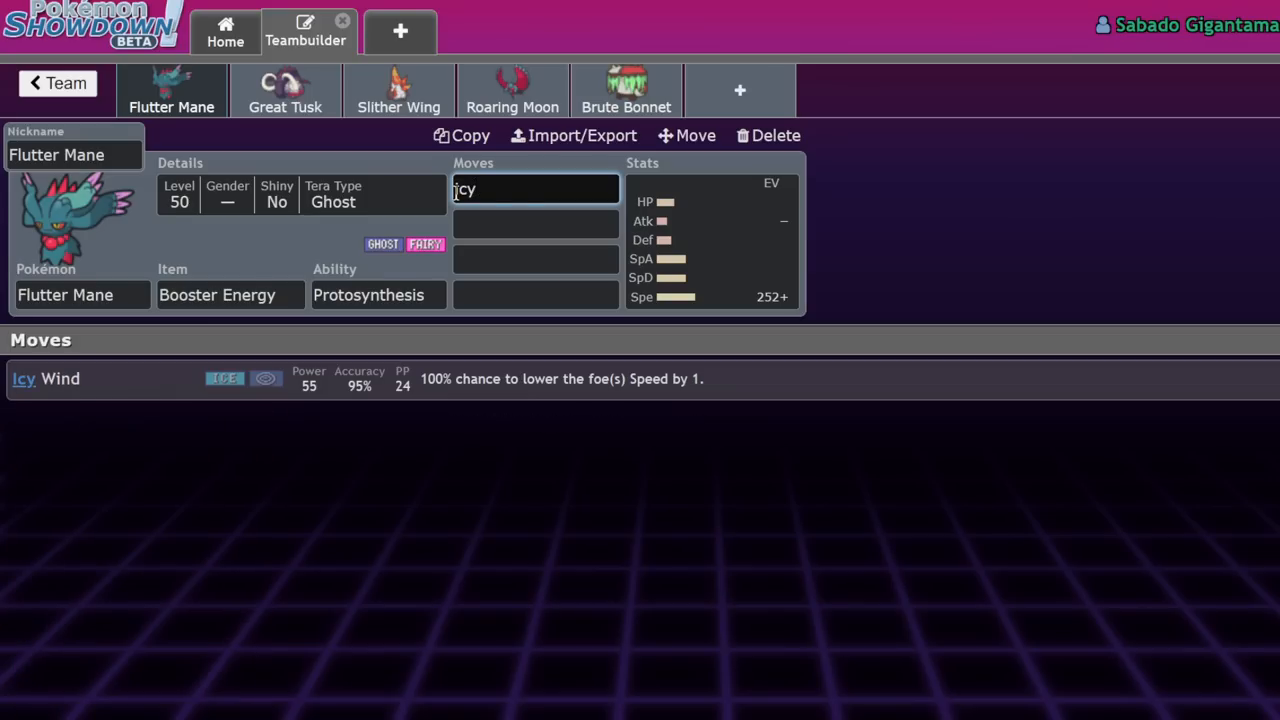
click(23, 378)
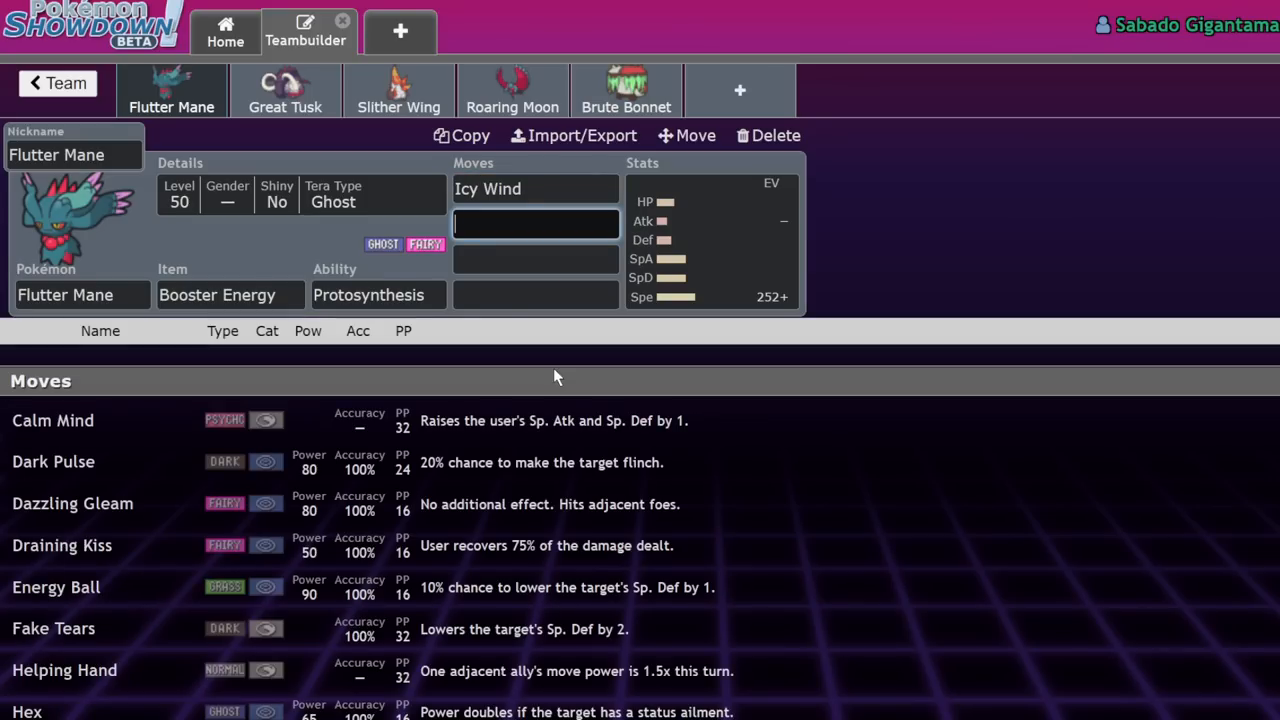
text(dow Ball)
click(536, 259)
text(Moonblast)
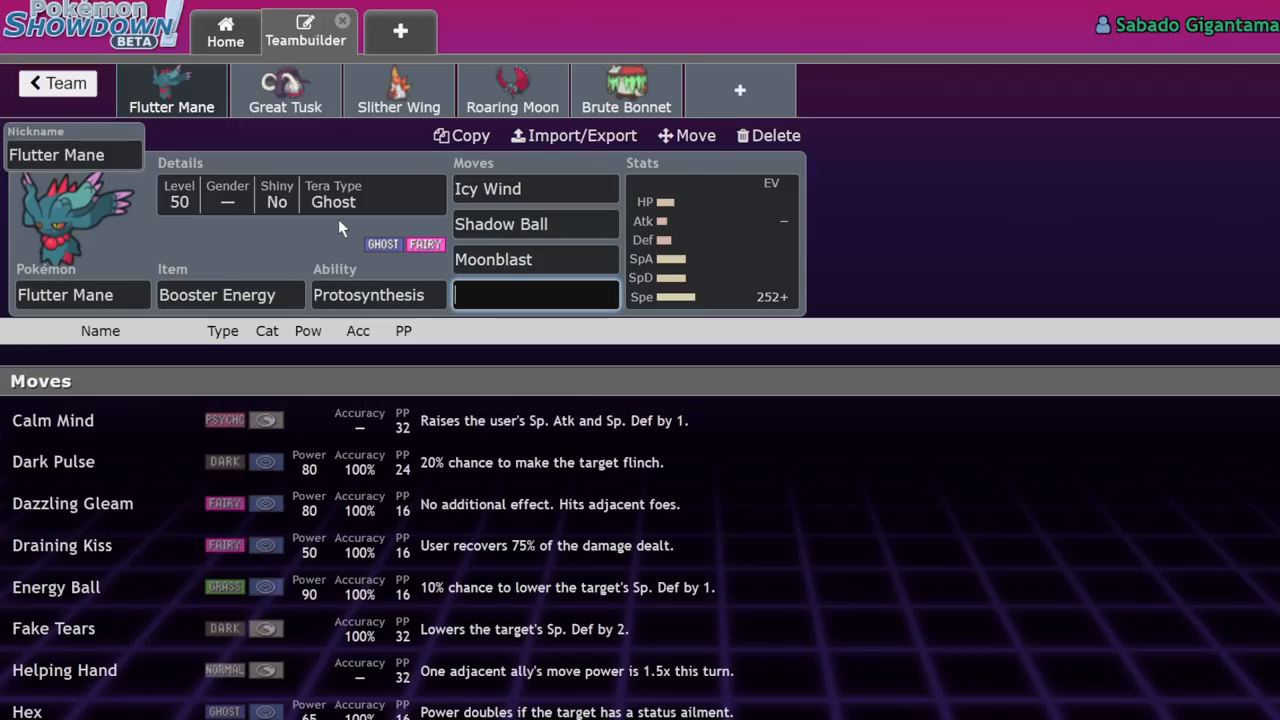
Step: Browse the move list for Flutter Mane's fourth move and open its EV settings
scroll(down, 3)
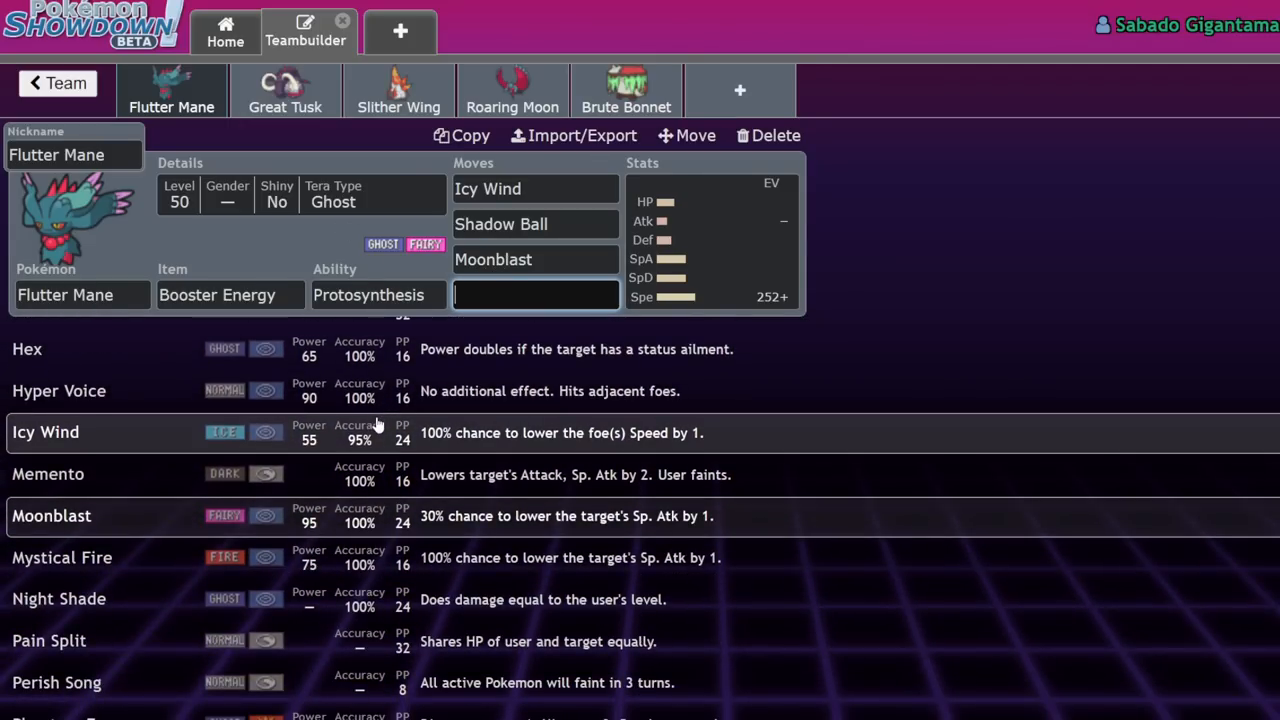
scroll(up, 3)
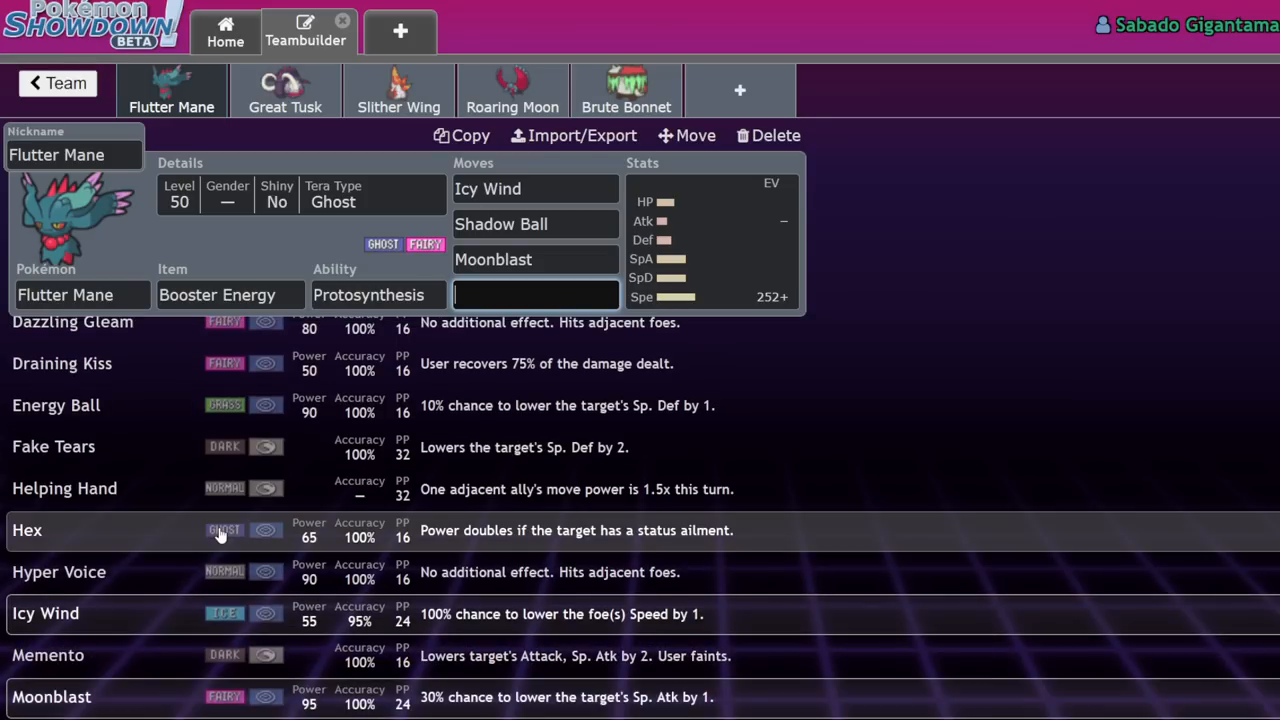
scroll(down, 3)
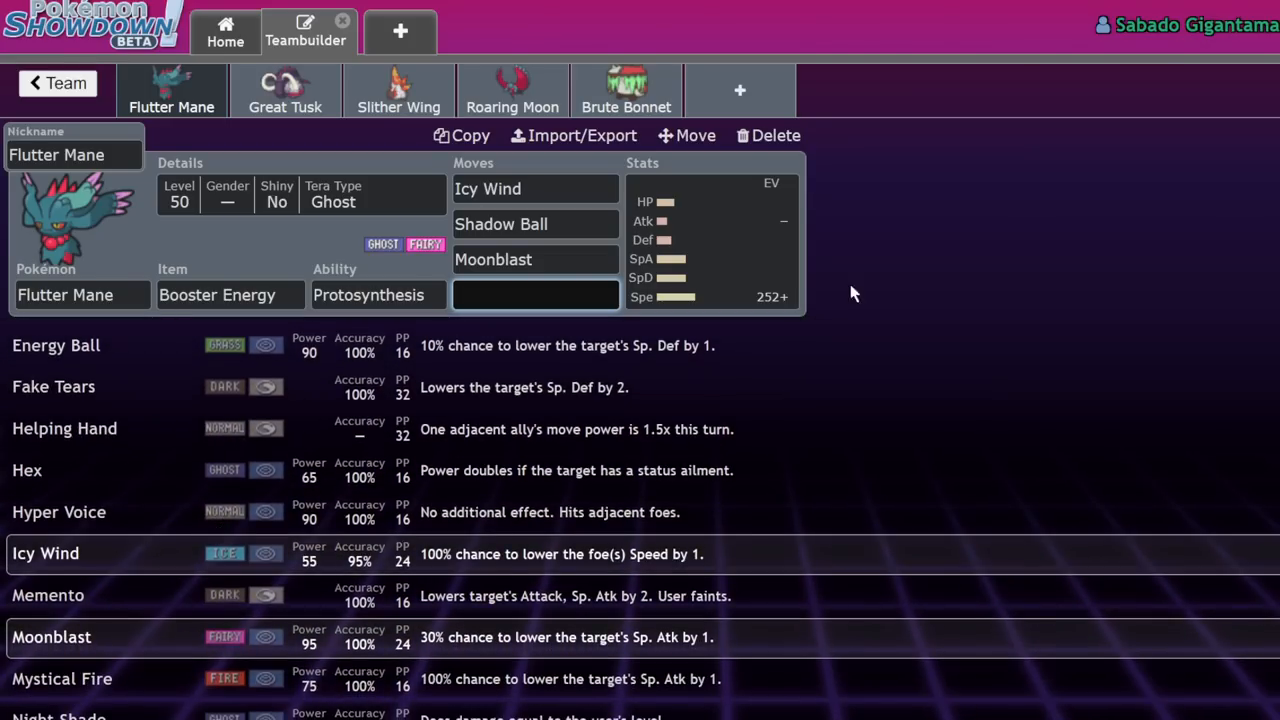
scroll(down, 3)
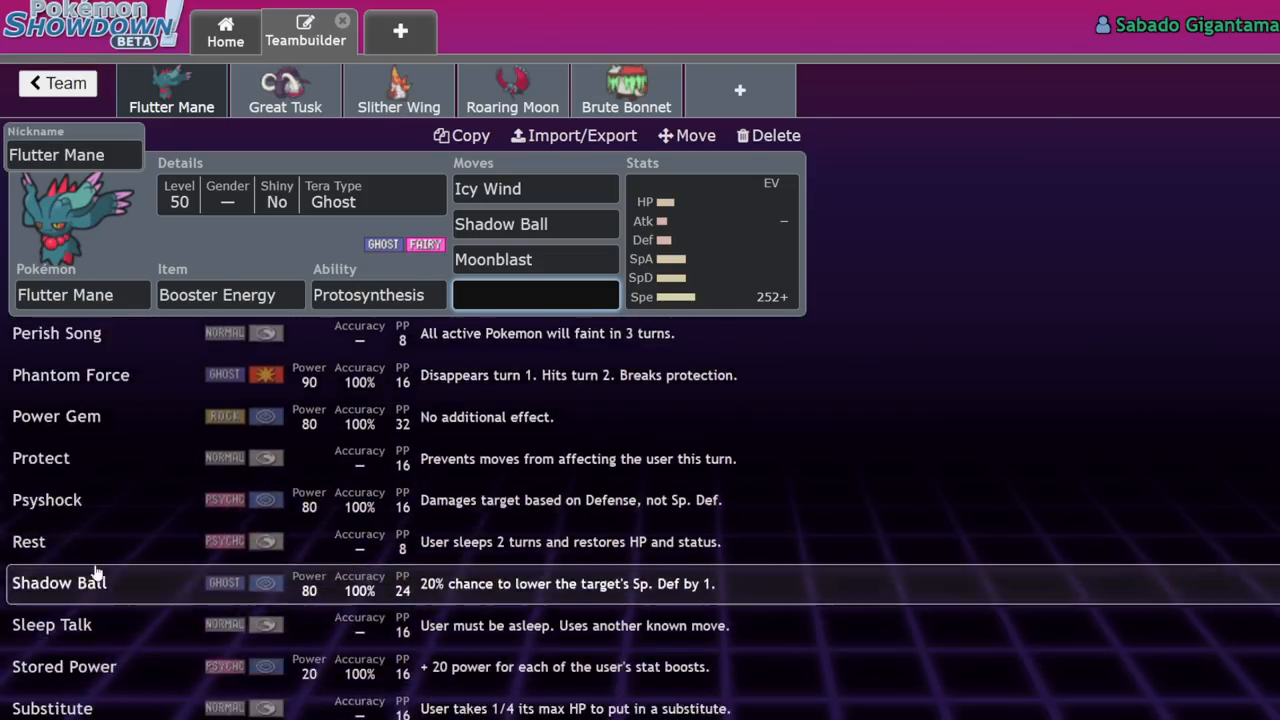
scroll(down, 3)
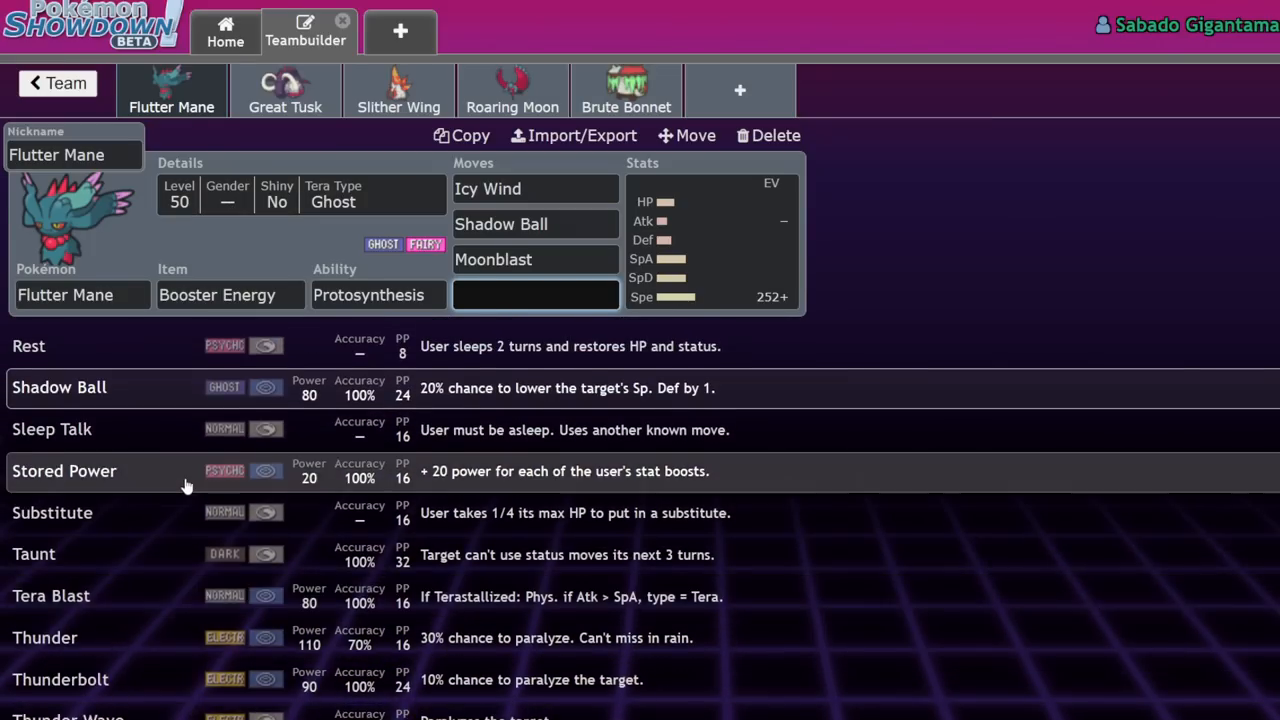
scroll(up, 3)
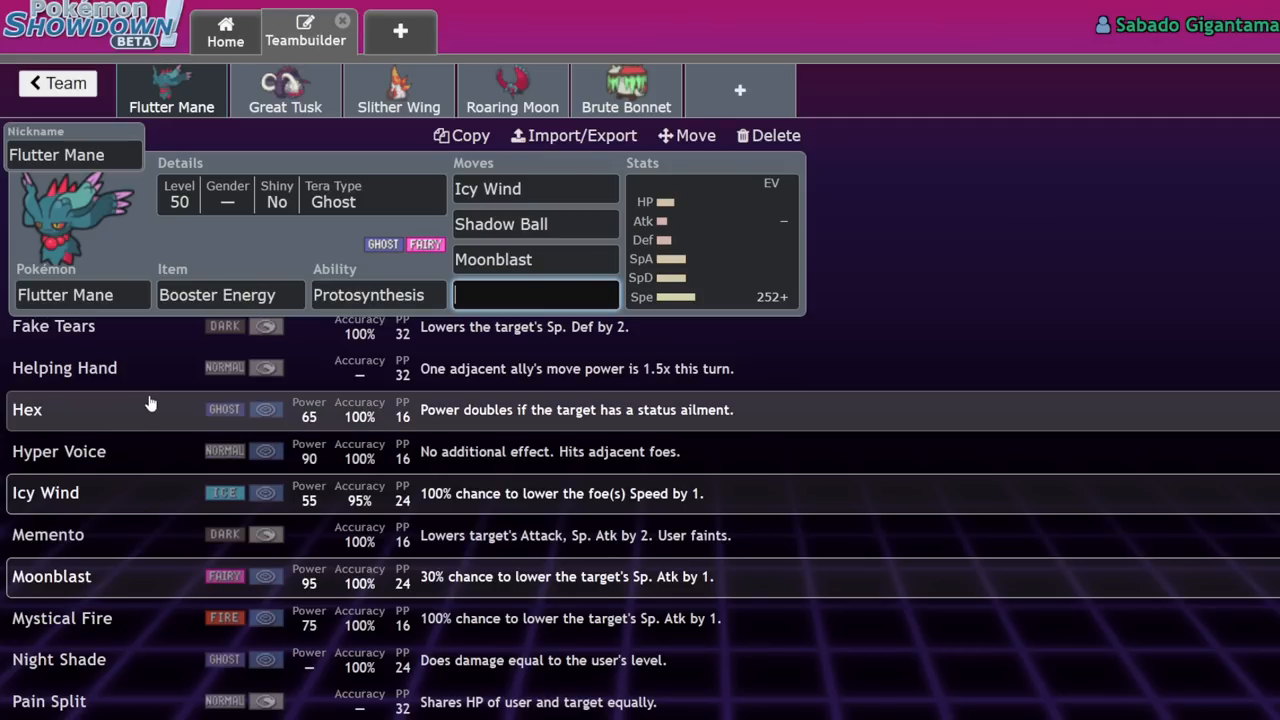
click(710, 240)
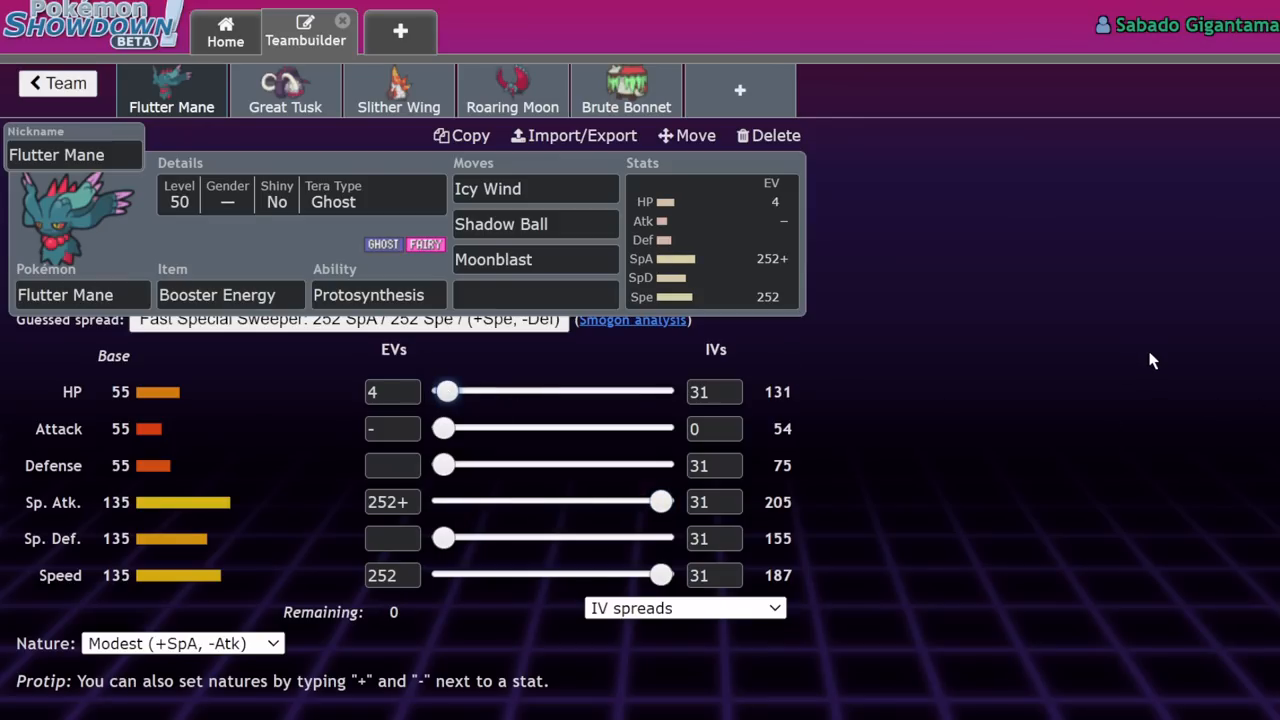
Step: Add Calm Mind, swap Moonblast for Dazzling Gleam, and set Flutter Mane's Tera Type to Fairy
click(535, 294)
text(Calm Mind)
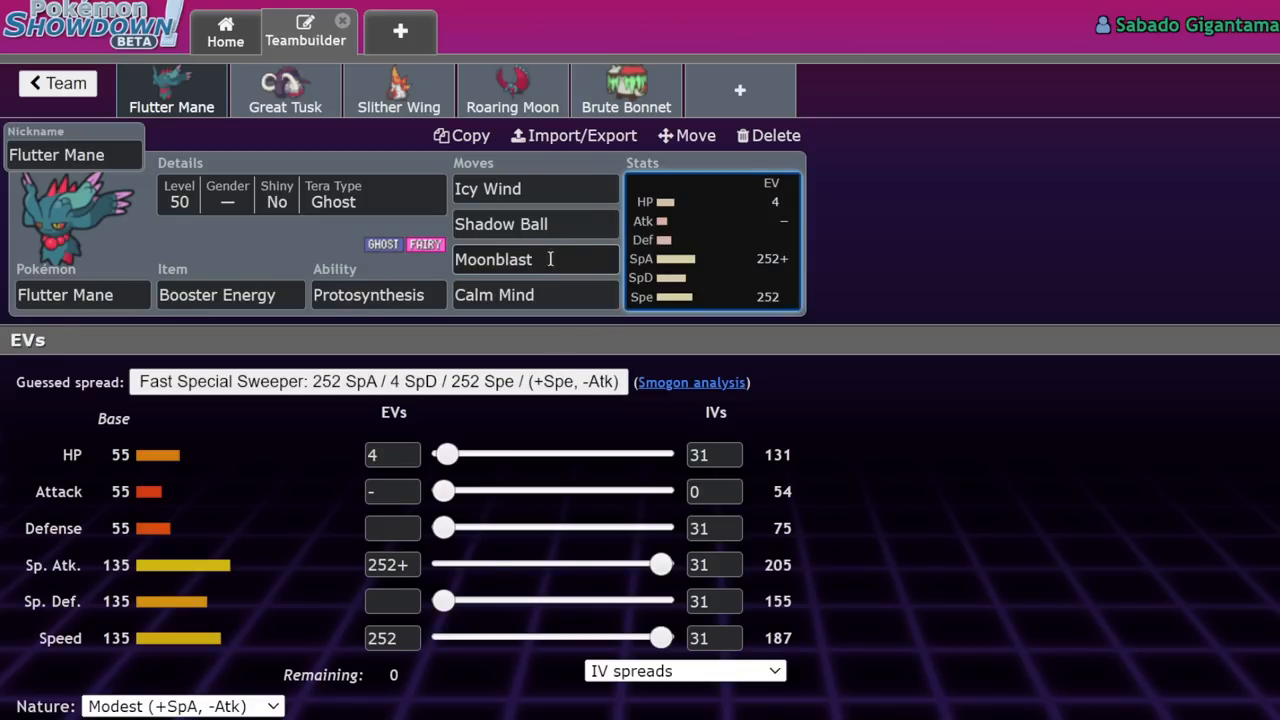
click(535, 259)
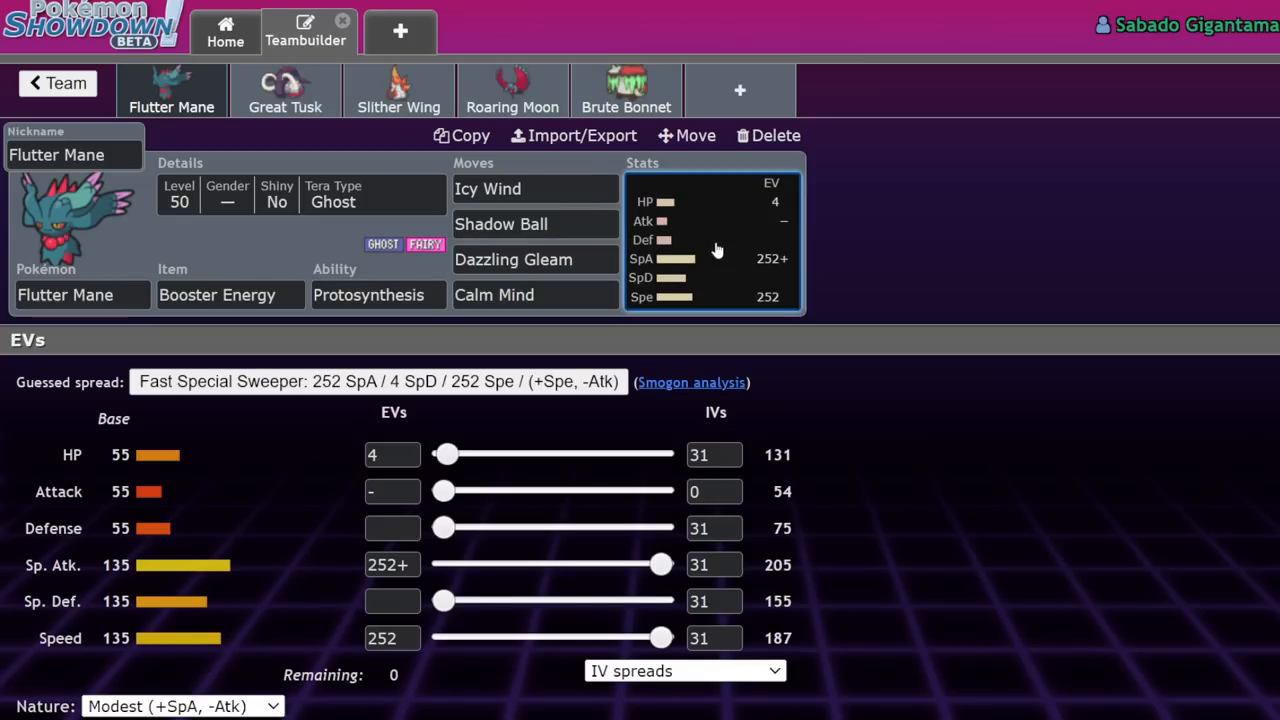
mouse_move(323, 260)
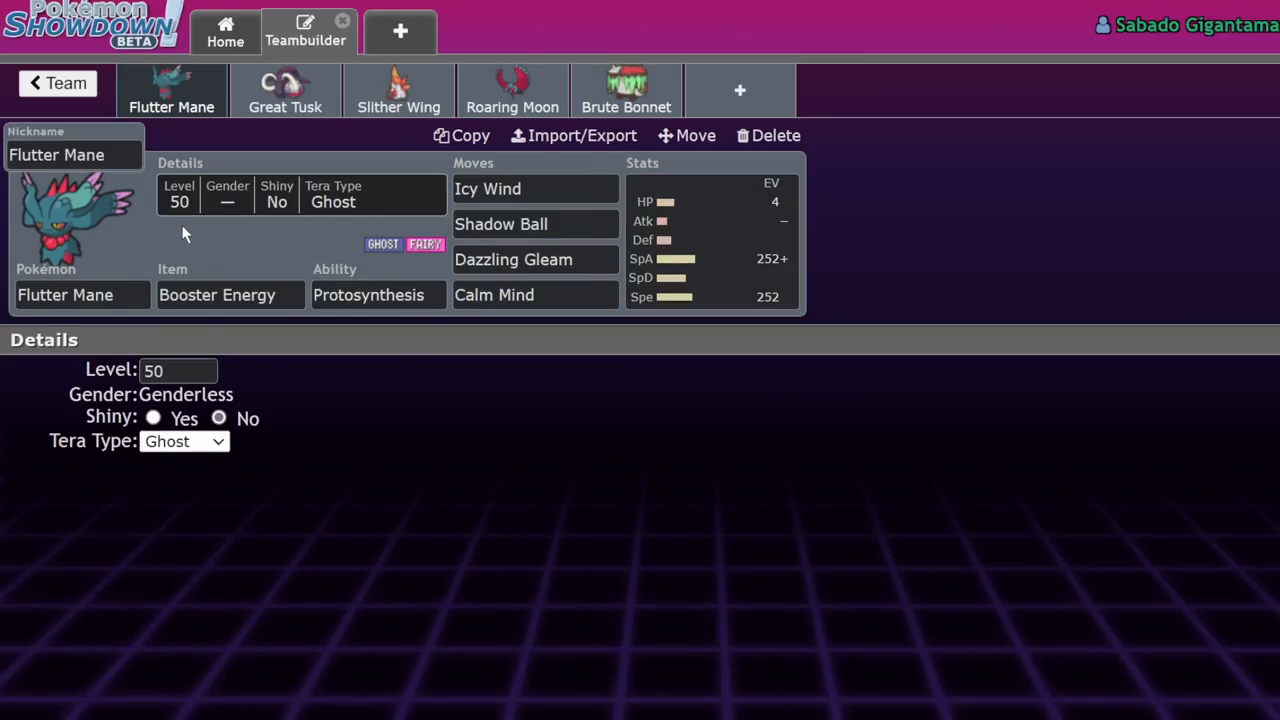
mouse_move(193, 170)
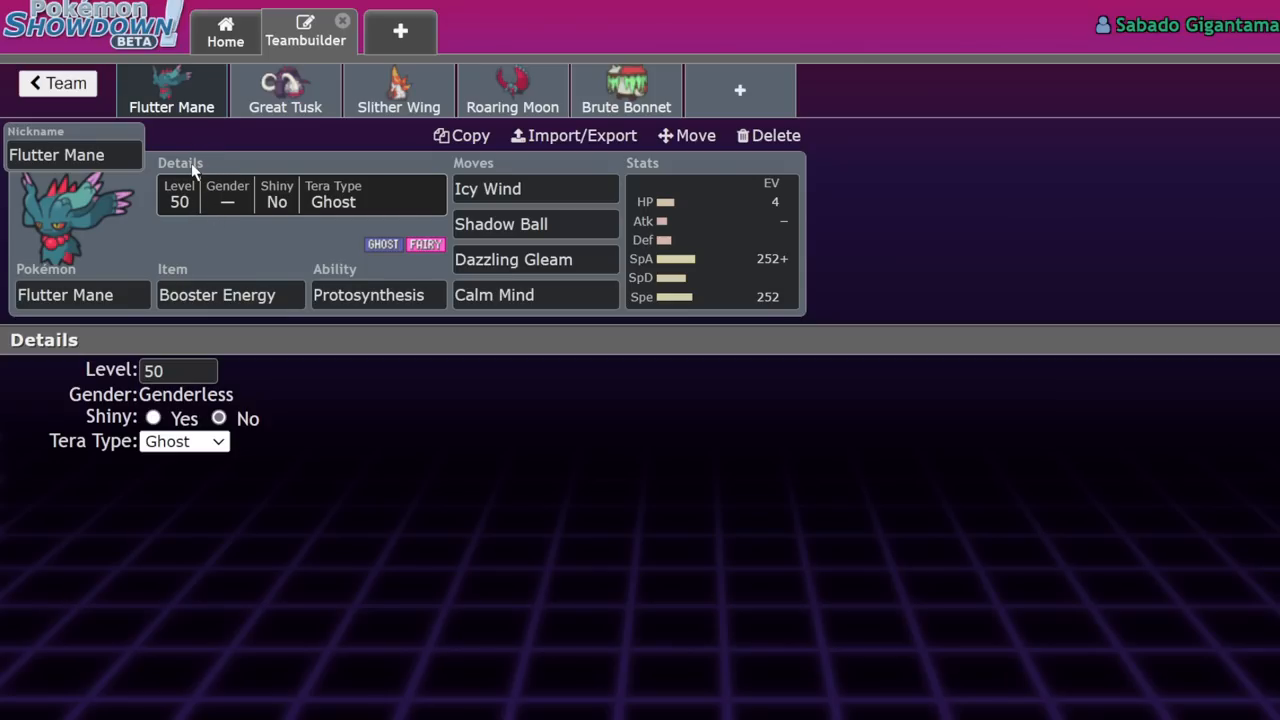
click(710, 240)
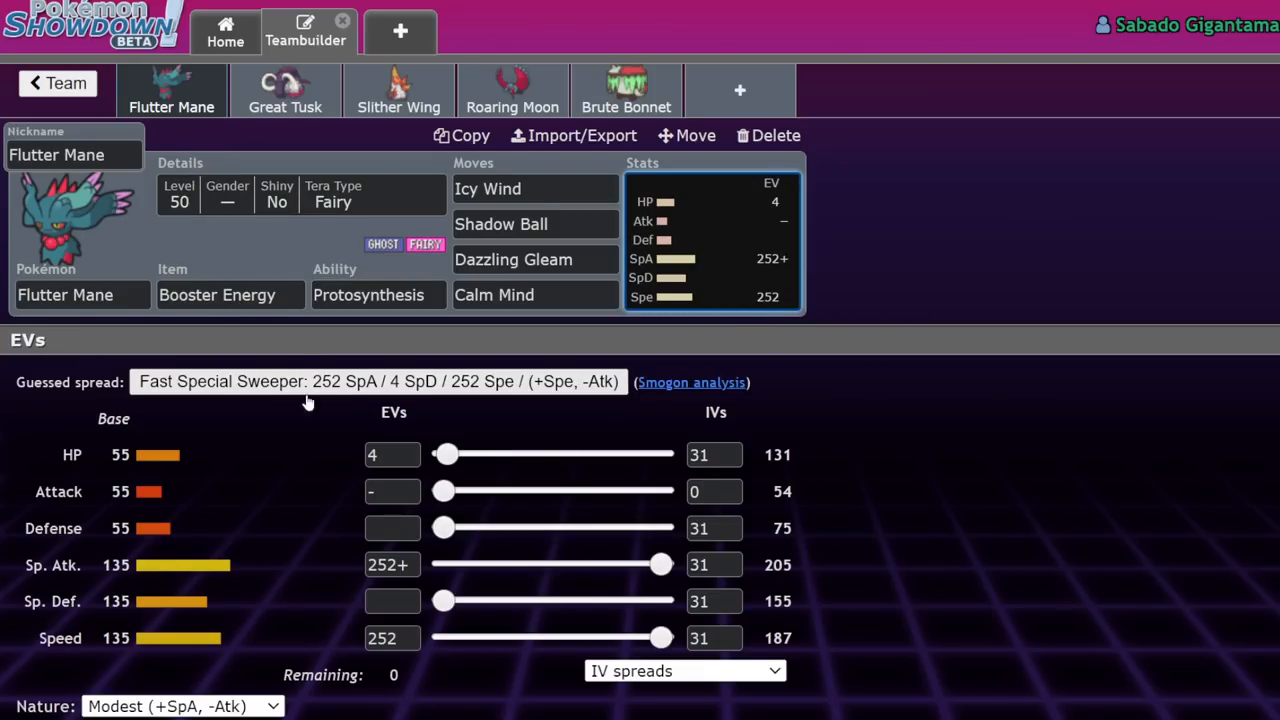
mouse_move(520, 491)
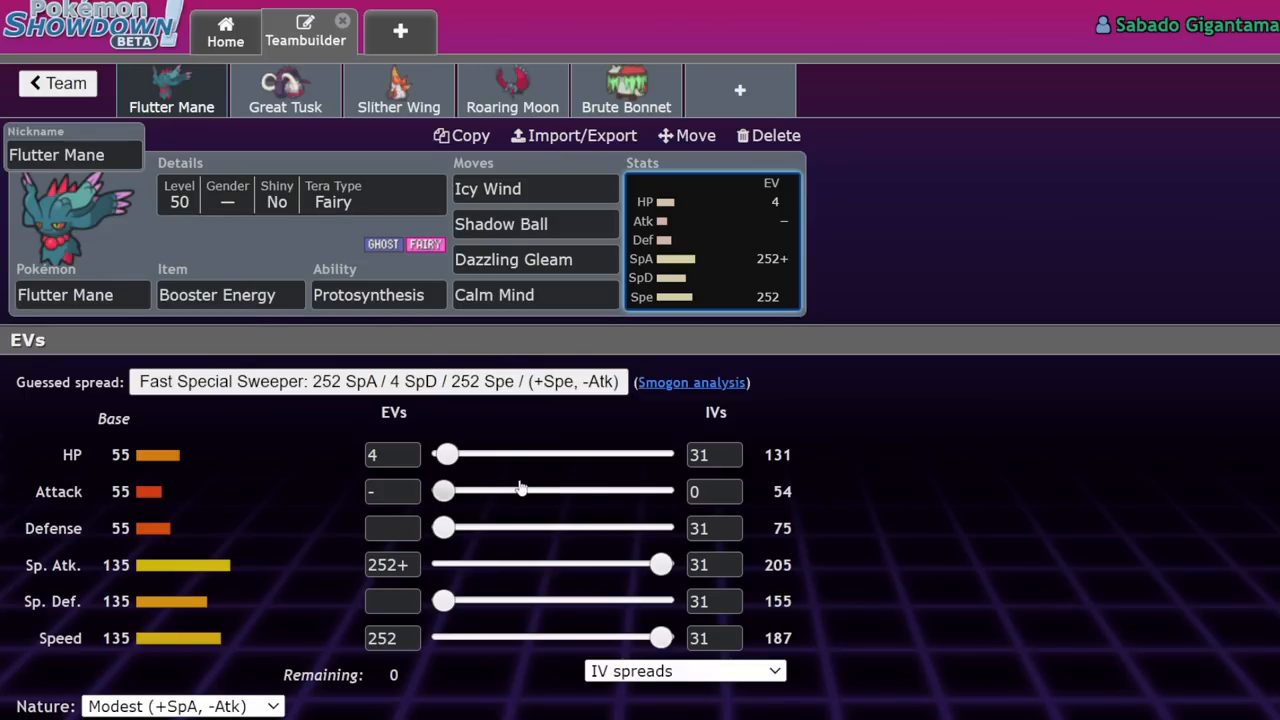
mouse_move(350, 480)
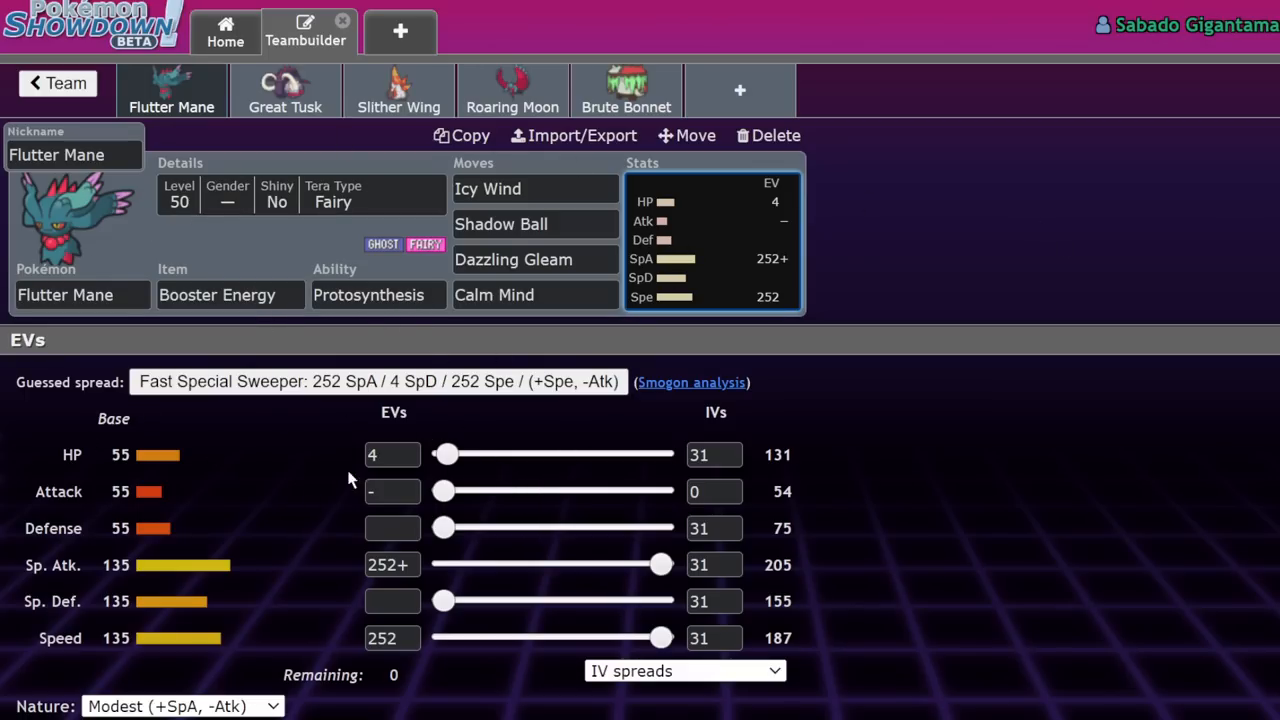
mouse_move(35, 62)
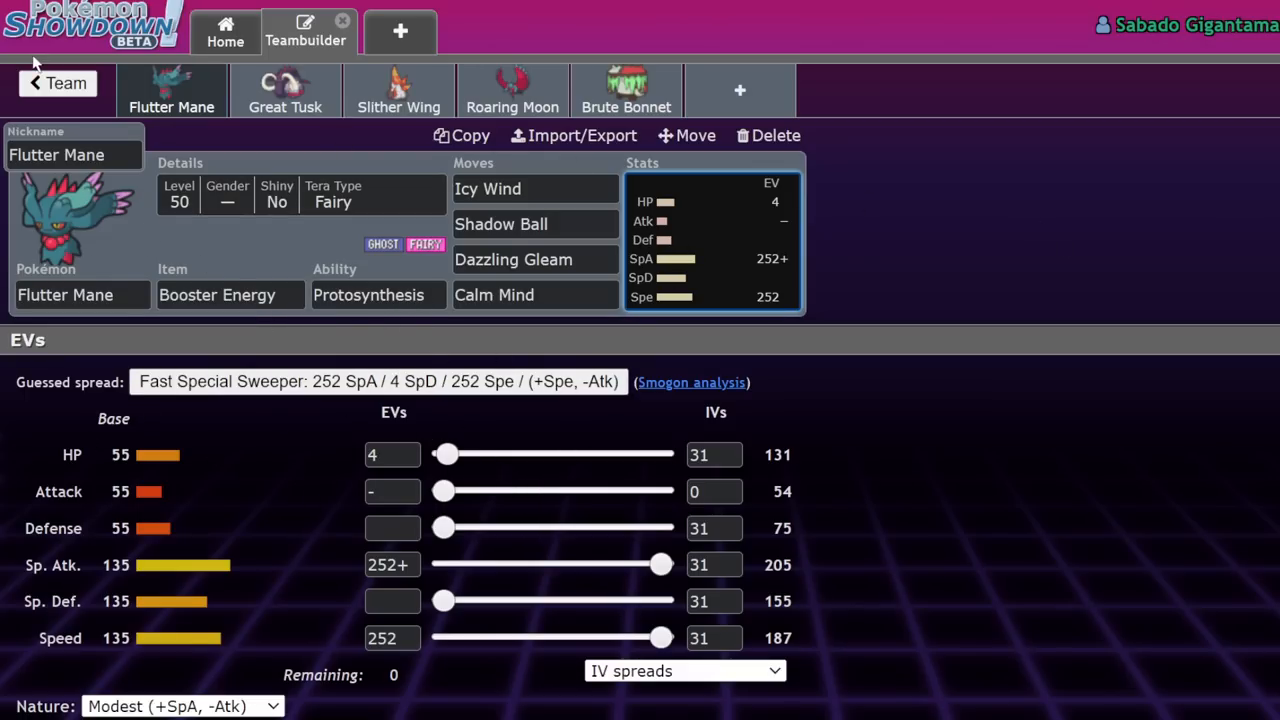
mouse_move(225, 230)
text(tor)
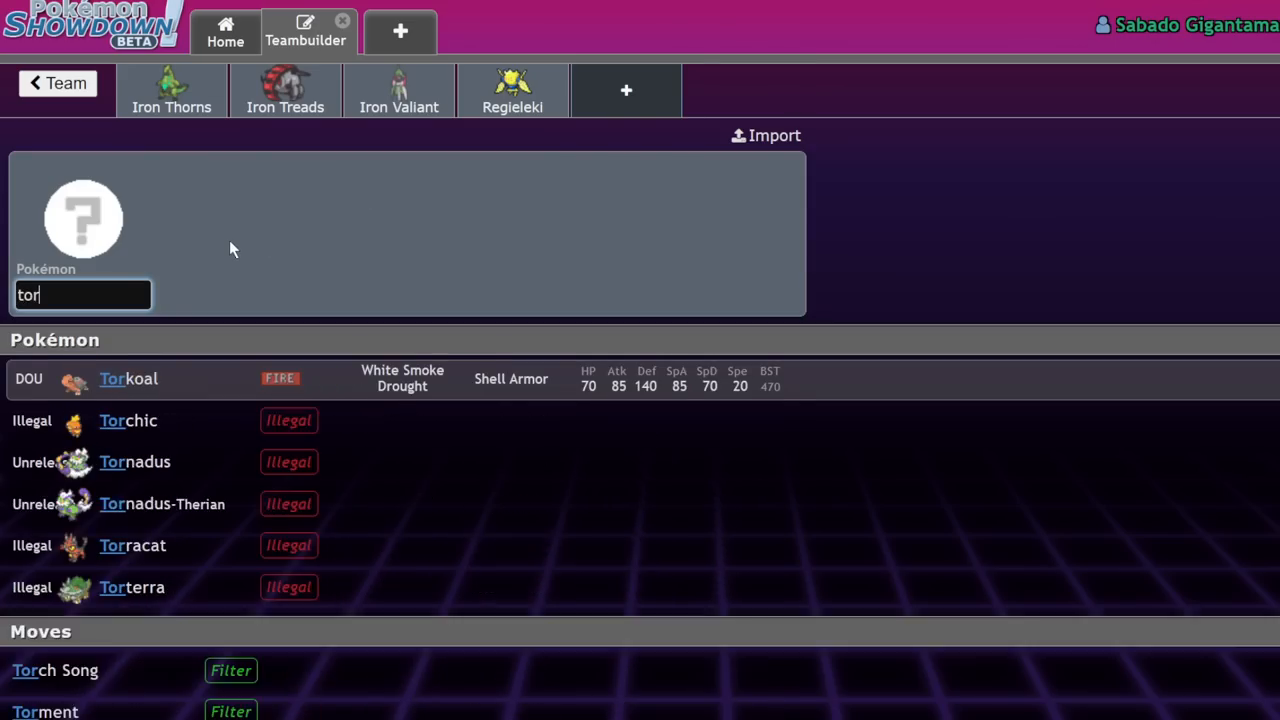
Step: Add Torkoal, Pelipper and Tyranitar to new team slots
click(128, 378)
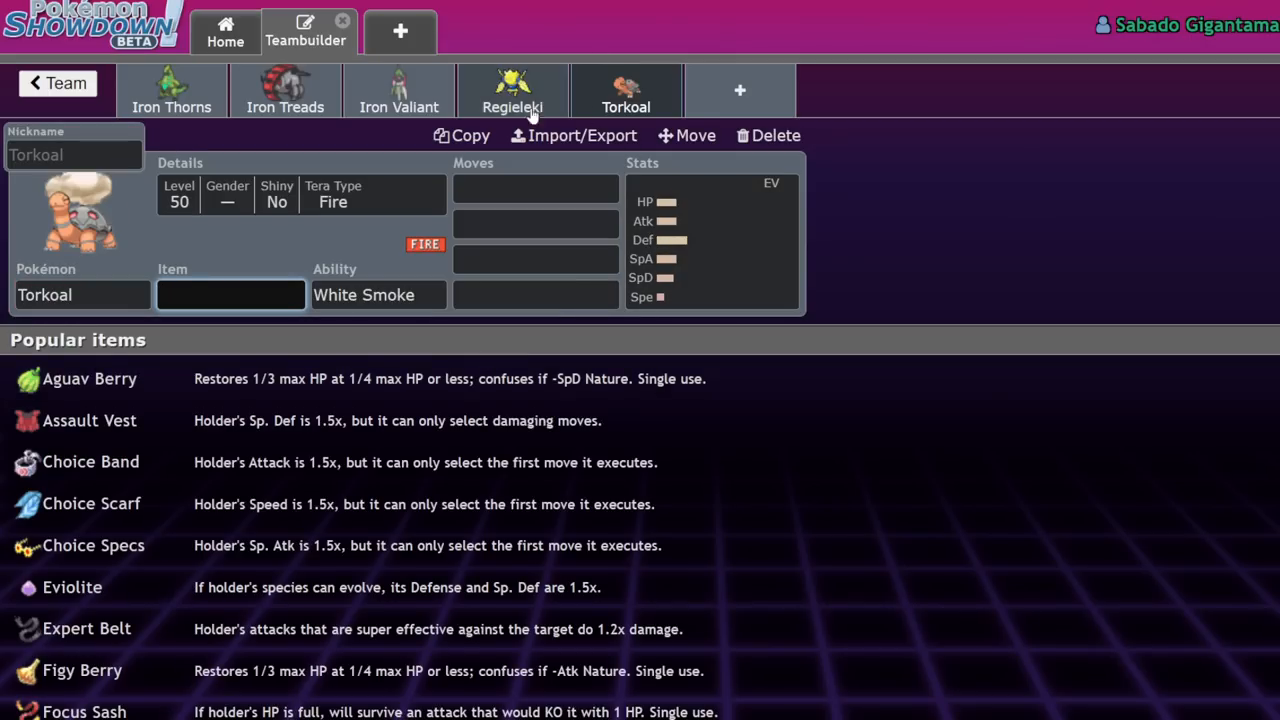
click(378, 294)
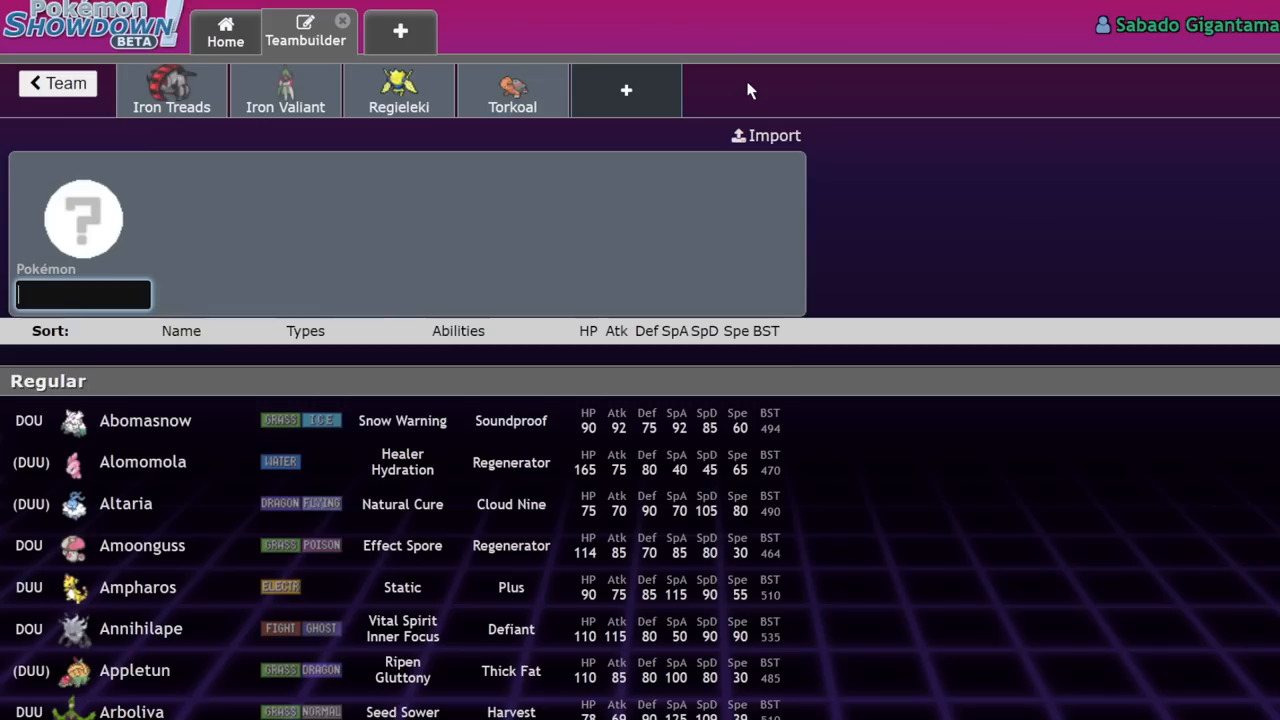
mouse_move(418, 231)
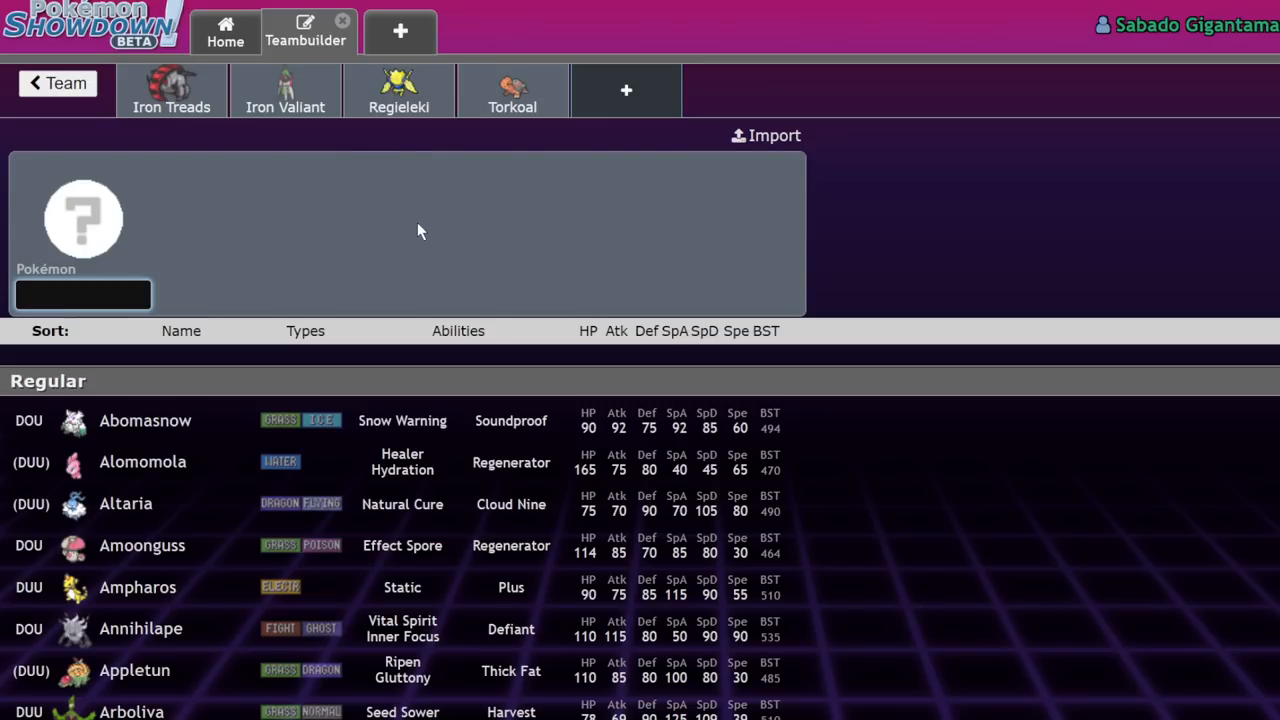
click(626, 90)
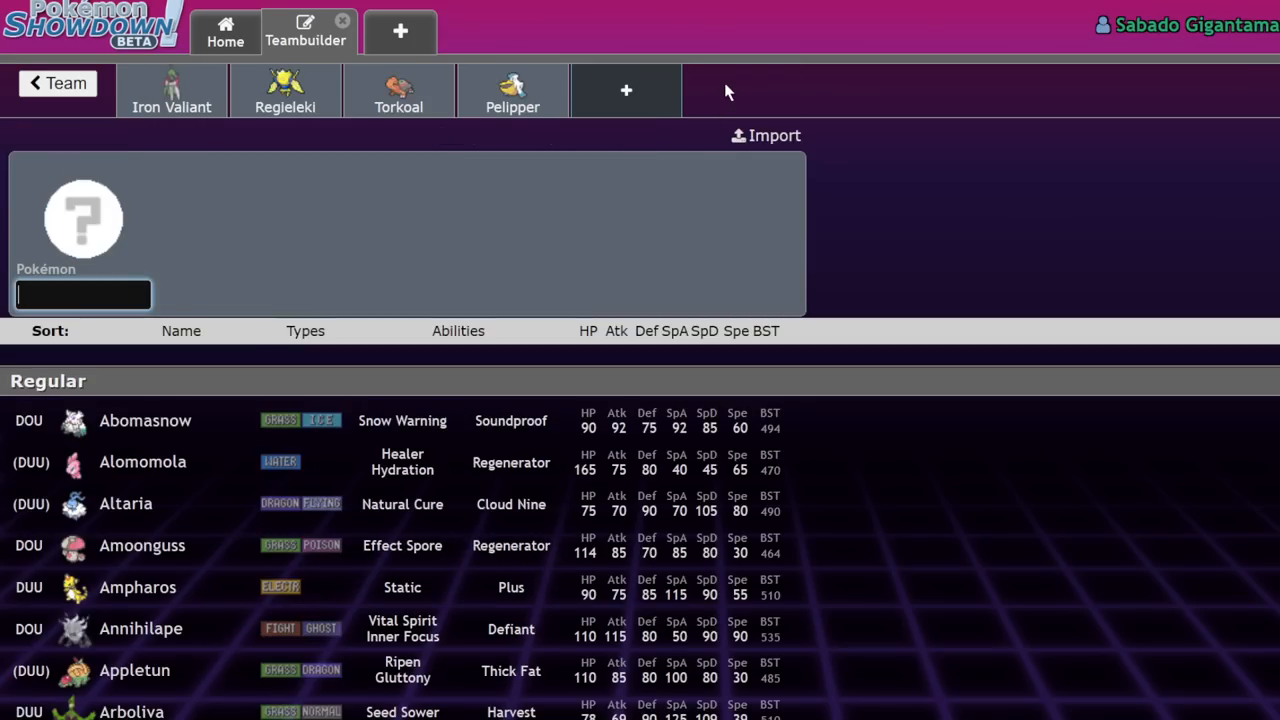
text(tyr)
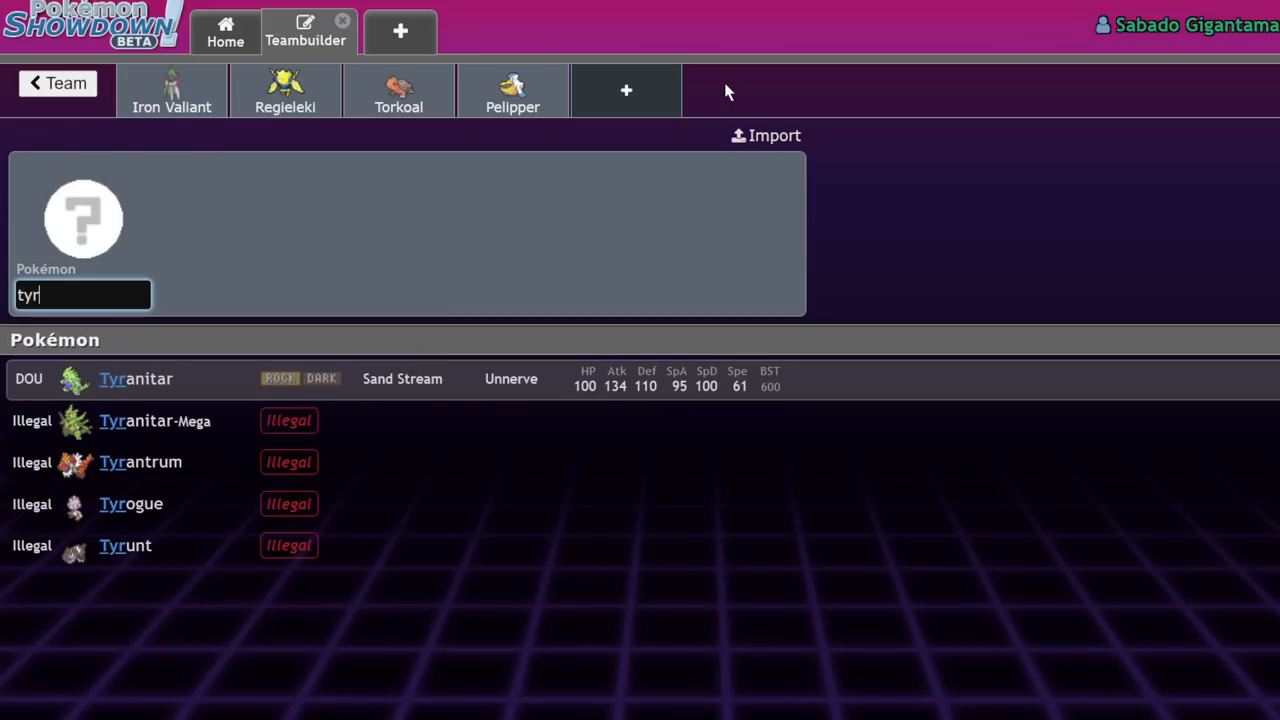
click(135, 378)
text(hi)
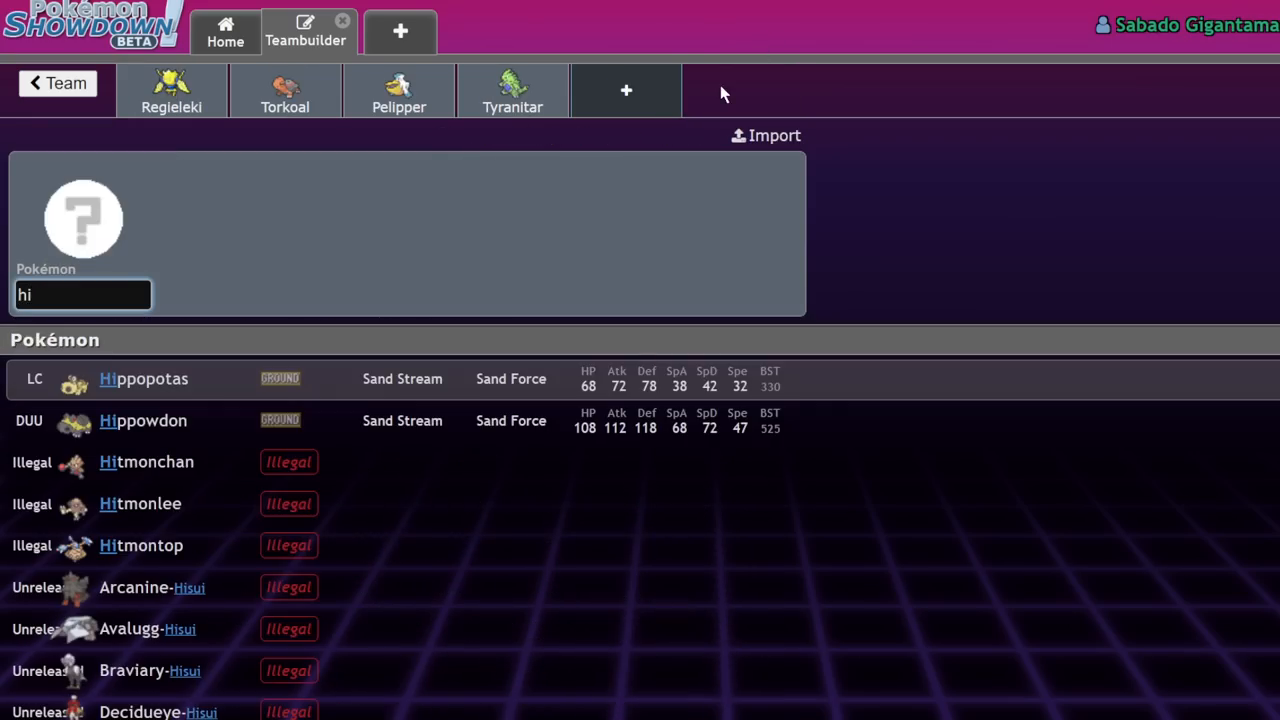
Step: Add Hippowdon and Pincurchin, give Torkoal Drought, and return to the team list
click(143, 420)
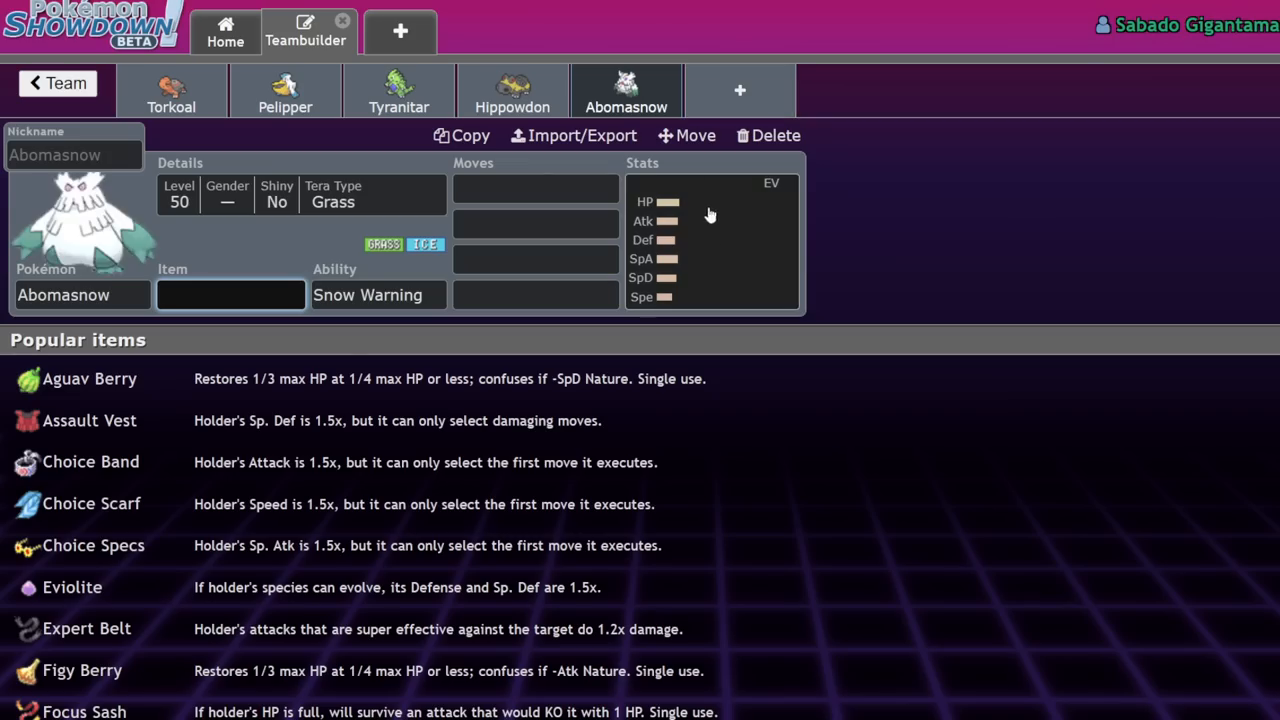
click(398, 90)
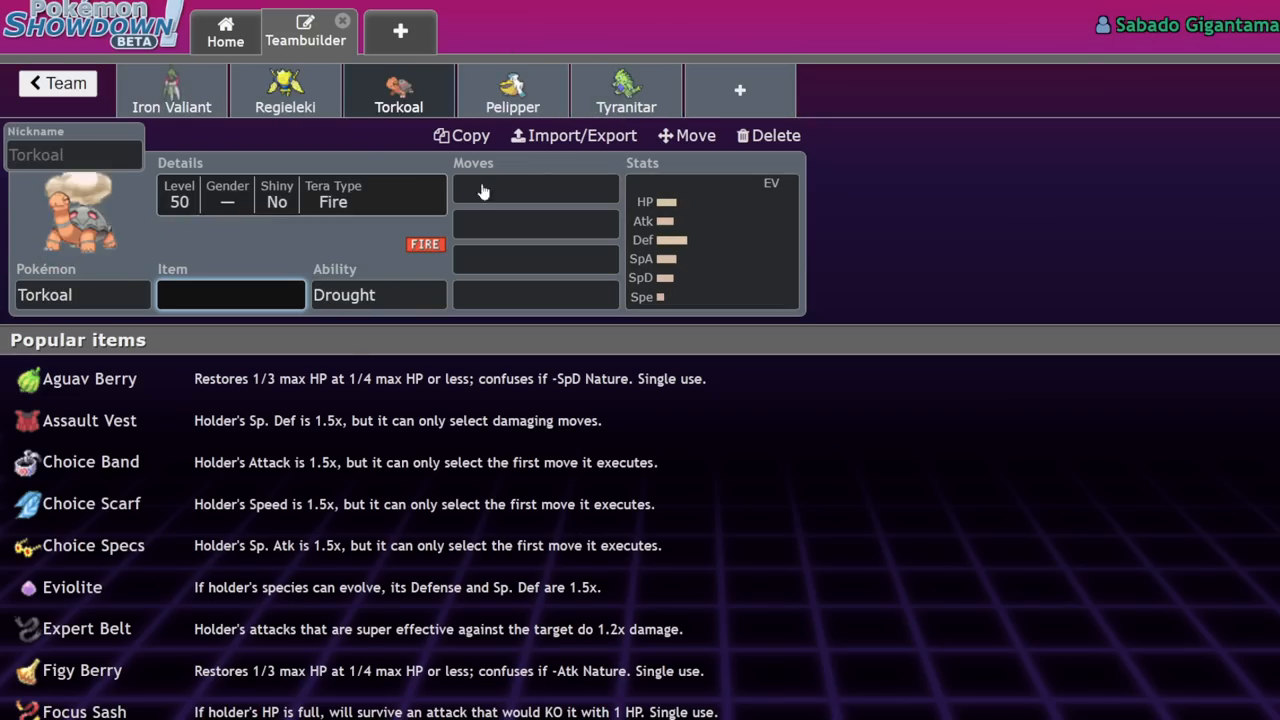
mouse_move(698, 68)
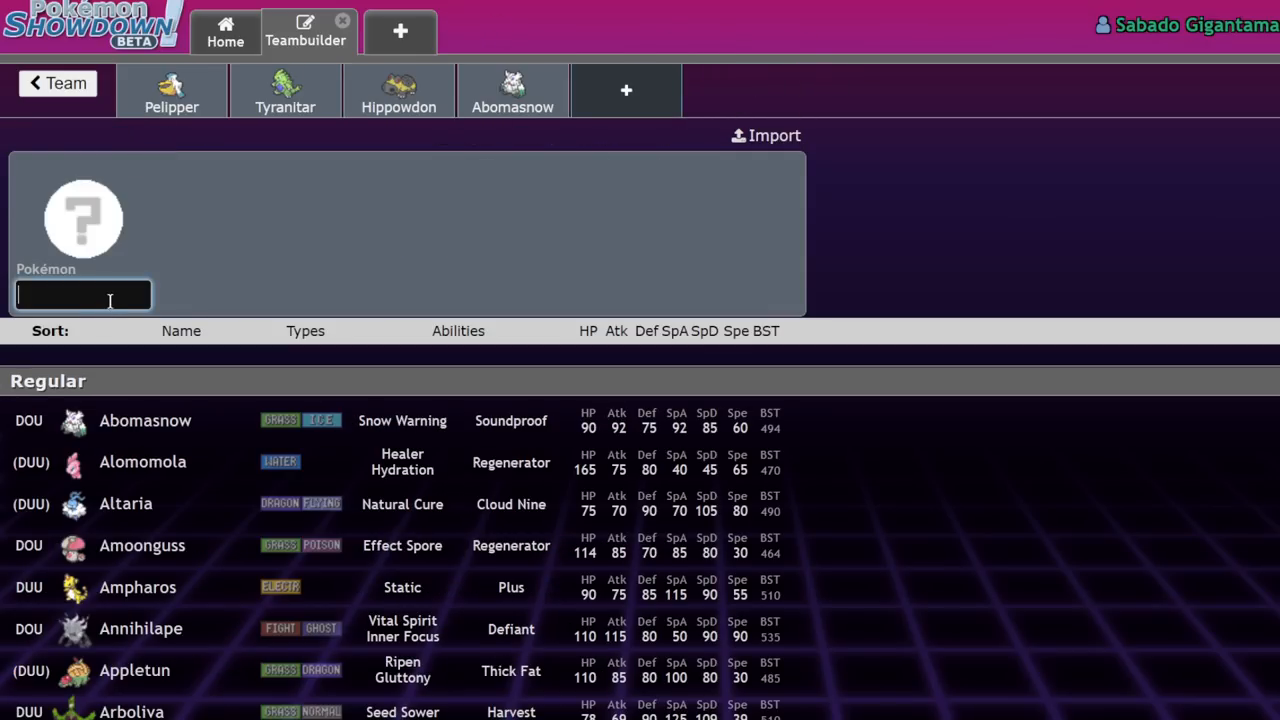
mouse_move(575, 86)
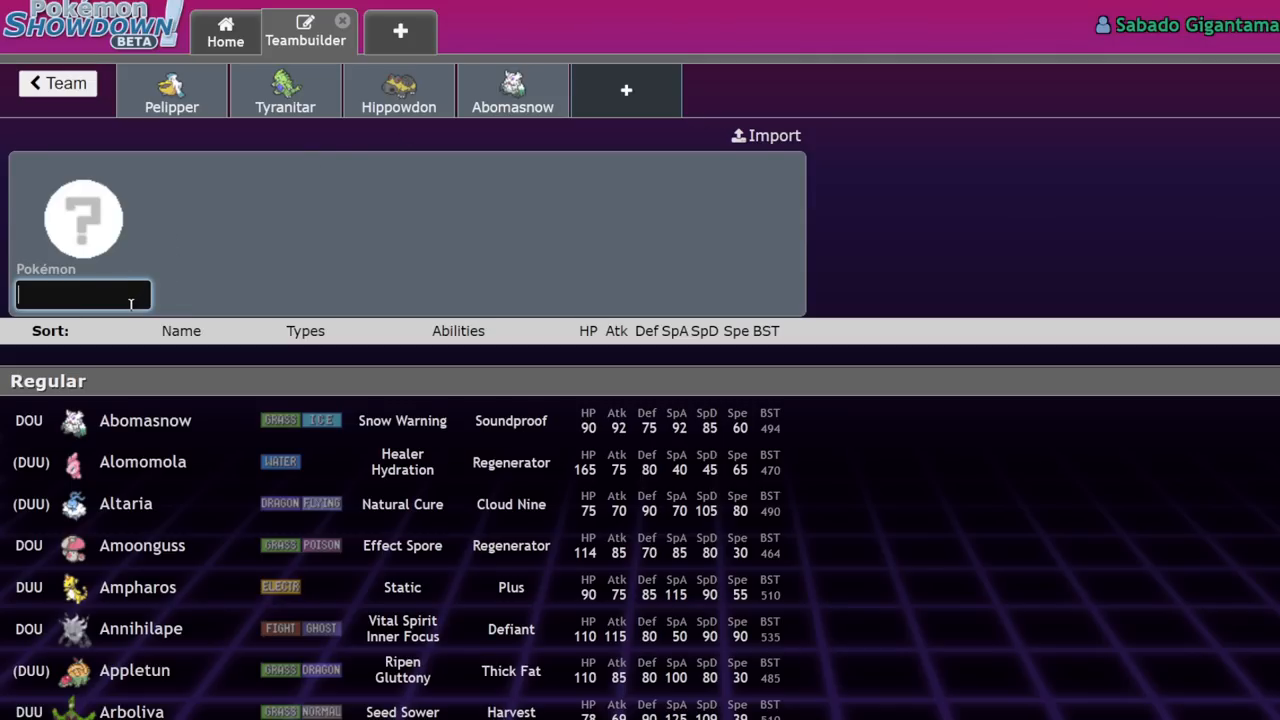
text(pin)
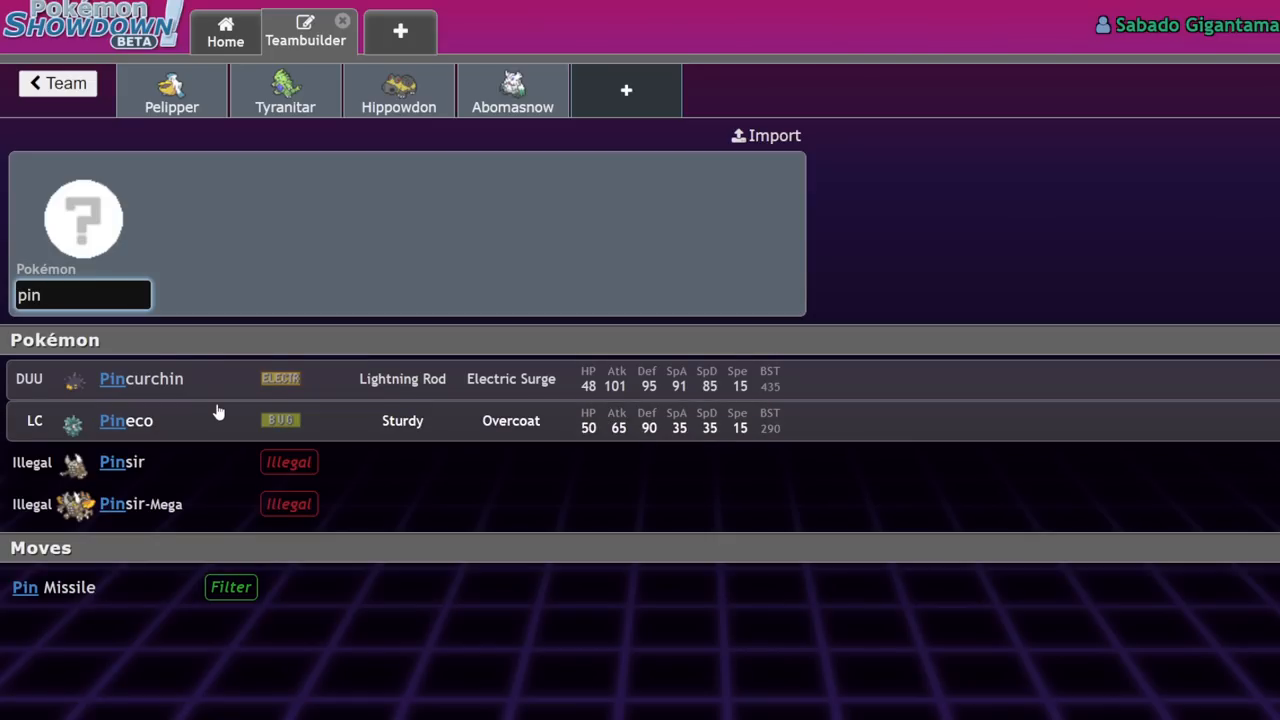
click(141, 378)
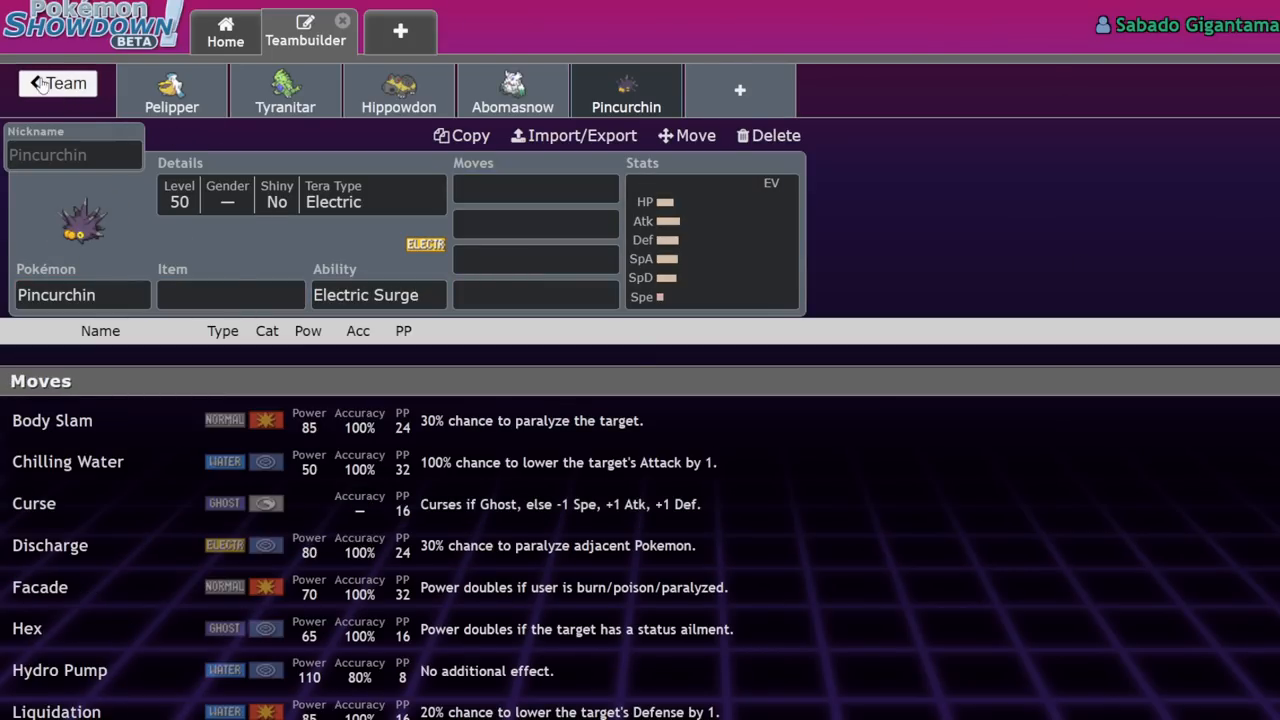
click(57, 83)
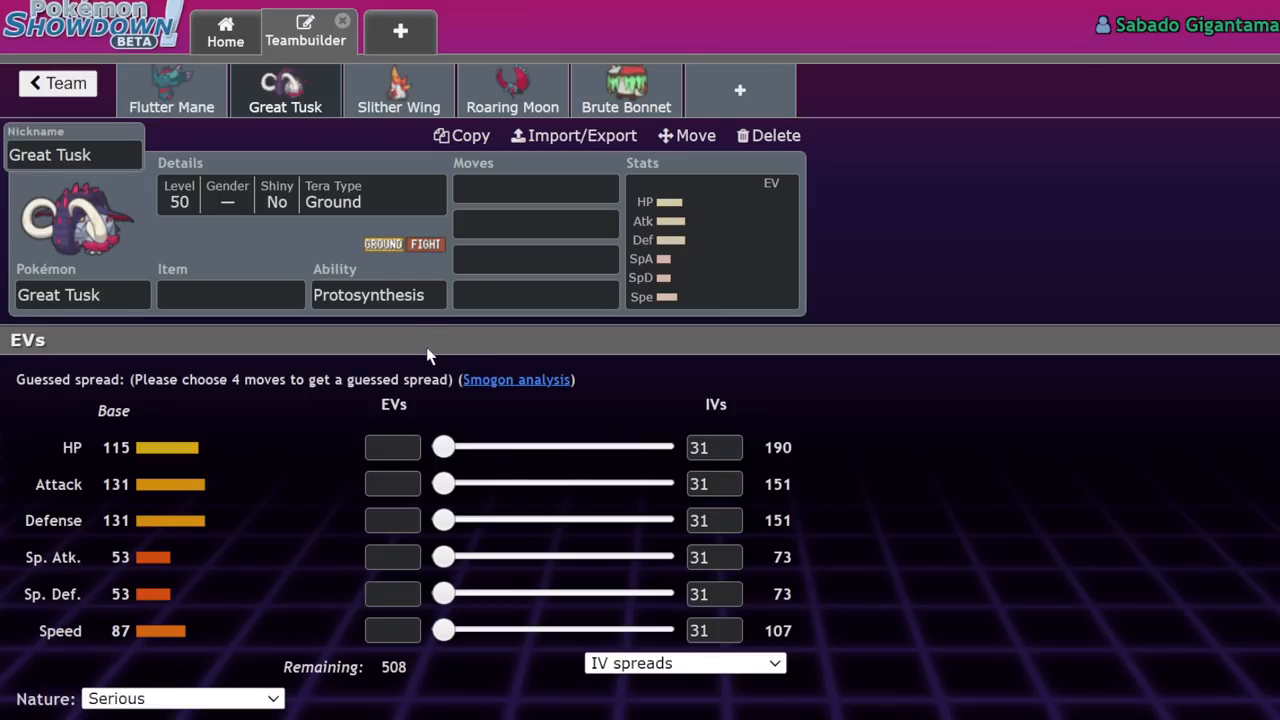
Step: Max Great Tusk's Attack and Speed EVs at 252 and equip an Assault Vest
click(392, 593)
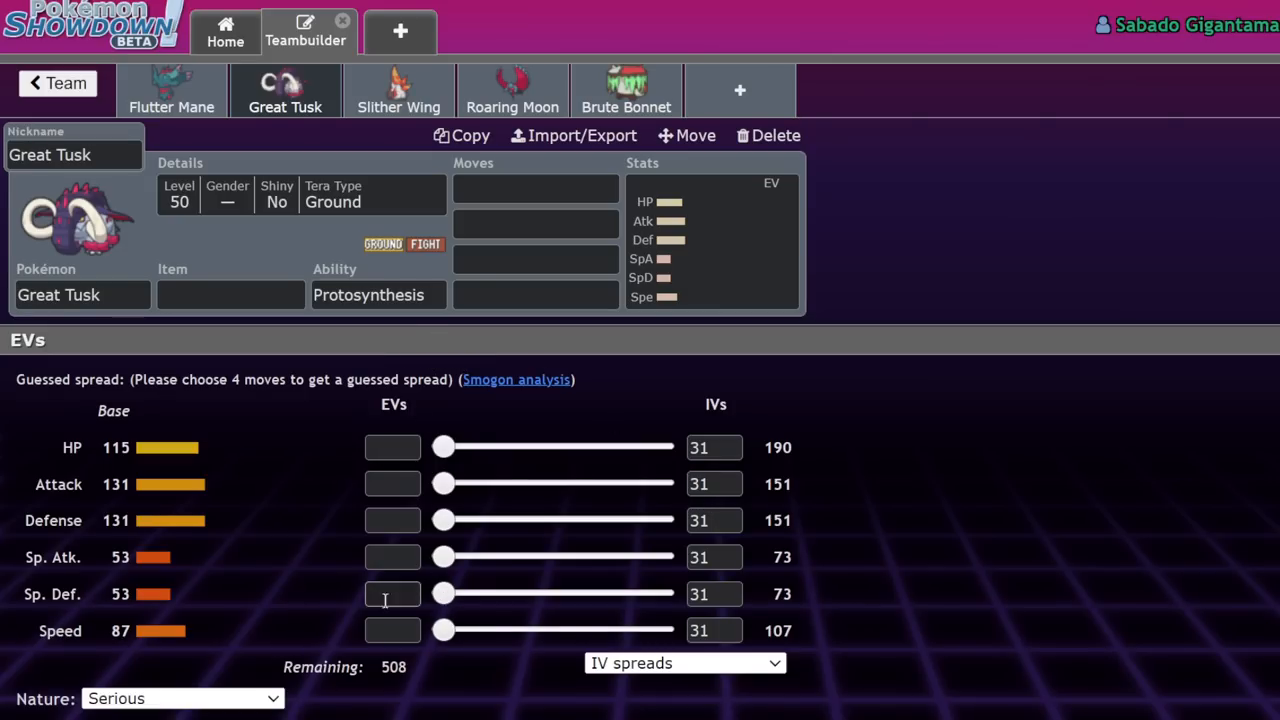
mouse_move(308, 500)
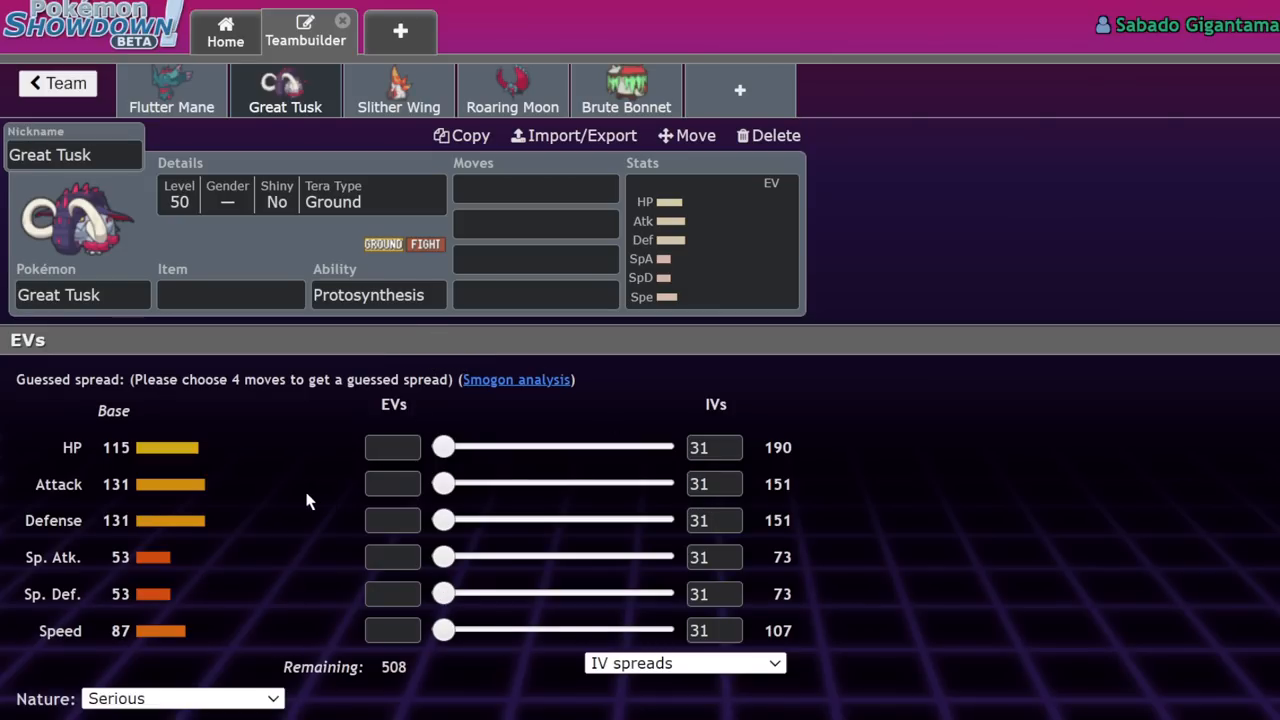
mouse_move(528, 668)
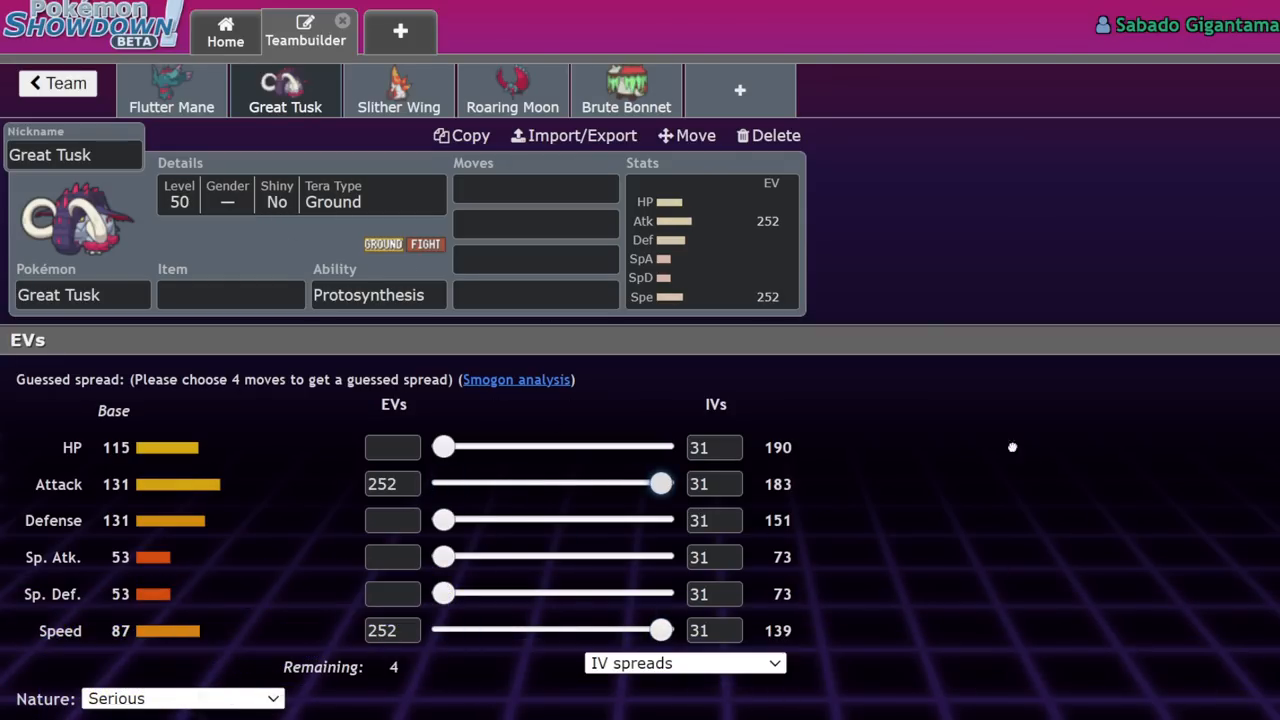
click(230, 294)
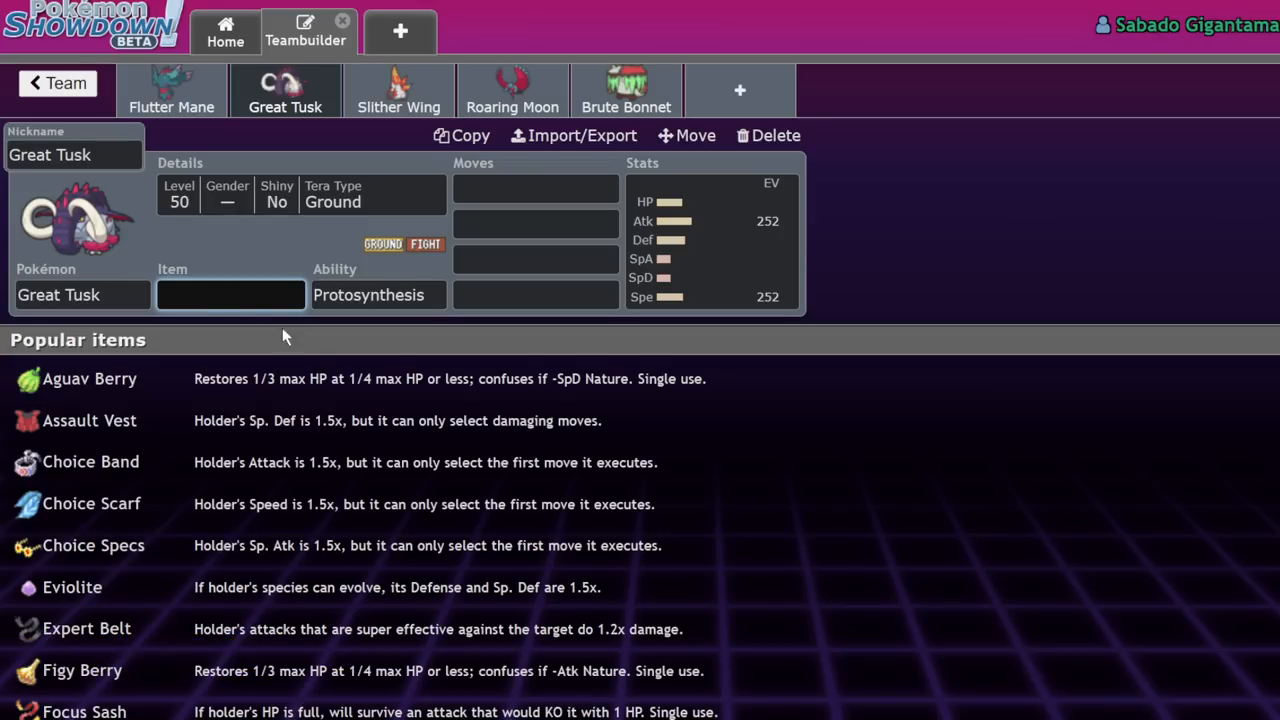
click(89, 420)
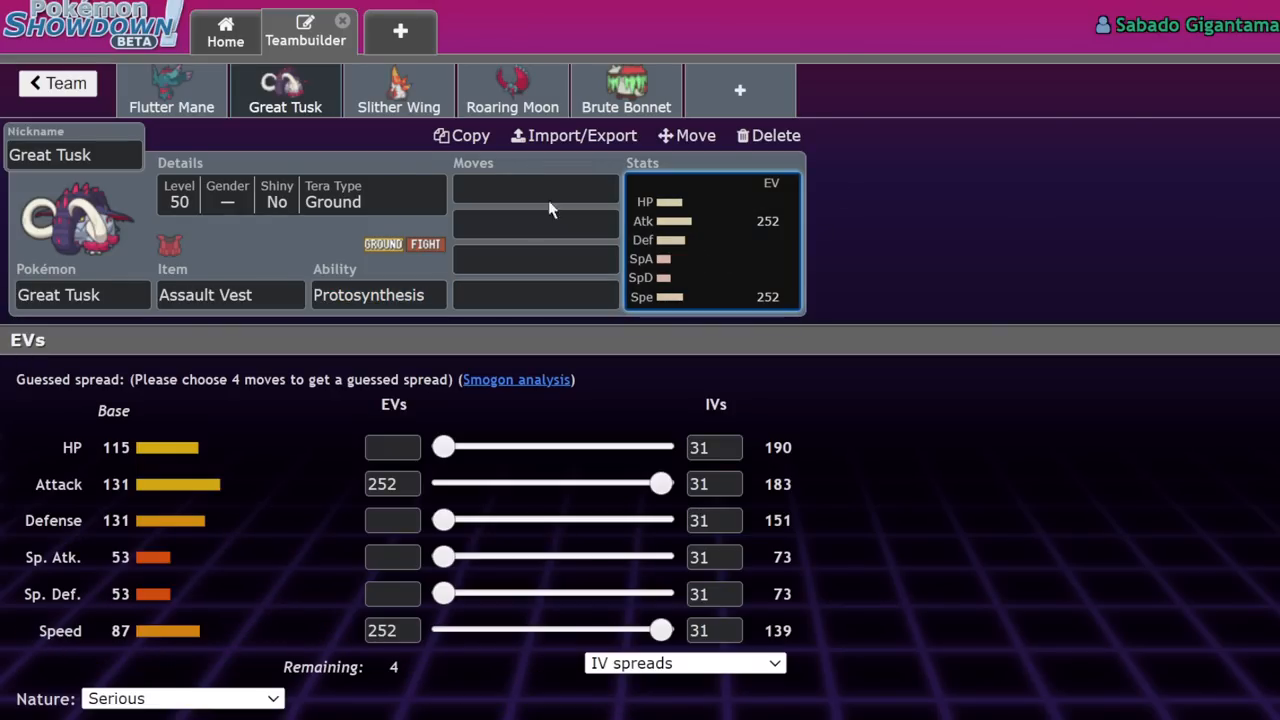
Step: Add Close Combat and search 'ear' for Earthquake in Great Tusk's move slots
click(535, 188)
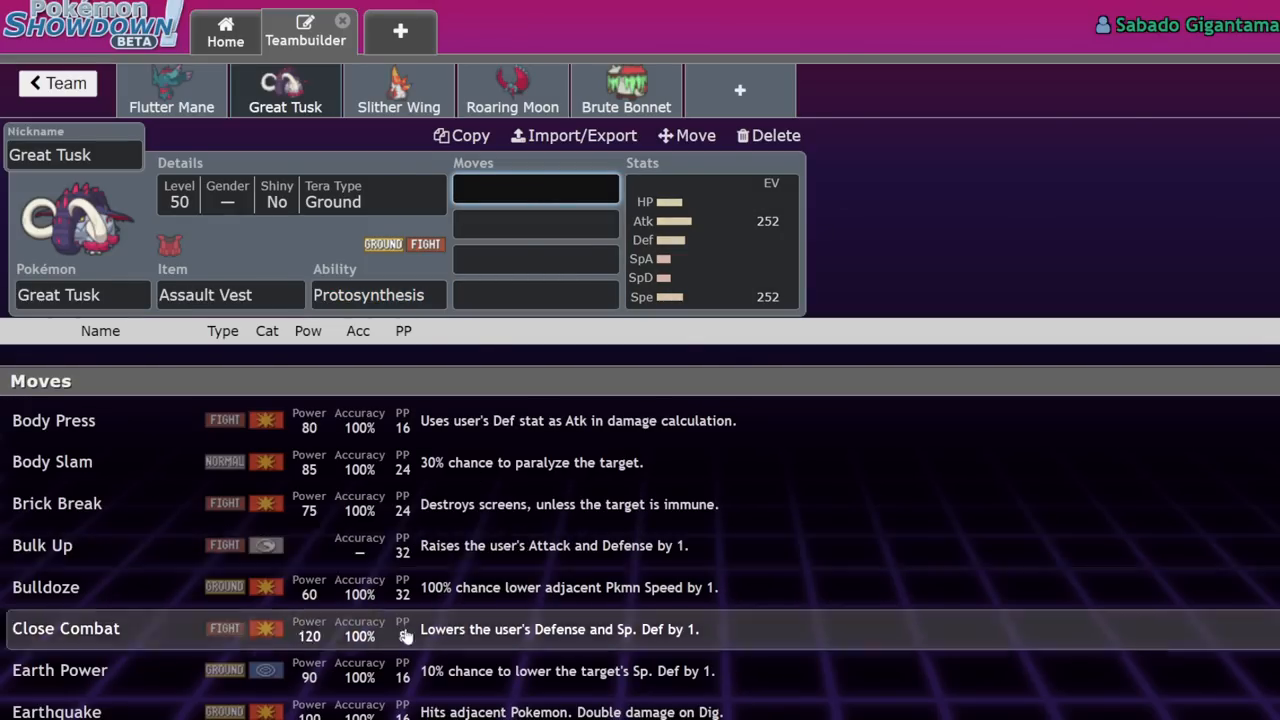
click(66, 628)
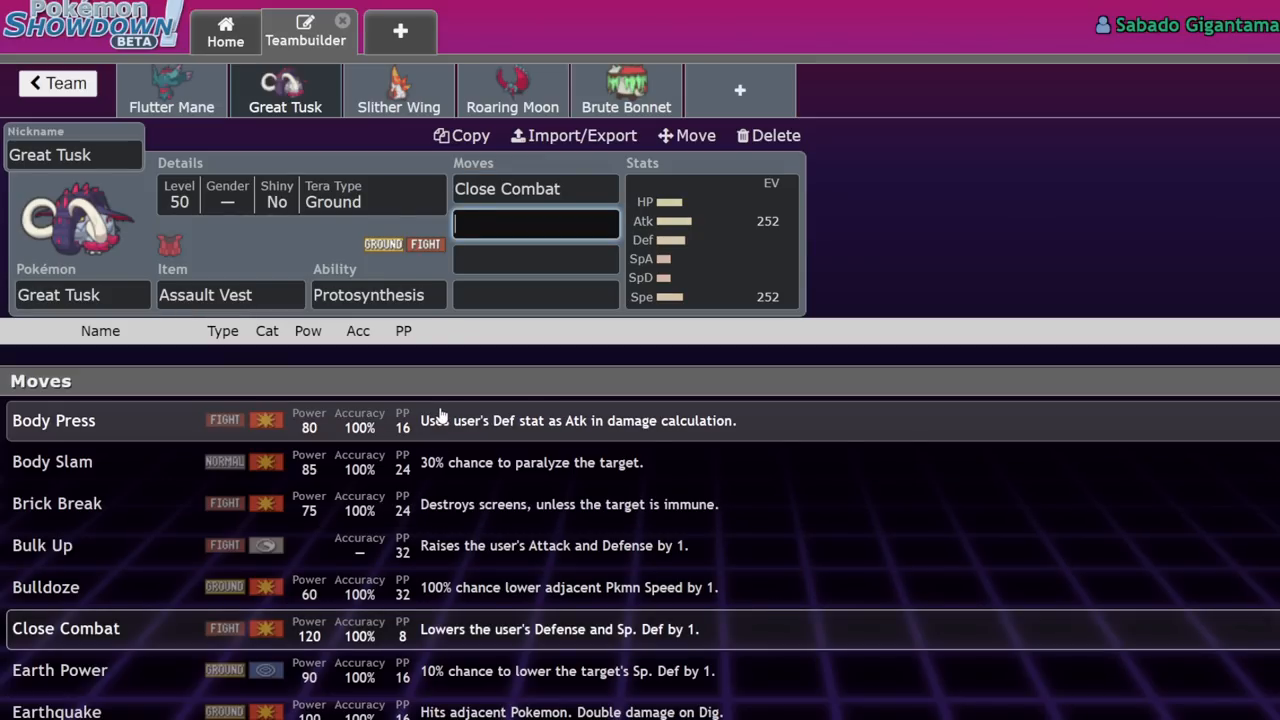
text(h)
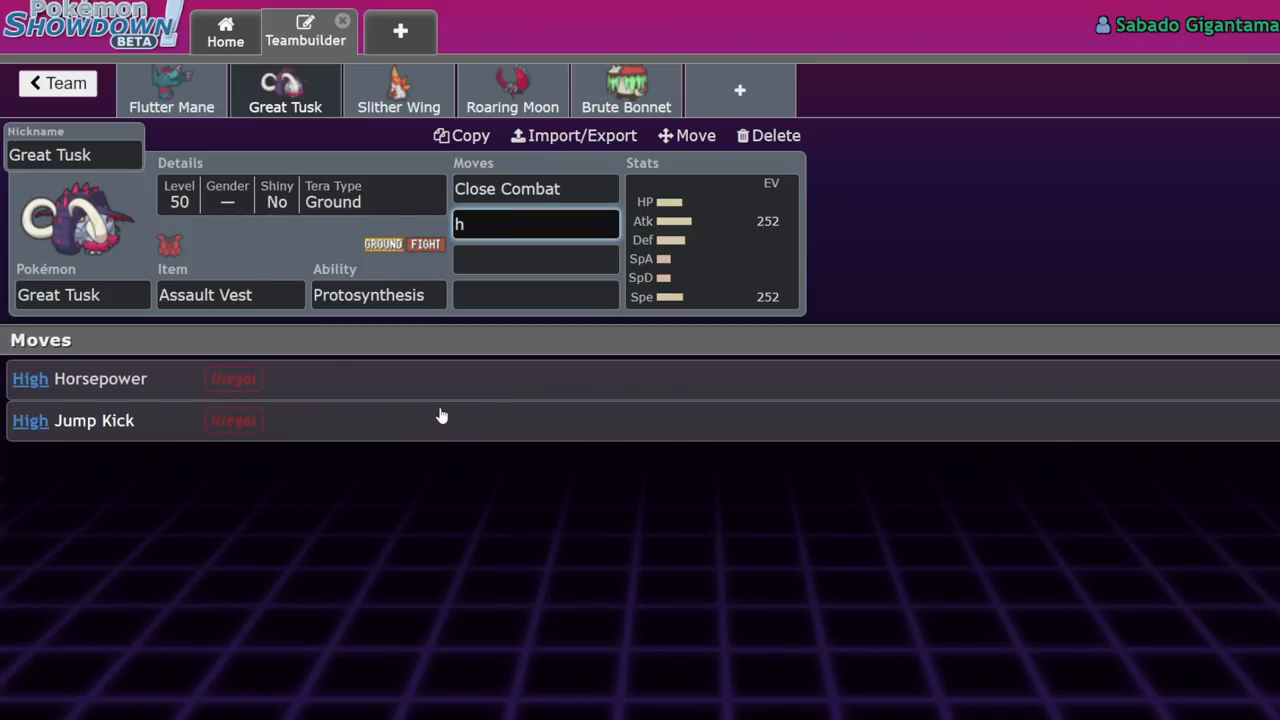
text(ear)
click(536, 259)
text(Rock Tomb)
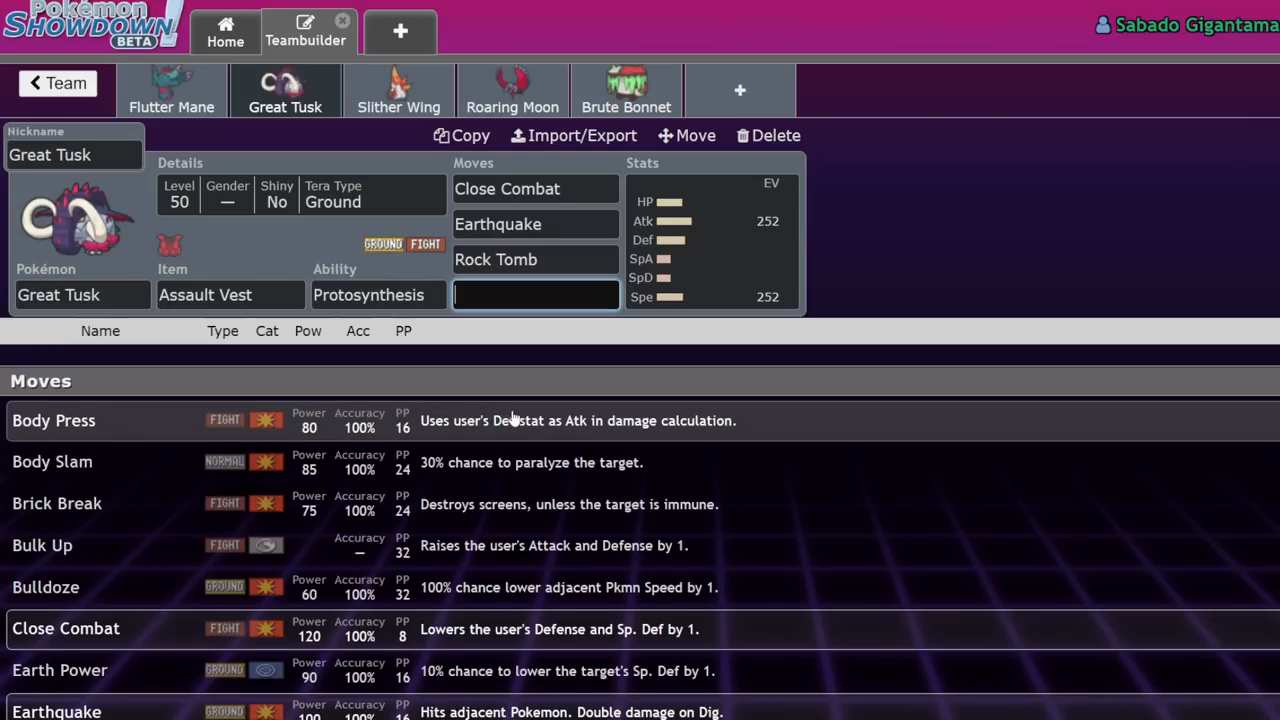
Step: Add Rock Tomb, set Great Tusk's Tera Type to Steel, and search 'Iron' for slot four
scroll(down, 3)
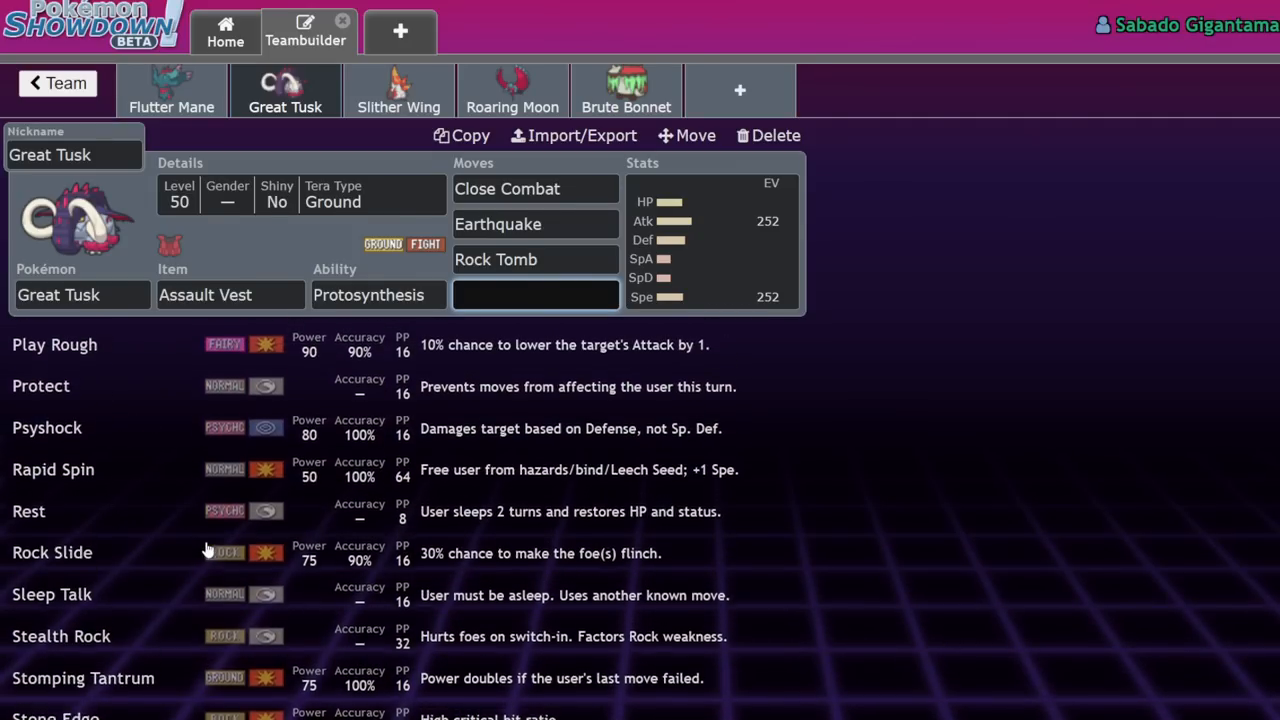
scroll(up, 3)
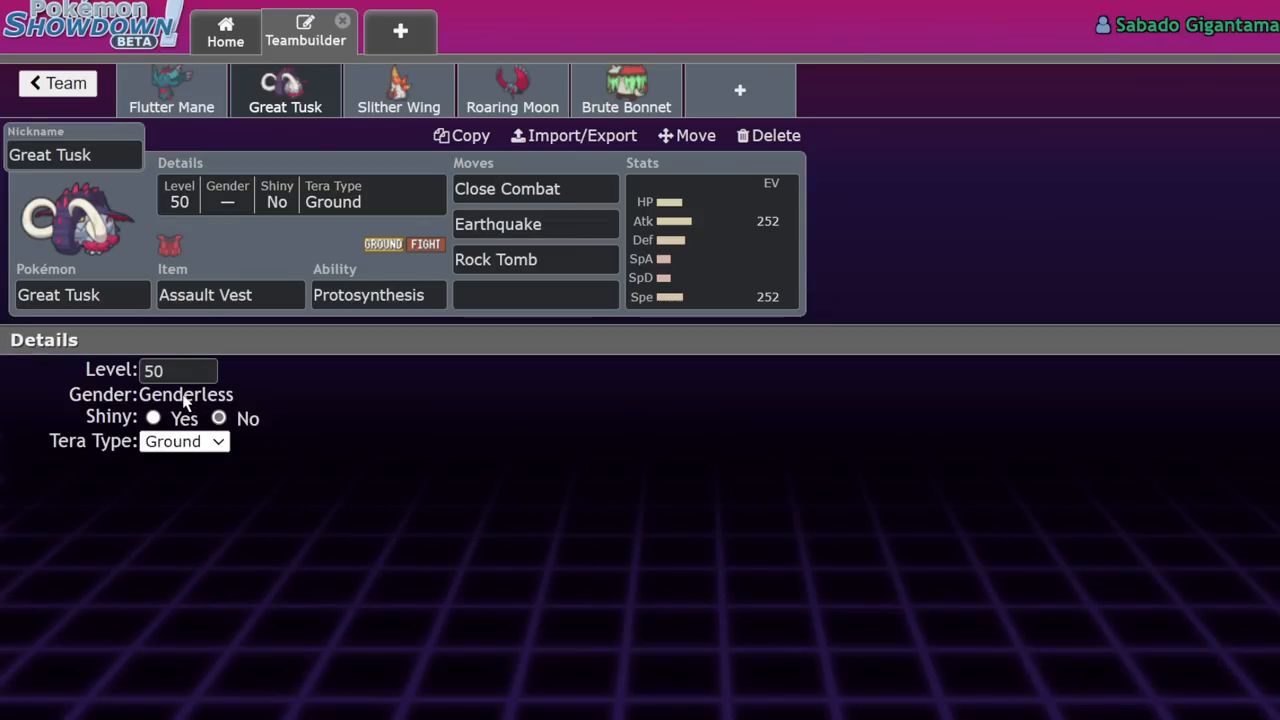
click(535, 293)
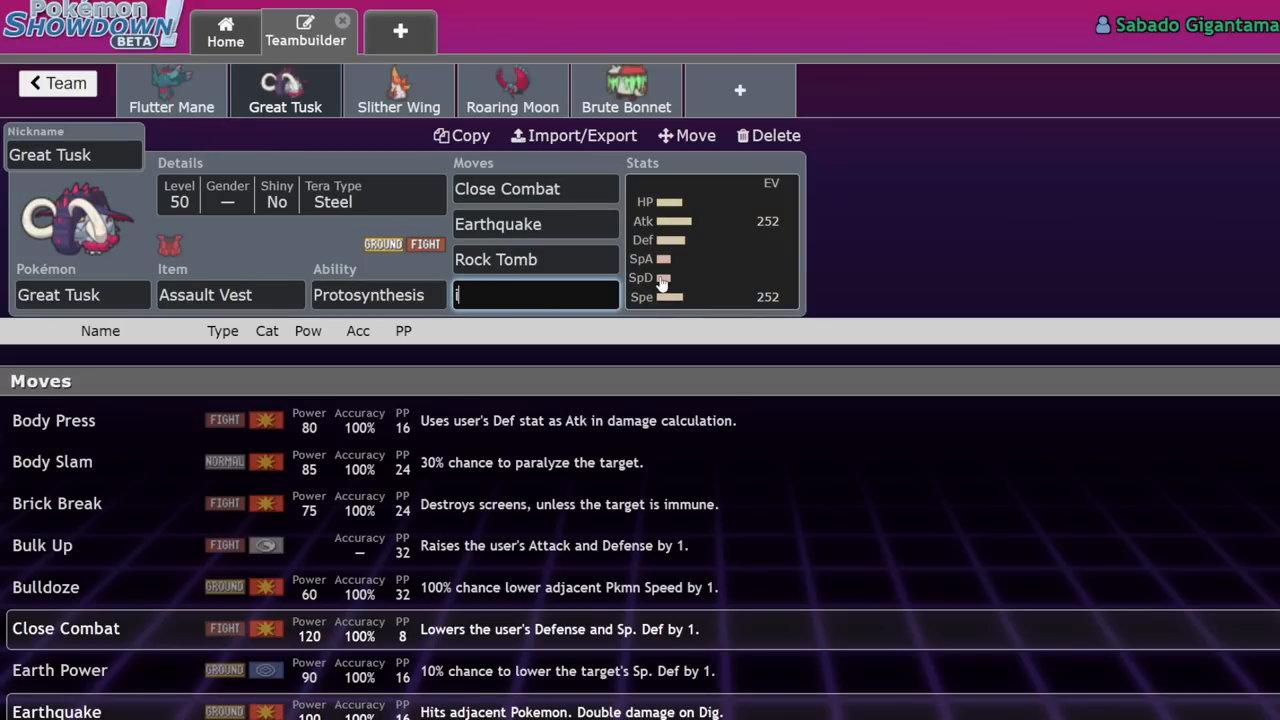
text(Iron)
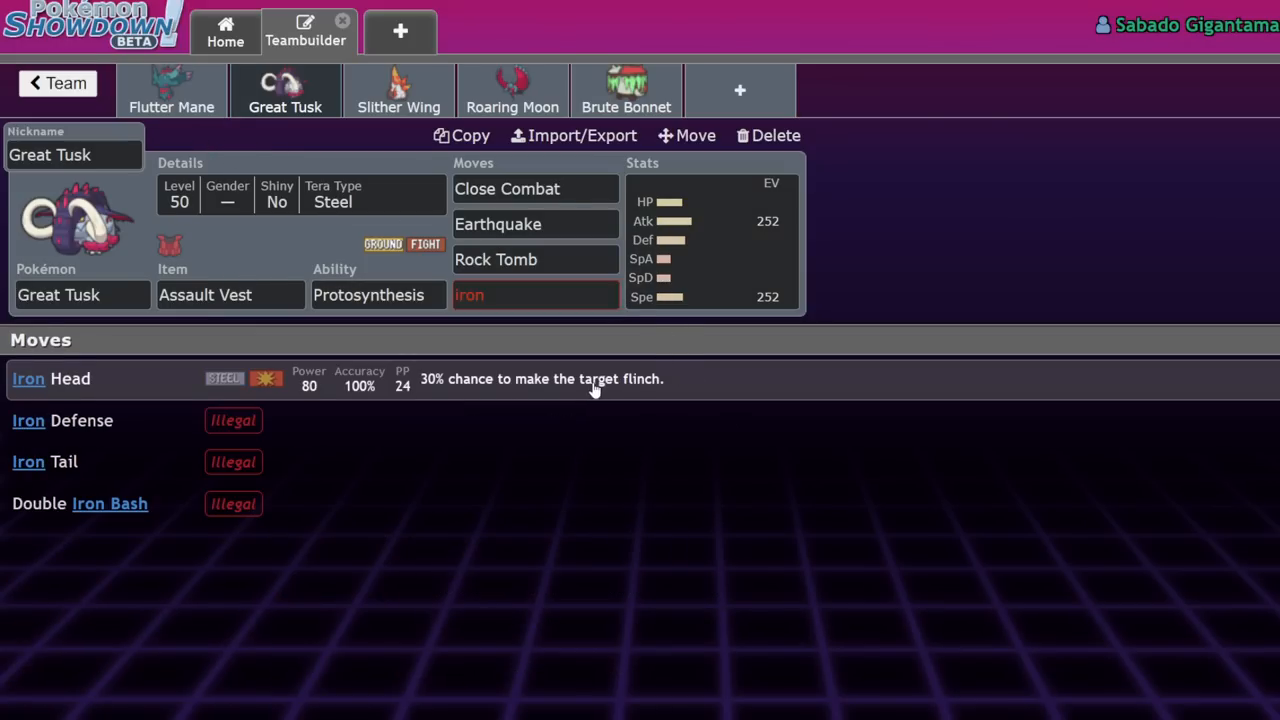
Step: Accept Iron Head for Great Tusk and move between team tabs to Slither Wing
click(171, 90)
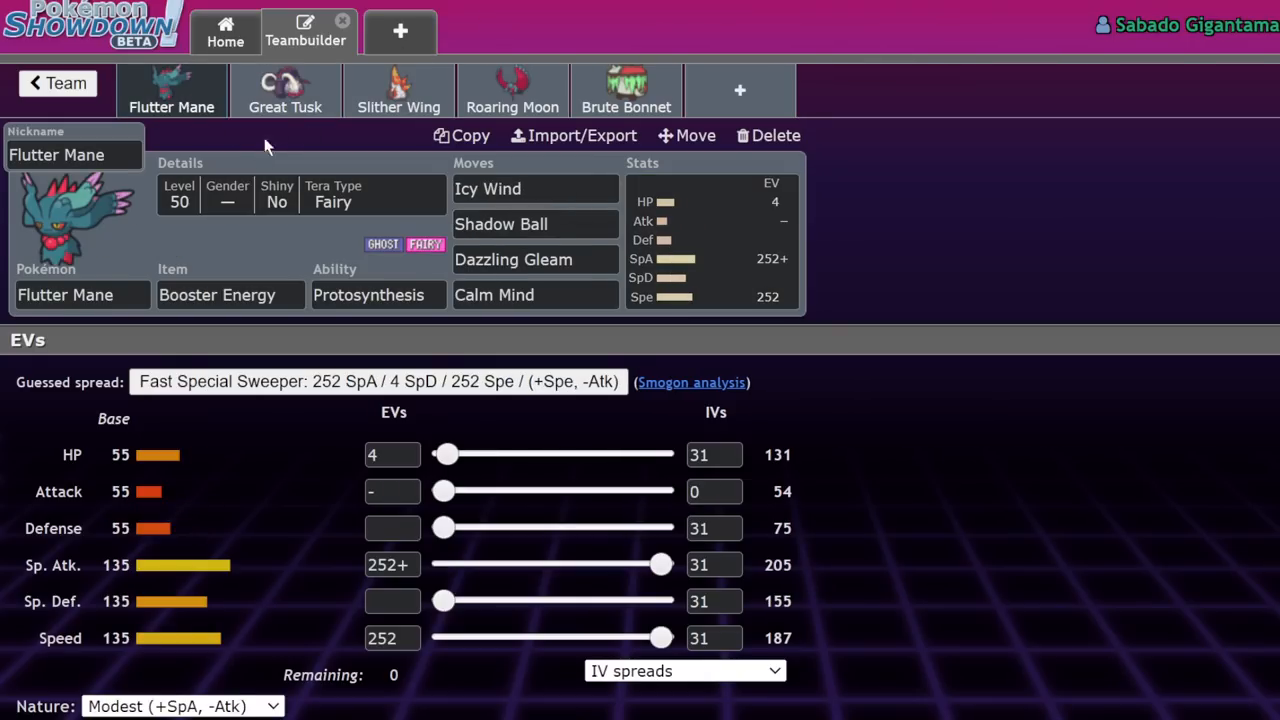
click(398, 90)
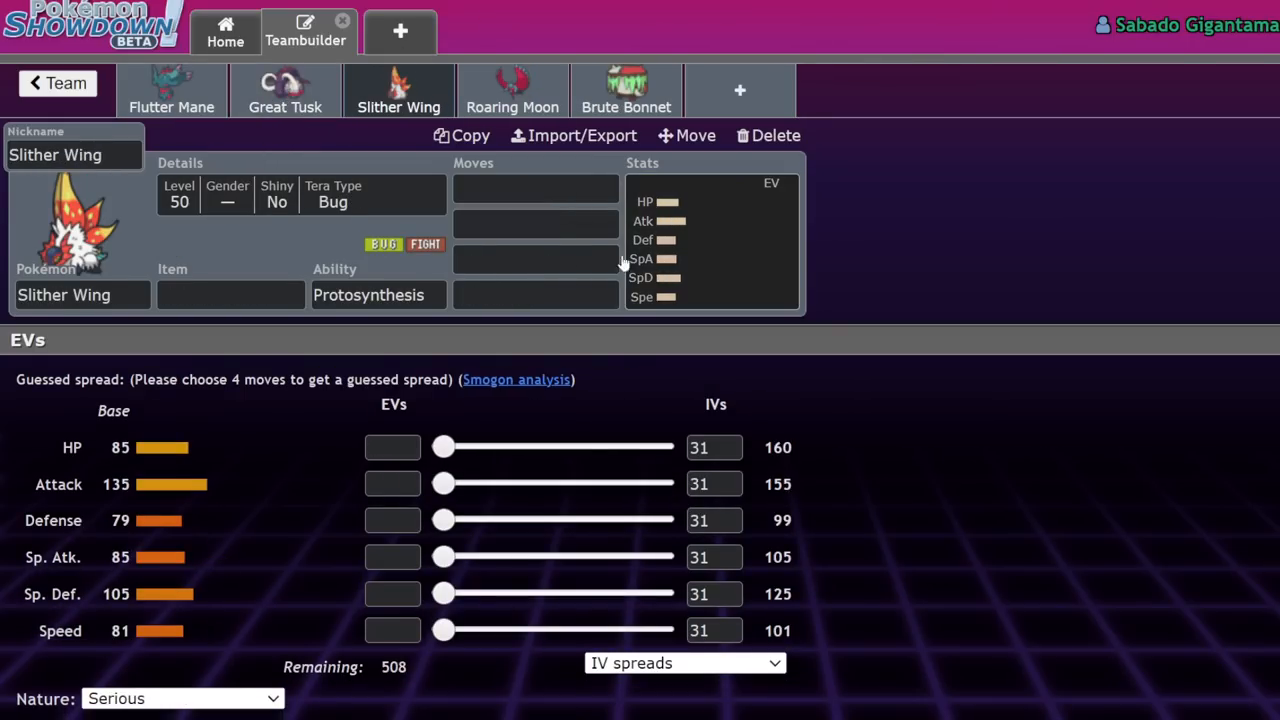
click(285, 90)
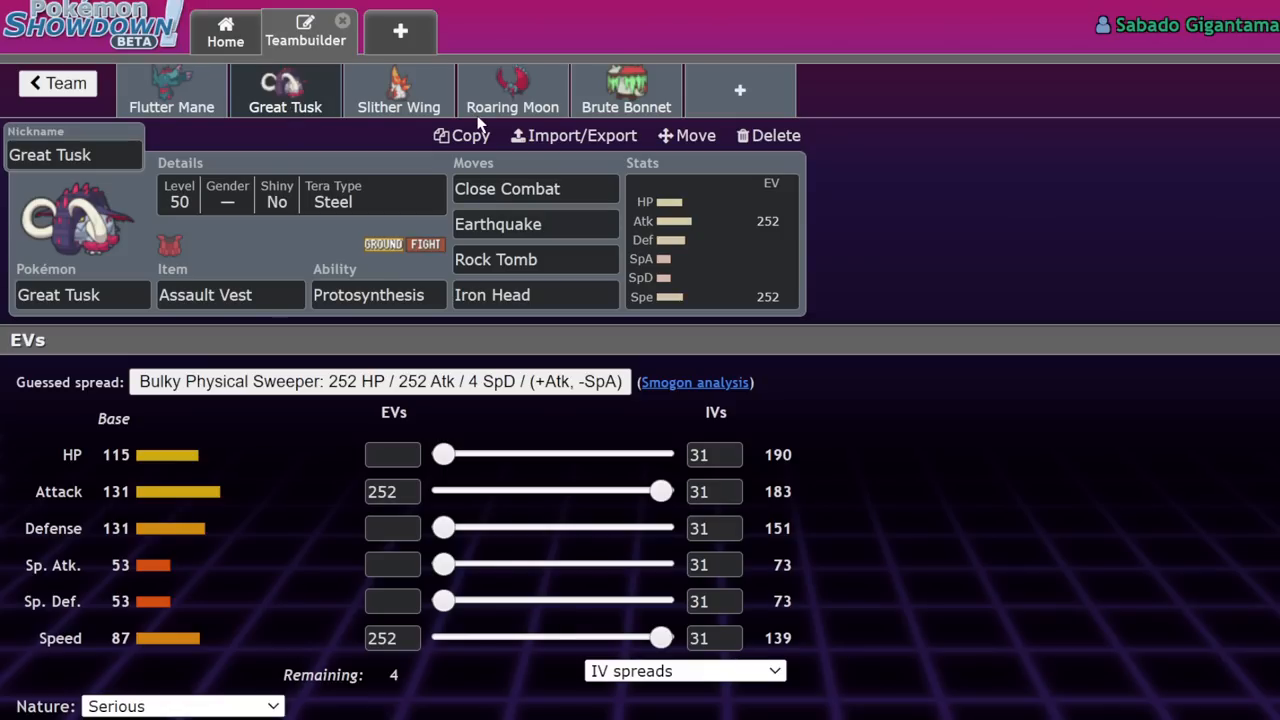
click(398, 90)
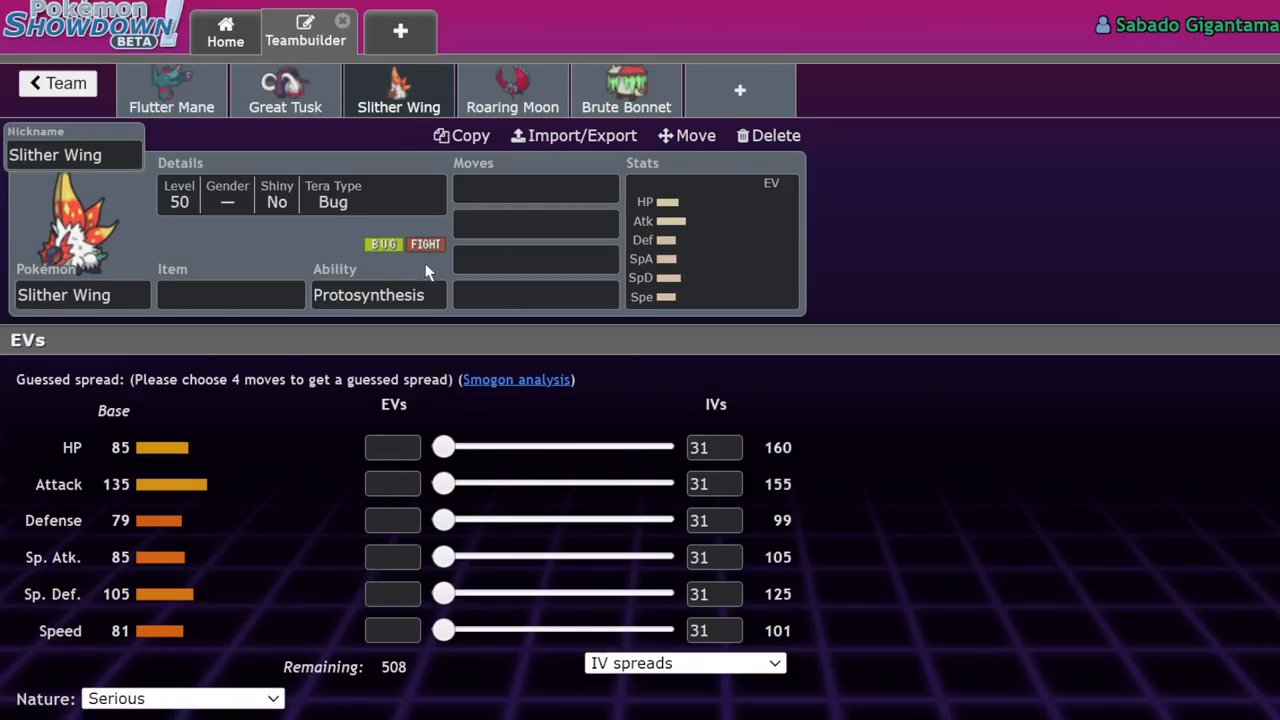
mouse_move(280, 548)
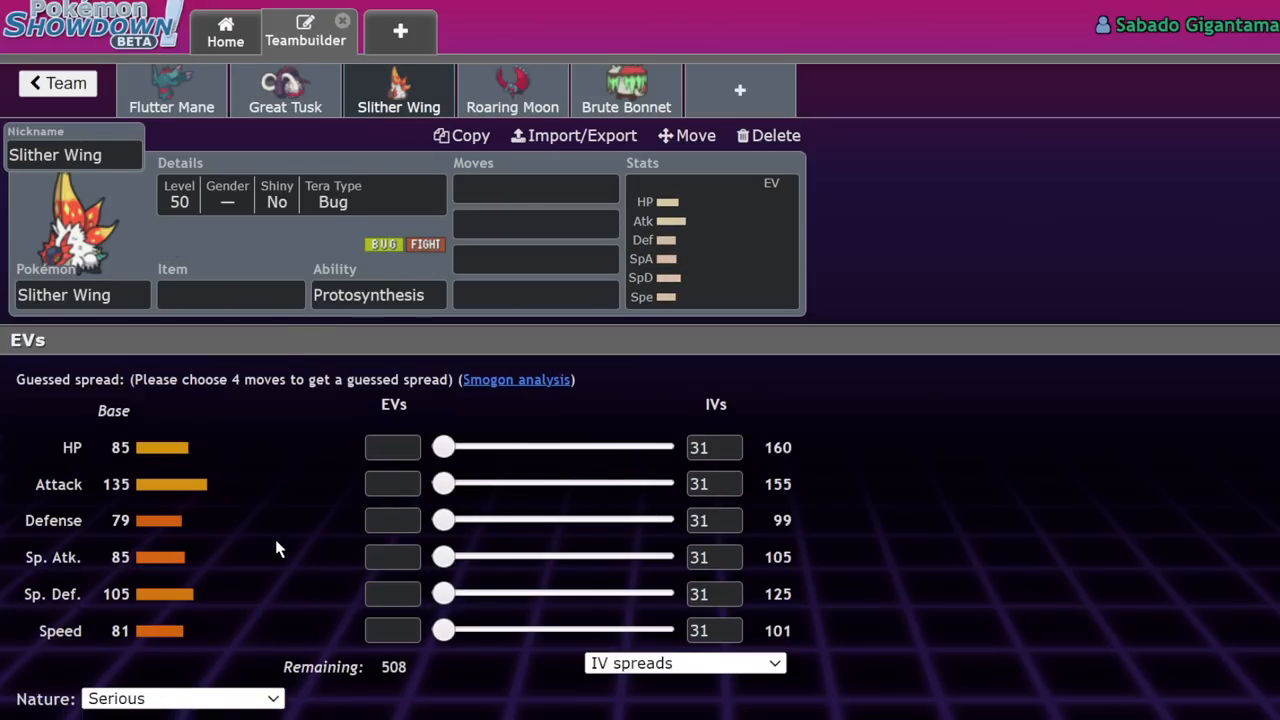
Step: Give Slither Wing 252 Attack EVs, First Impression, and 60 Speed EVs
drag(444, 484, 660, 484)
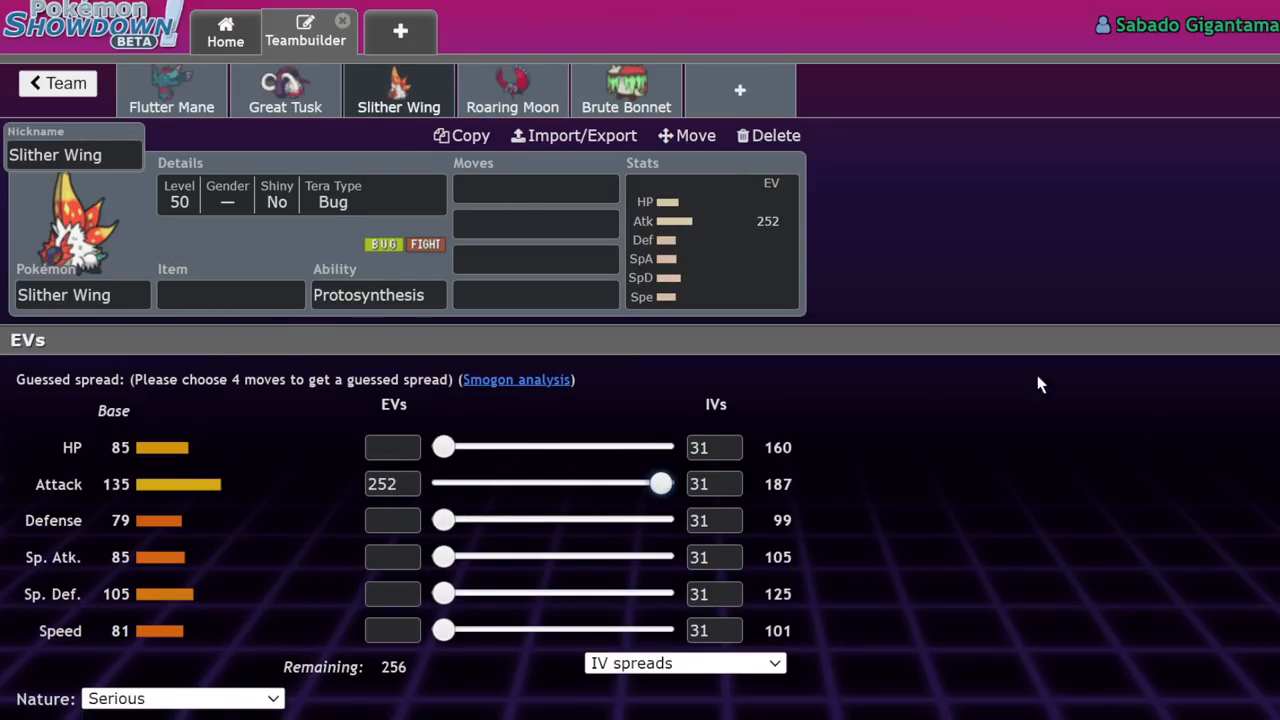
text(first Impression)
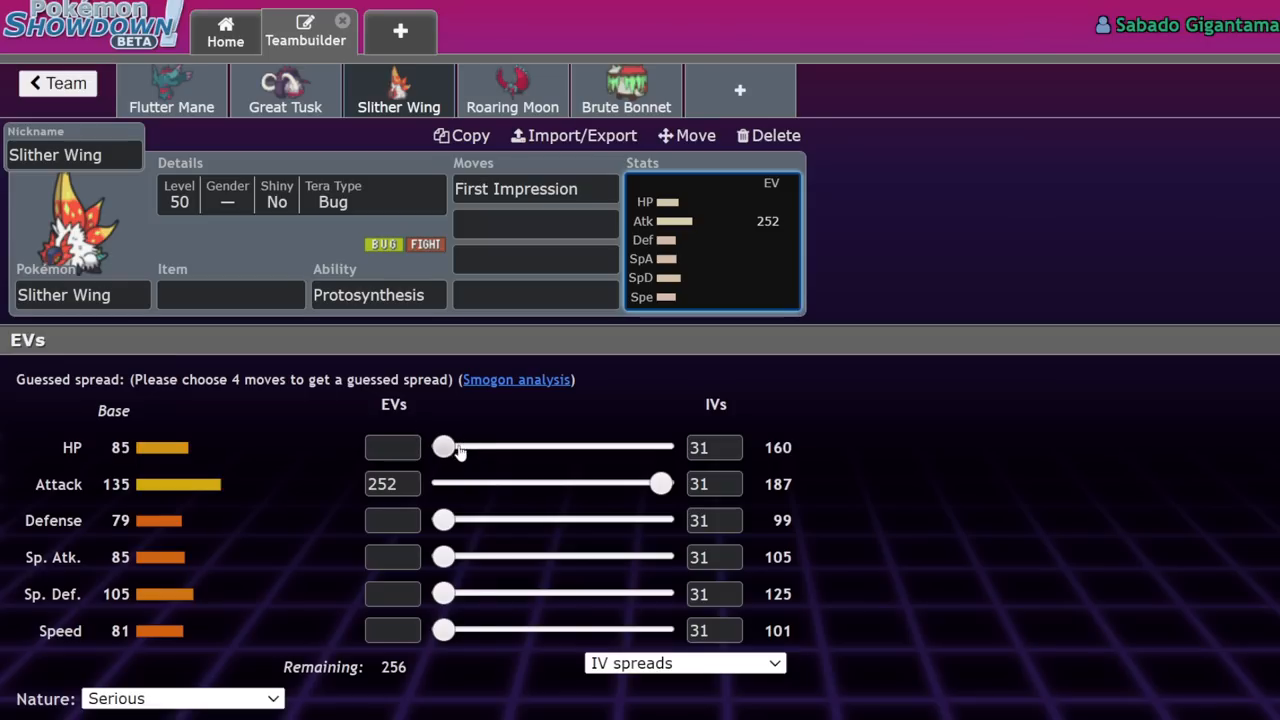
drag(444, 630, 496, 630)
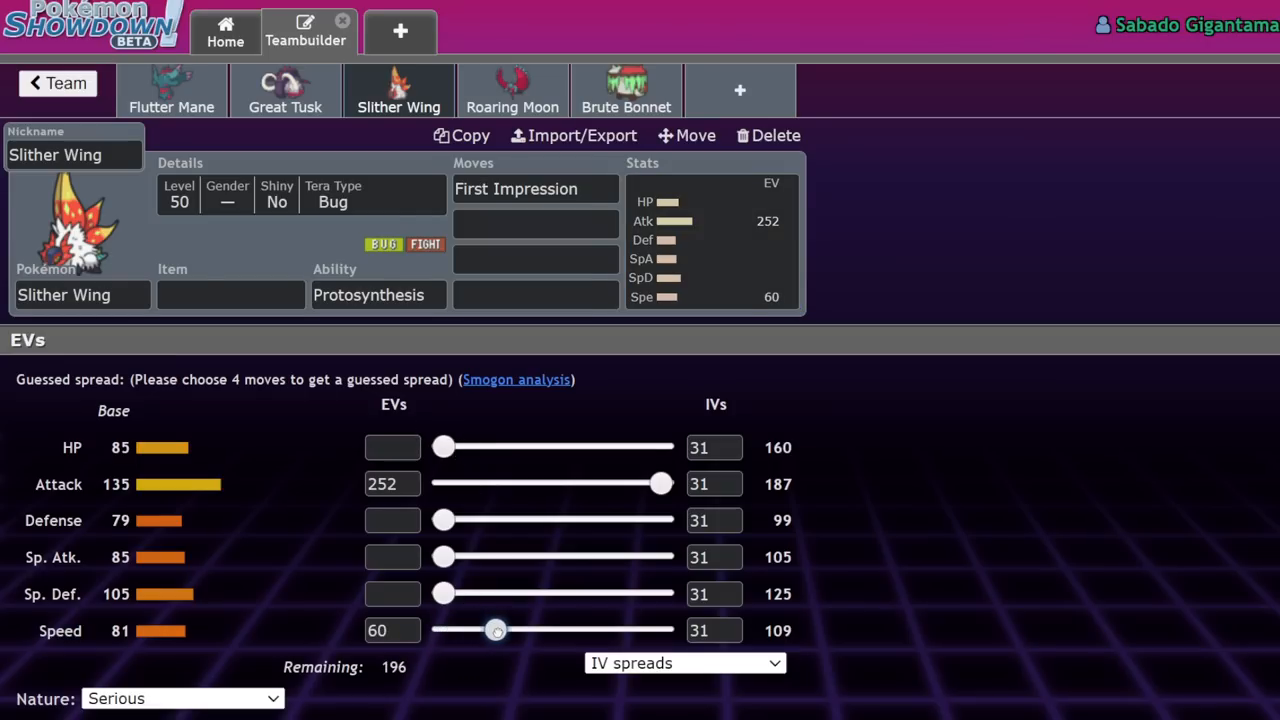
Step: Enter Bulk Up as a move and search 'boo' for Booster Energy as Slither Wing's item
text(dr)
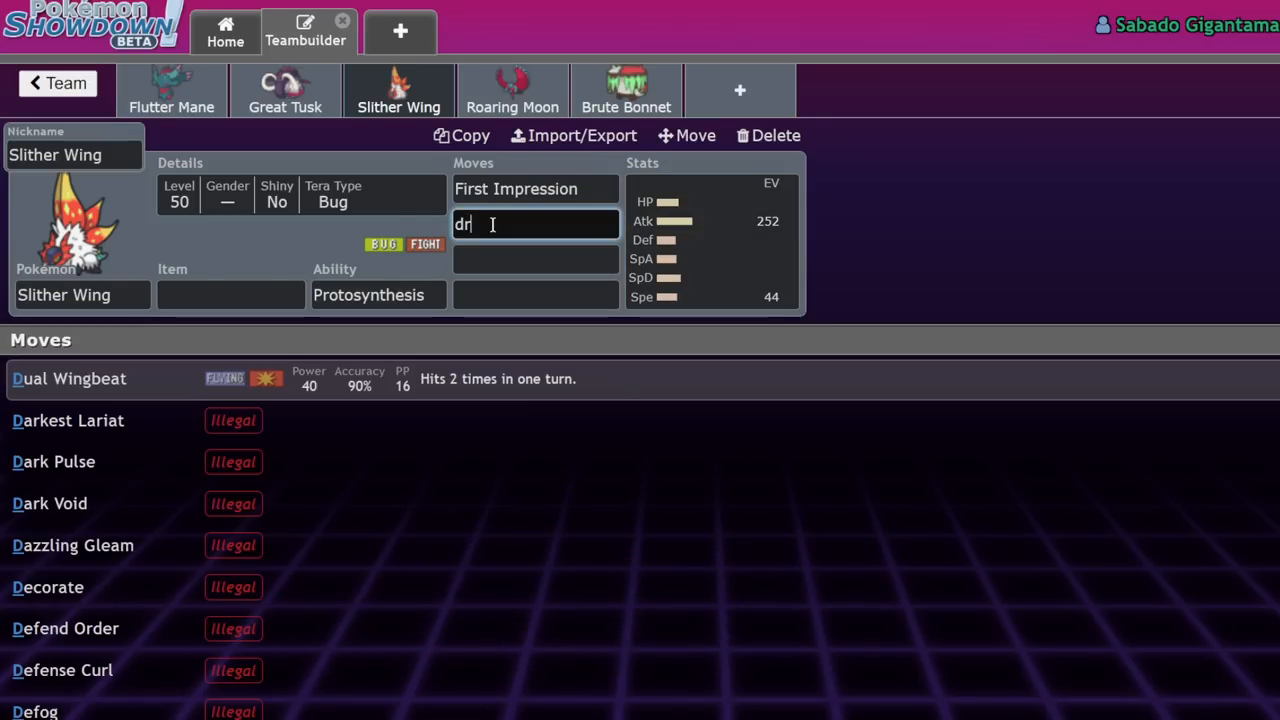
text(a)
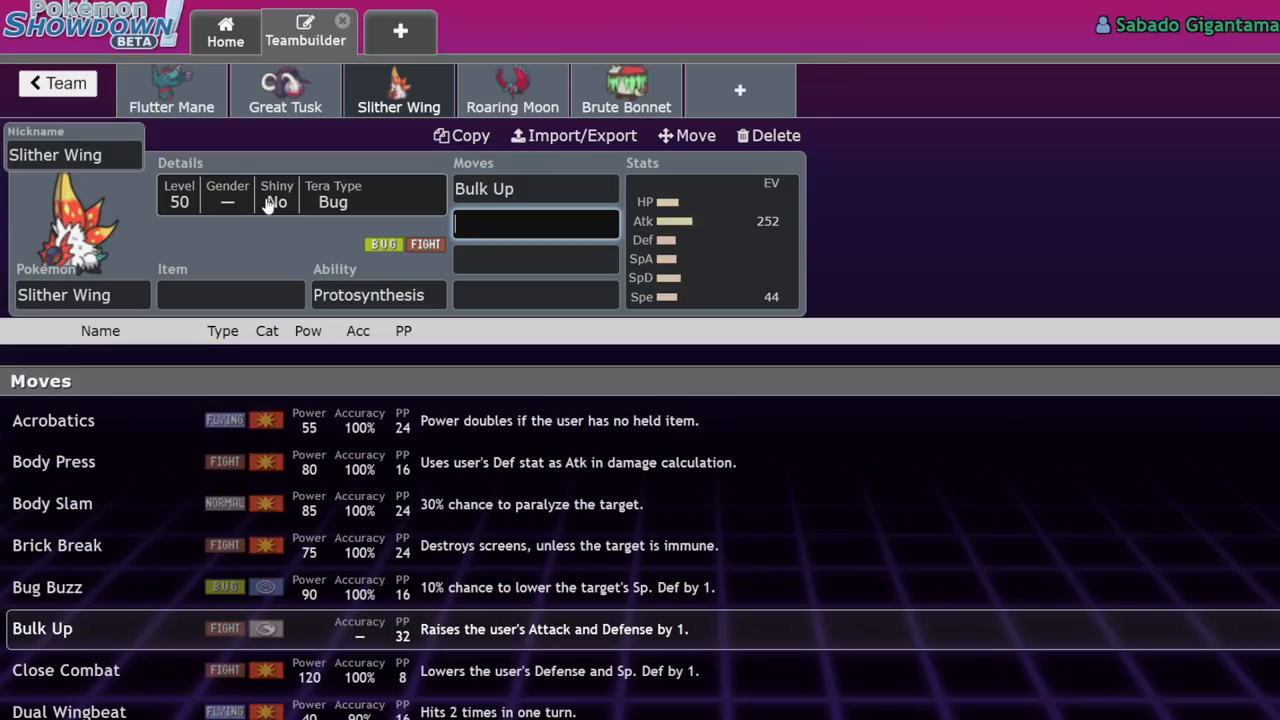
text(boo)
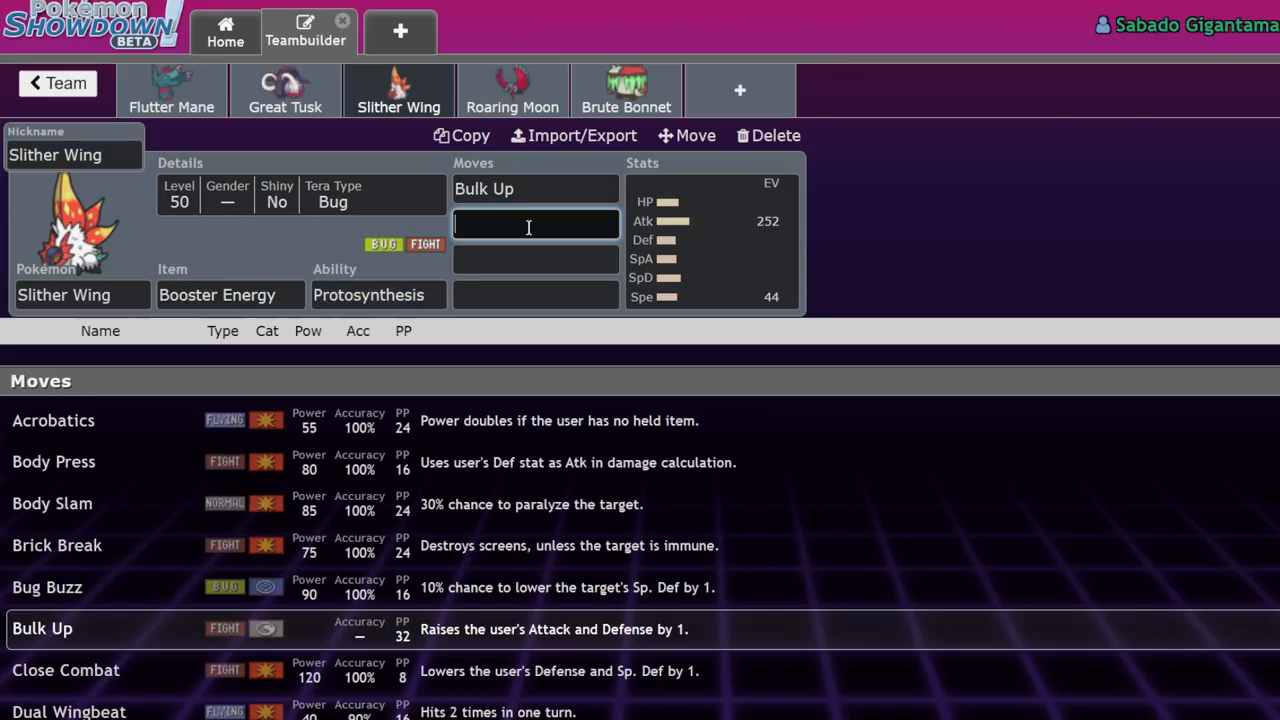
Step: Add Flame Charge as Slither Wing's second move and Leech Life as its third
text(flame)
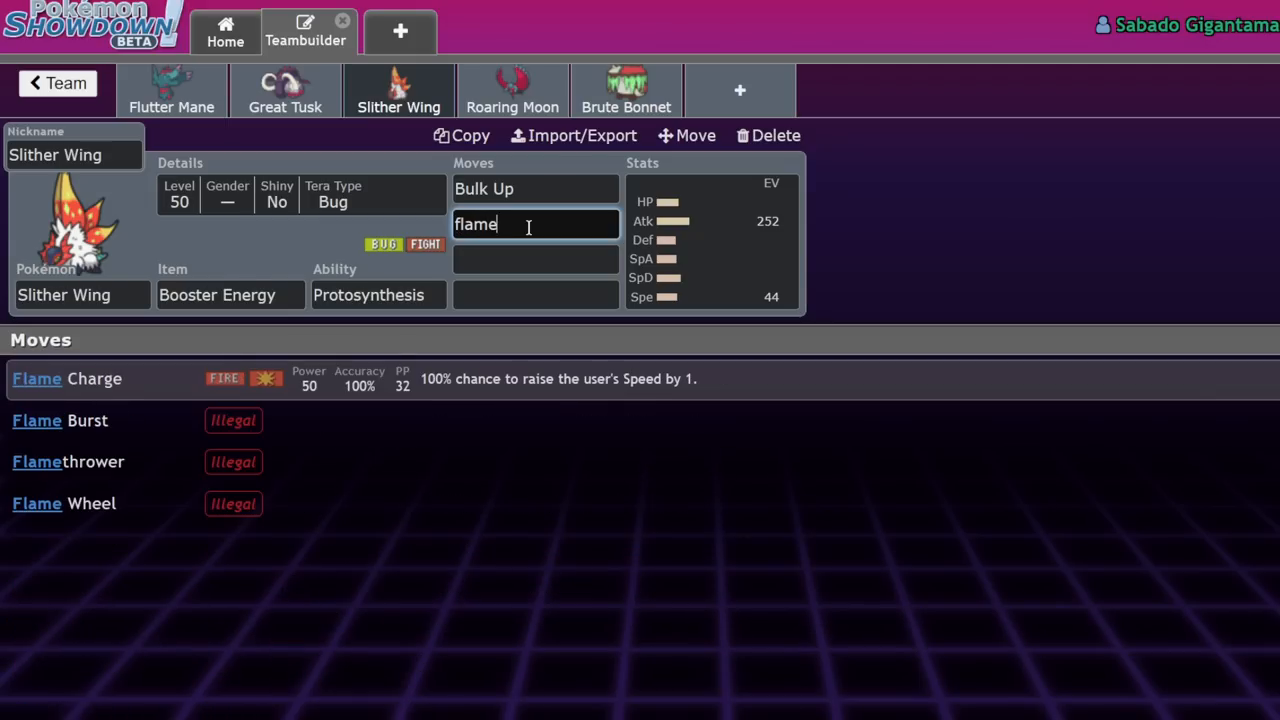
click(67, 378)
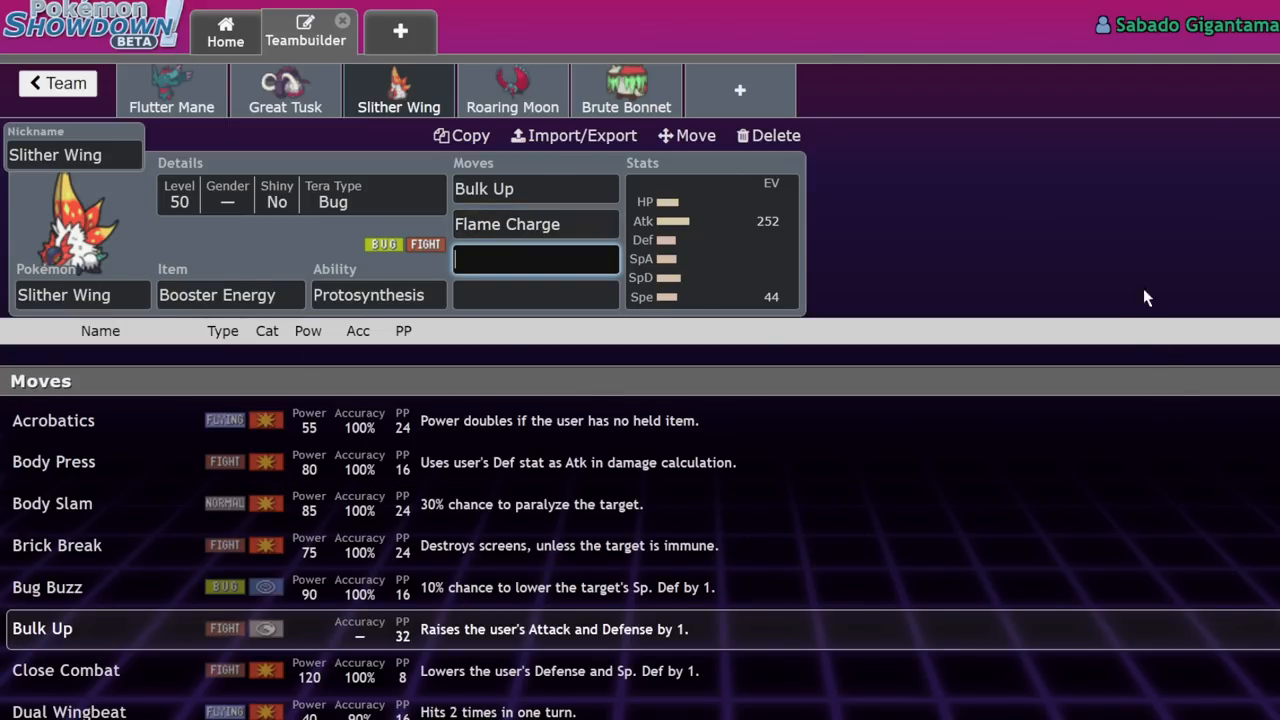
click(535, 224)
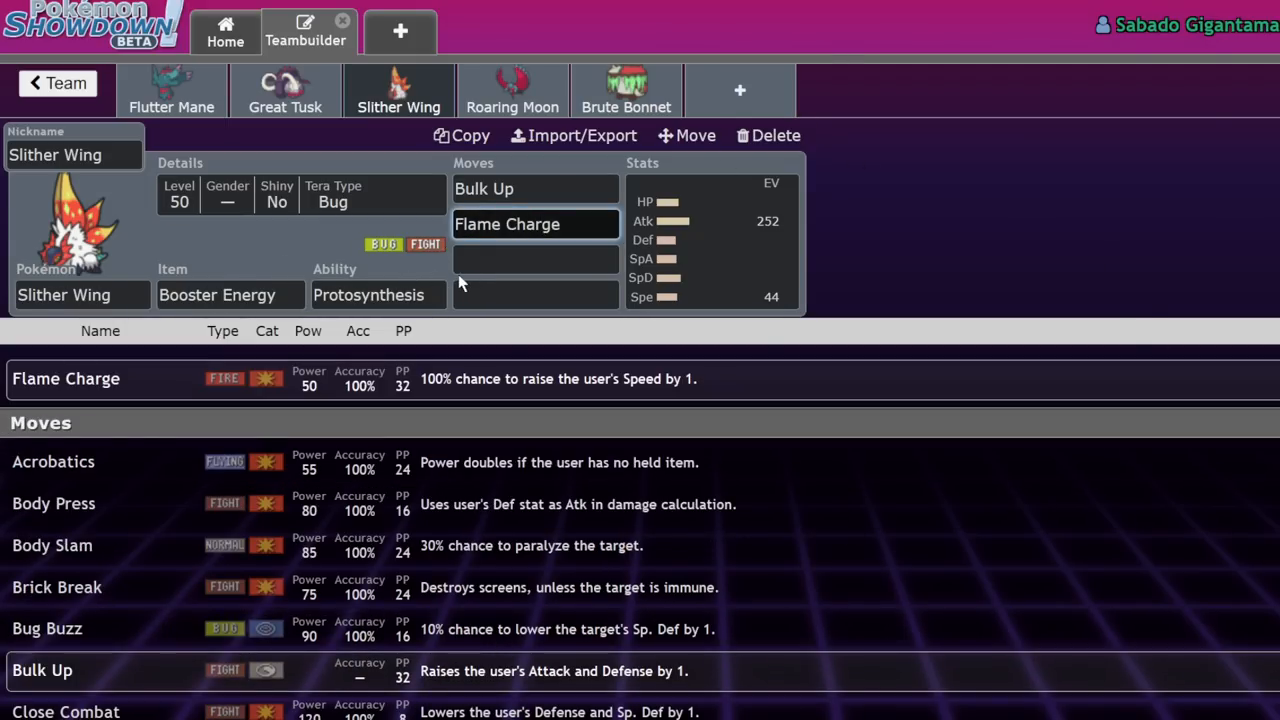
click(535, 259)
text(Leech Life)
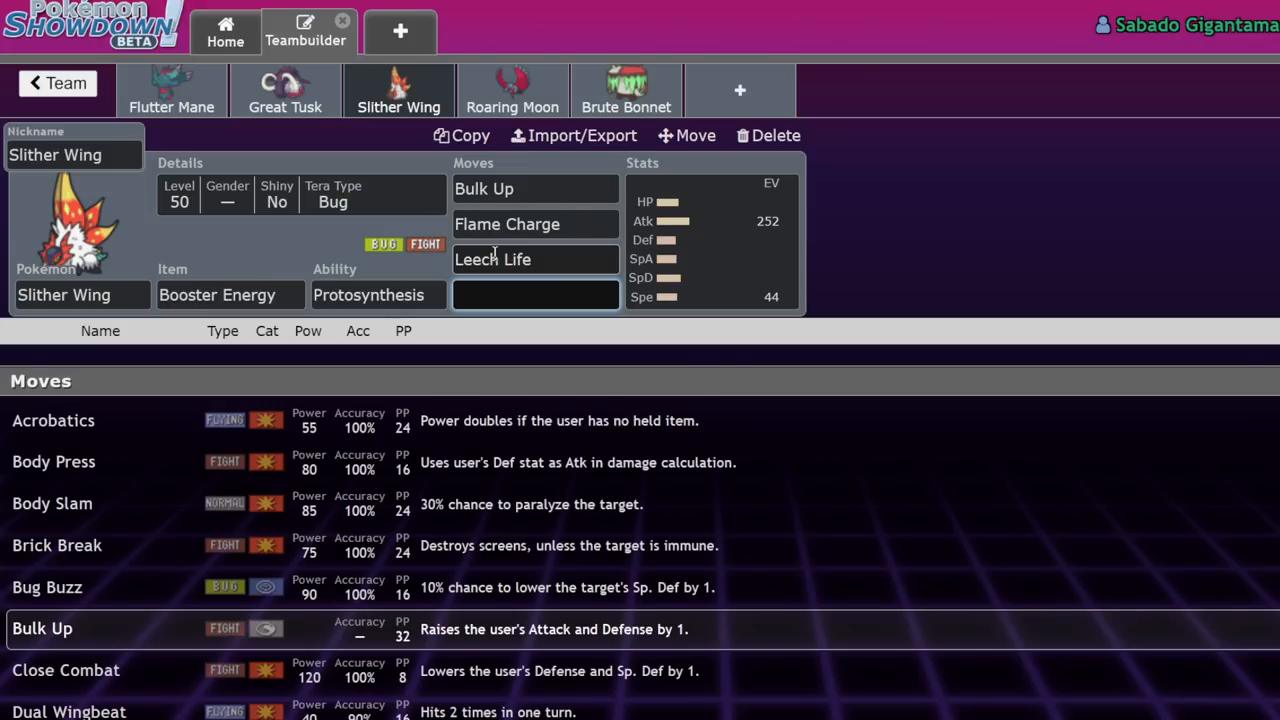
text(d)
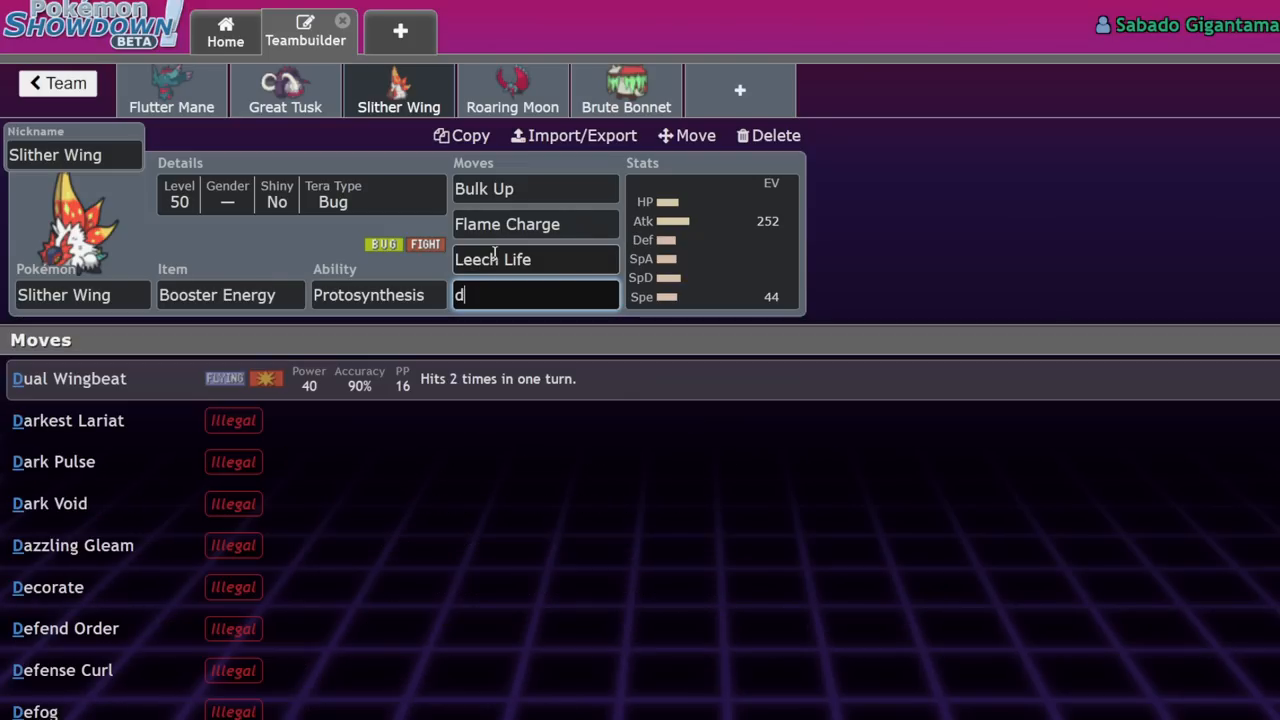
Step: Search 'fighi' in Slither Wing's fourth move slot to add Close Combat
text(g)
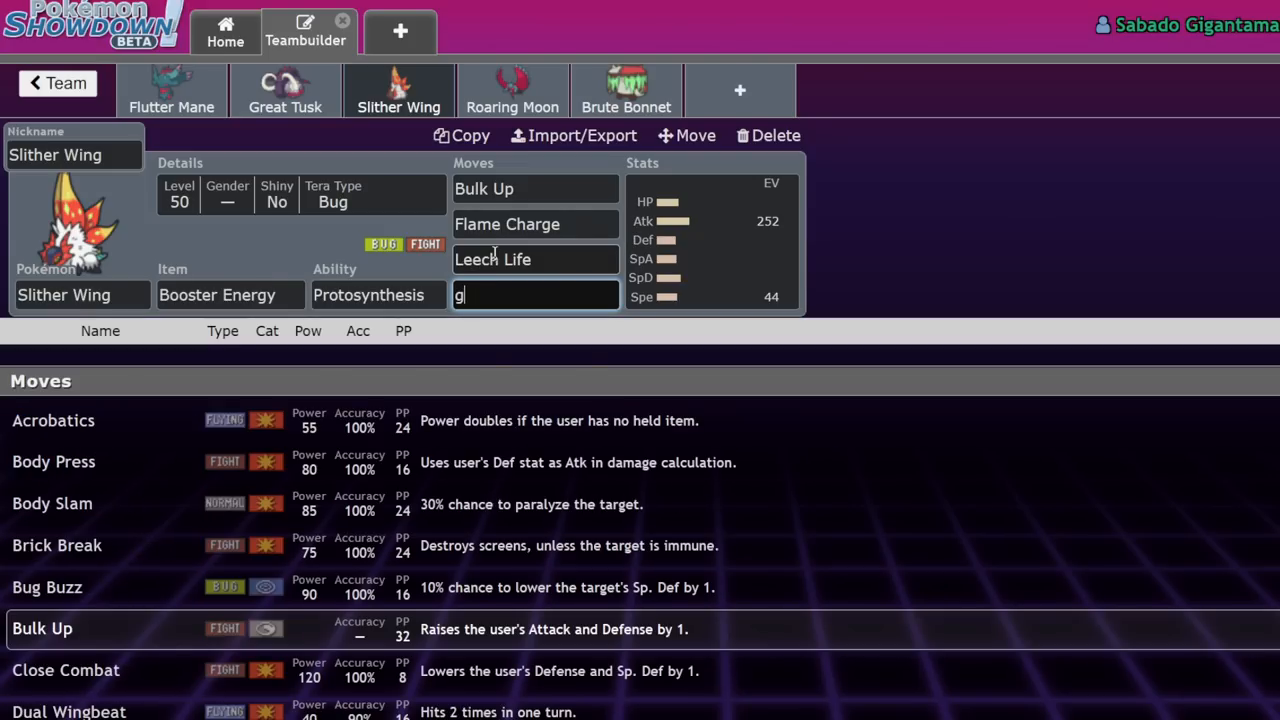
text(ighi)
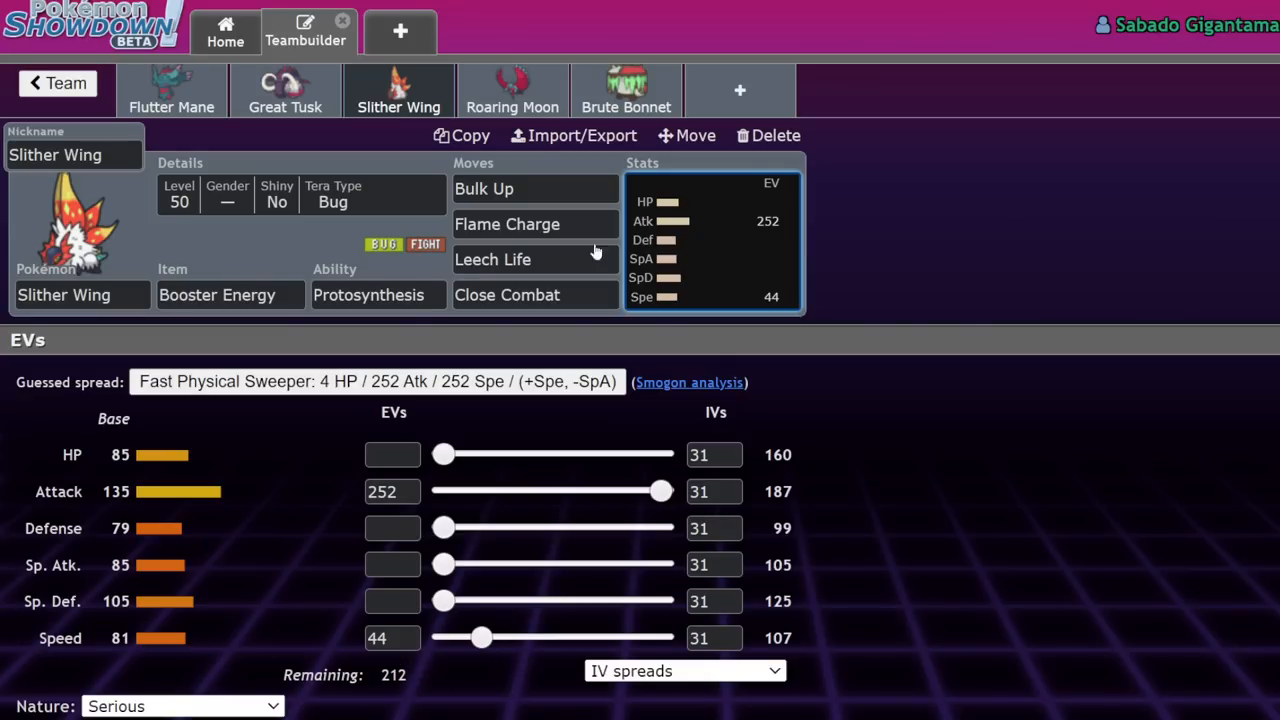
mouse_move(477, 590)
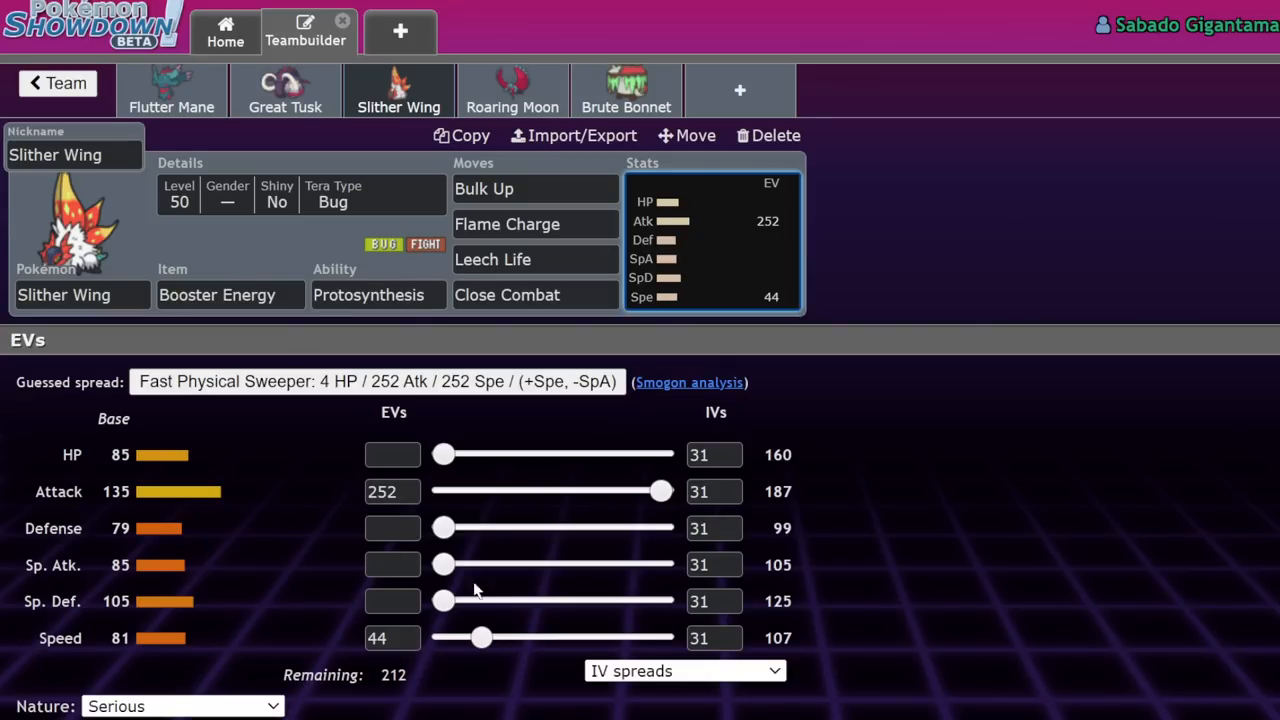
Step: Give Slither Wing a Jolly nature and 228 Speed EVs
drag(481, 638, 578, 638)
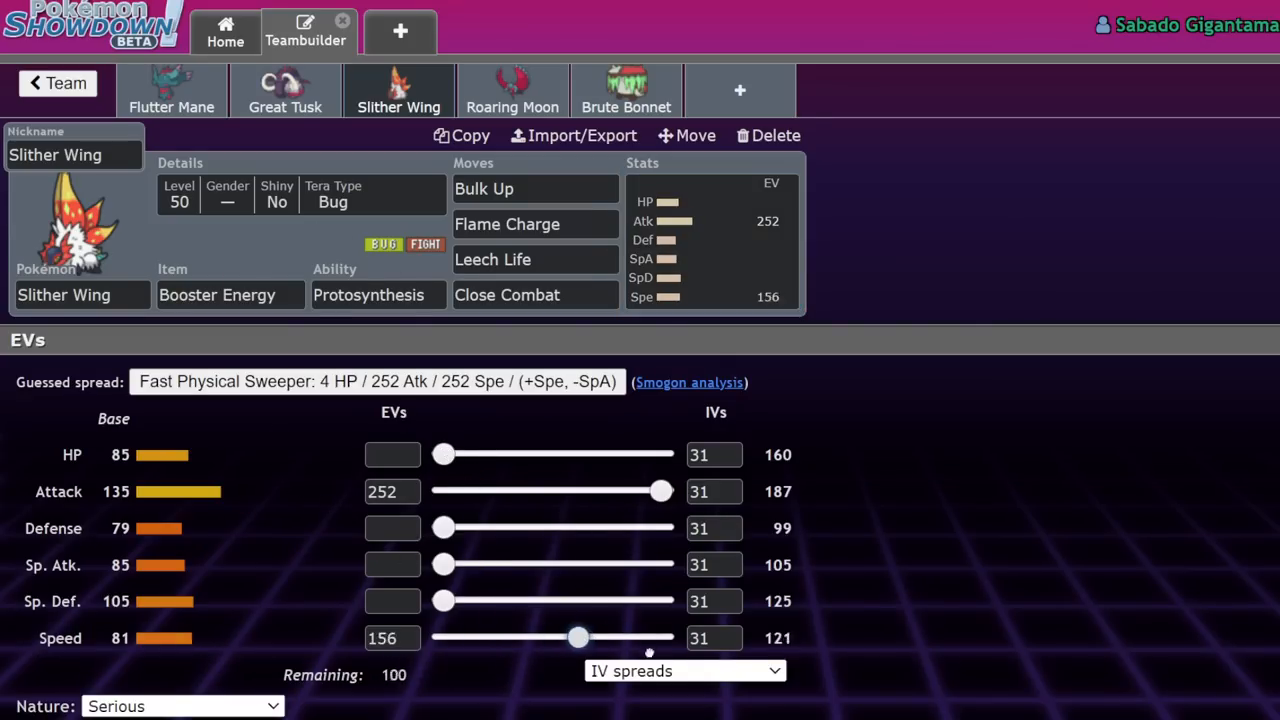
drag(578, 638, 660, 638)
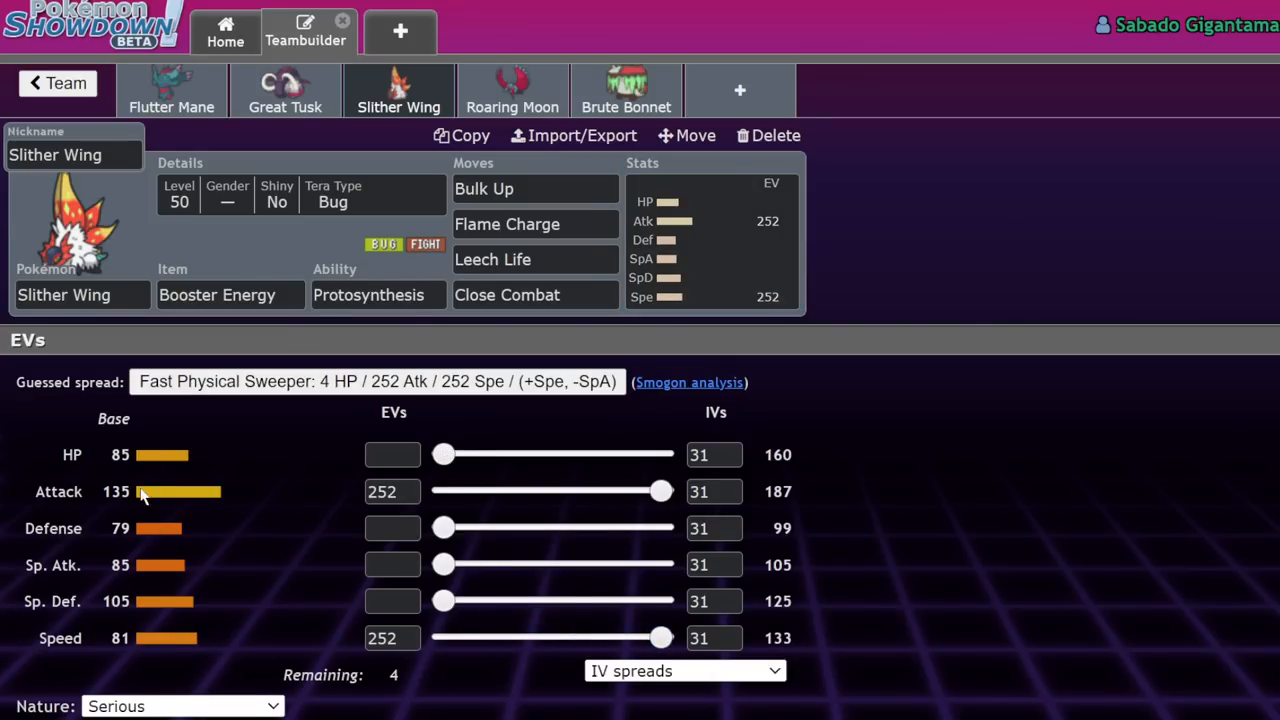
click(183, 706)
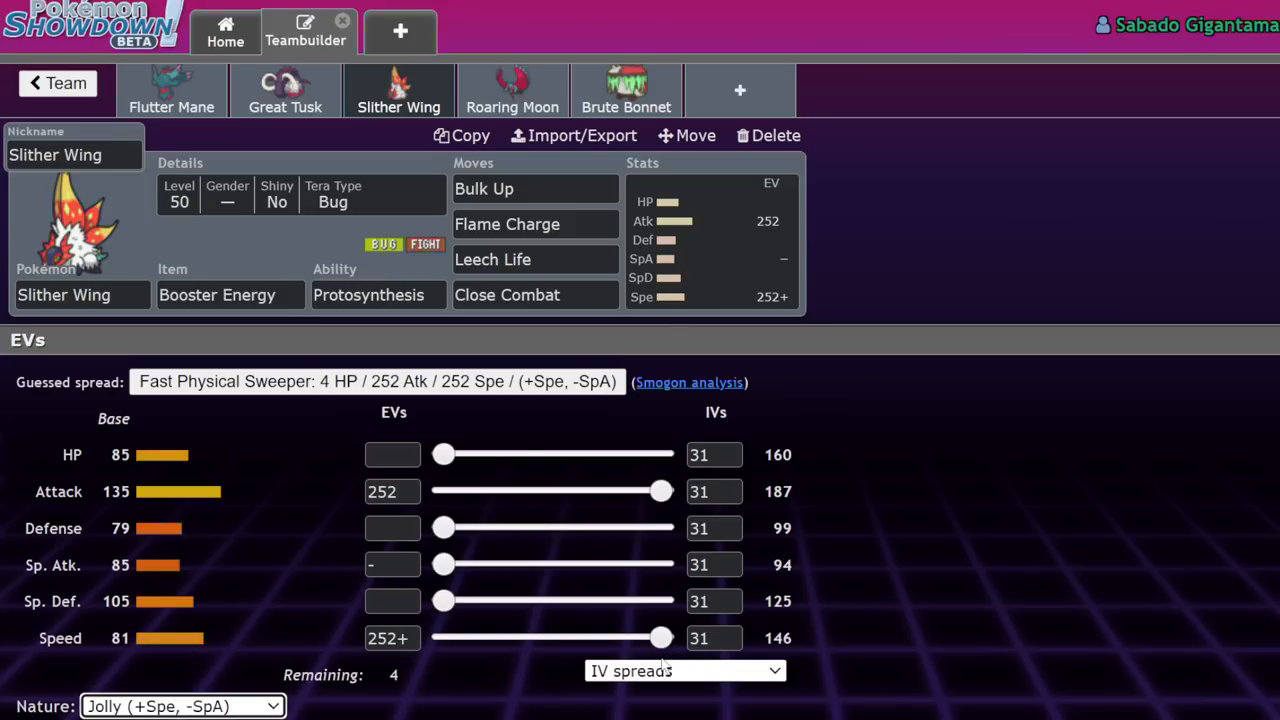
drag(660, 638, 626, 638)
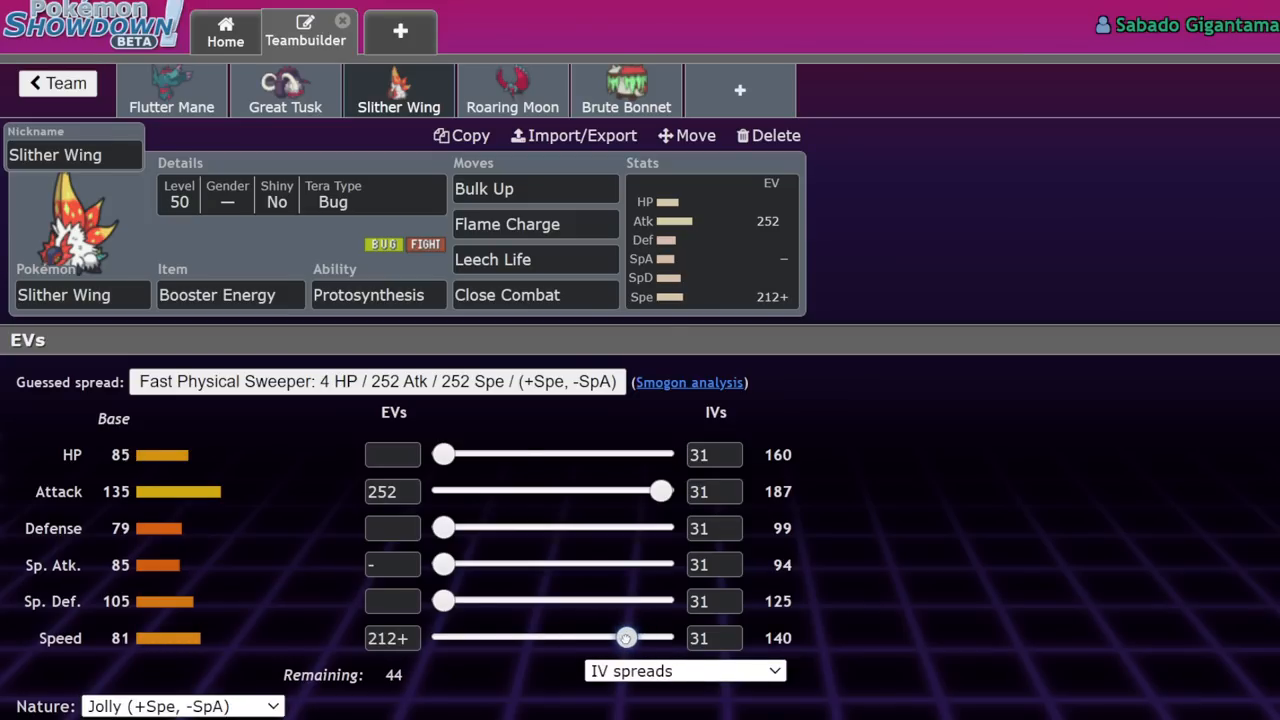
drag(626, 638, 640, 638)
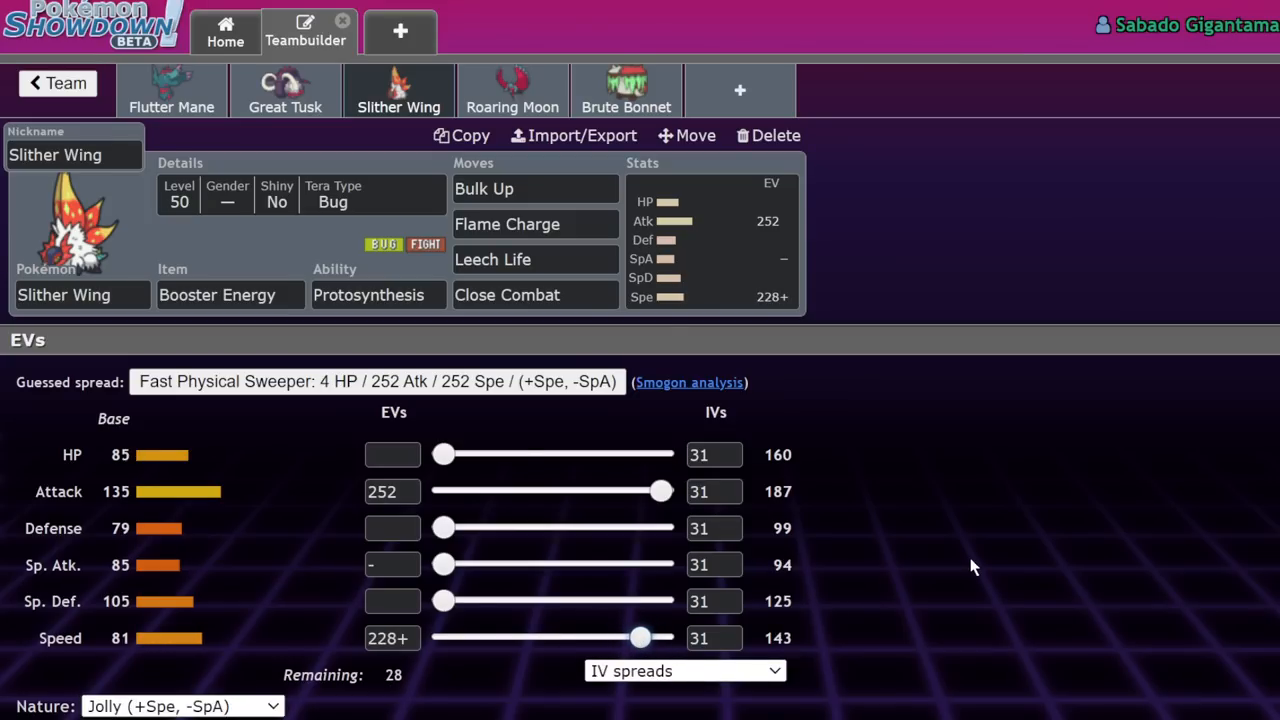
Step: Spread 148 Atk, 124 HP, 4 Def, 4 SpD EVs and hold a Sitrus Berry
drag(660, 491, 444, 491)
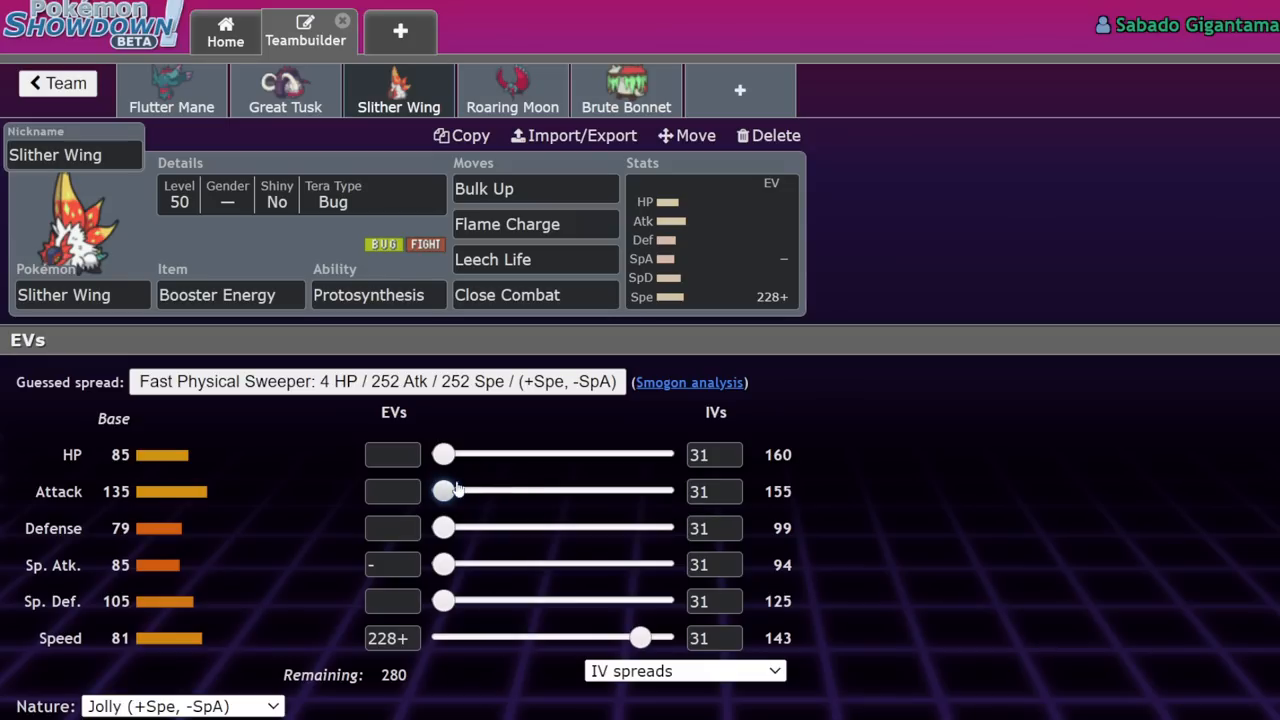
drag(443, 491, 488, 491)
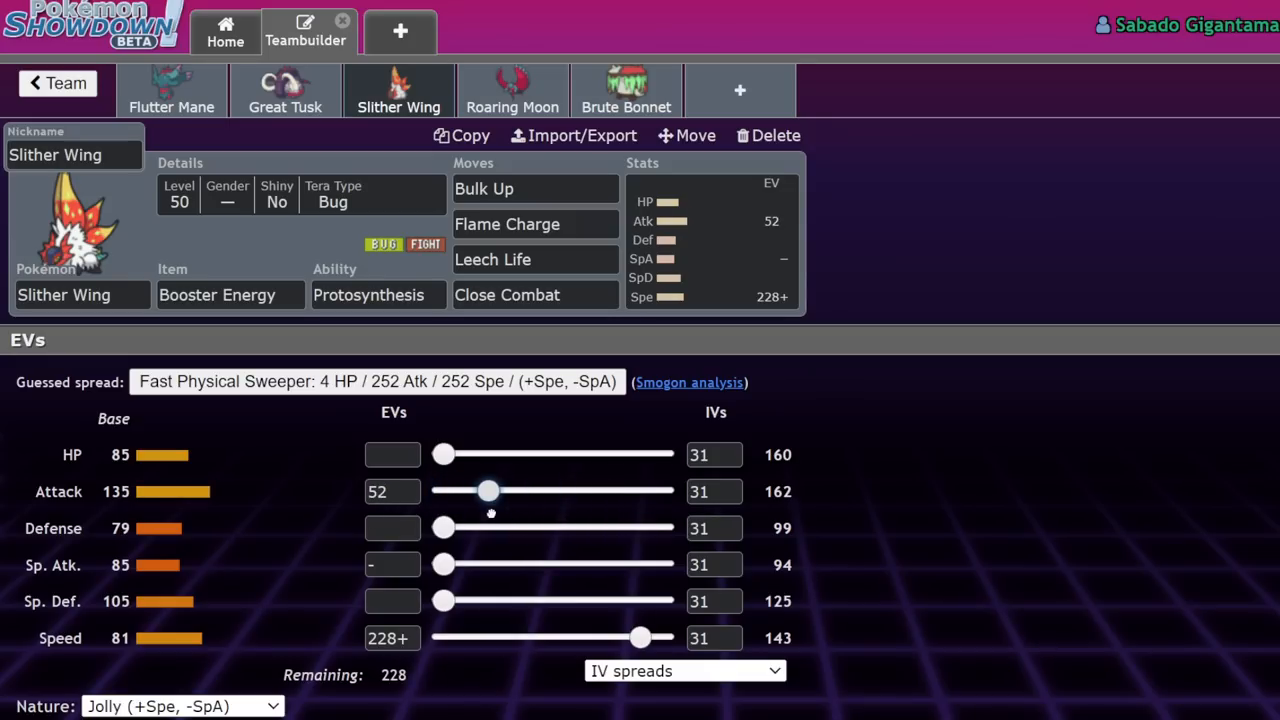
drag(488, 491, 474, 491)
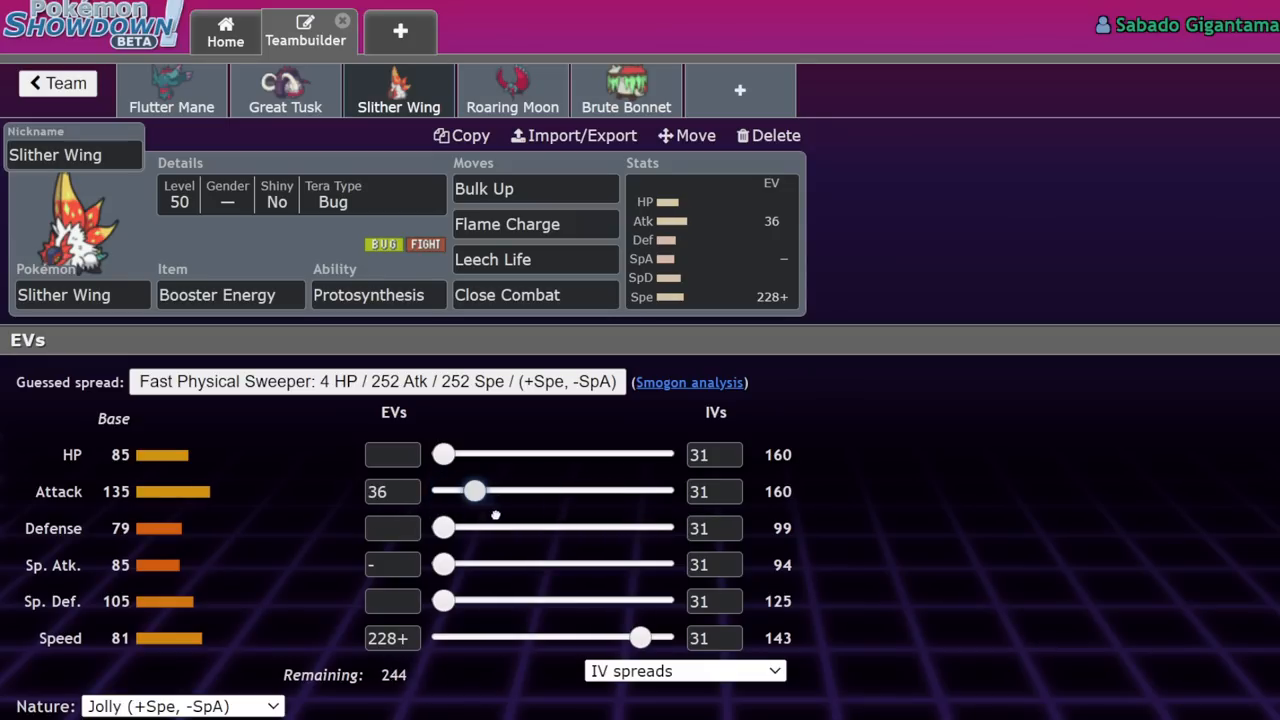
drag(475, 491, 557, 491)
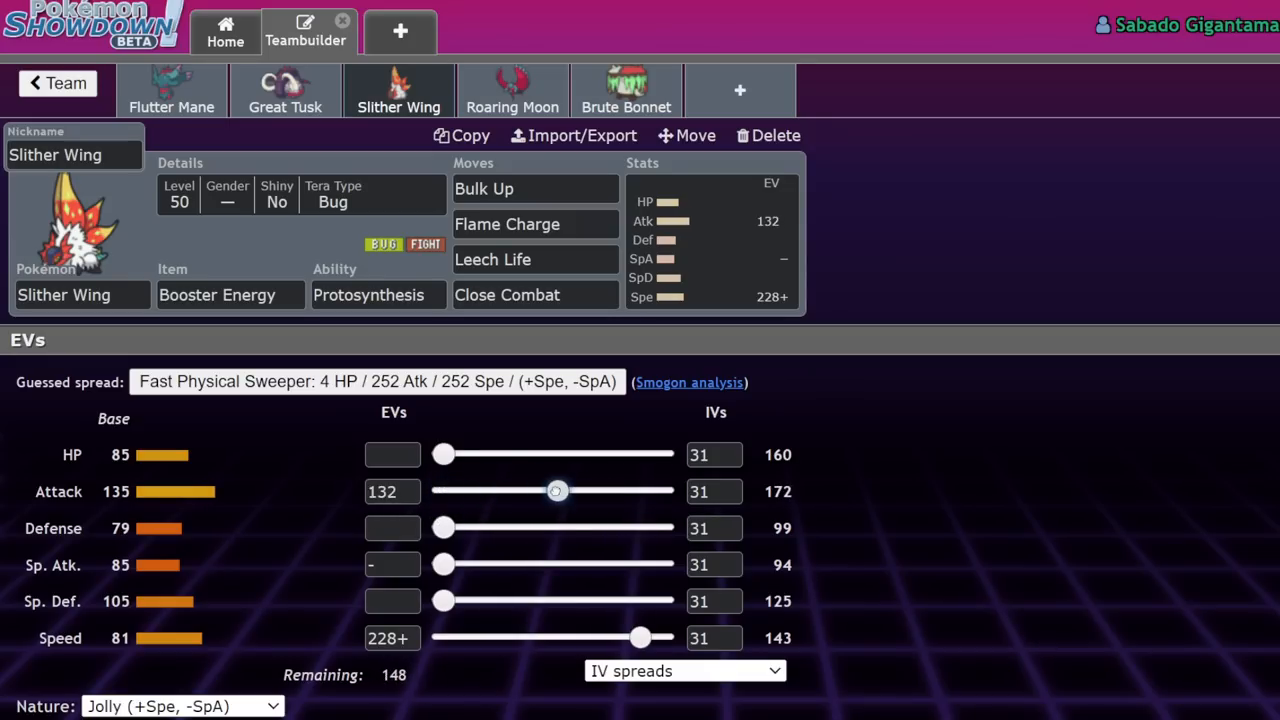
drag(444, 455, 557, 455)
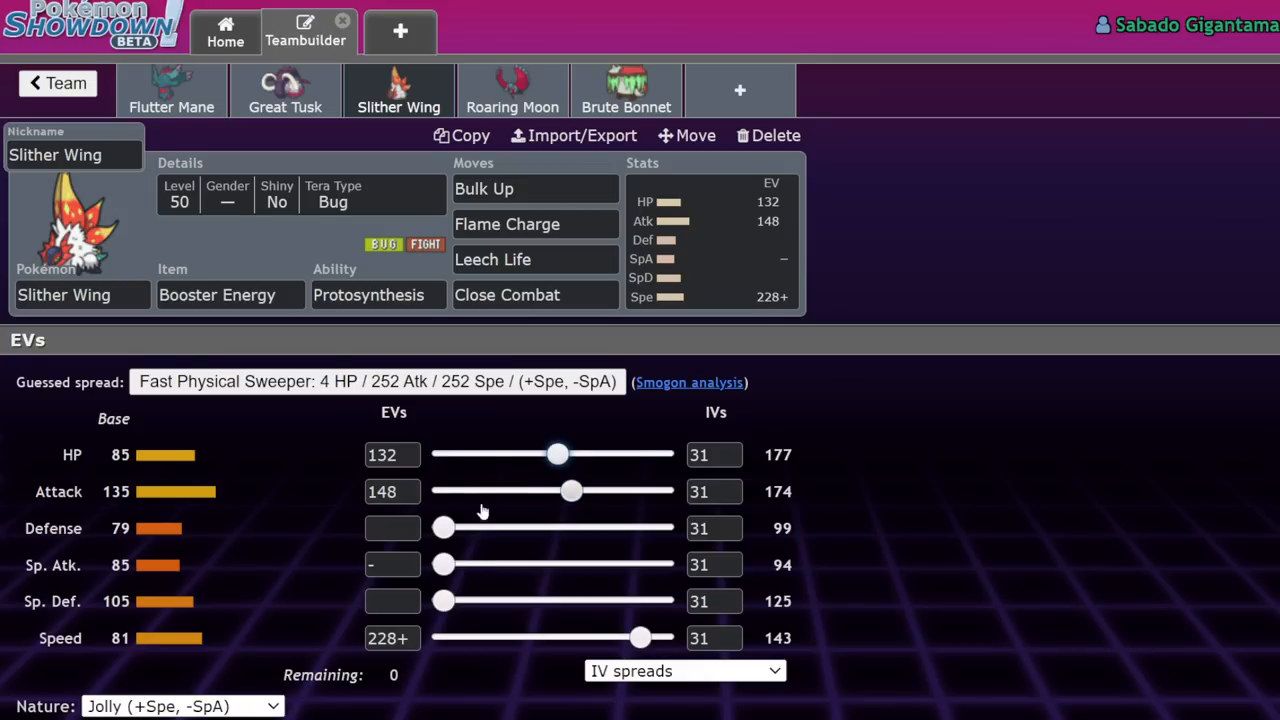
drag(557, 454, 551, 454)
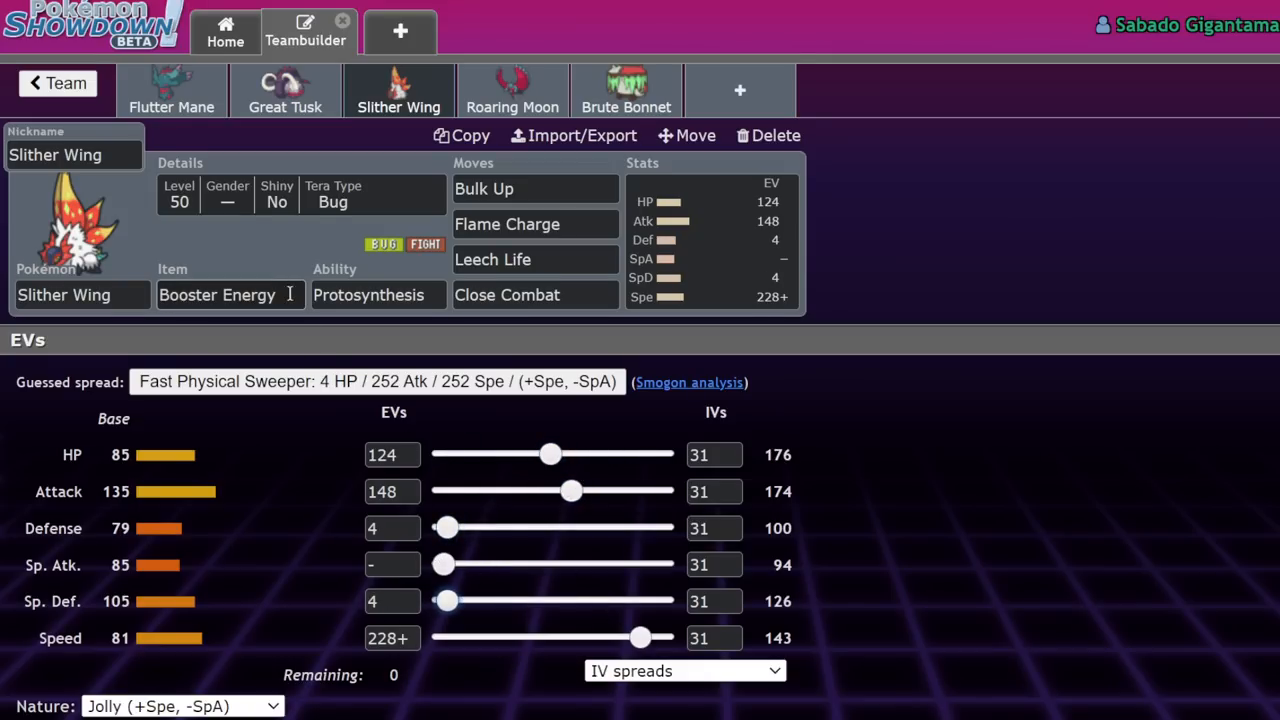
click(378, 294)
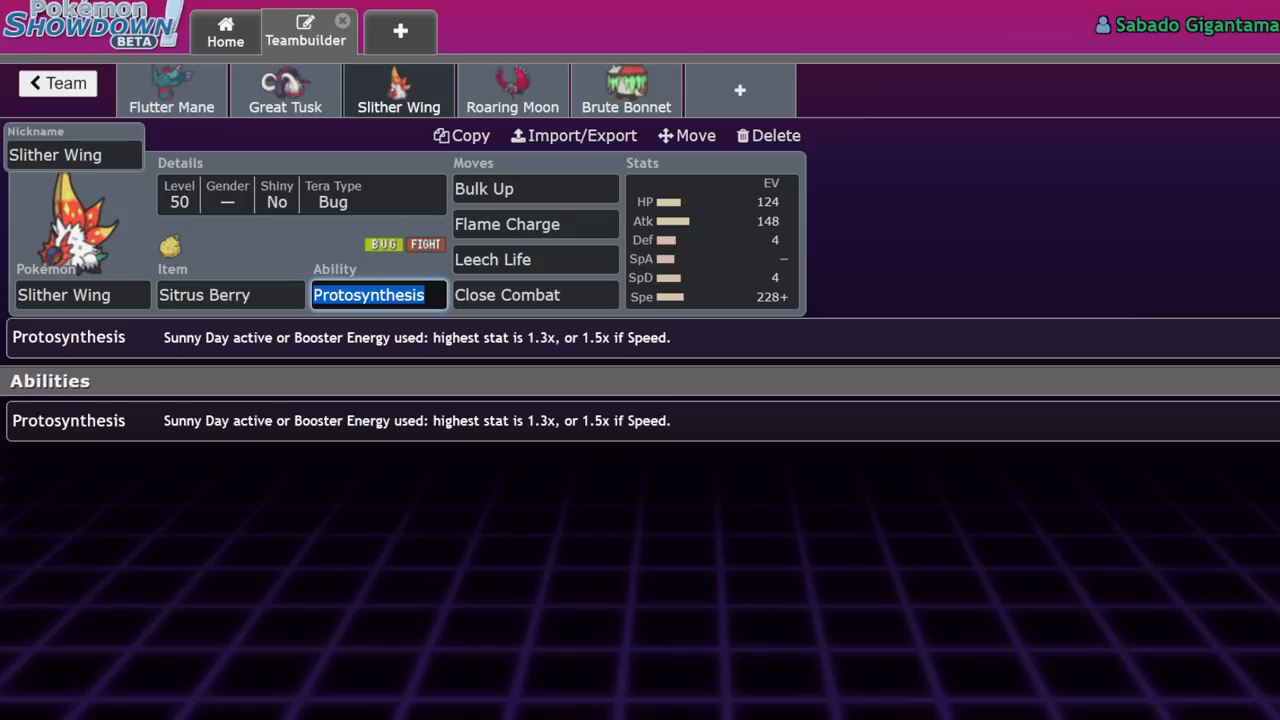
click(710, 240)
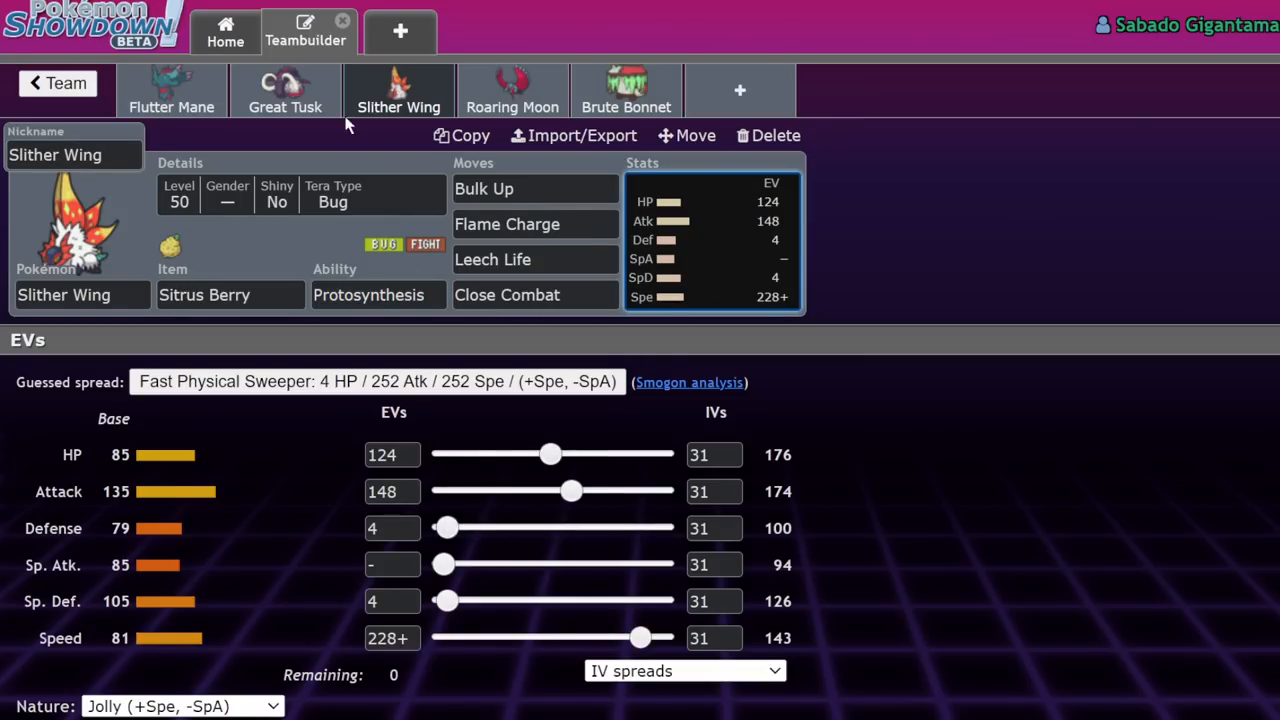
Step: On Roaring Moon's set, equip Booster Energy and add Acrobatics as the first move
click(398, 90)
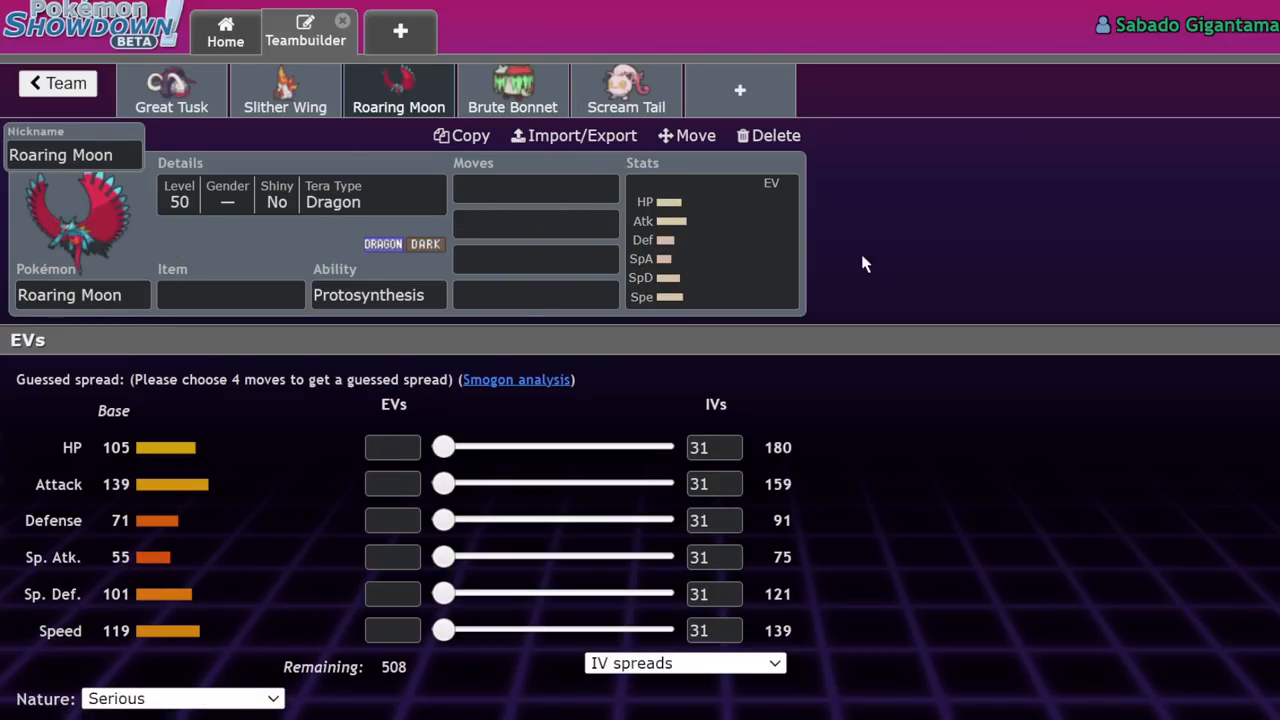
mouse_move(785, 246)
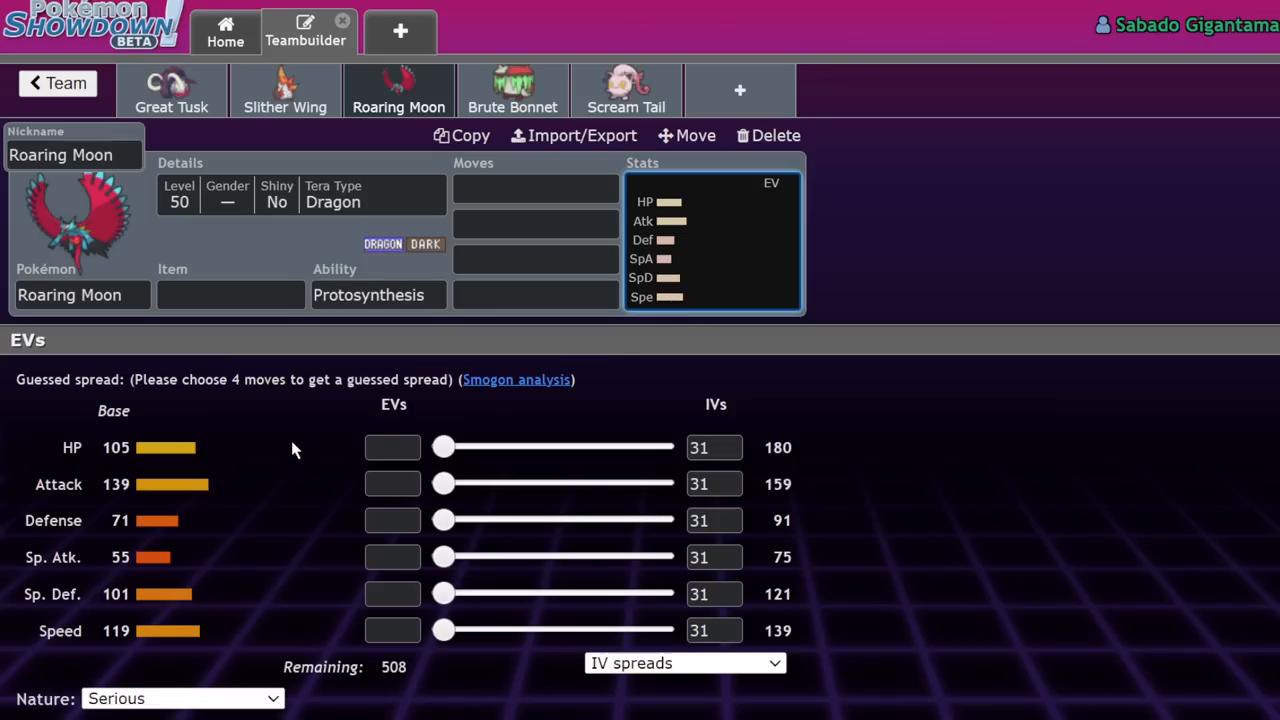
click(230, 294)
text(Booster Energy)
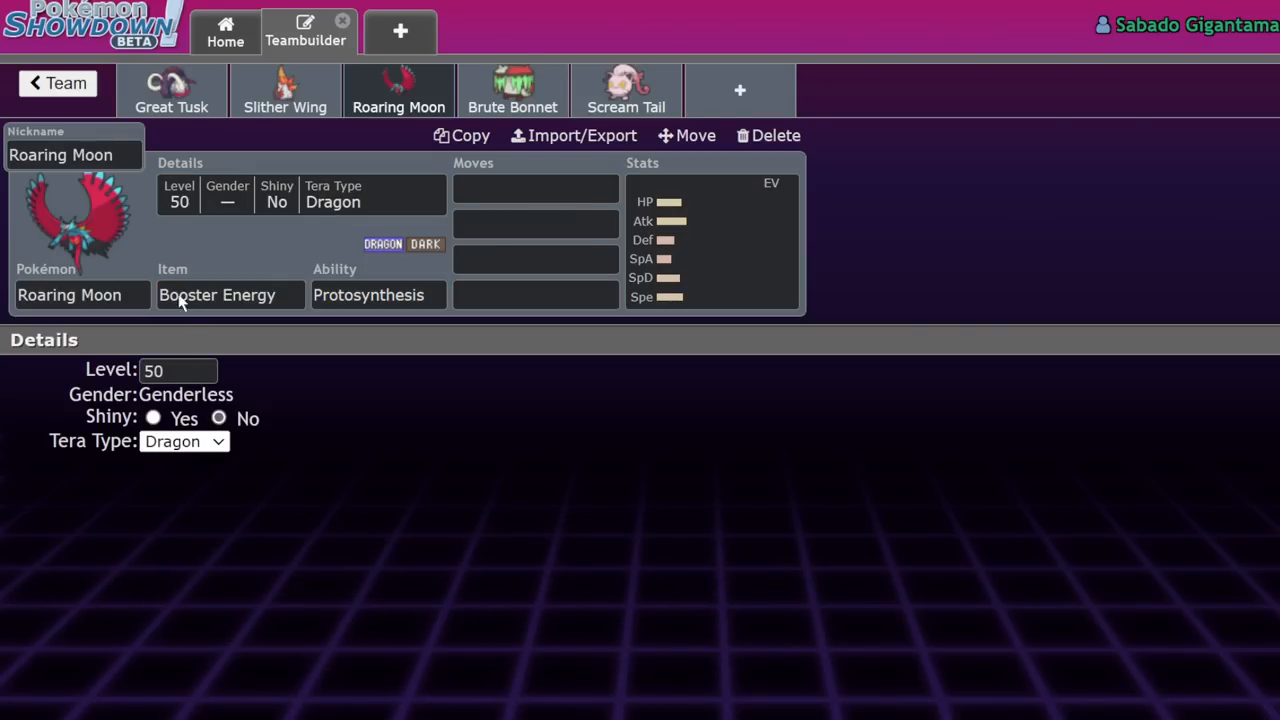
text(ad)
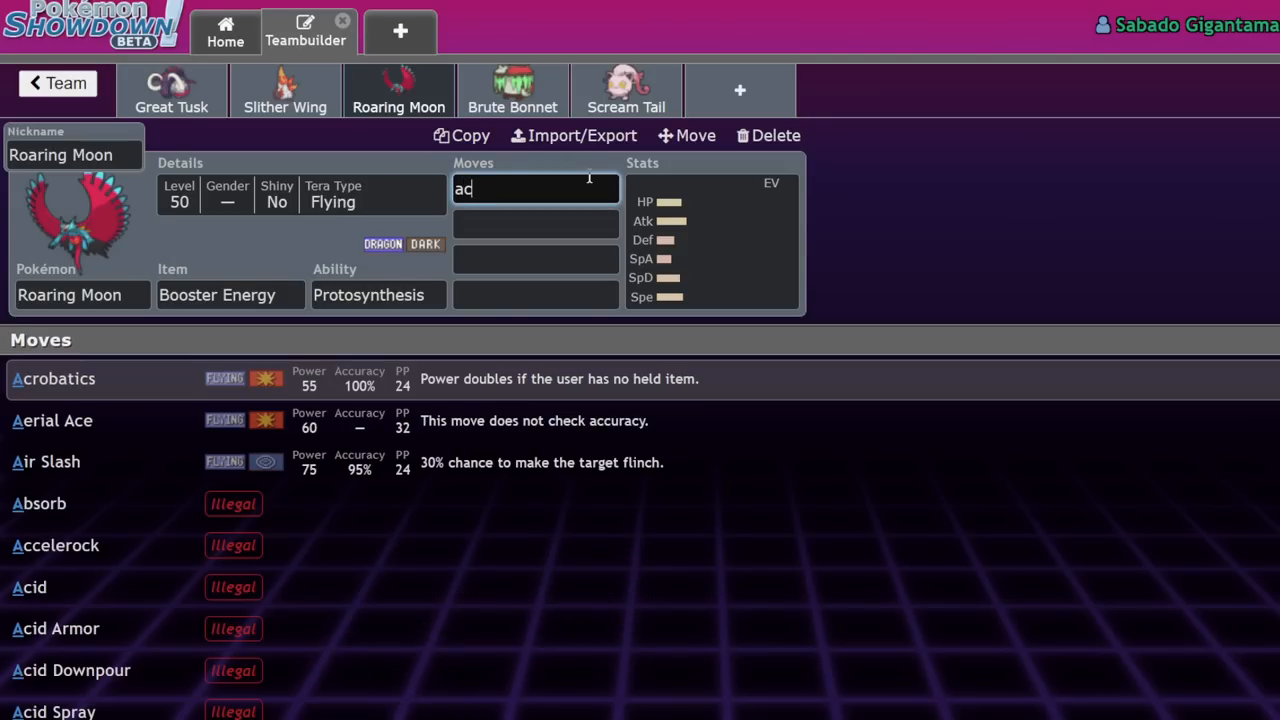
click(53, 378)
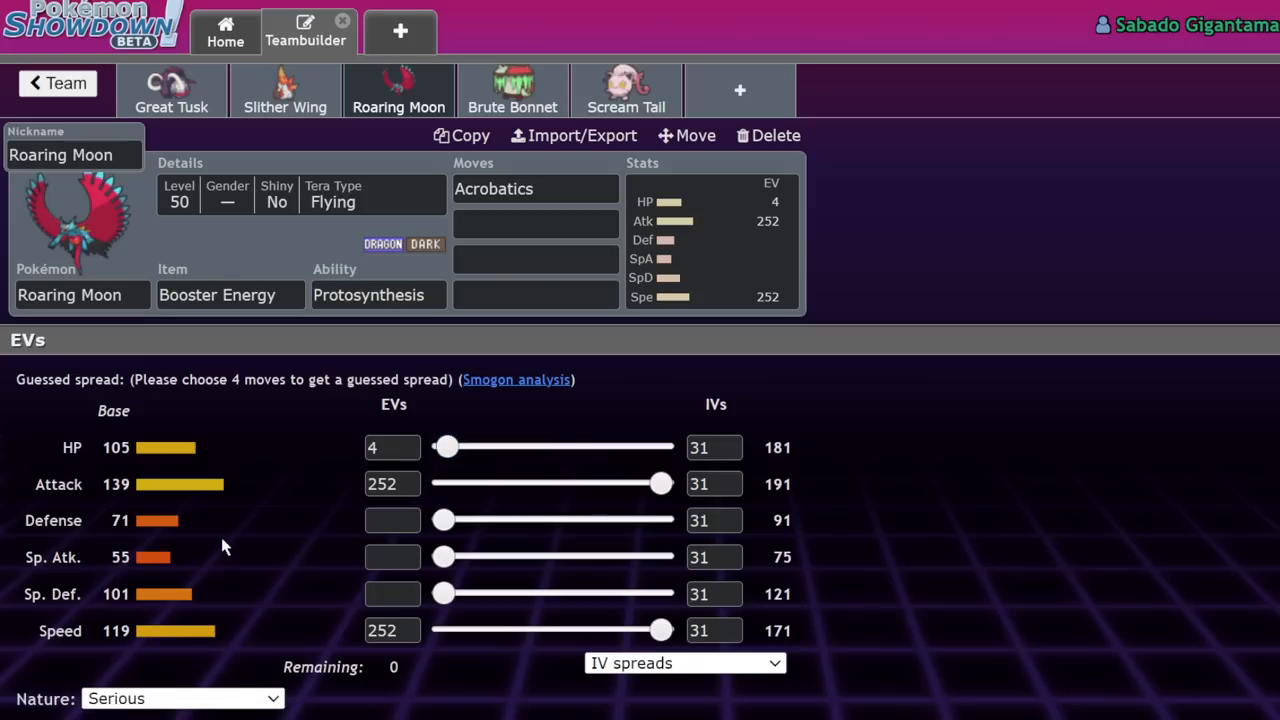
Step: Make Roaring Moon Jolly and add Throat Chop, Earthquake and Protect to its moves
click(183, 698)
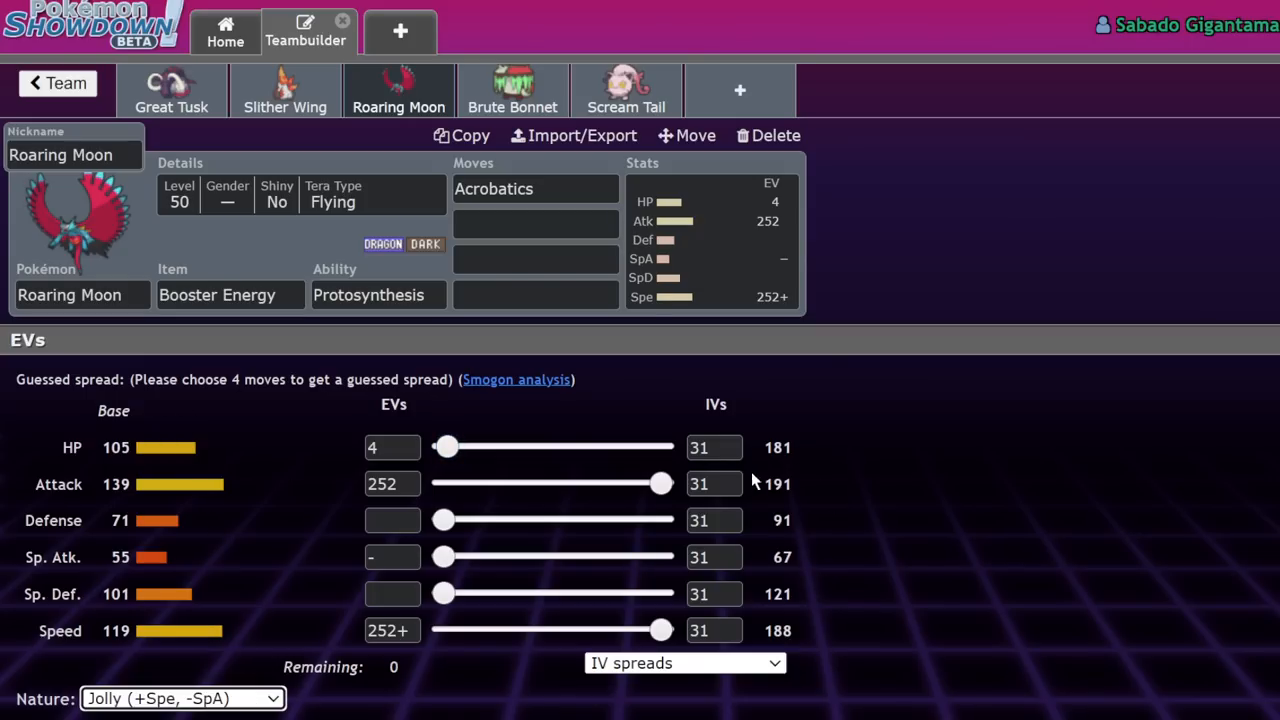
mouse_move(407, 540)
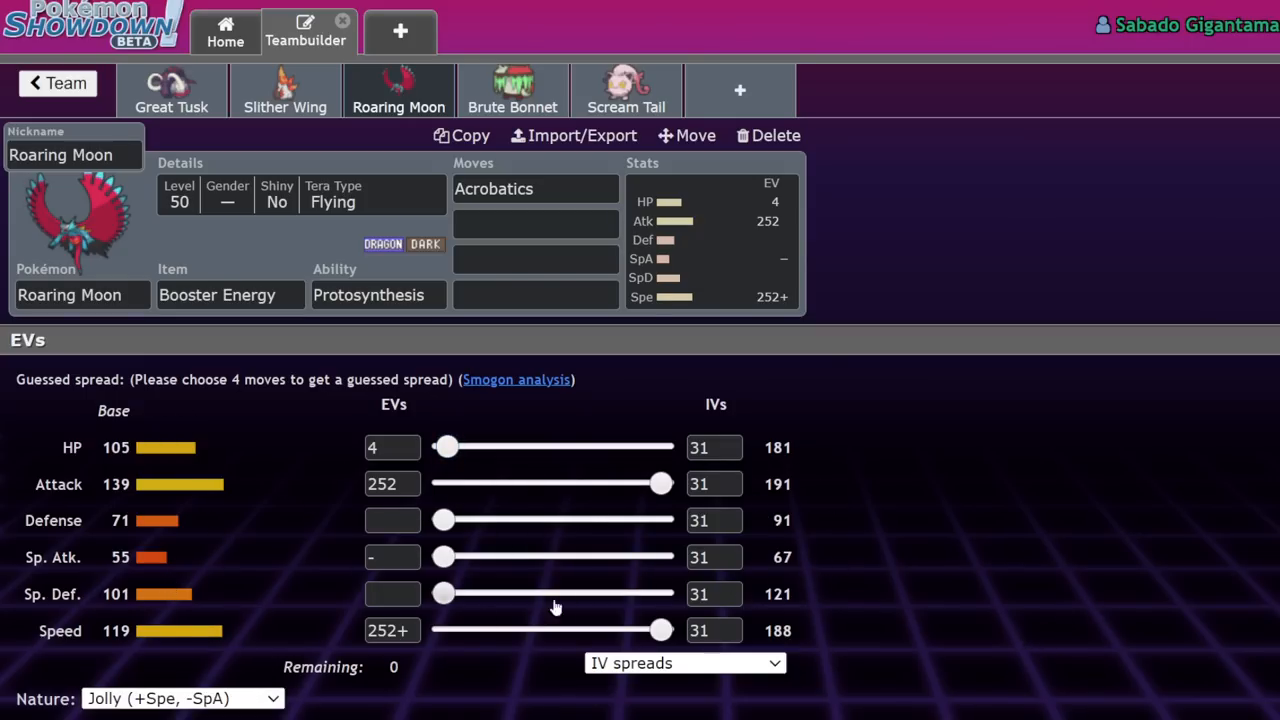
mouse_move(521, 479)
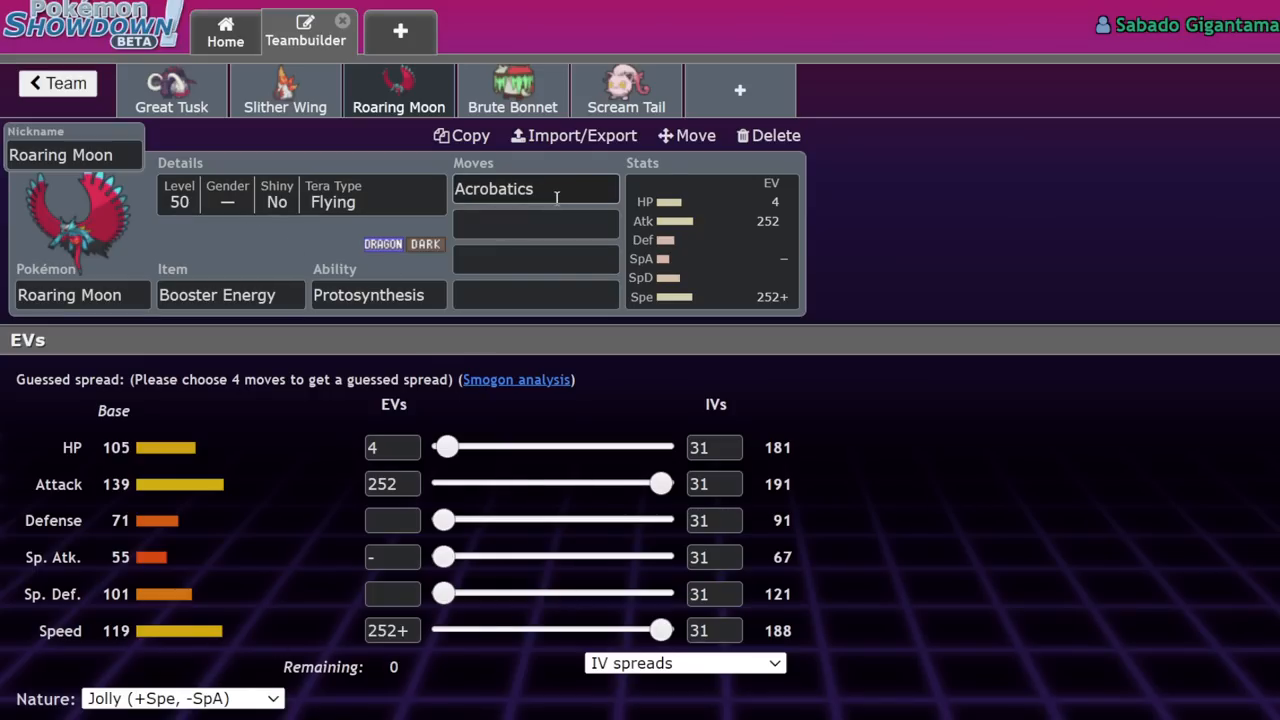
click(536, 189)
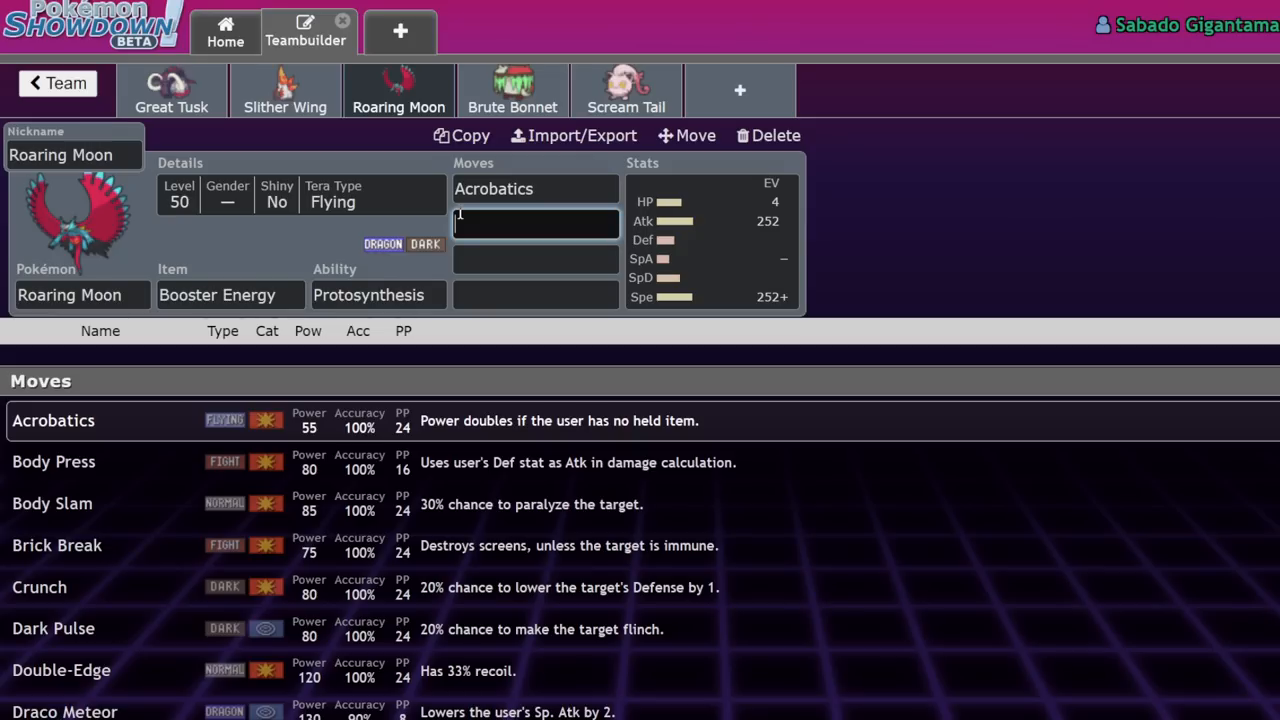
text(crun)
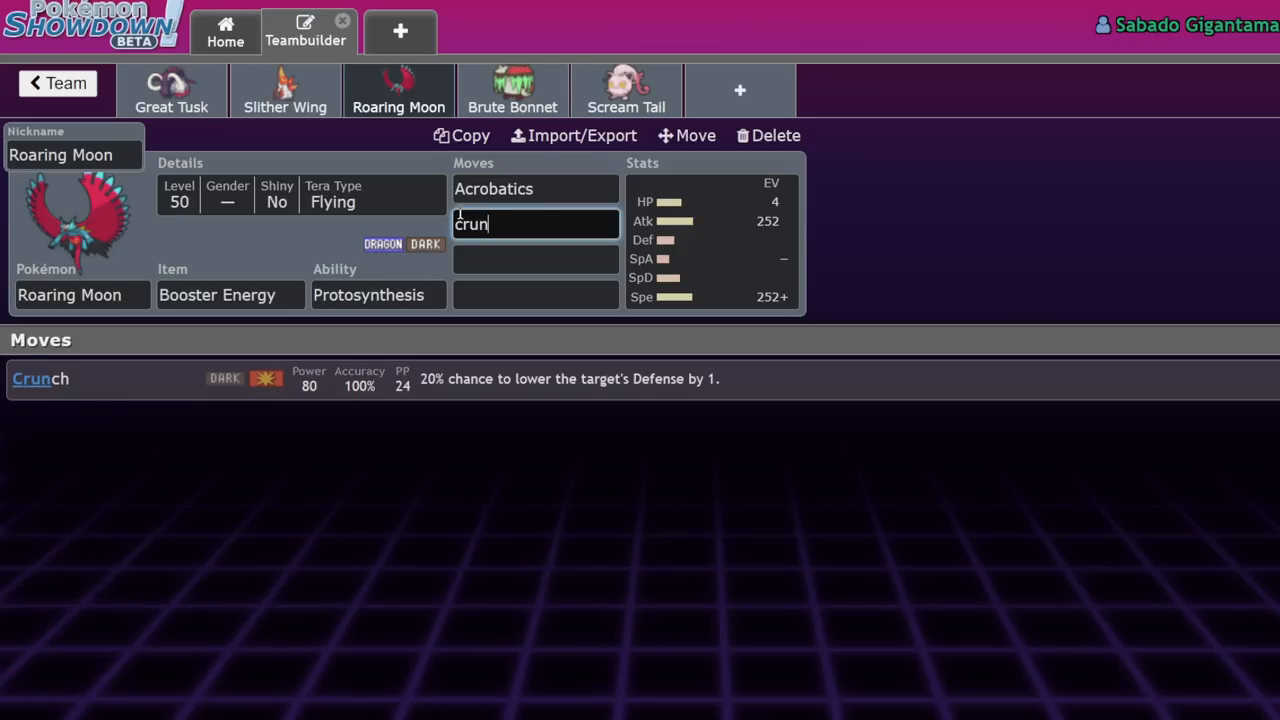
text(j)
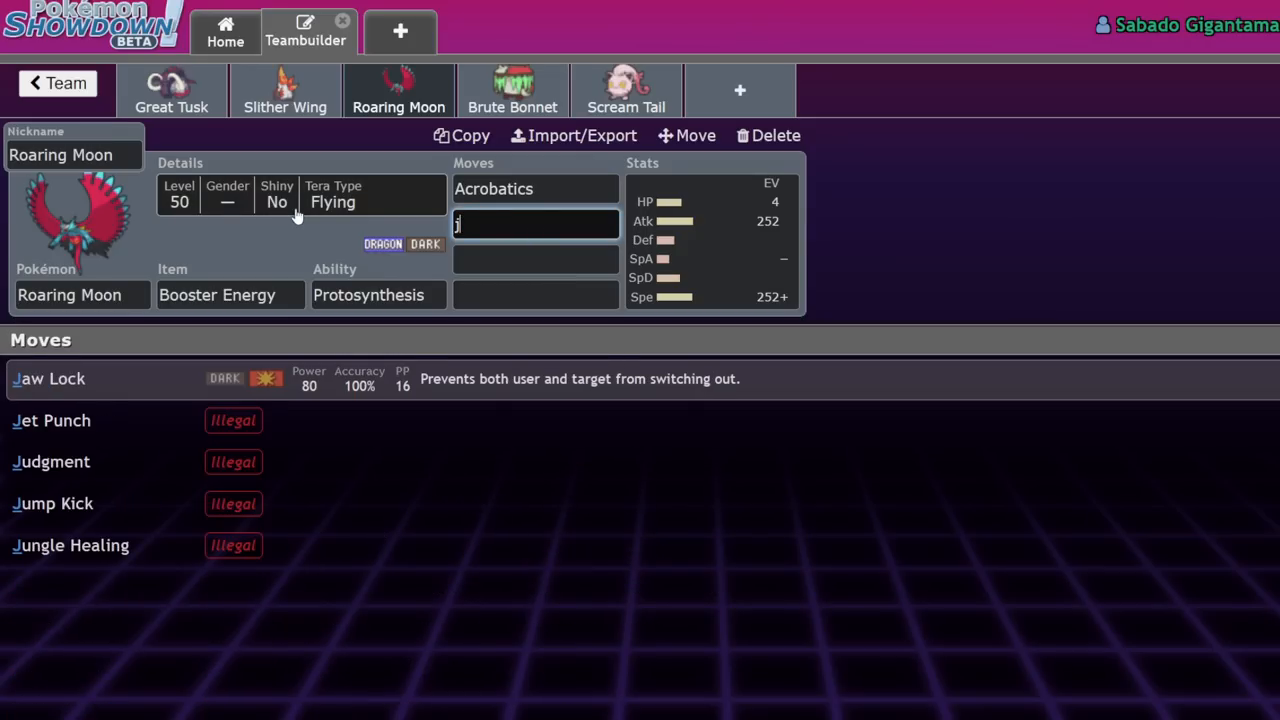
click(48, 378)
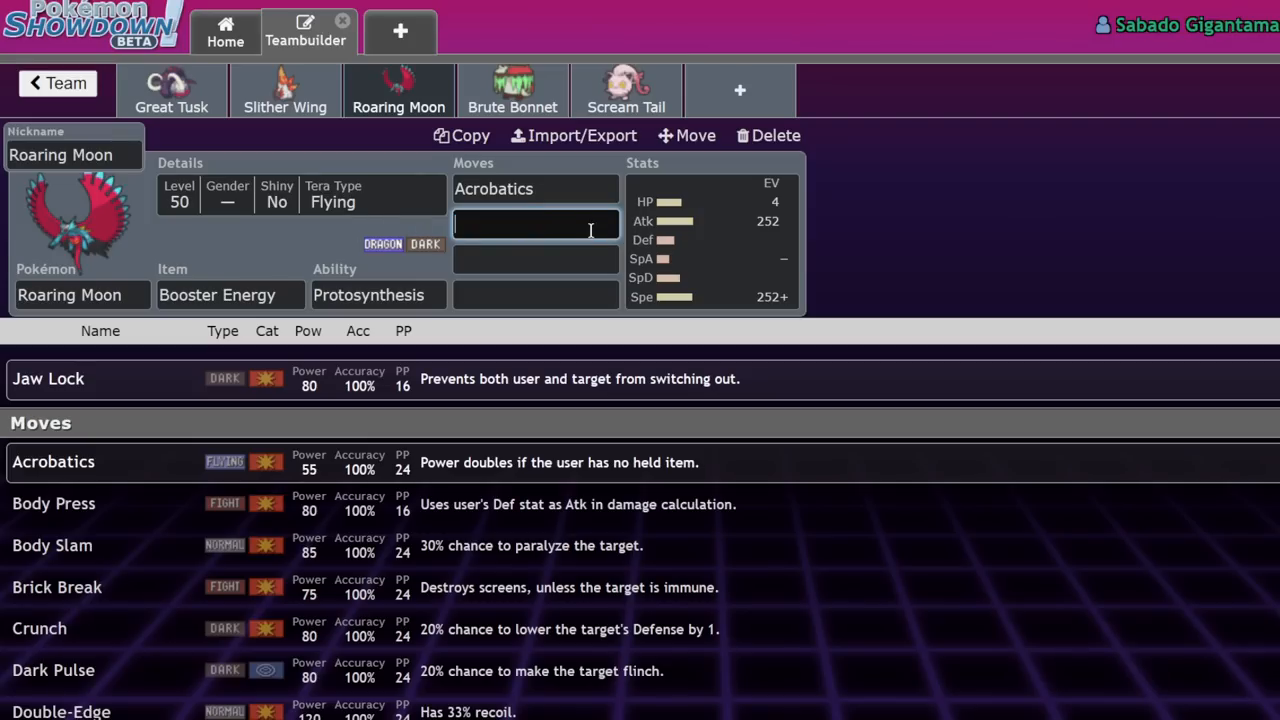
text(cr)
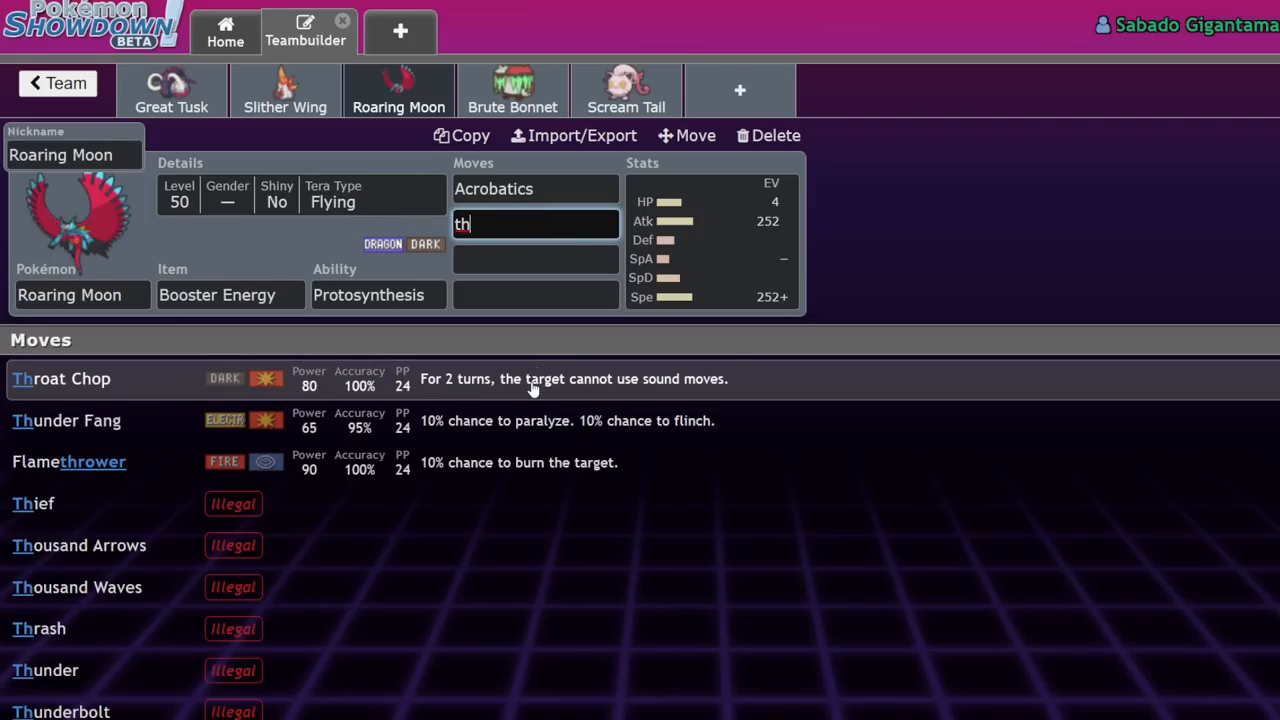
click(60, 378)
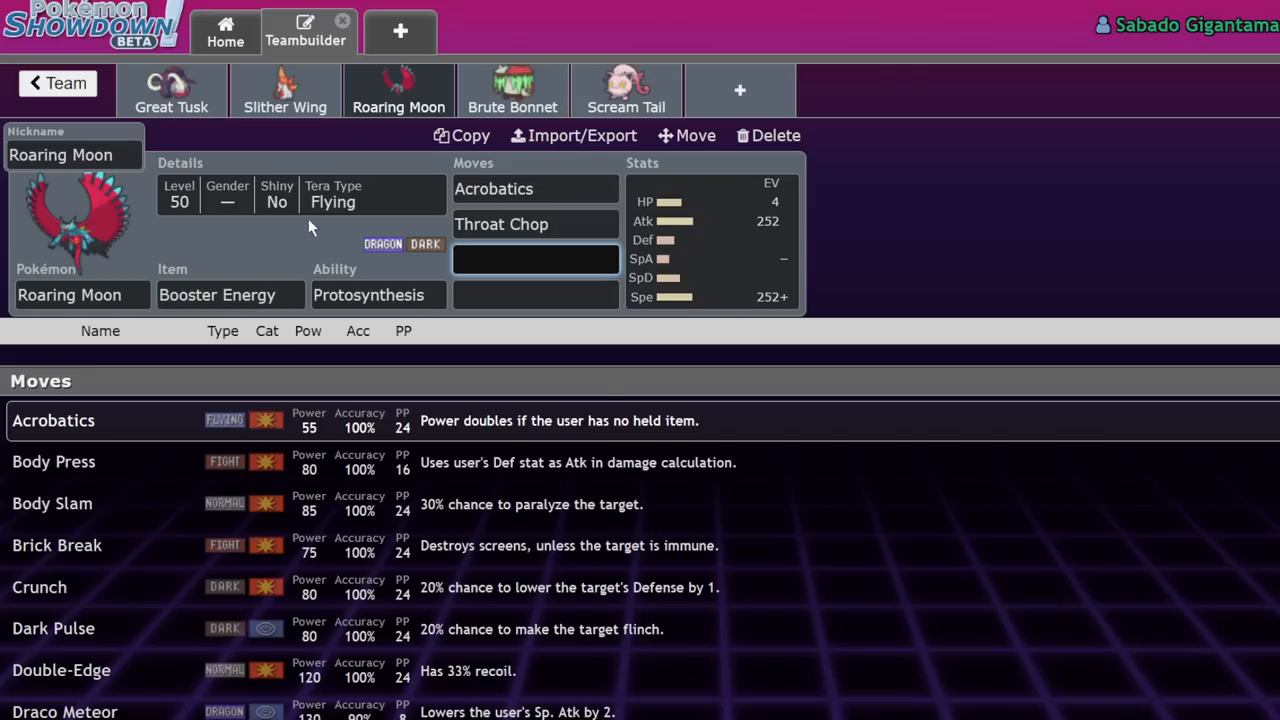
scroll(down, 3)
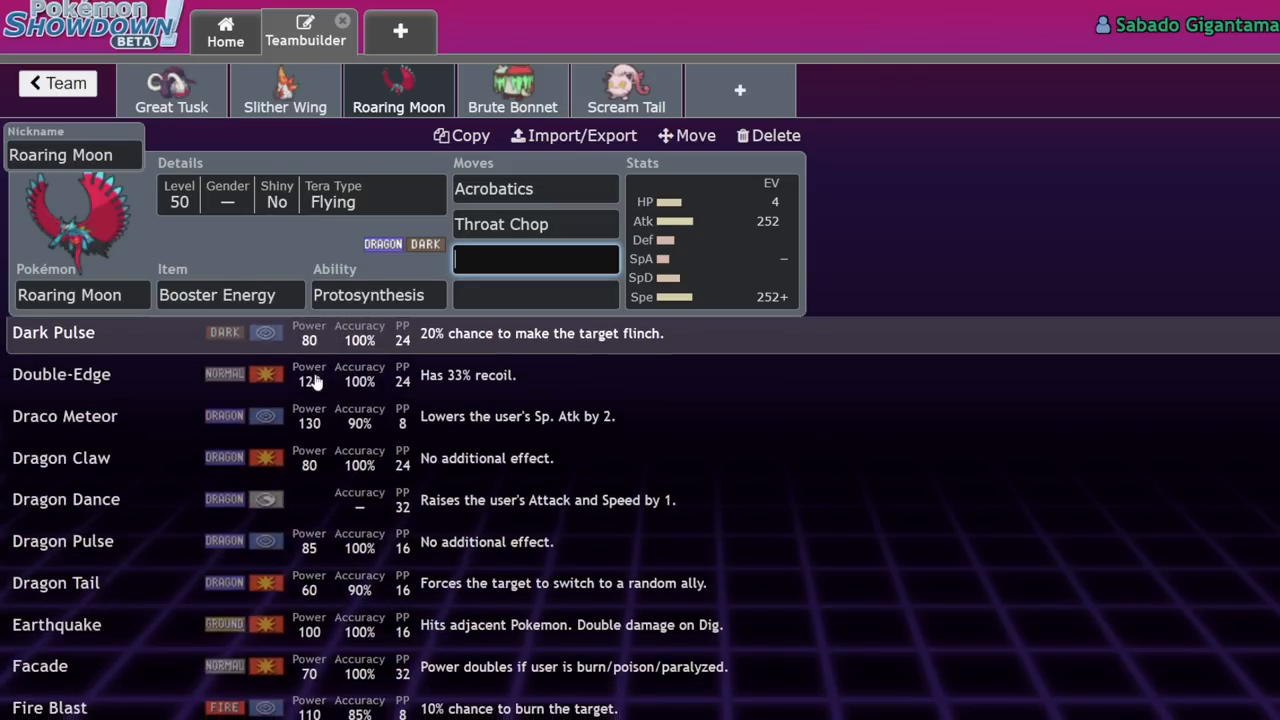
text(pr)
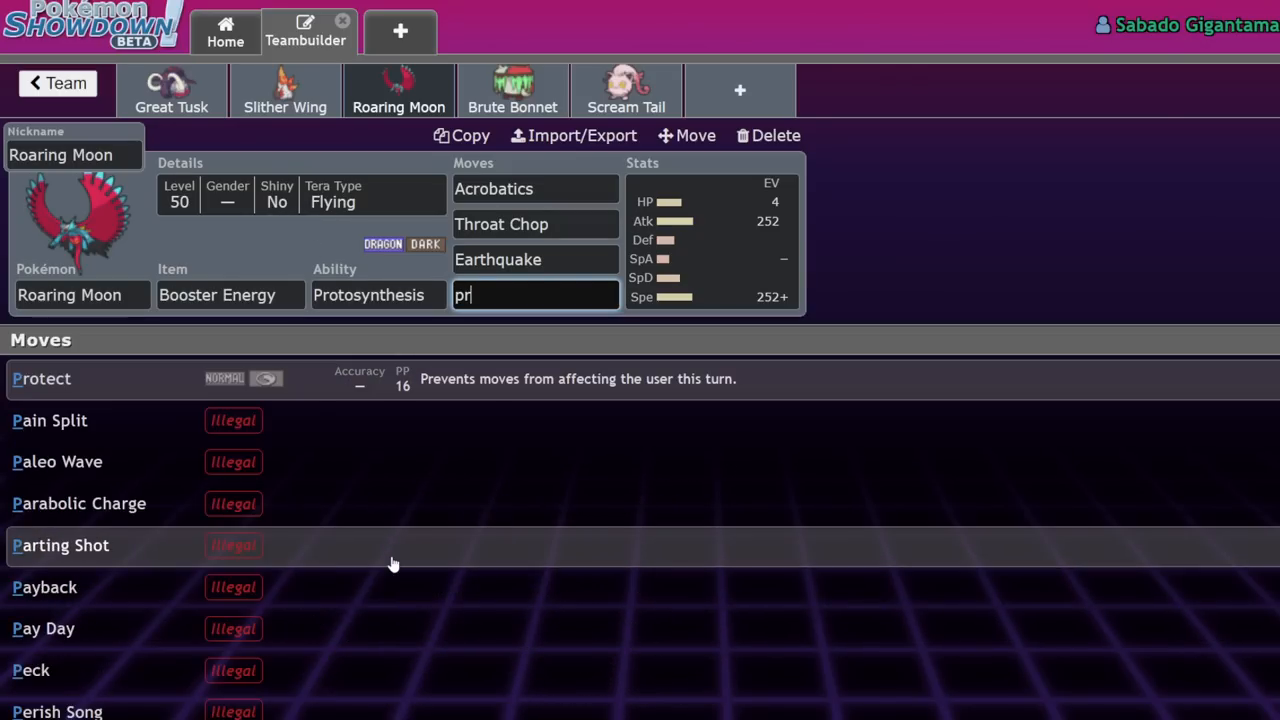
click(42, 378)
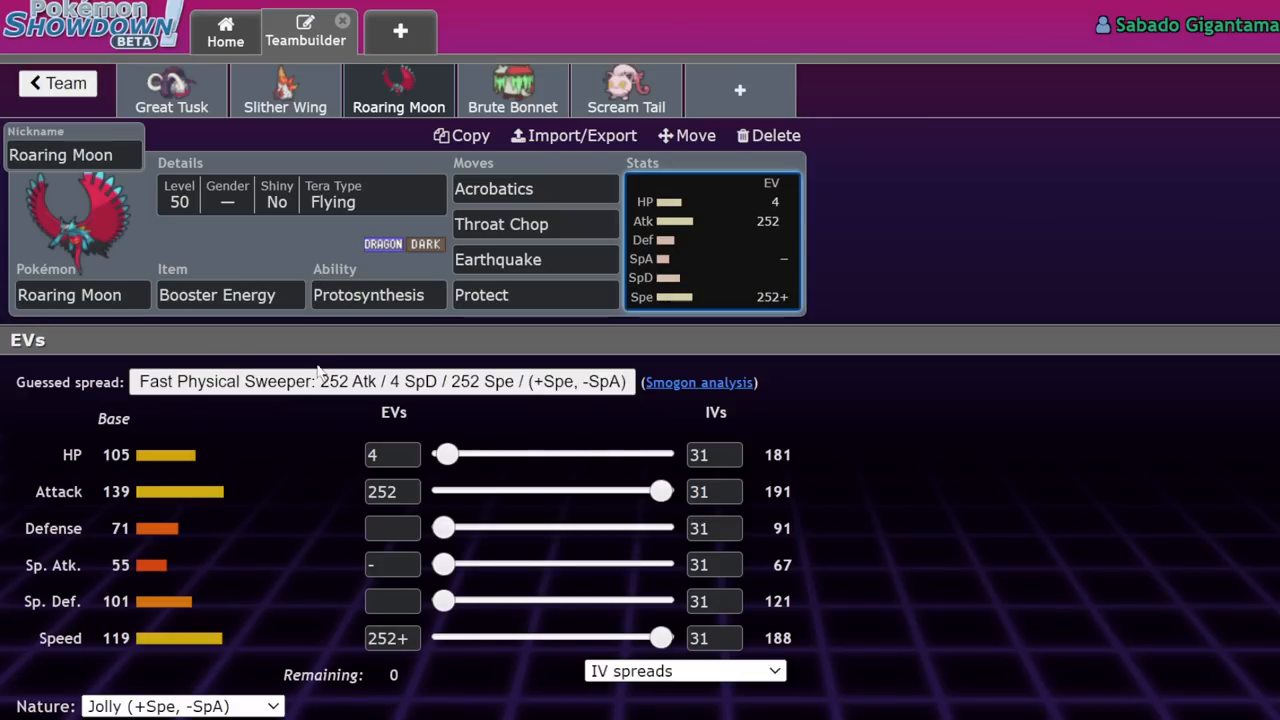
mouse_move(175, 430)
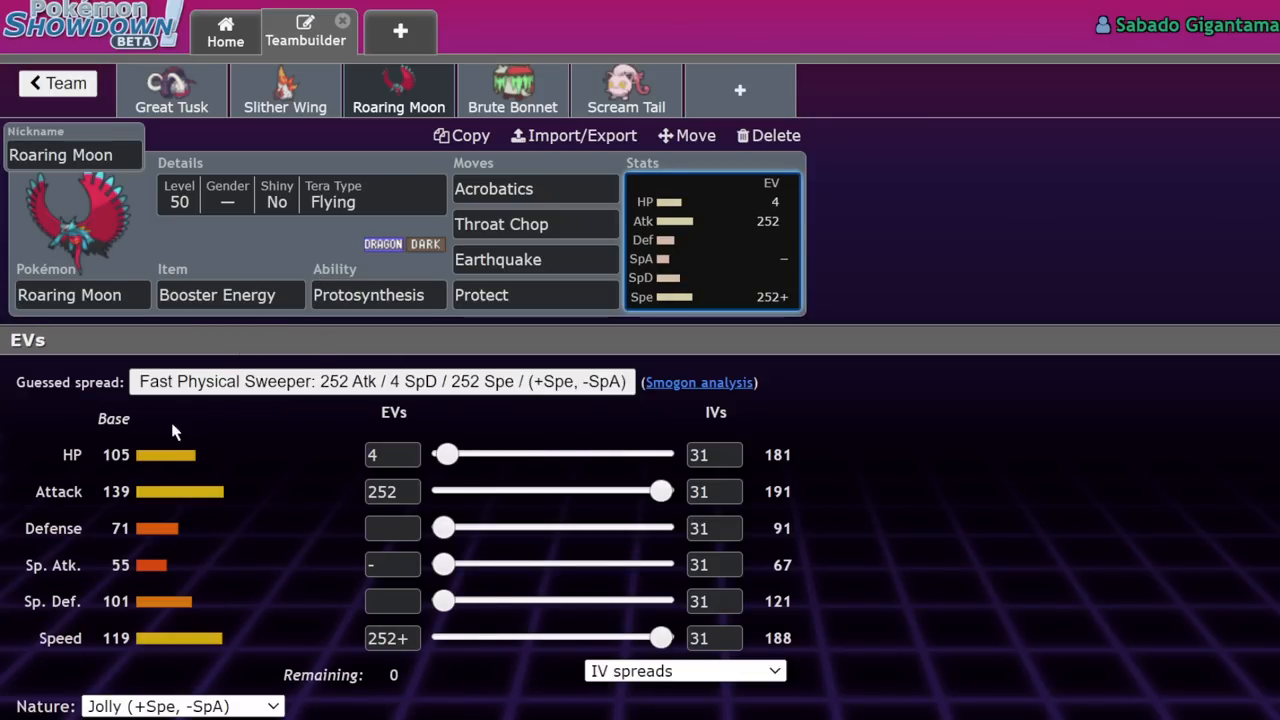
mouse_move(140, 507)
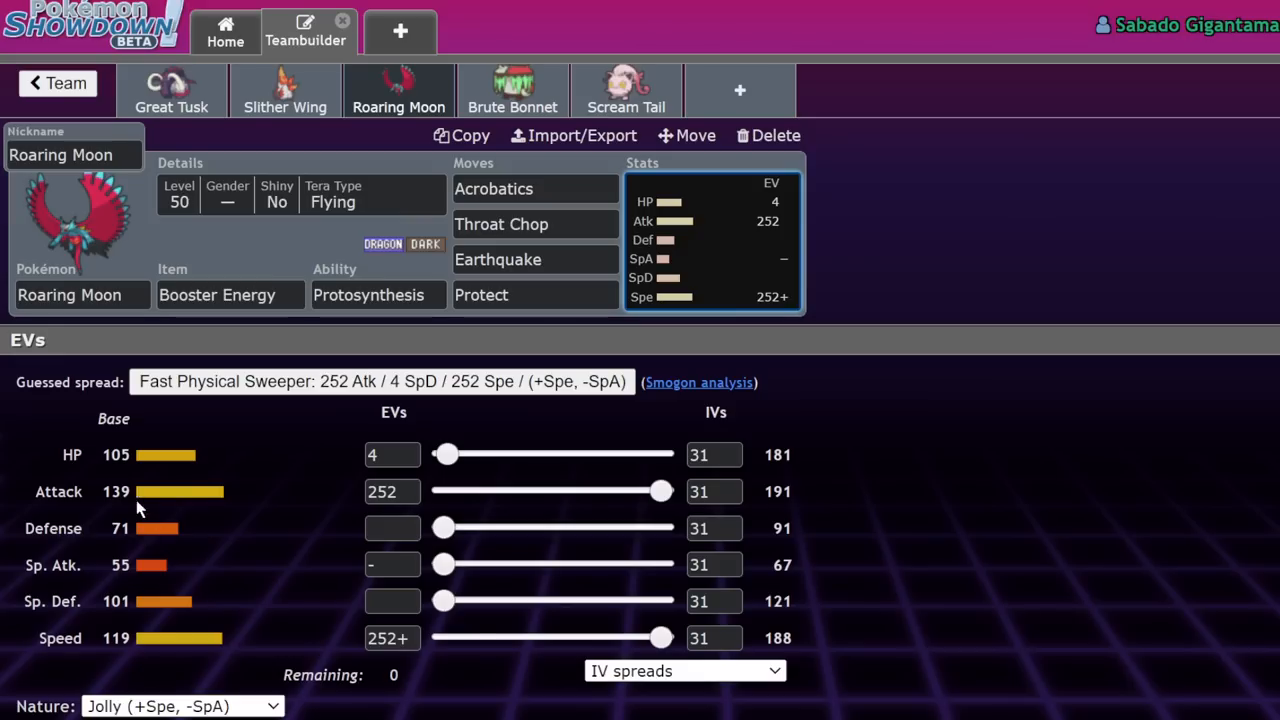
mouse_move(125, 447)
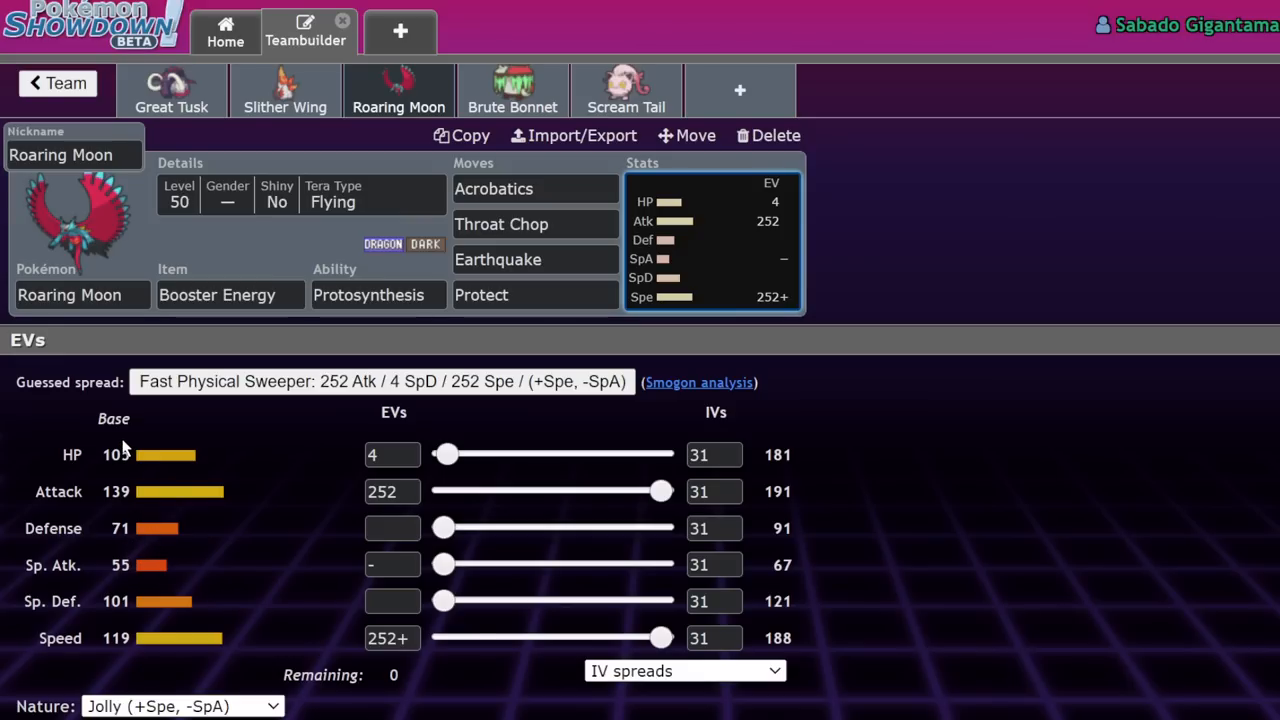
mouse_move(135, 497)
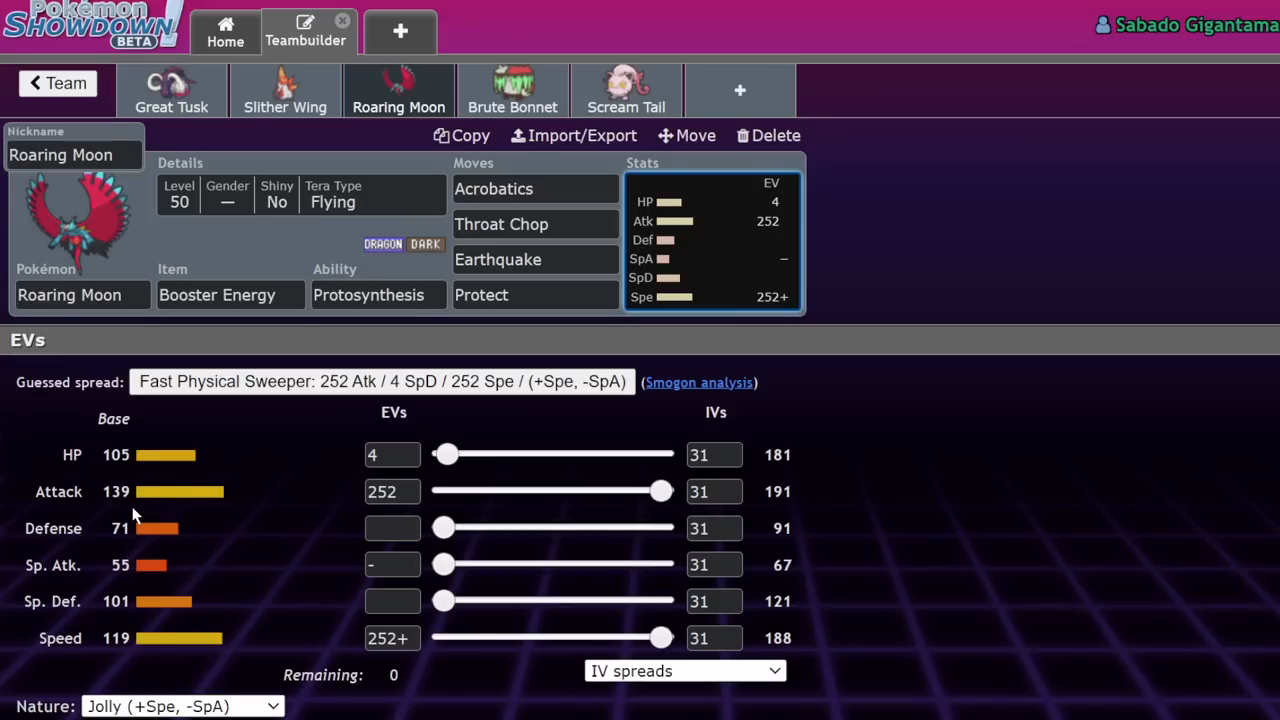
mouse_move(178, 280)
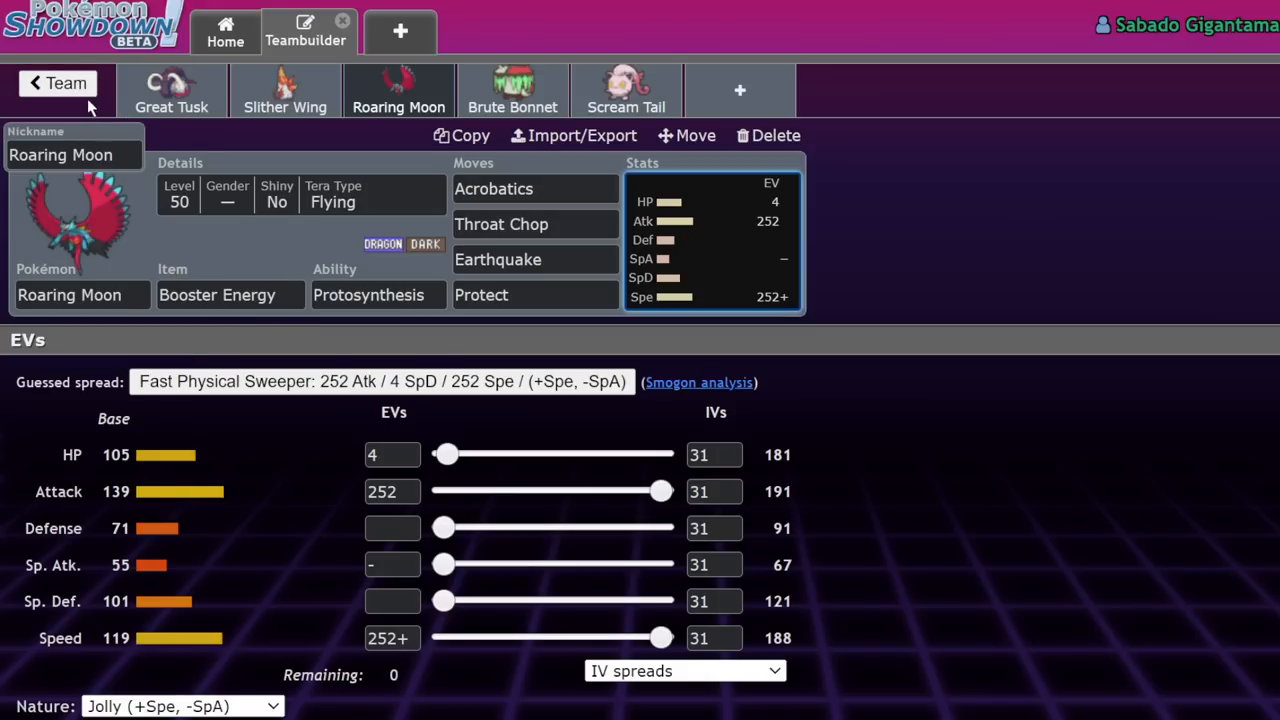
mouse_move(478, 120)
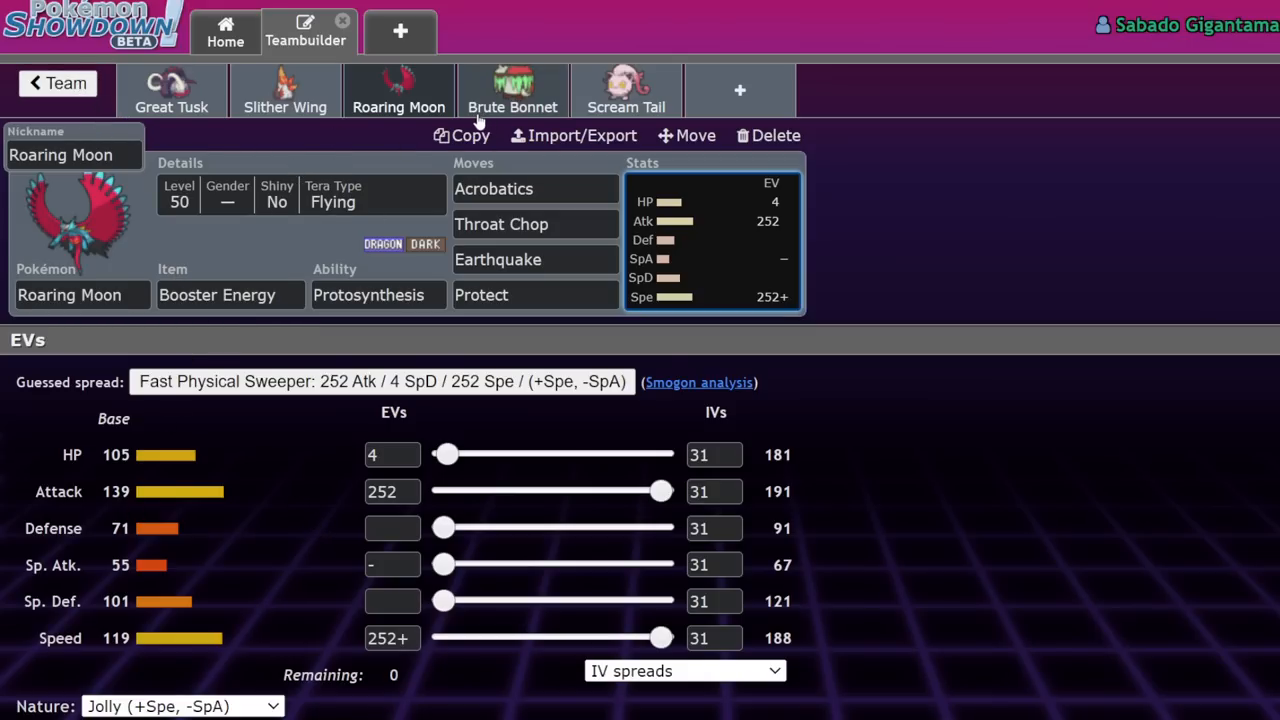
mouse_move(430, 330)
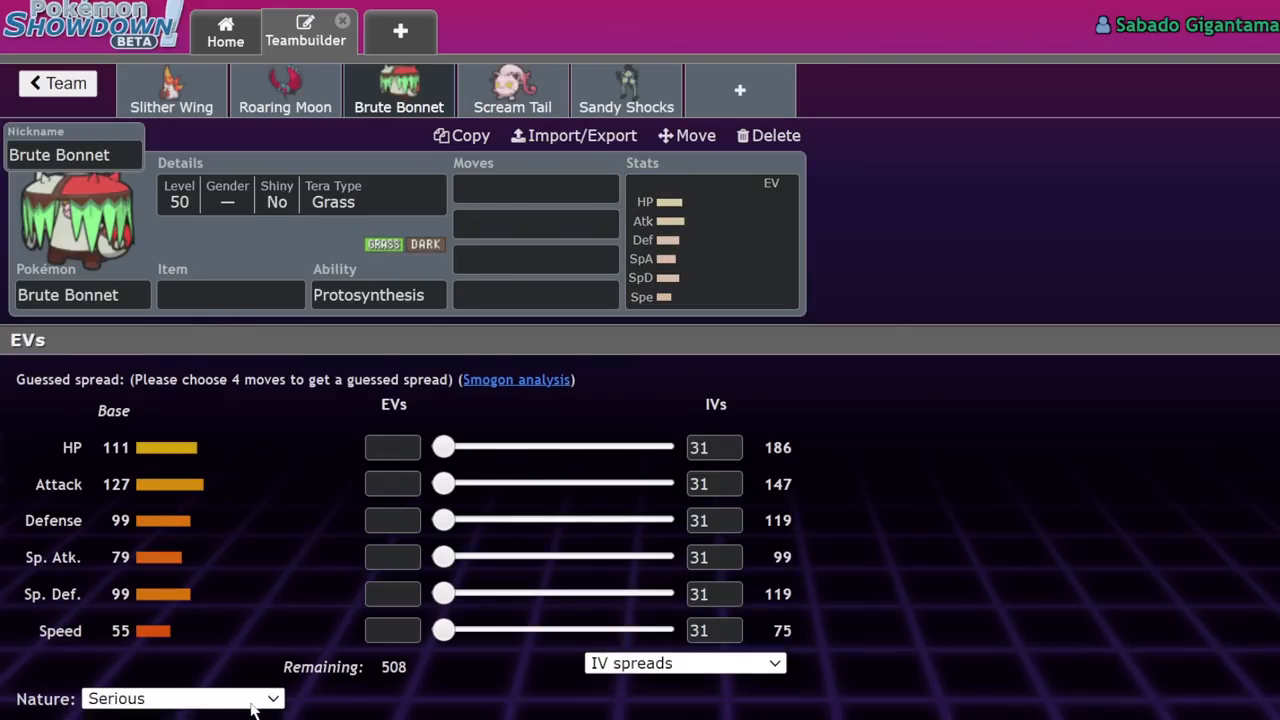
Step: Set Brute Bonnet's nature to Adamant and max its Attack EVs at 252
click(183, 698)
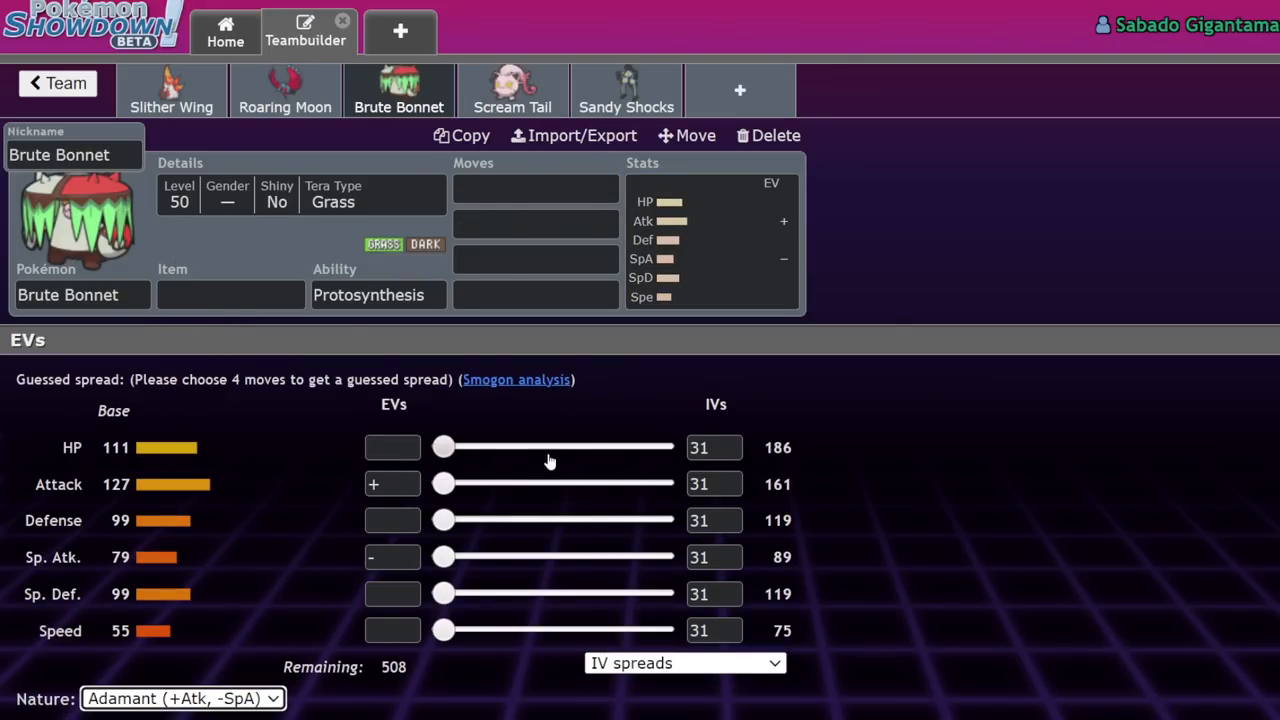
drag(443, 630, 660, 630)
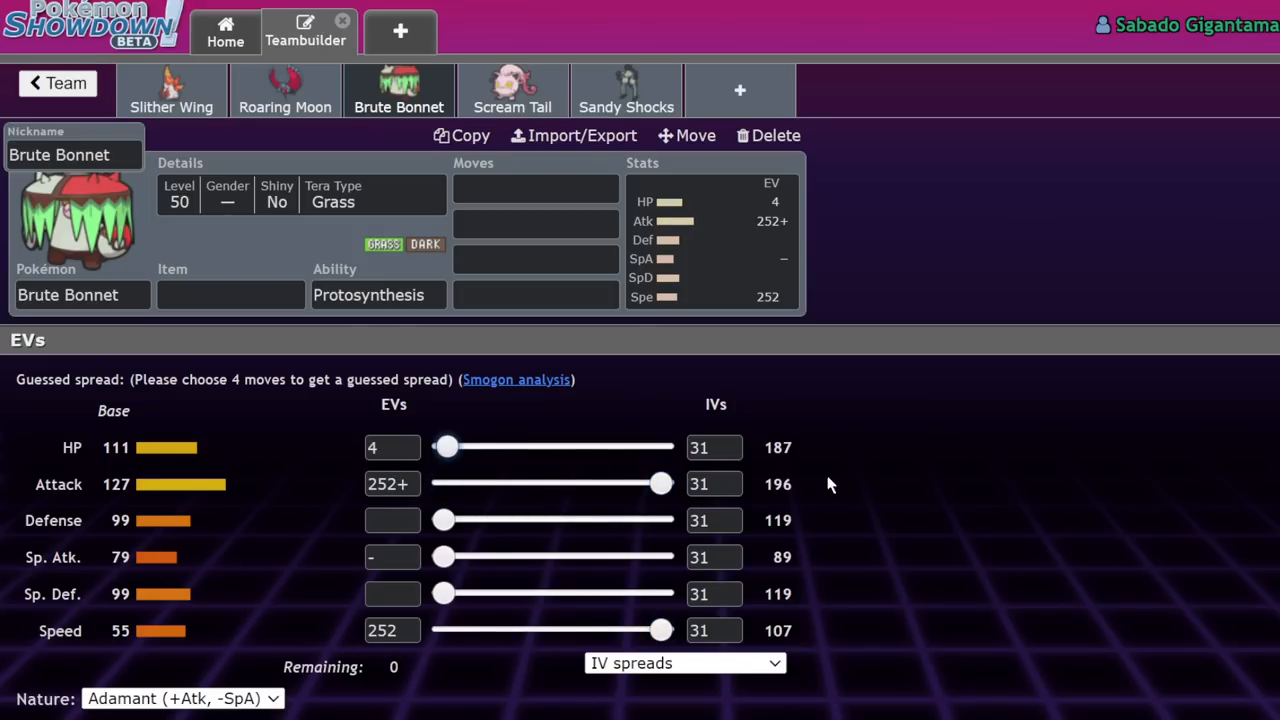
mouse_move(942, 460)
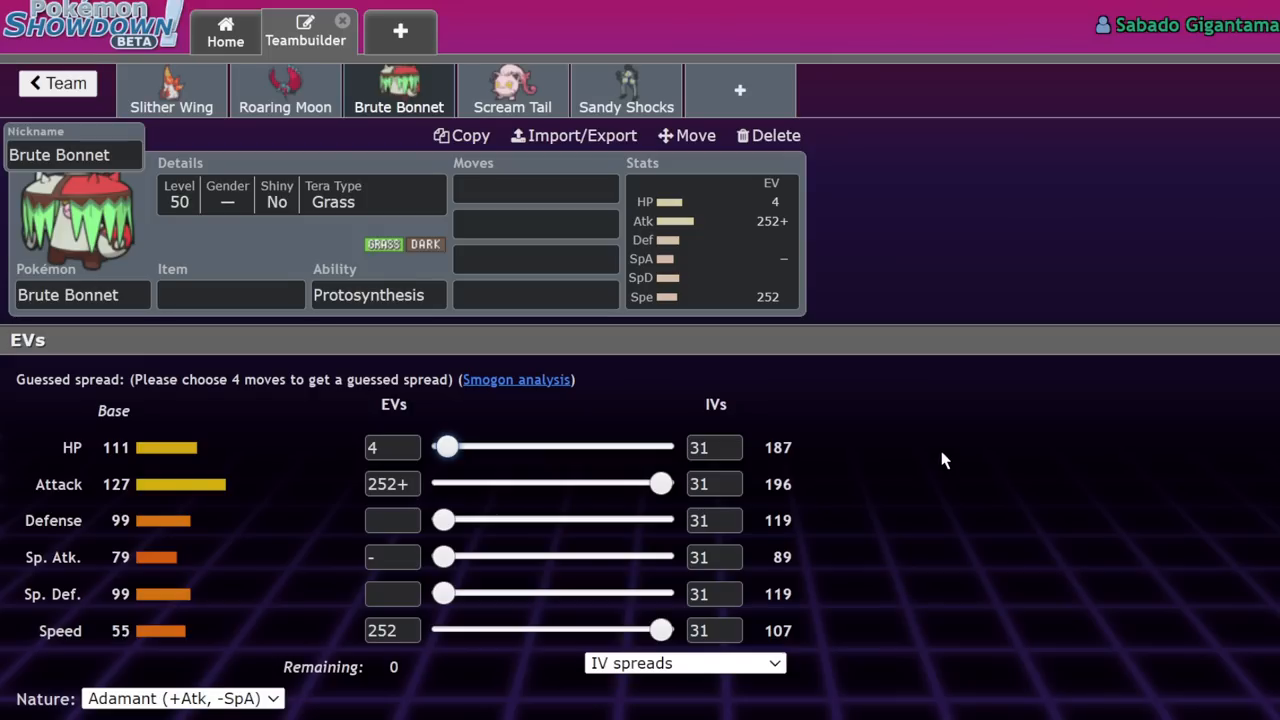
Step: Give Brute Bonnet a Focus Sash, with Sucker Punch and Protect filling the last move slots
click(535, 189)
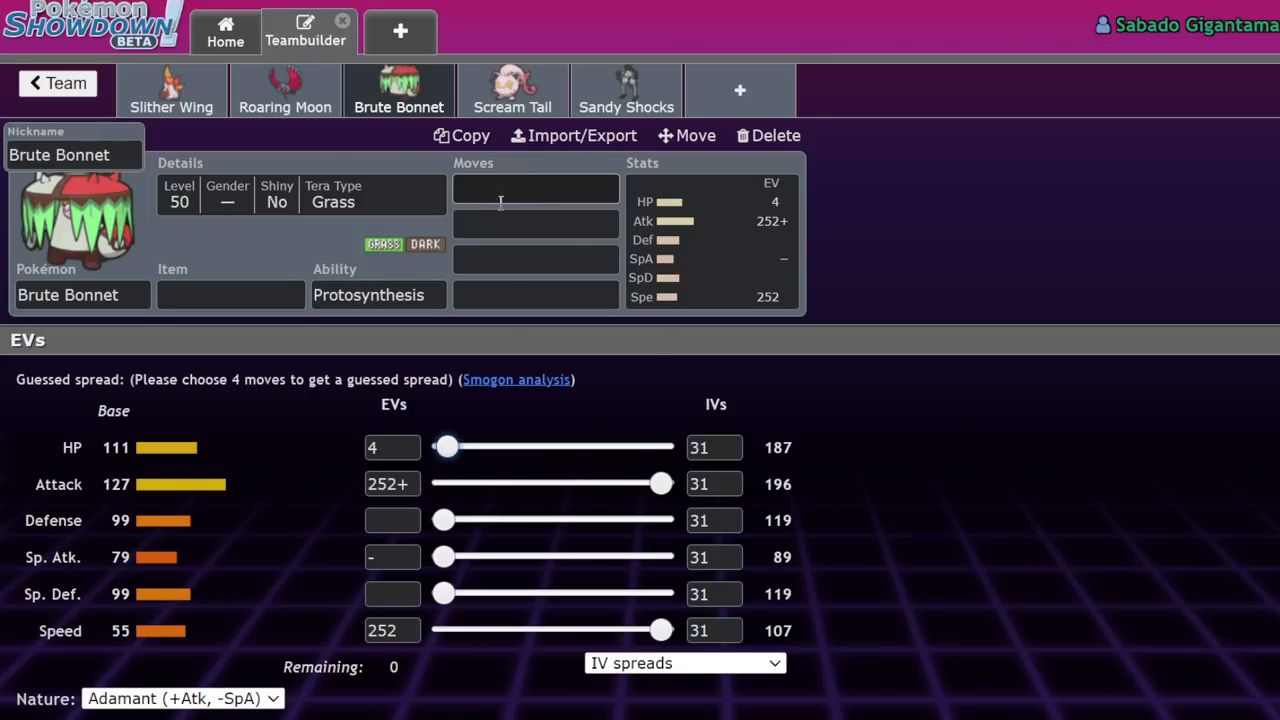
text(sas)
text(Seed Bomb)
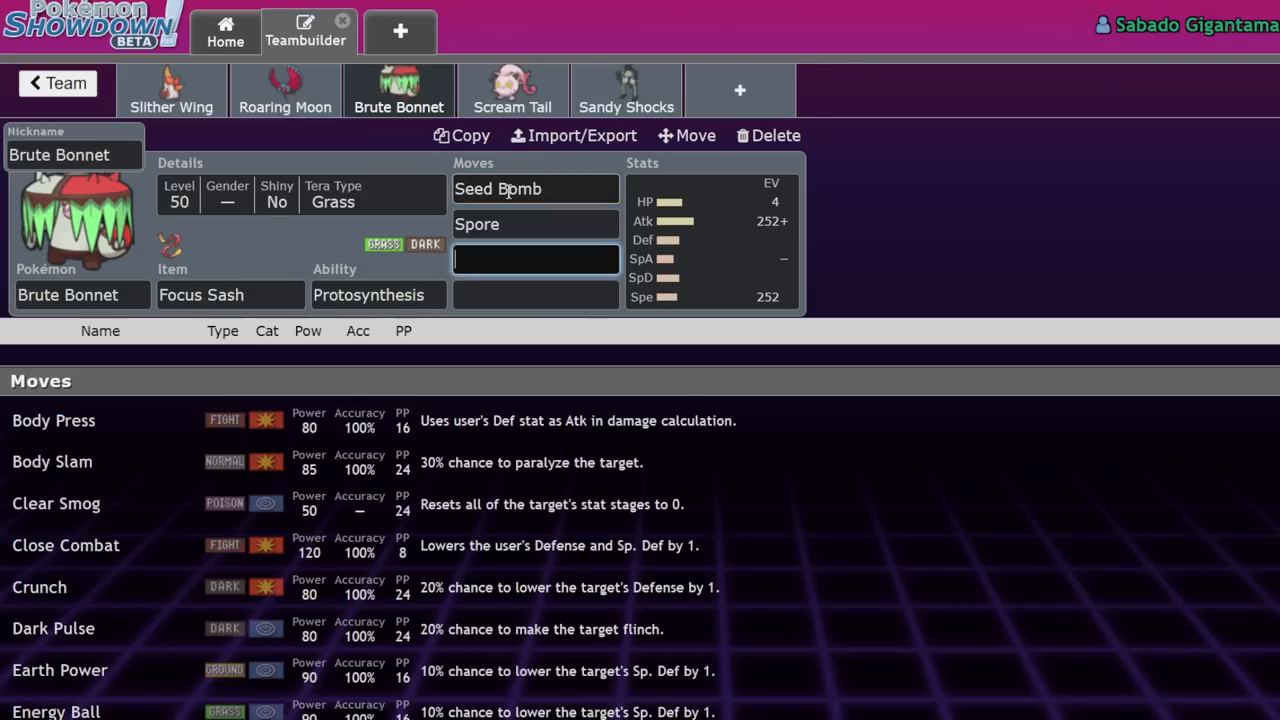
click(535, 259)
text(Sucker Punch)
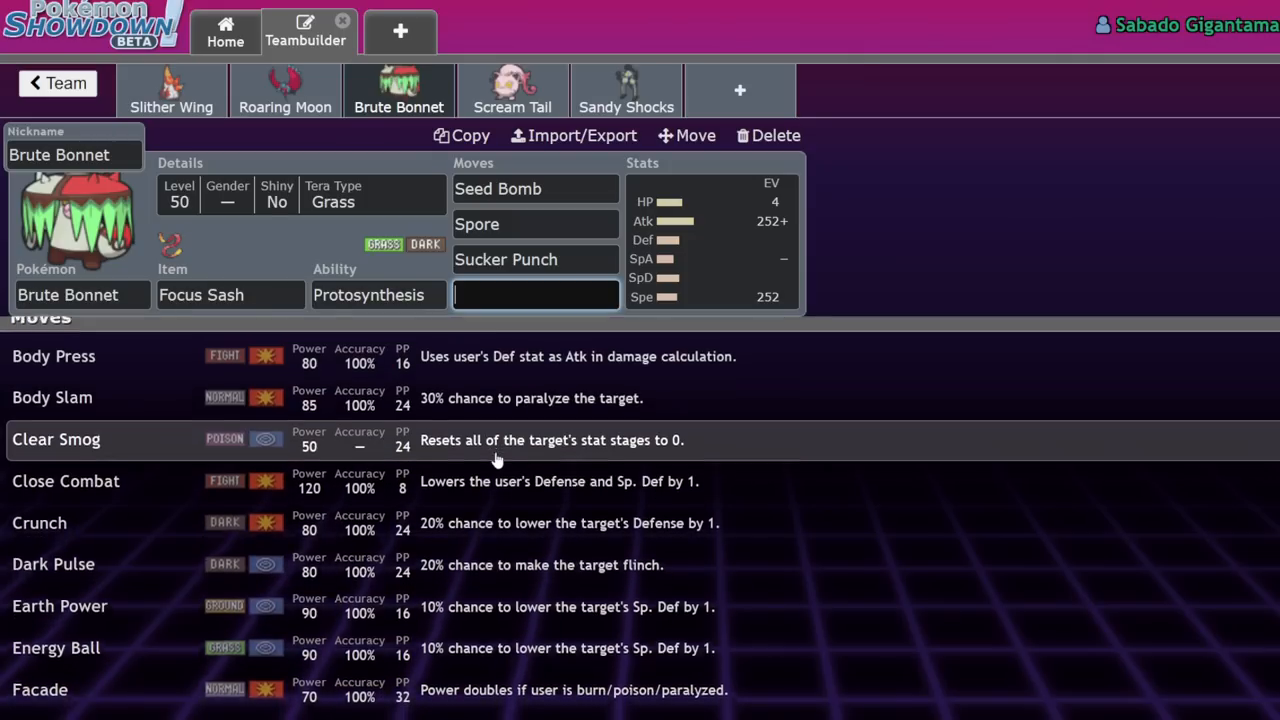
scroll(down, 3)
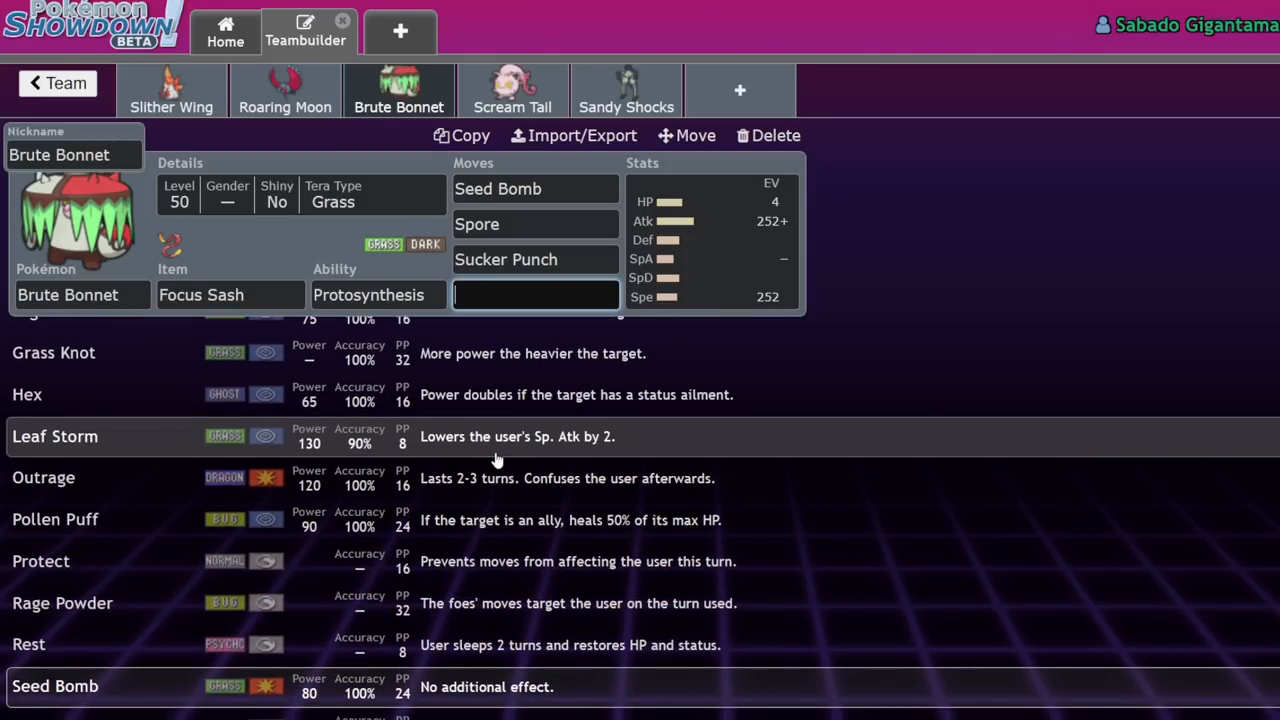
scroll(up, 3)
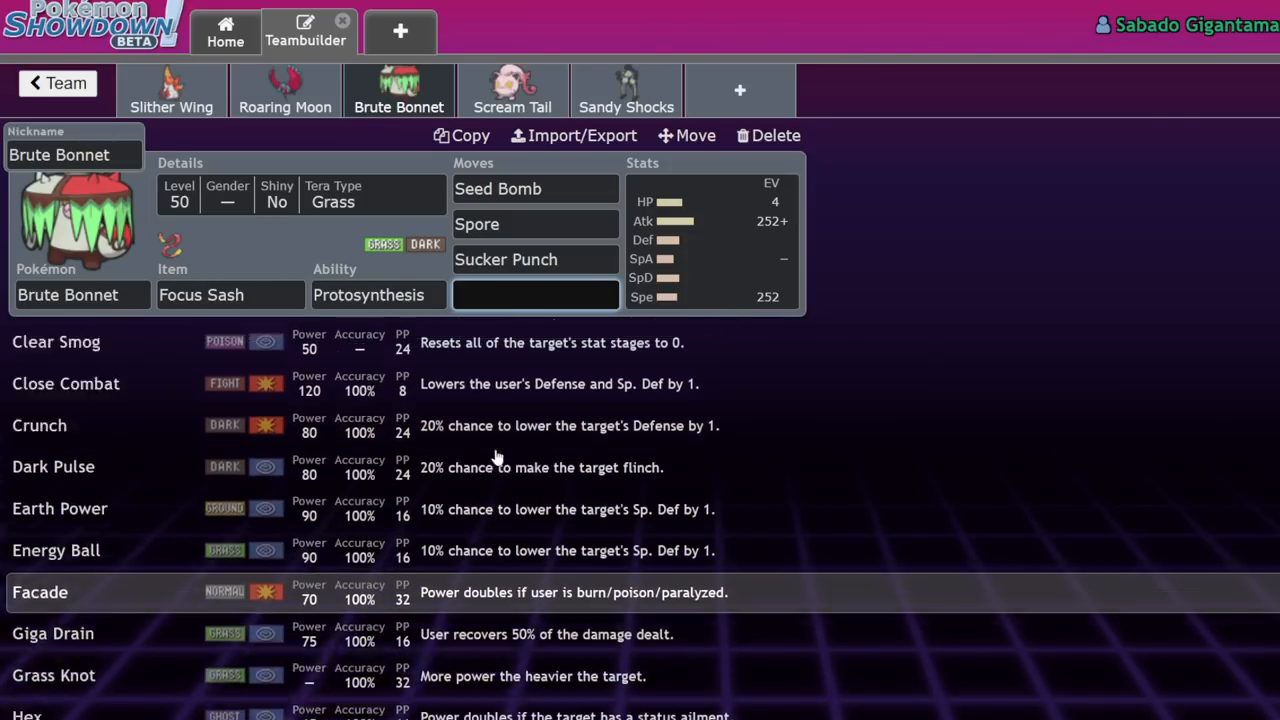
scroll(down, 3)
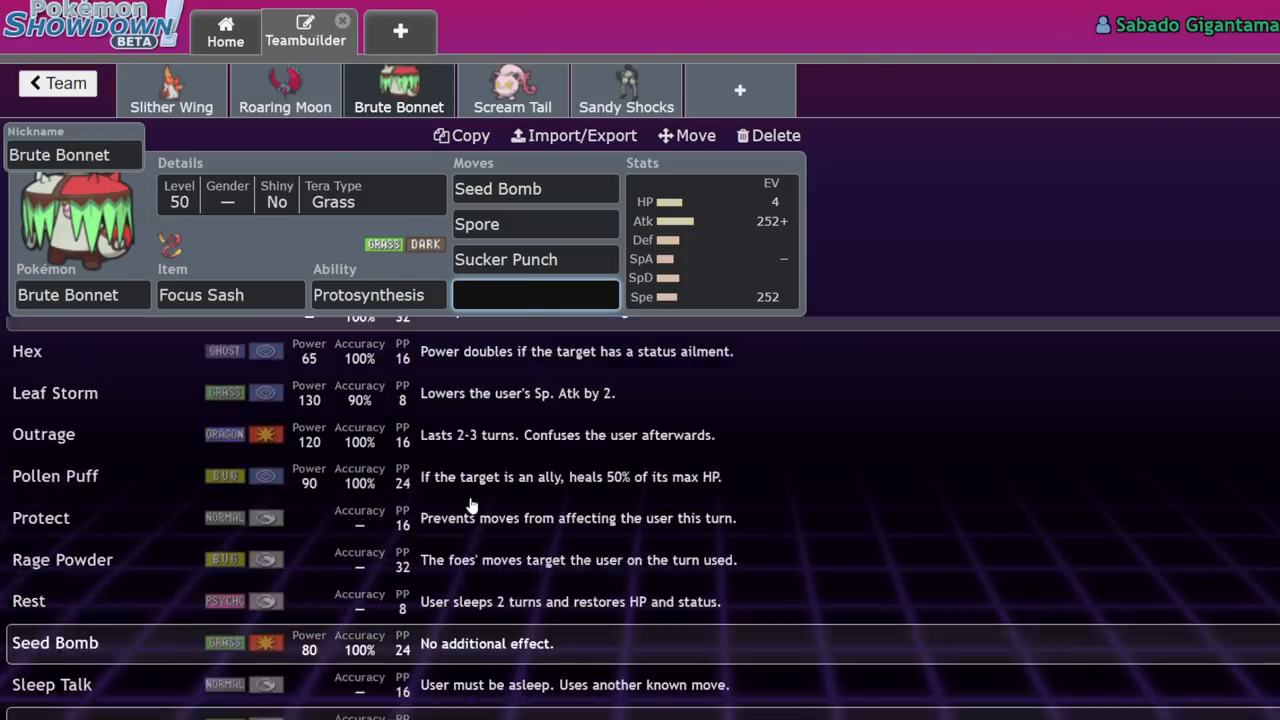
scroll(down, 3)
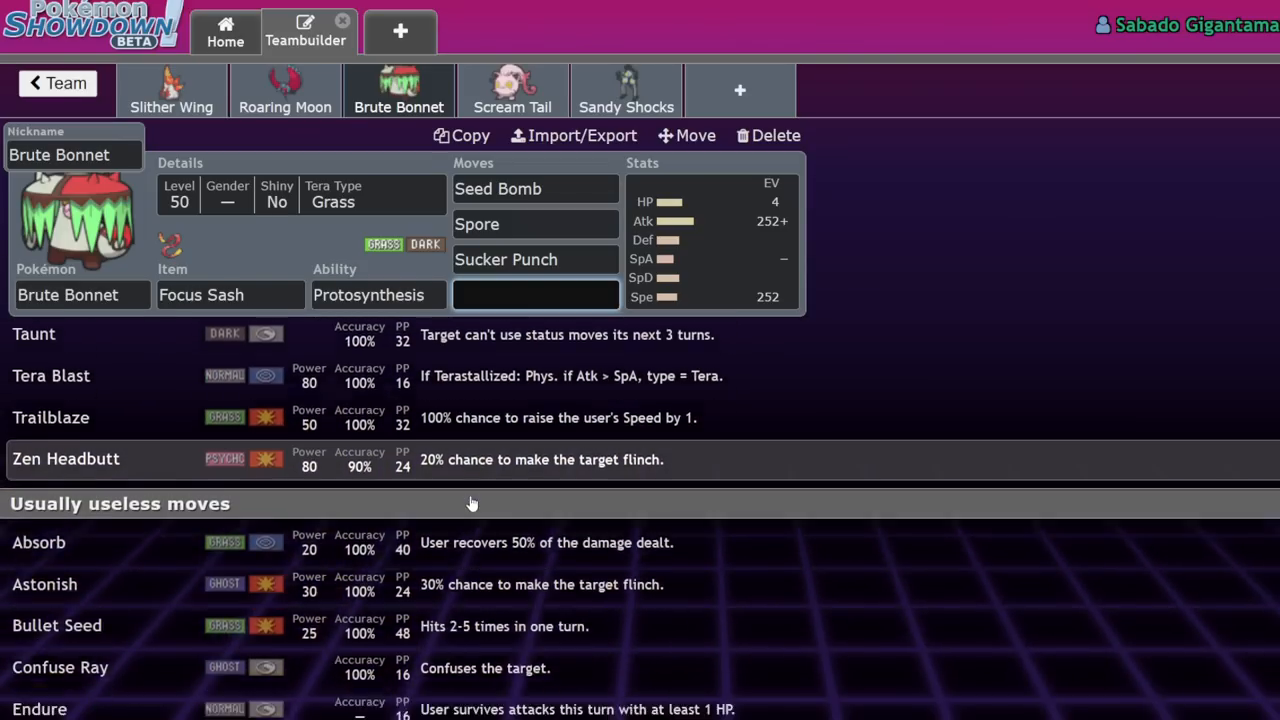
text(po)
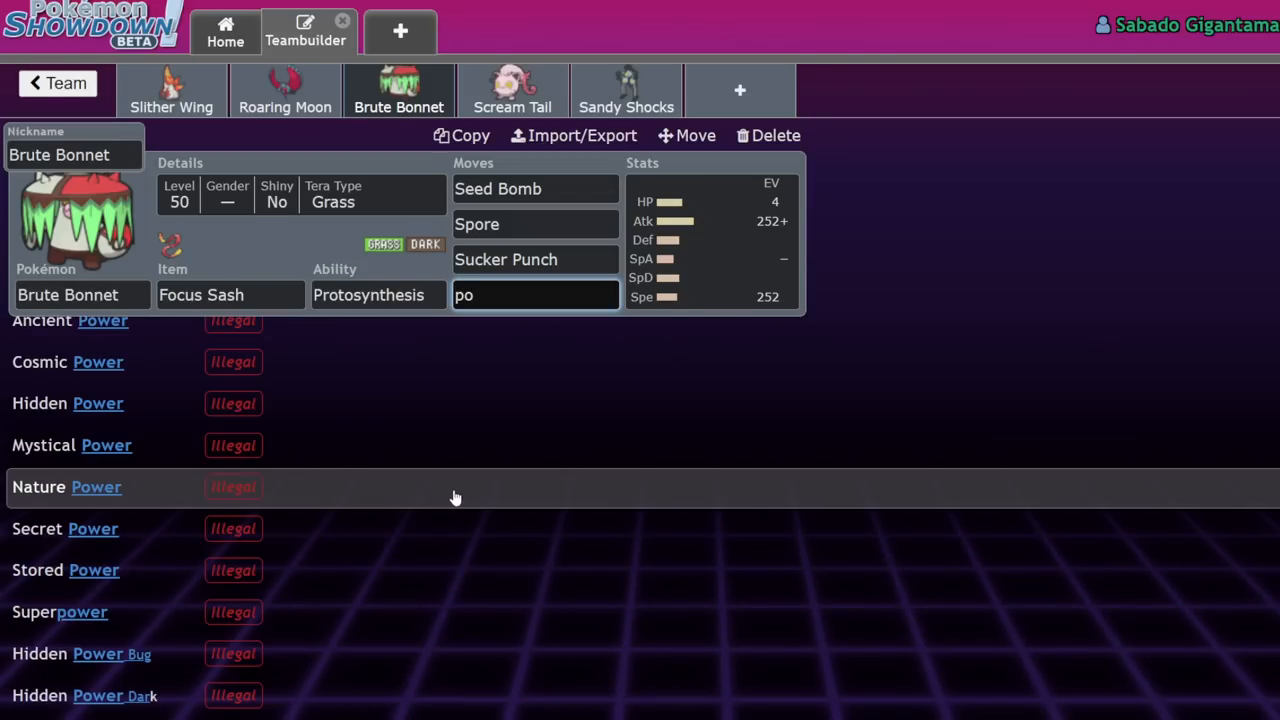
text(r)
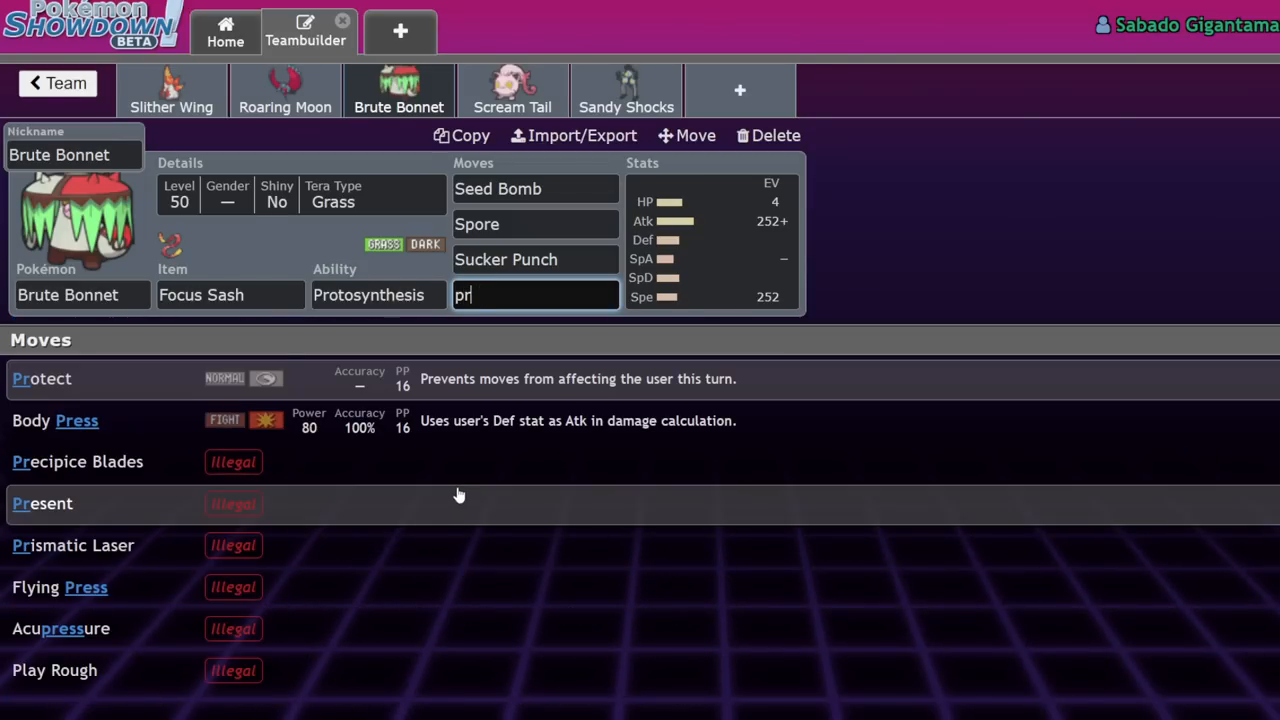
click(42, 378)
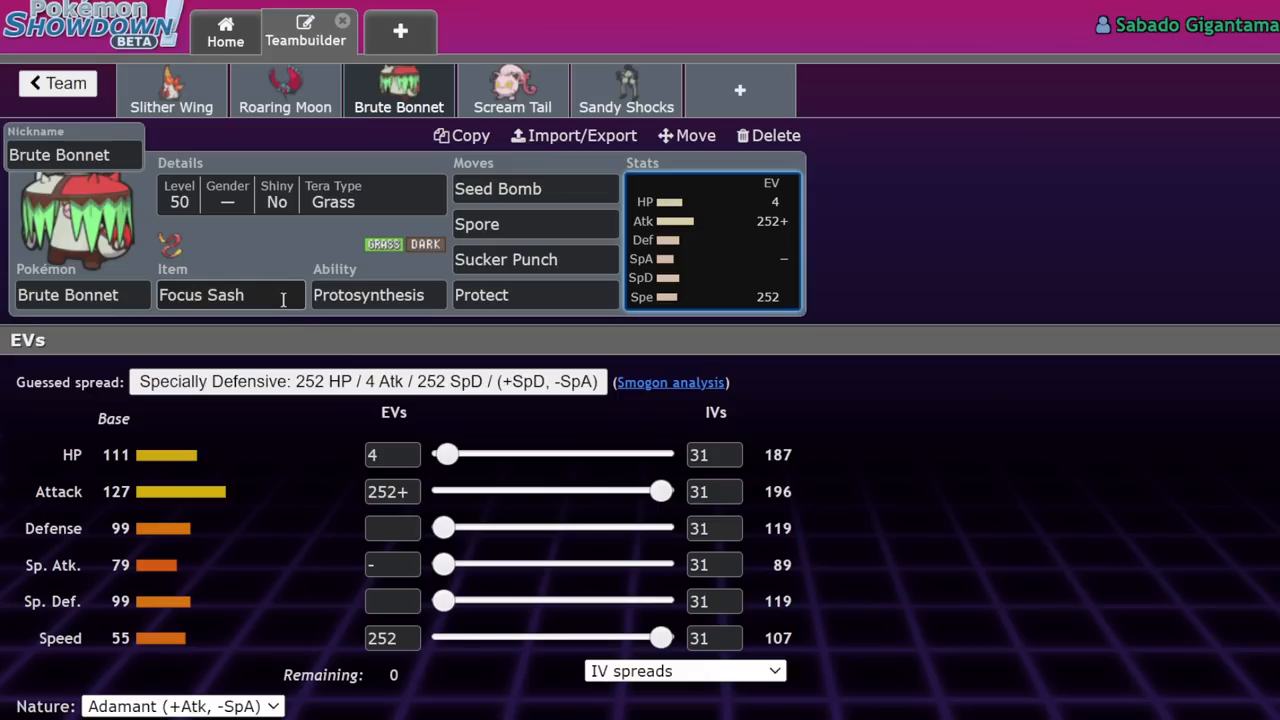
mouse_move(220, 492)
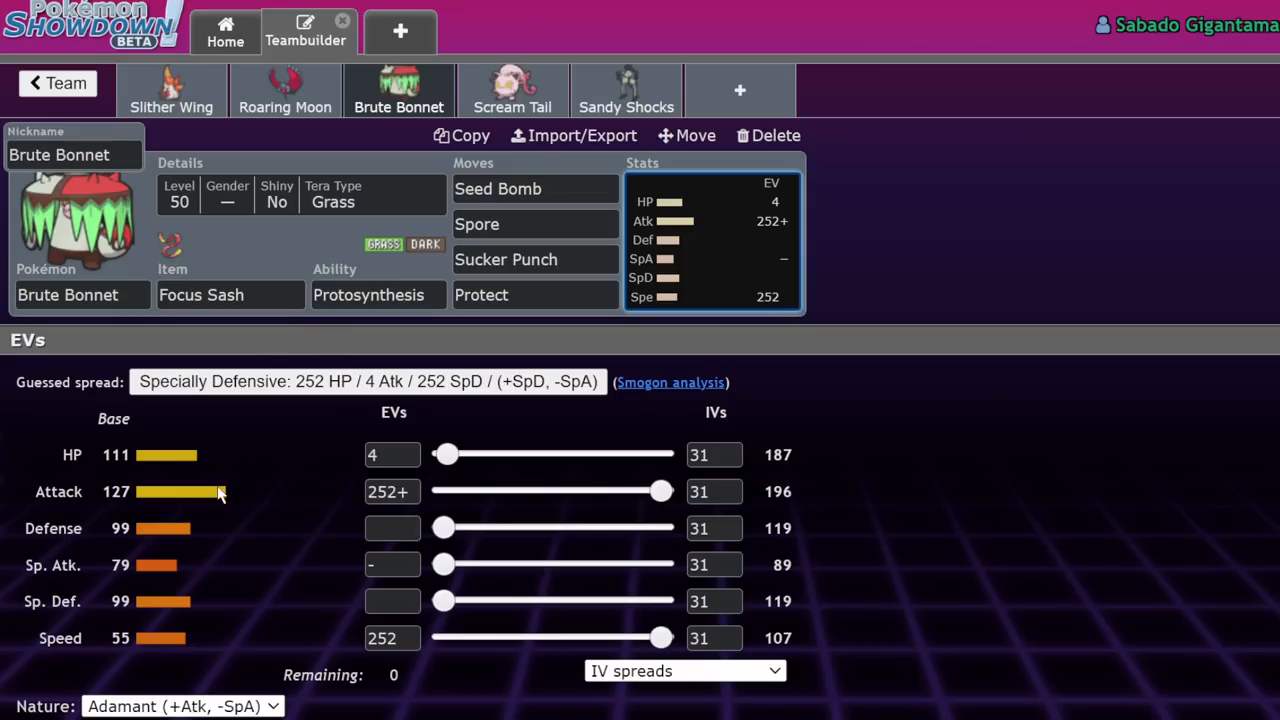
mouse_move(448, 522)
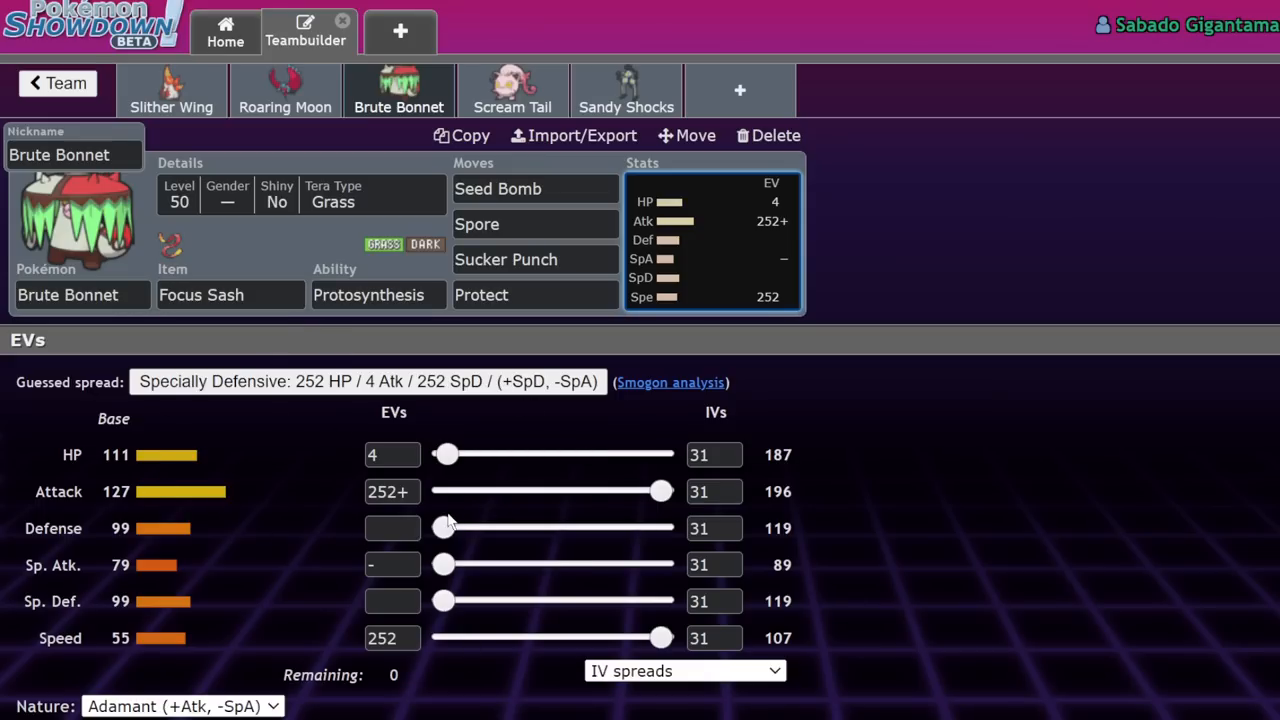
mouse_move(930, 326)
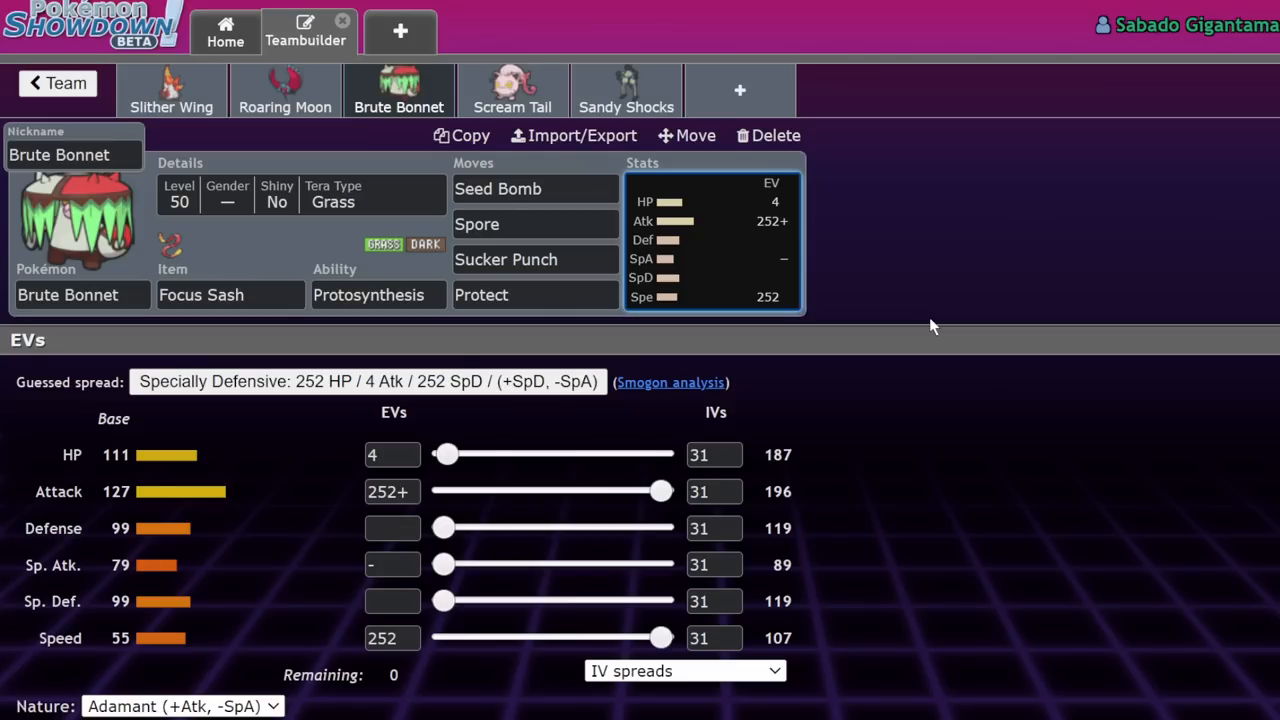
mouse_move(334, 452)
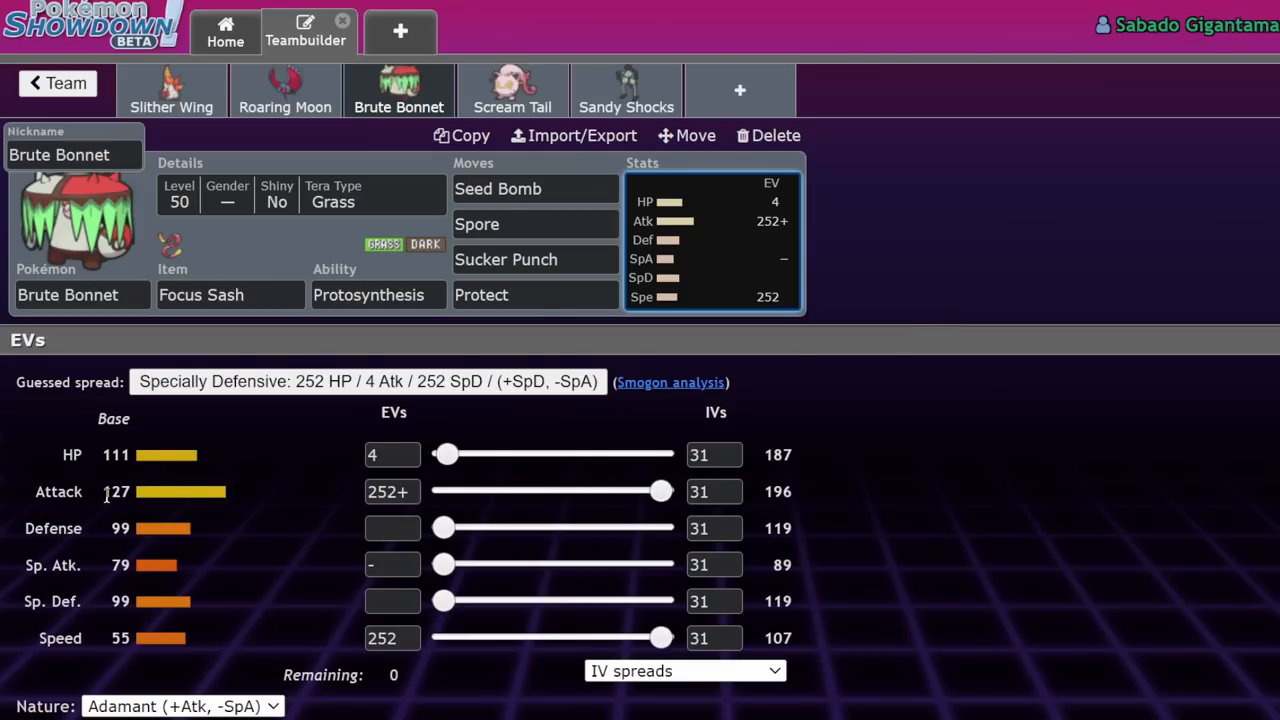
mouse_move(270, 588)
text(0)
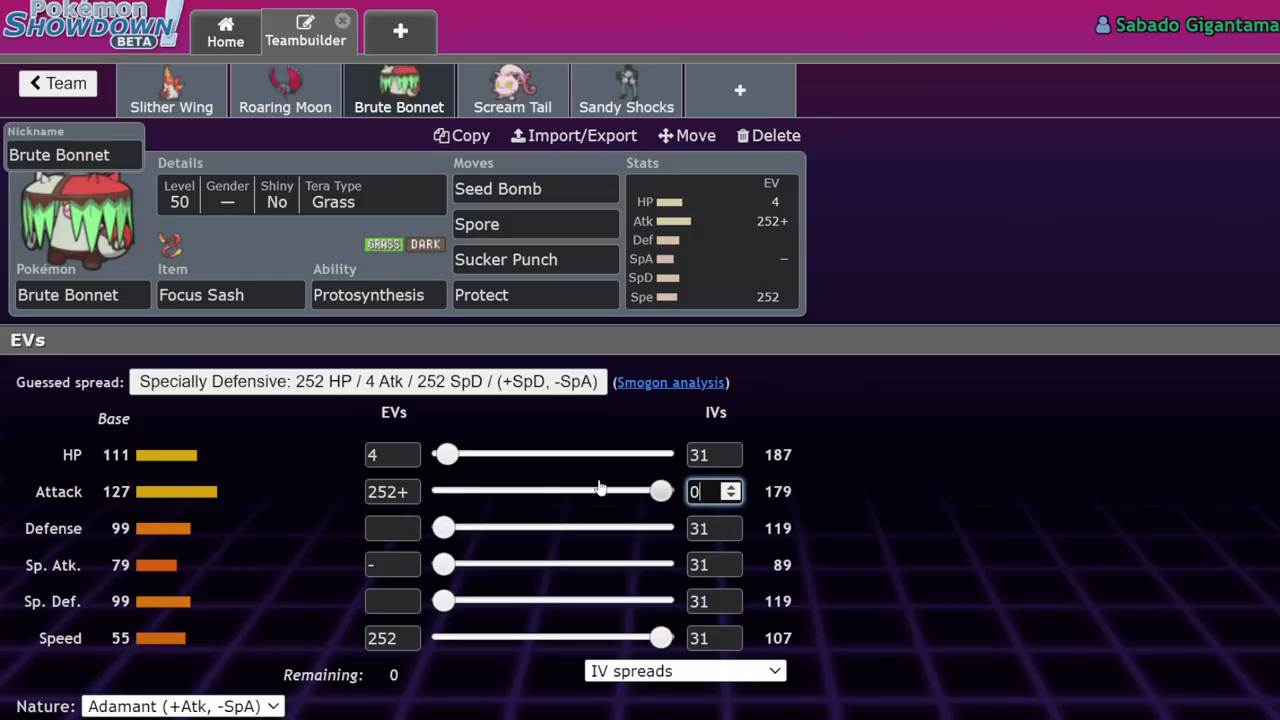
mouse_move(235, 660)
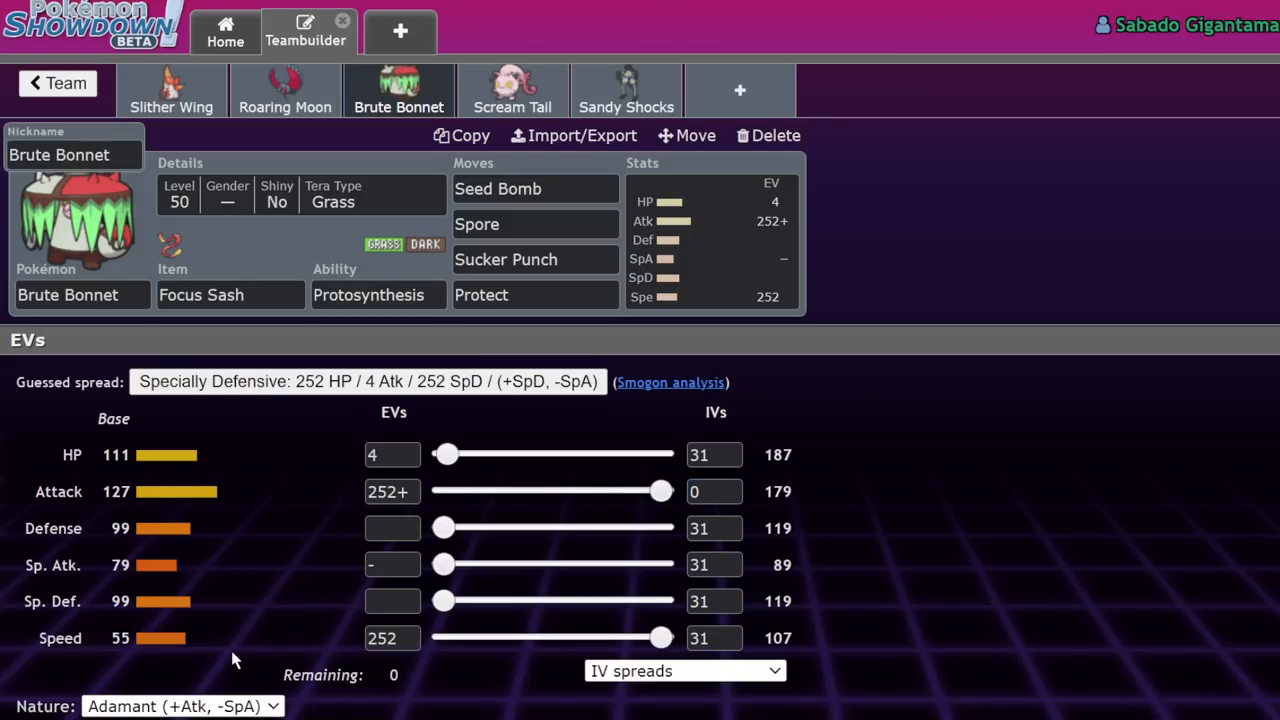
Step: Switch Brute Bonnet to a Timid nature and slide its Attack EVs down to zero
click(183, 706)
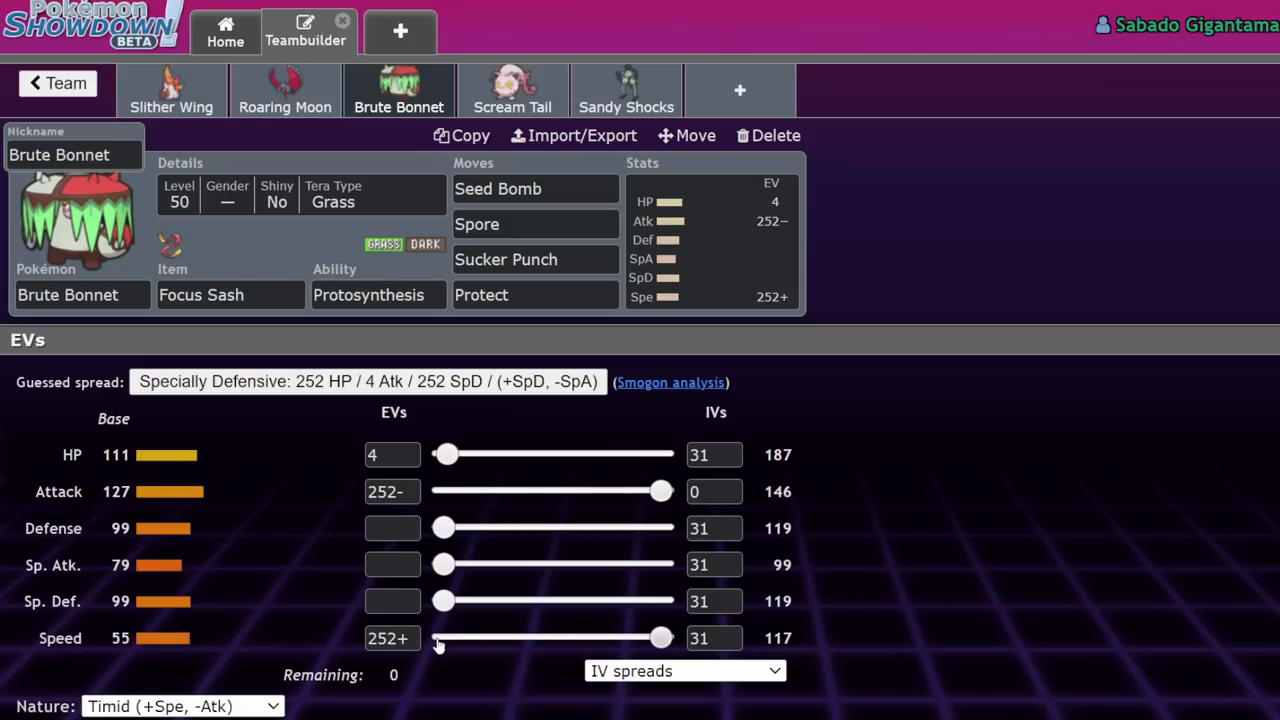
drag(660, 491, 610, 491)
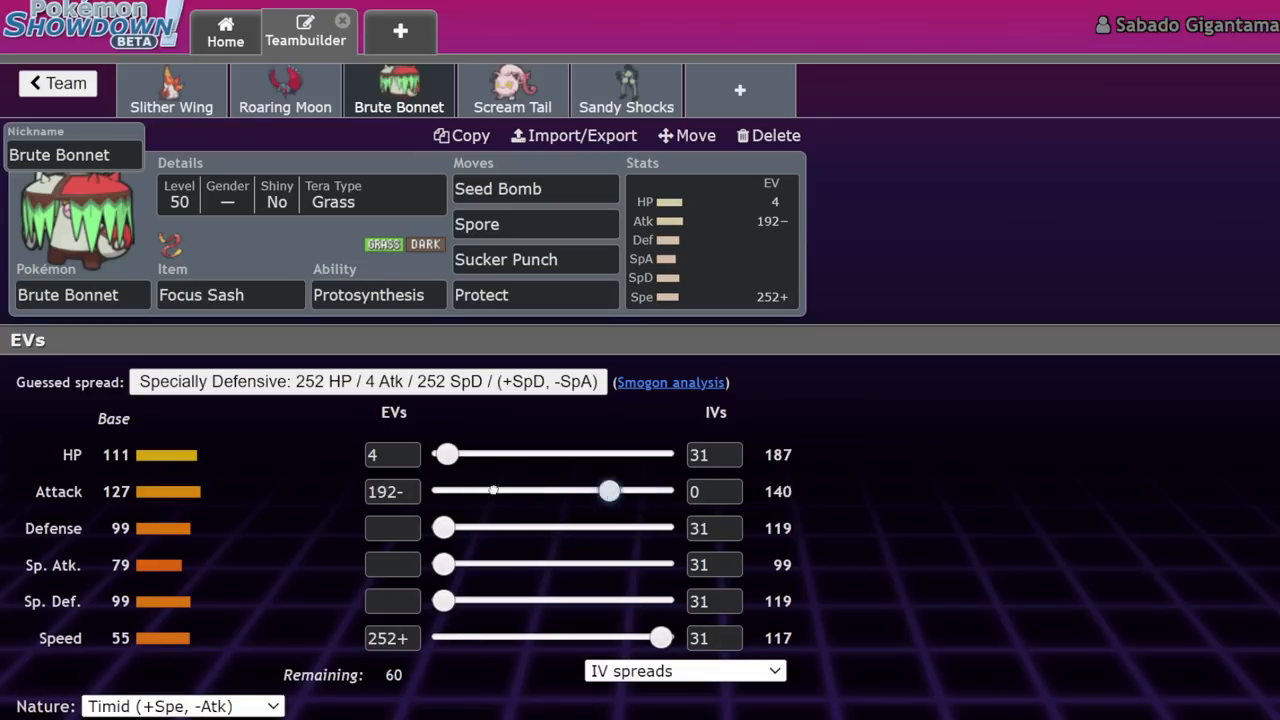
drag(610, 491, 444, 491)
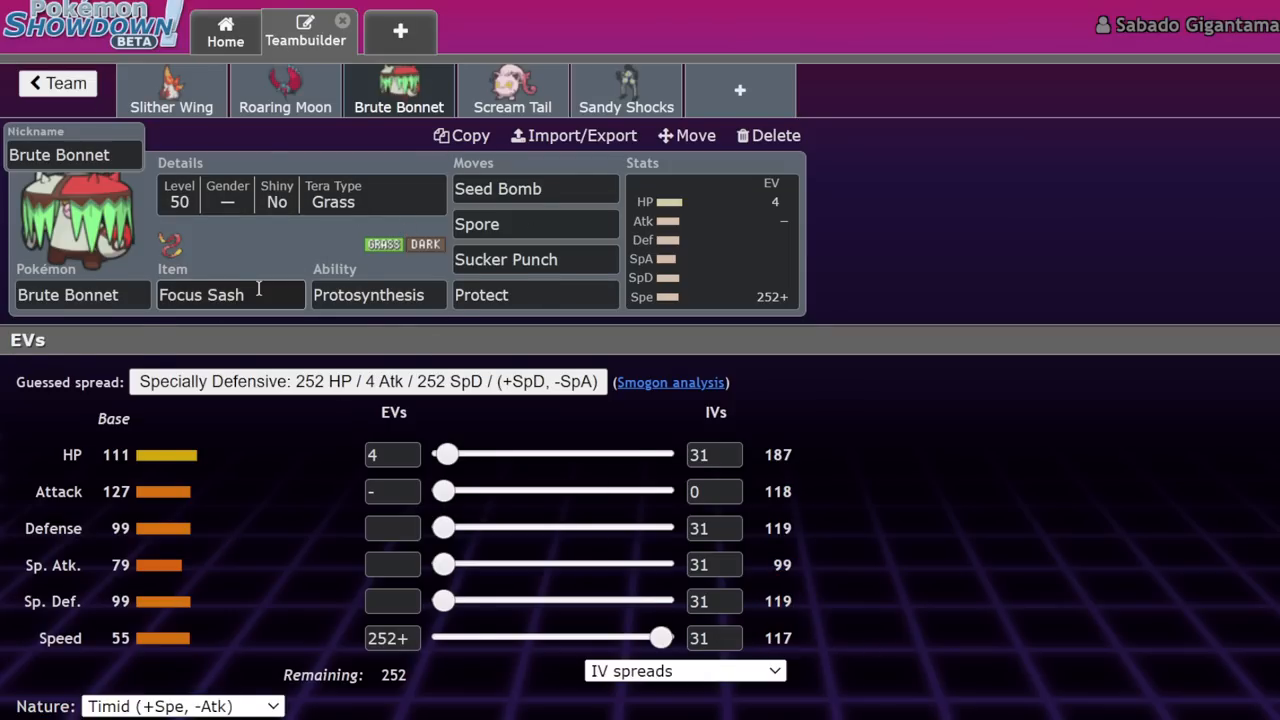
Step: Confirm Booster Energy on Brute Bonnet, then open Scream Tail's EV and IV spread
click(378, 294)
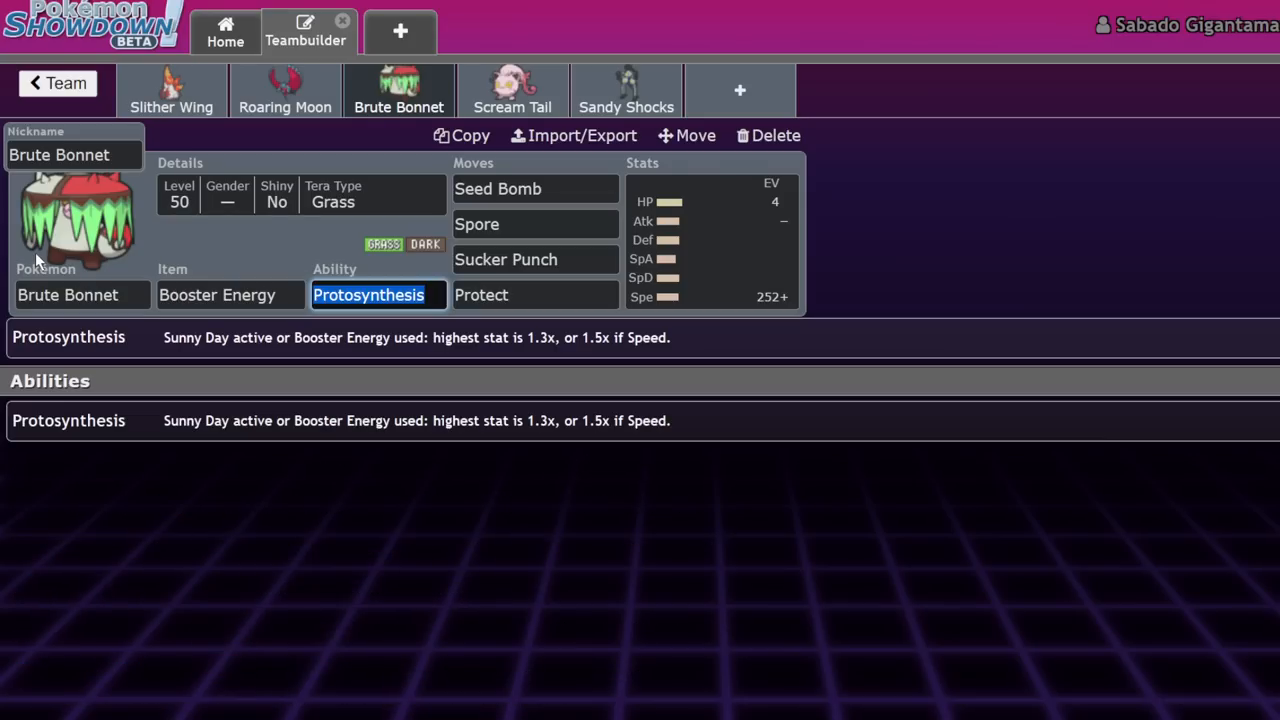
mouse_move(512, 90)
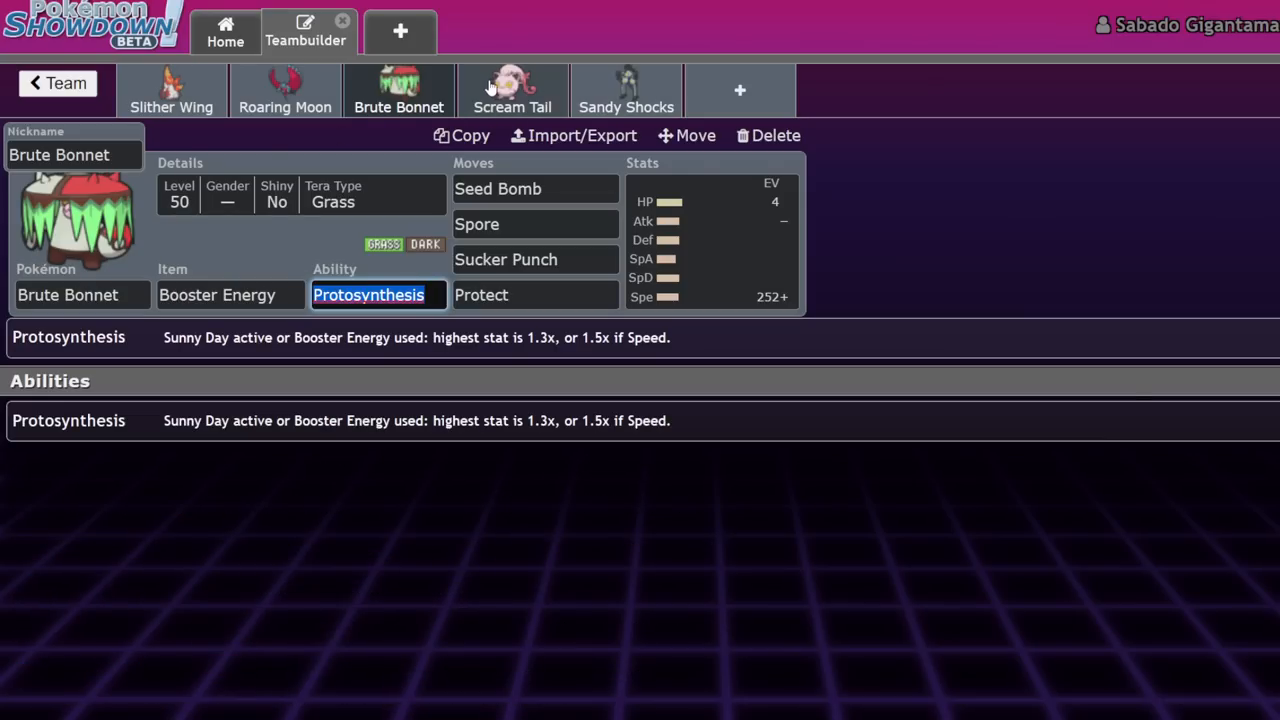
click(512, 90)
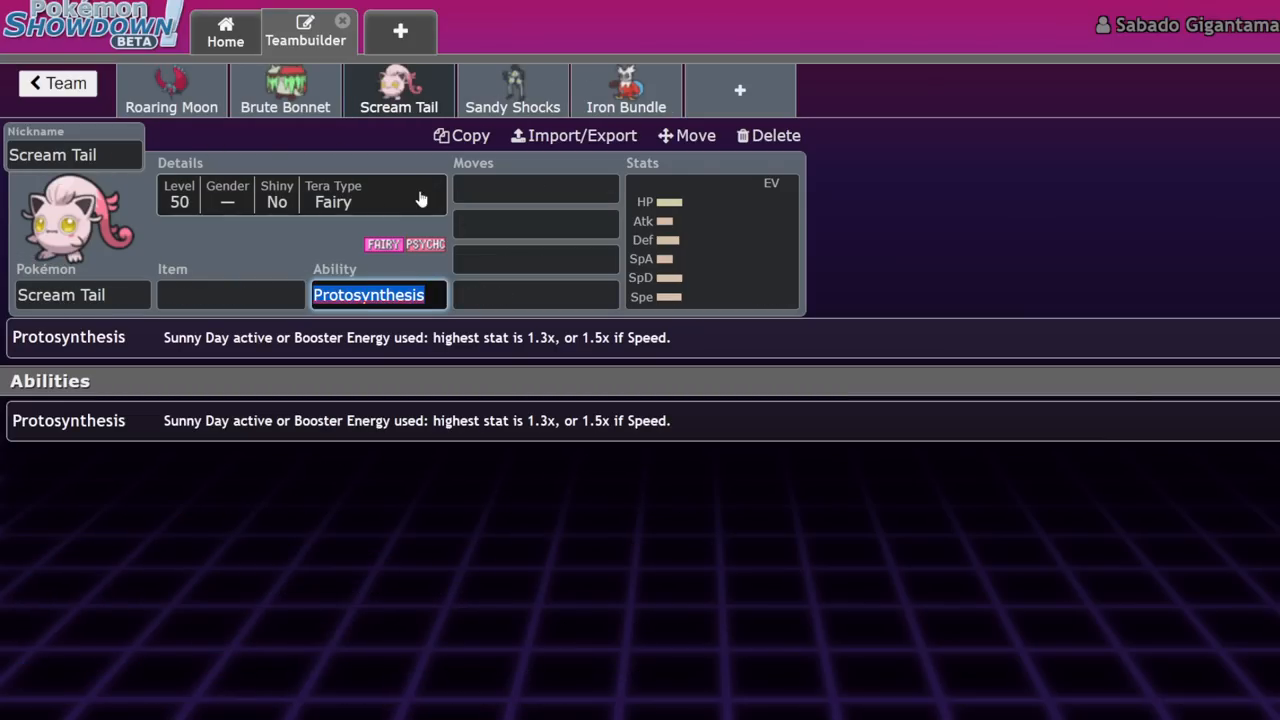
click(285, 90)
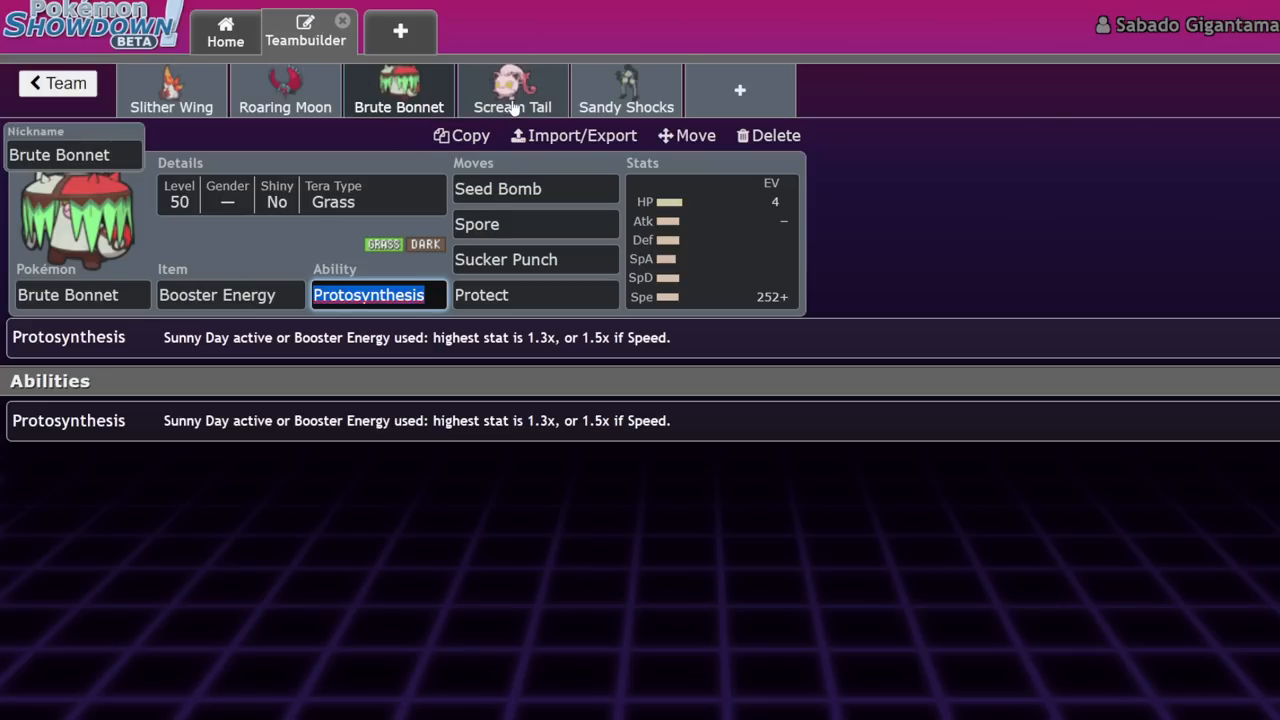
click(512, 90)
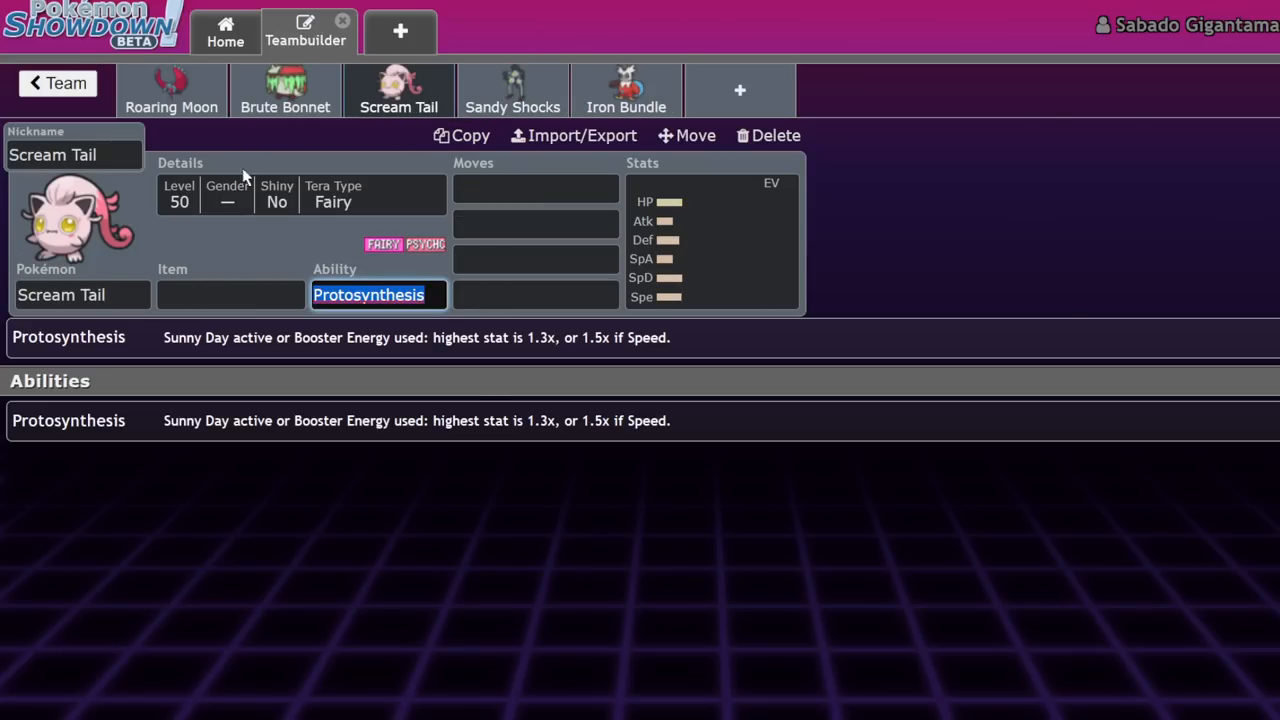
click(712, 240)
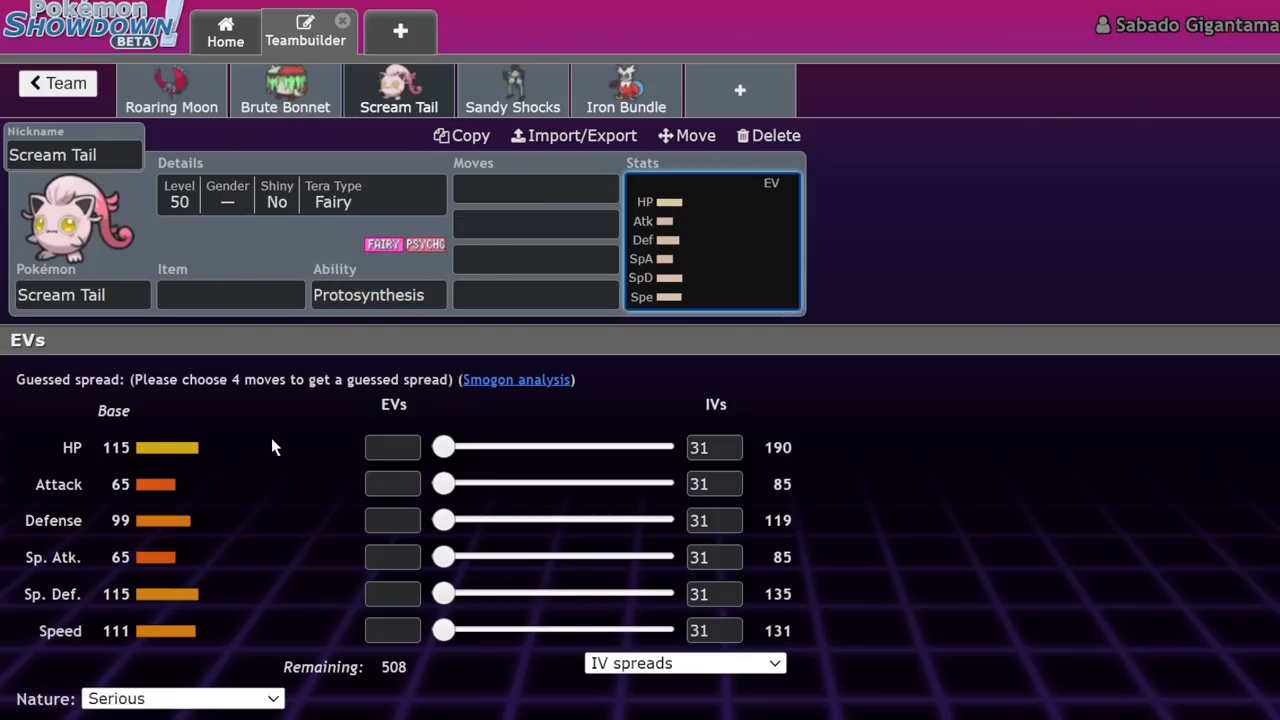
mouse_move(343, 450)
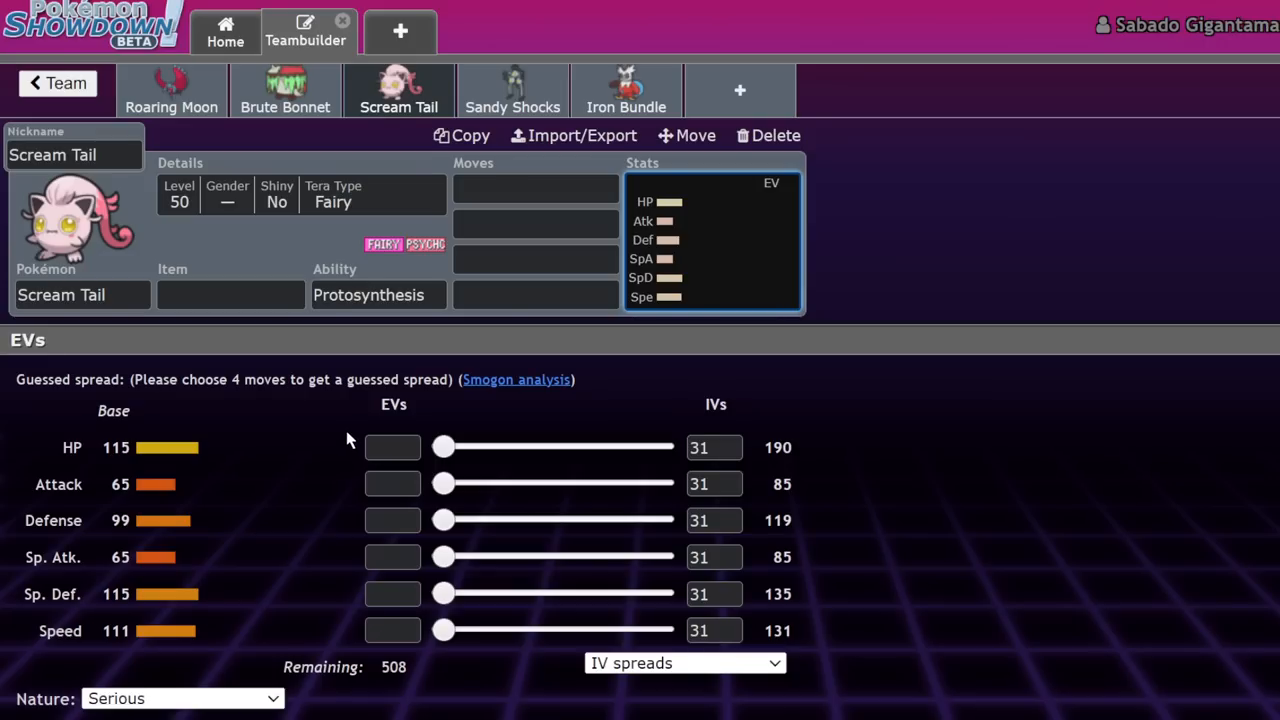
Step: Add Trick Room as Scream Tail's first move
click(535, 188)
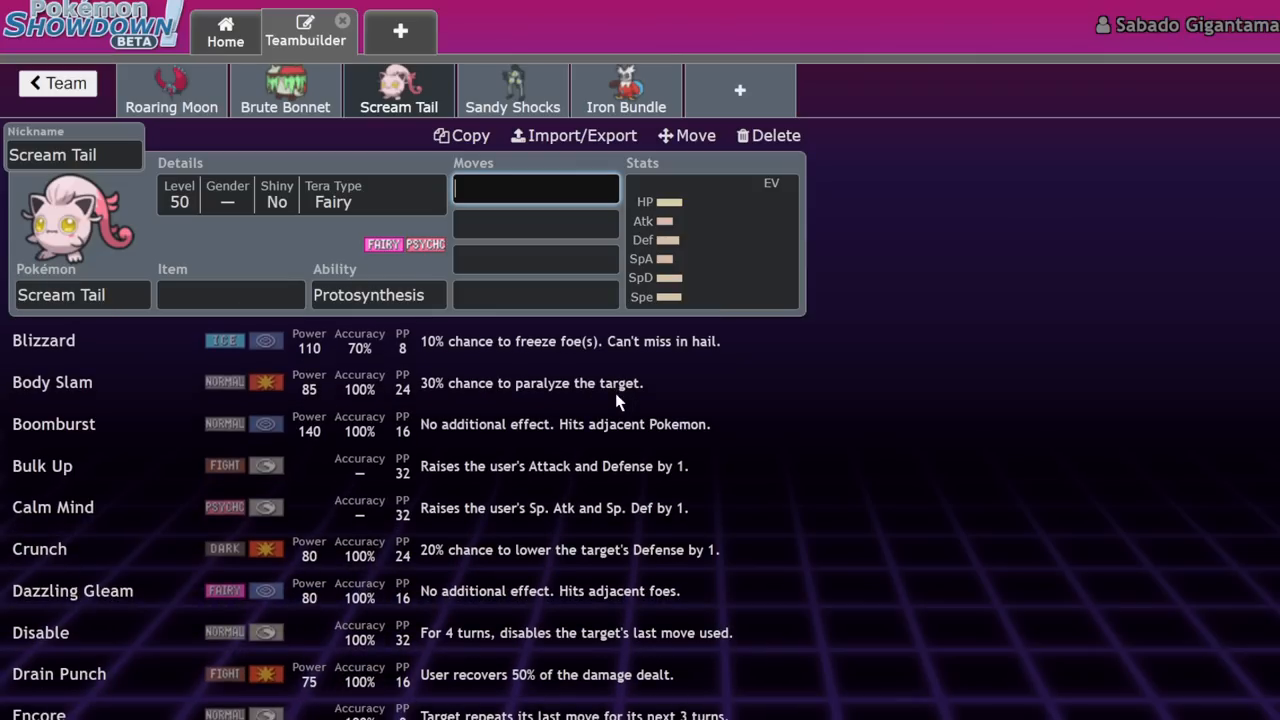
scroll(down, 3)
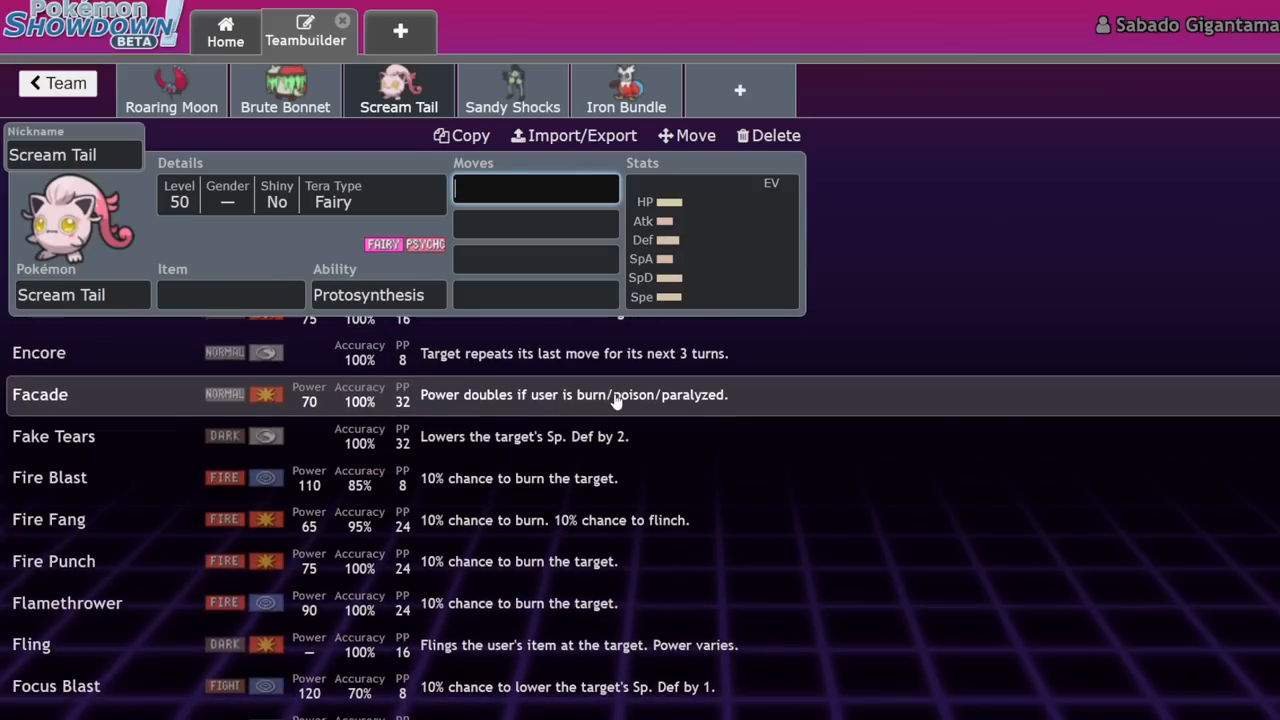
scroll(up, 3)
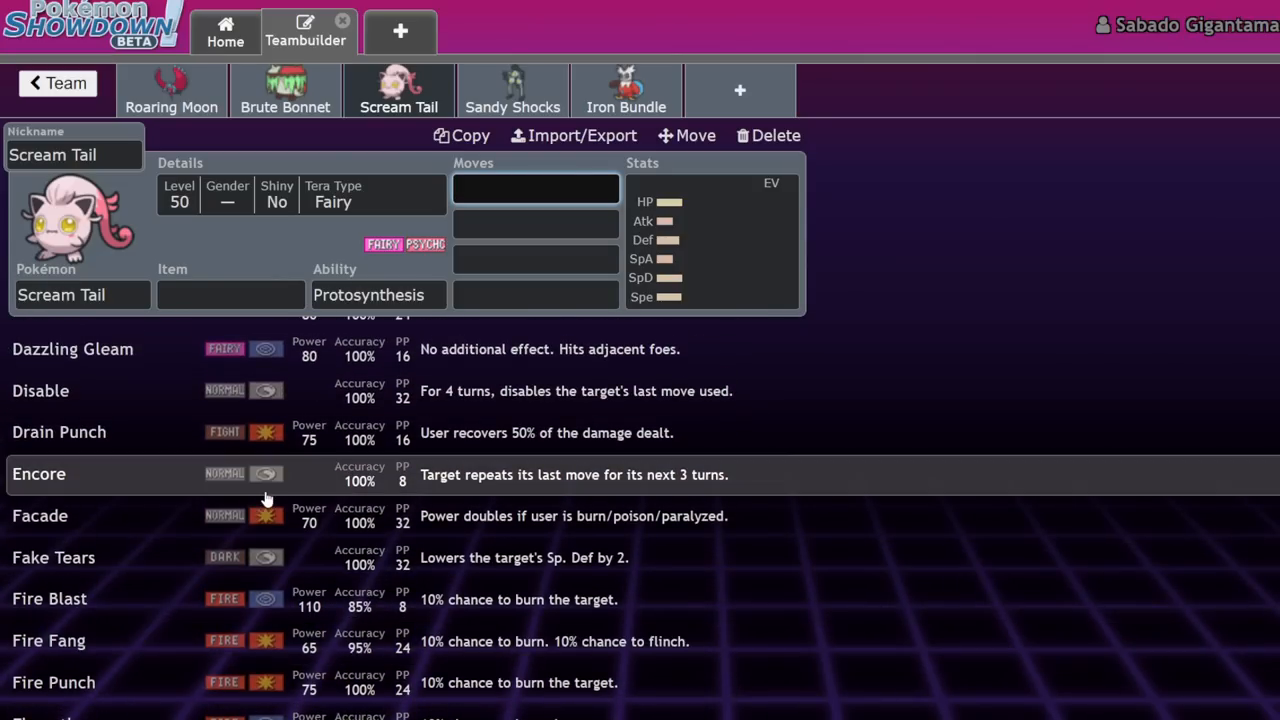
text(trick Room)
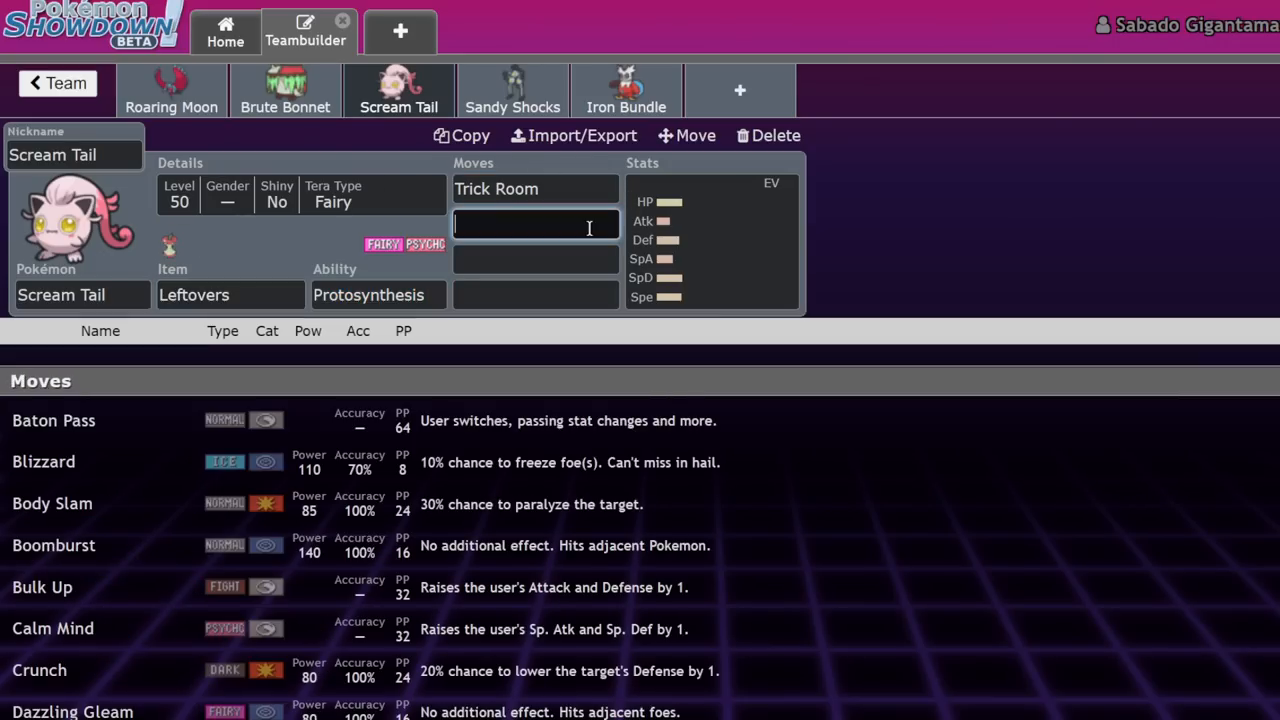
Step: Add Perish Song and Dazzling Gleam as Scream Tail's next moves
text(Perish Song)
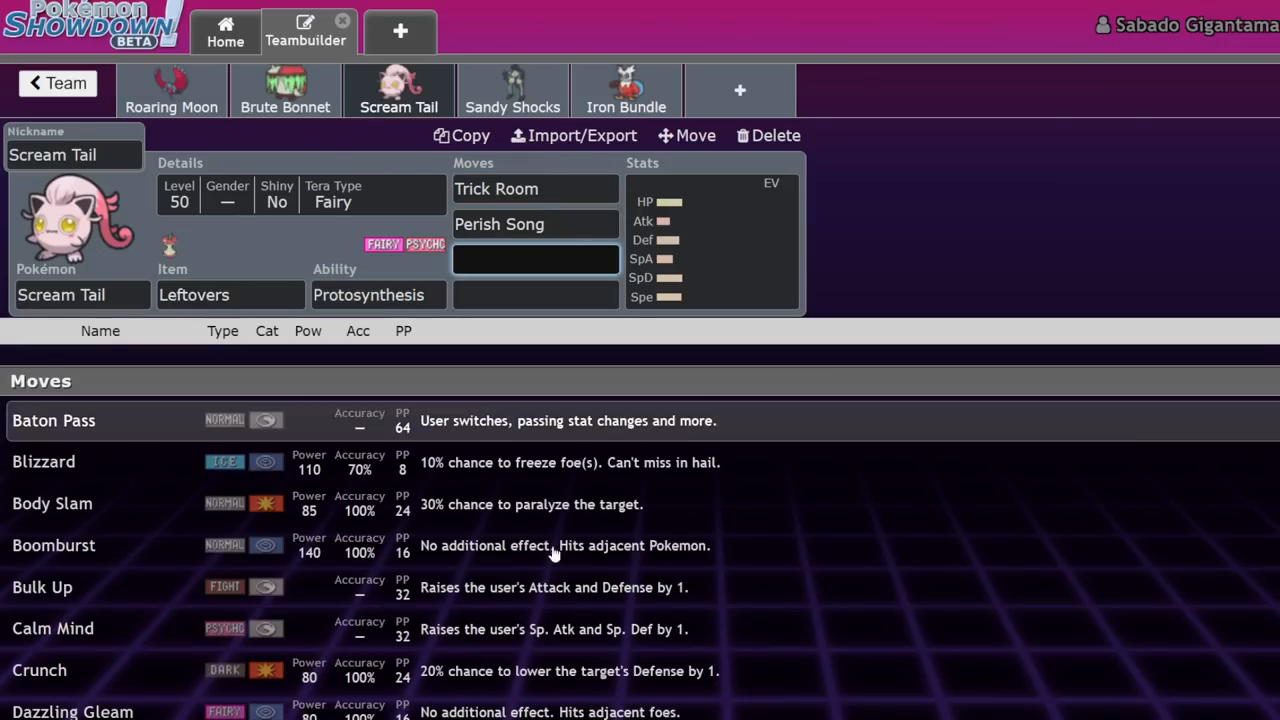
scroll(down, 3)
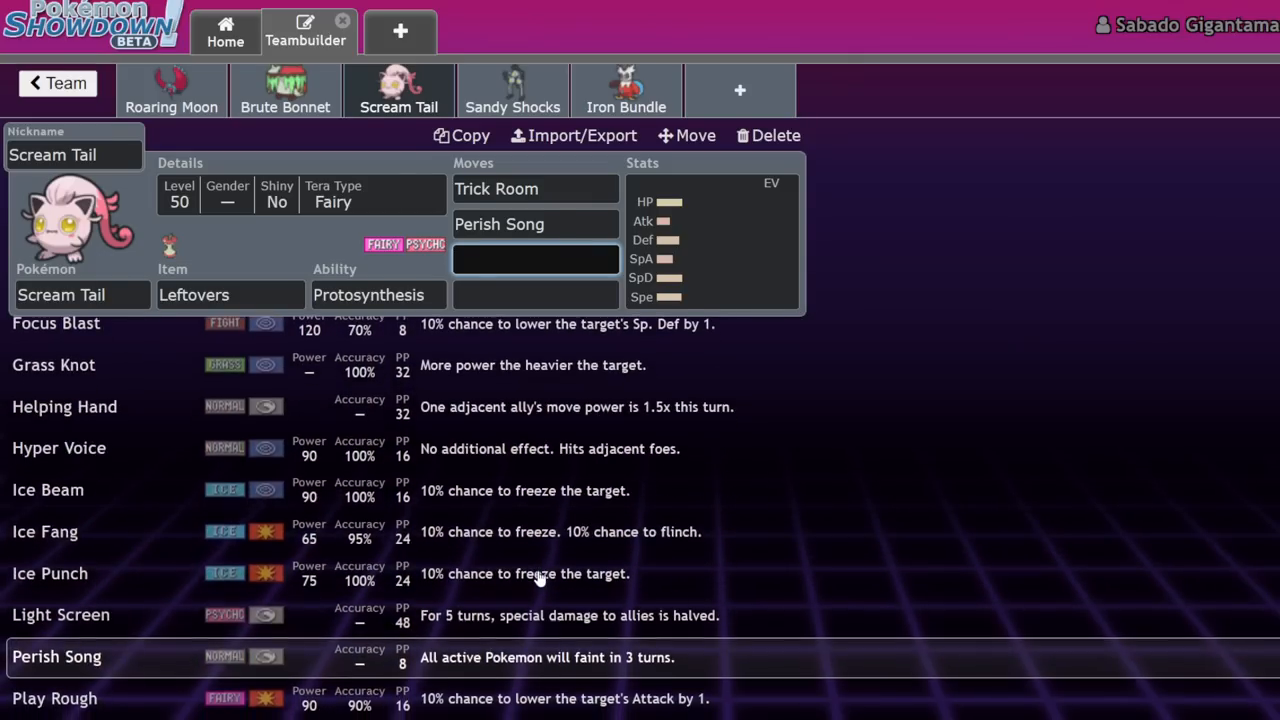
scroll(down, 3)
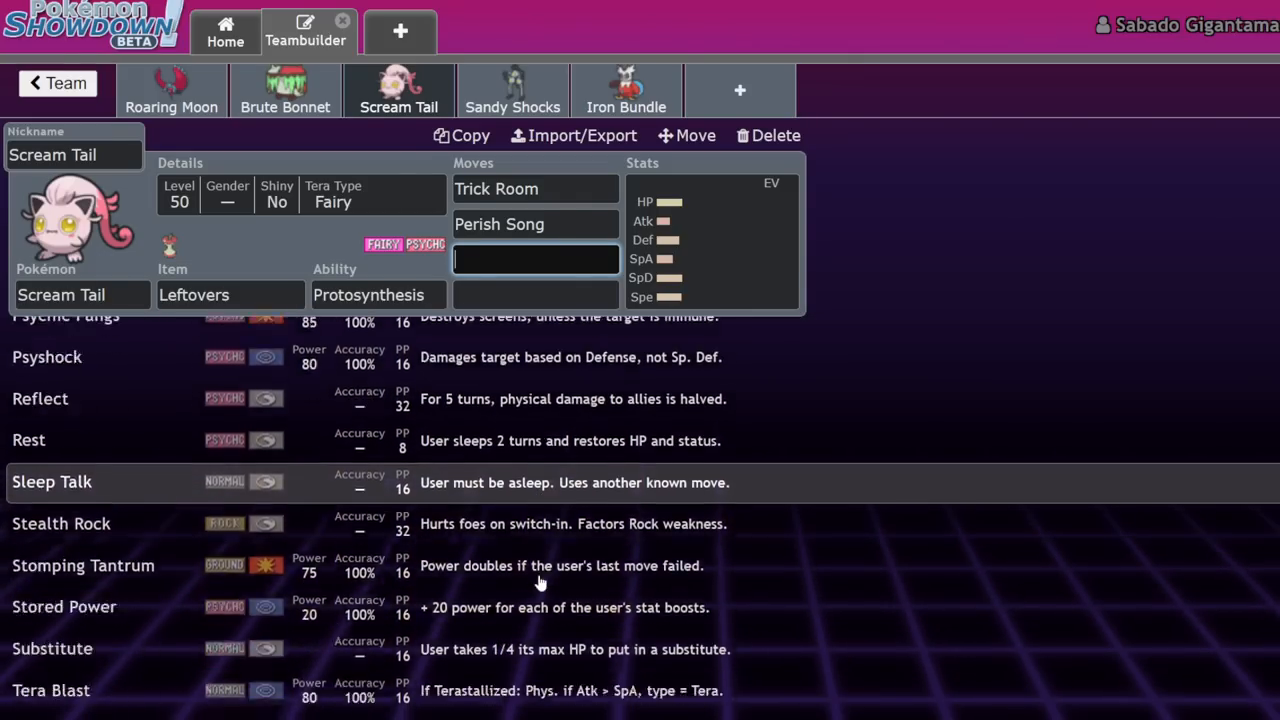
scroll(down, 3)
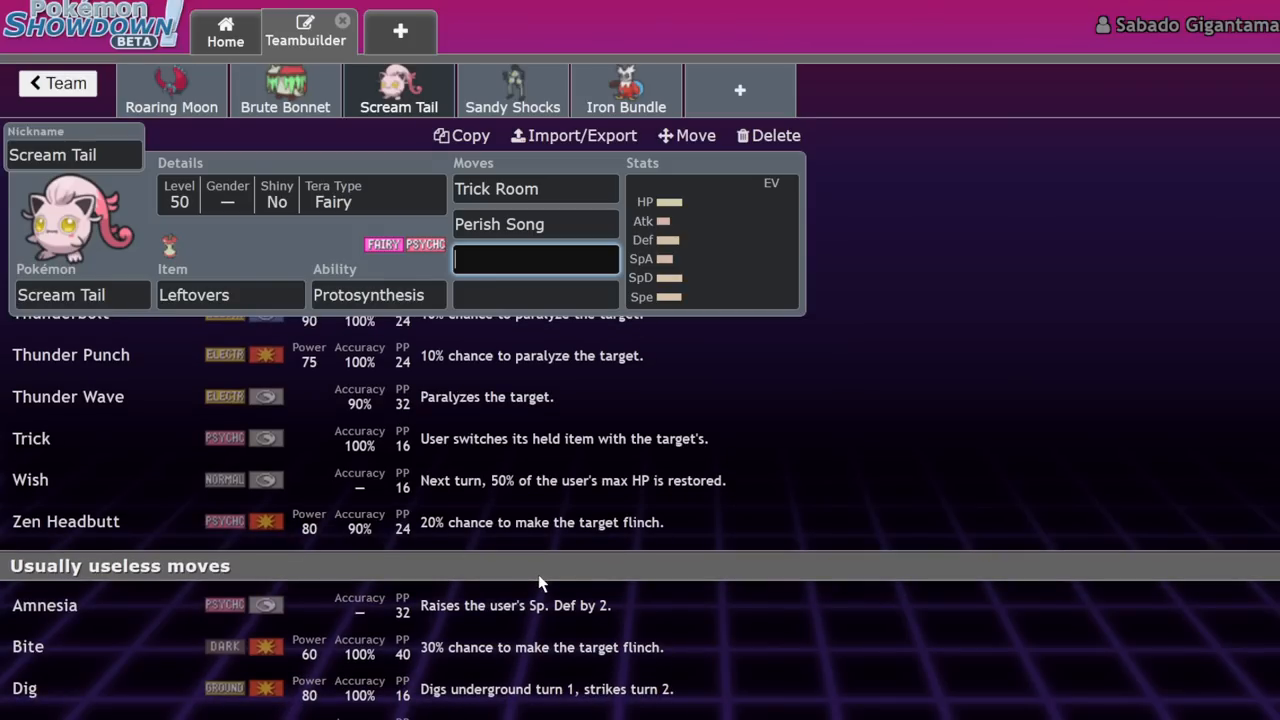
scroll(up, 3)
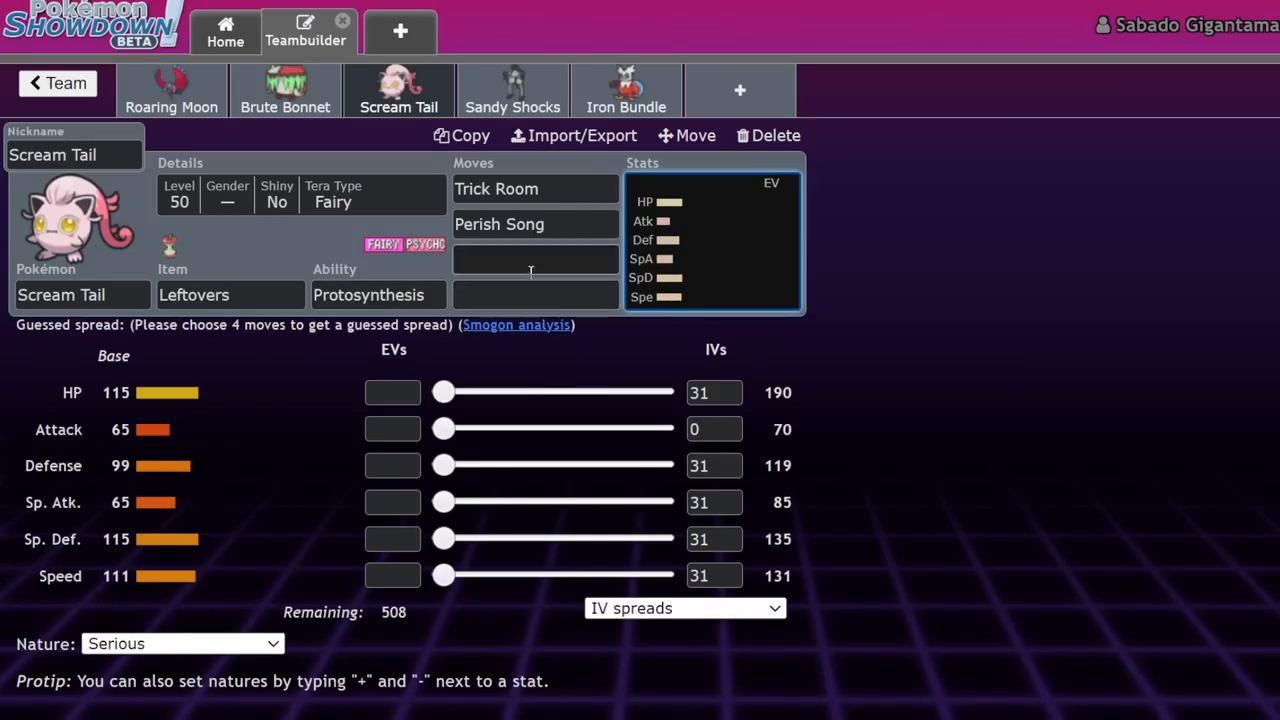
text(moo)
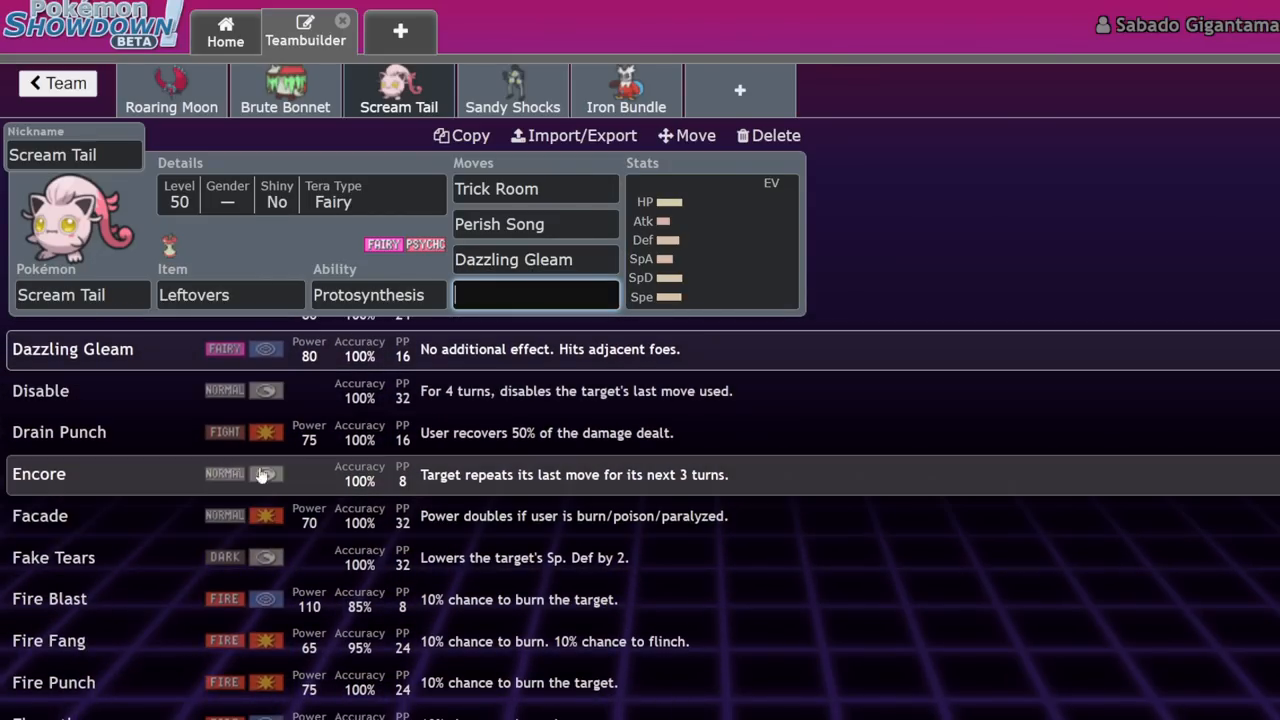
mouse_move(220, 497)
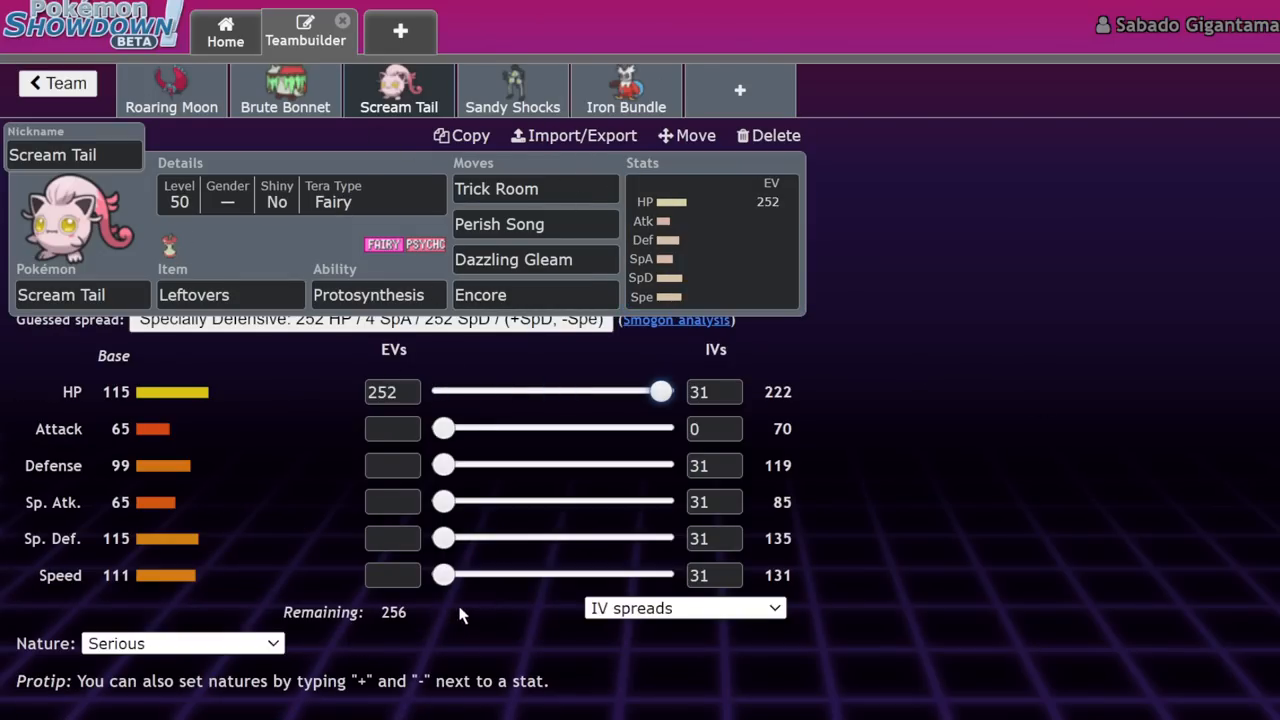
mouse_move(513, 614)
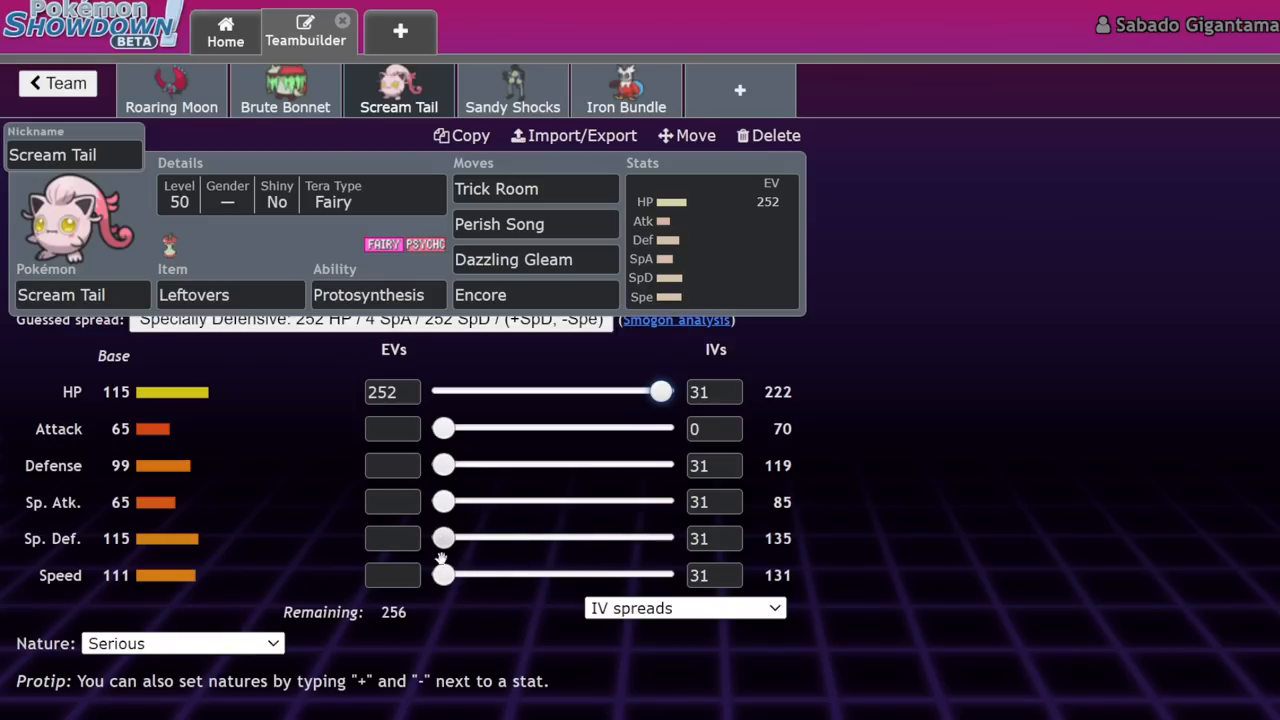
mouse_move(224, 555)
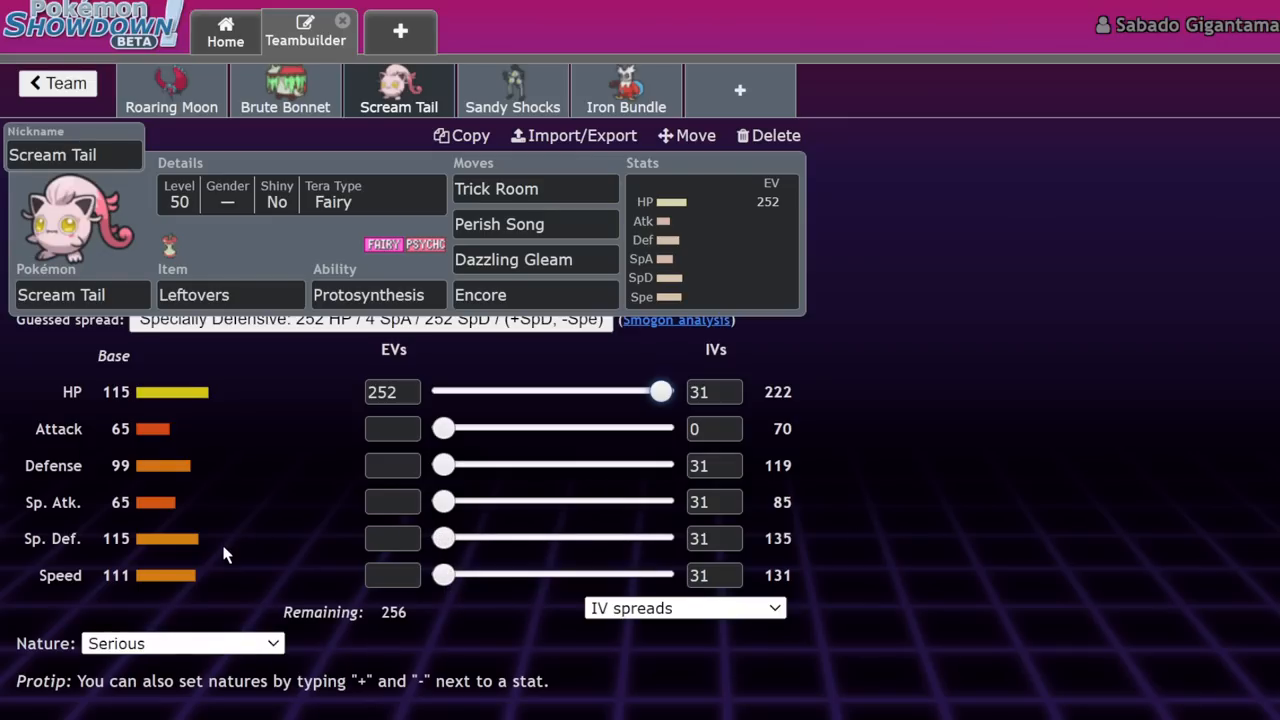
mouse_move(443, 465)
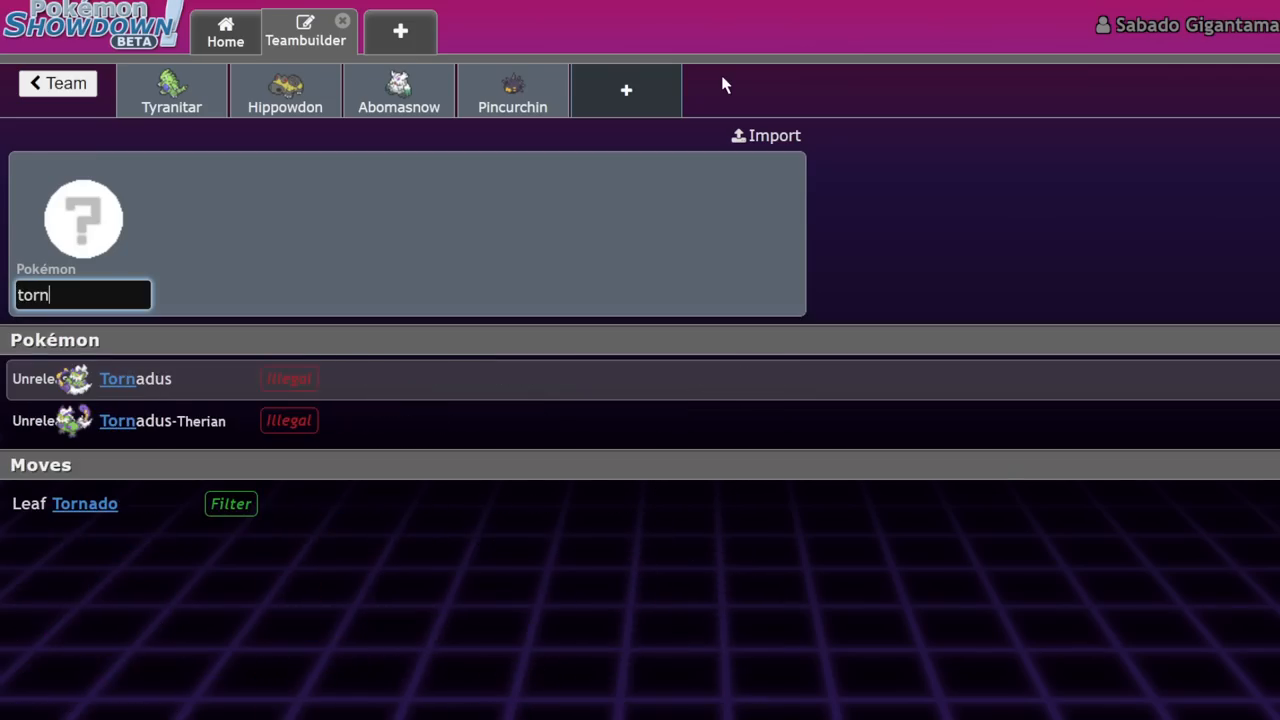
Step: Pick from the suggestion list, then delete Encore from Scream Tail's fourth move slot and browse moves
click(135, 378)
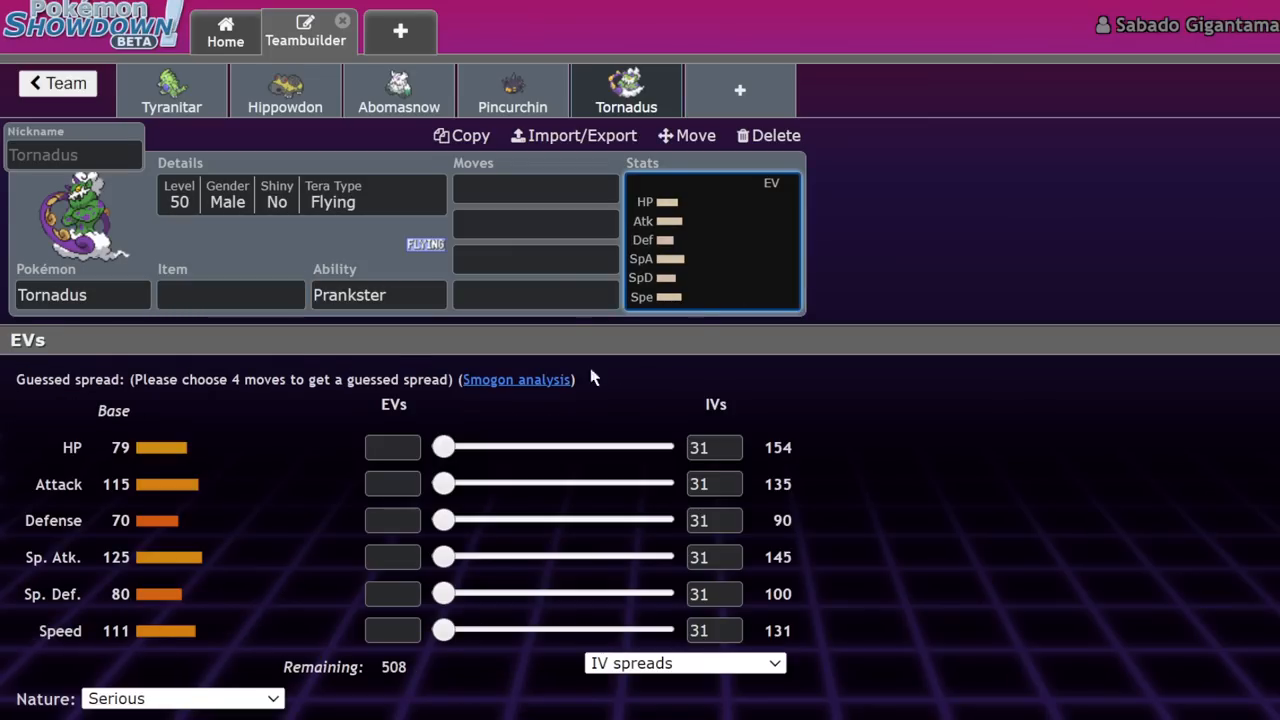
click(767, 135)
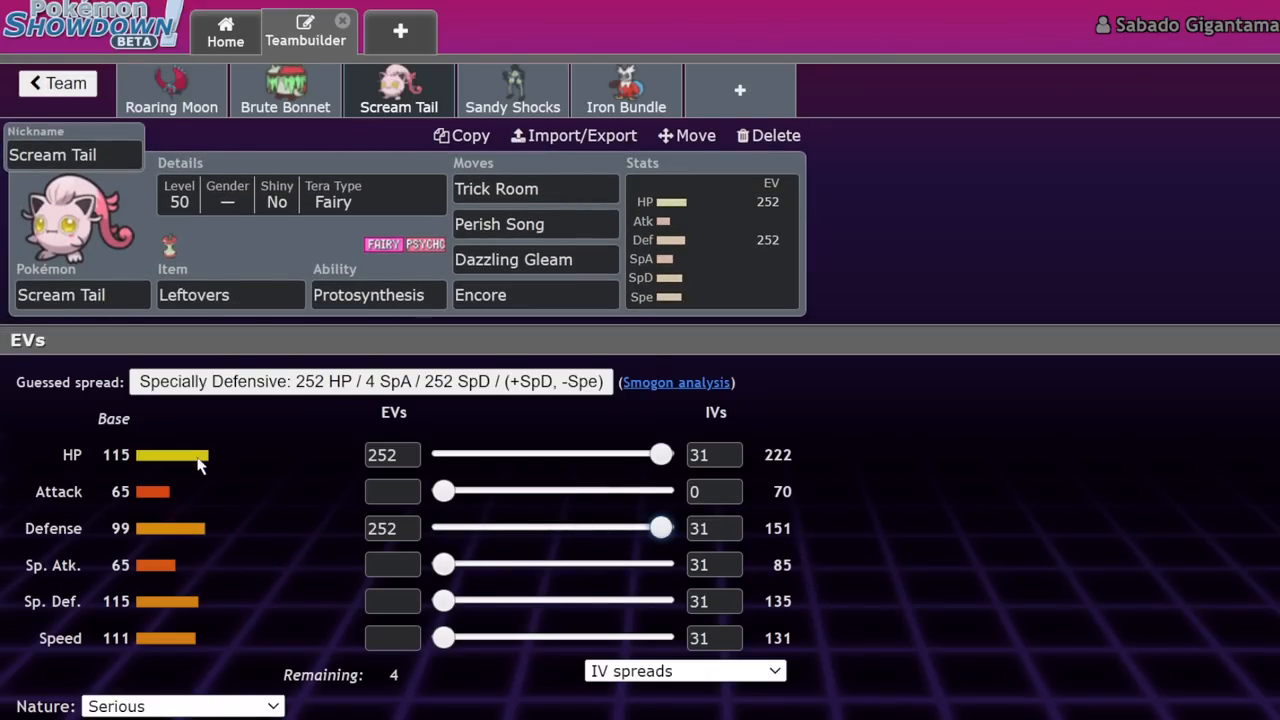
mouse_move(148, 503)
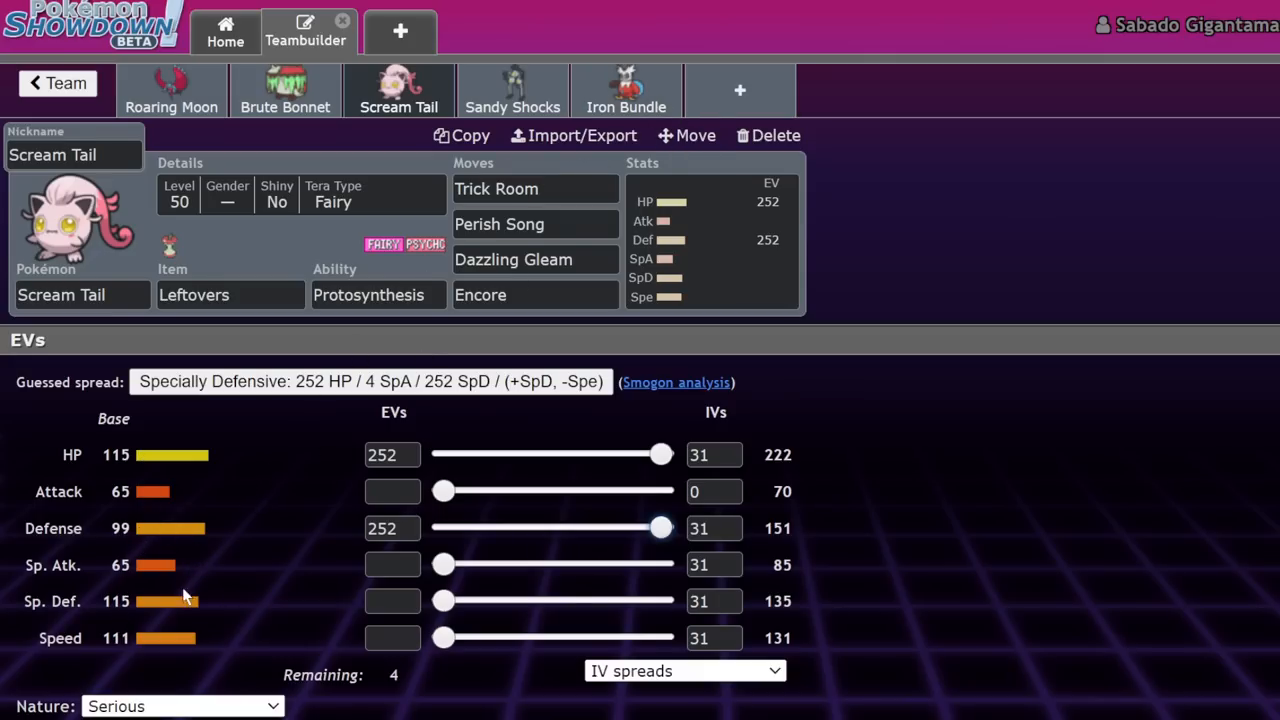
mouse_move(210, 643)
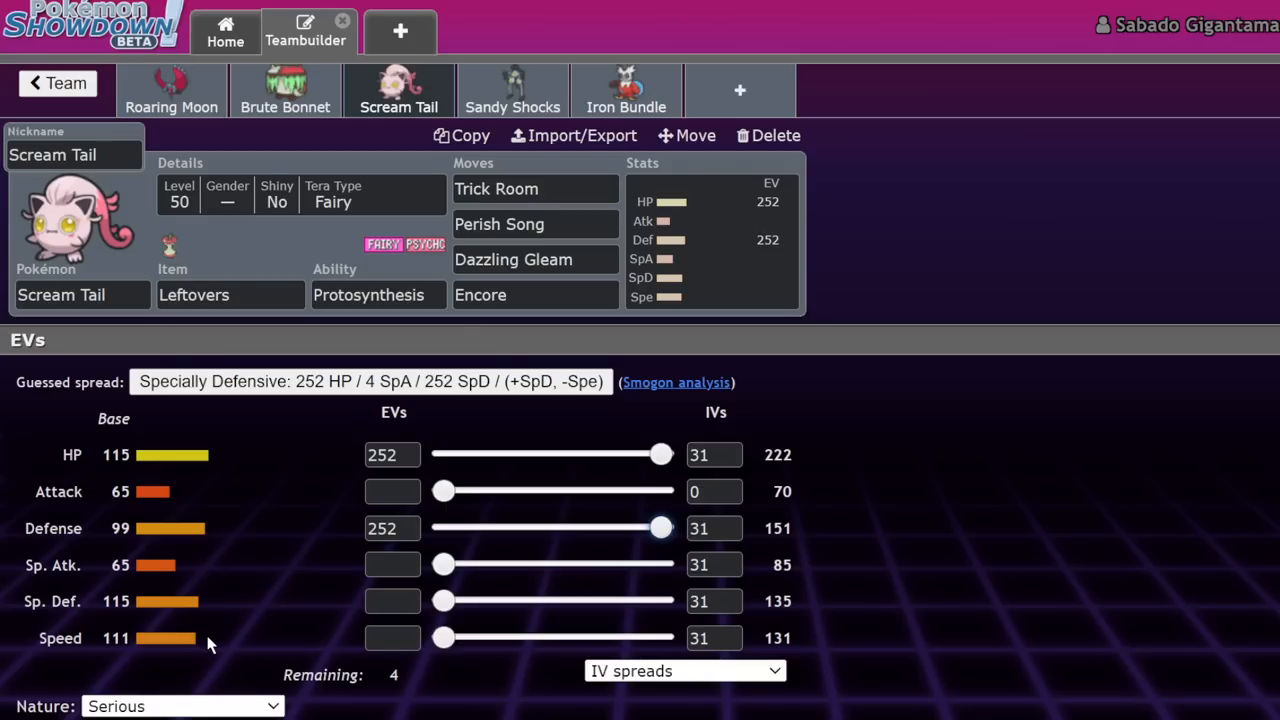
click(535, 294)
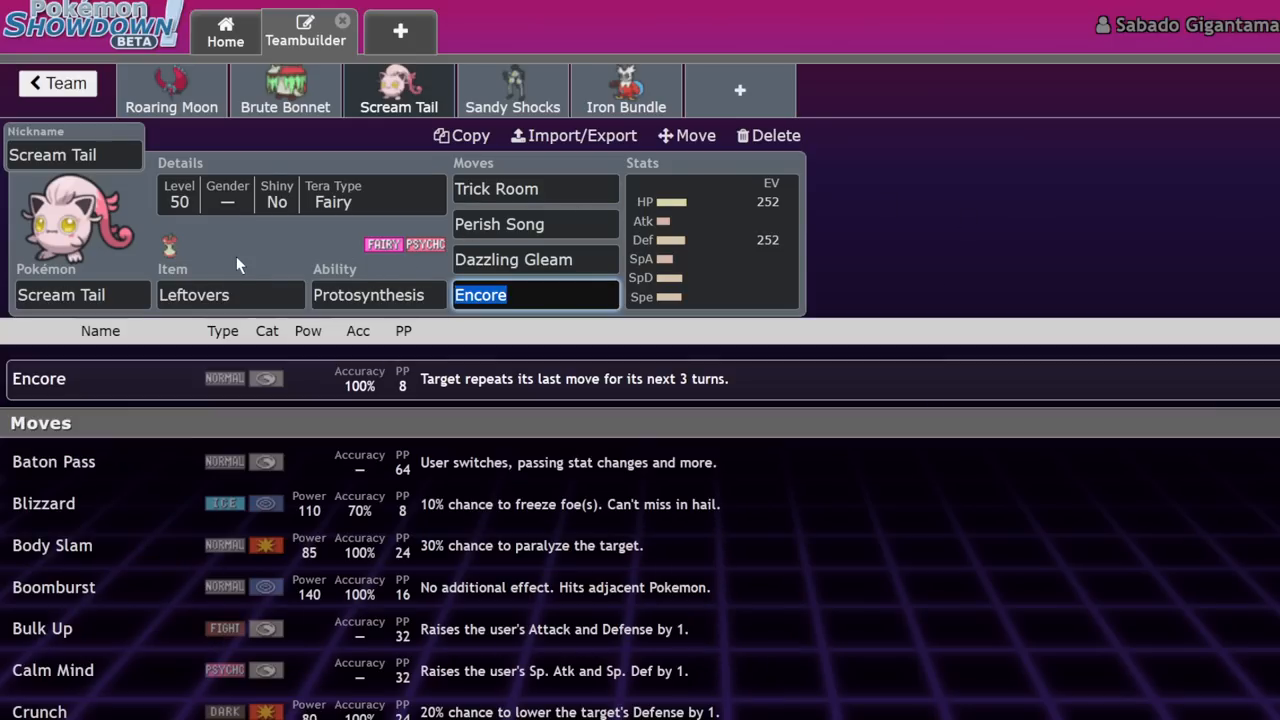
text(ic)
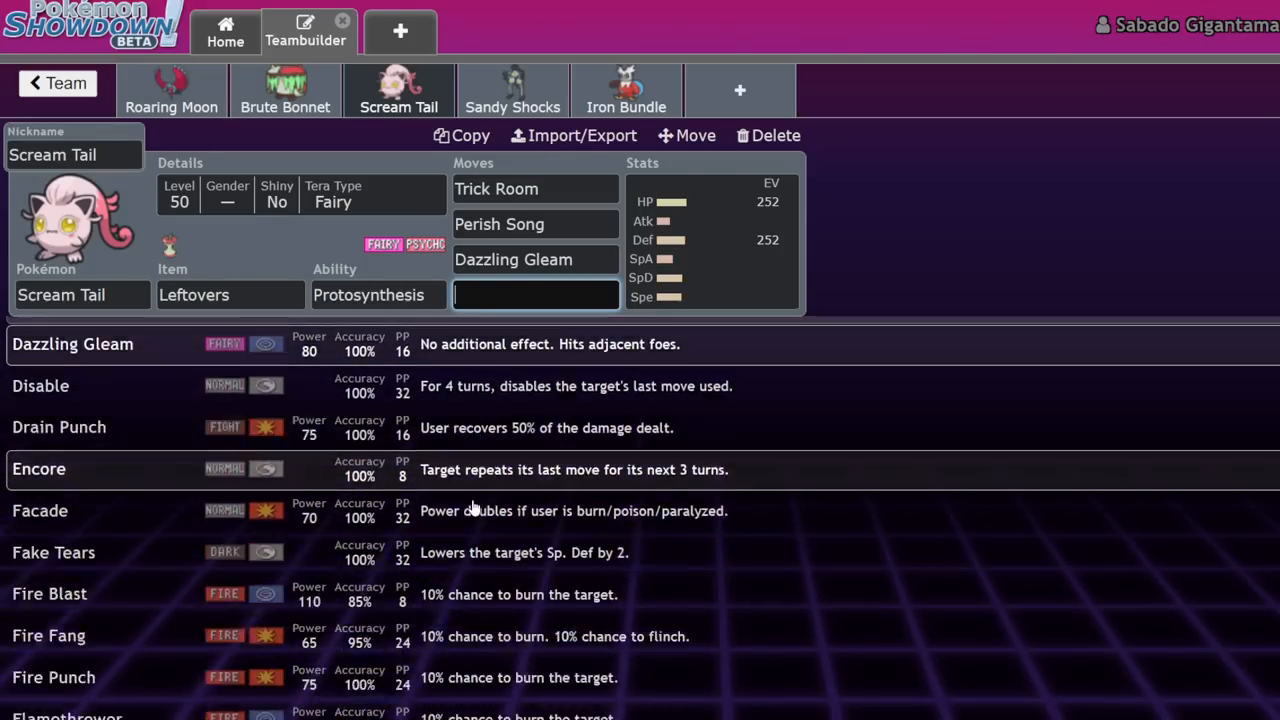
scroll(down, 3)
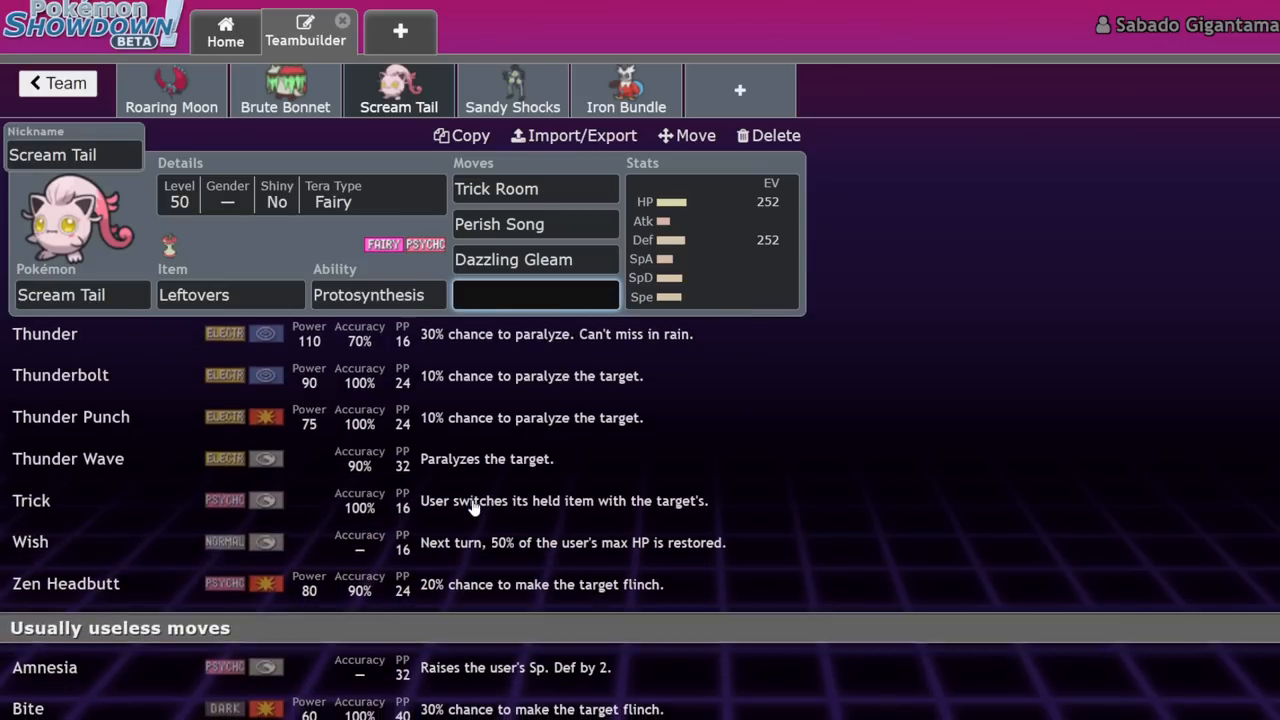
scroll(up, 3)
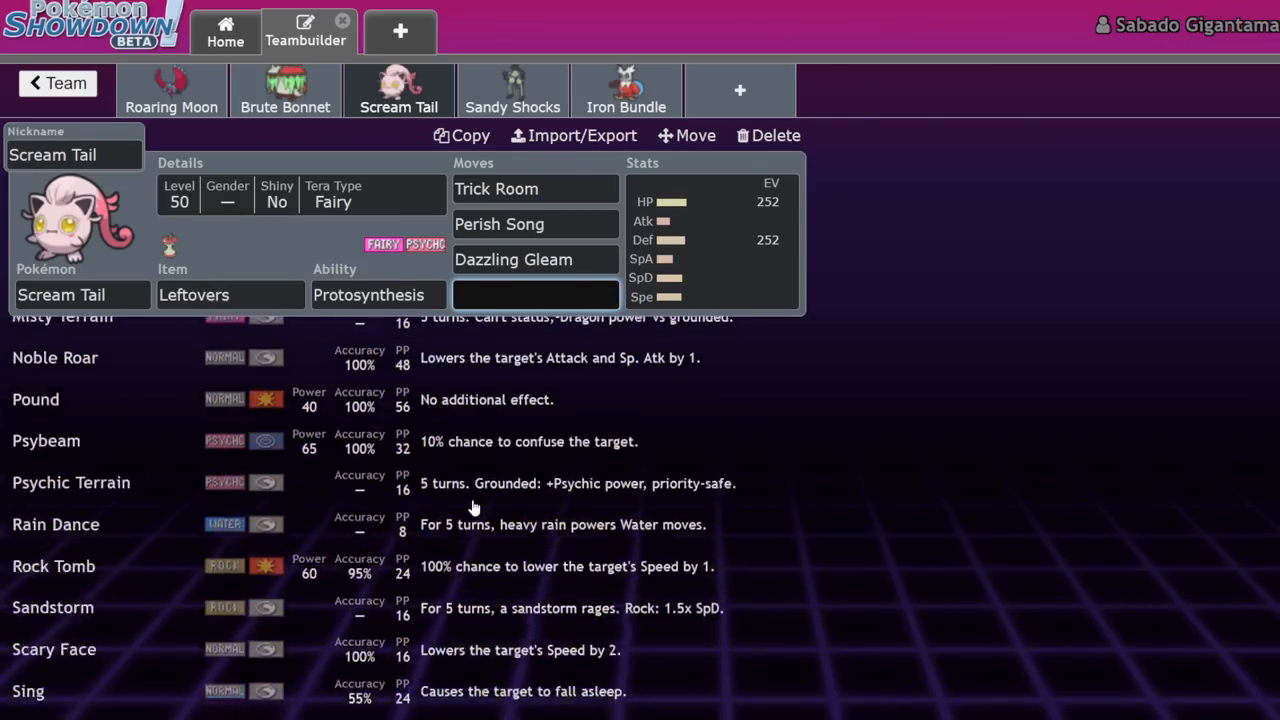
scroll(down, 3)
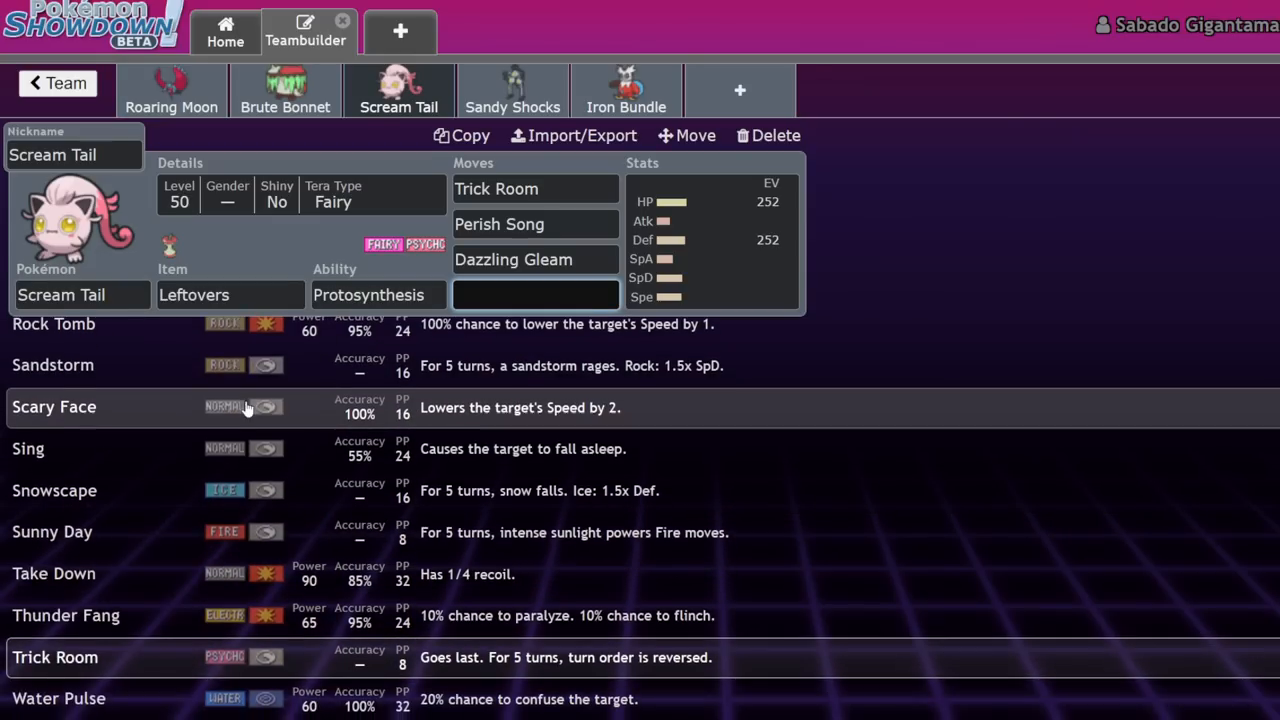
mouse_move(405, 574)
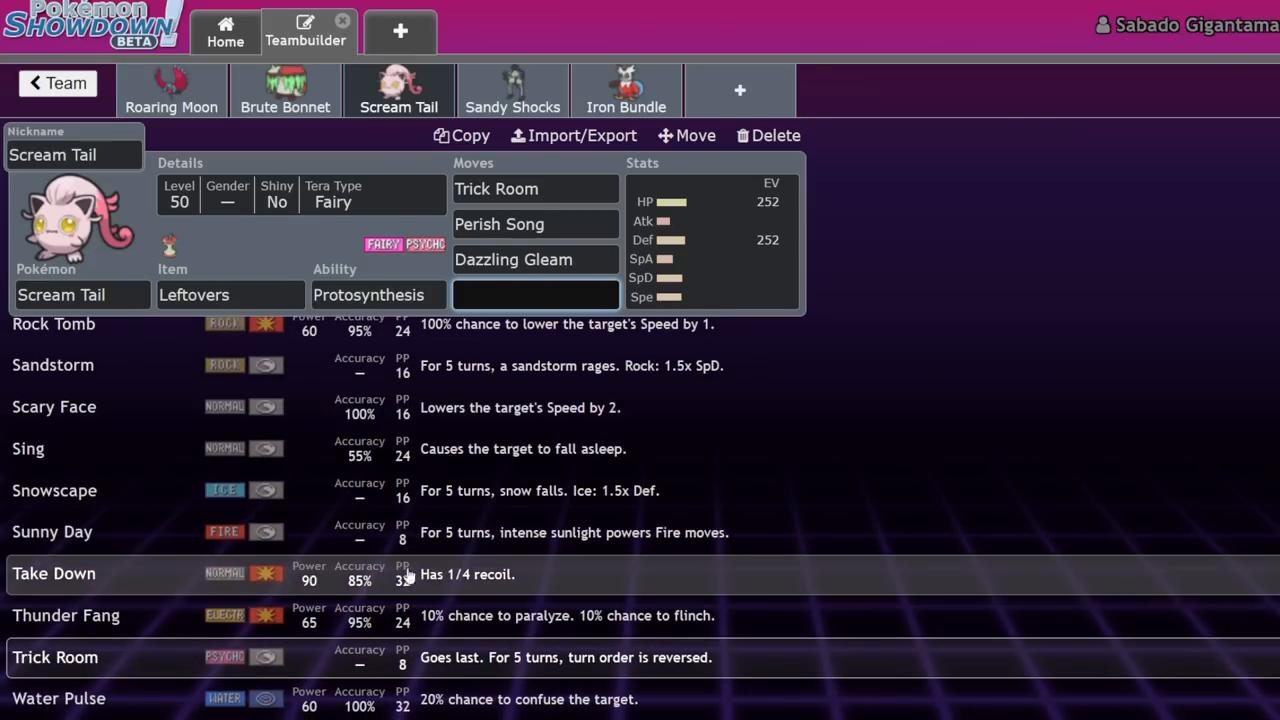
scroll(down, 3)
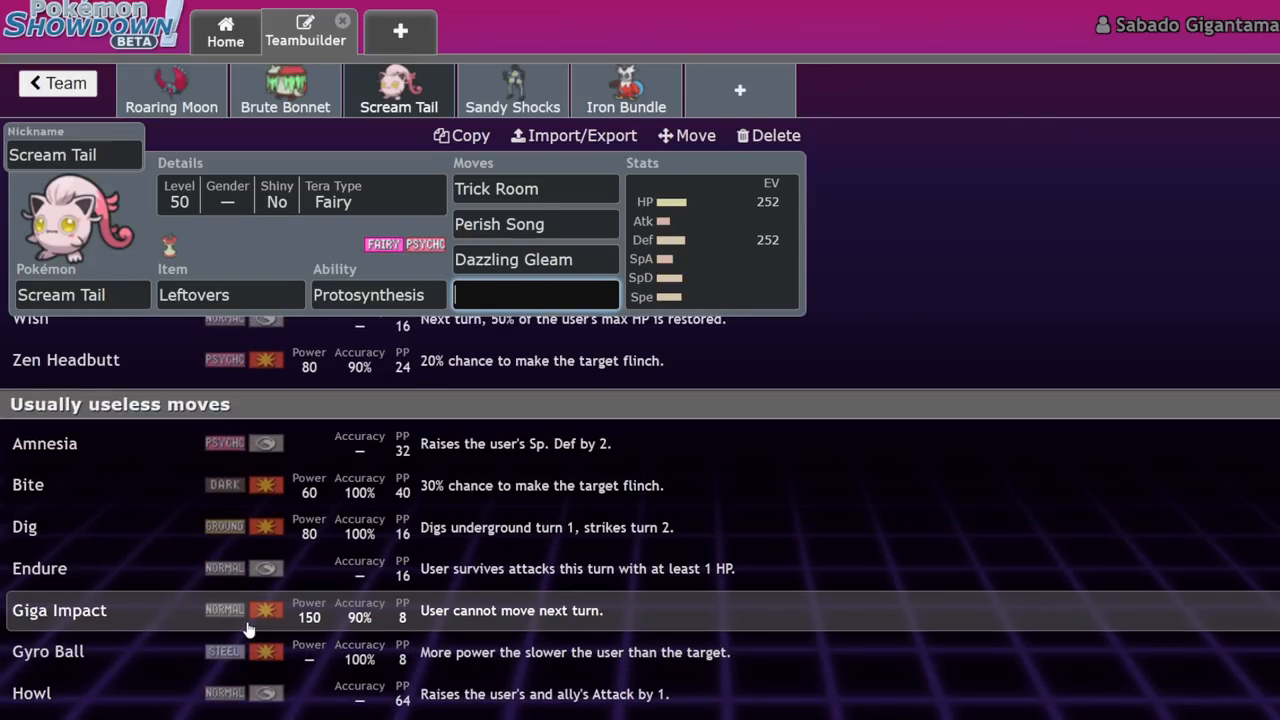
scroll(down, 3)
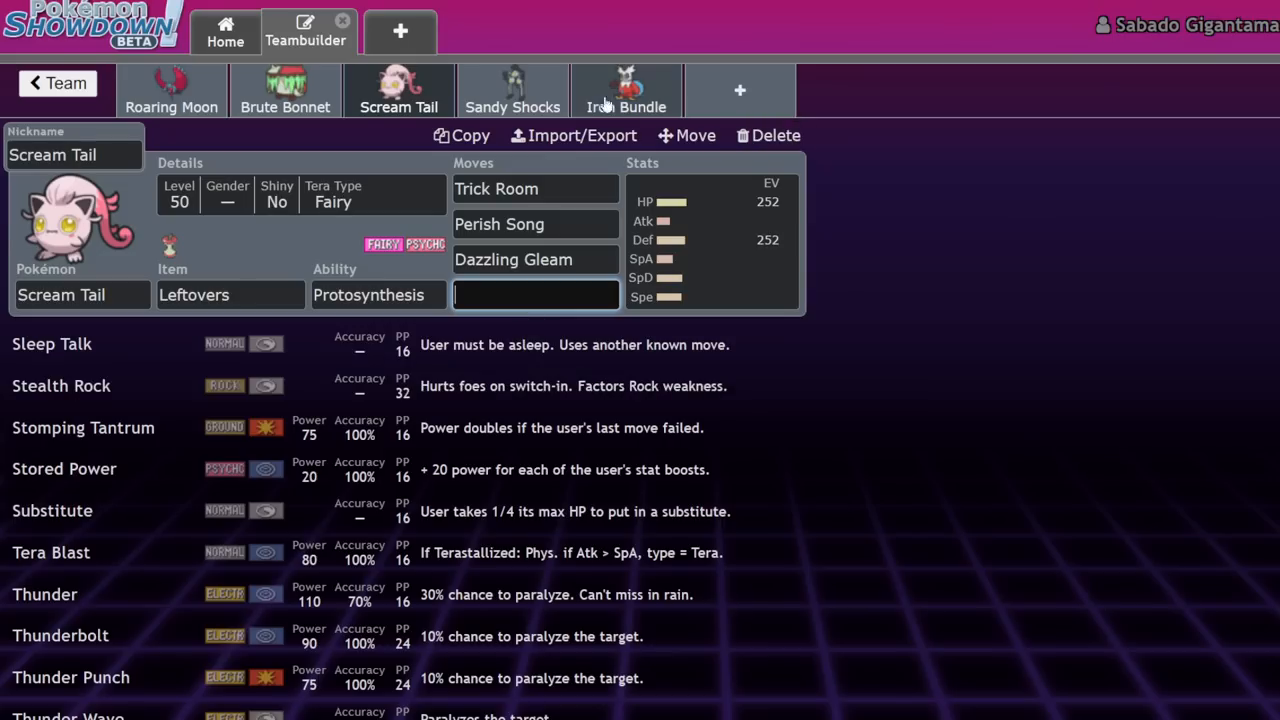
mouse_move(530, 88)
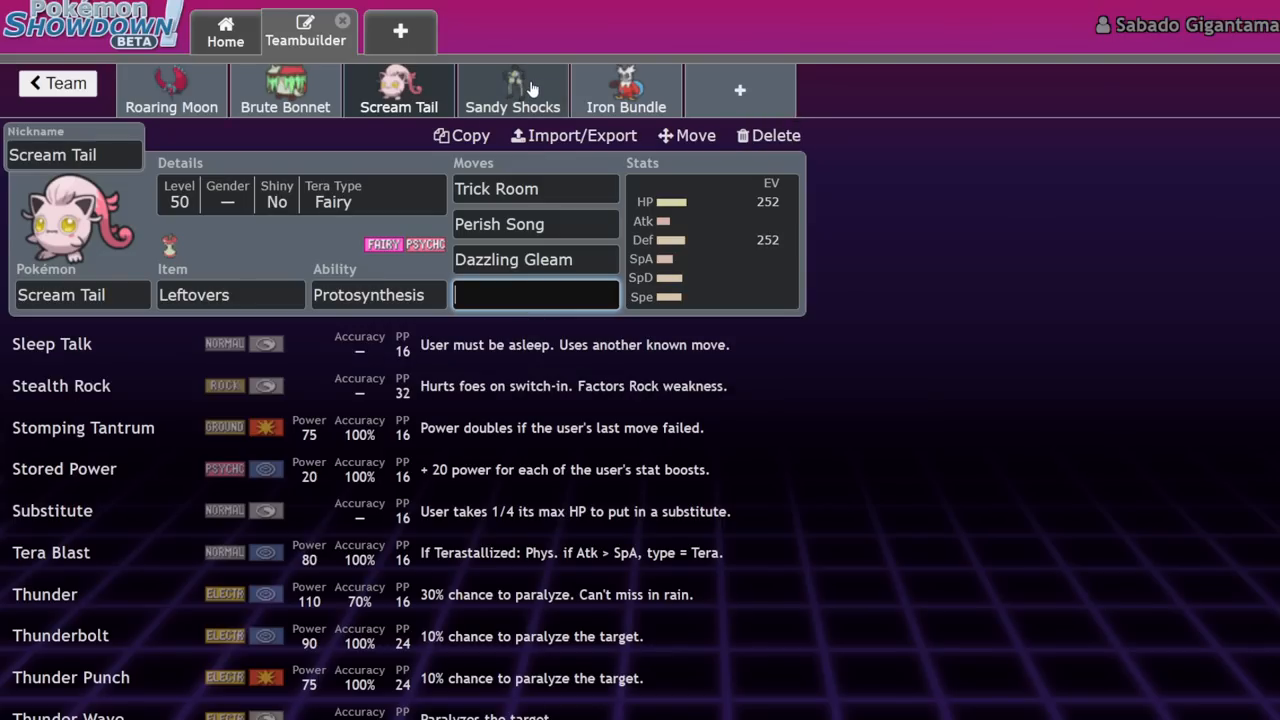
Step: On Sandy Shocks, pick a Timid nature and Booster Energy, with 252 Sp. Atk/Speed EVs
click(513, 90)
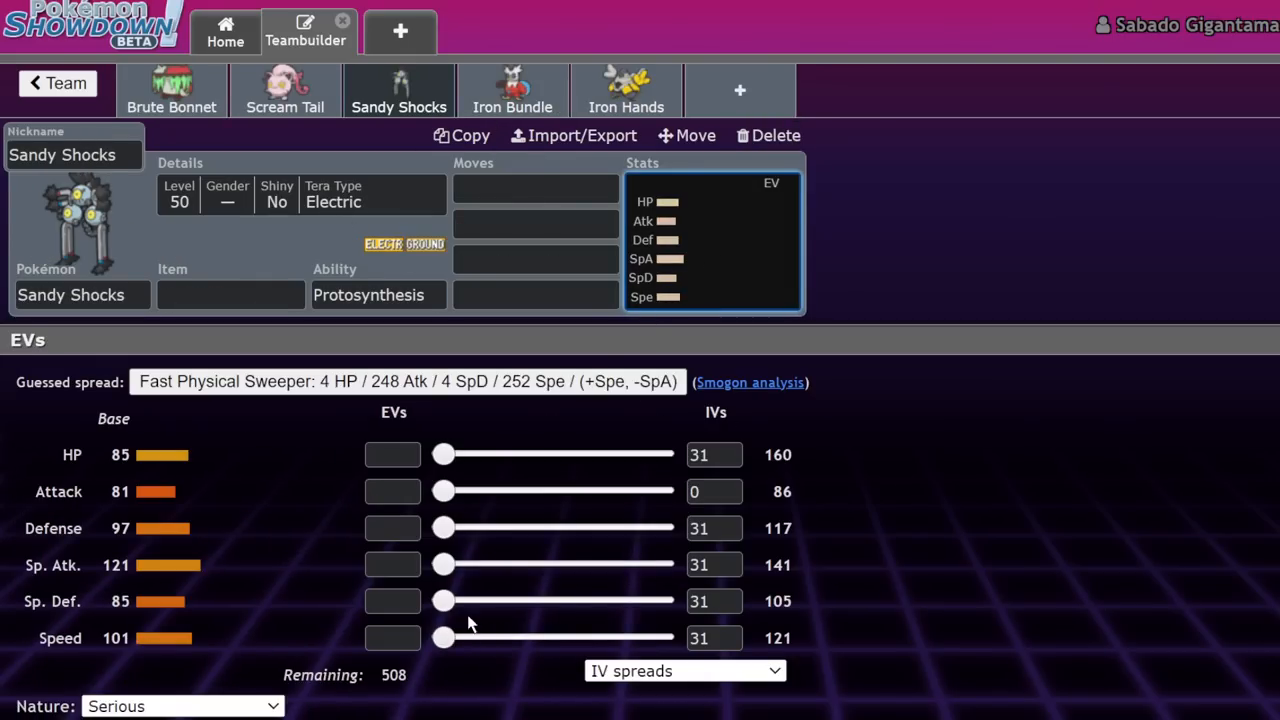
mouse_move(465, 558)
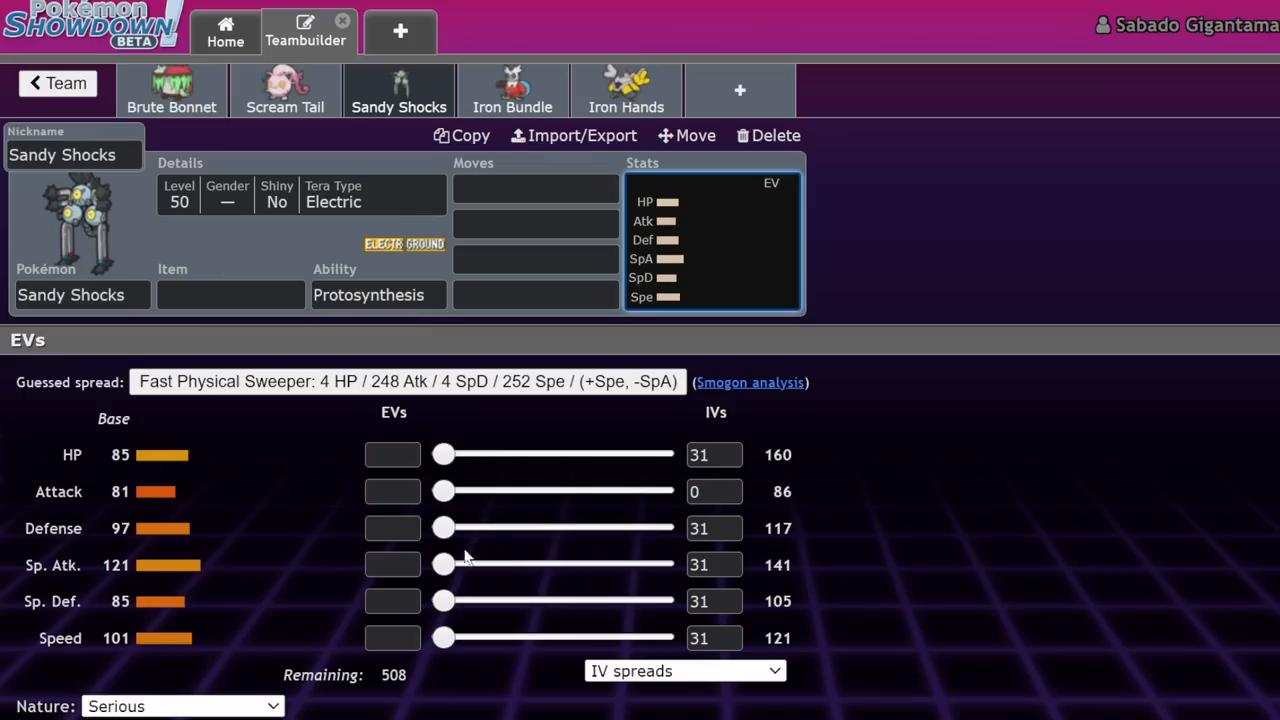
mouse_move(163, 648)
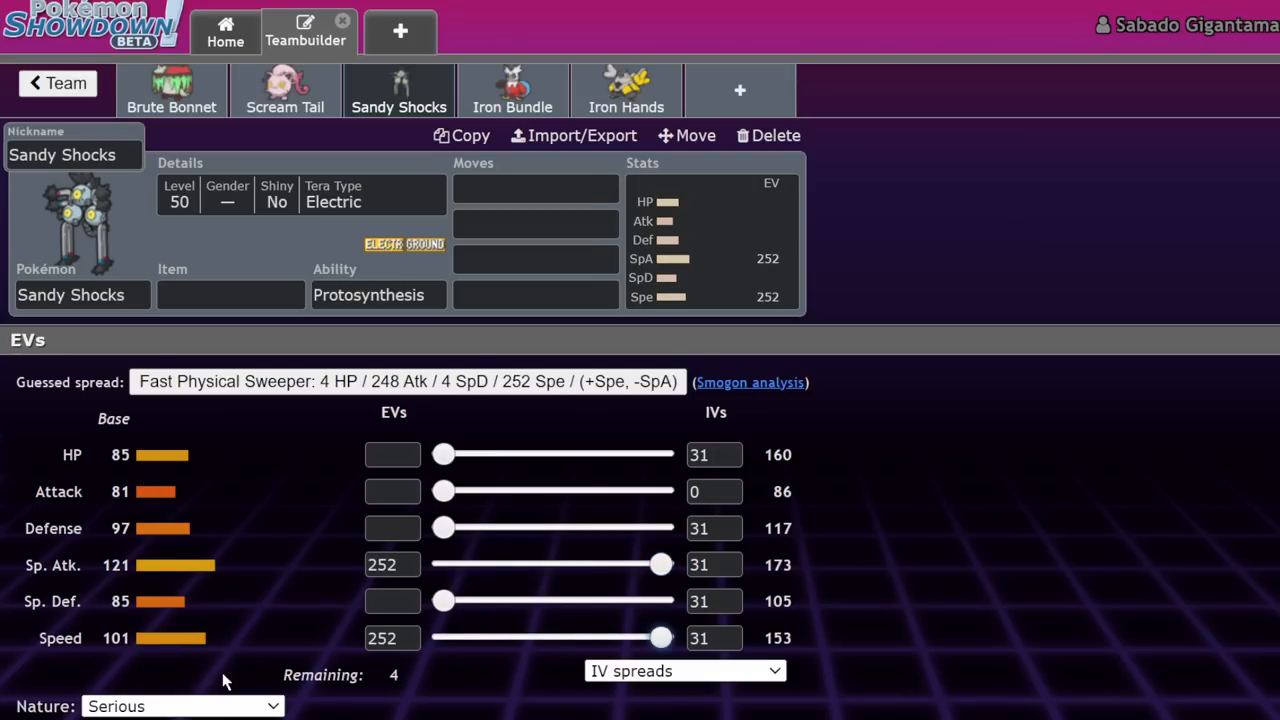
click(183, 706)
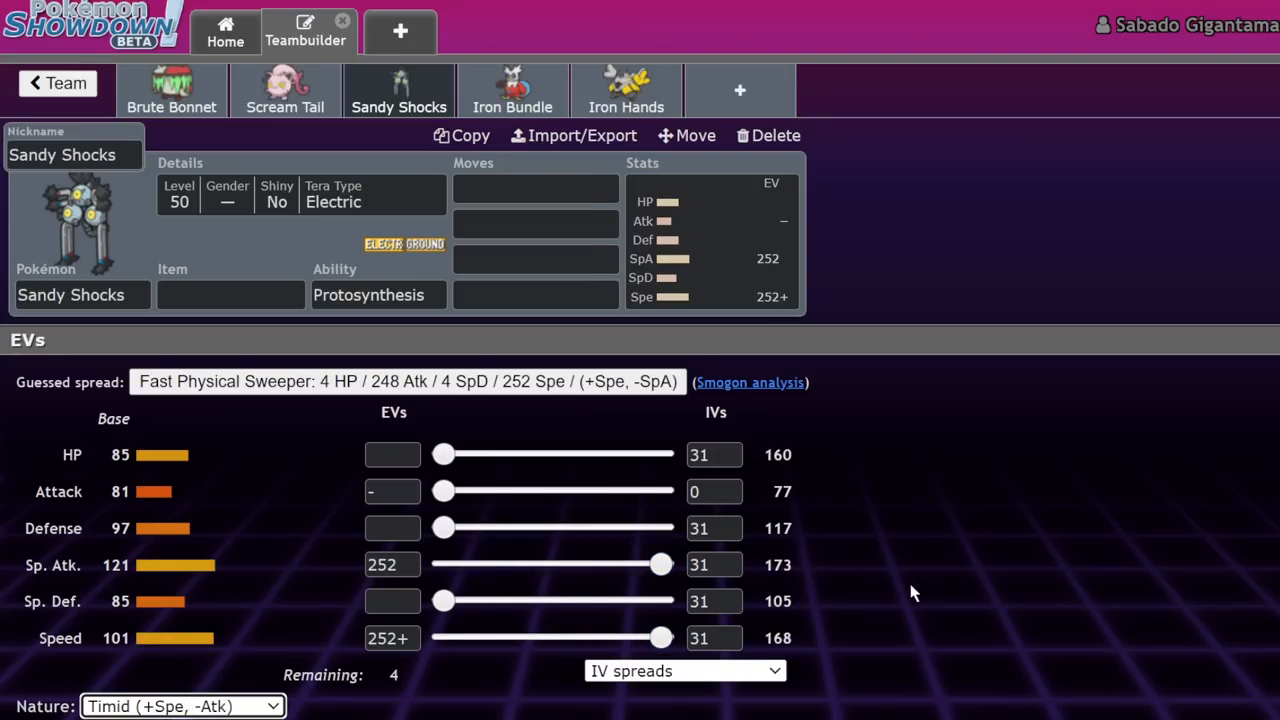
click(230, 294)
text(Booster Energy)
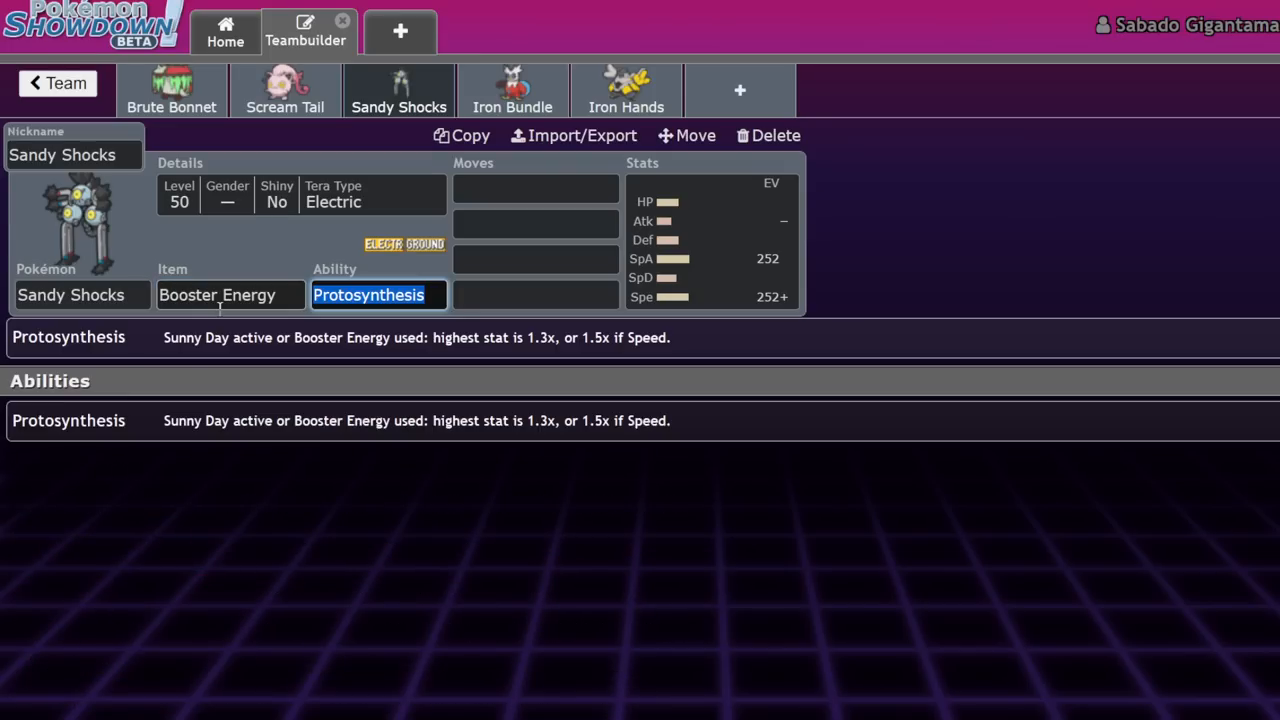
Step: Search Sandy Shocks' moves and add Discharge as its third move
click(535, 188)
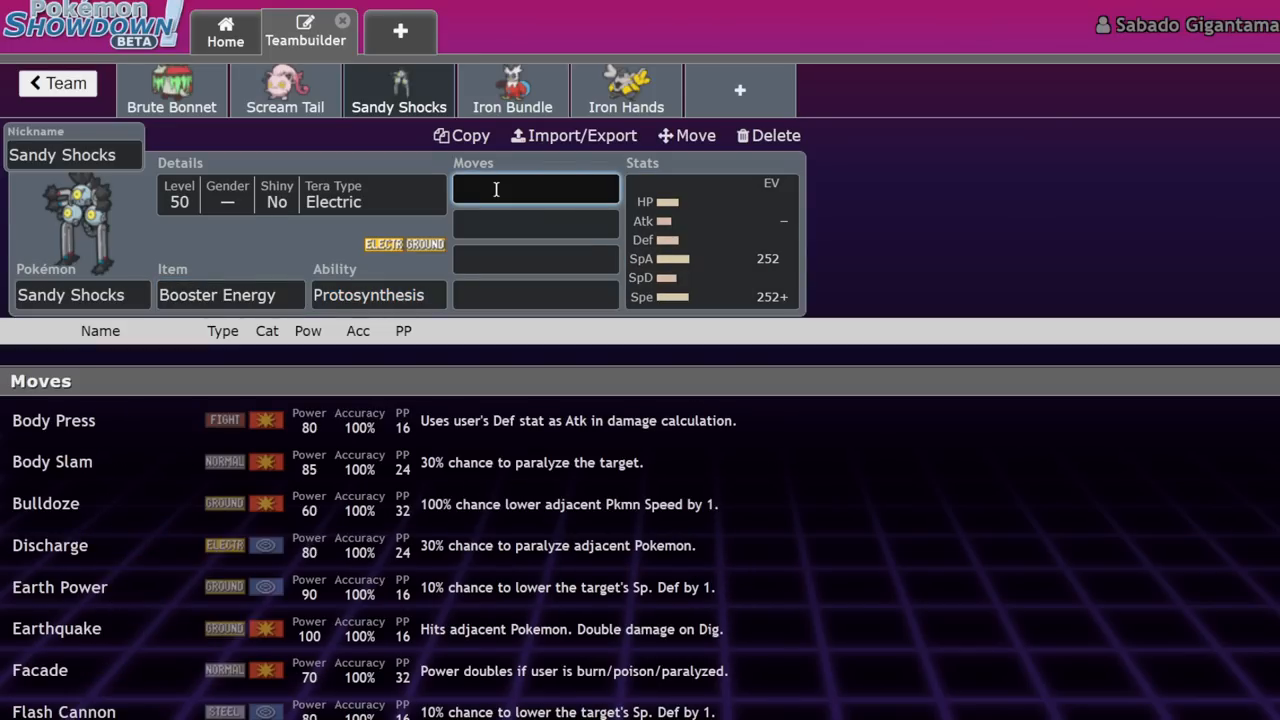
text(t)
click(536, 259)
text(e)
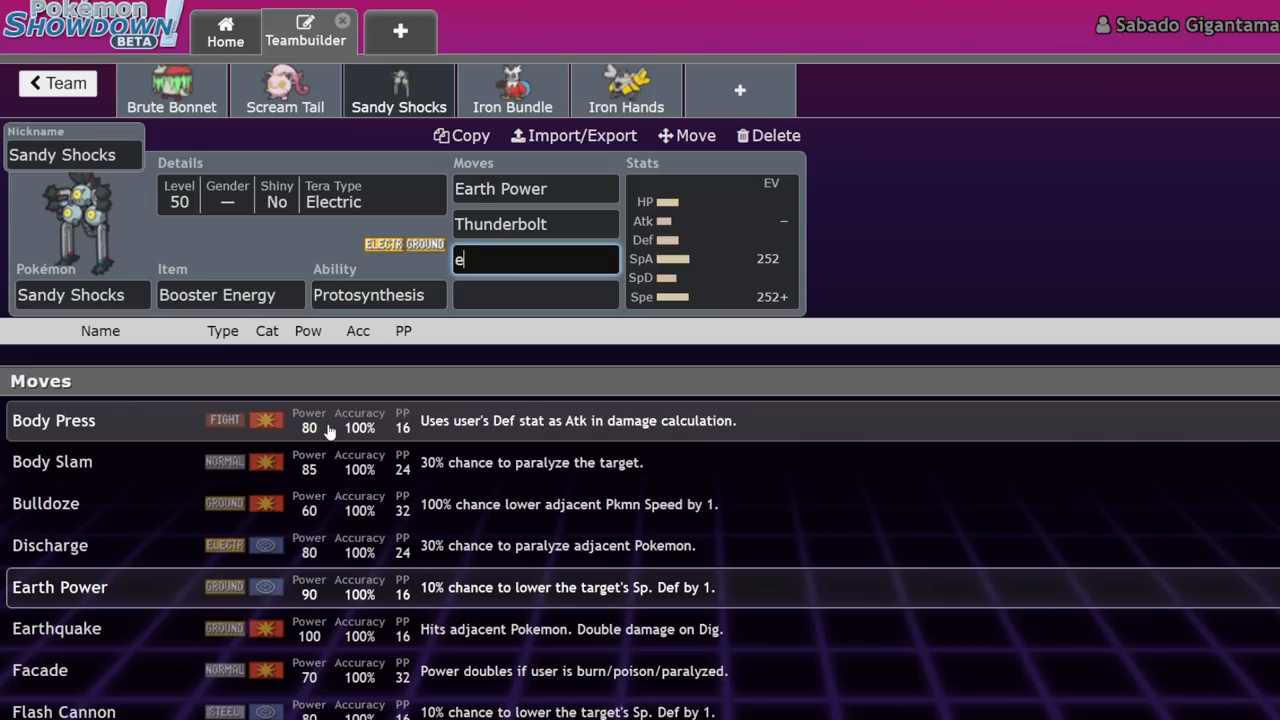
text(lectro)
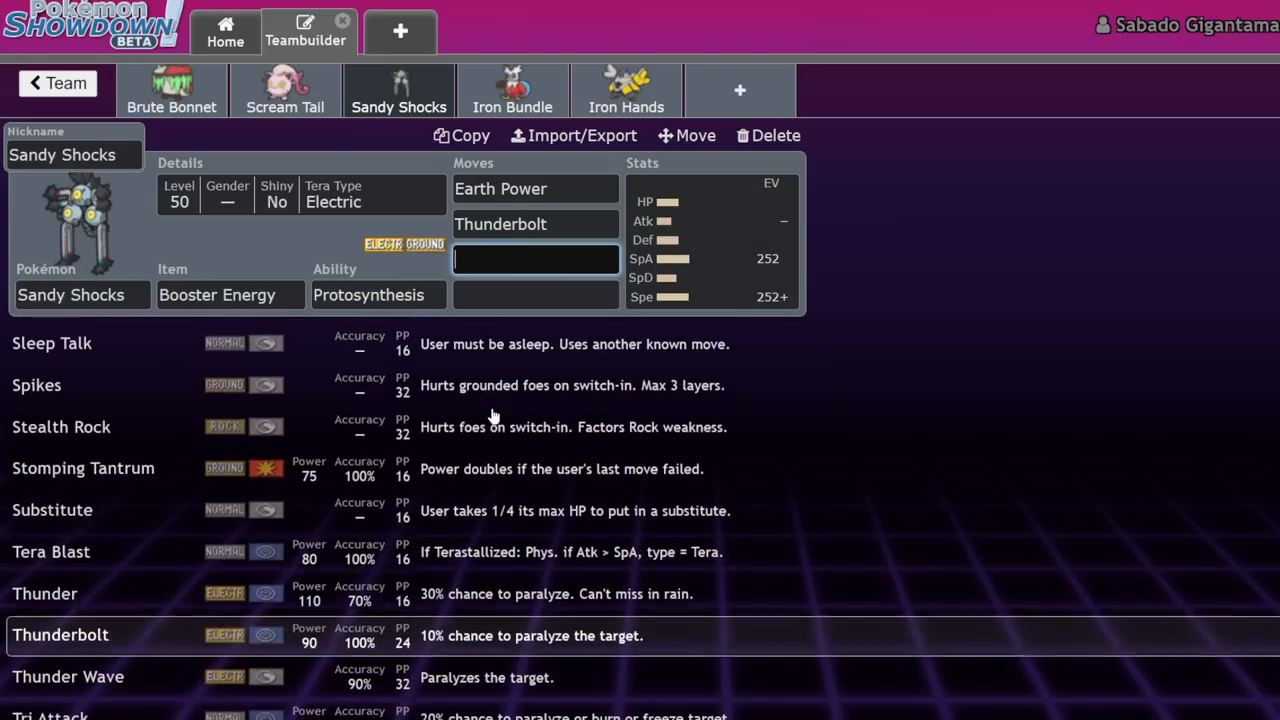
scroll(down, 3)
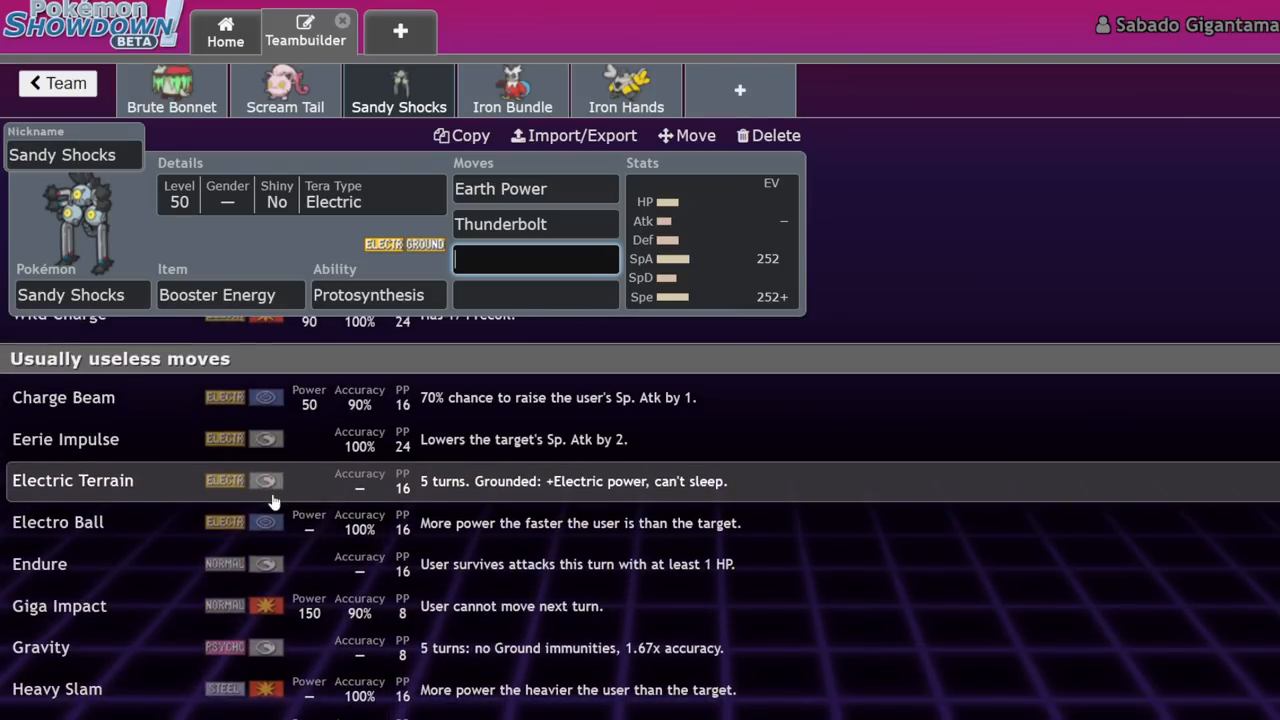
scroll(down, 3)
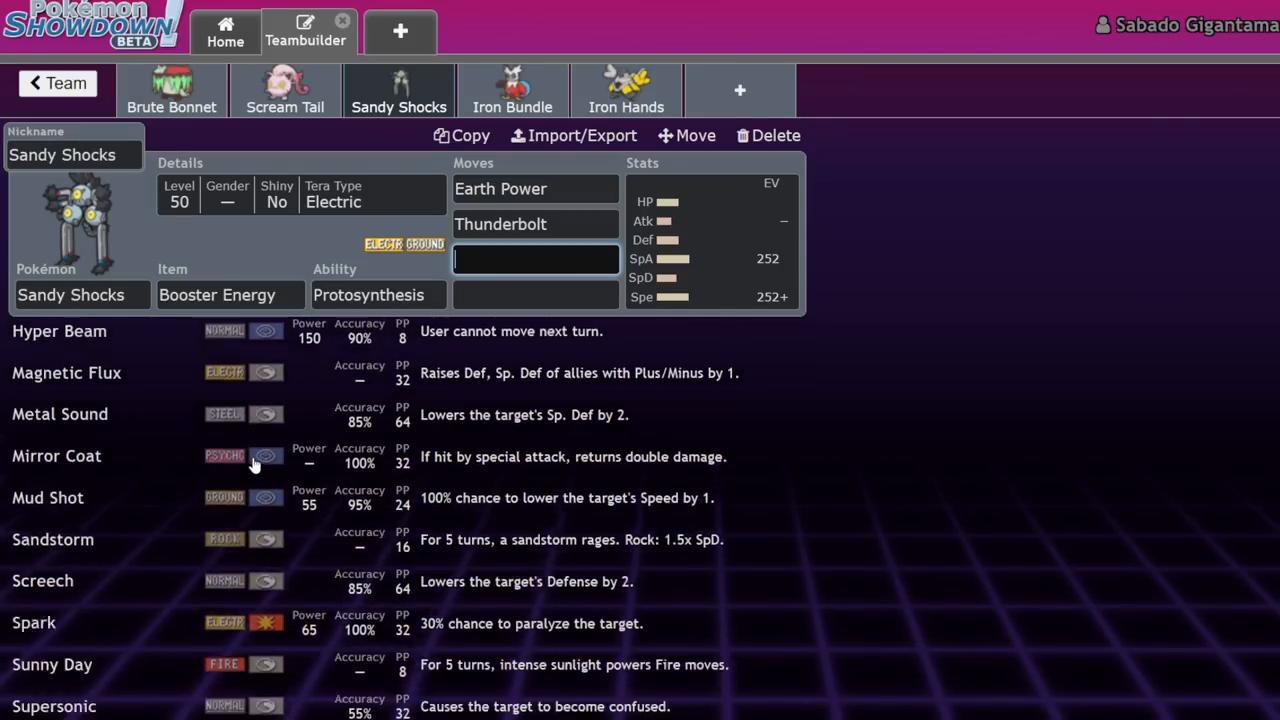
scroll(up, 3)
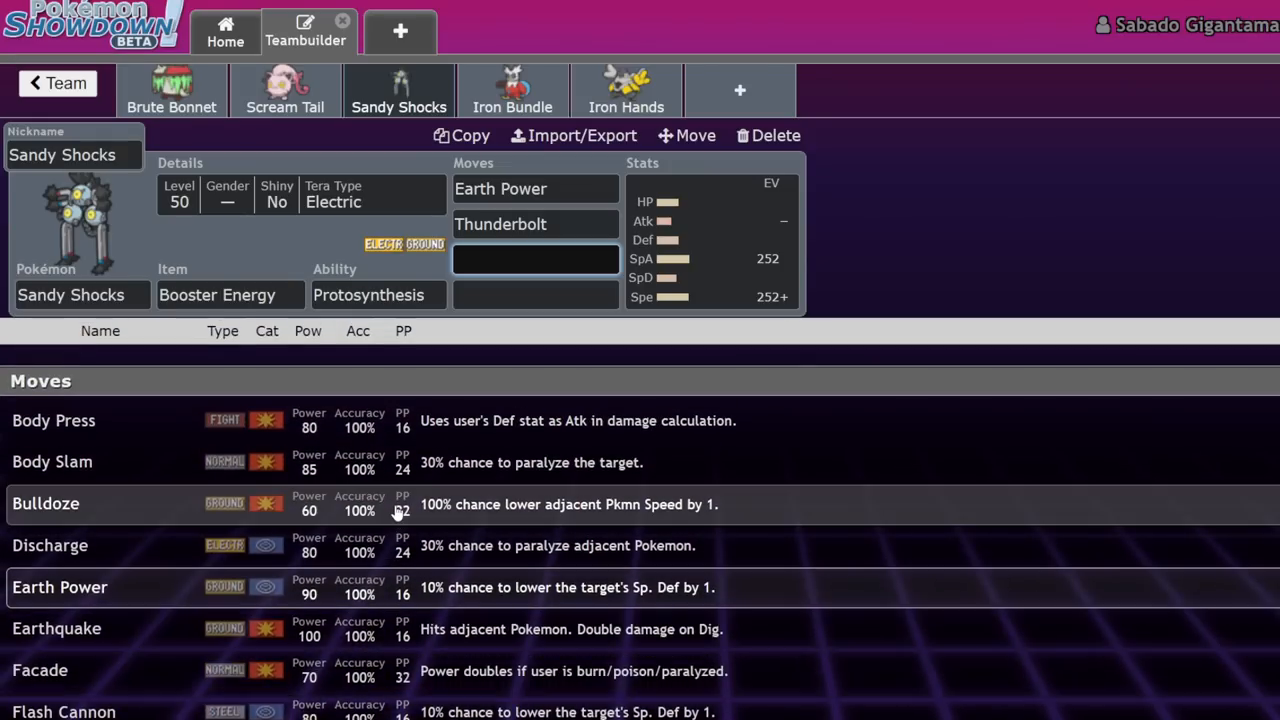
click(50, 545)
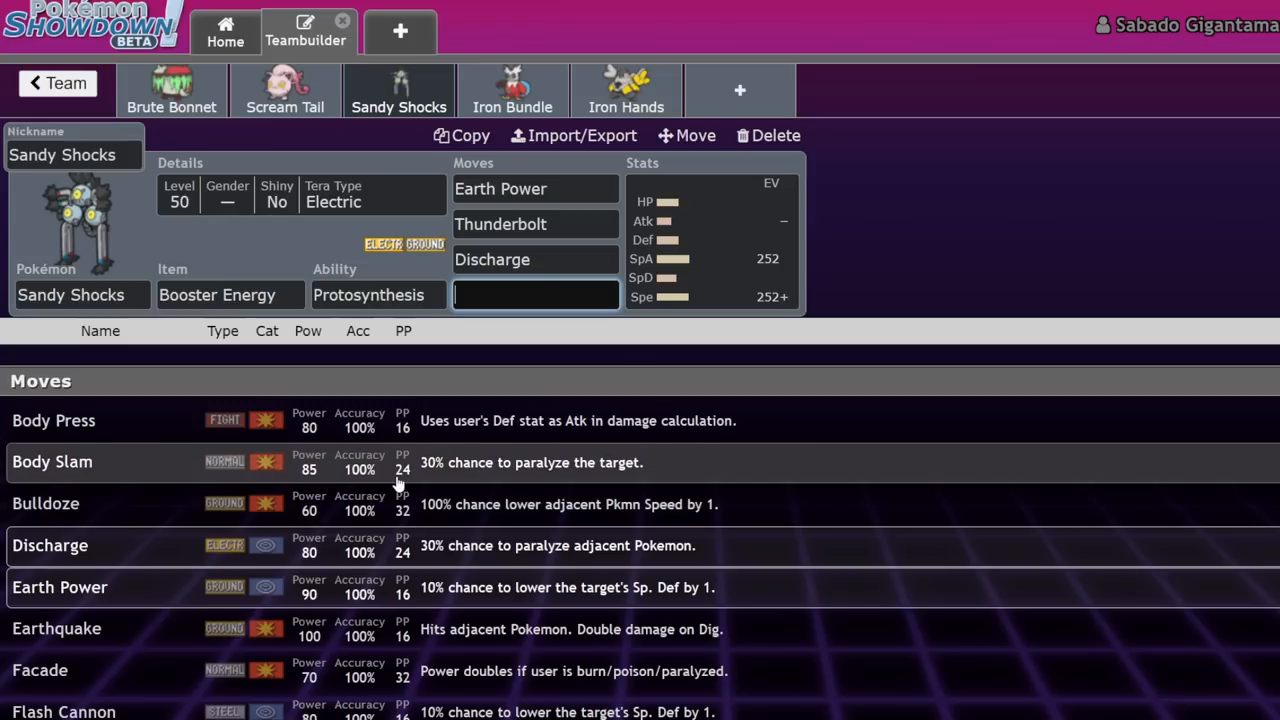
scroll(down, 3)
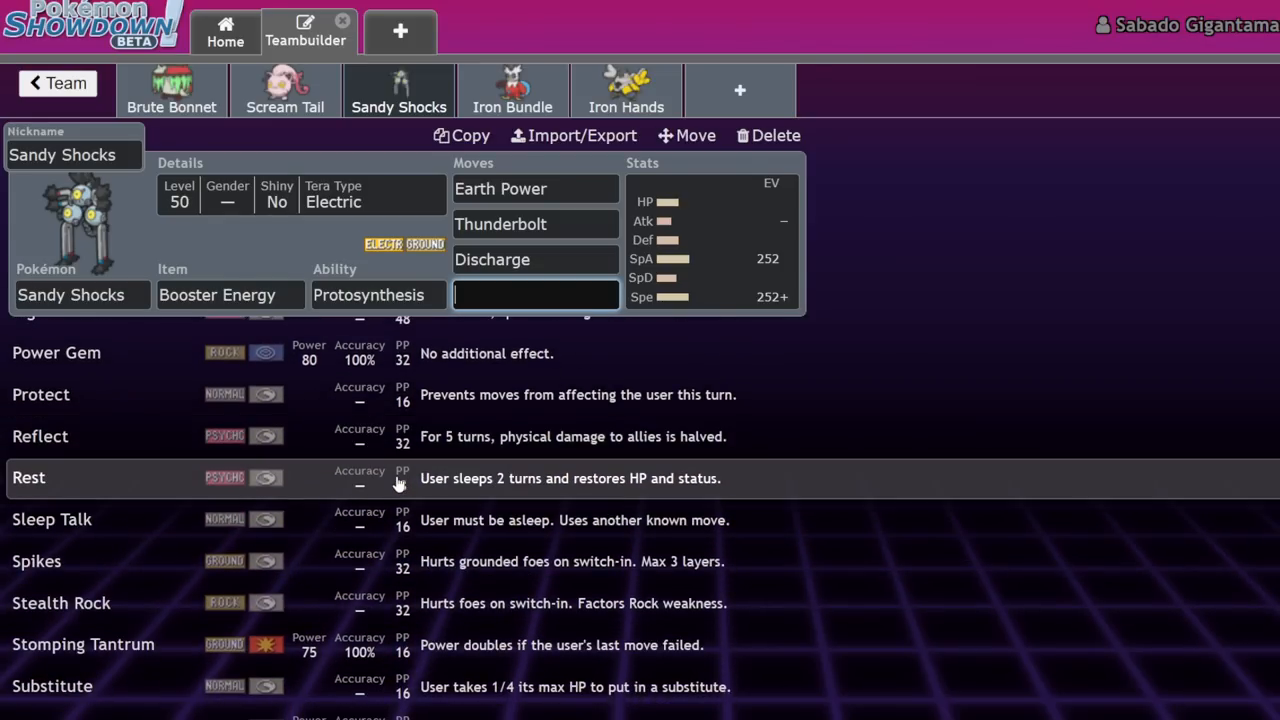
scroll(down, 3)
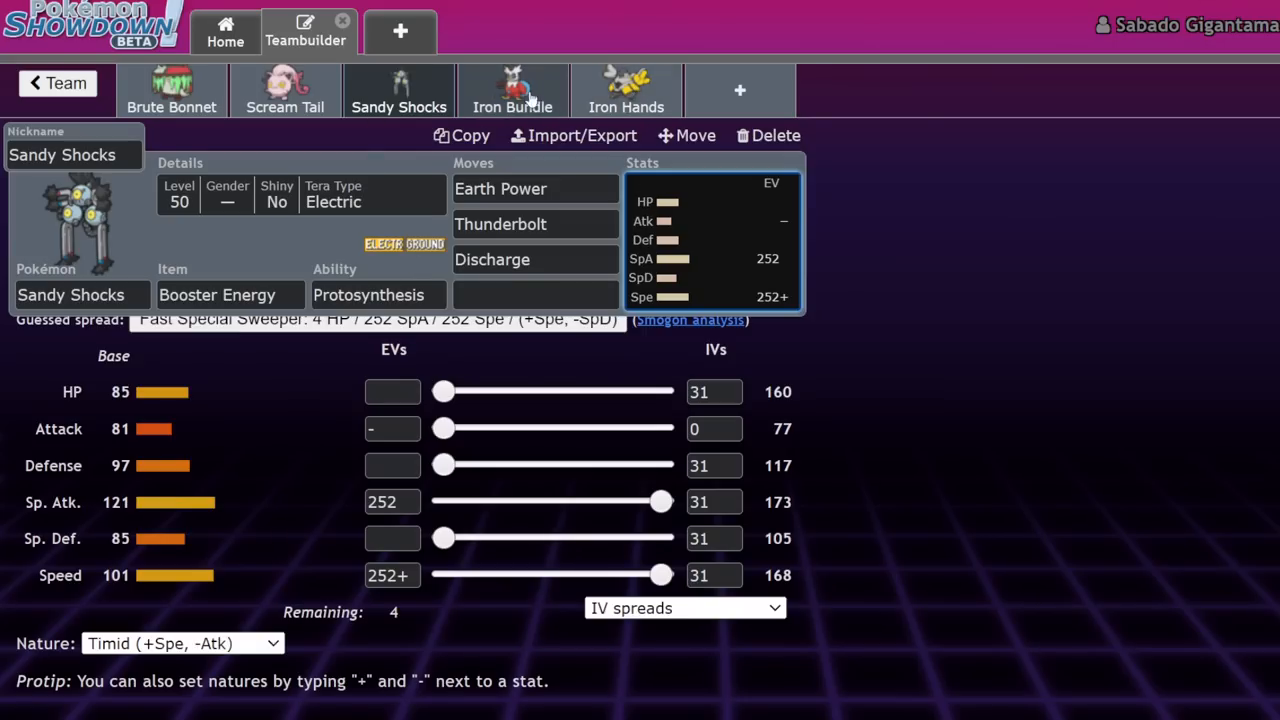
Step: Browse last-move options, check the EV spread, and switch the item to Assault Vest
click(535, 294)
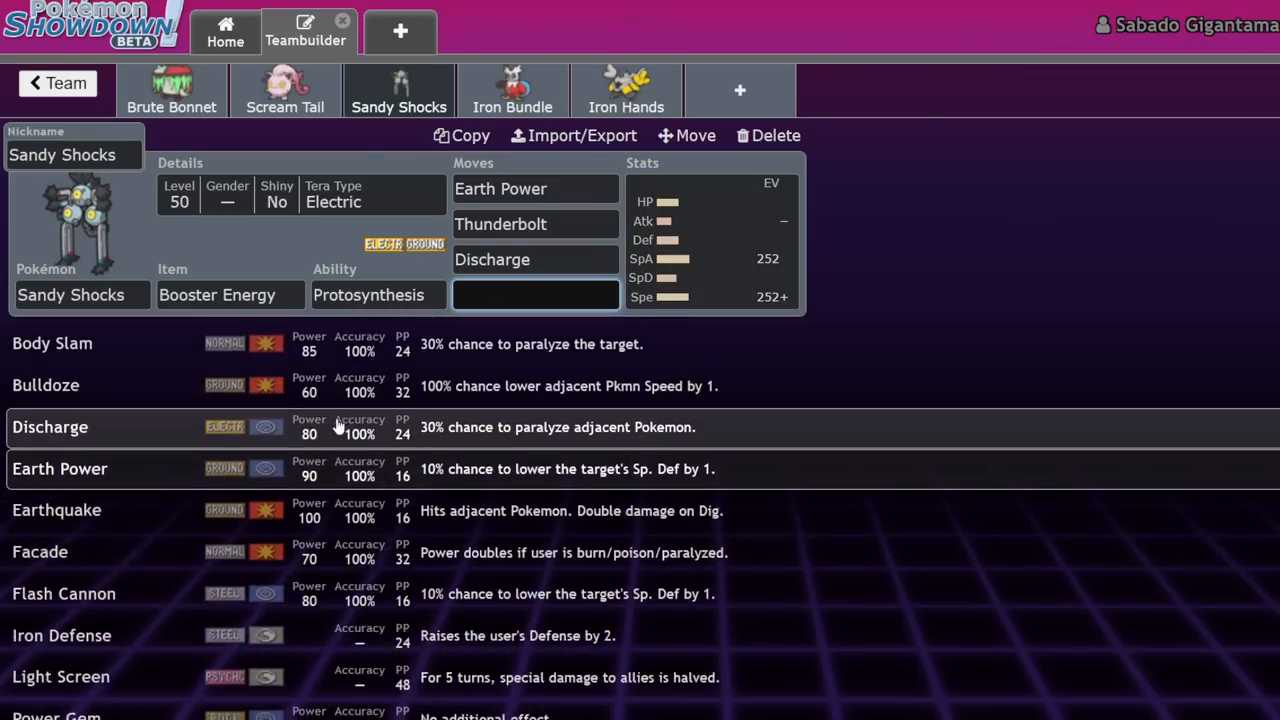
scroll(down, 3)
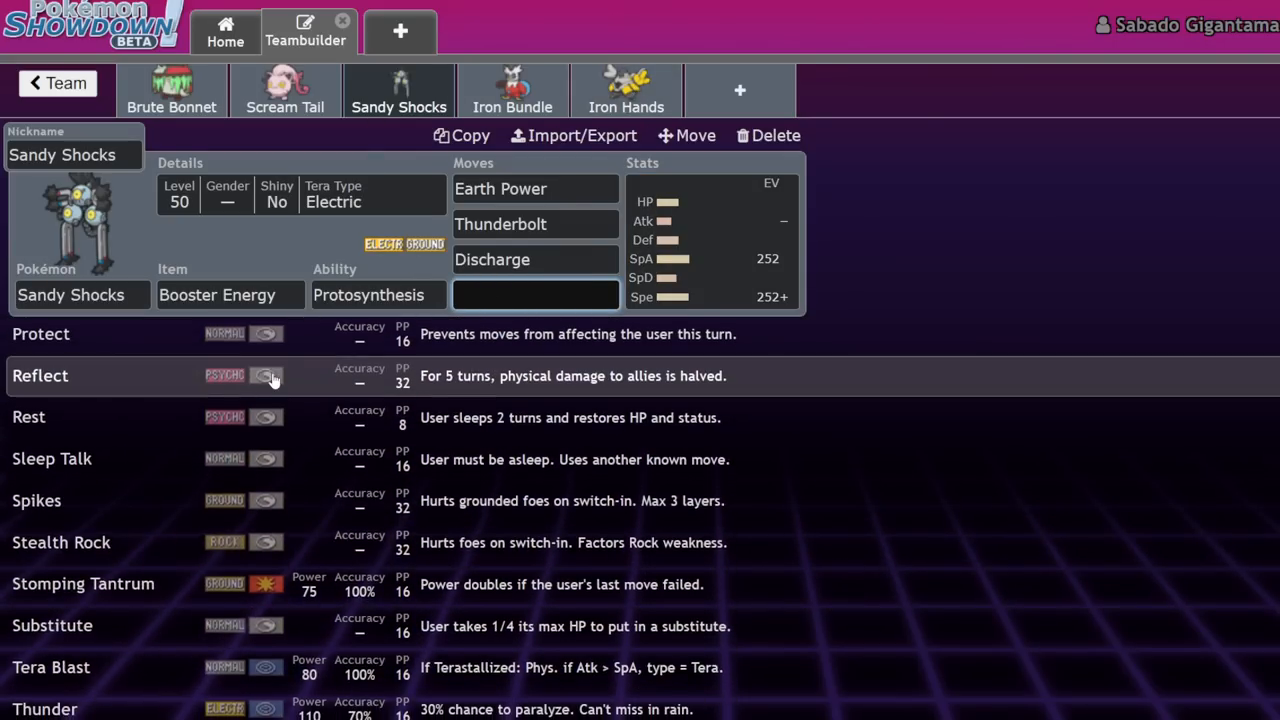
scroll(down, 3)
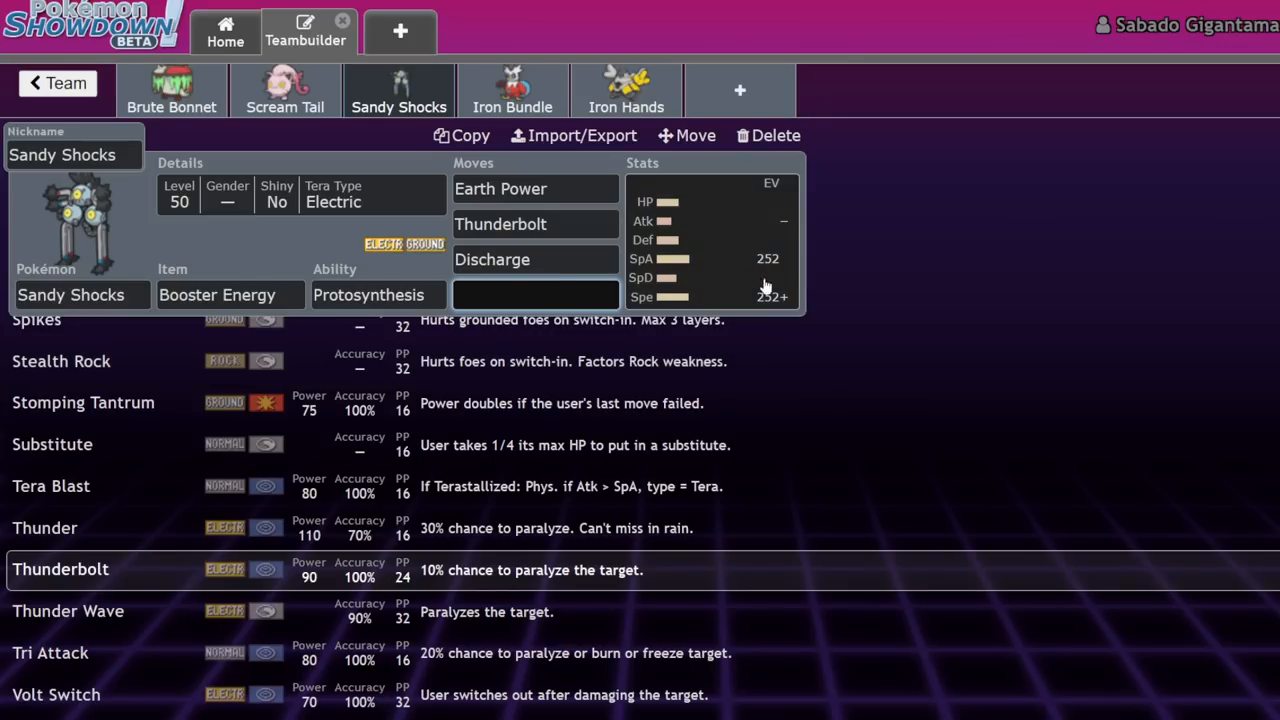
click(710, 240)
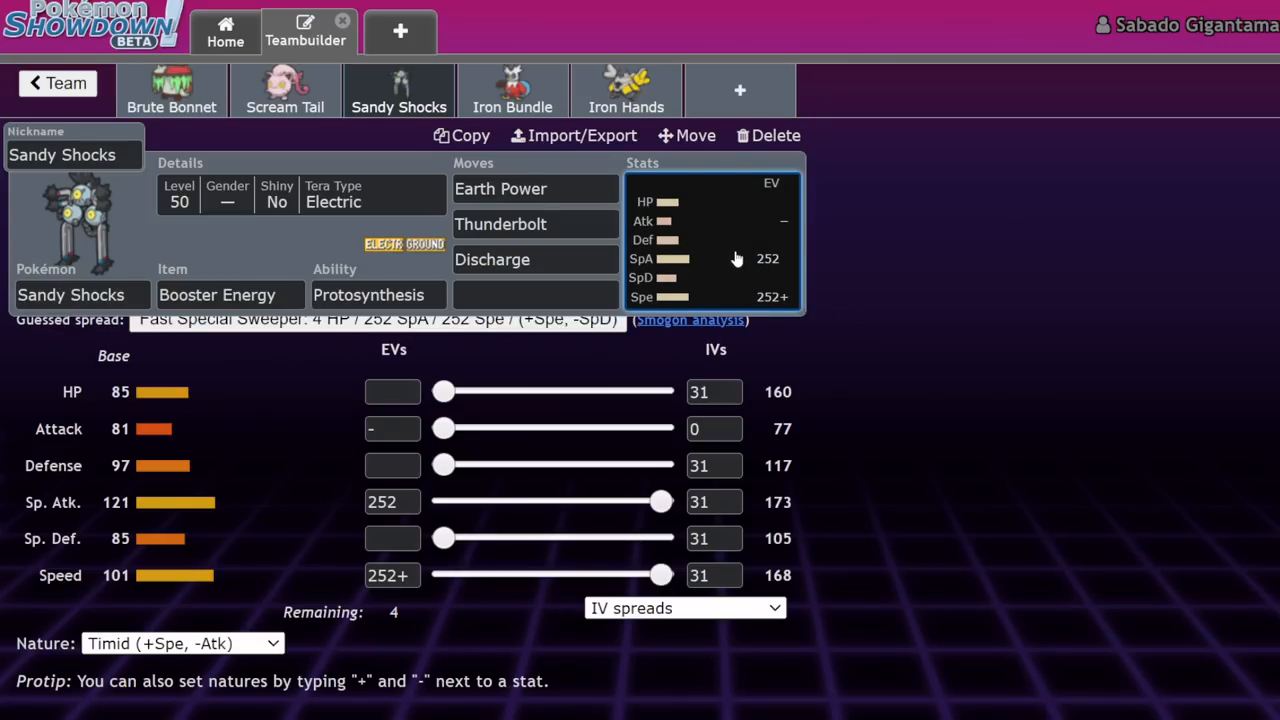
click(230, 294)
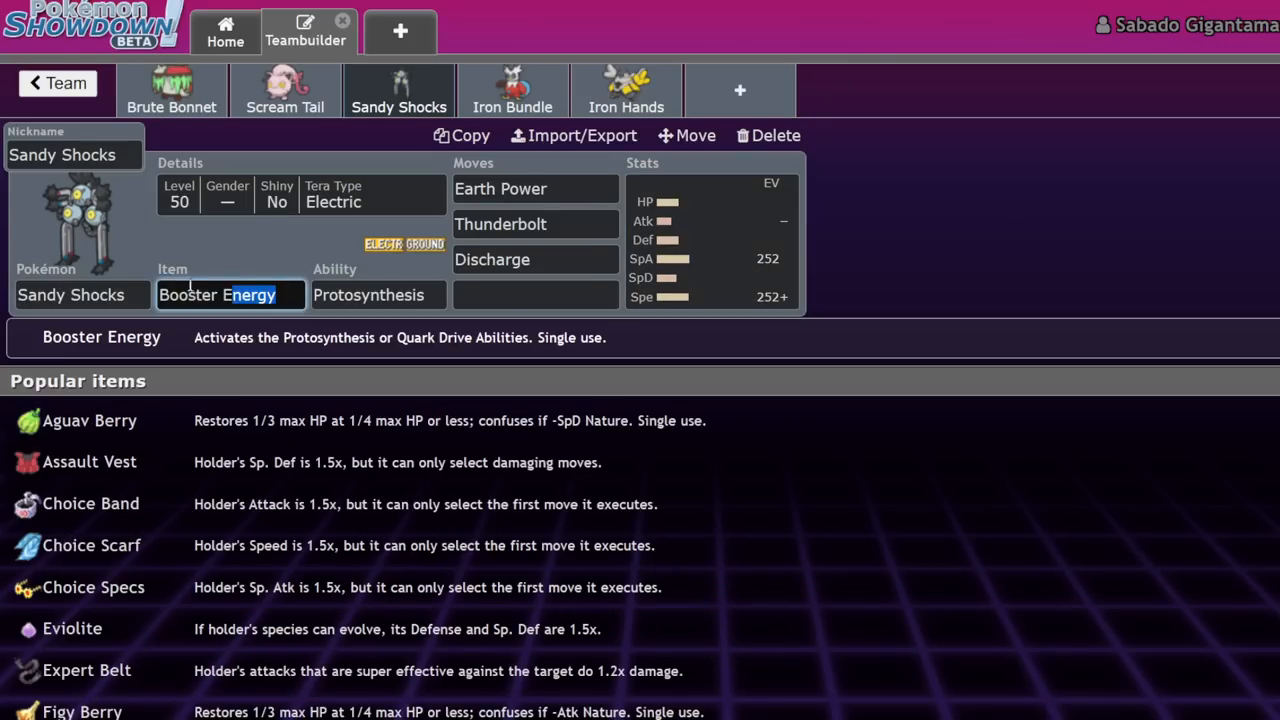
click(89, 461)
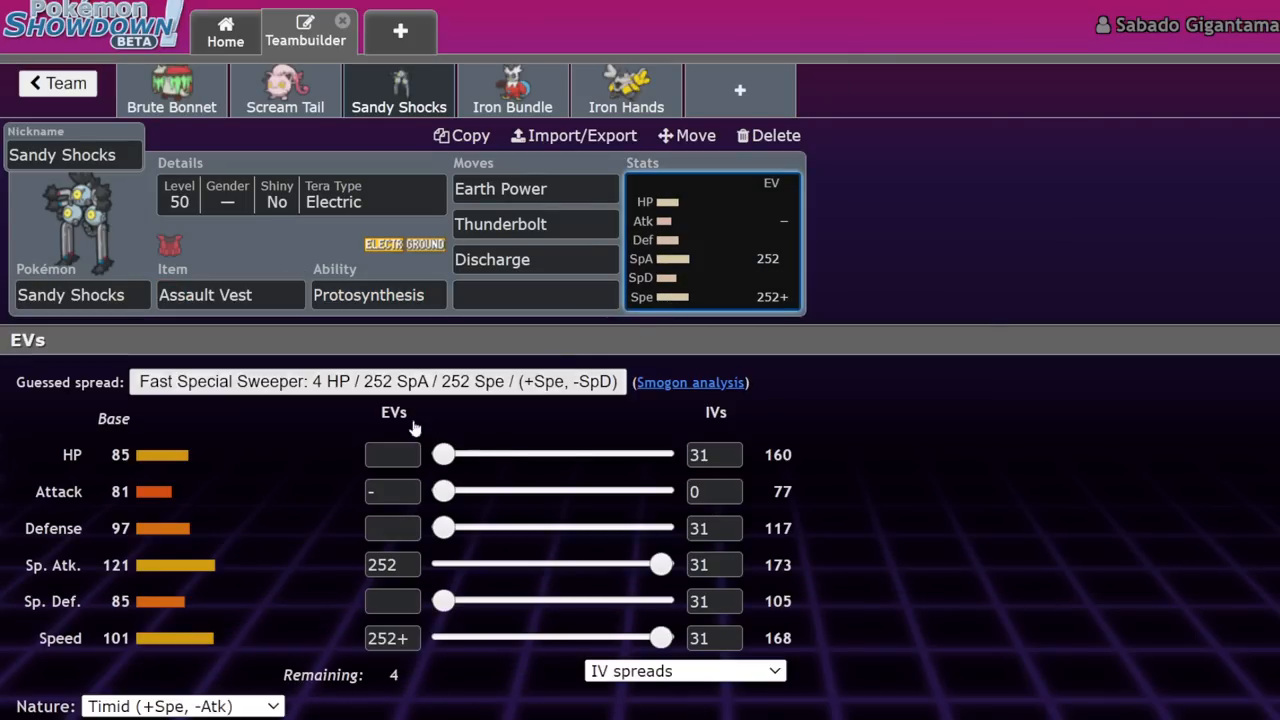
mouse_move(575, 617)
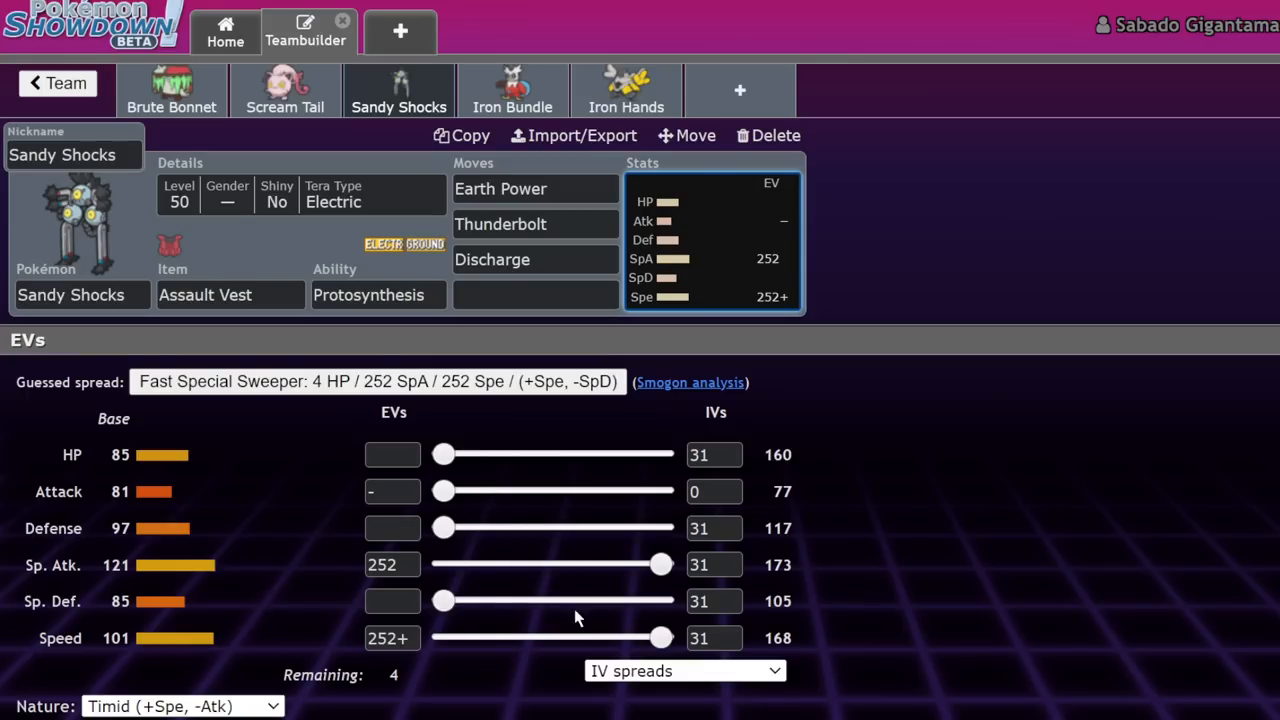
Step: Give Iron Bundle Booster Energy as its item and a Timid nature
click(535, 294)
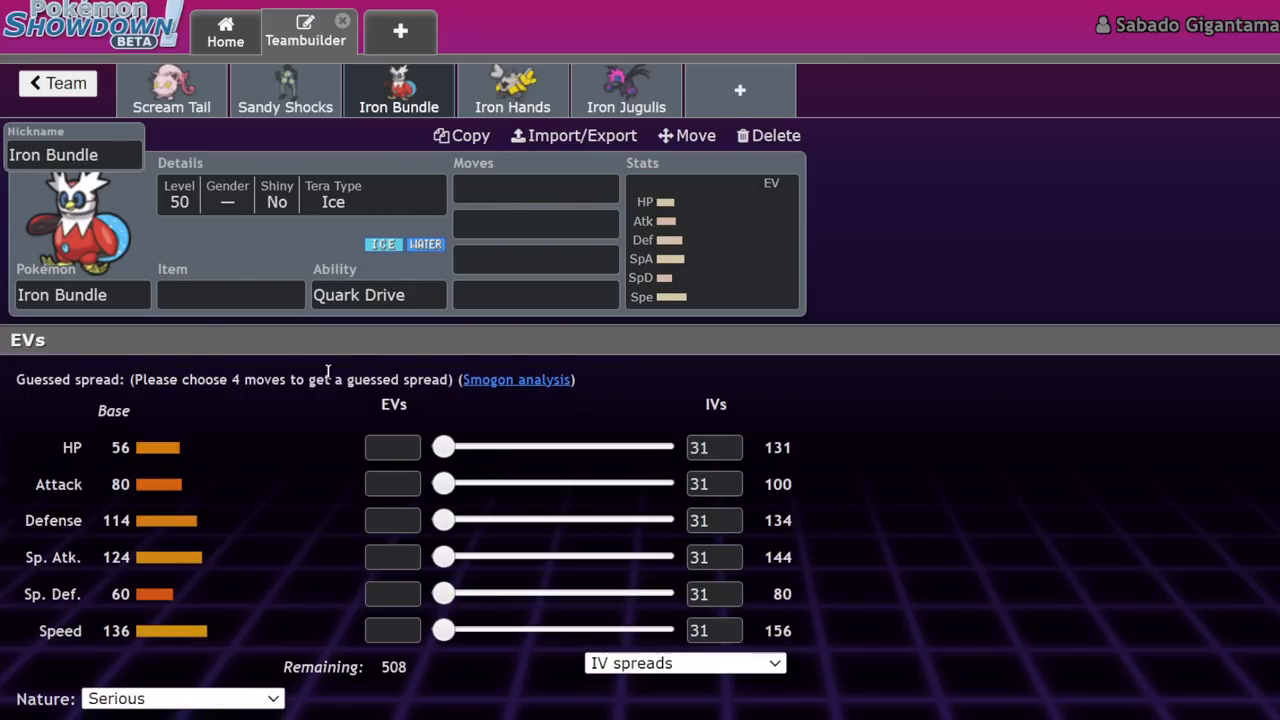
text(bo)
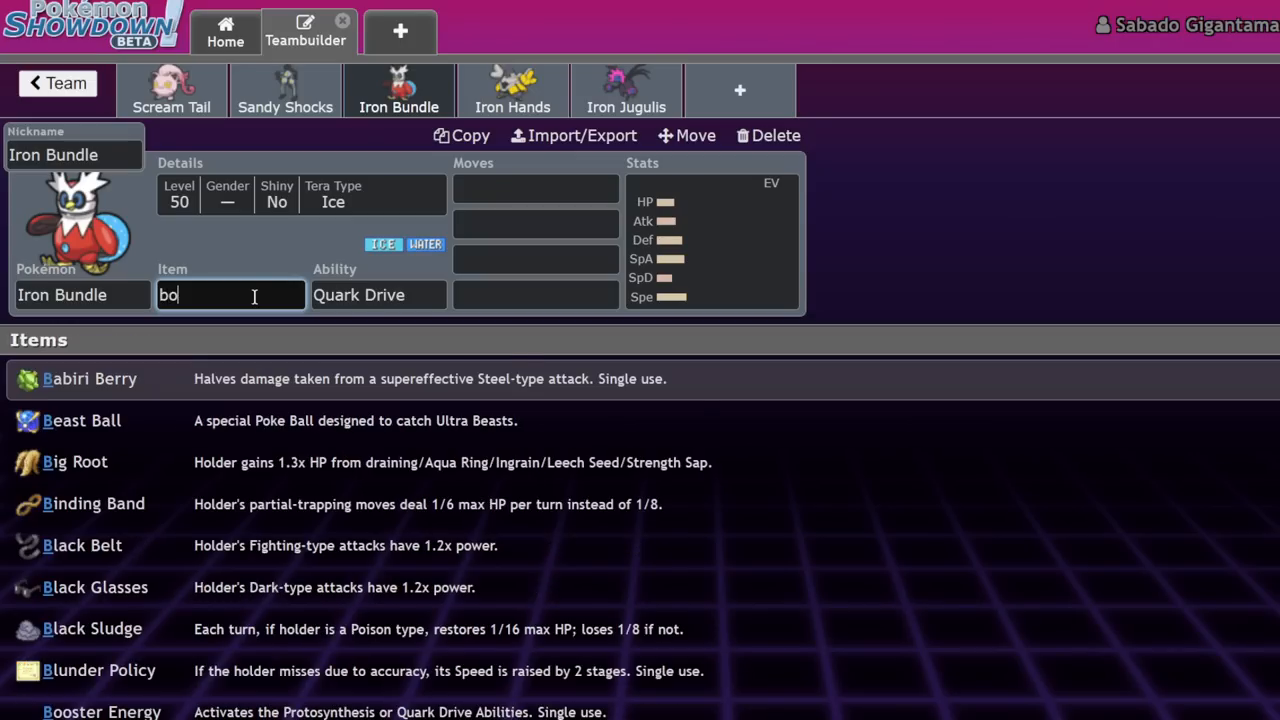
click(102, 711)
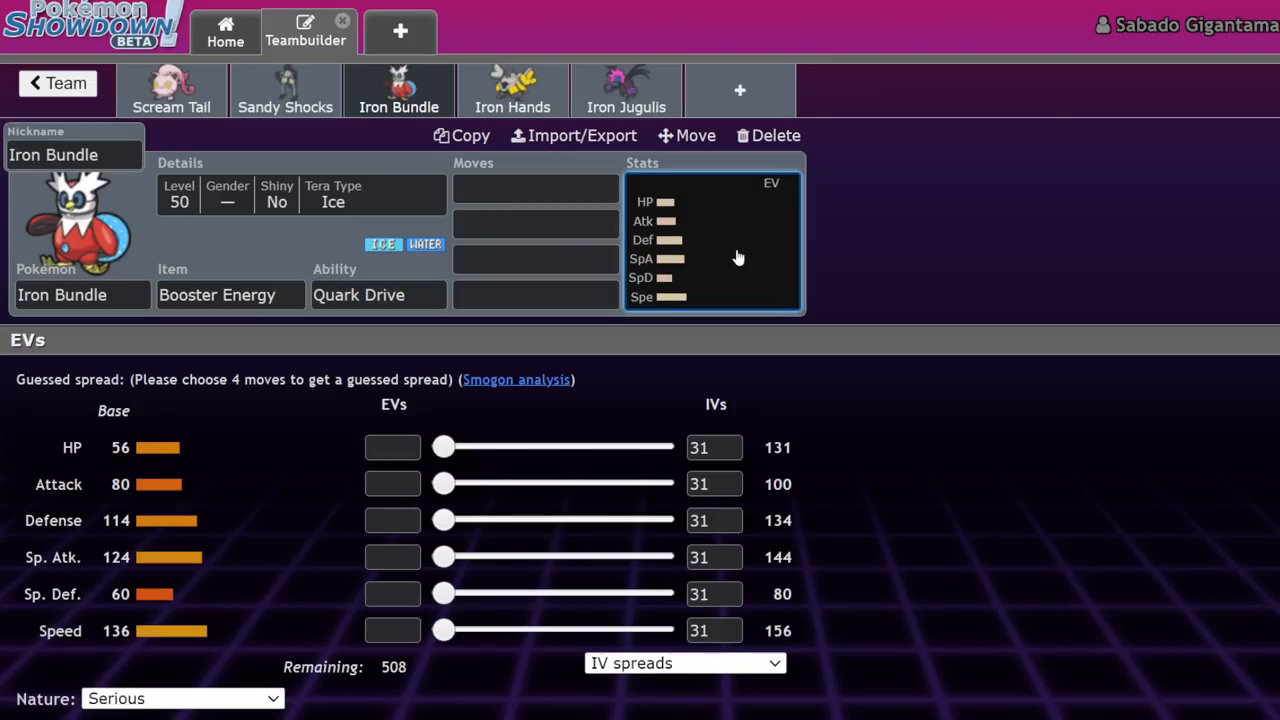
click(183, 698)
text(Icy Wind)
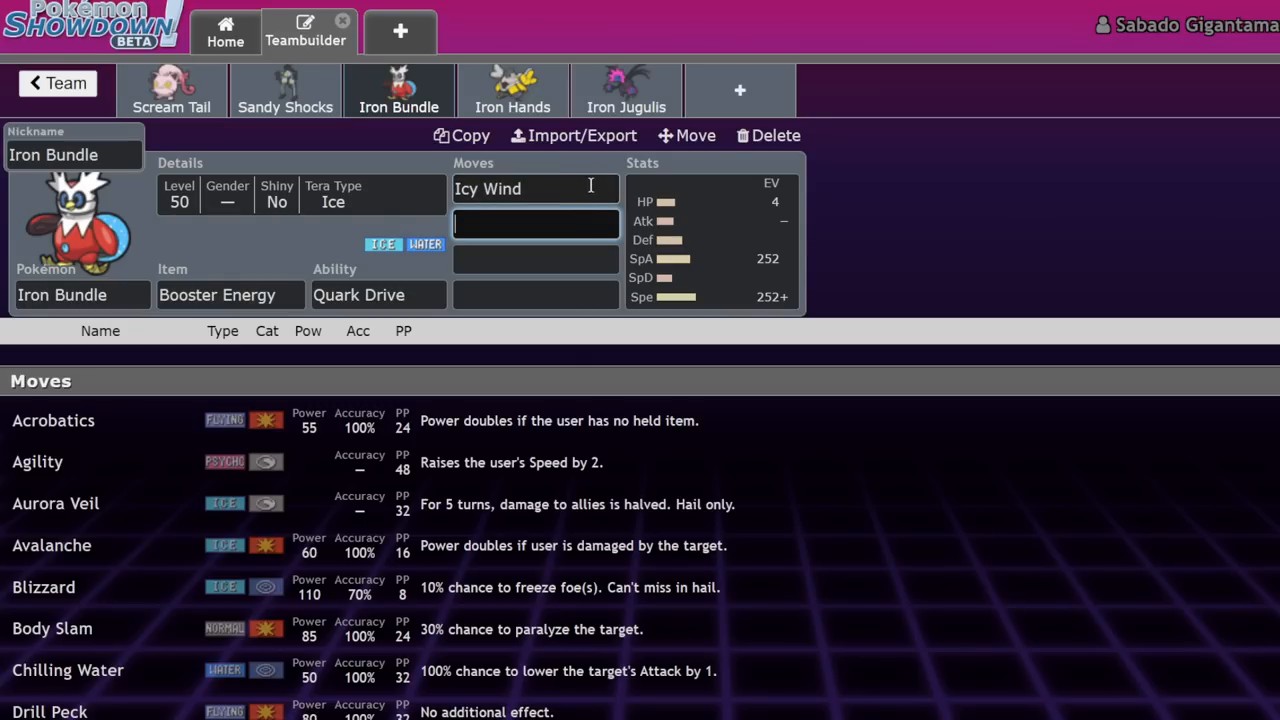
Step: Add Icy Wind and Freeze-Dry to Iron Bundle's move slots
click(535, 224)
text(free)
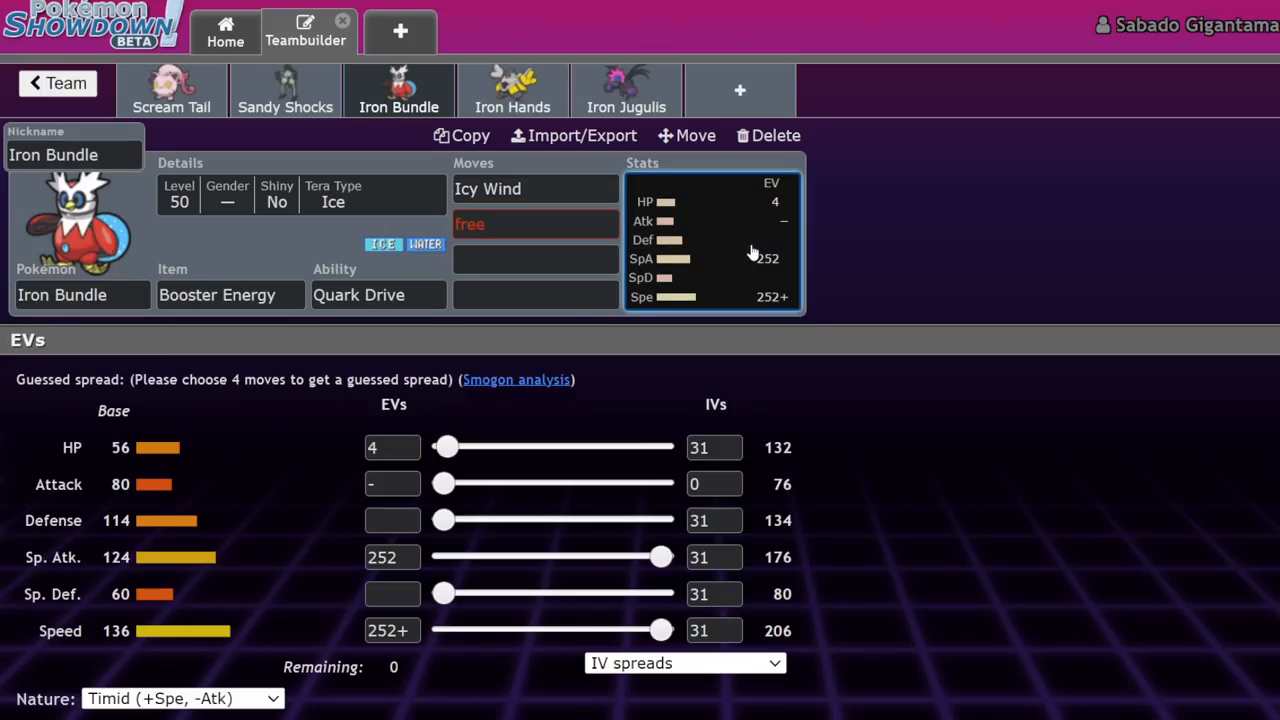
click(535, 224)
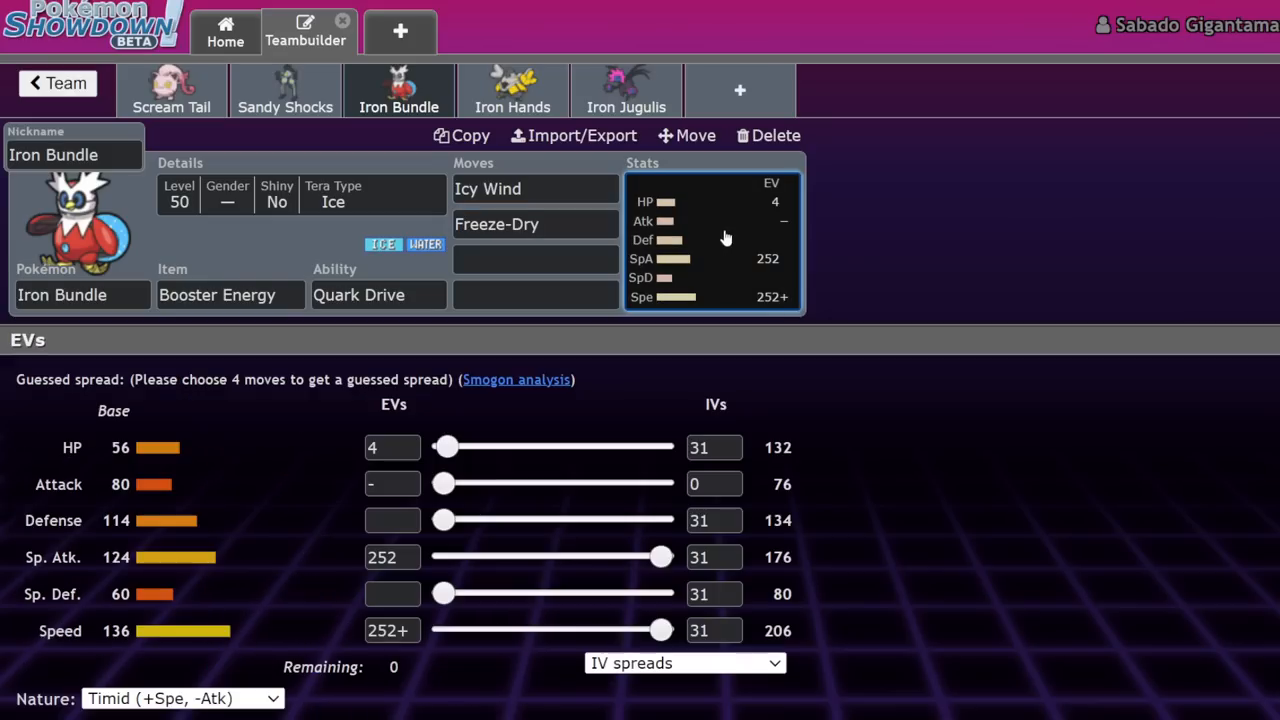
mouse_move(186, 606)
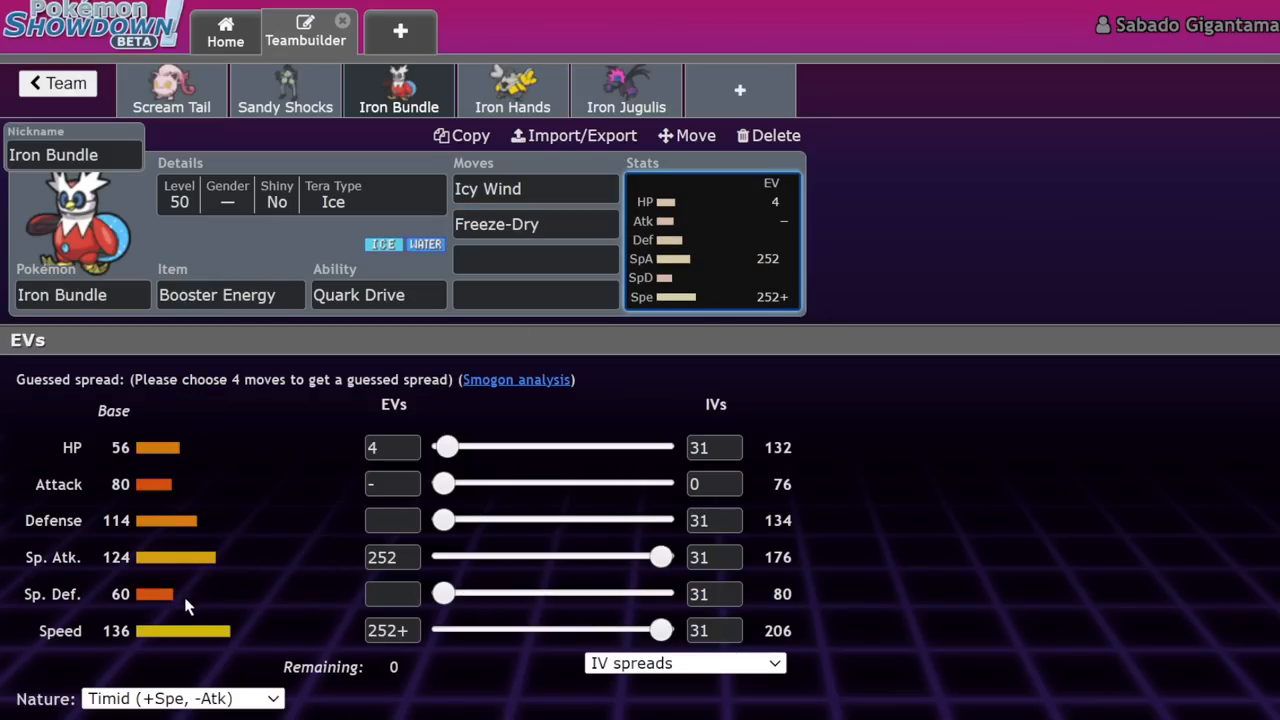
click(535, 259)
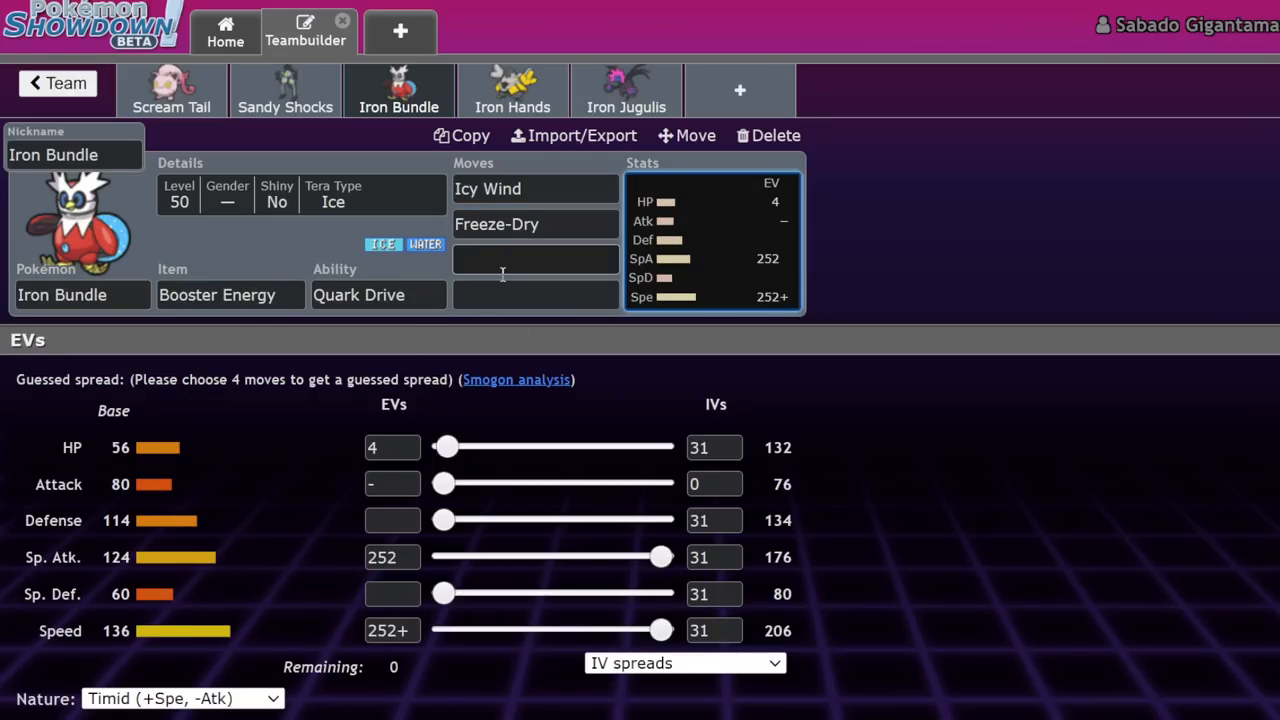
click(217, 294)
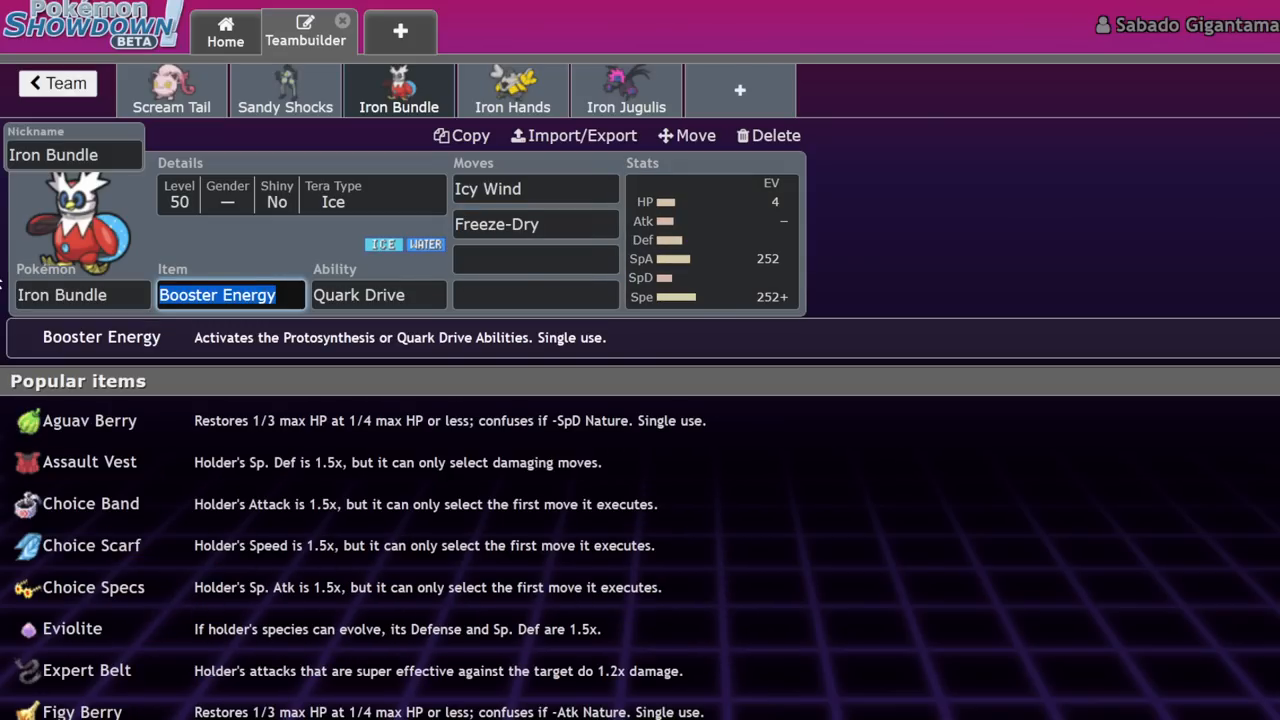
Step: Give Iron Bundle Life Orb, Protect and Hydro Pump, then return to the team overview
click(535, 259)
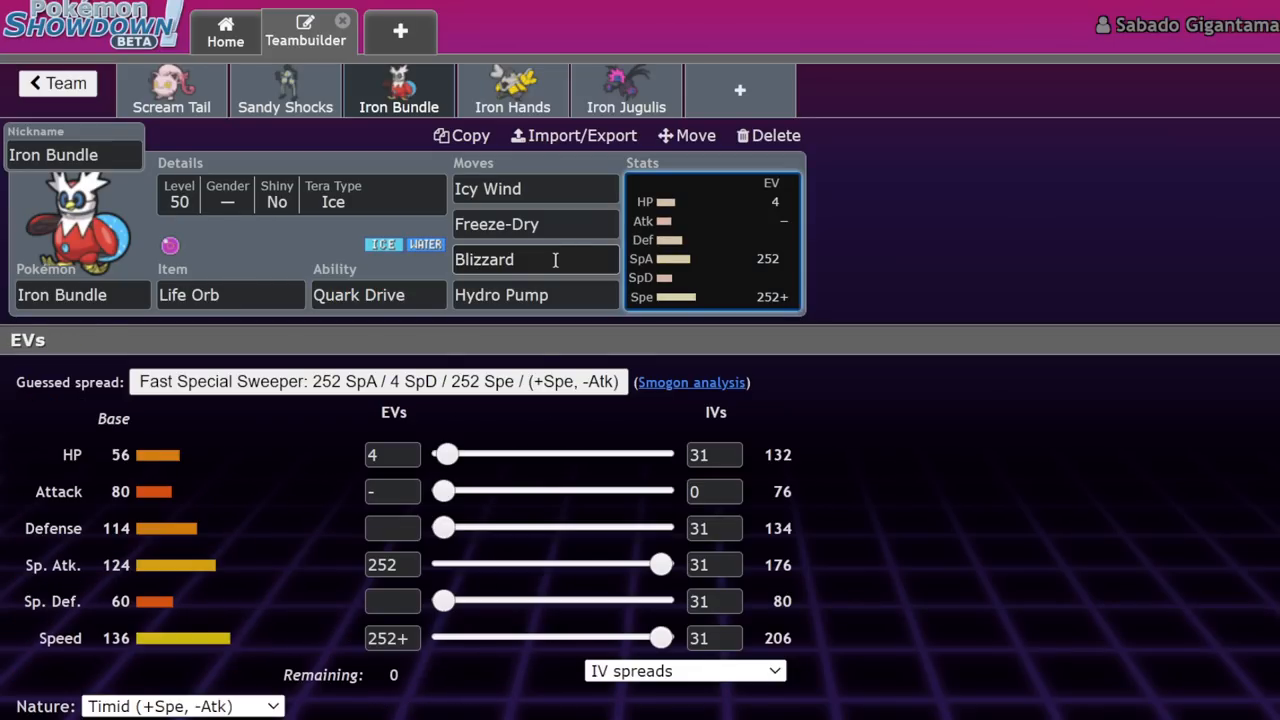
mouse_move(545, 250)
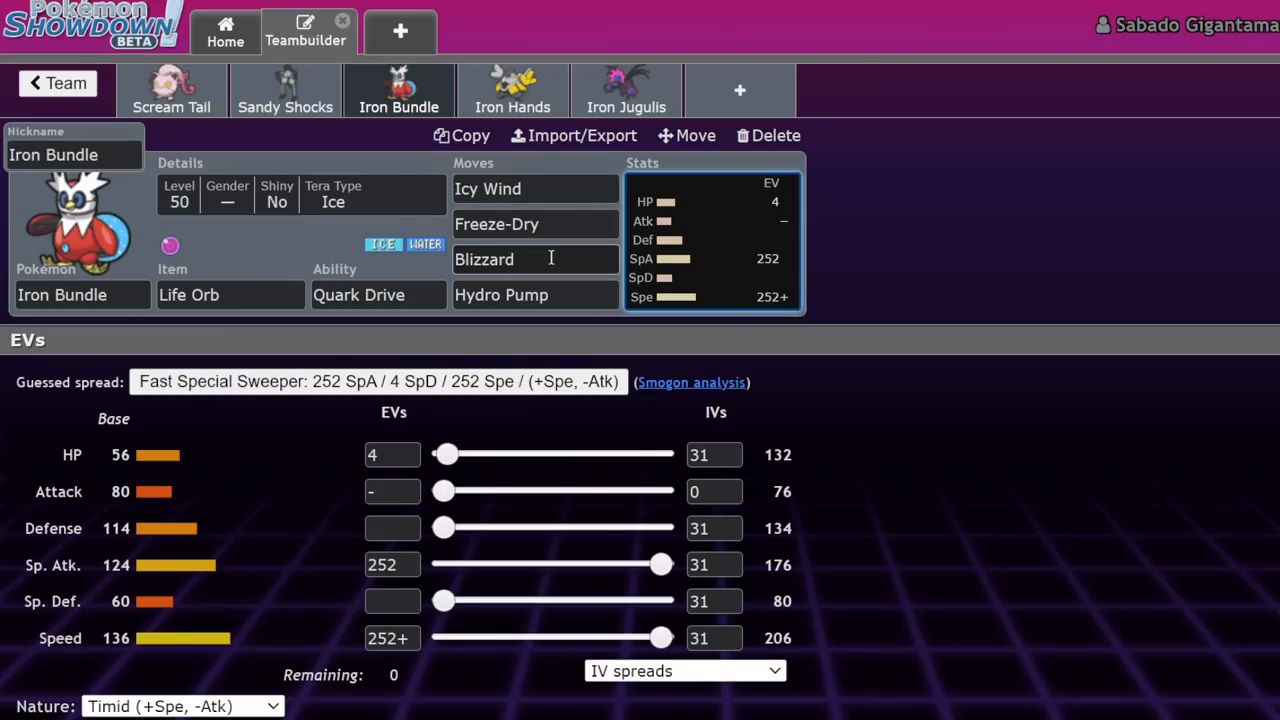
click(535, 259)
text(Protect)
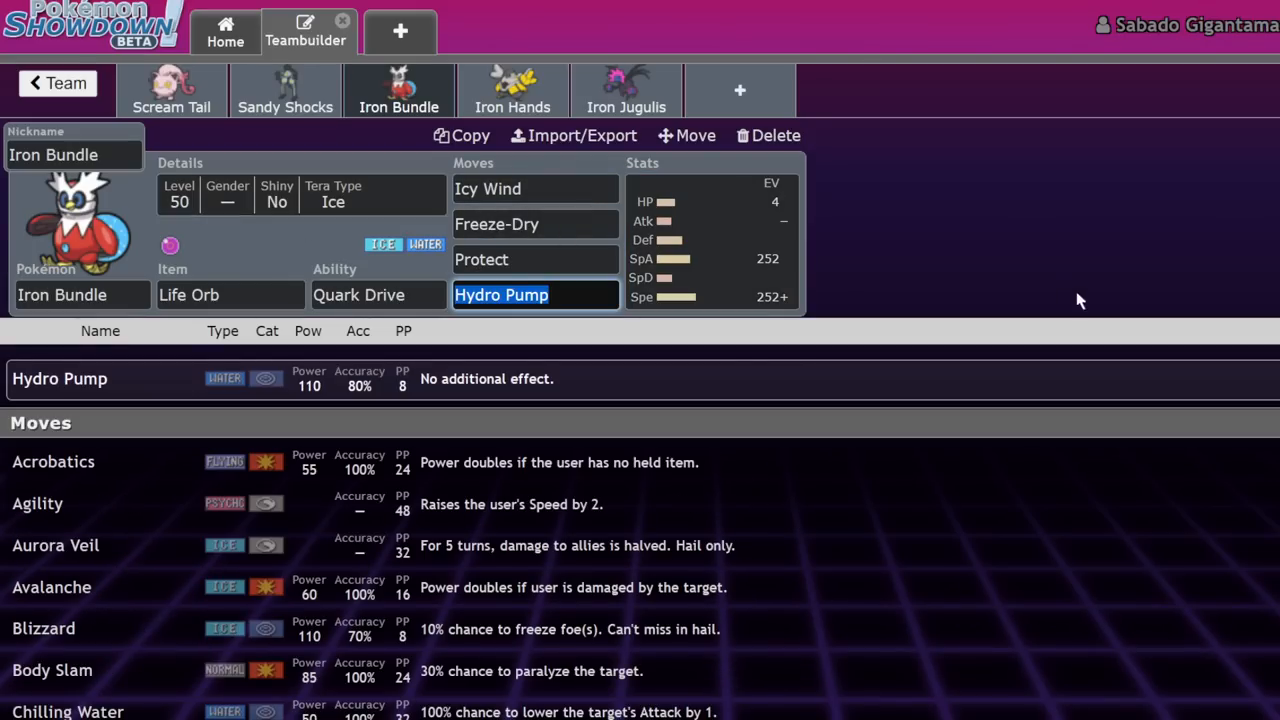
click(710, 240)
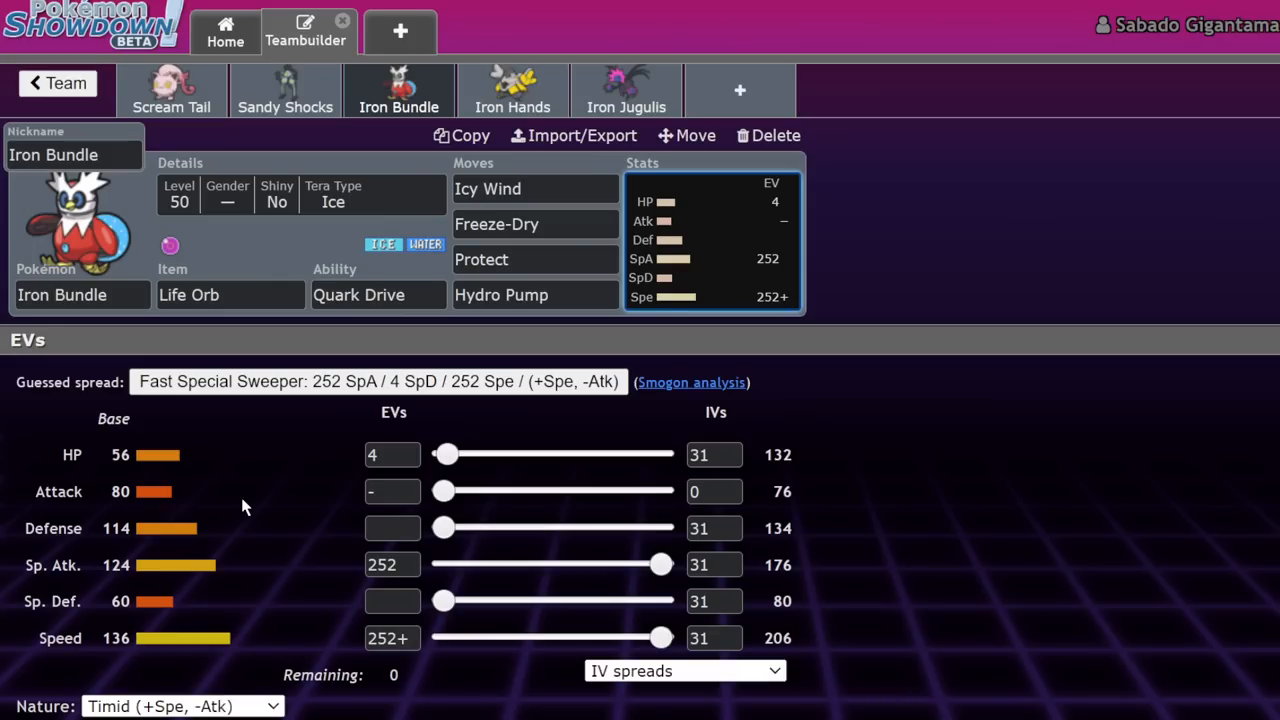
click(56, 83)
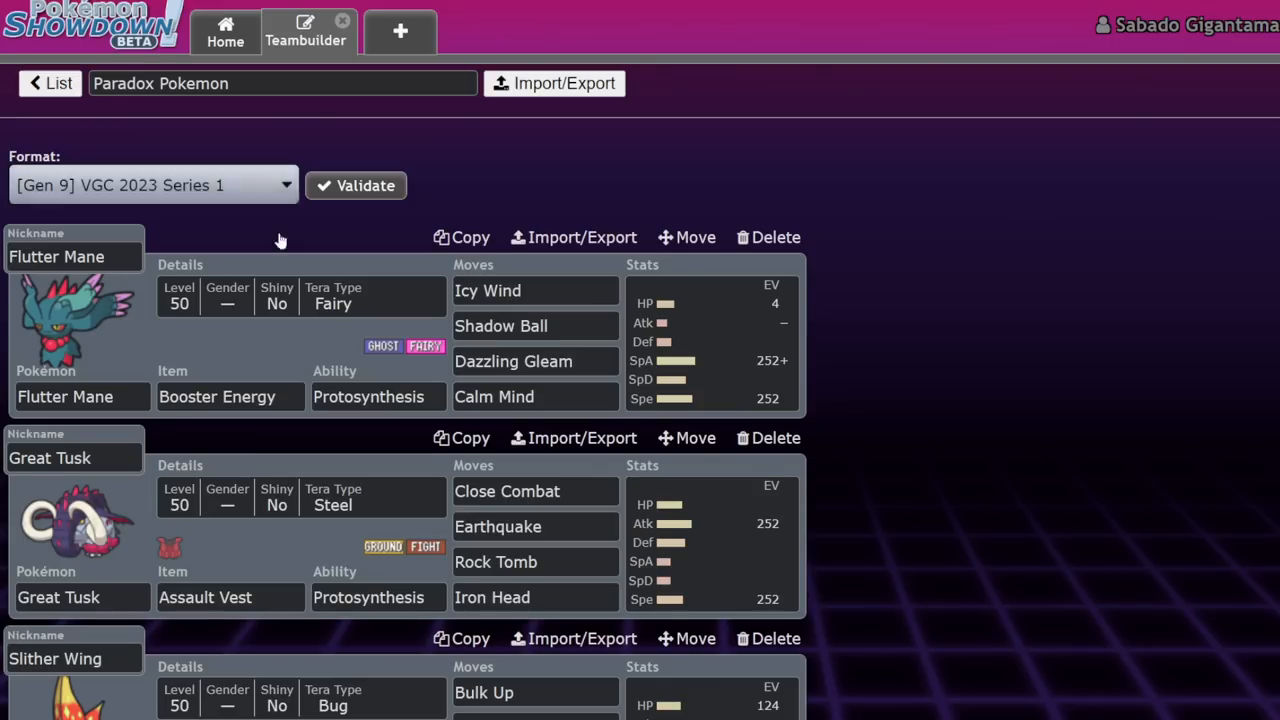
scroll(down, 3)
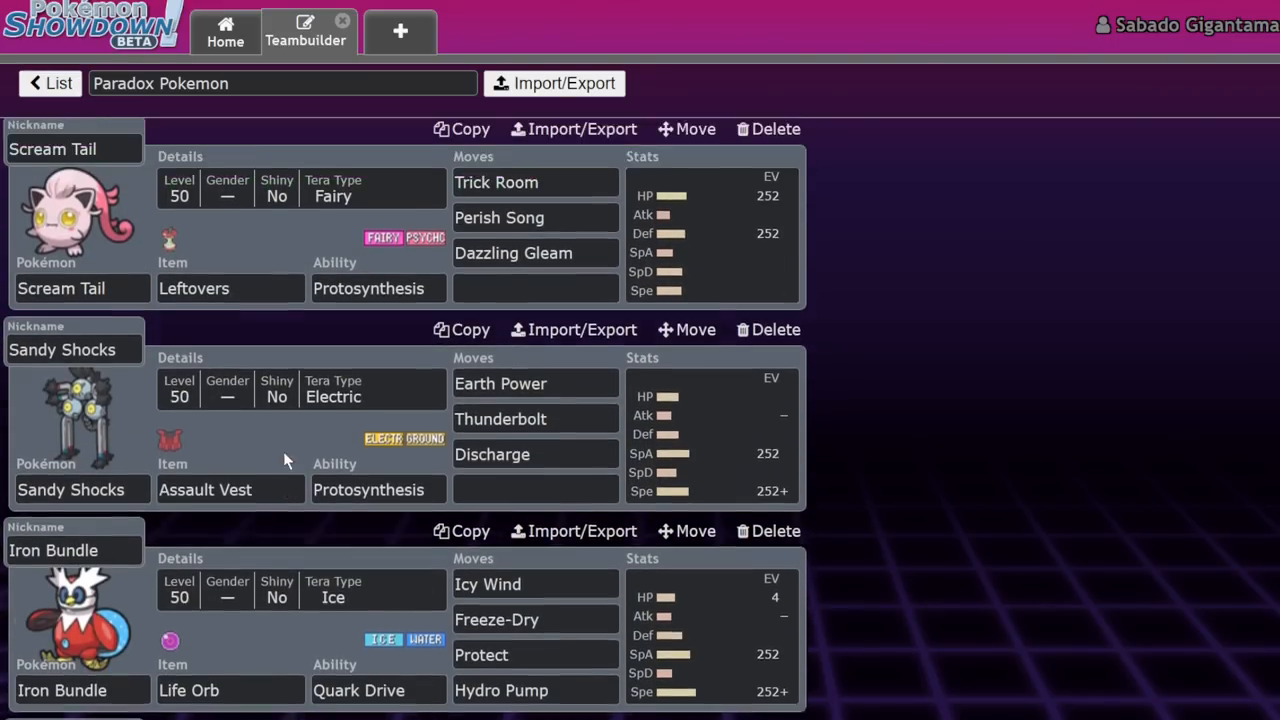
scroll(down, 3)
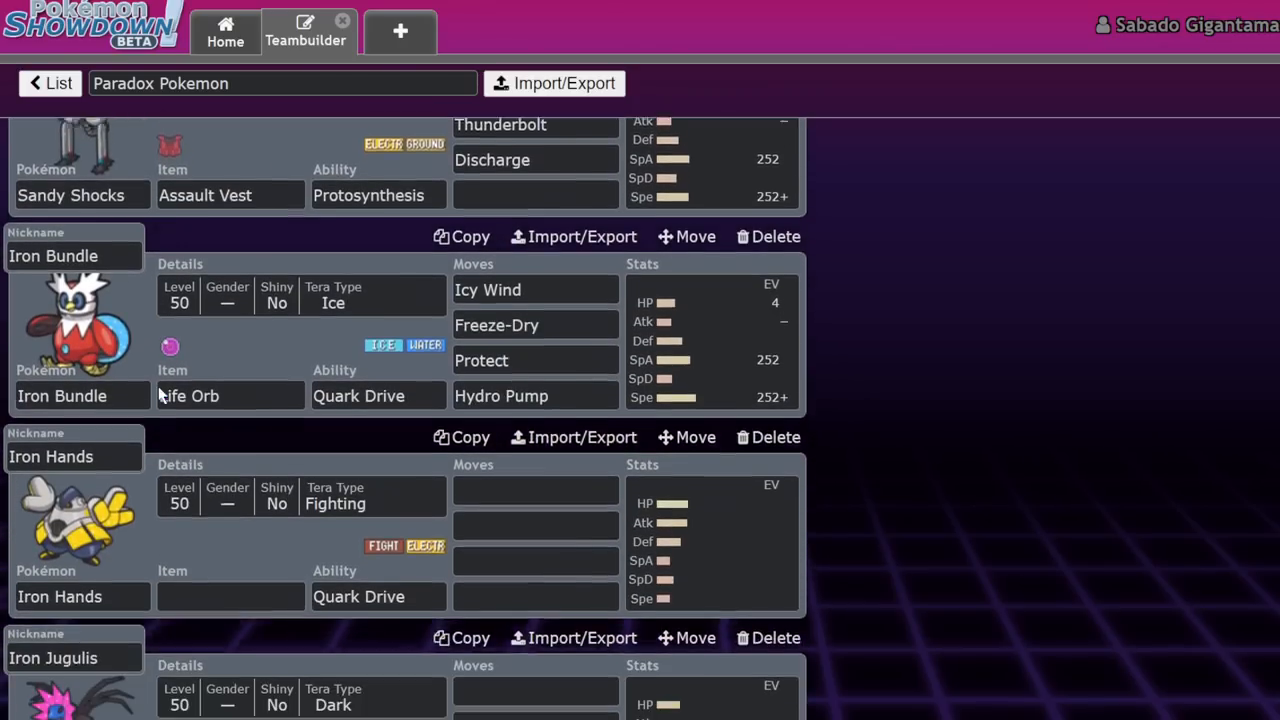
scroll(down, 3)
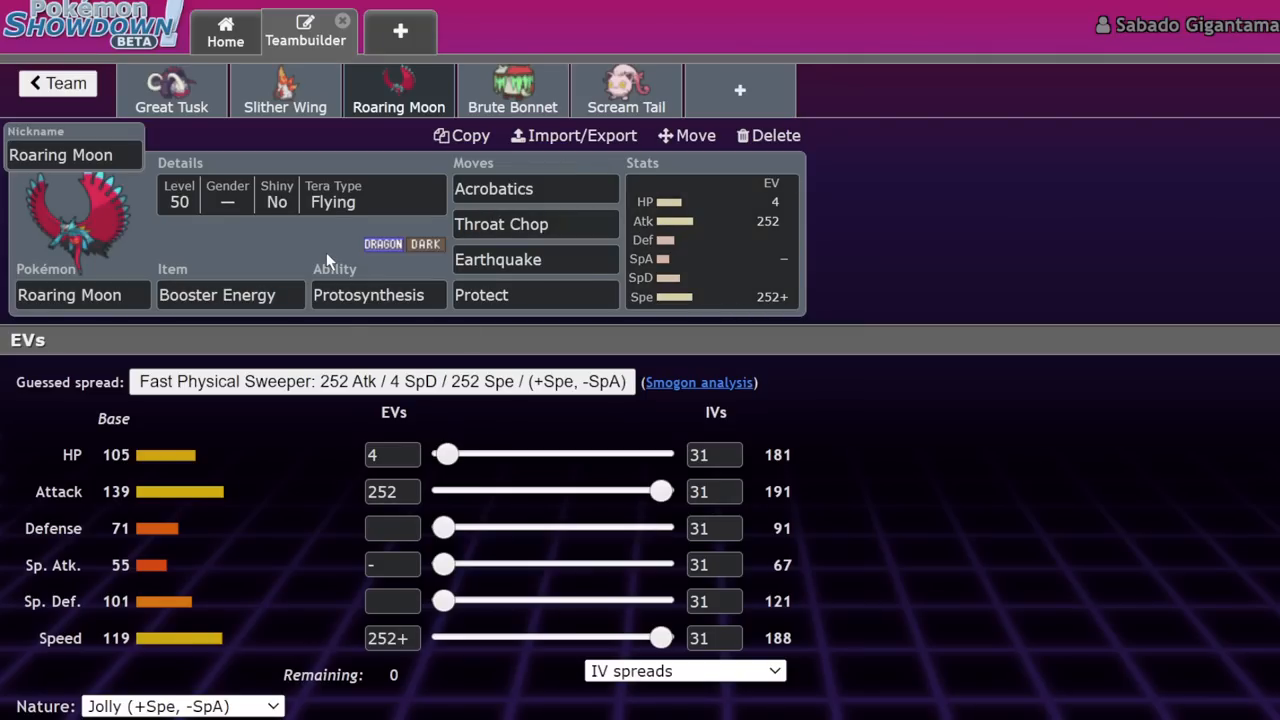
mouse_move(425, 148)
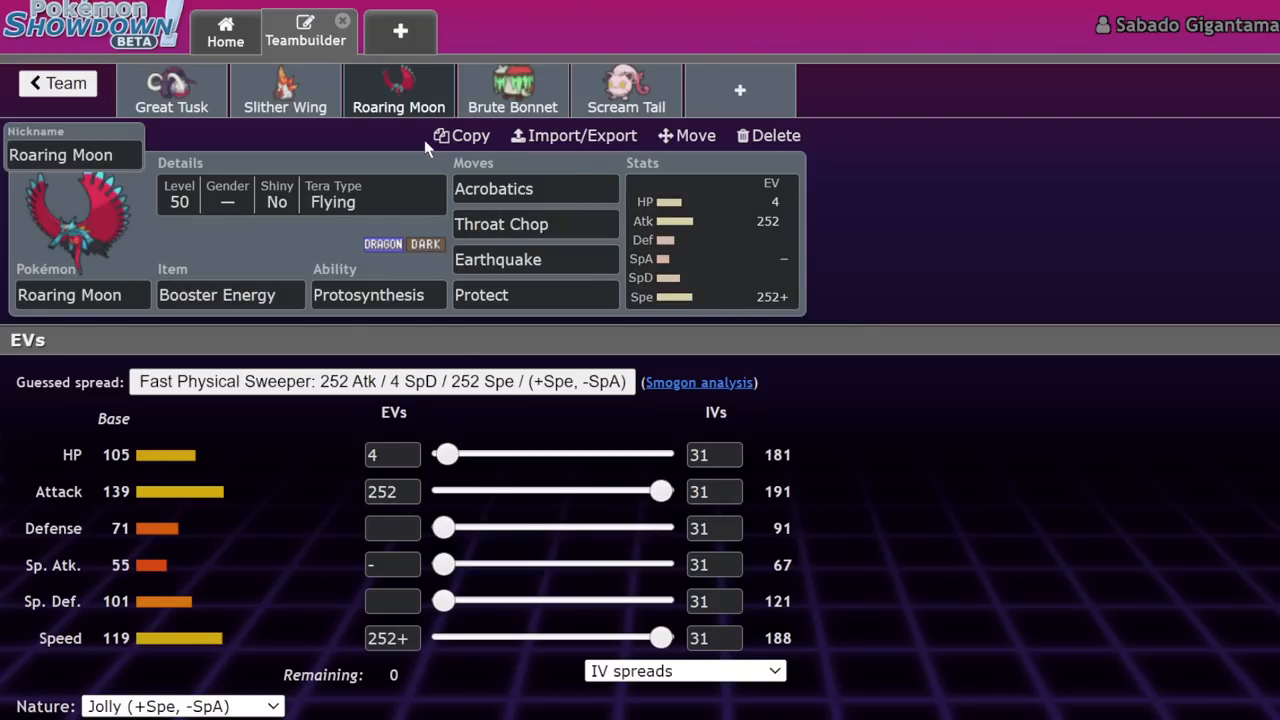
click(57, 83)
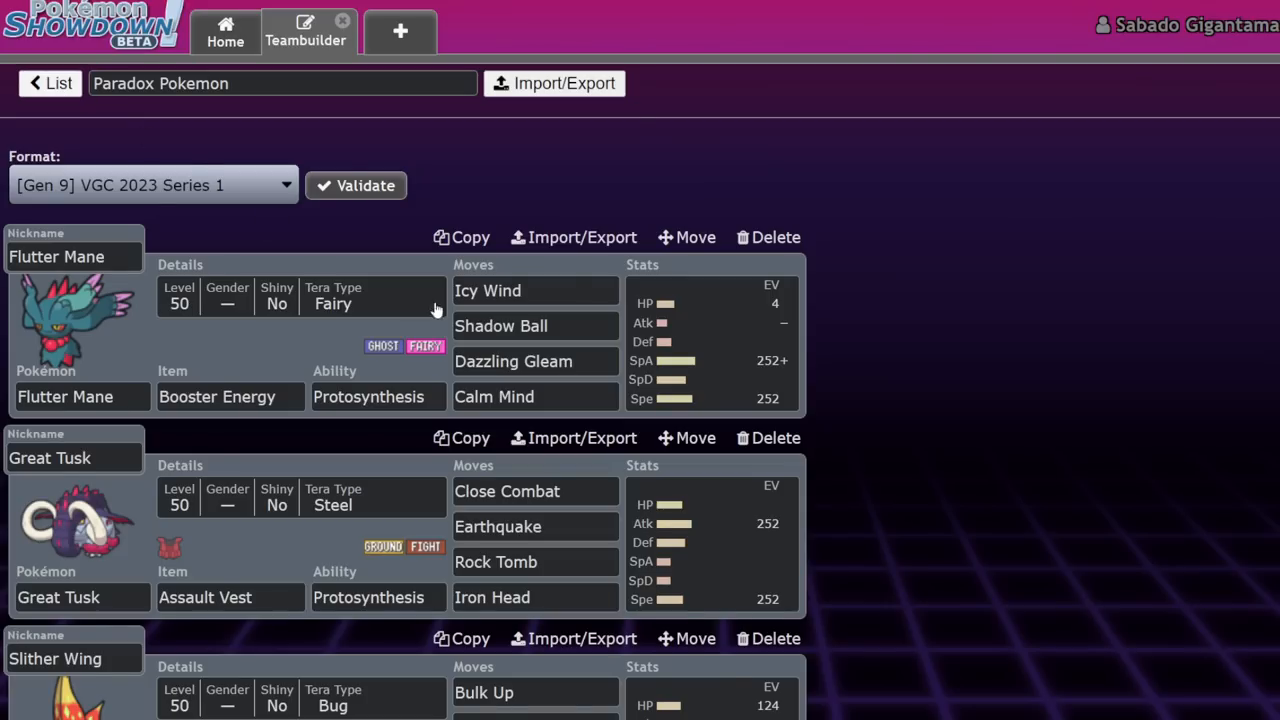
scroll(down, 3)
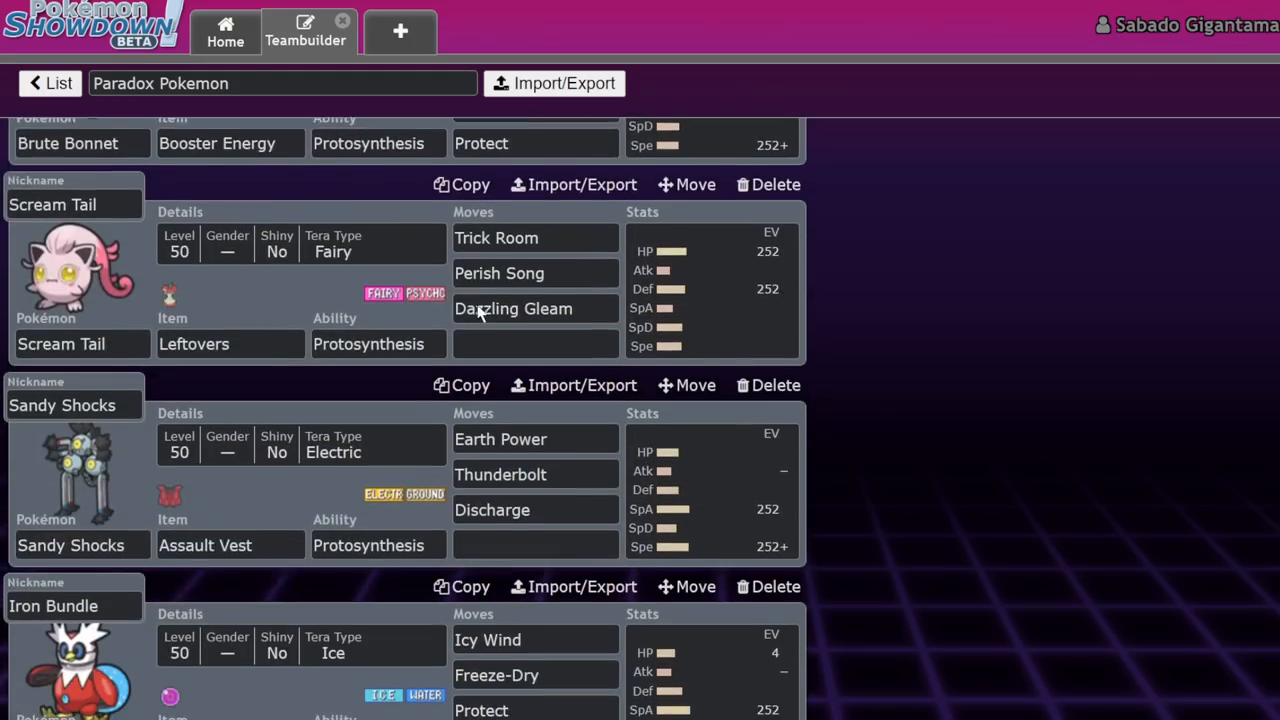
scroll(down, 3)
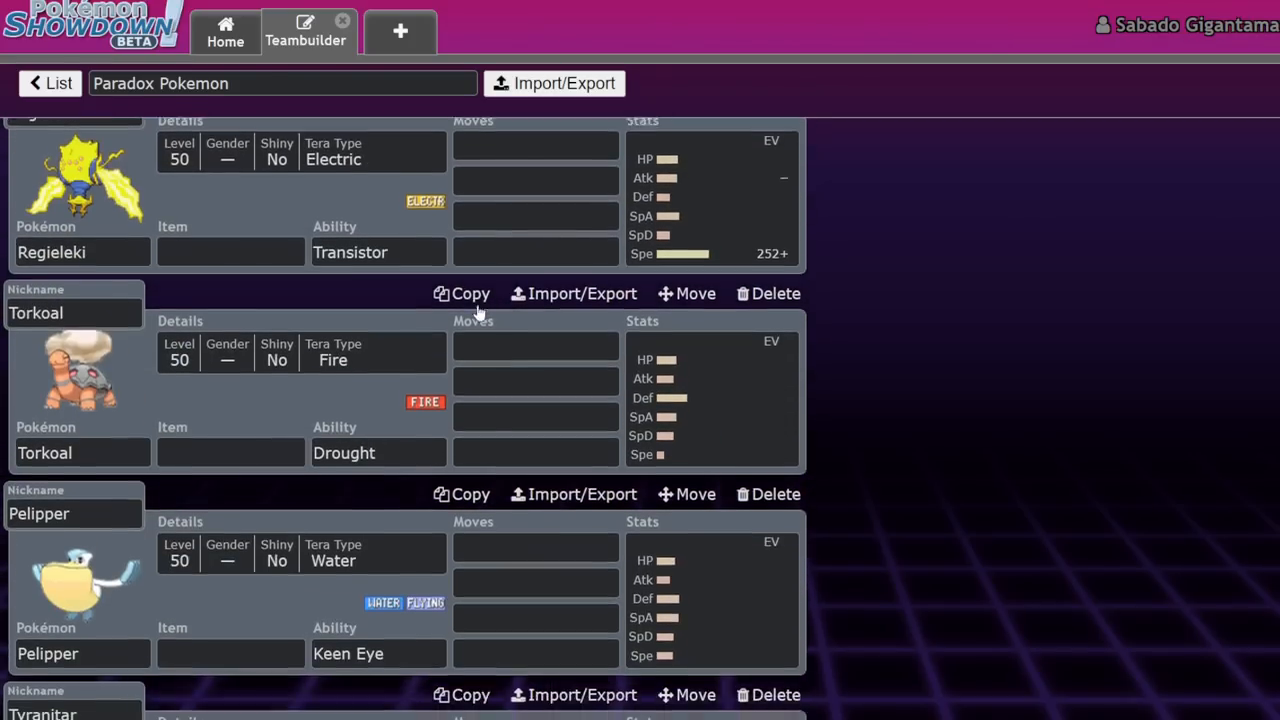
scroll(down, 3)
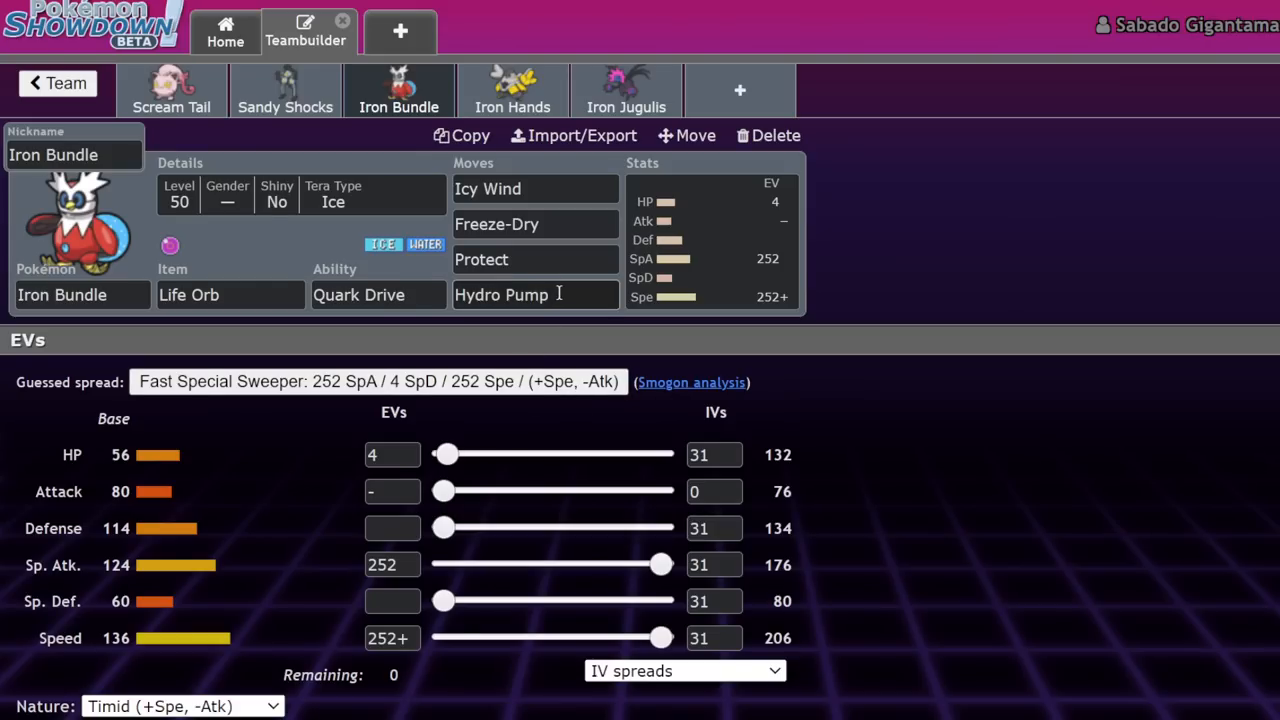
Step: Filter Iron Bundle's move list to Special Water moves, then clear the filters
text(wa)
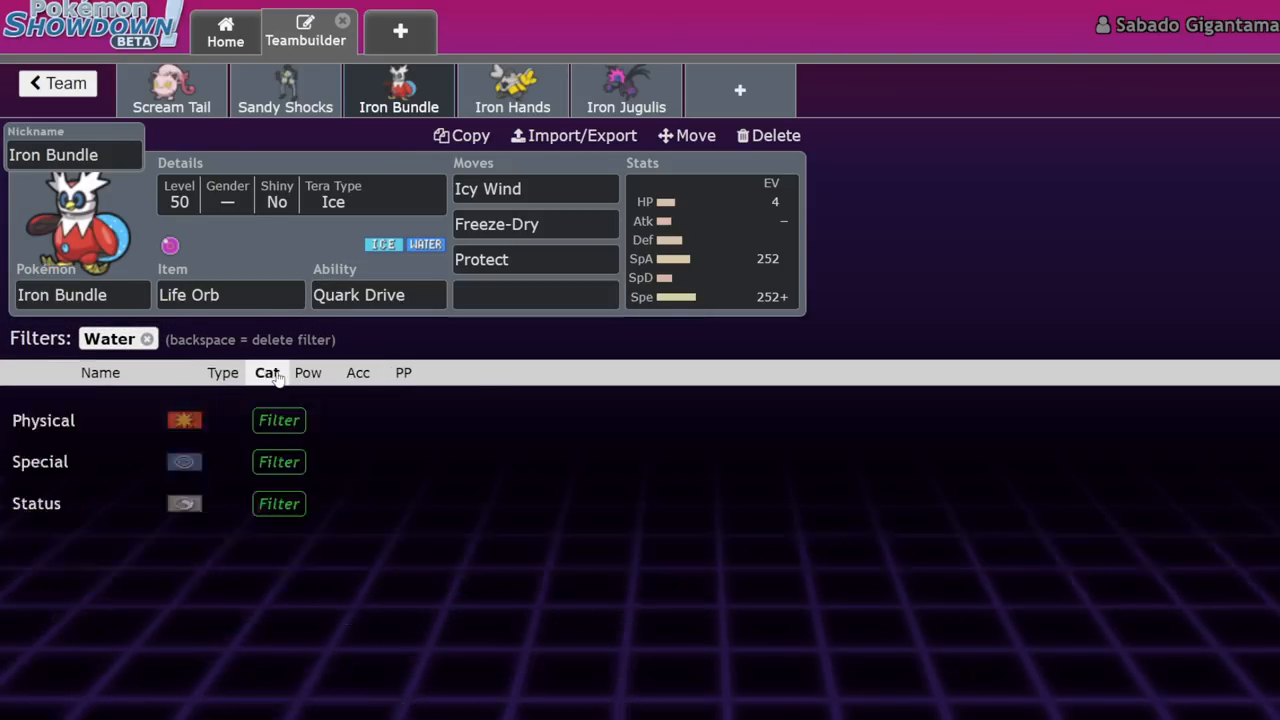
click(278, 461)
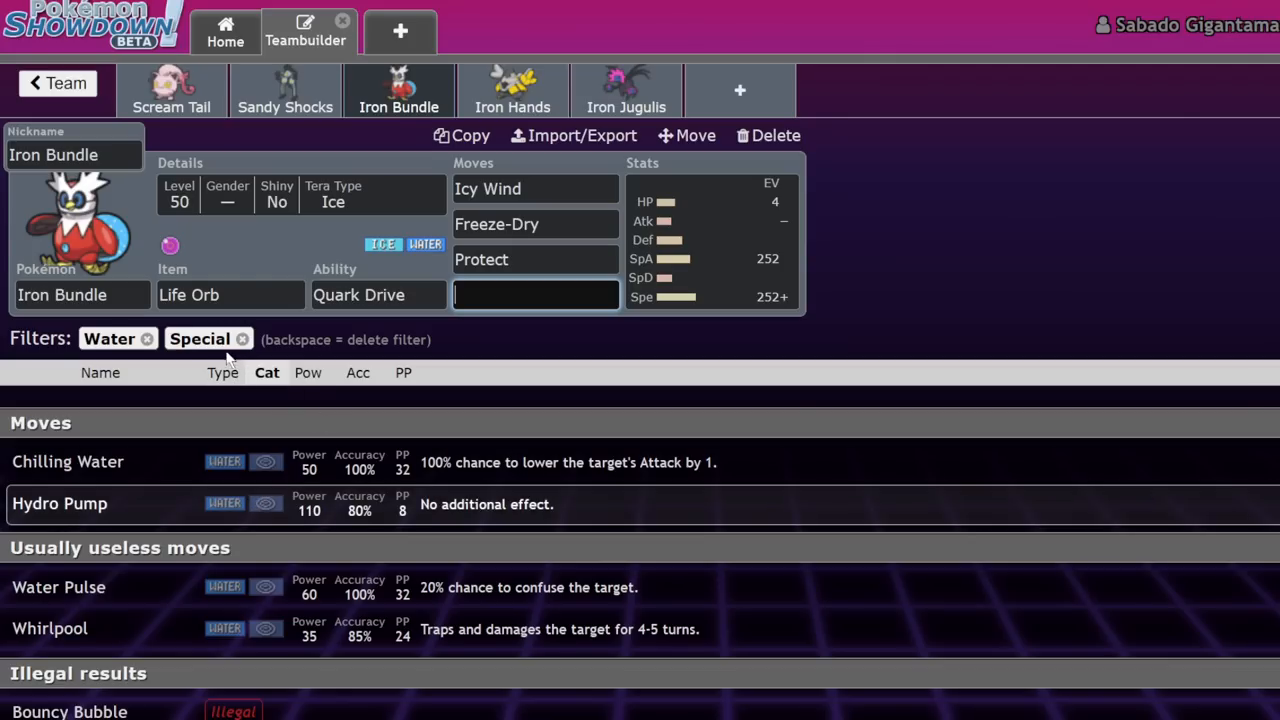
click(146, 339)
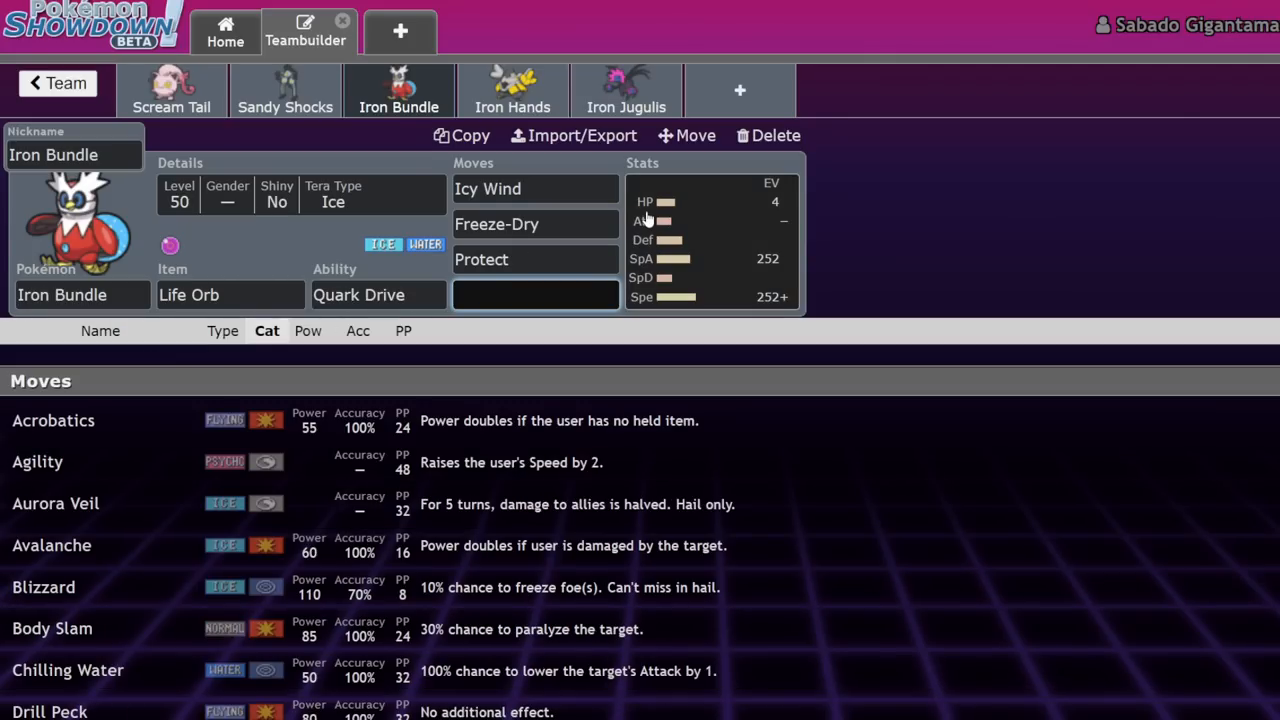
mouse_move(563, 121)
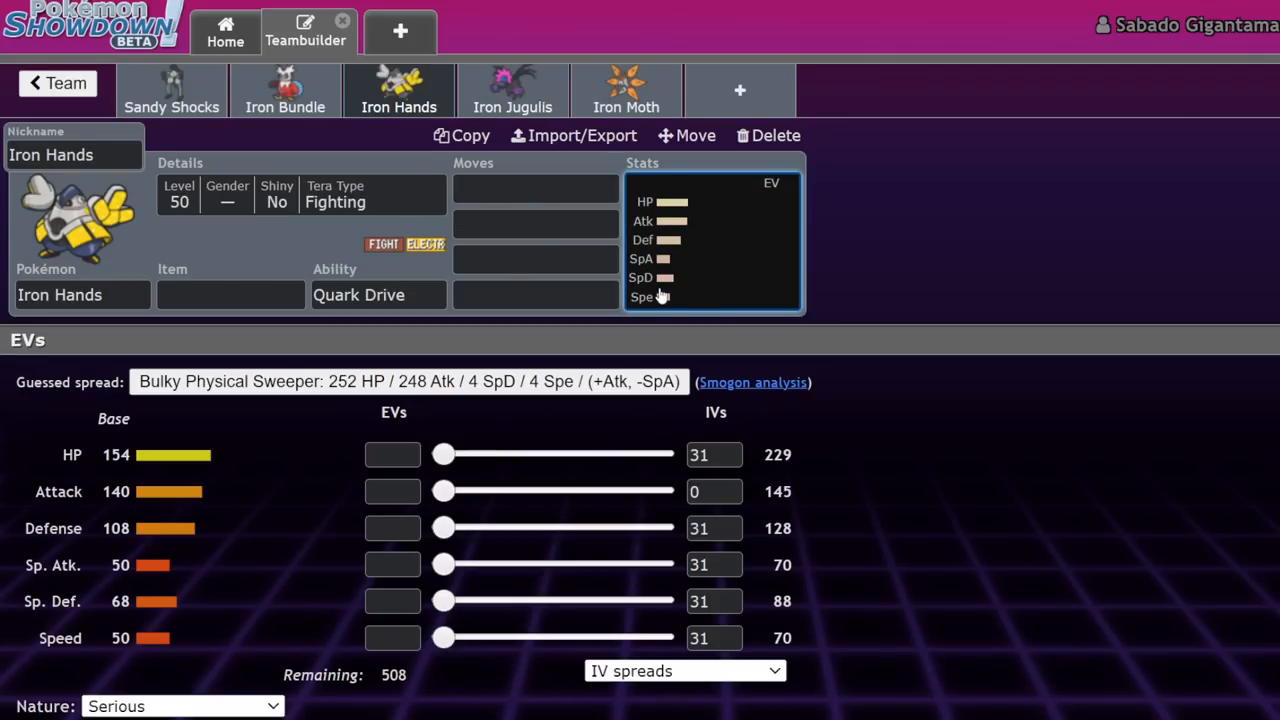
mouse_move(642, 293)
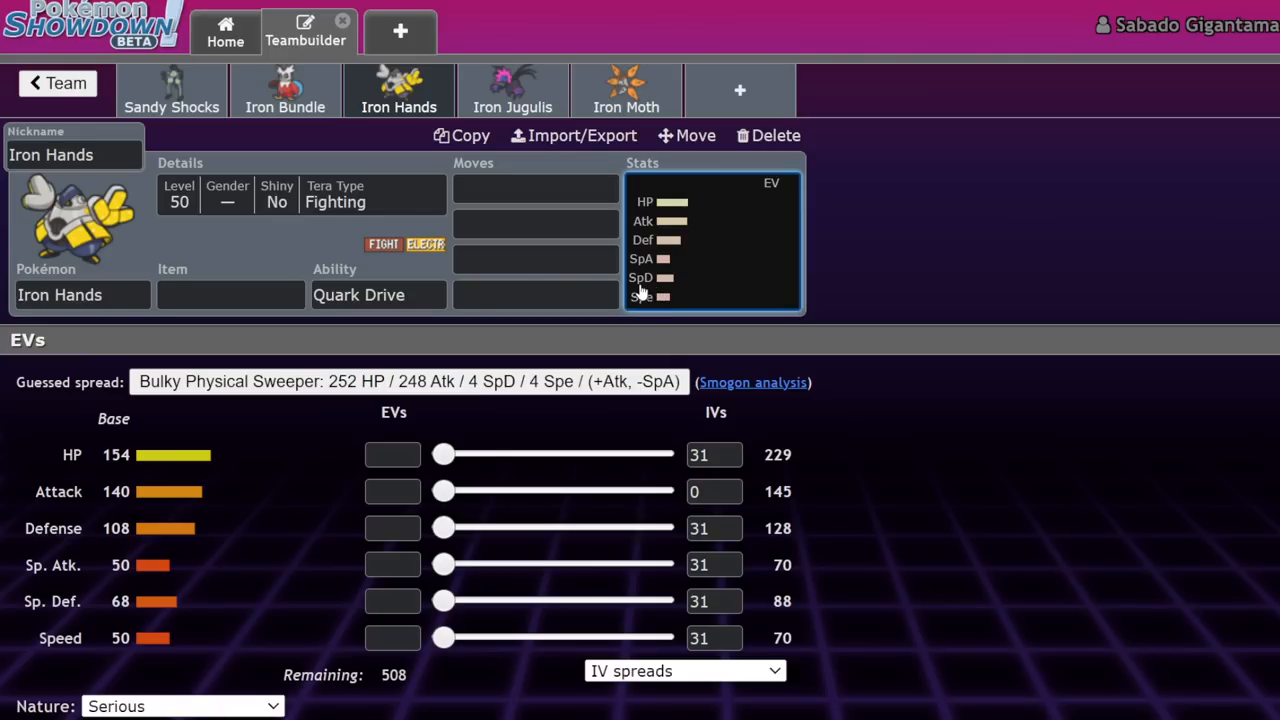
mouse_move(638, 300)
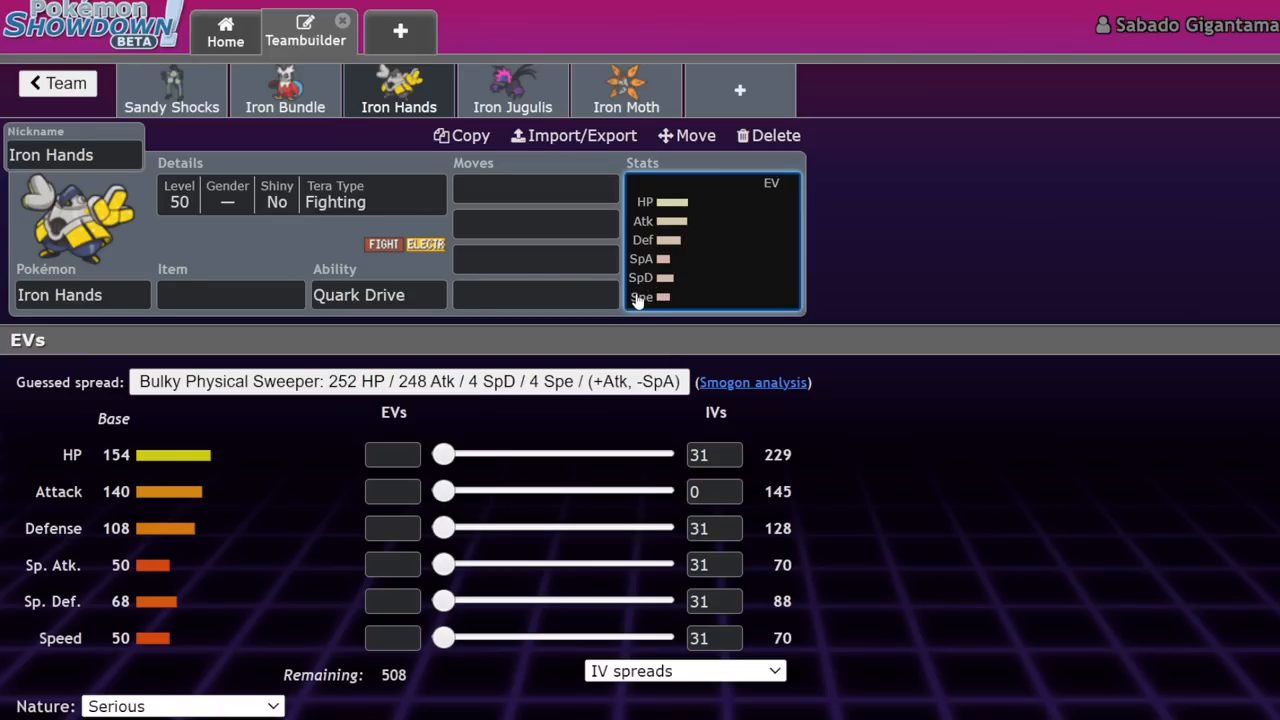
mouse_move(637, 298)
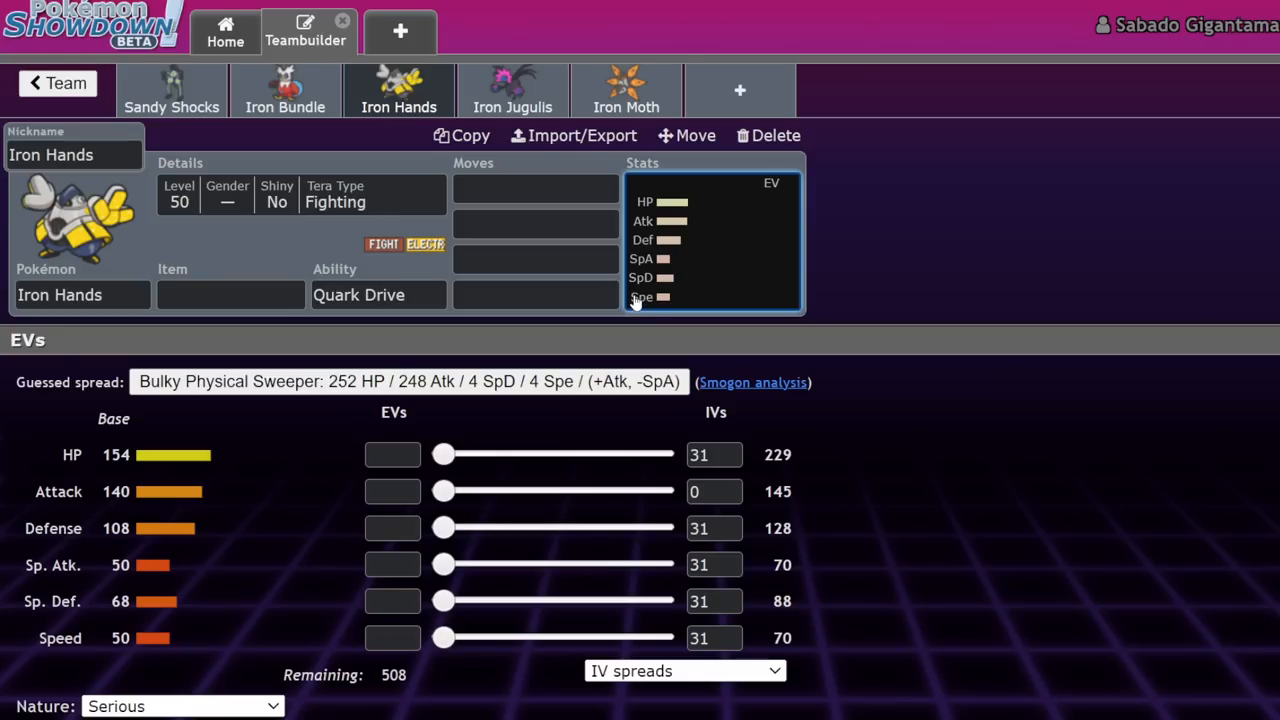
mouse_move(425, 440)
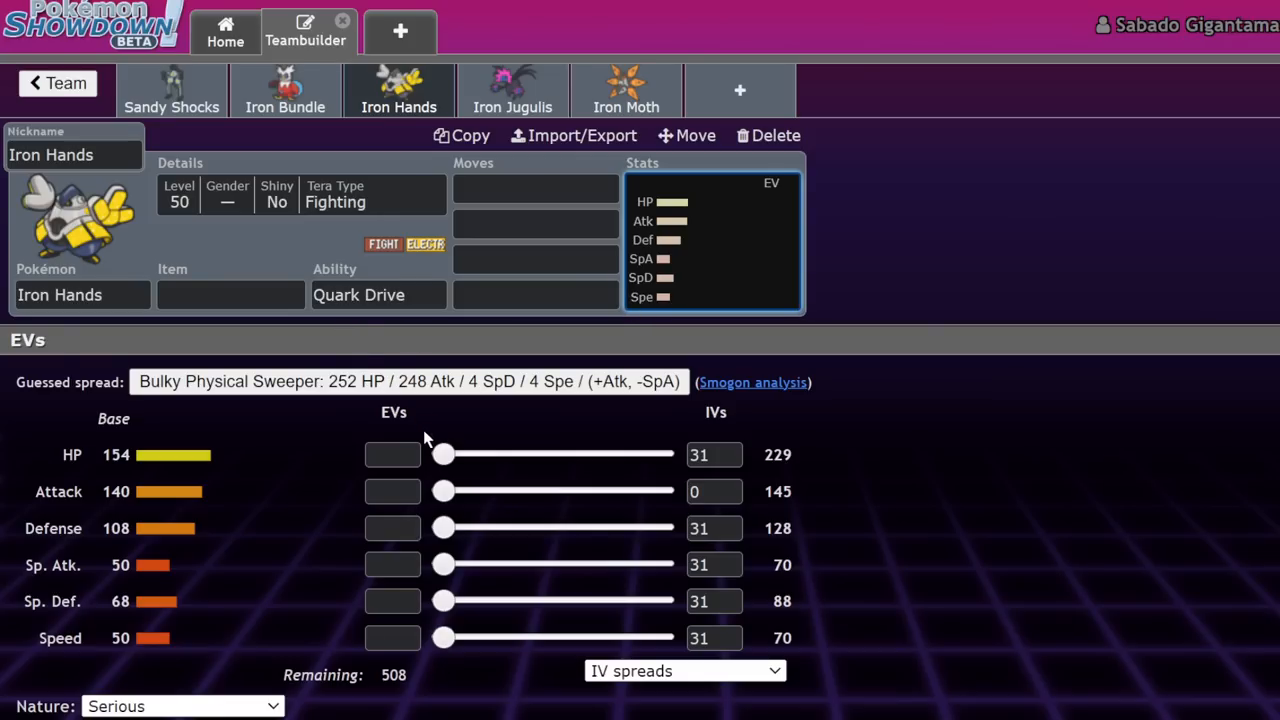
Step: Search 'wild' to give Iron Hands Wild Charge first, and set Booster Energy
click(535, 190)
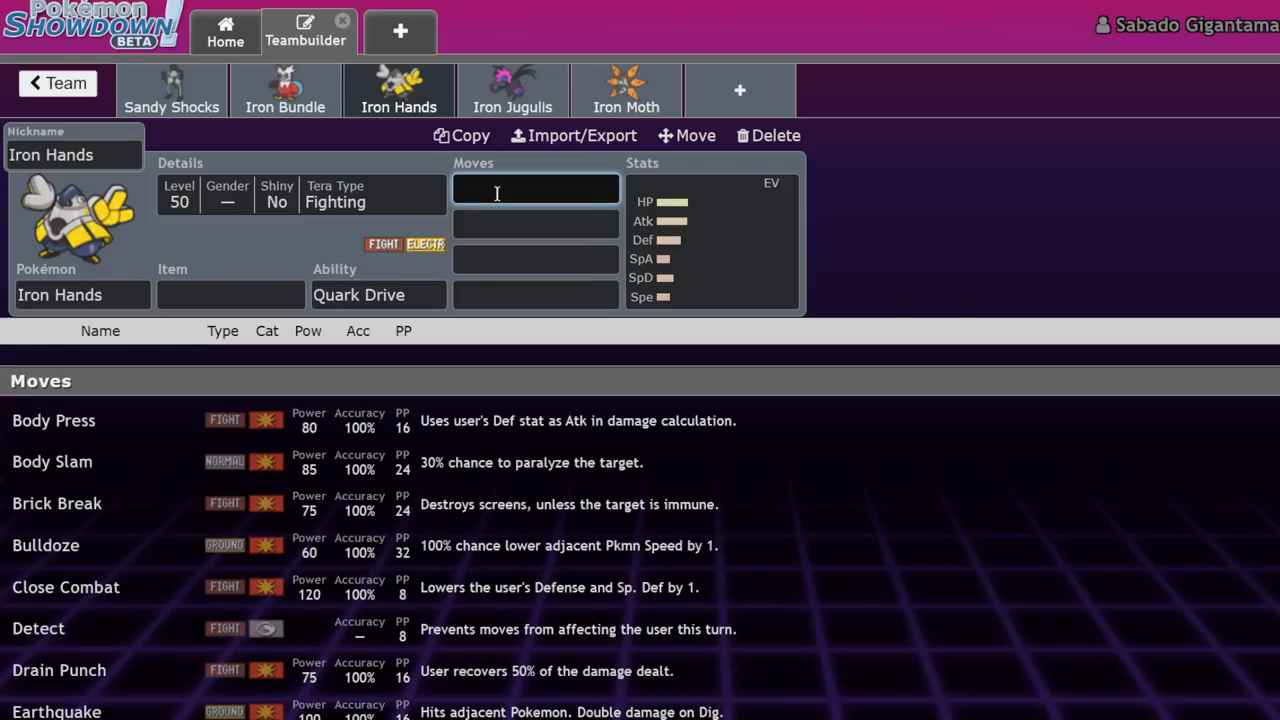
text(fe)
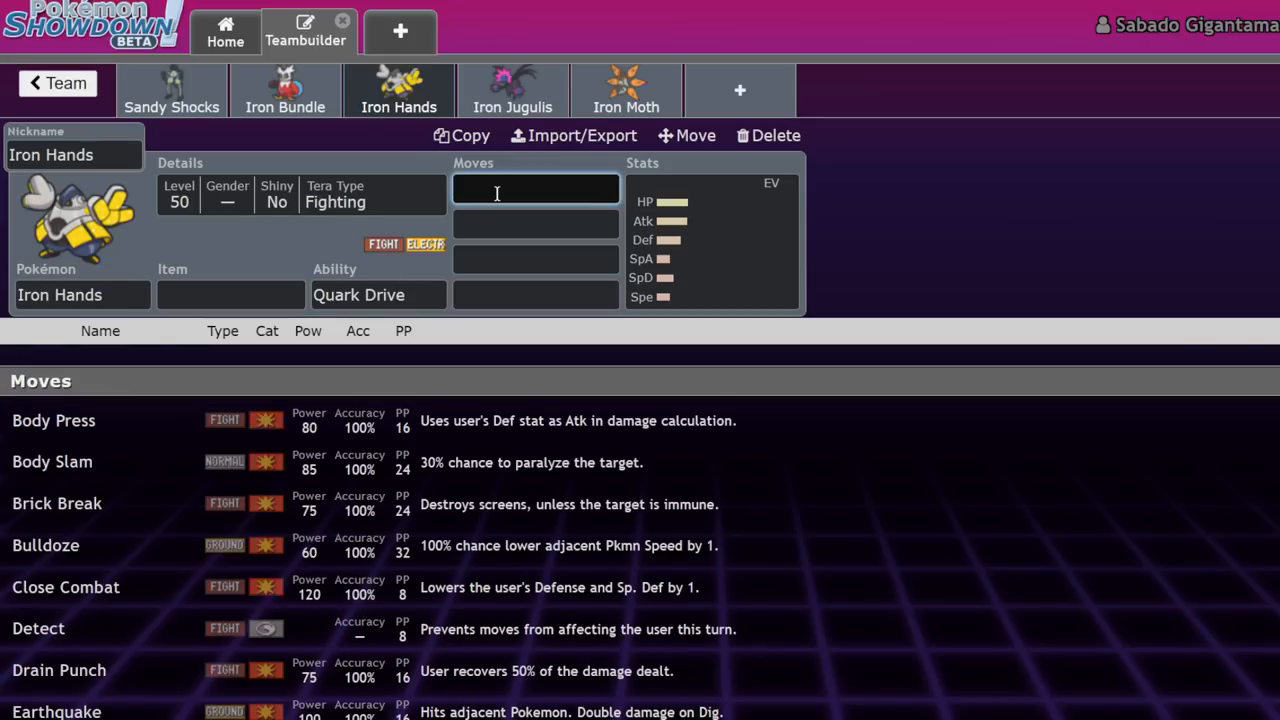
text(wild)
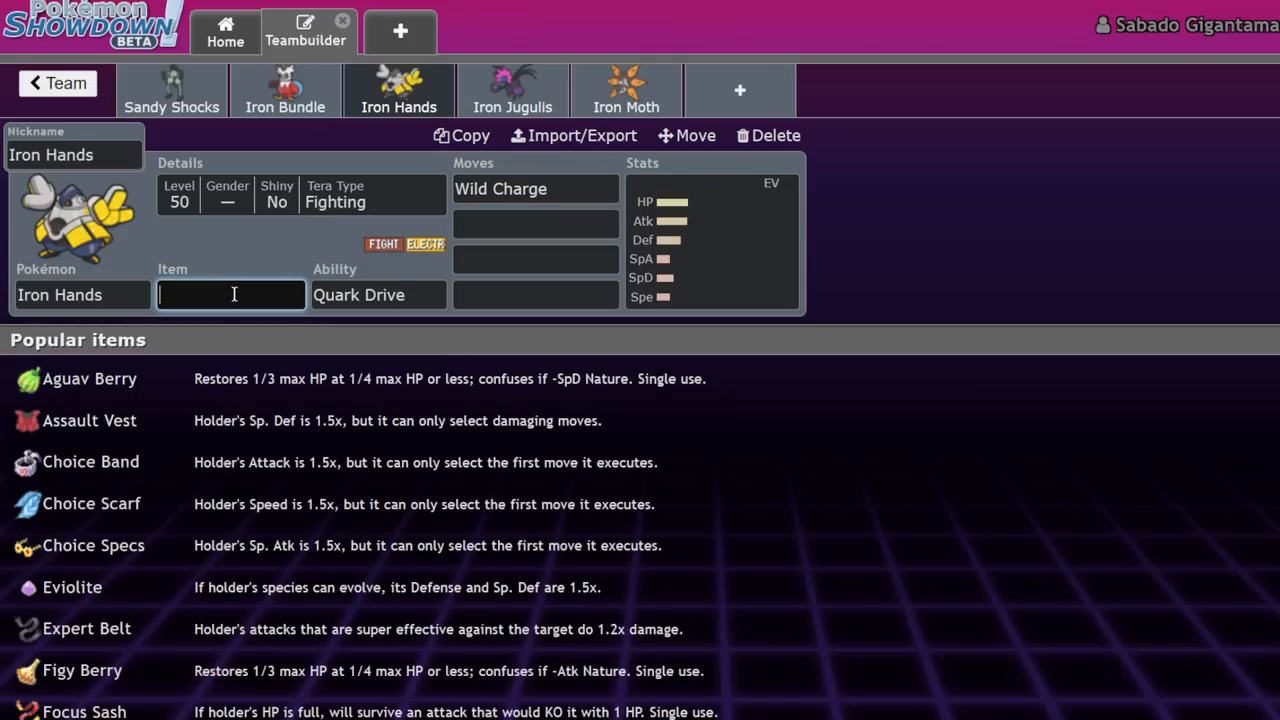
click(378, 294)
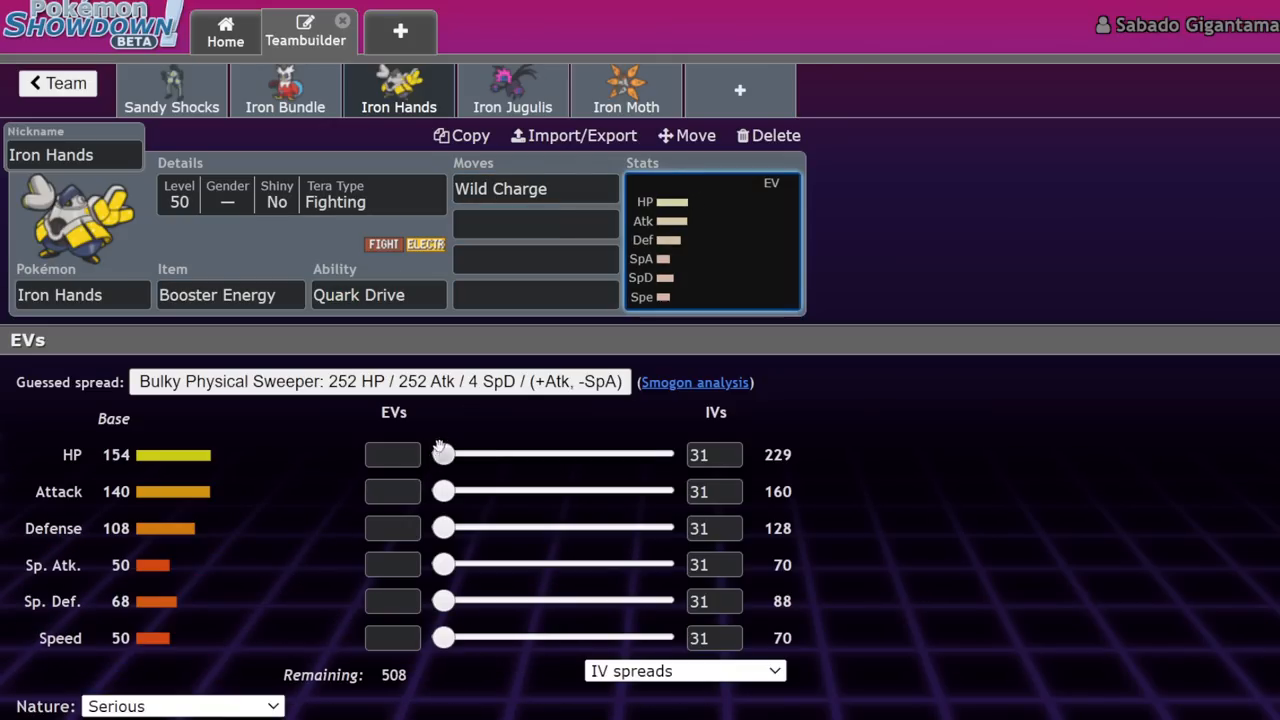
Step: Apply the Bulky Physical Sweeper spread, 0 Speed IV, then add Close Combat and Fake Out
click(380, 381)
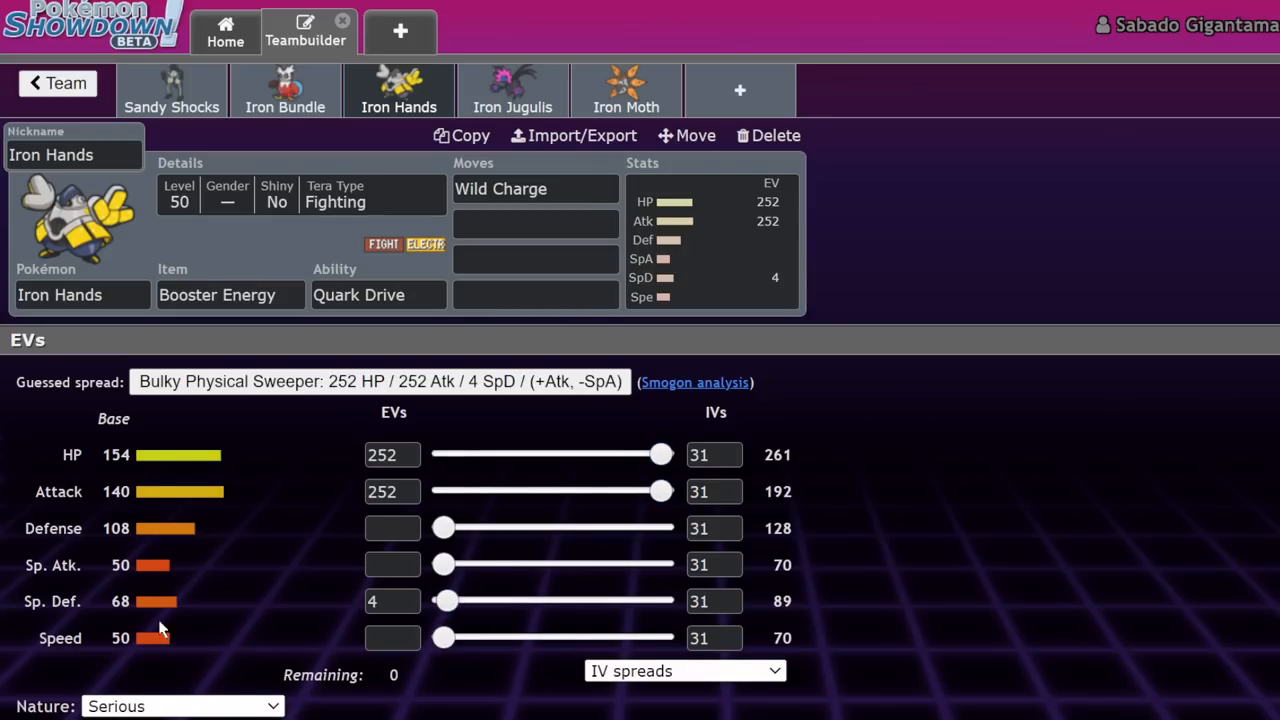
click(714, 638)
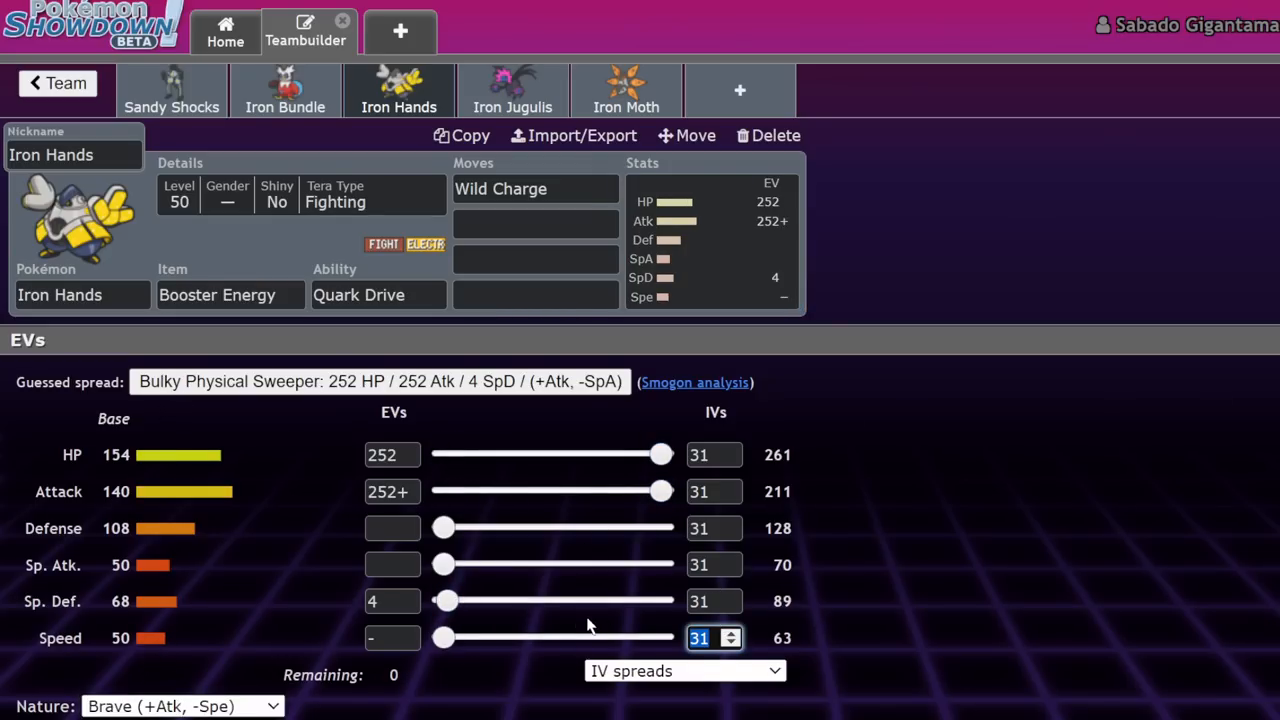
click(535, 223)
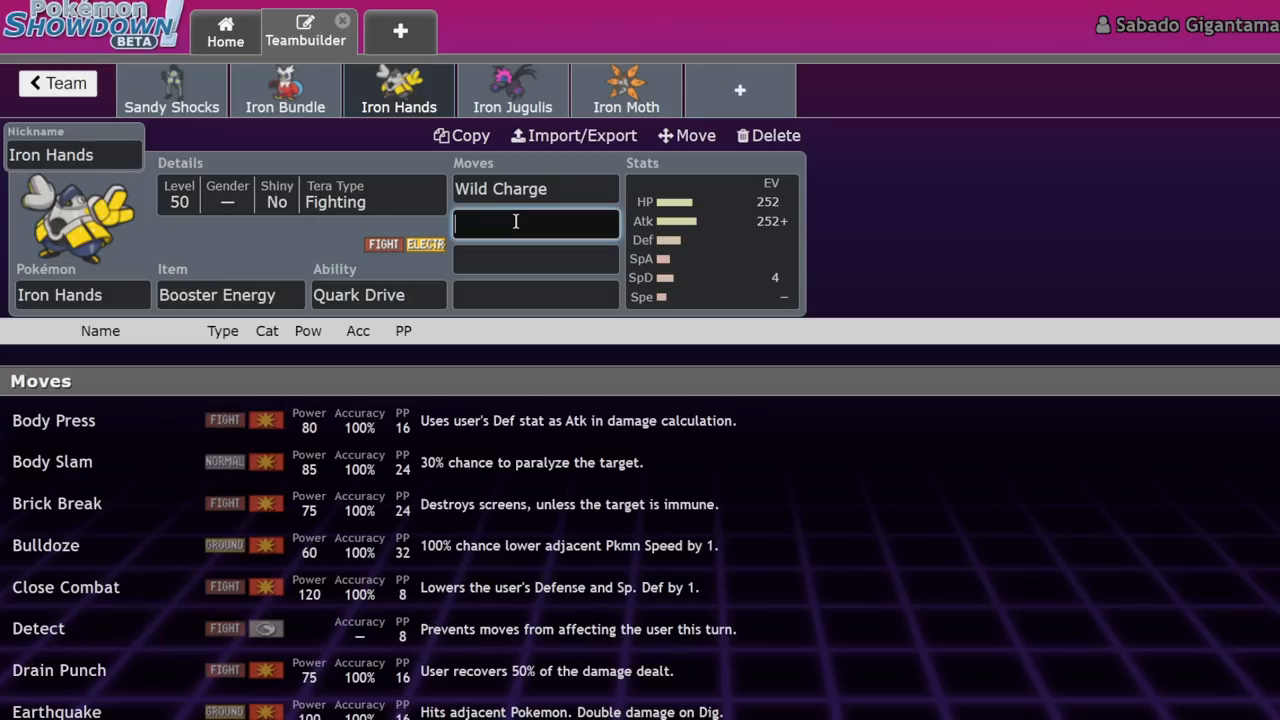
text(drai)
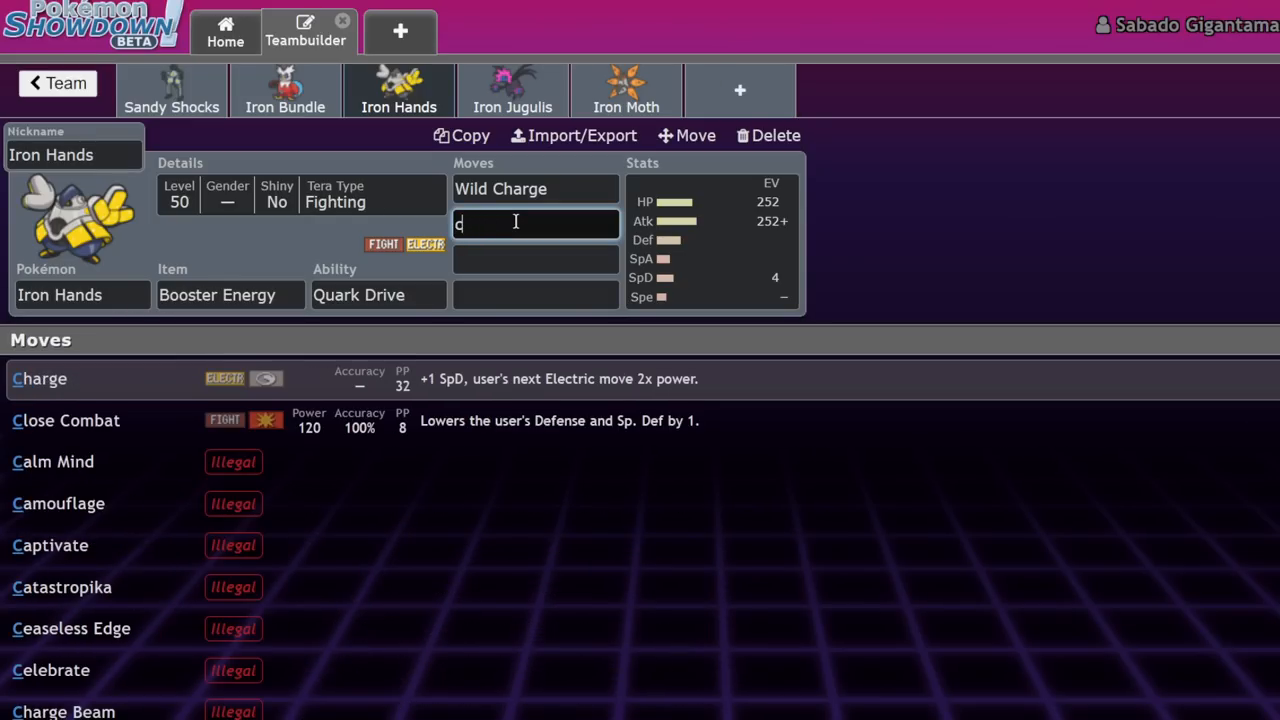
text(fake)
click(536, 296)
text(Ice Punch)
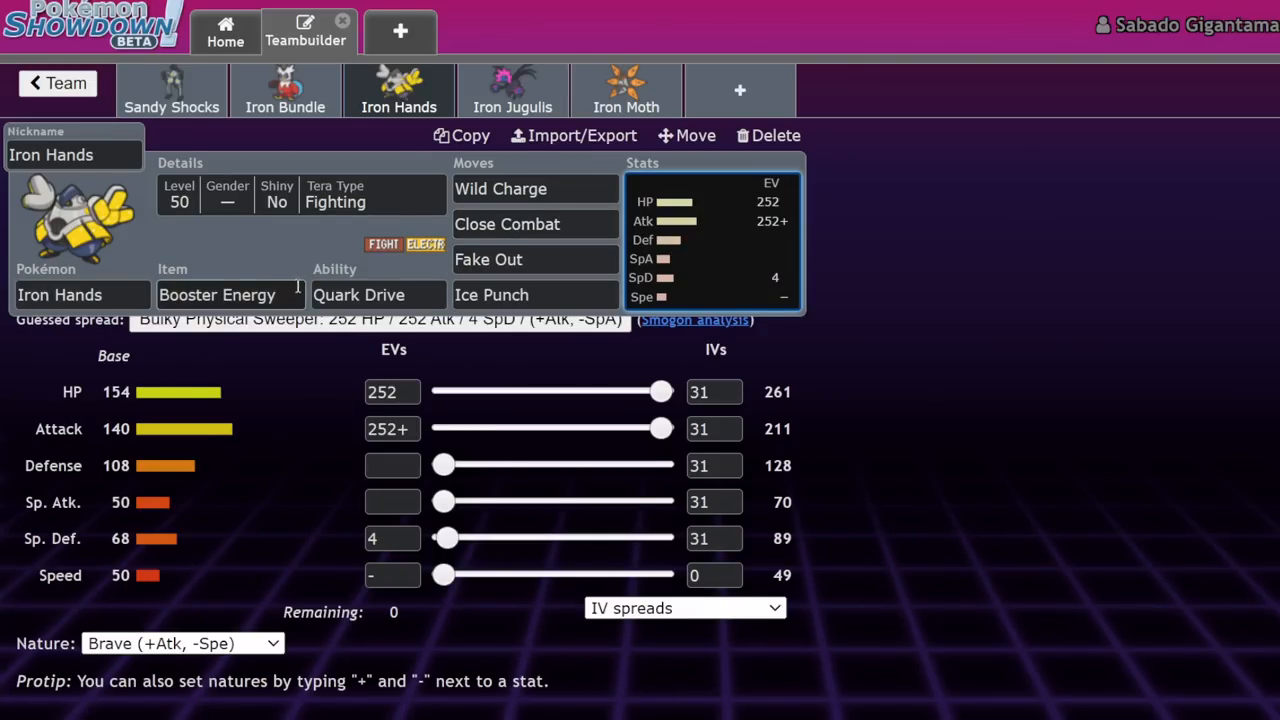
Step: Switch Iron Hands to Assault Vest and swap in Thunder Punch and Drain Punch
click(378, 294)
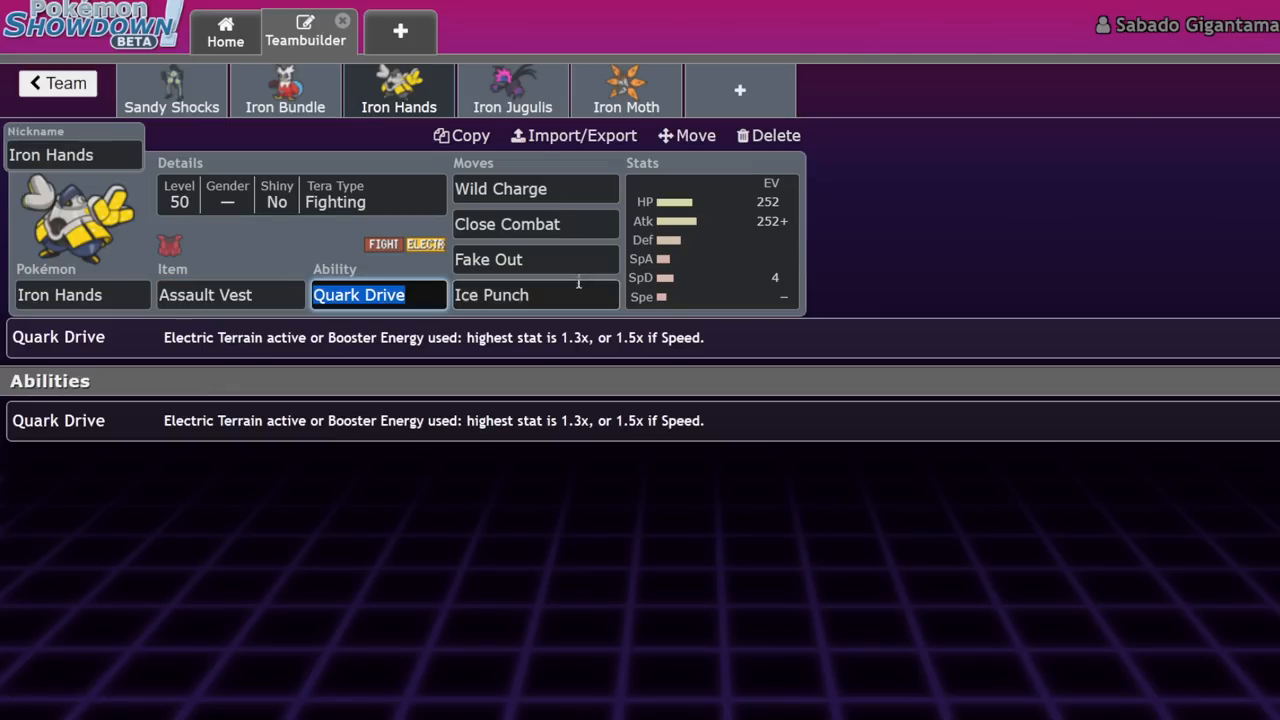
click(535, 188)
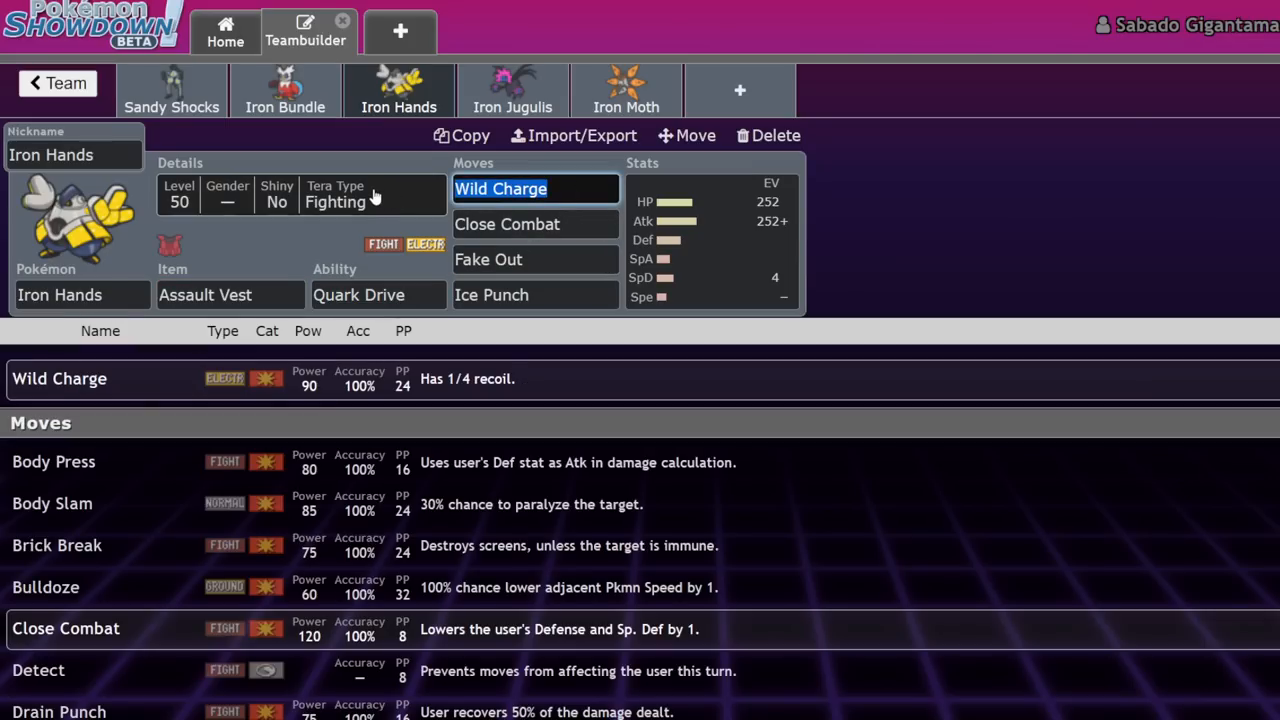
text(thunder Punch)
click(536, 224)
text(Drain Punch)
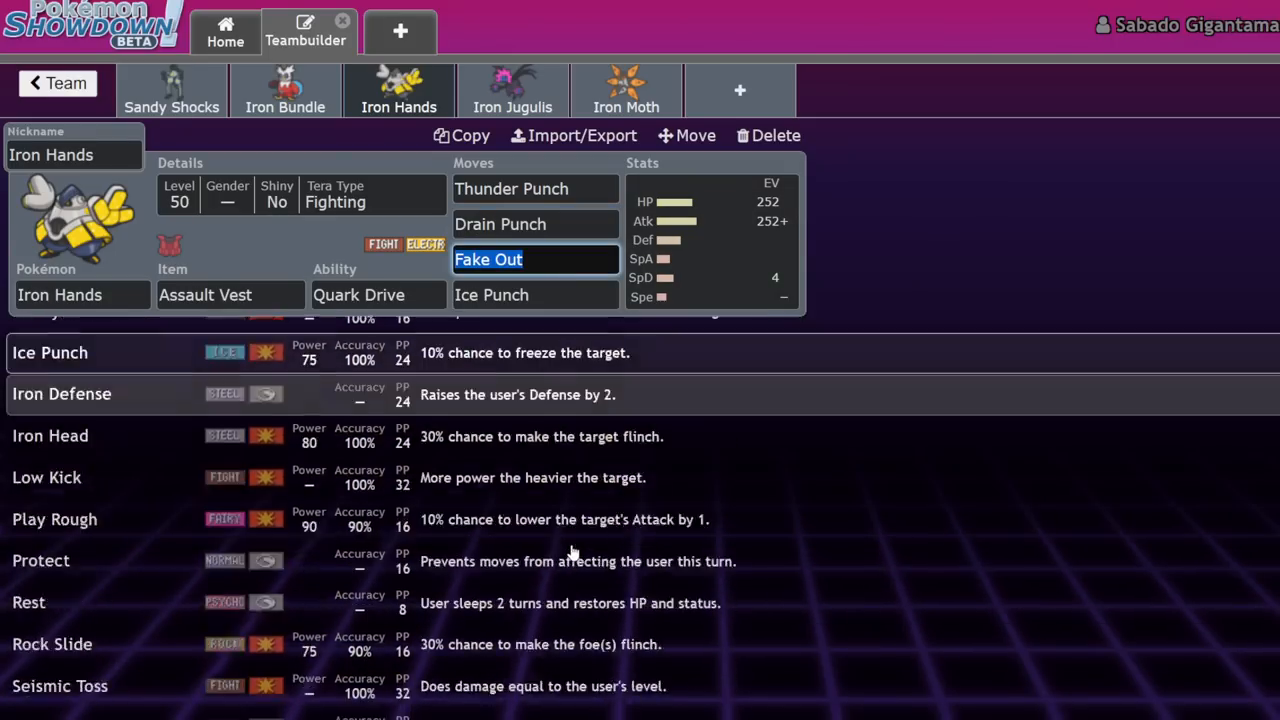
scroll(down, 3)
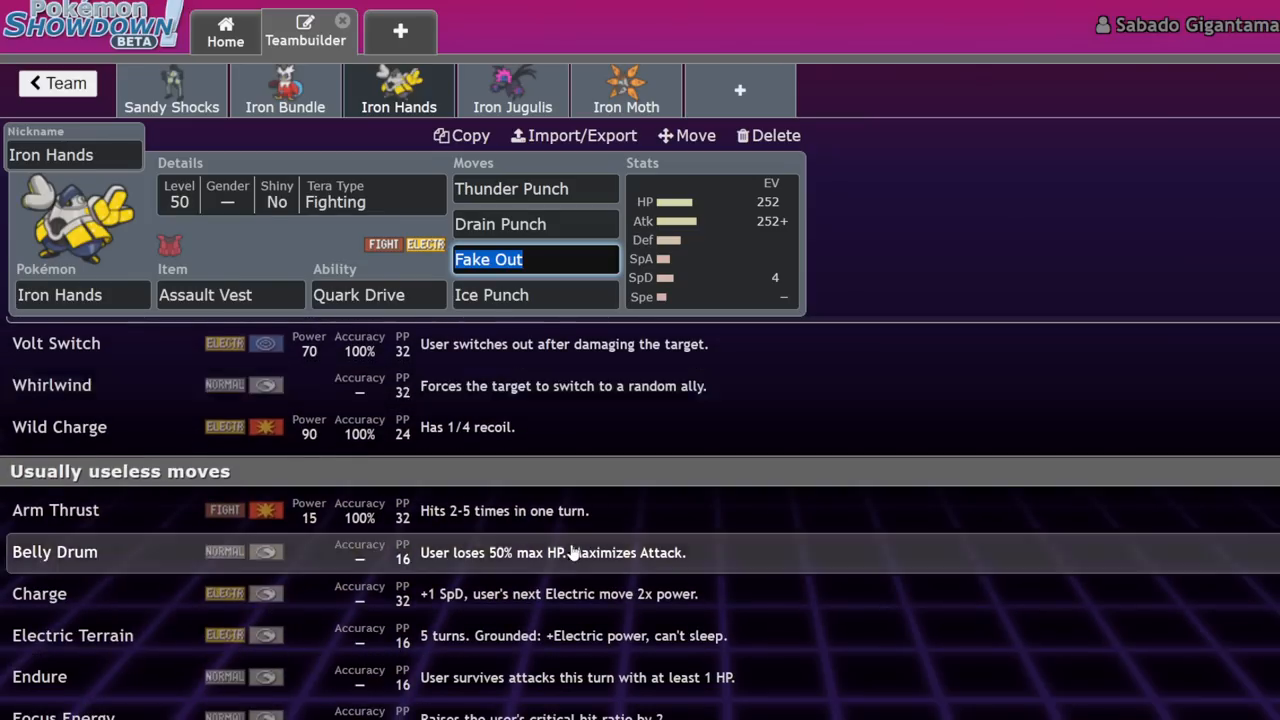
scroll(down, 3)
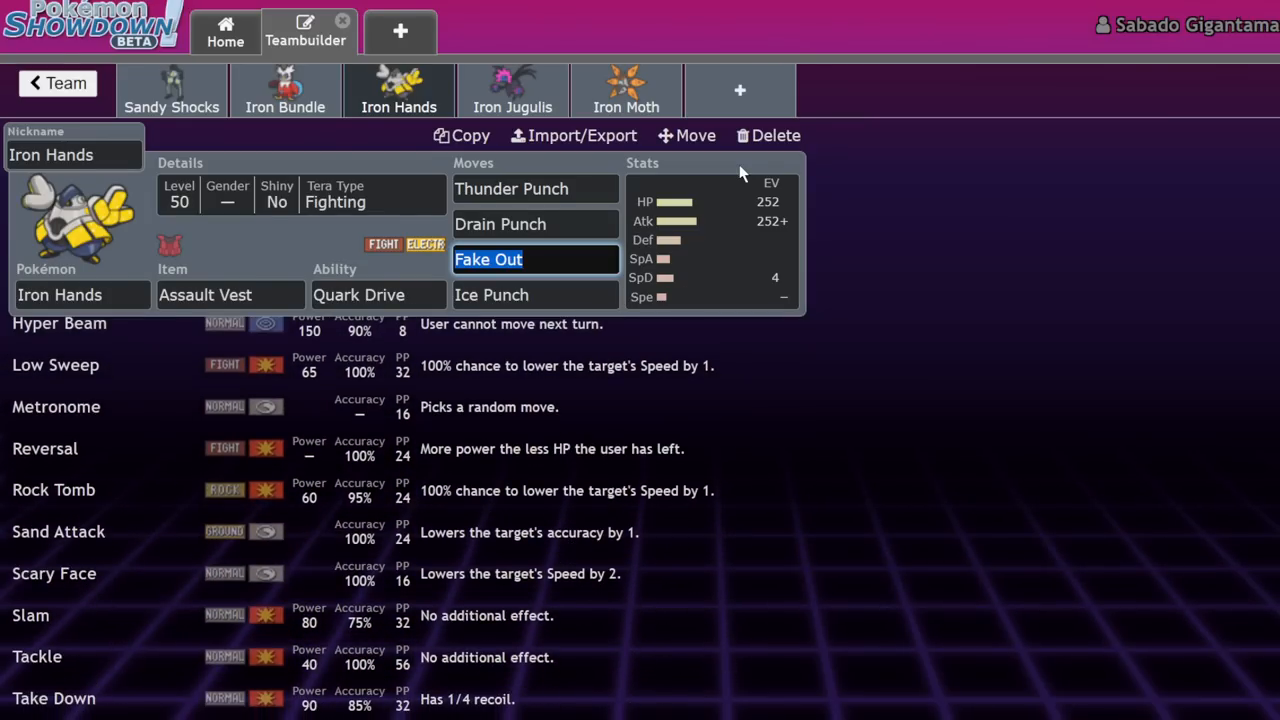
click(710, 240)
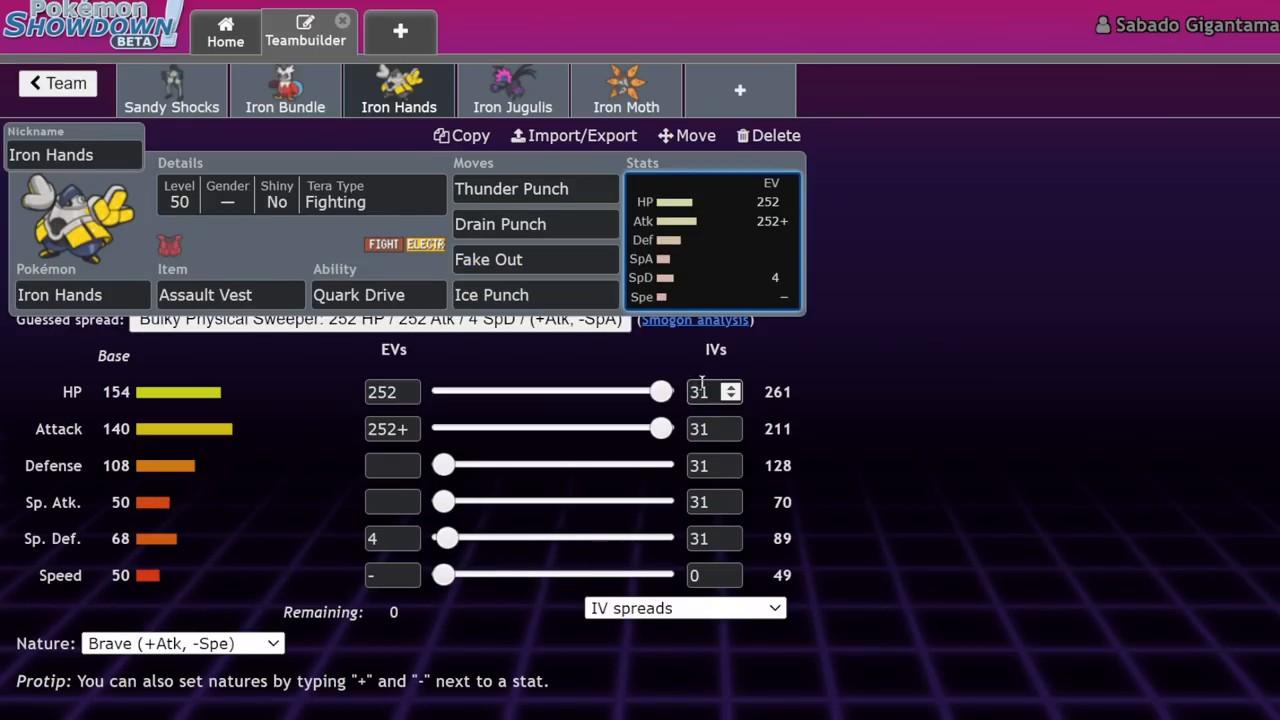
mouse_move(198, 377)
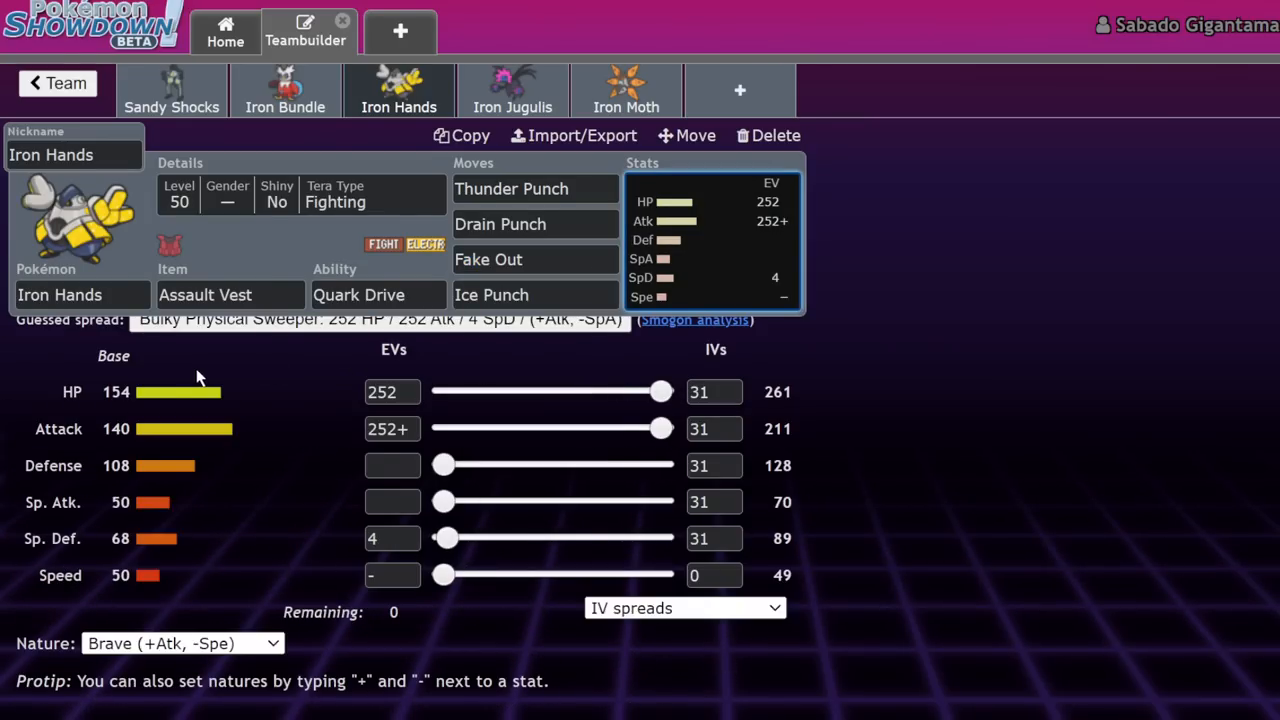
Step: Drag Iron Hands' EV sliders to 76 HP, 172 Sp. Def and 4 Defense
click(391, 465)
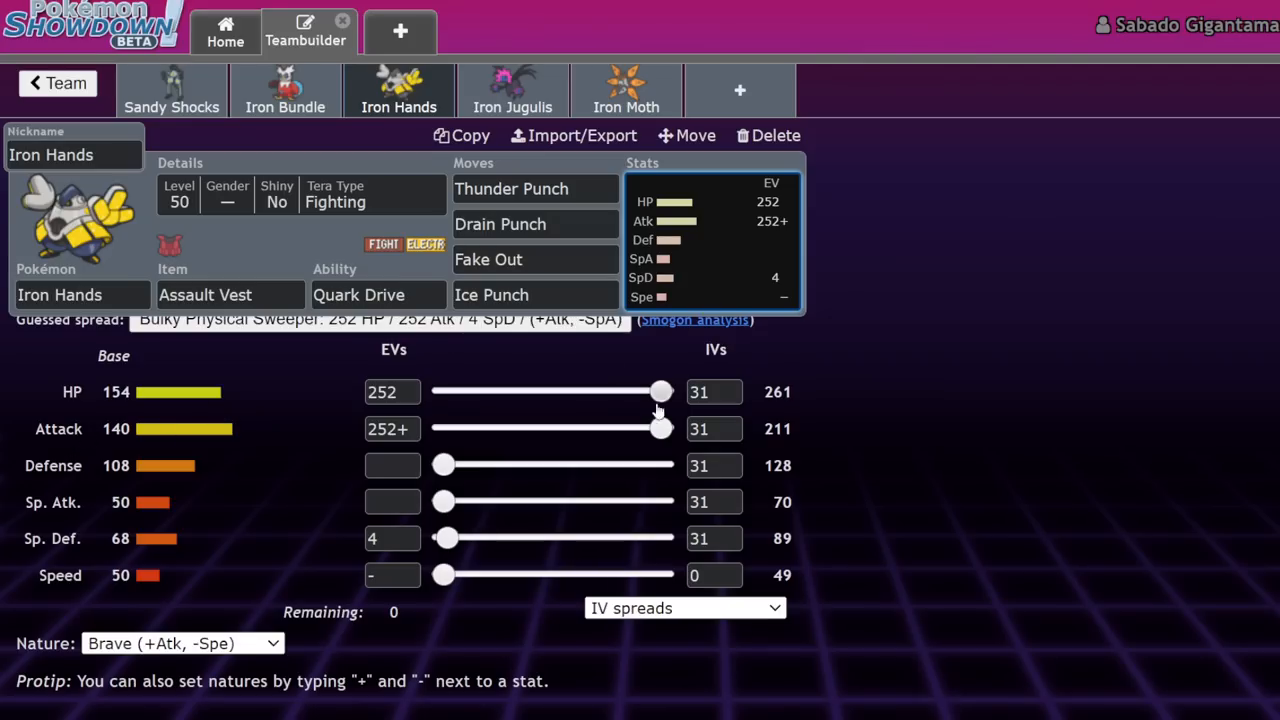
drag(660, 391, 482, 391)
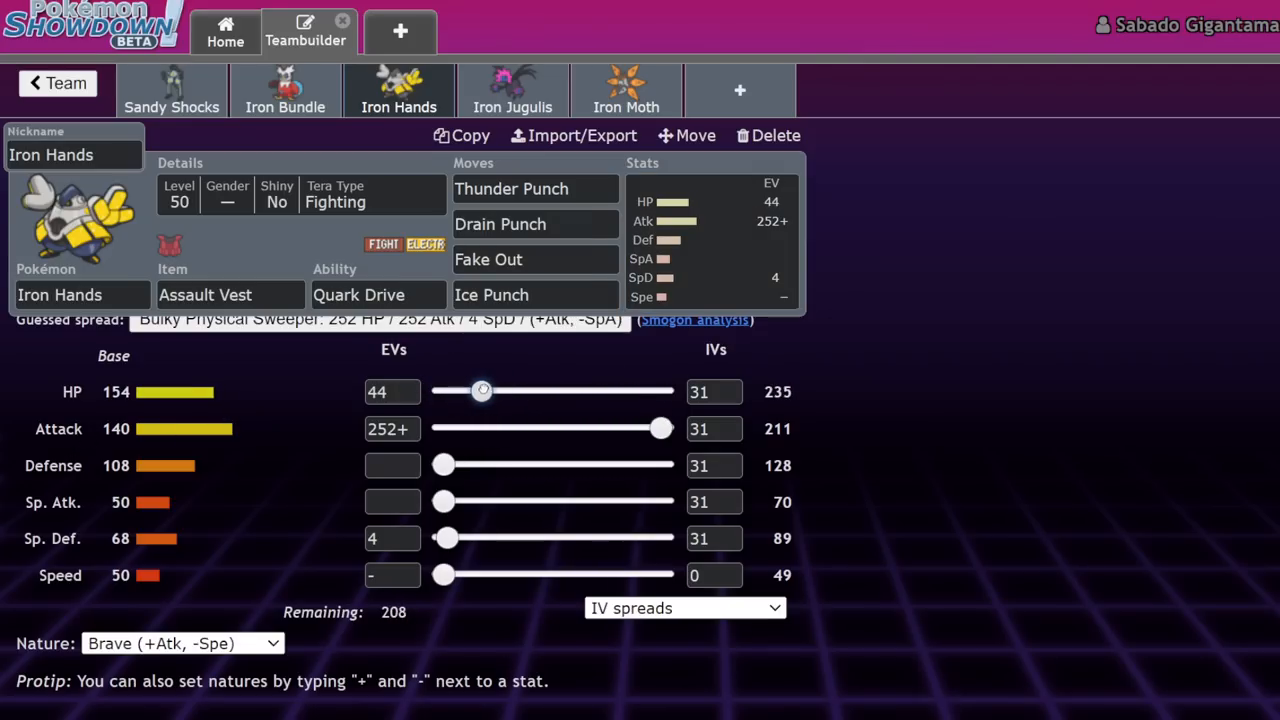
drag(446, 538, 592, 538)
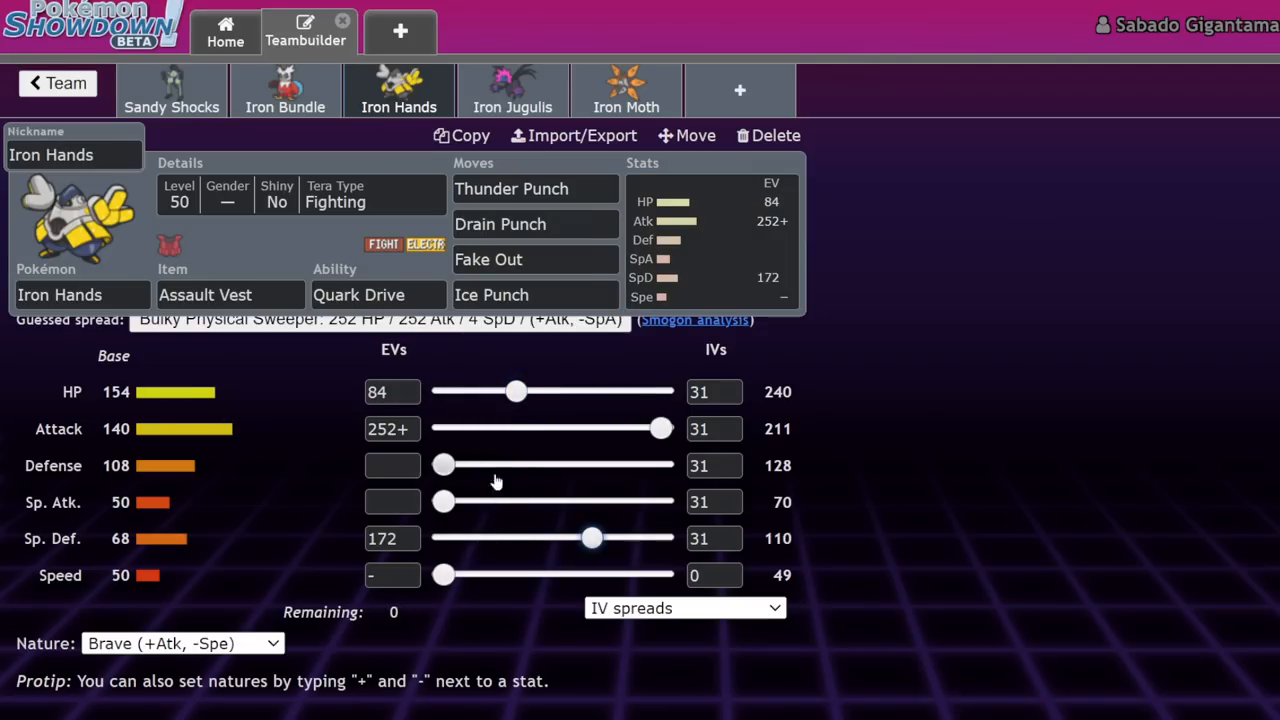
drag(515, 391, 510, 391)
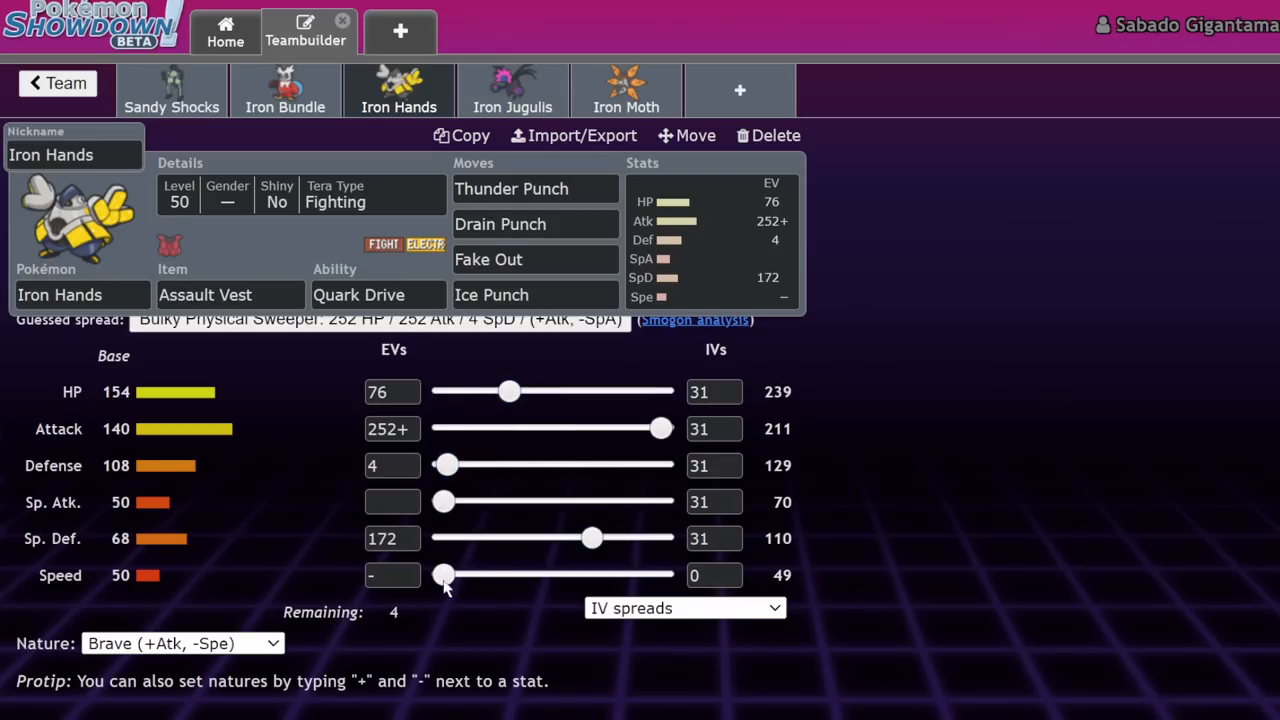
mouse_move(463, 483)
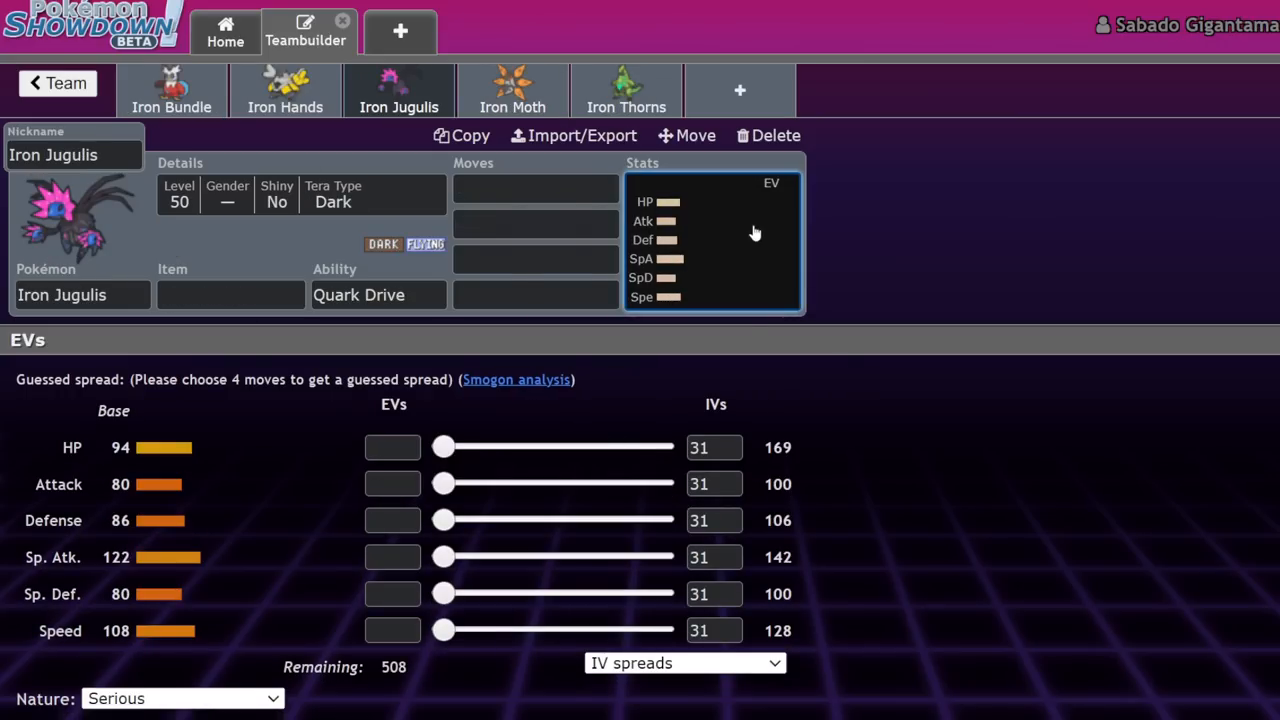
mouse_move(330, 443)
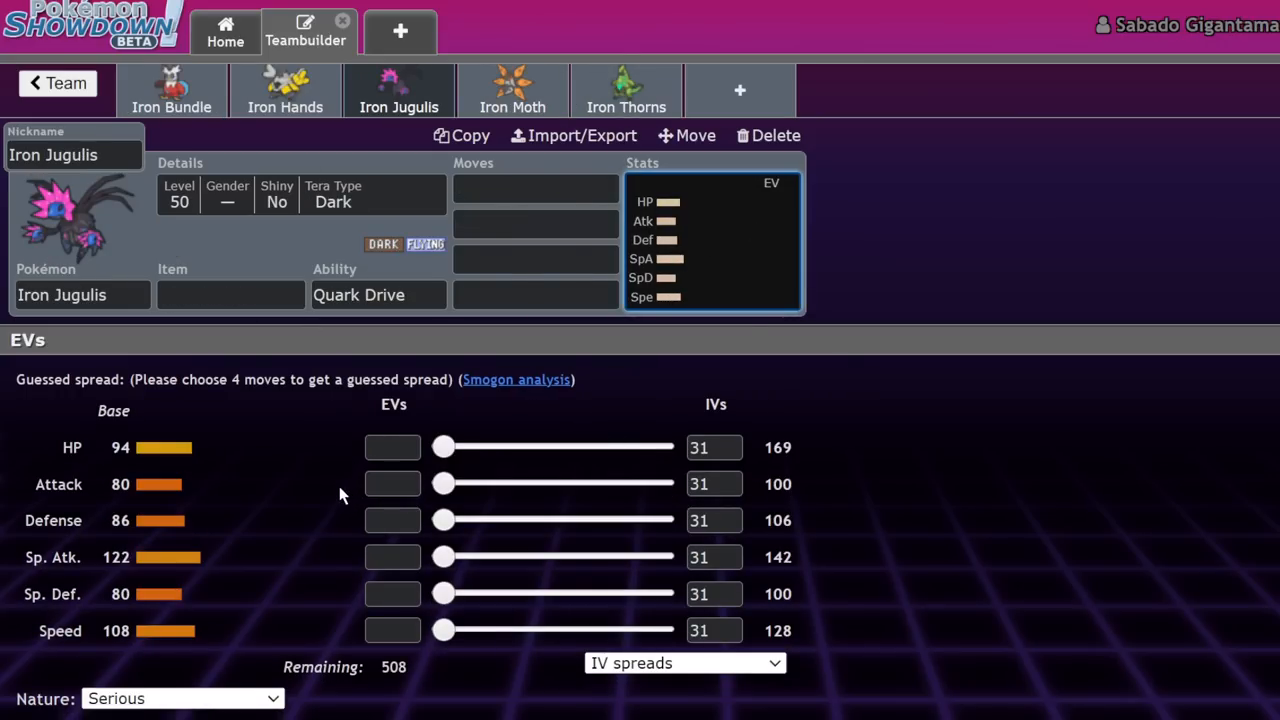
mouse_move(313, 582)
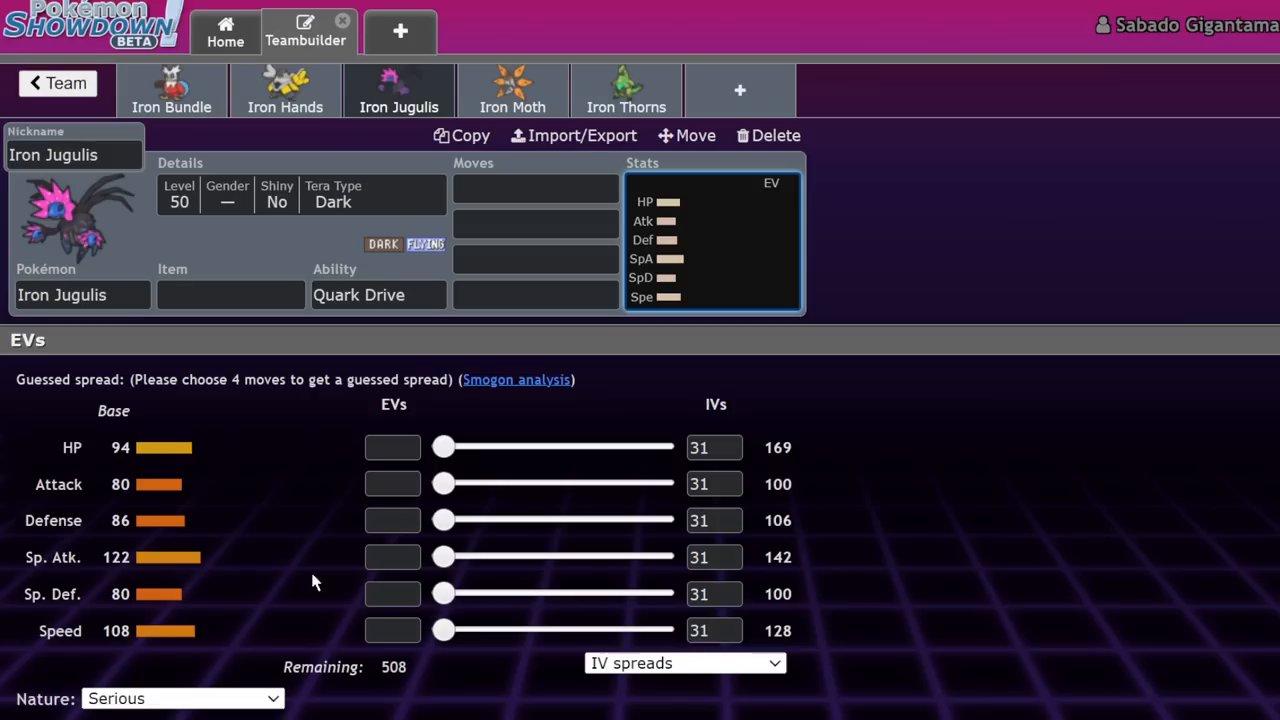
mouse_move(492, 573)
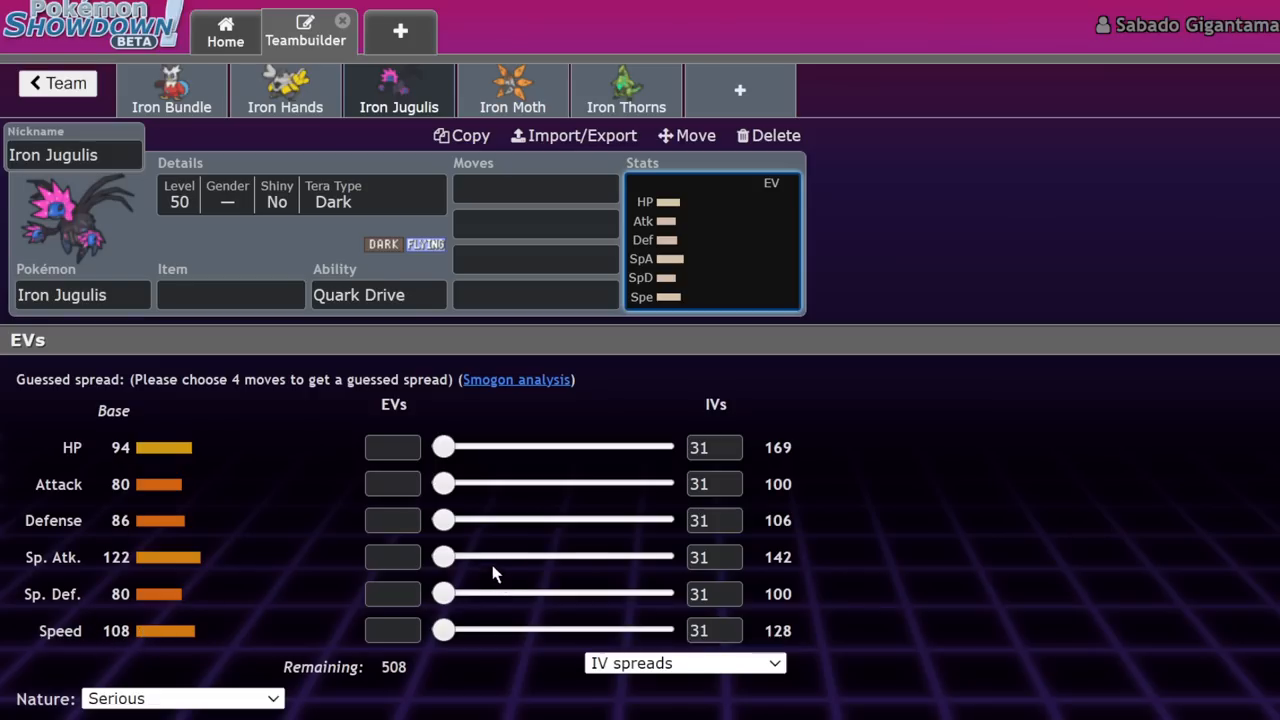
Step: Fill Iron Jugulis's moves with Tailwind, Dark Pulse, Protect and Hurricane
click(535, 188)
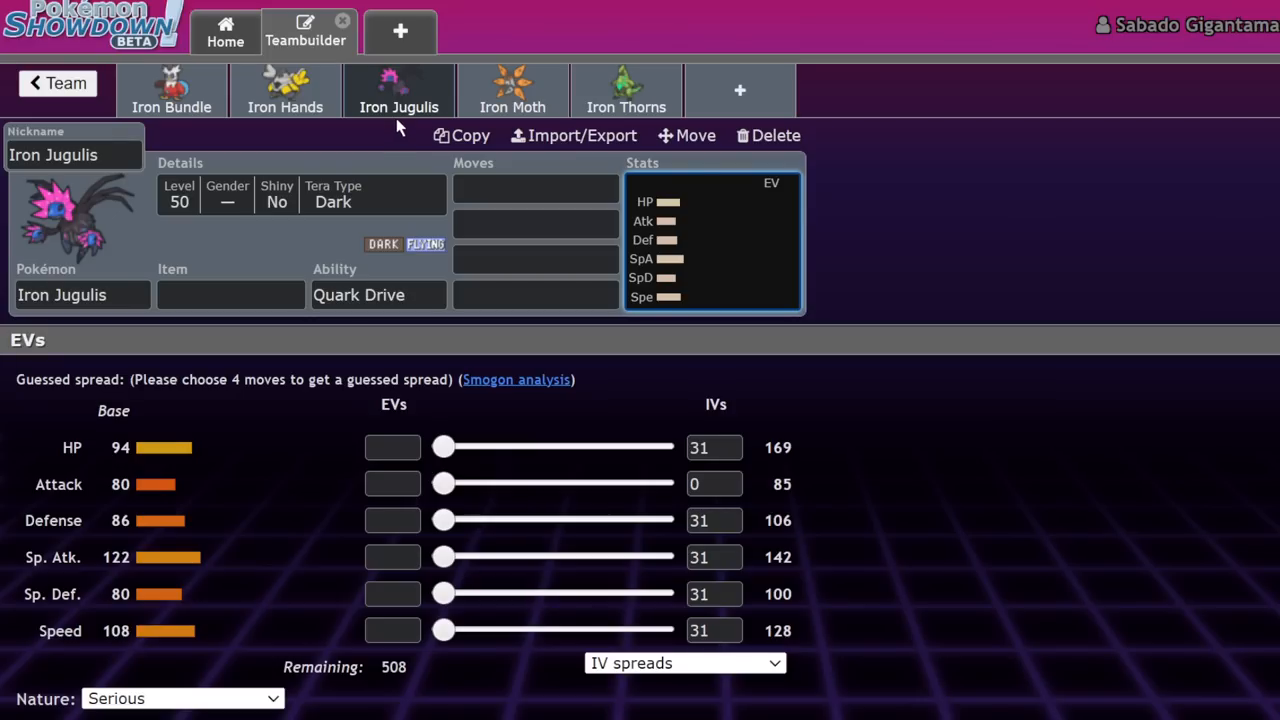
text(drag)
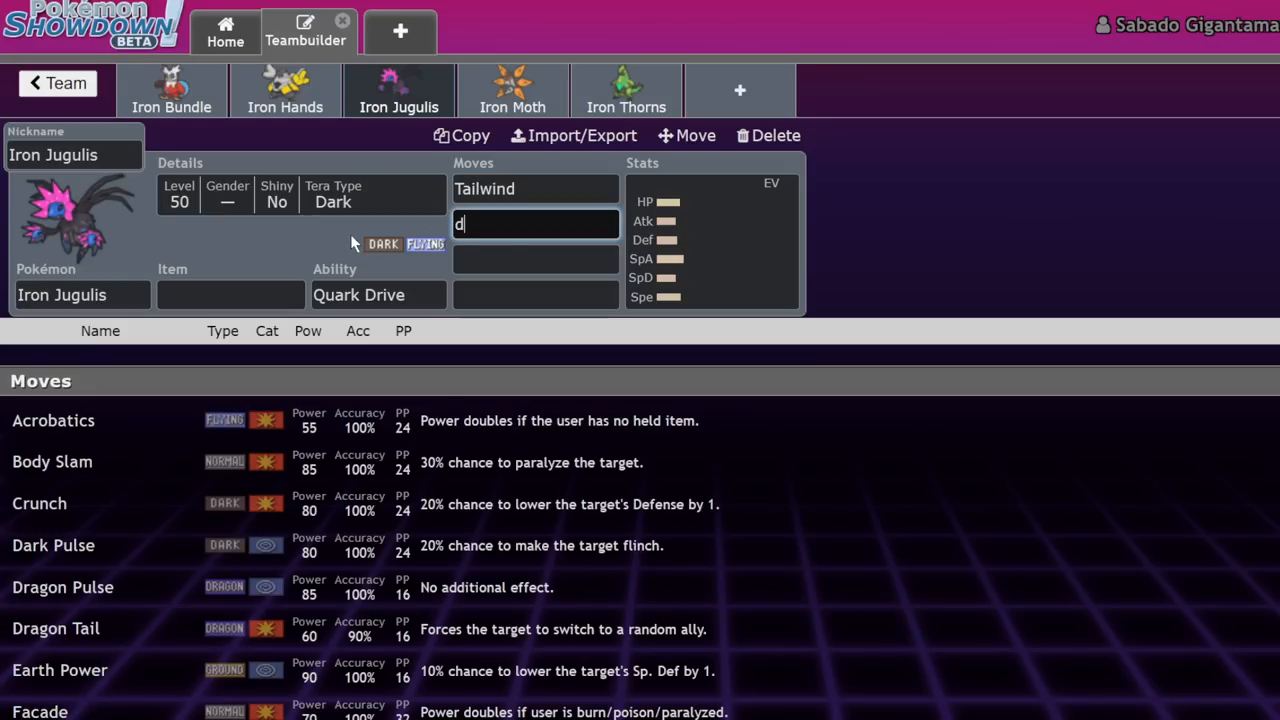
text(na)
click(536, 259)
text(Protect)
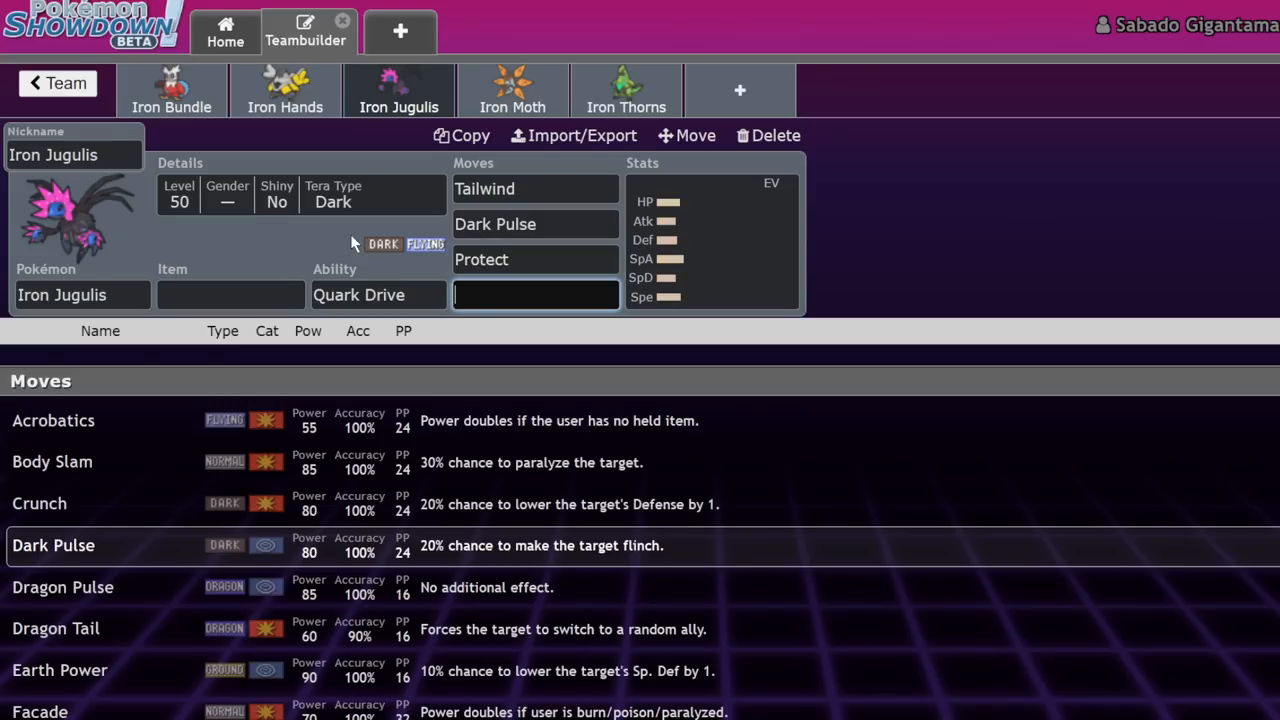
click(535, 294)
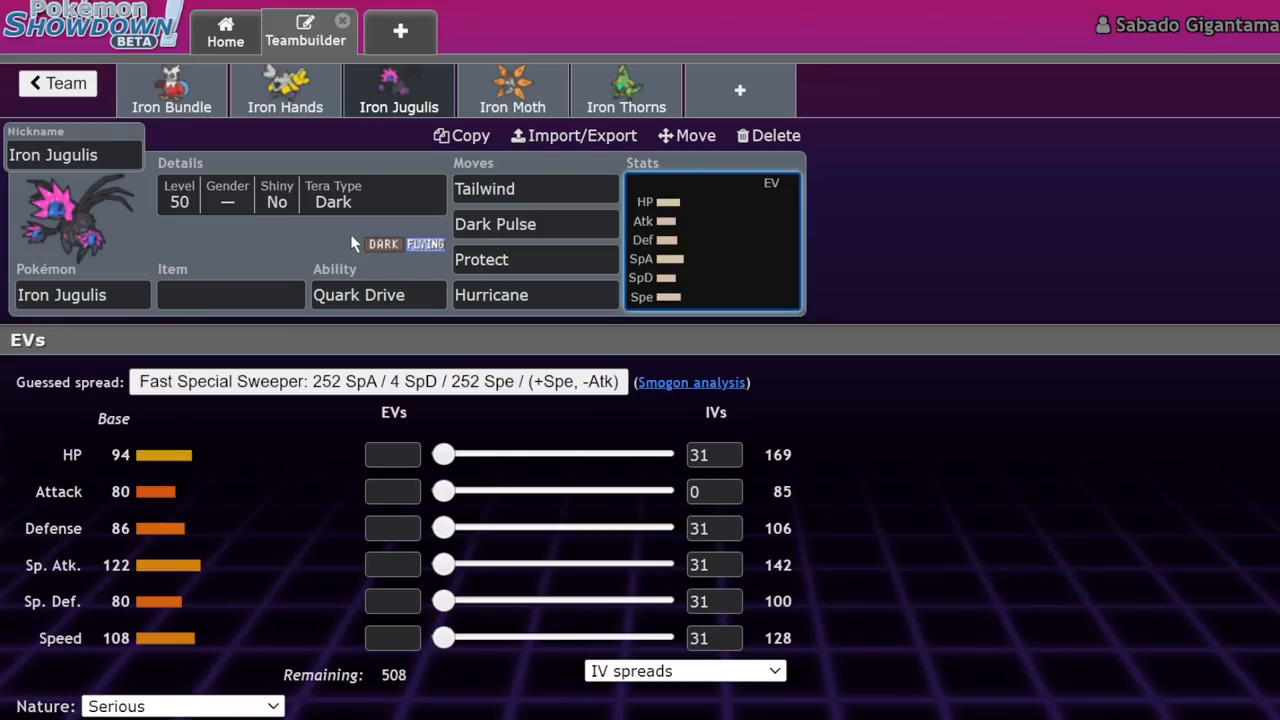
Step: Apply the fast special sweeper EV spread and give Iron Jugulis a Focus Sash
click(378, 381)
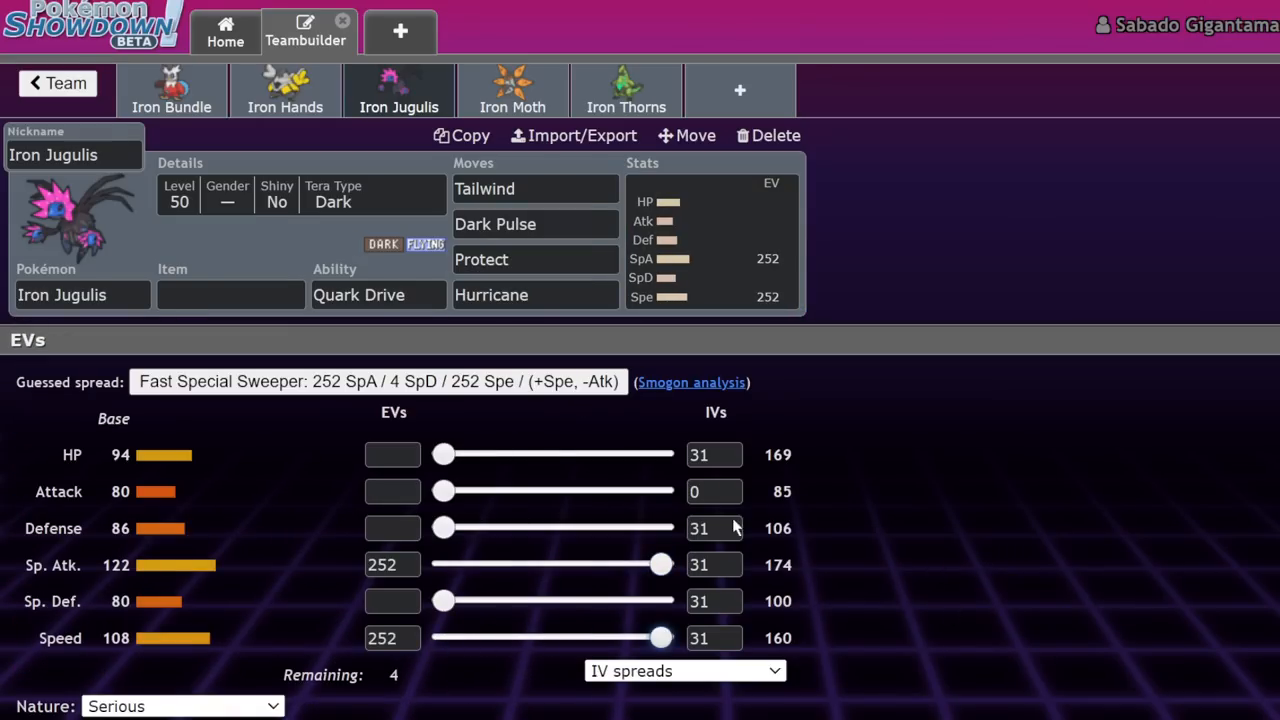
click(230, 294)
text(Focus Sash)
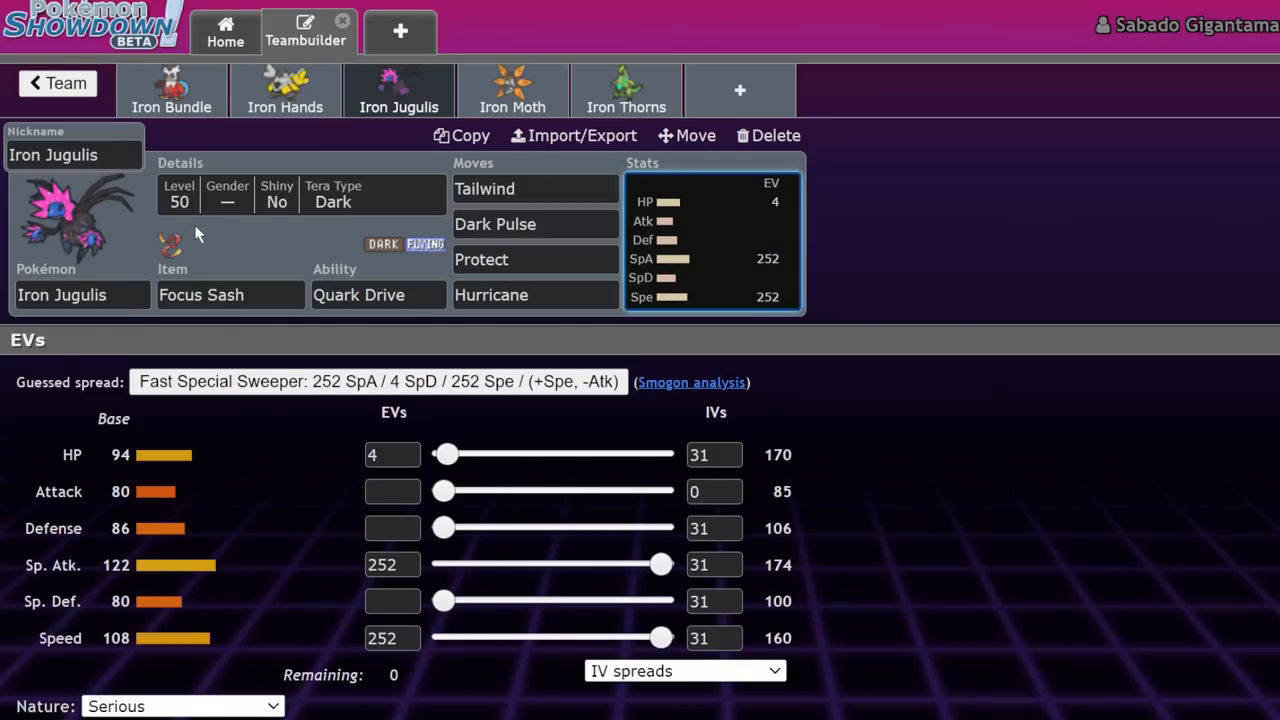
click(491, 294)
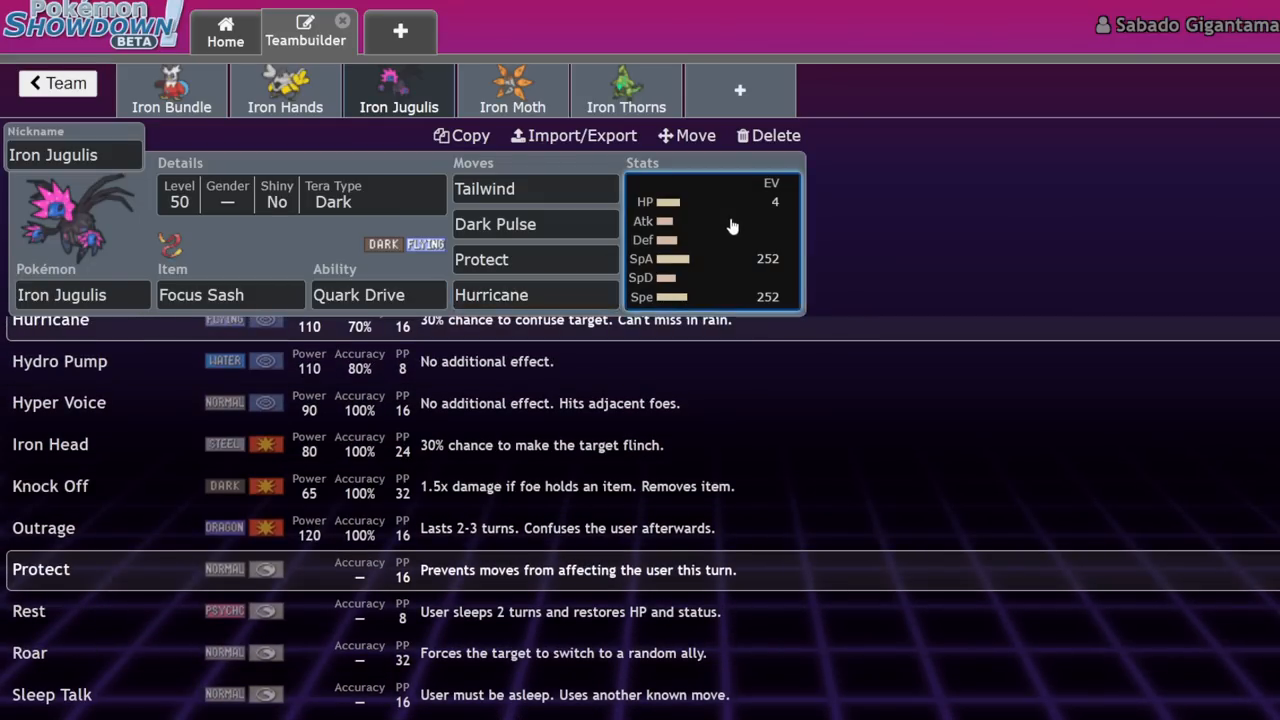
click(710, 240)
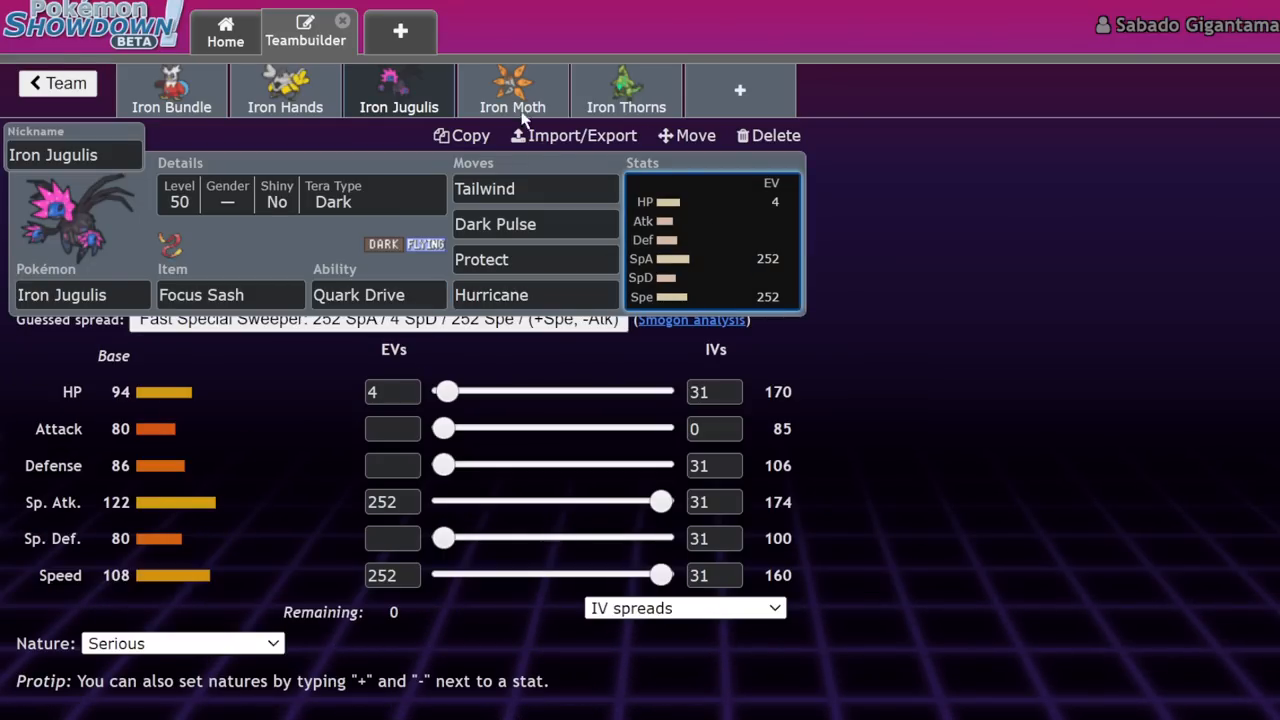
click(513, 90)
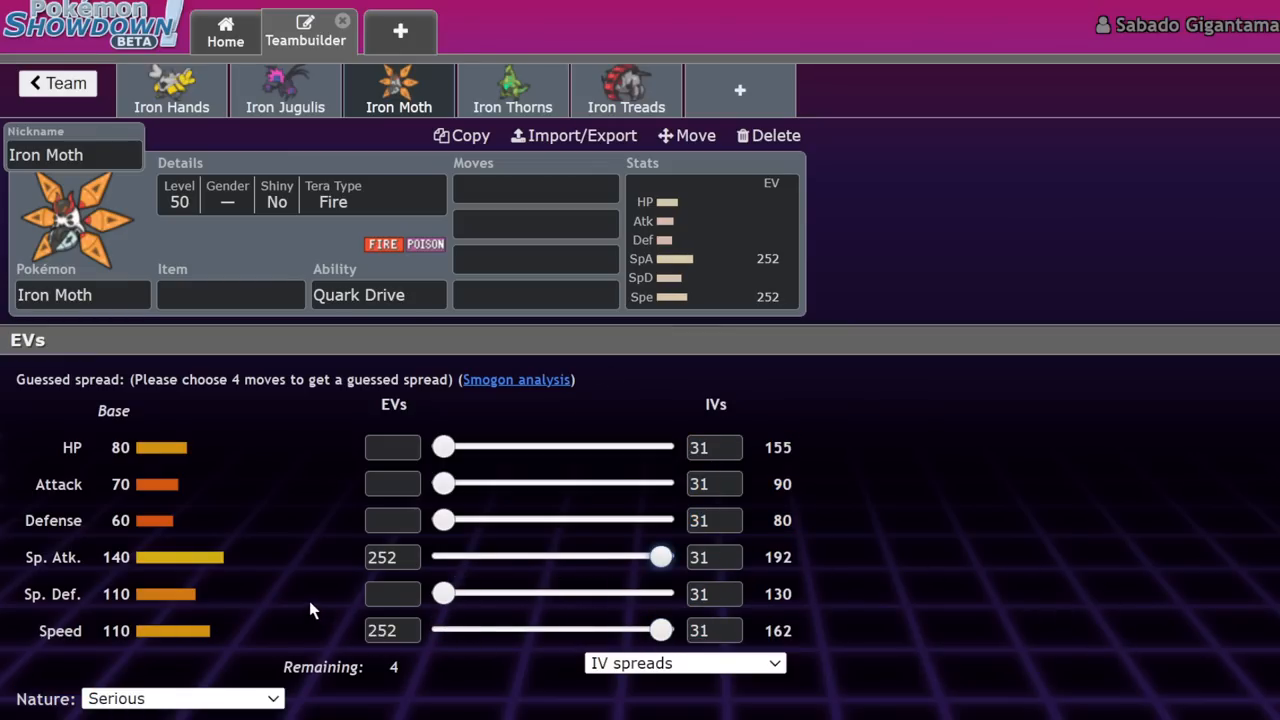
Step: Fill Iron Moth's move slots, adding Heat Wave and Sludge Wave
click(535, 188)
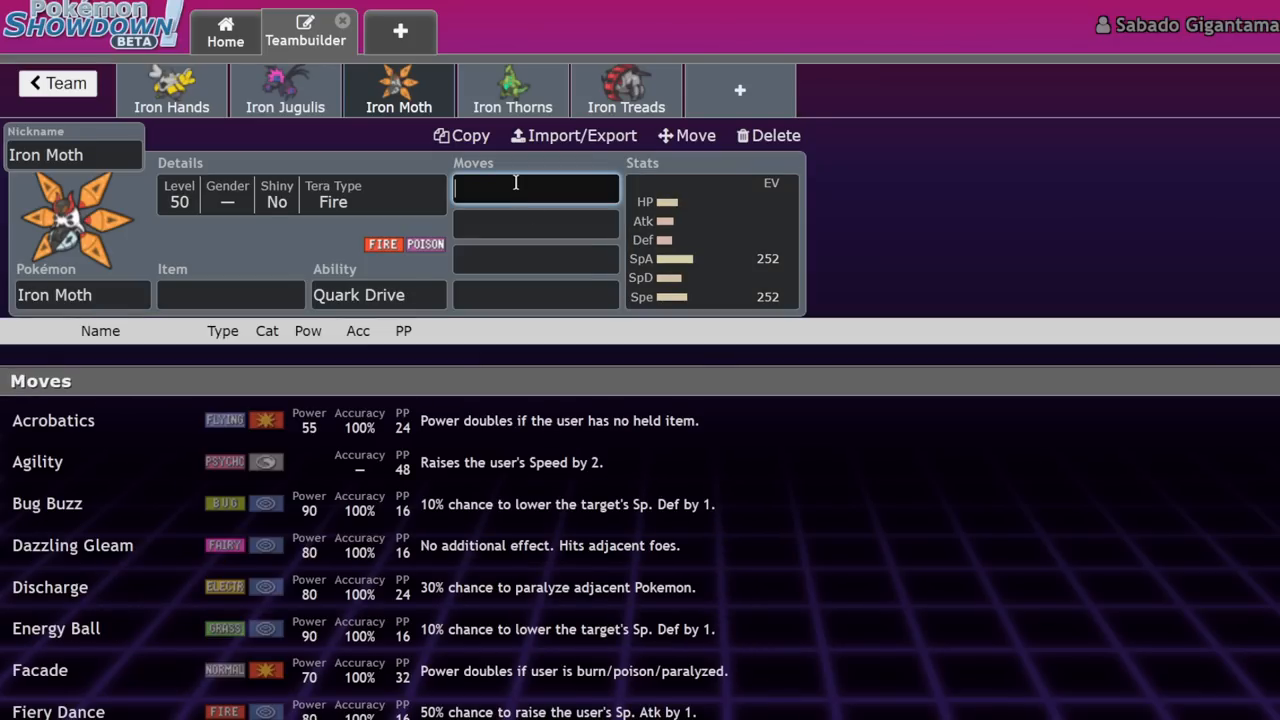
text(gig)
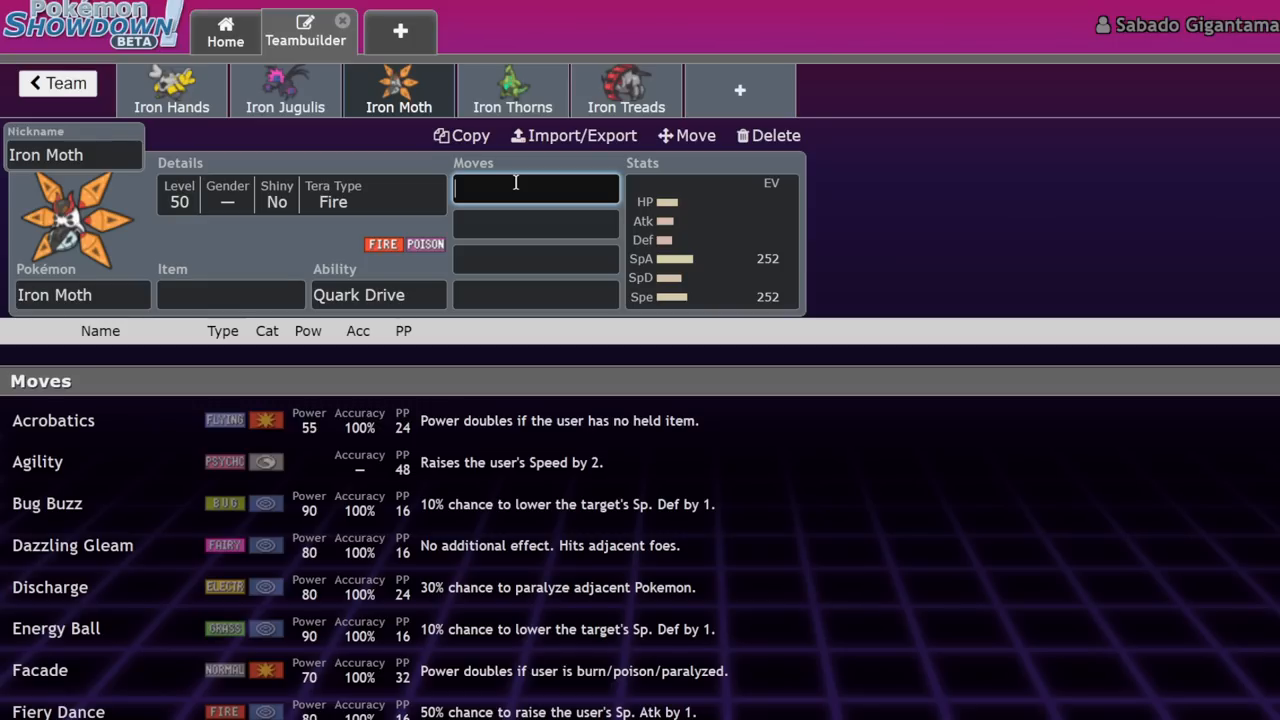
click(378, 294)
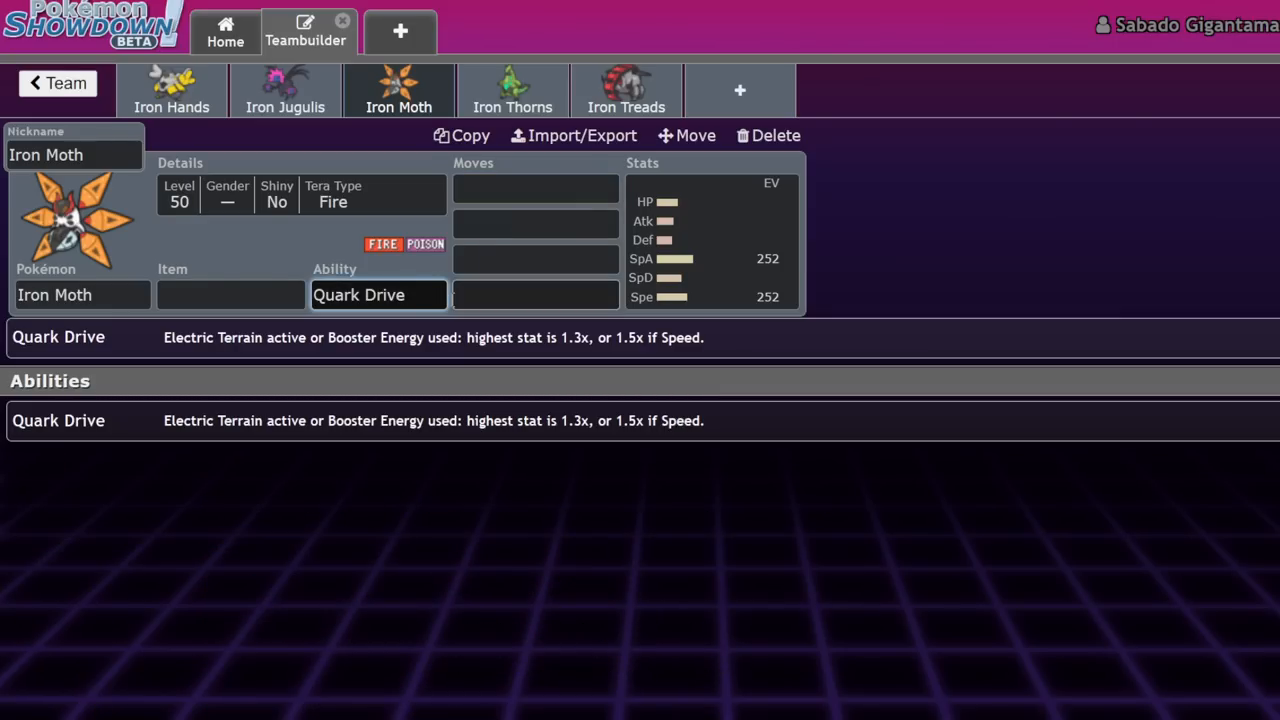
click(535, 189)
text(Heat Wave)
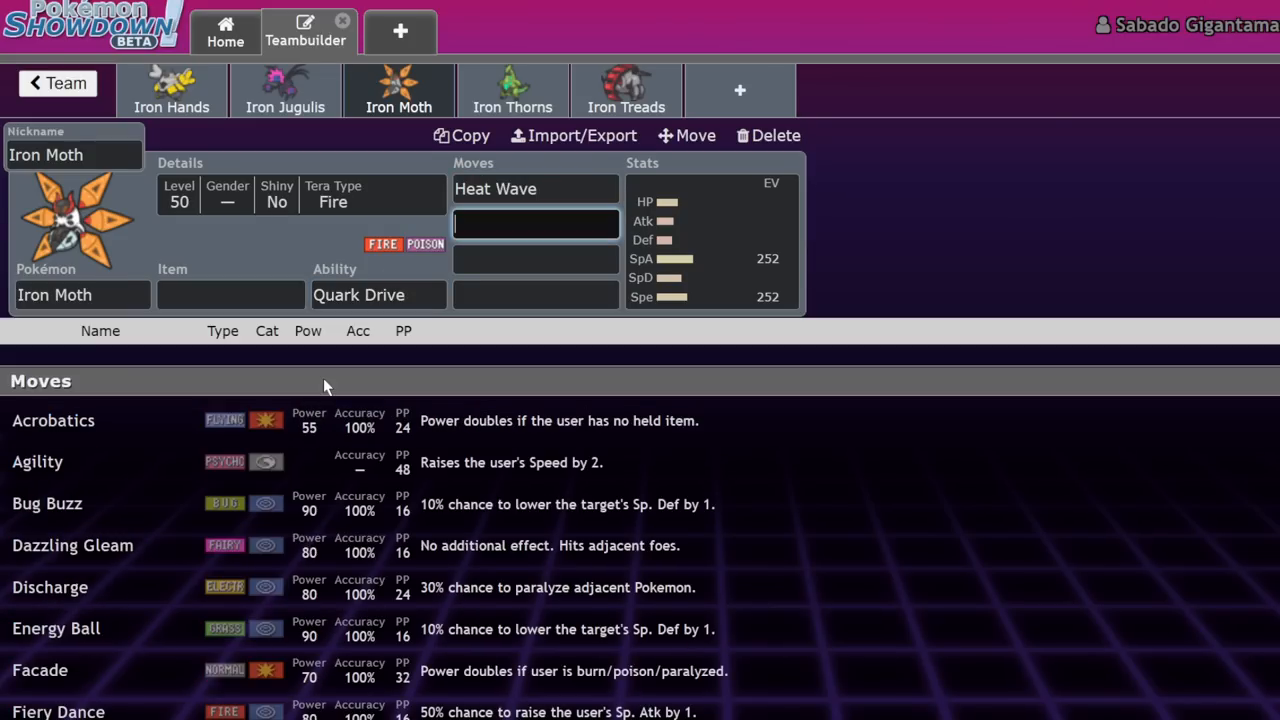
text(slud)
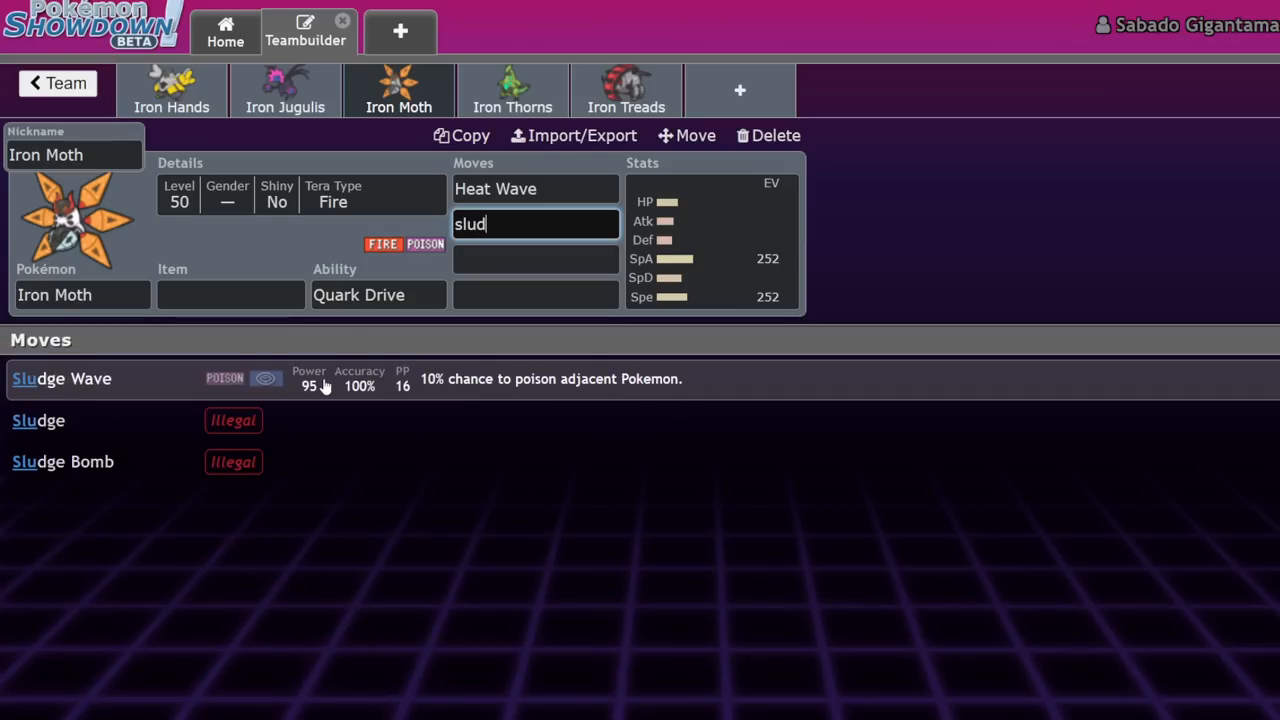
click(74, 378)
text(Dazzling Gleam)
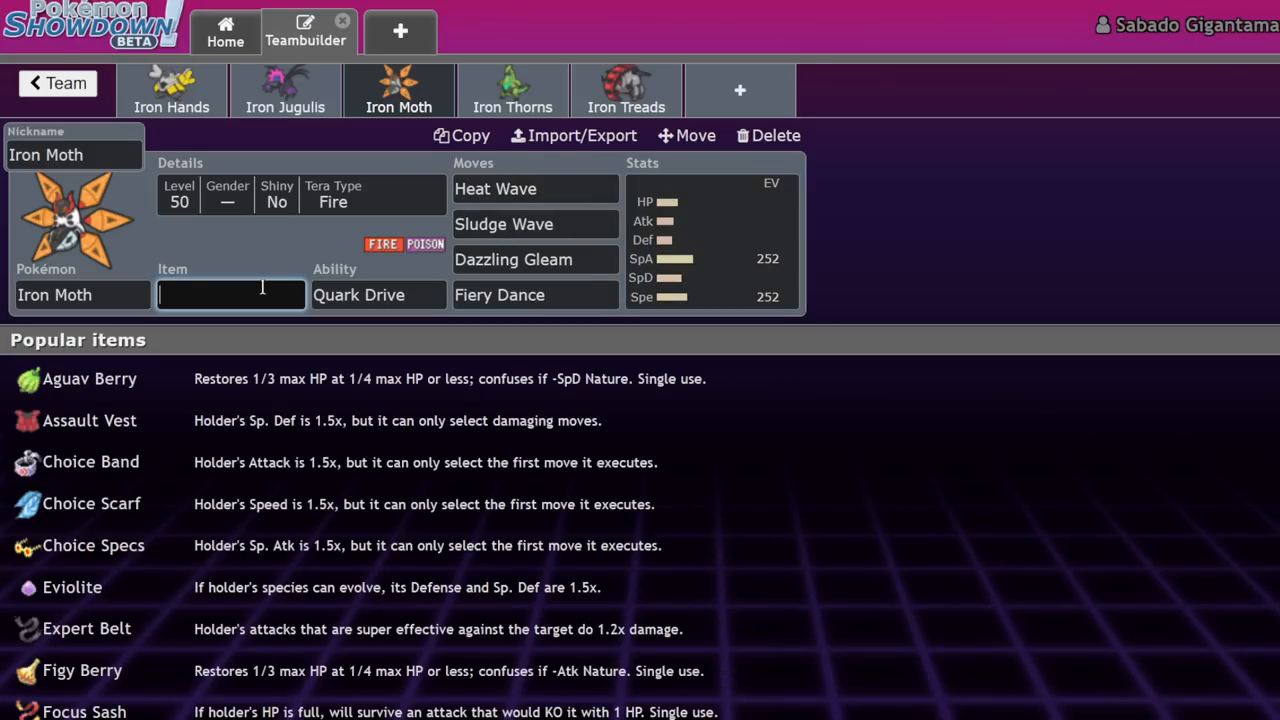
Step: Give Iron Moth Booster Energy after trying Life Orb, check its EV spread, and move to Iron Thorns
click(378, 294)
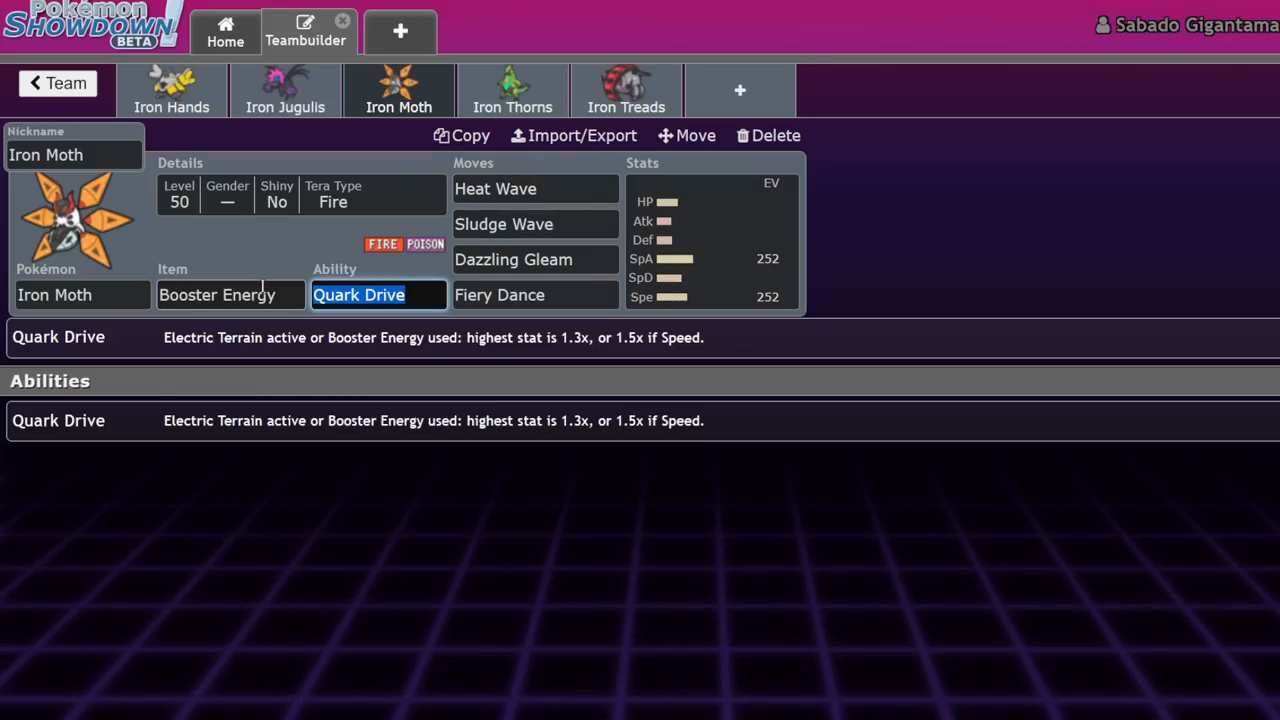
click(710, 240)
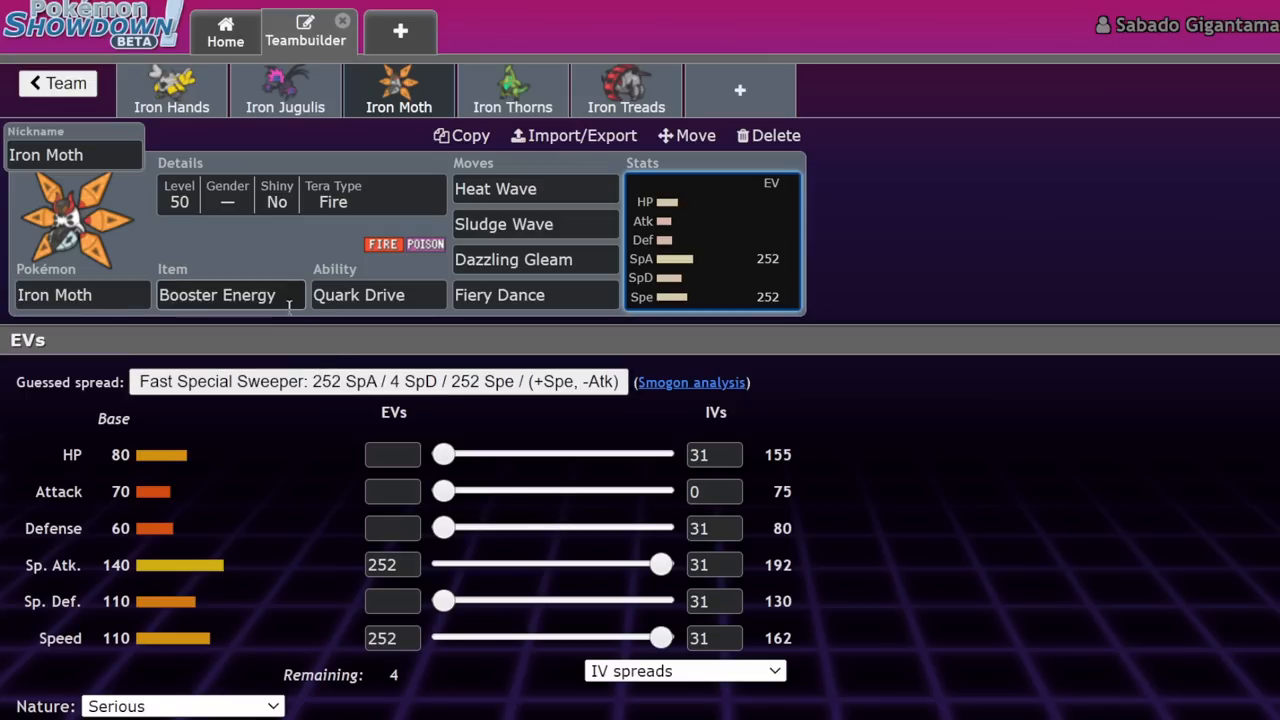
click(231, 294)
text(Life Orb)
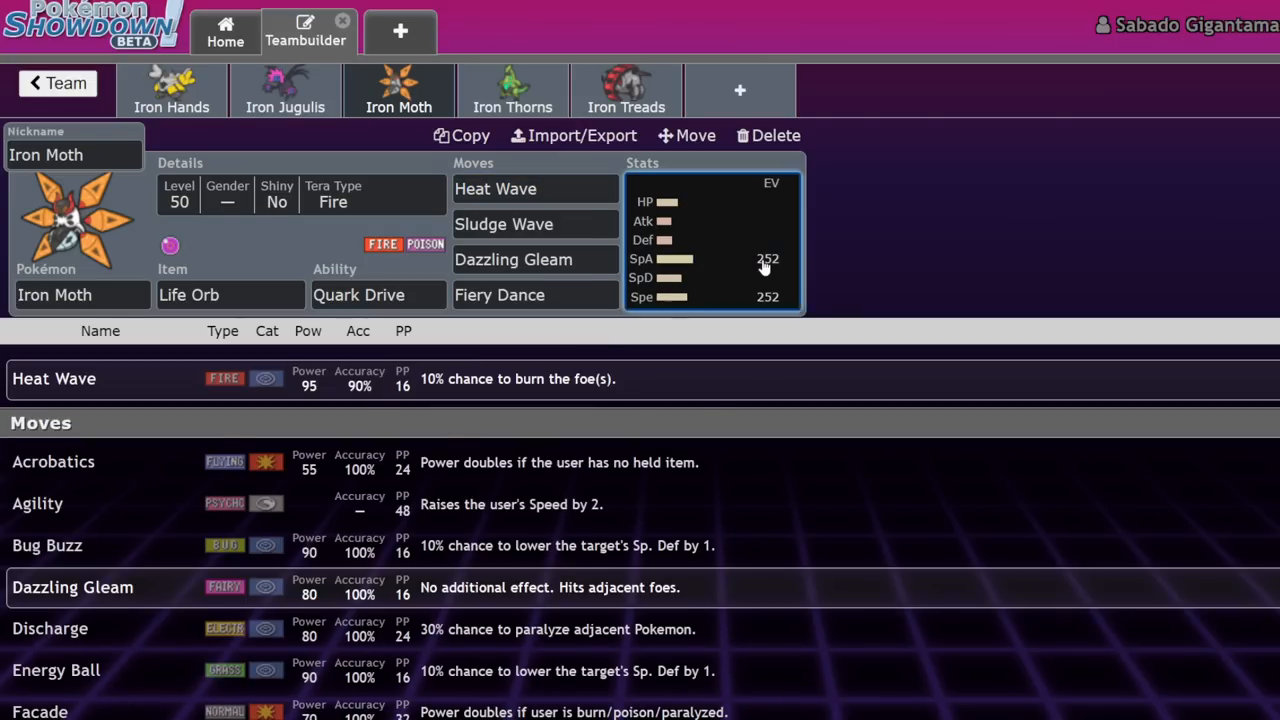
click(378, 294)
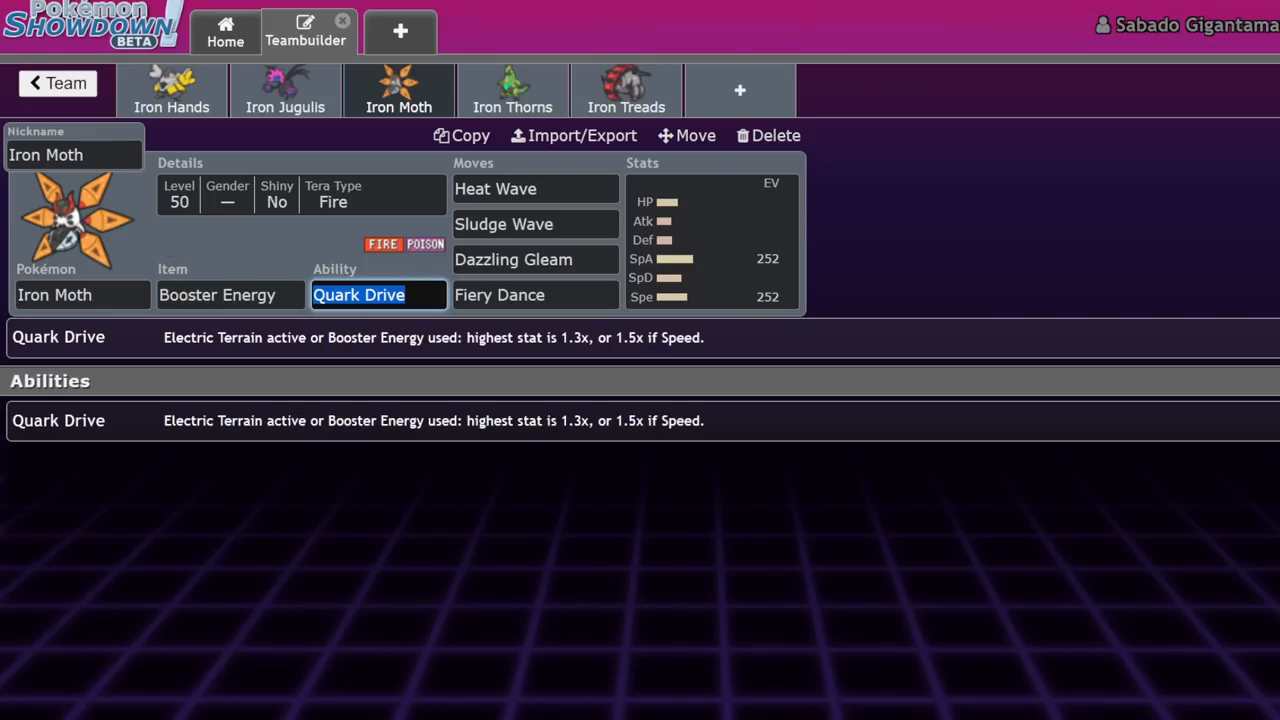
click(710, 240)
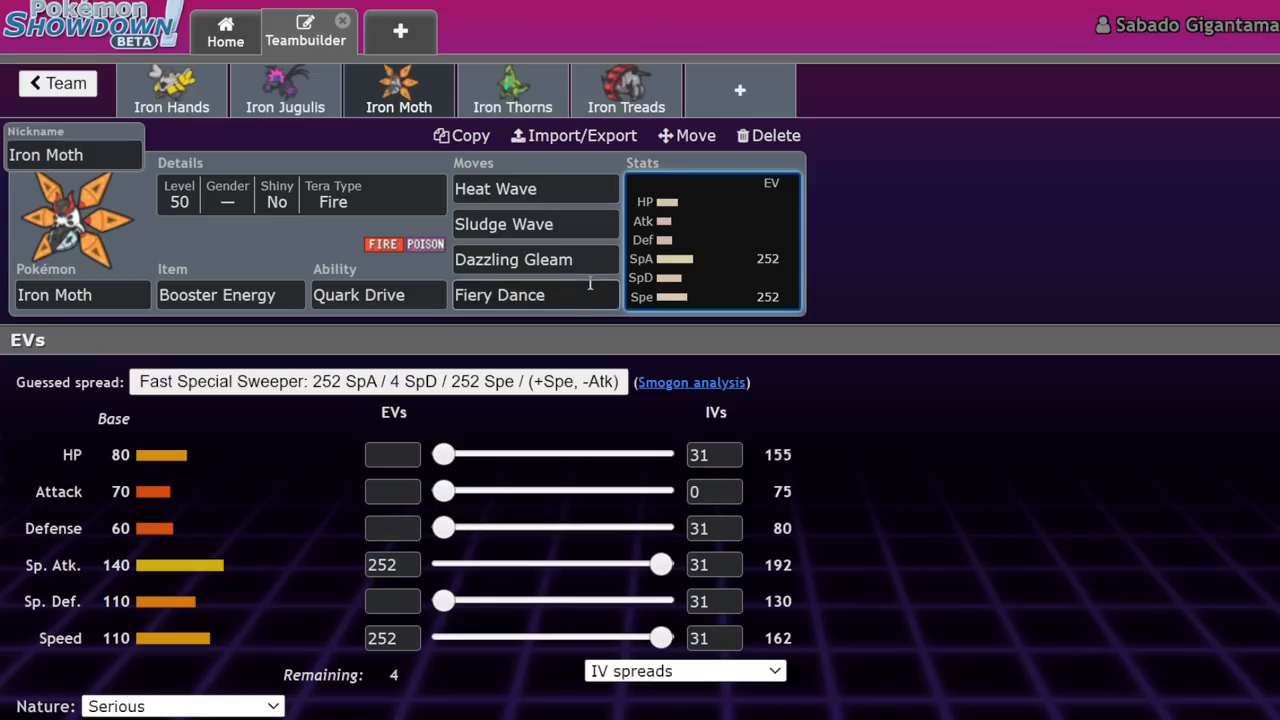
mouse_move(378, 294)
text(4)
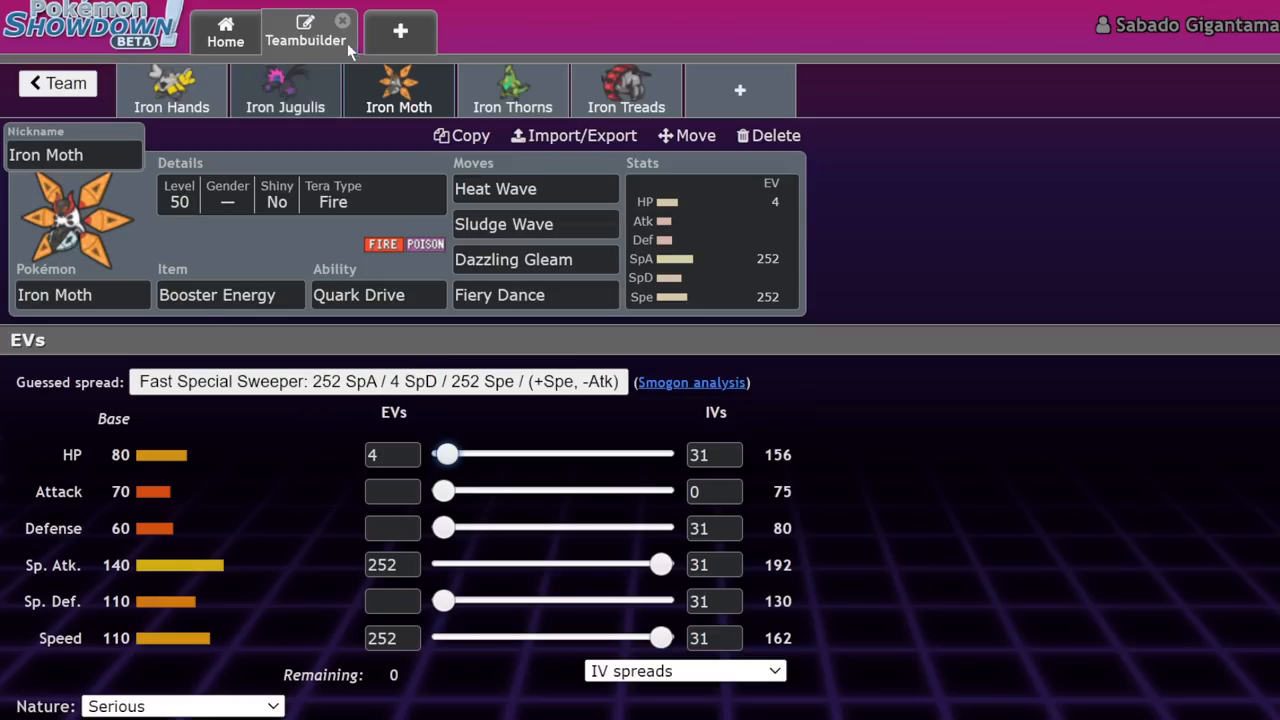
mouse_move(308, 497)
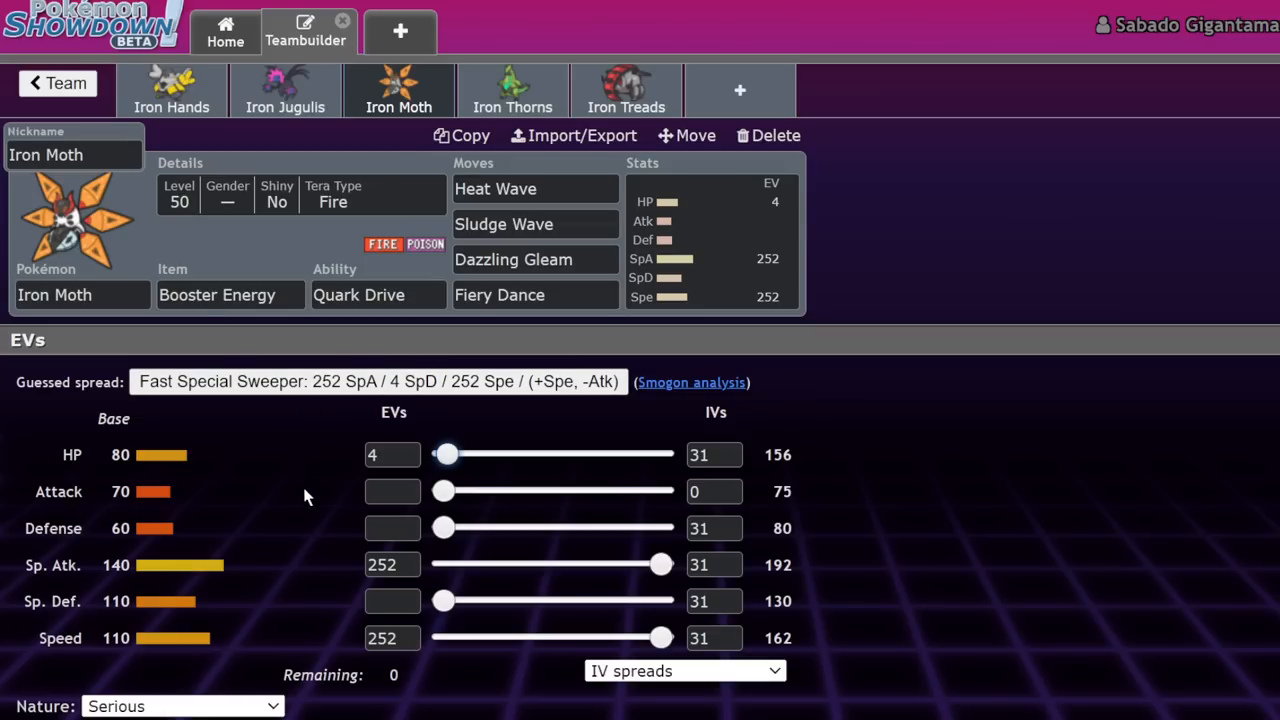
mouse_move(166, 610)
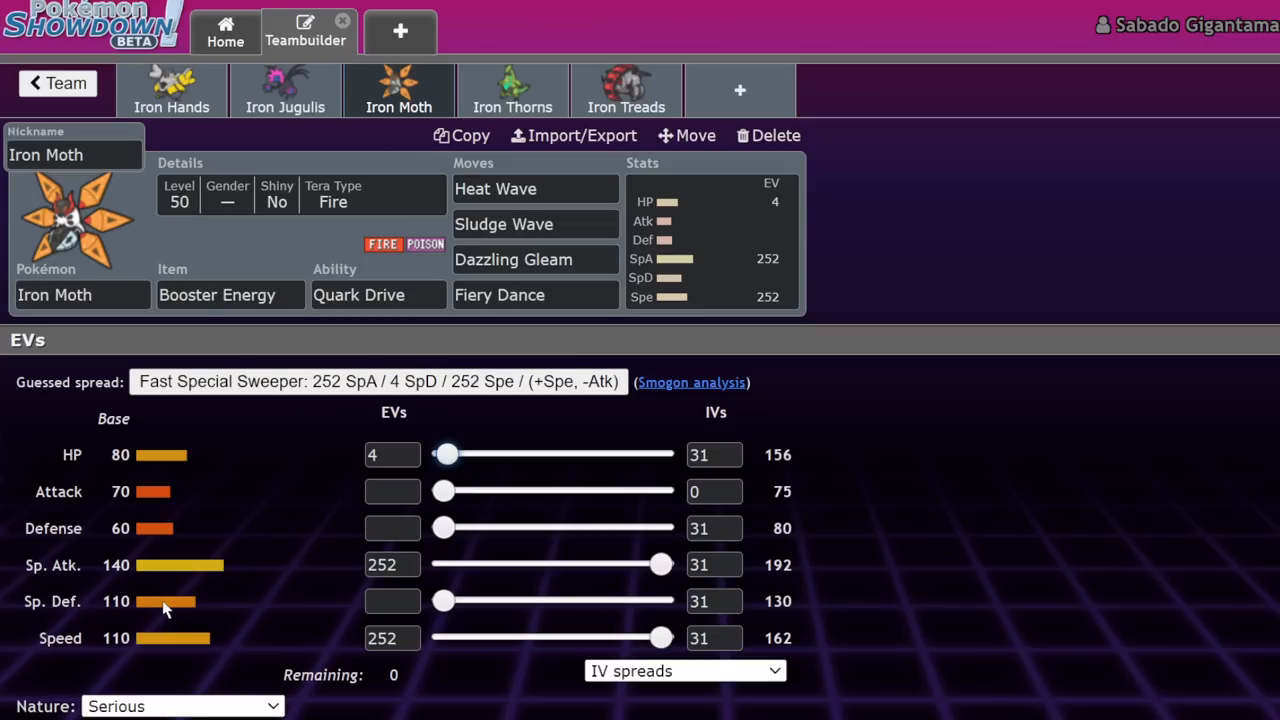
mouse_move(184, 678)
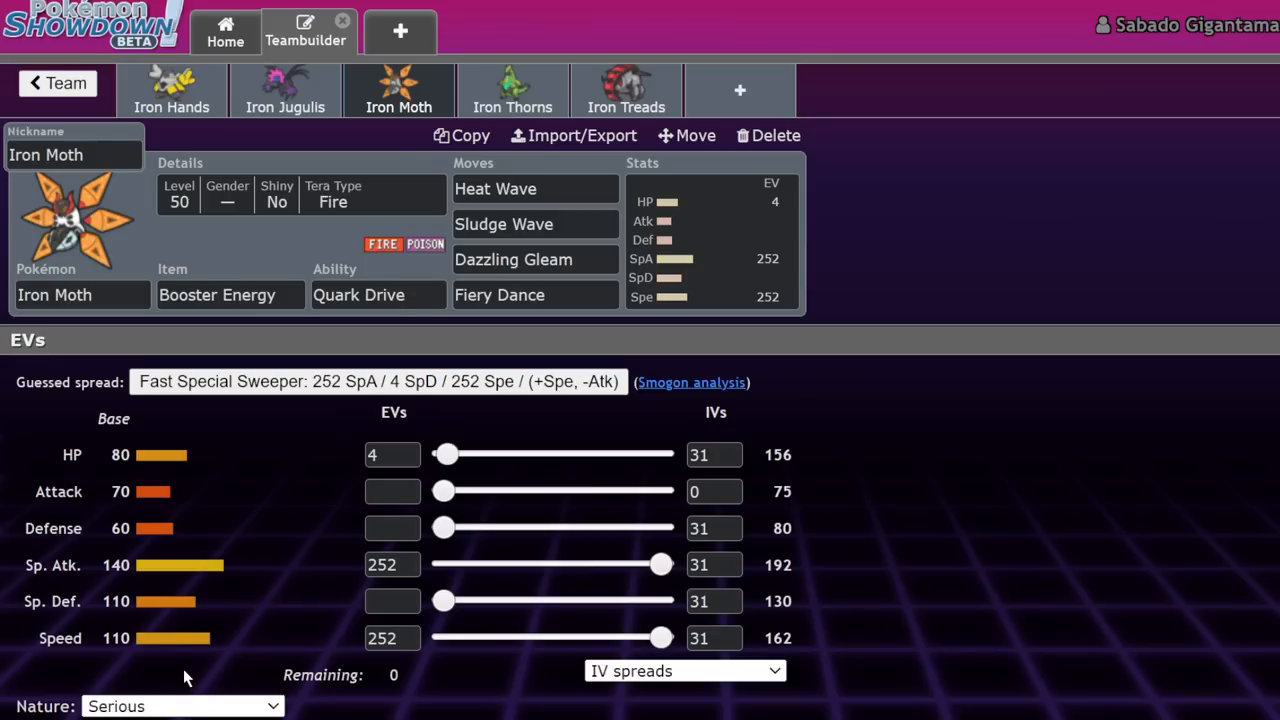
click(183, 706)
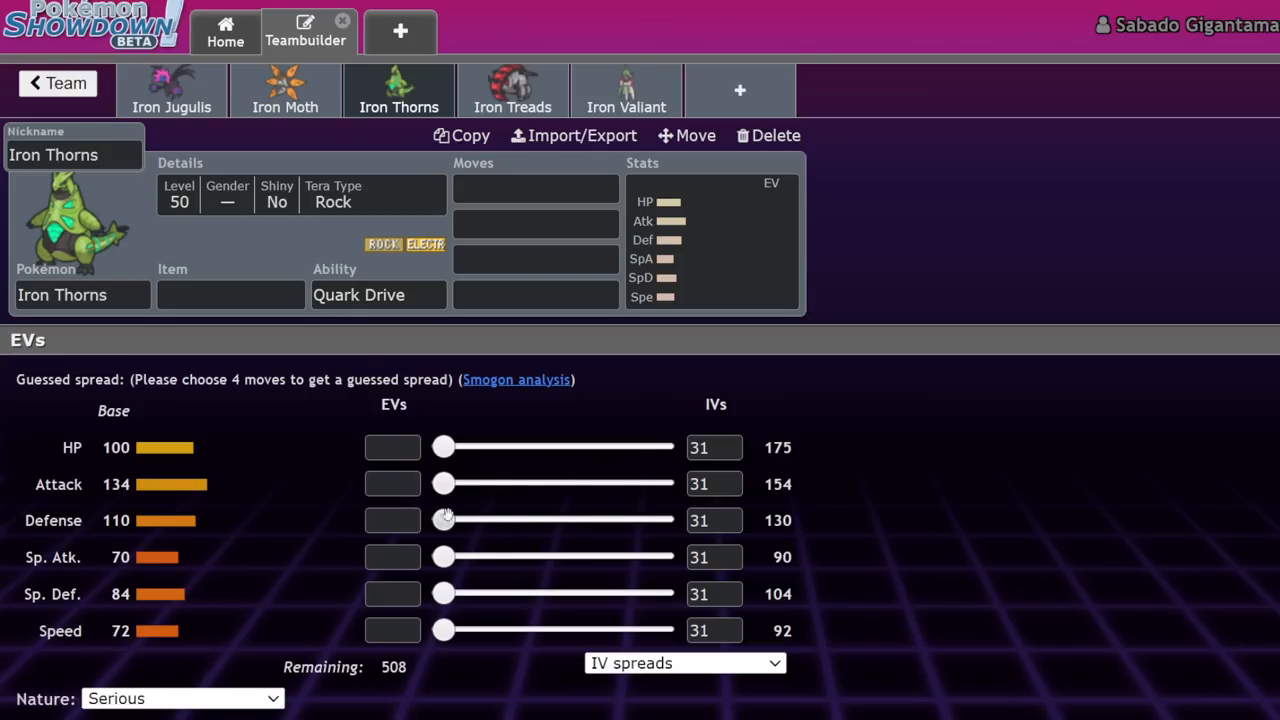
Step: Give Iron Thorns Wild Charge, Stone Edge, Dragon Dance and Ice Beam, holding Booster Energy
click(535, 188)
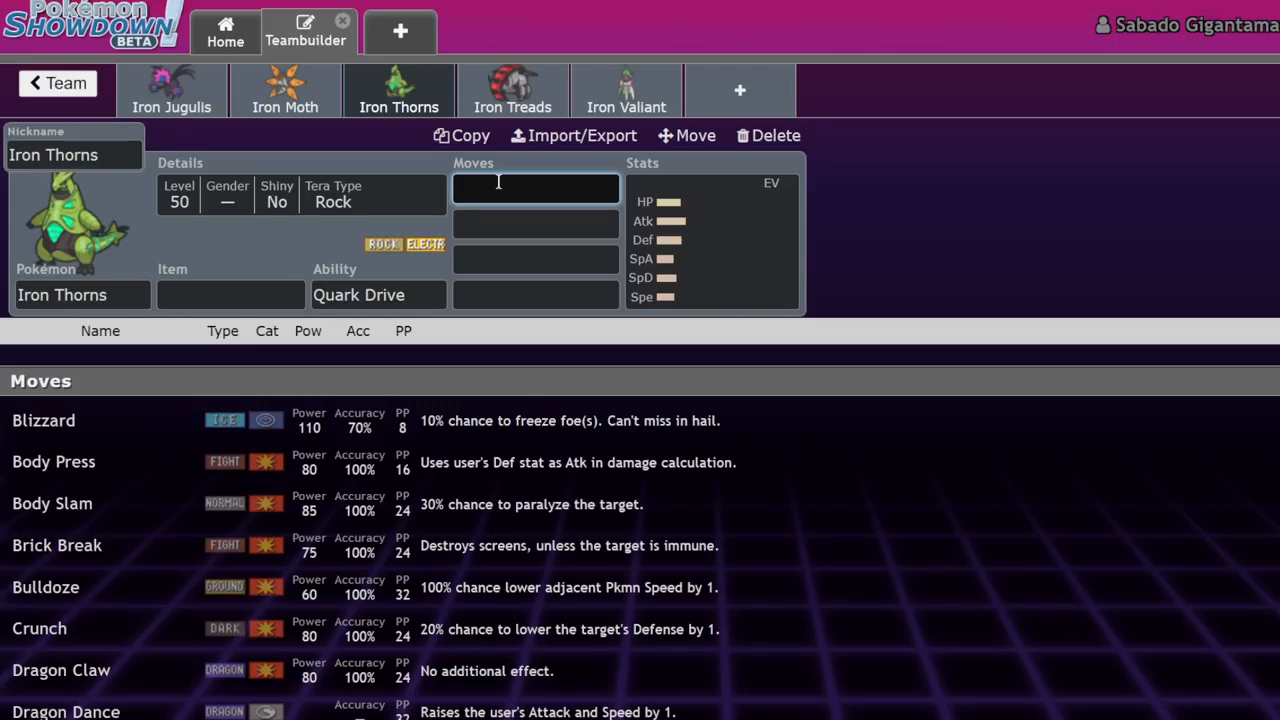
text(wil)
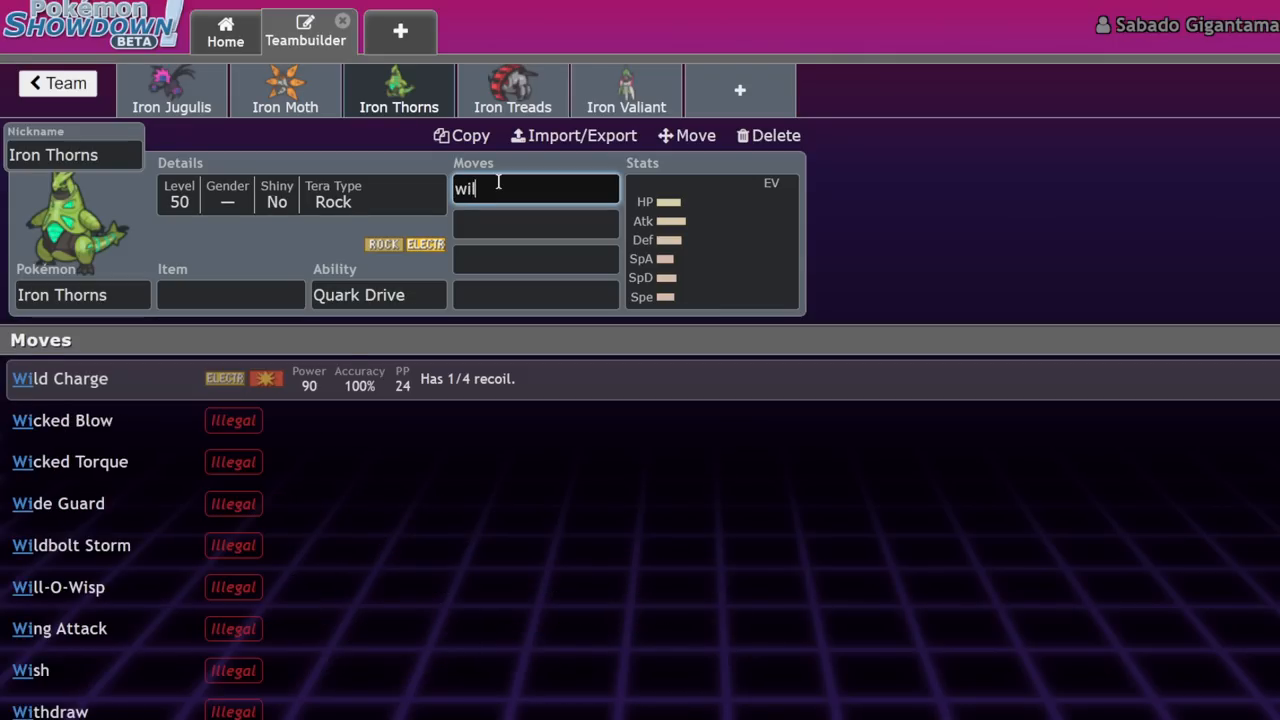
click(59, 378)
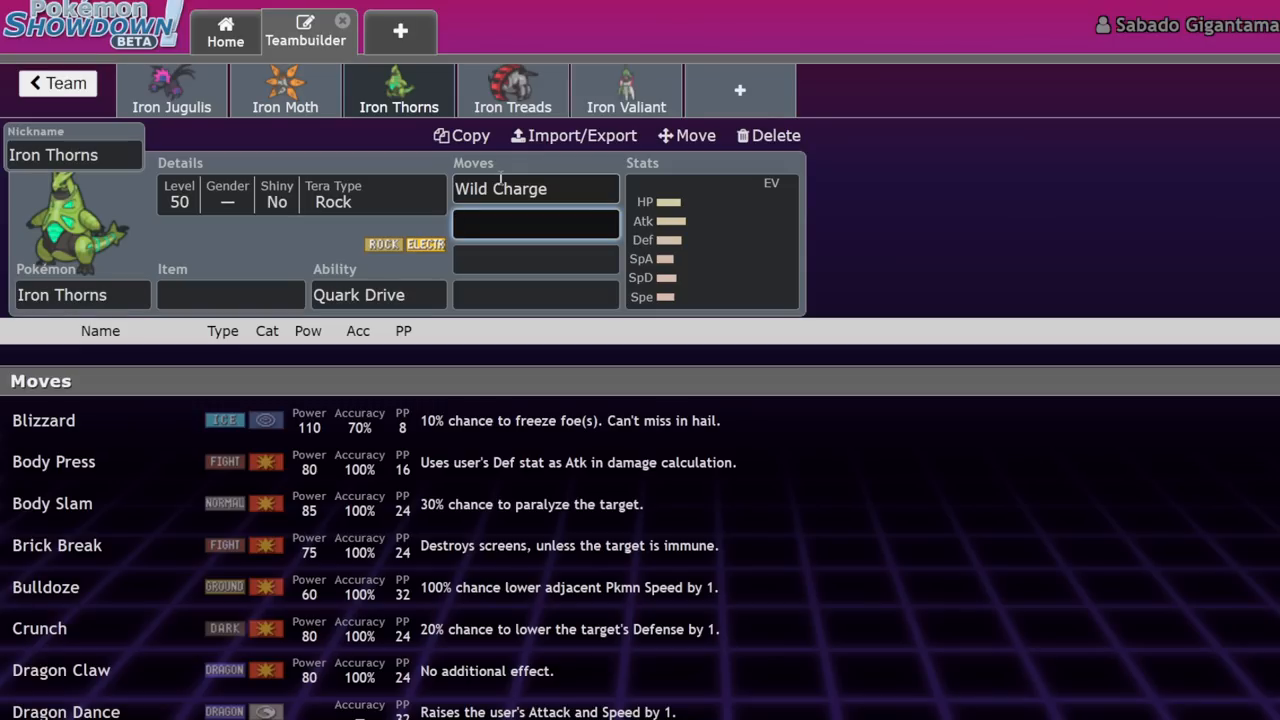
text(ston)
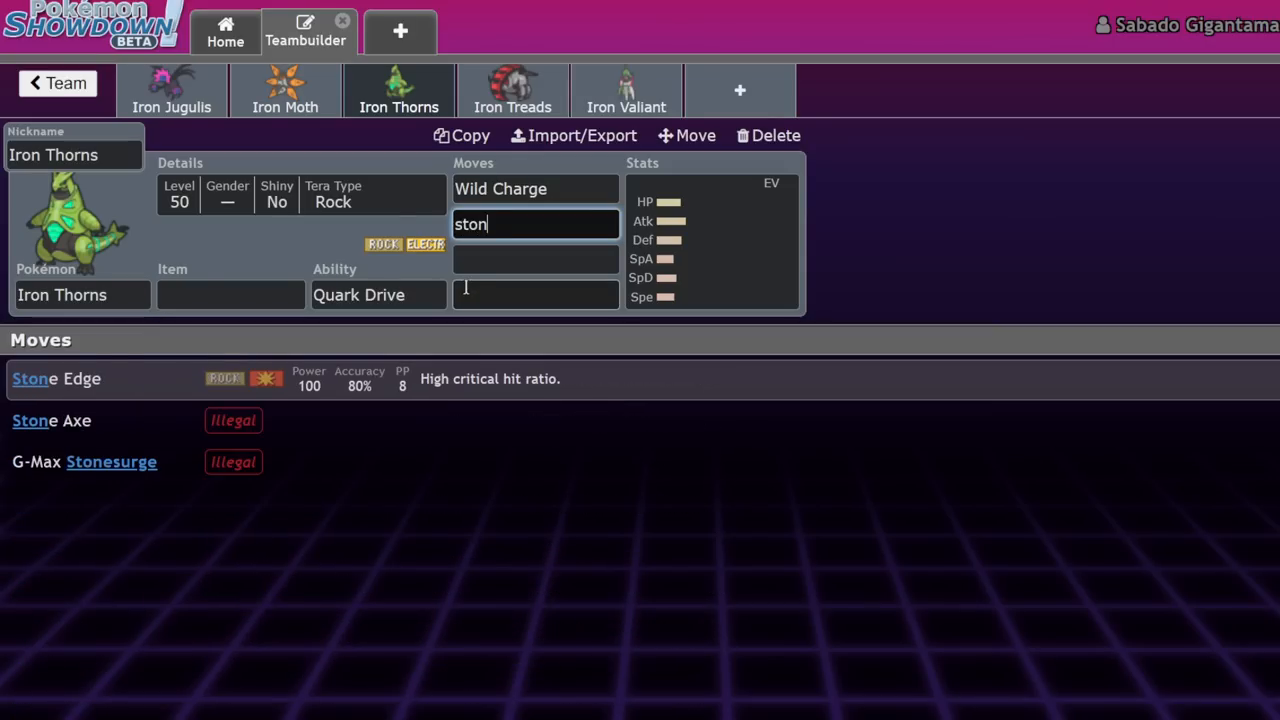
click(56, 378)
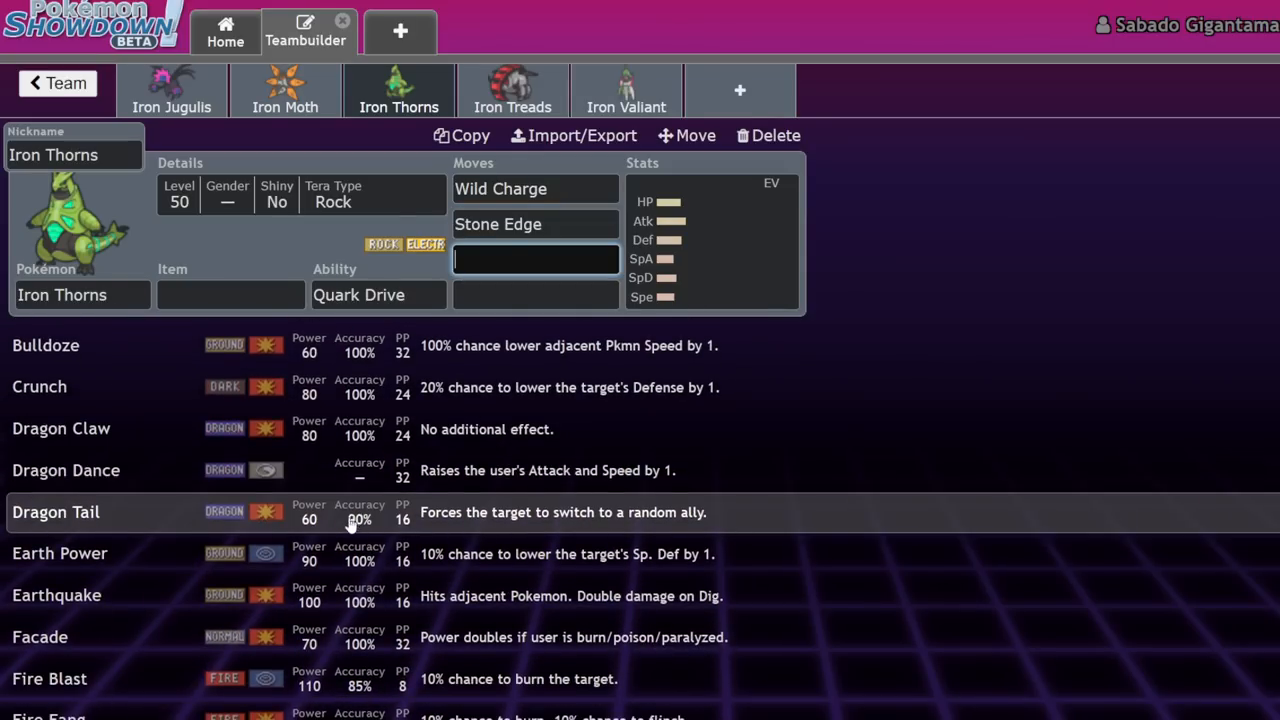
click(66, 470)
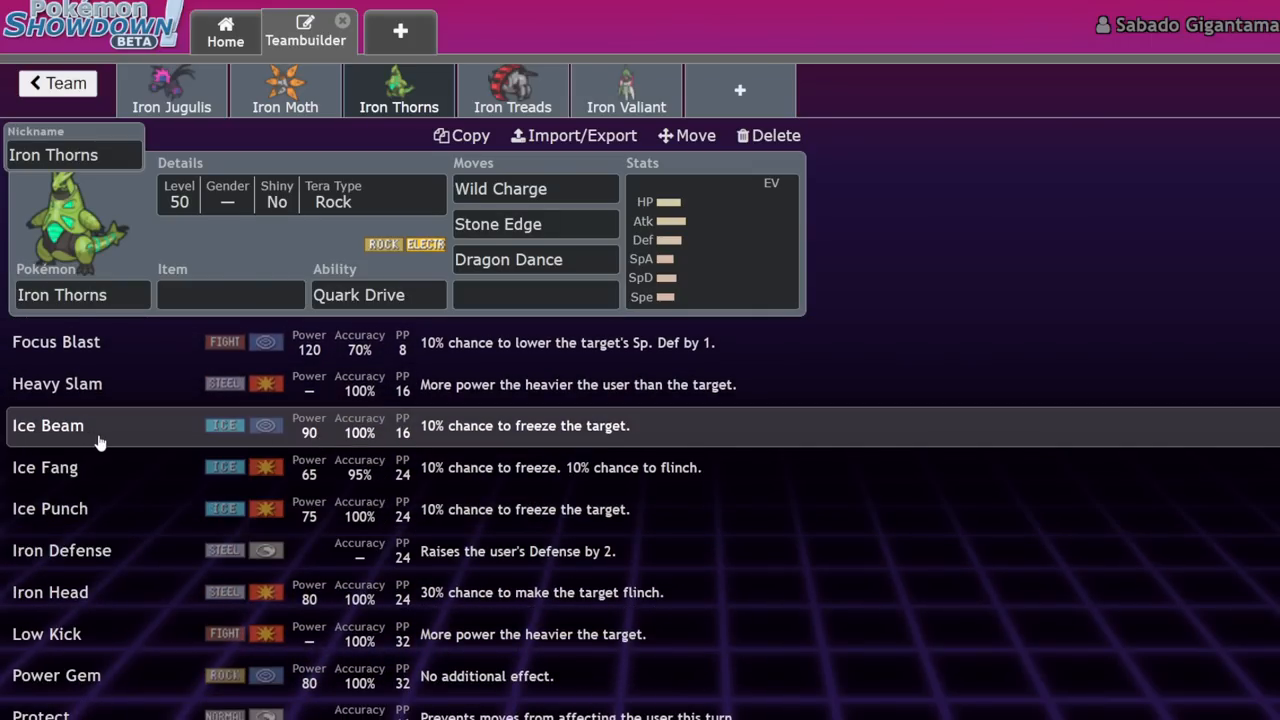
click(48, 425)
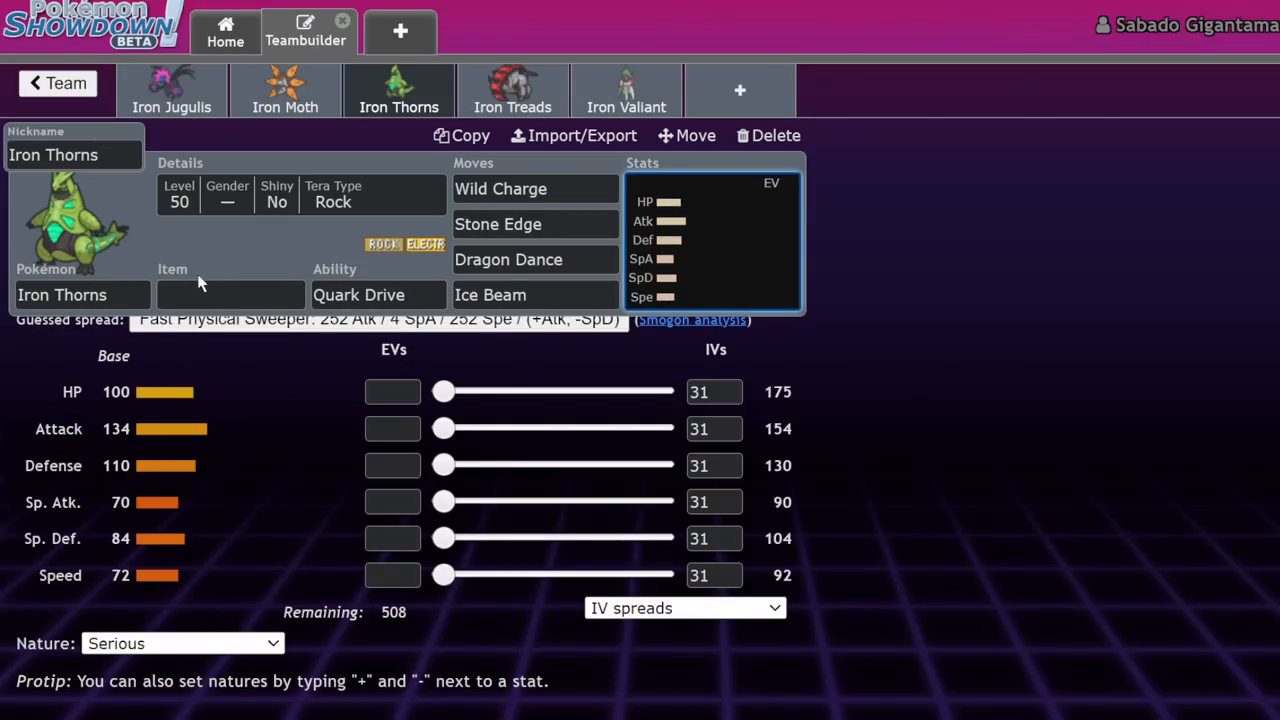
text(boo)
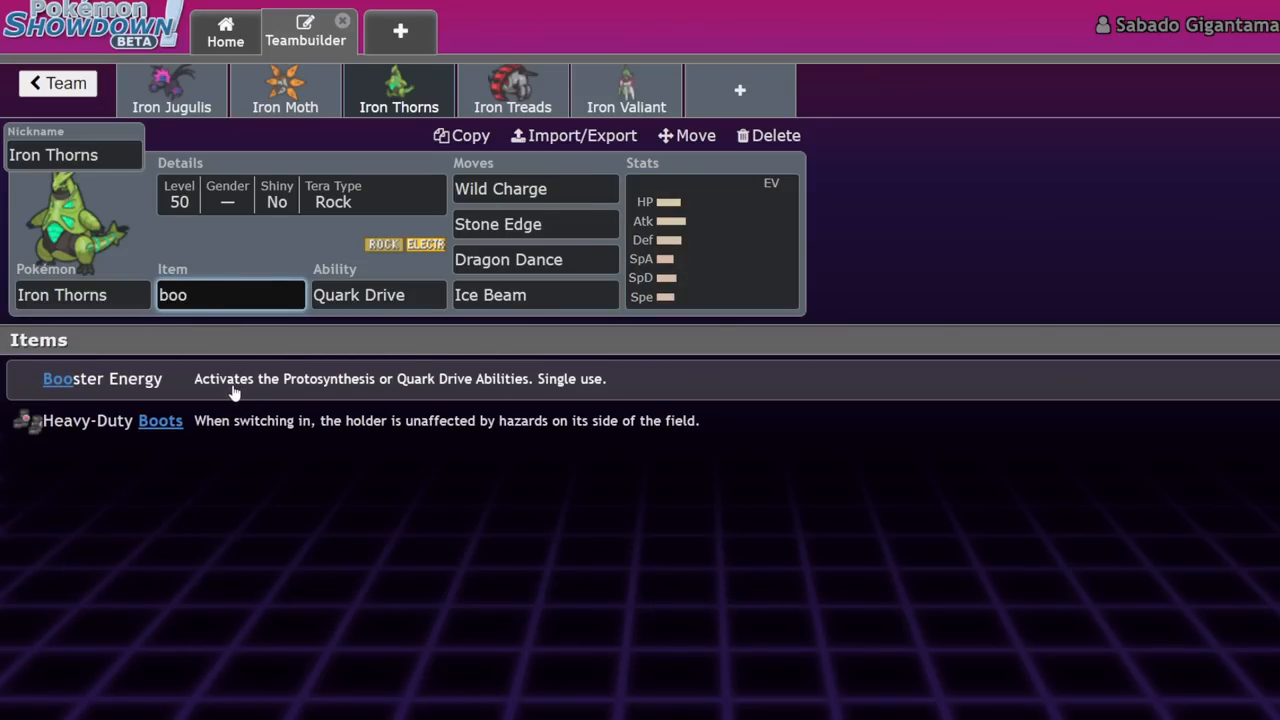
click(102, 378)
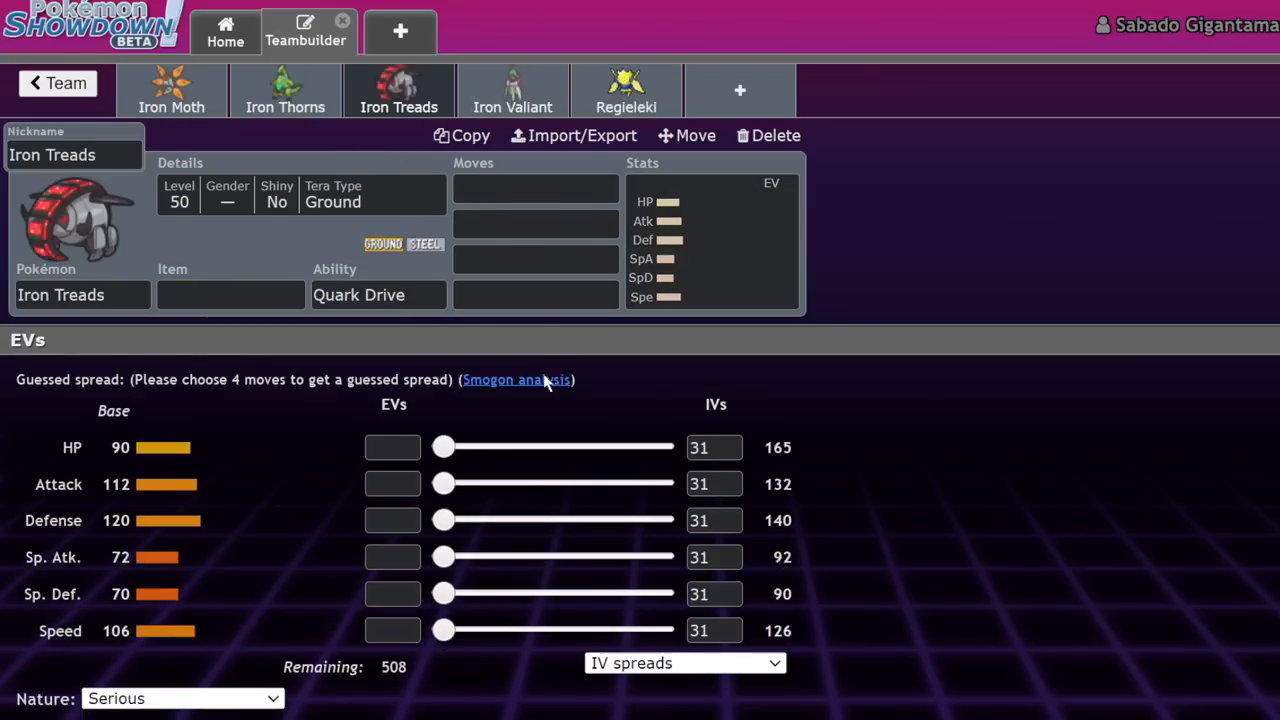
Step: Give Iron Treads Assault Vest, 252 Attack EVs, and Iron Head, Ice Spinner, Earthquake
text(eass)
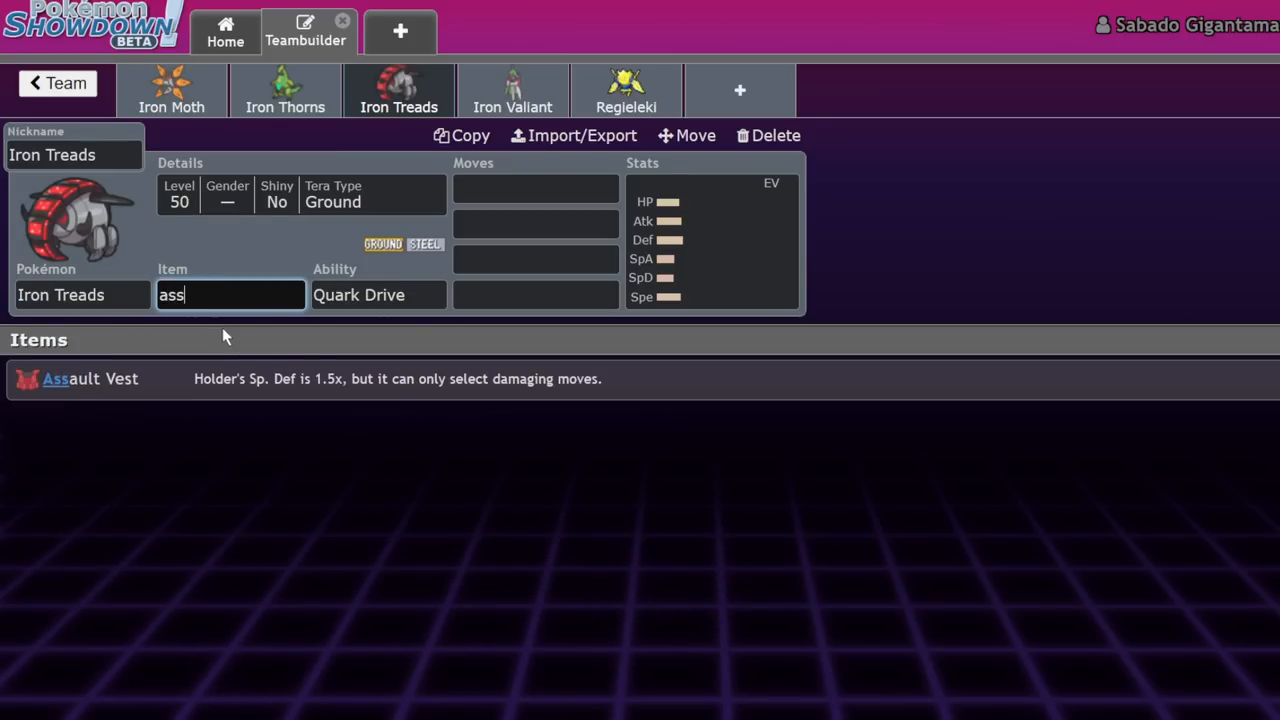
click(90, 378)
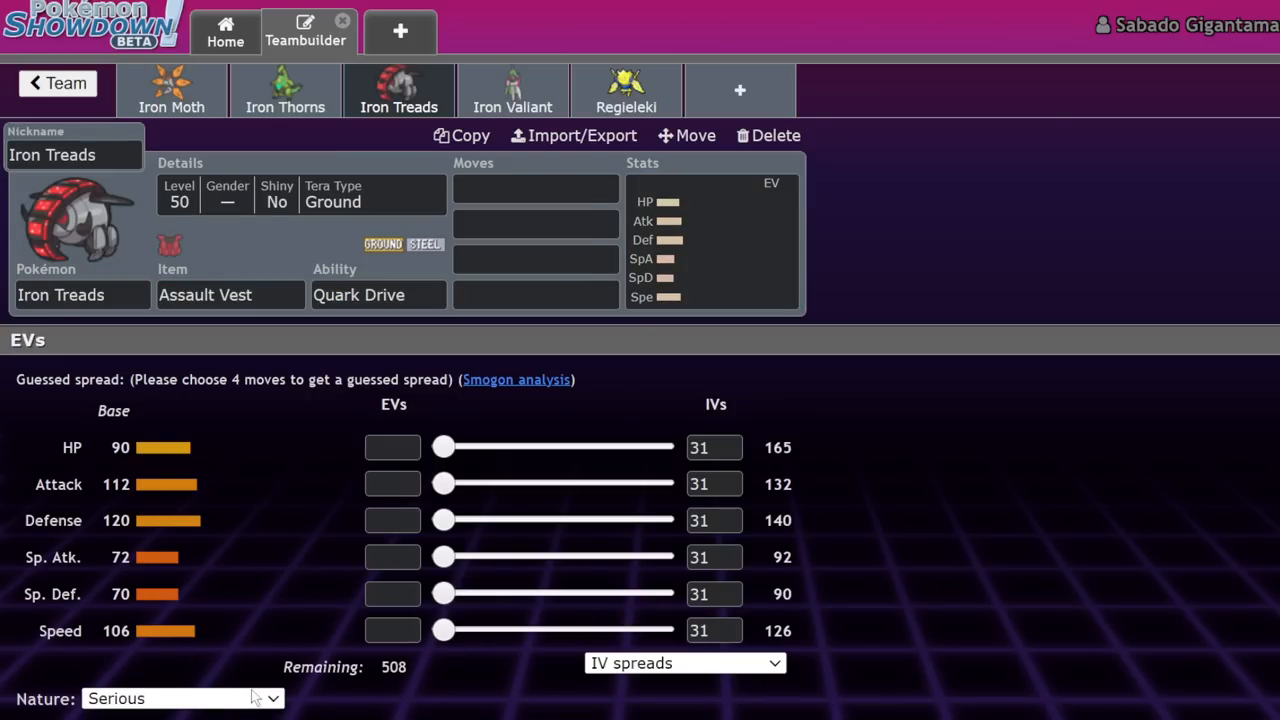
mouse_move(218, 671)
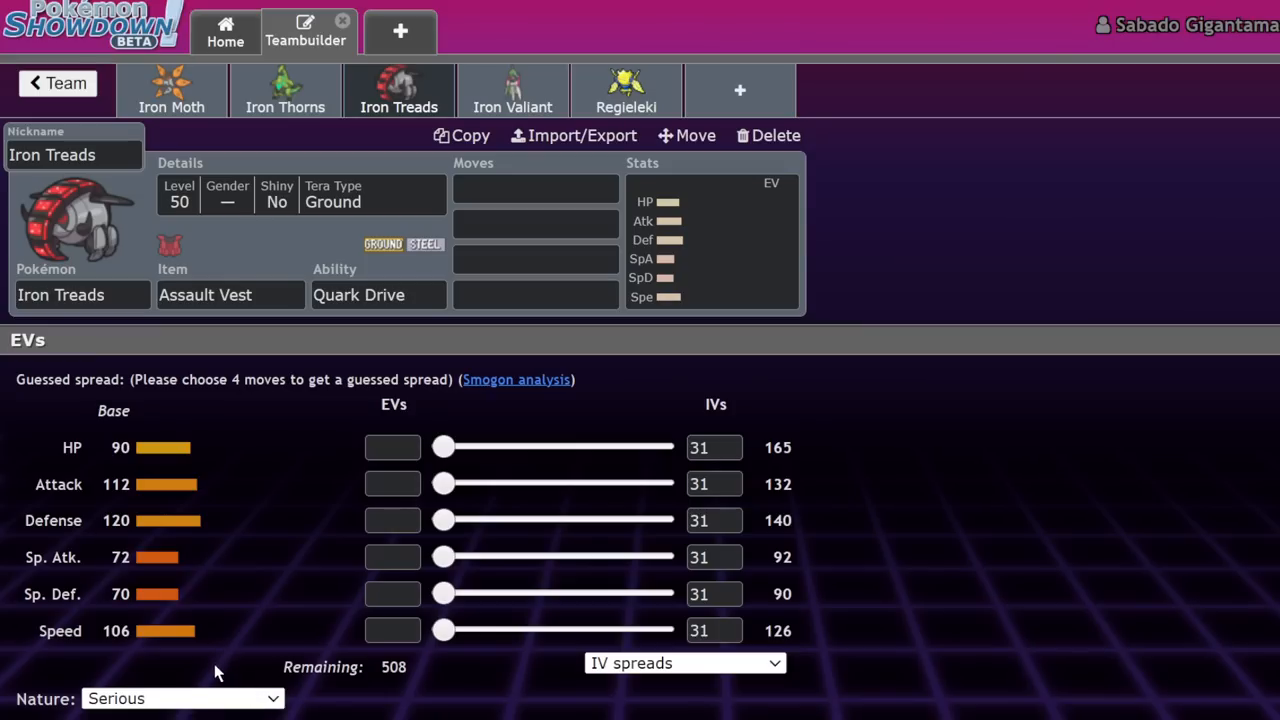
mouse_move(197, 571)
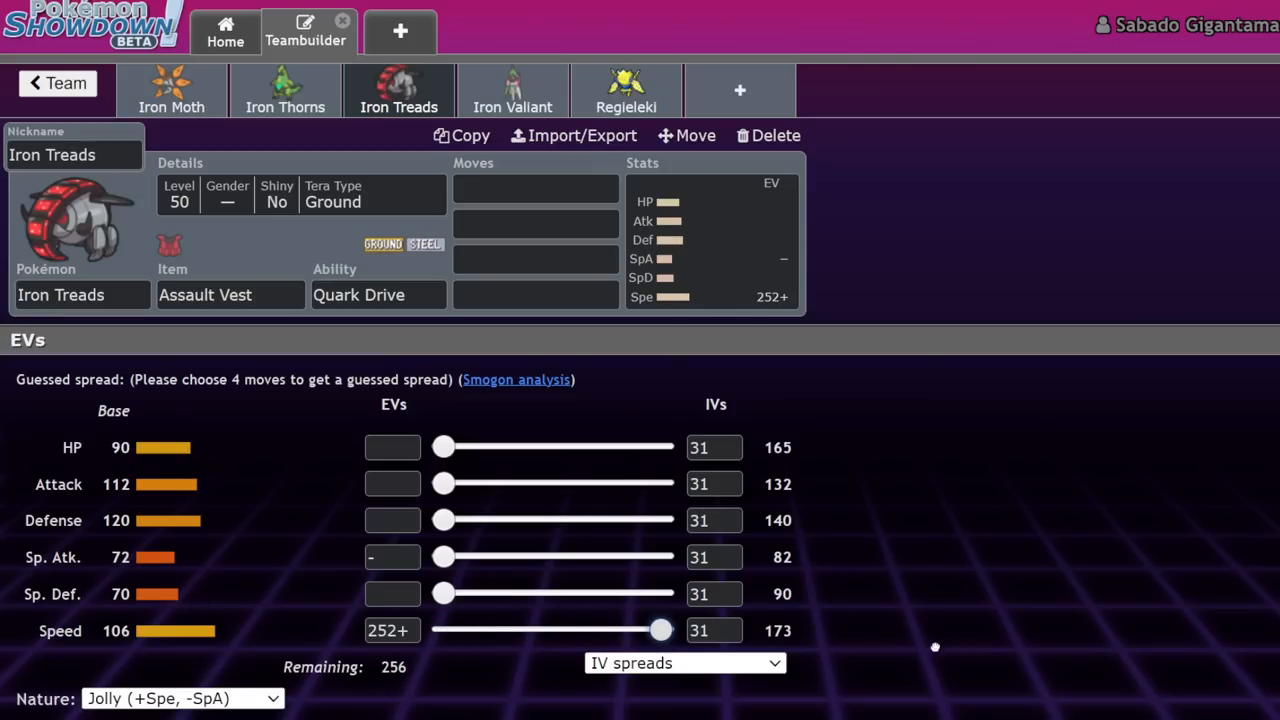
drag(444, 484, 662, 484)
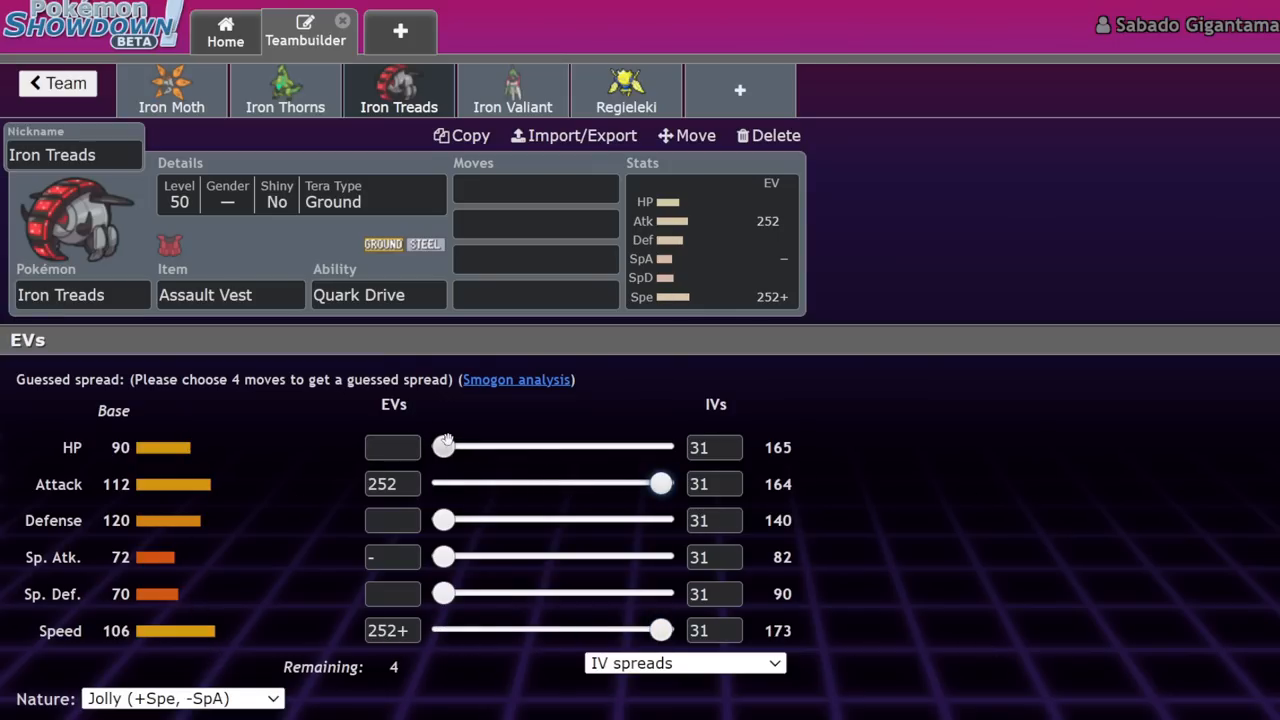
click(535, 188)
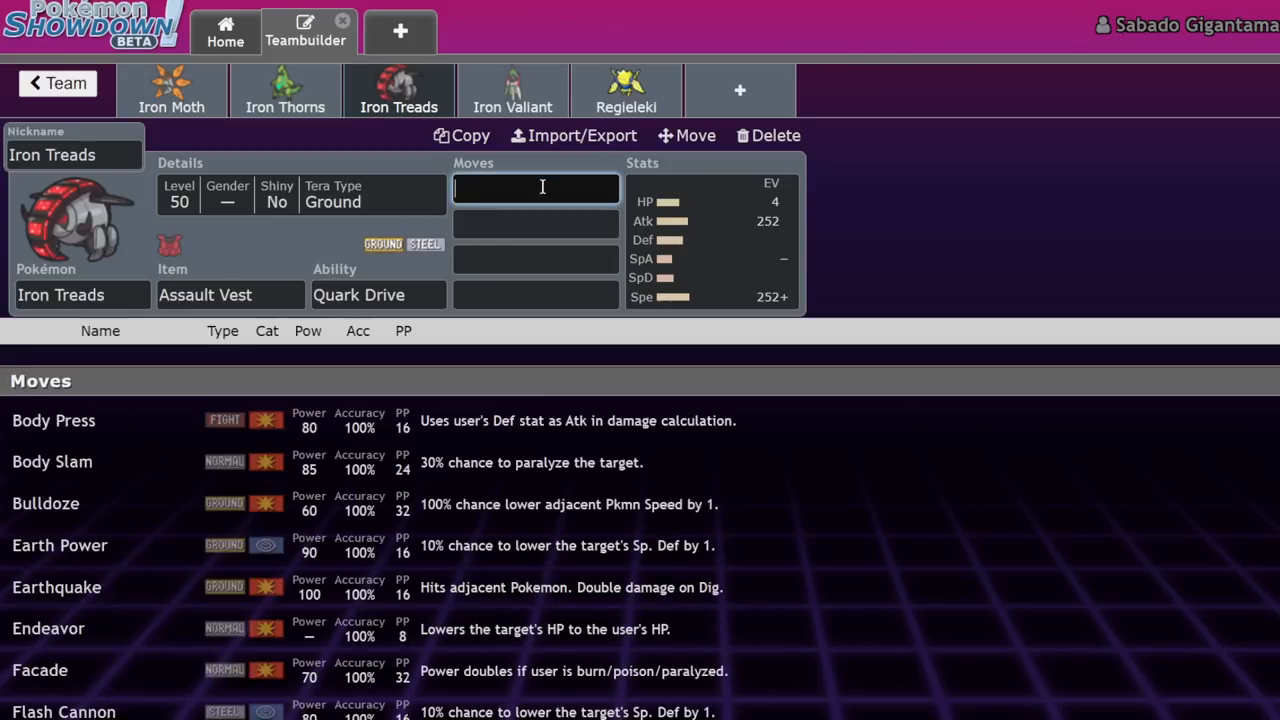
text(ir)
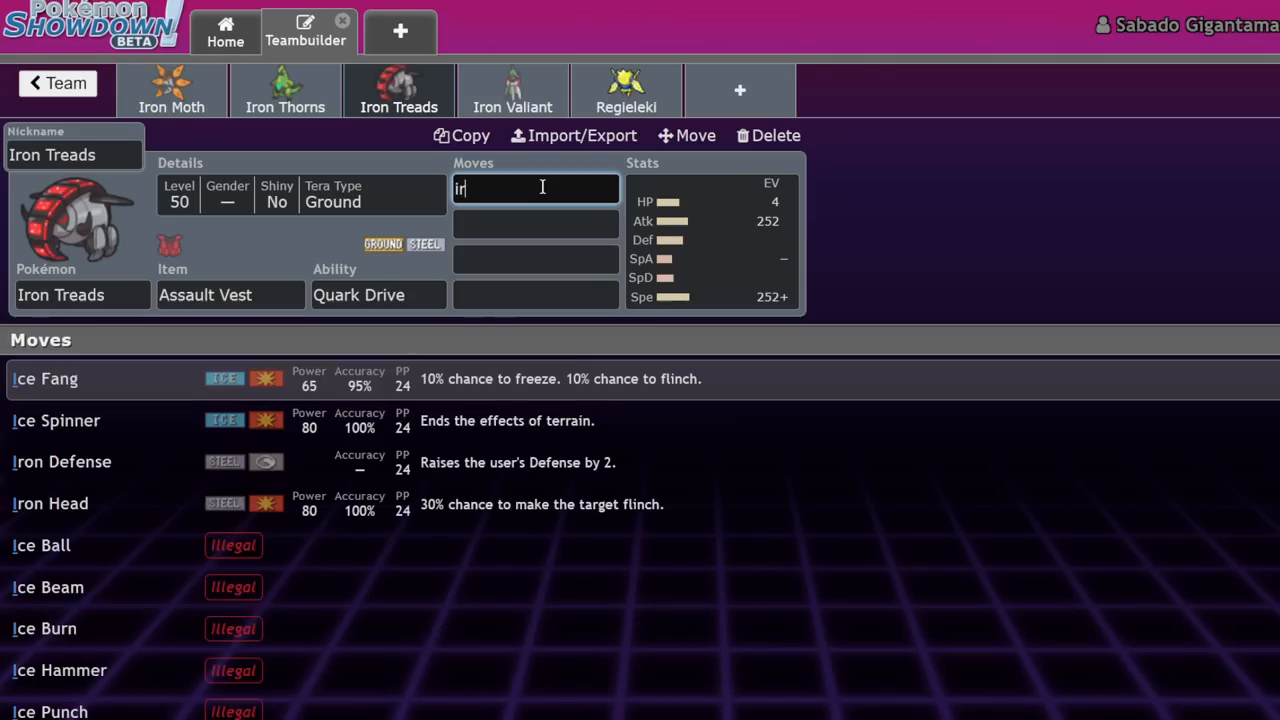
text(on Head)
click(536, 225)
text(sp)
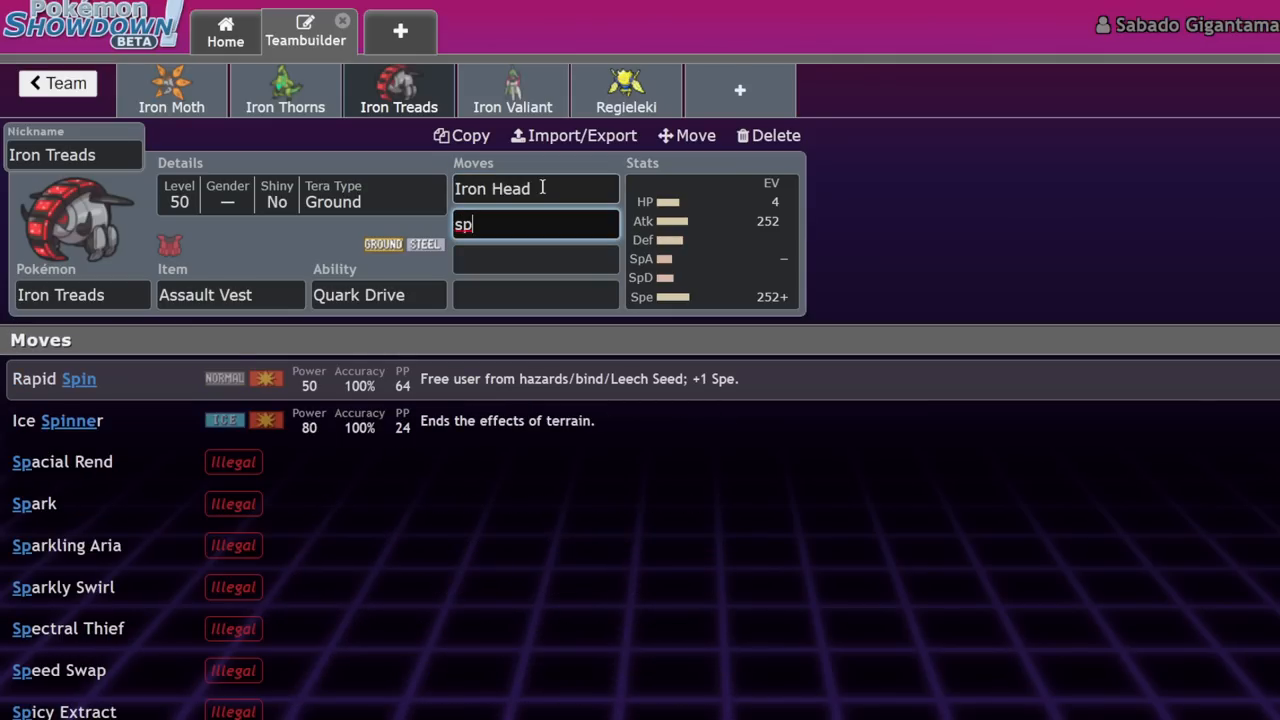
click(57, 420)
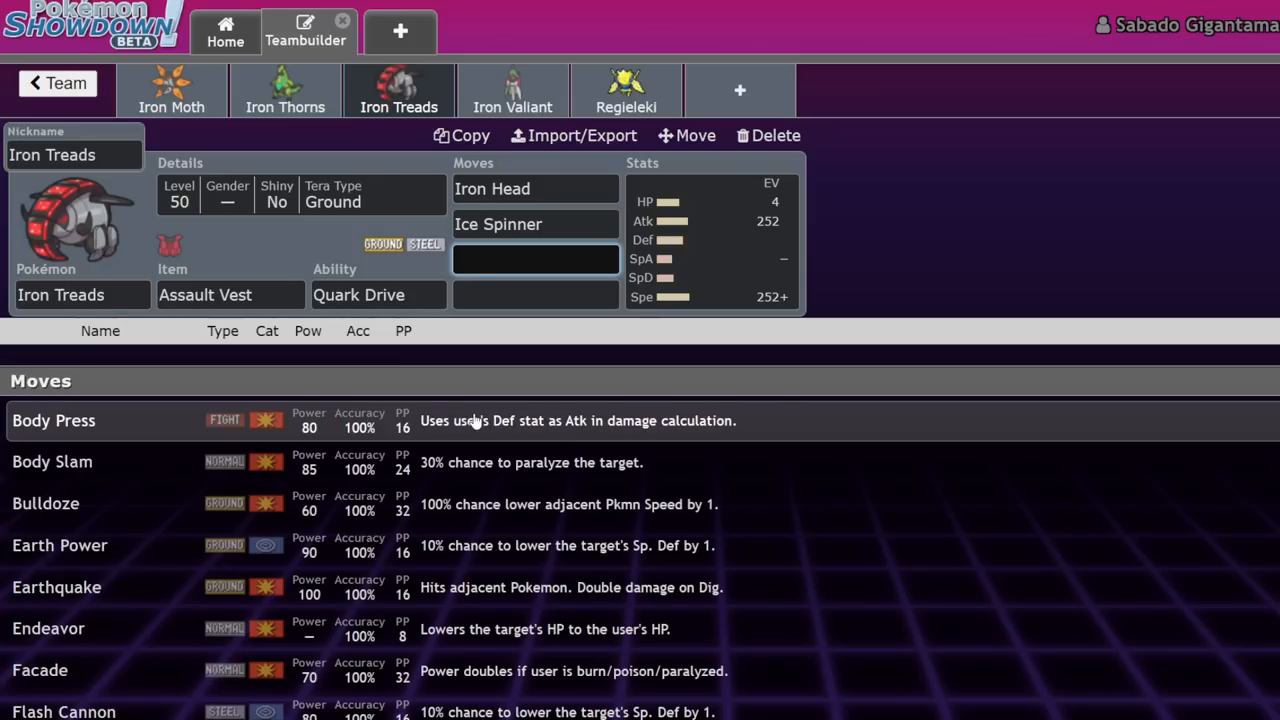
click(57, 587)
text(Rock Tomb)
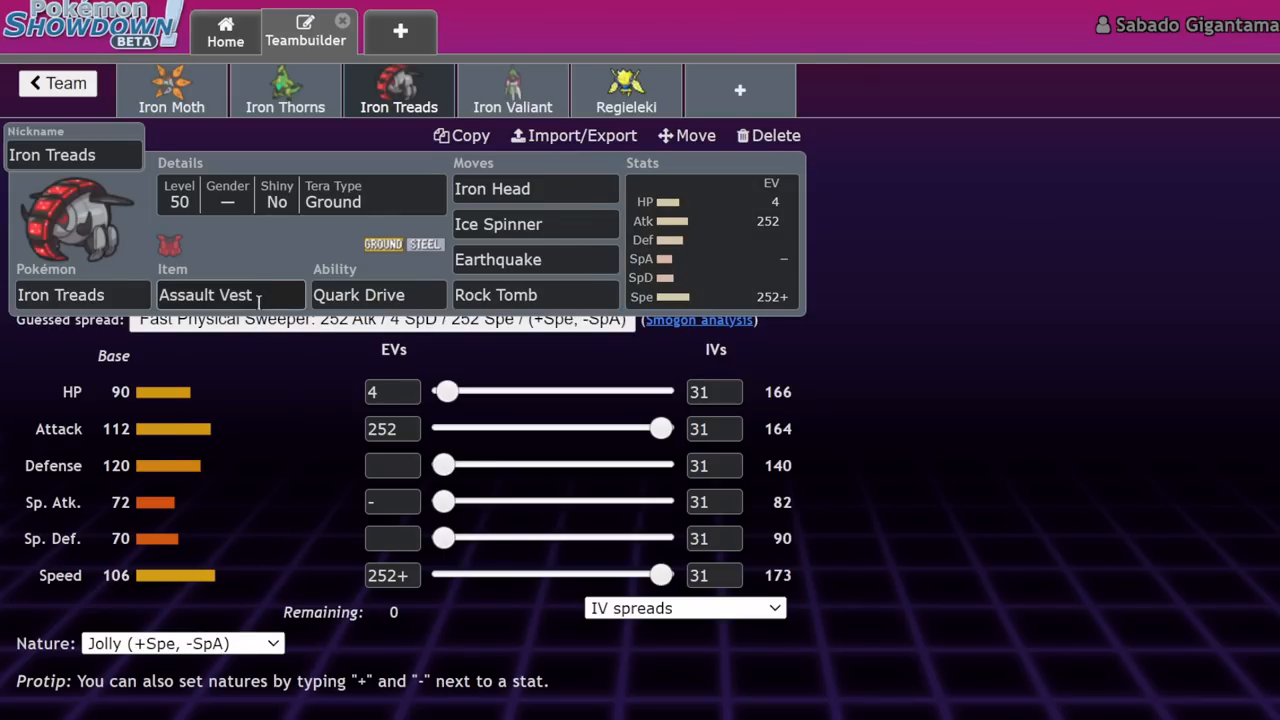
Step: Swap Iron Treads' item to Booster Energy, recheck its EV spread, then switch to Iron Valiant
click(378, 294)
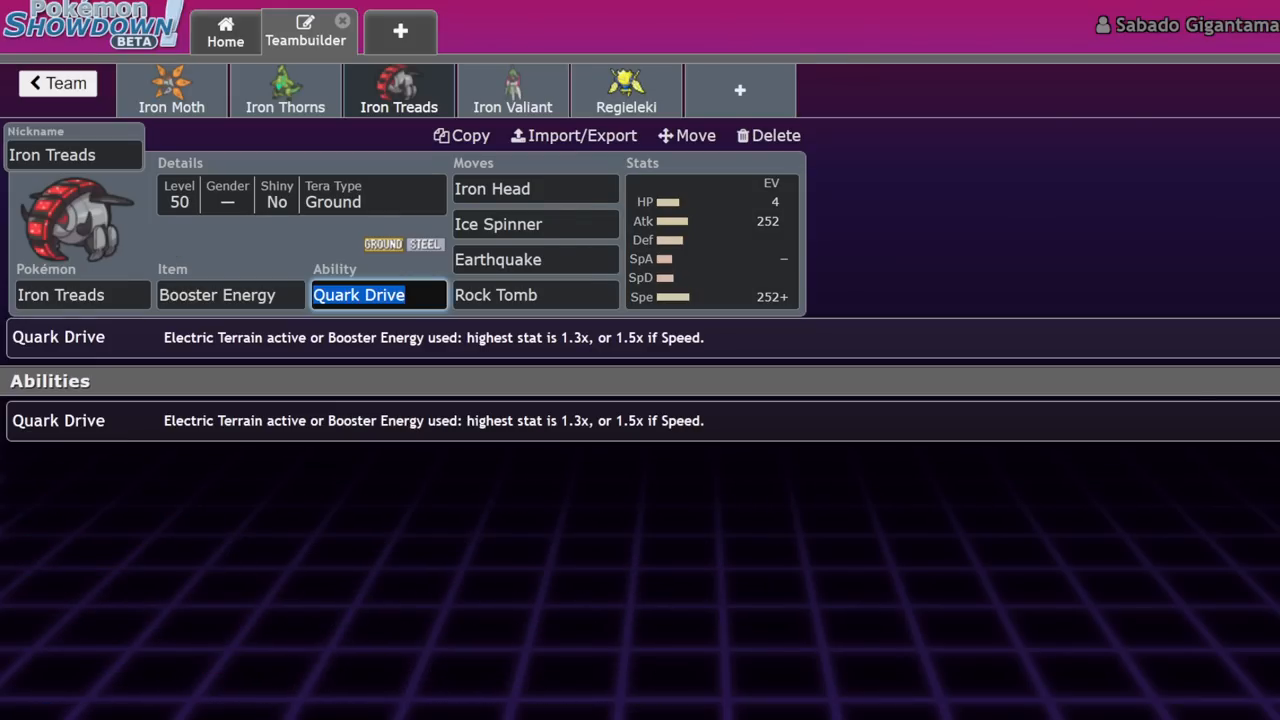
click(710, 240)
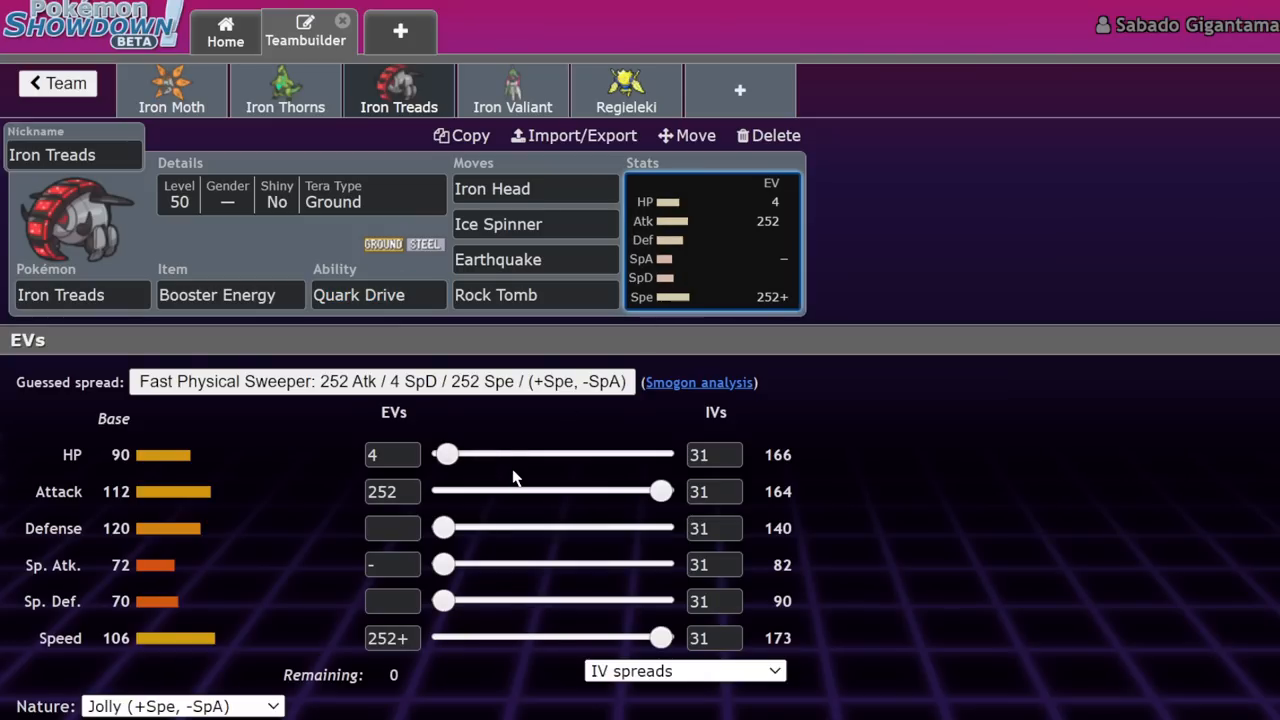
mouse_move(758, 597)
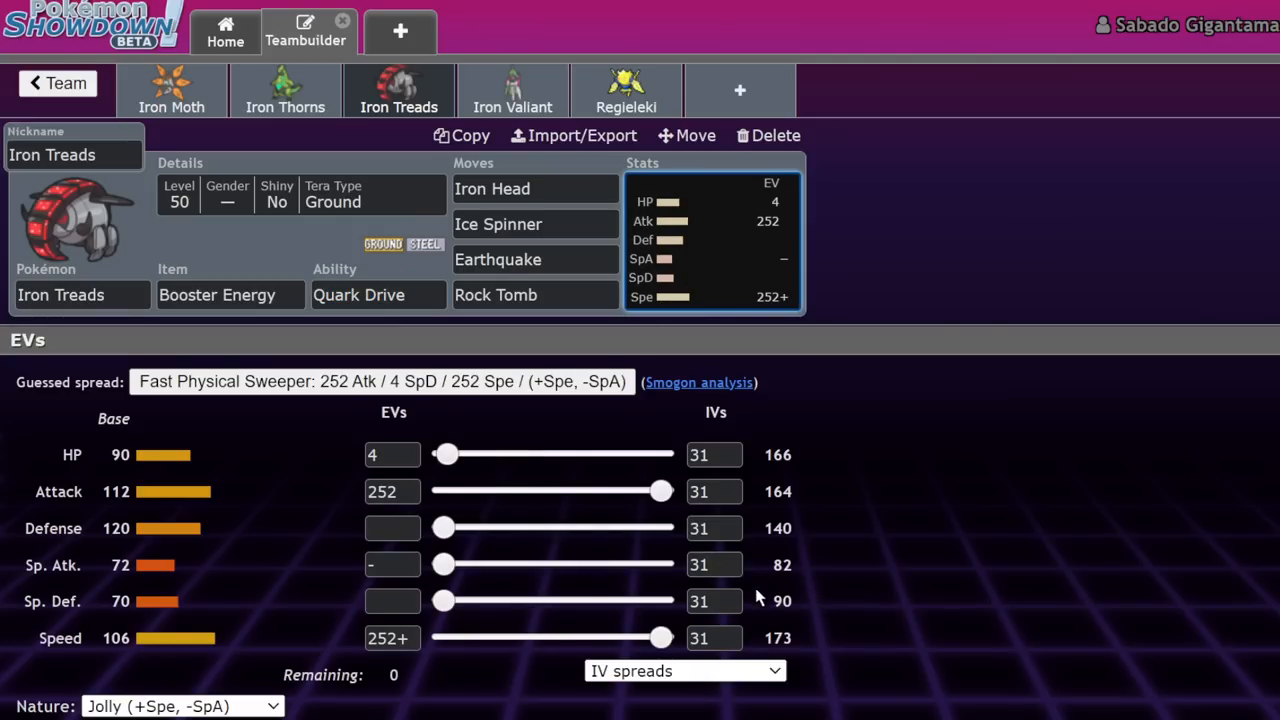
mouse_move(607, 552)
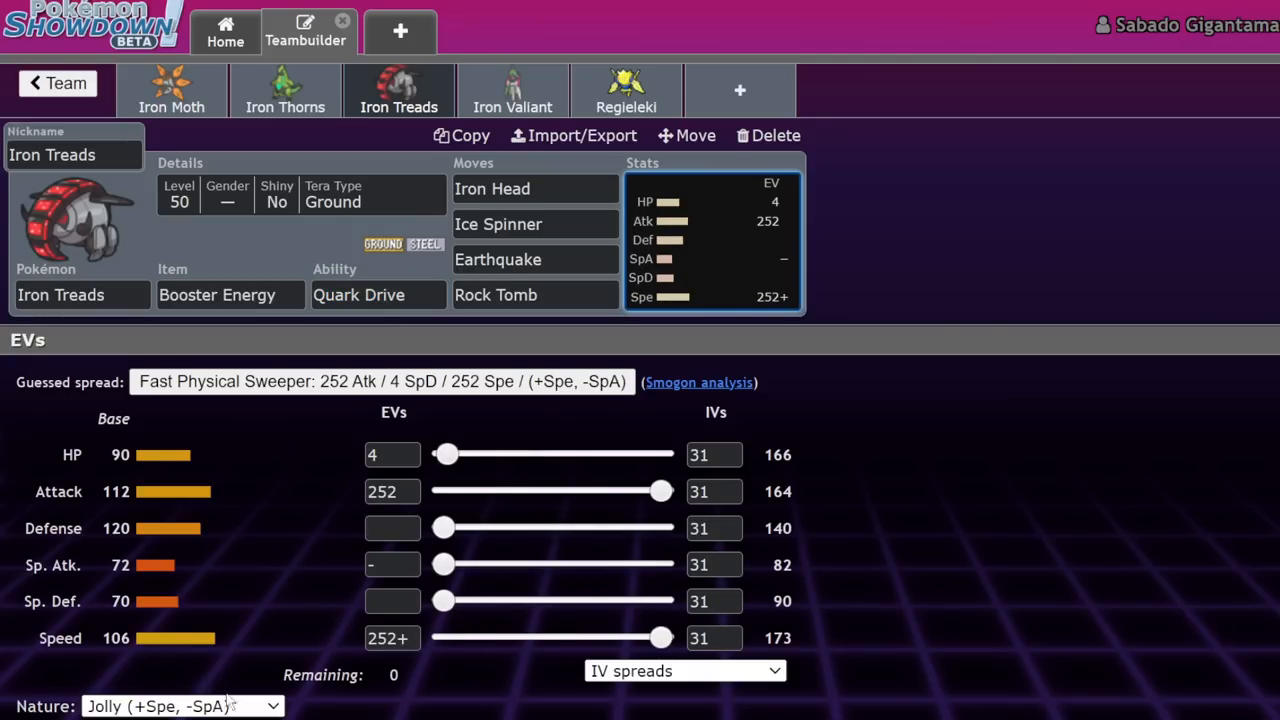
mouse_move(182, 330)
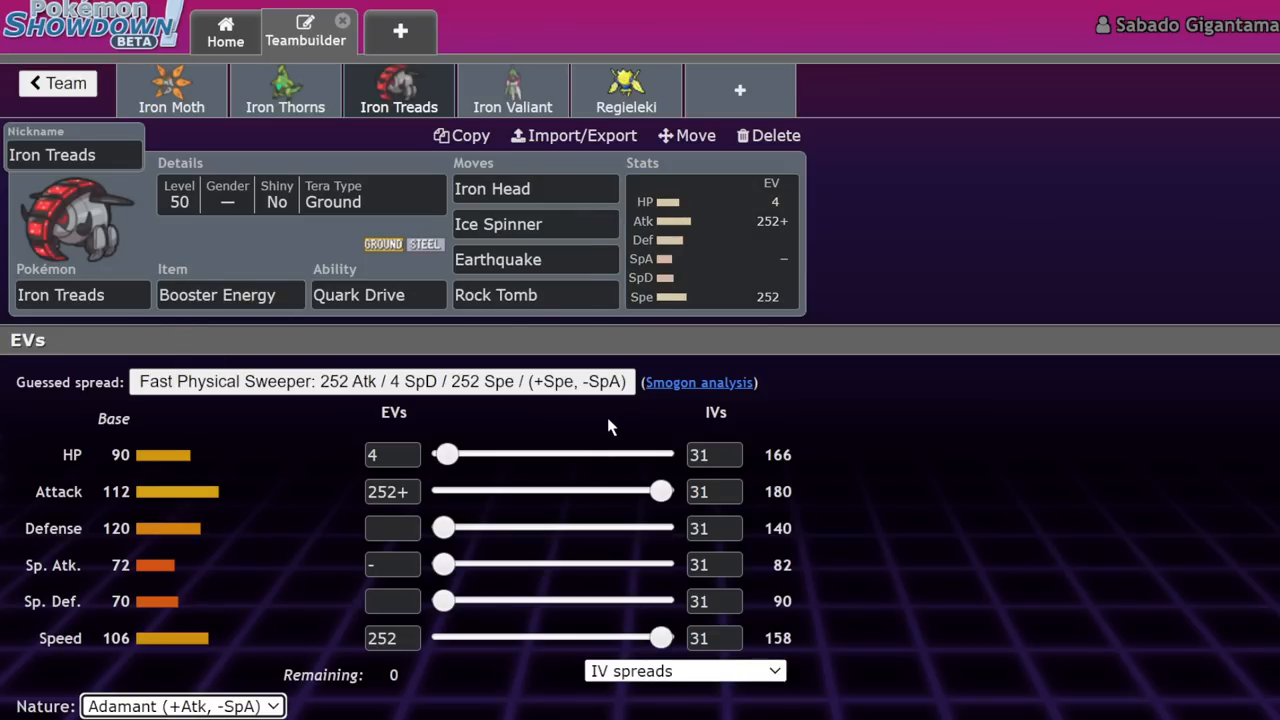
click(399, 90)
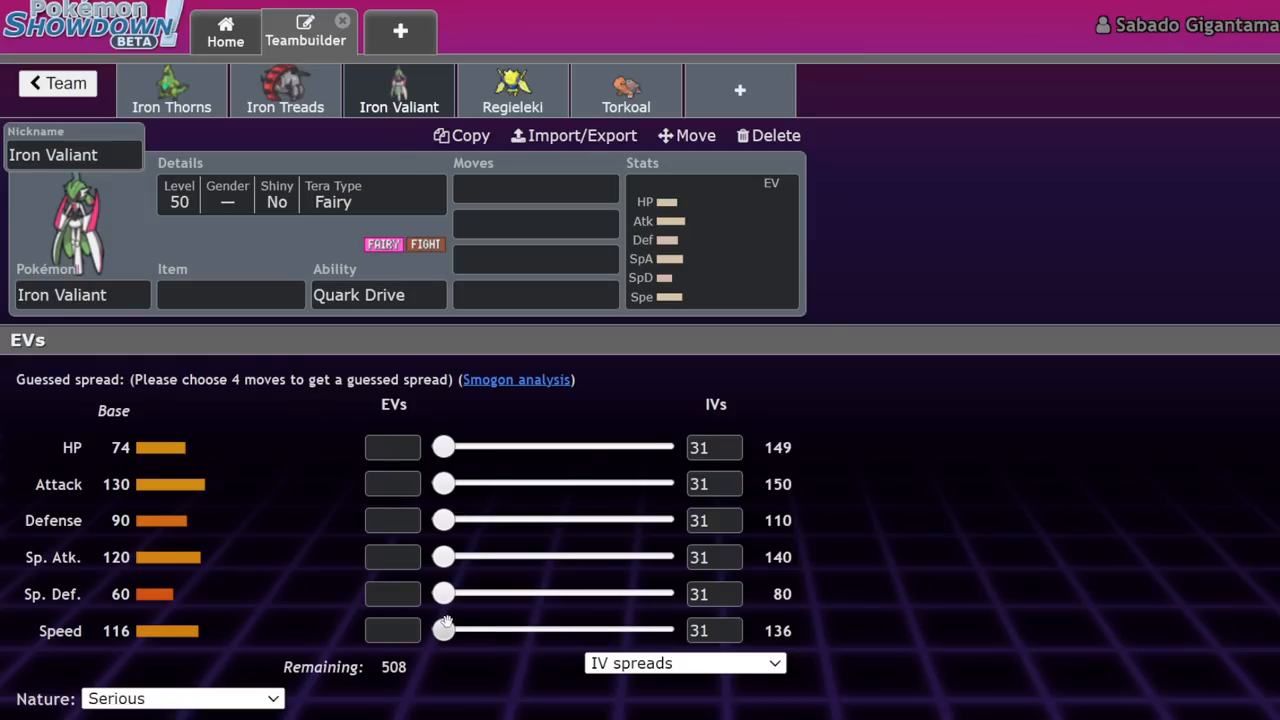
click(230, 294)
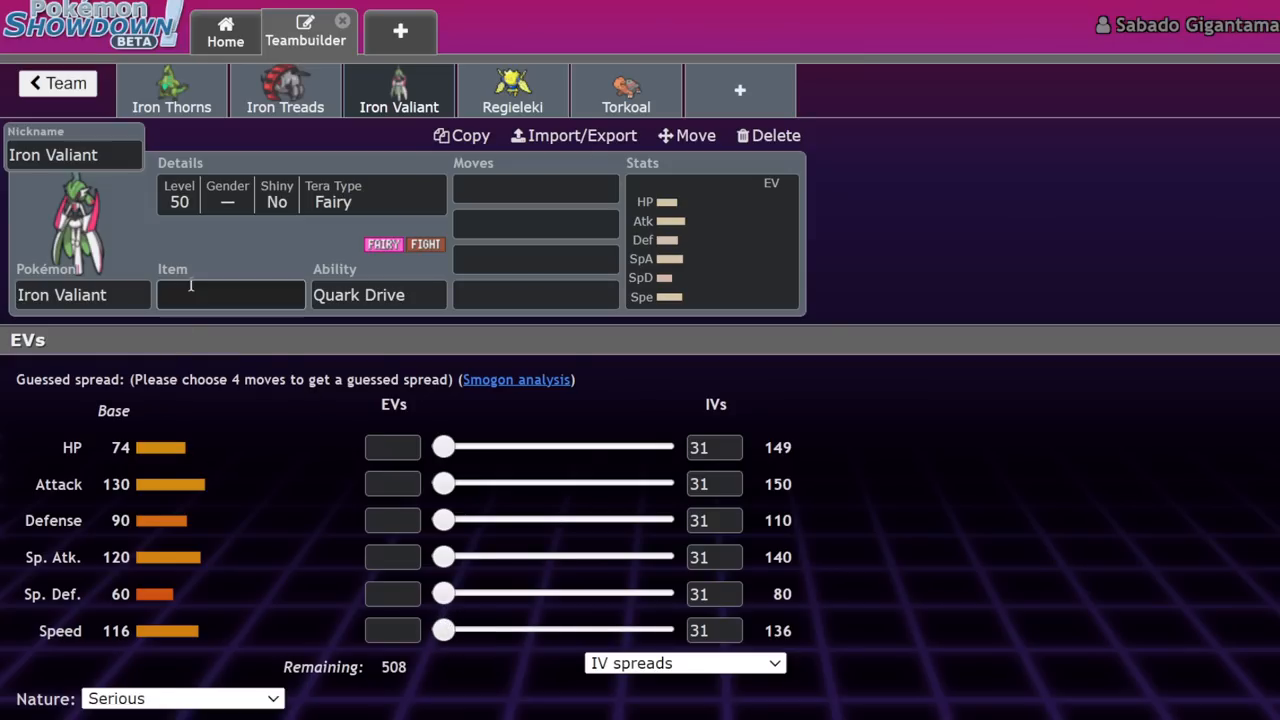
text(boo)
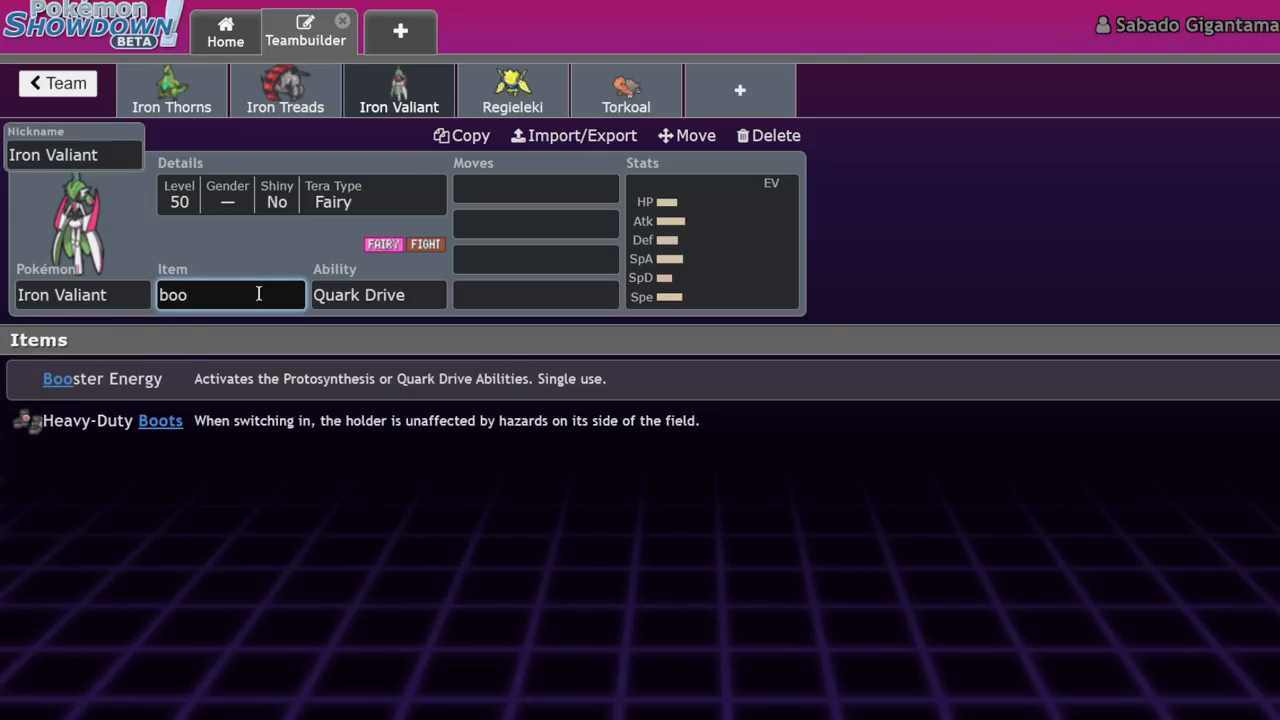
click(102, 378)
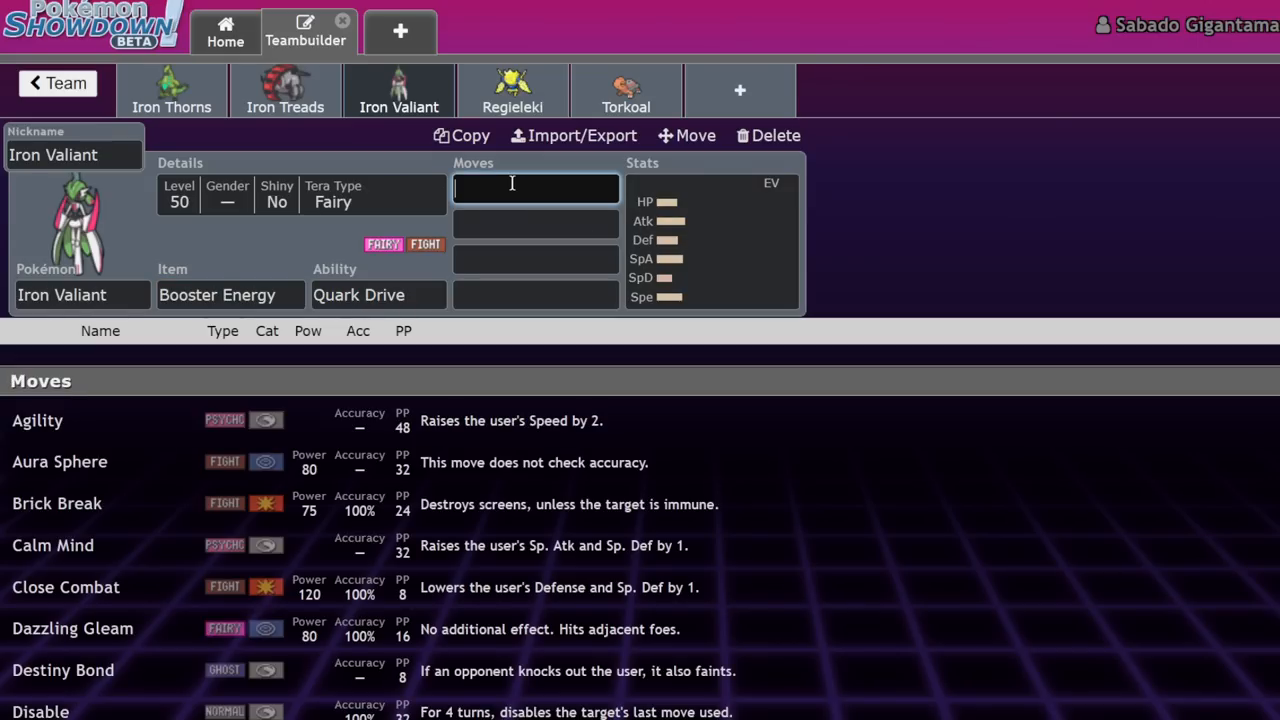
text(Spirit Break)
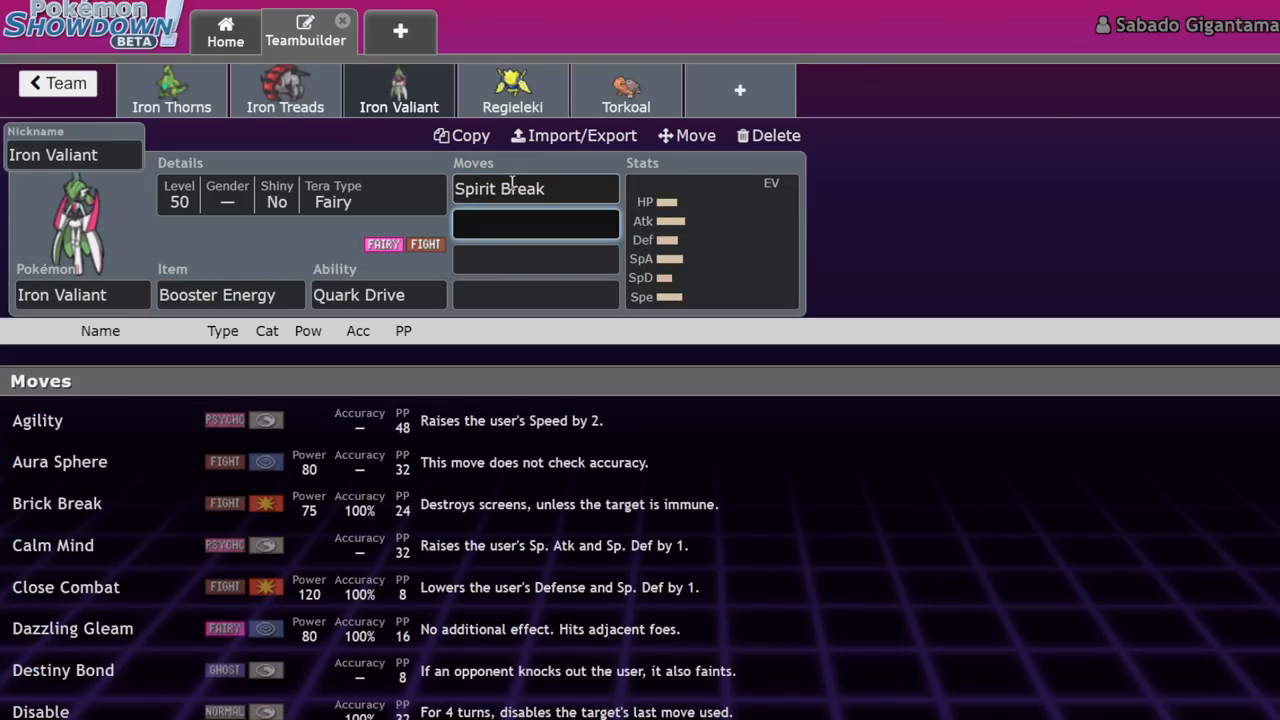
click(535, 223)
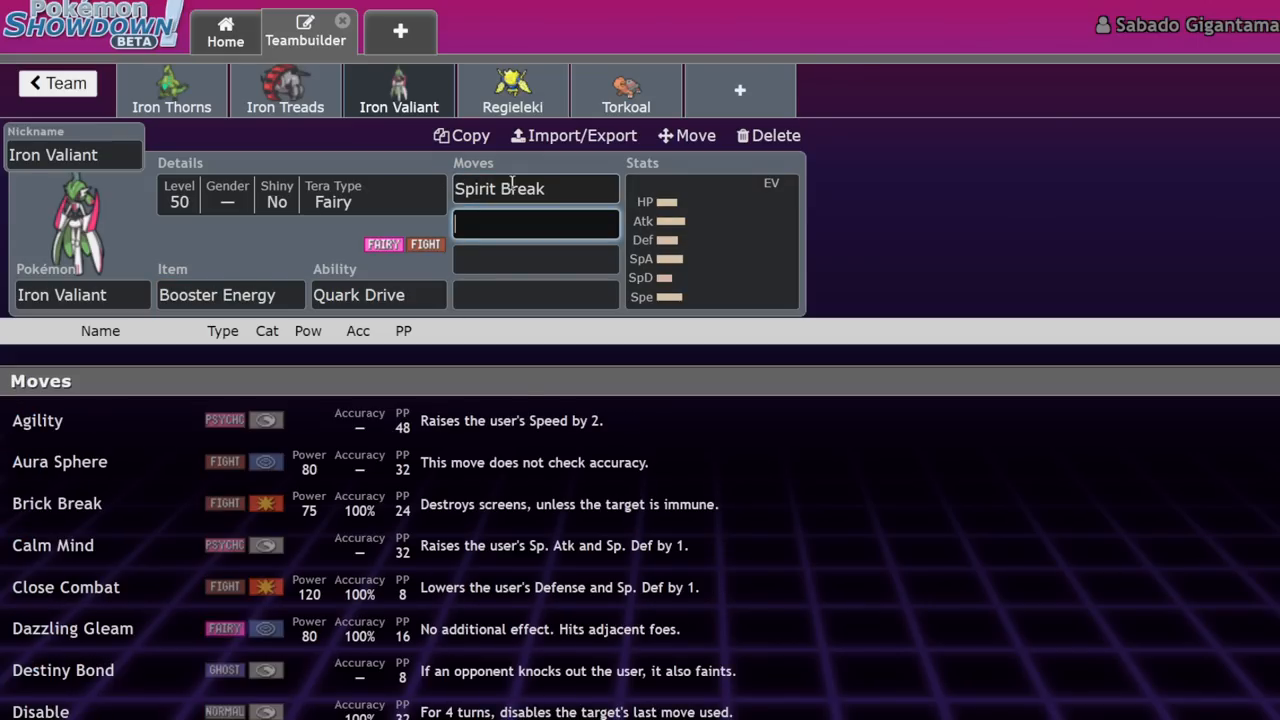
text(psy)
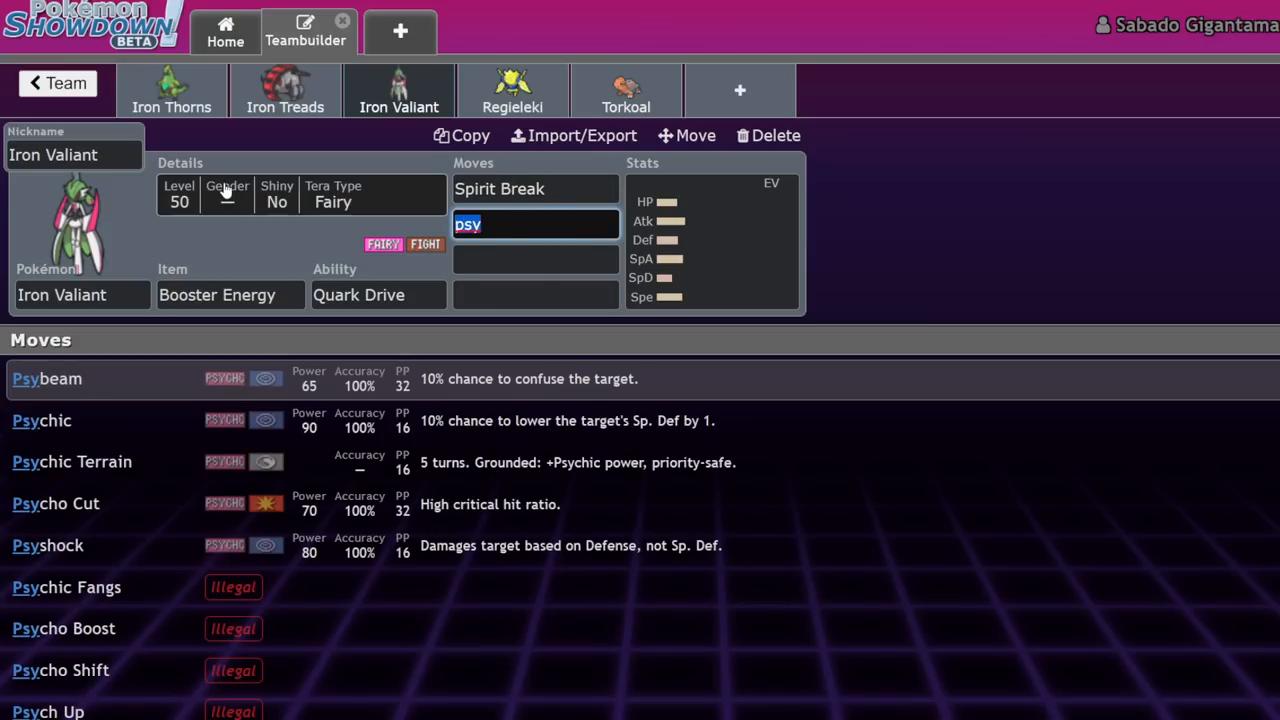
text(c)
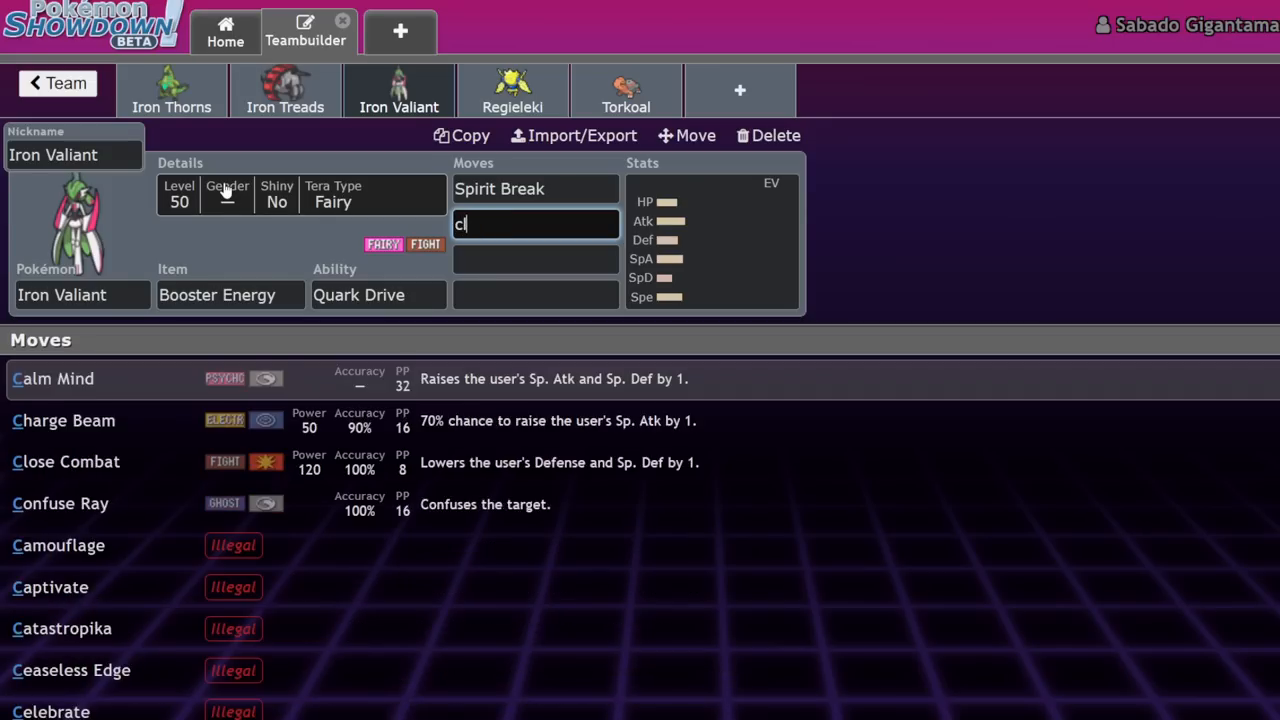
click(66, 461)
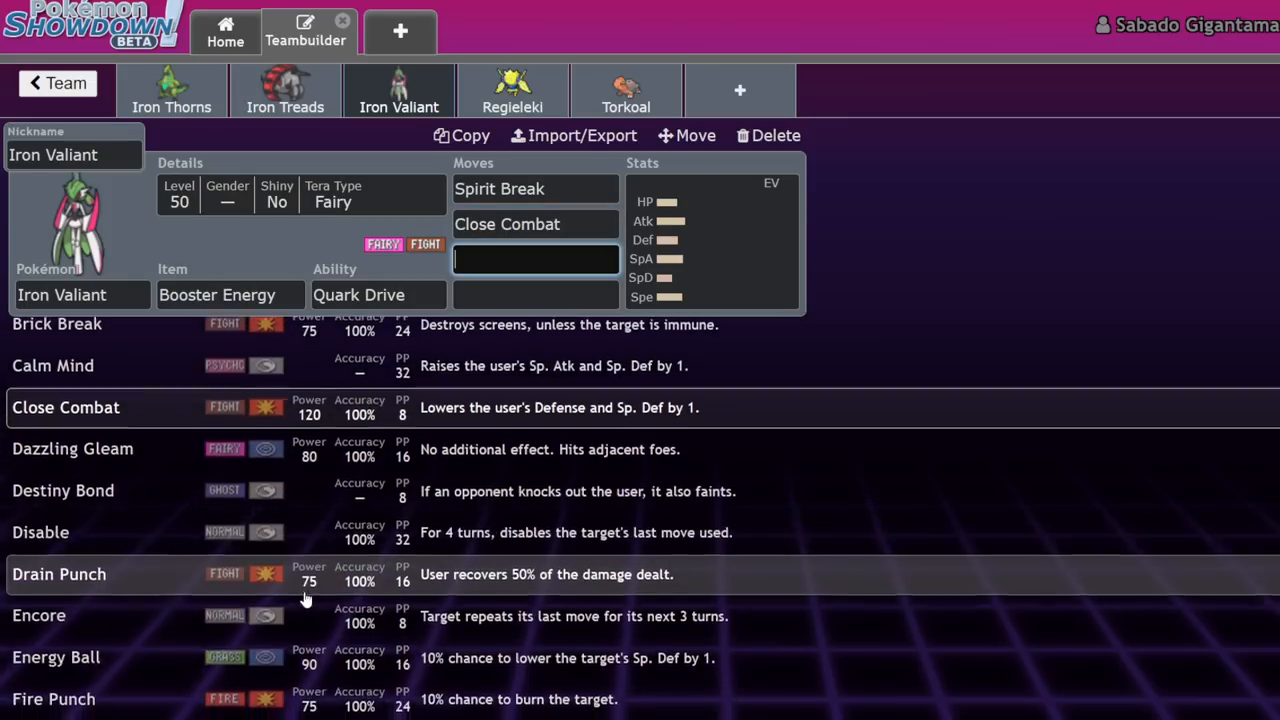
scroll(down, 3)
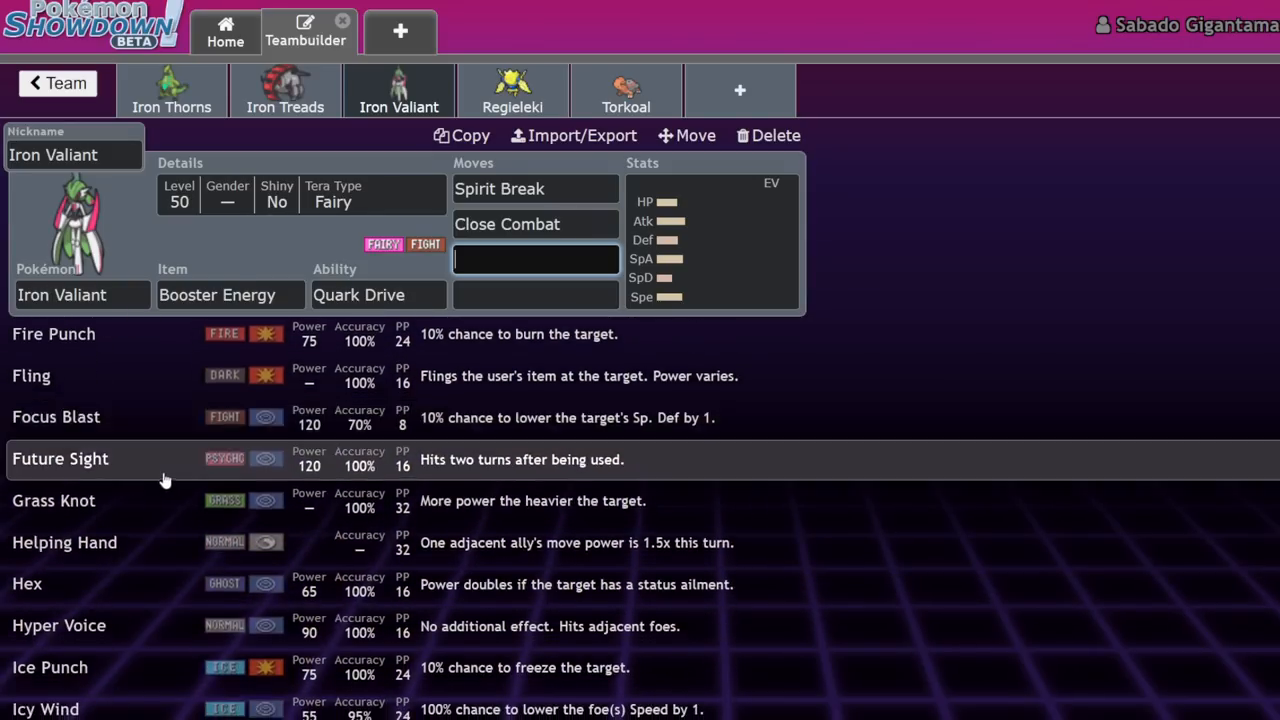
scroll(down, 3)
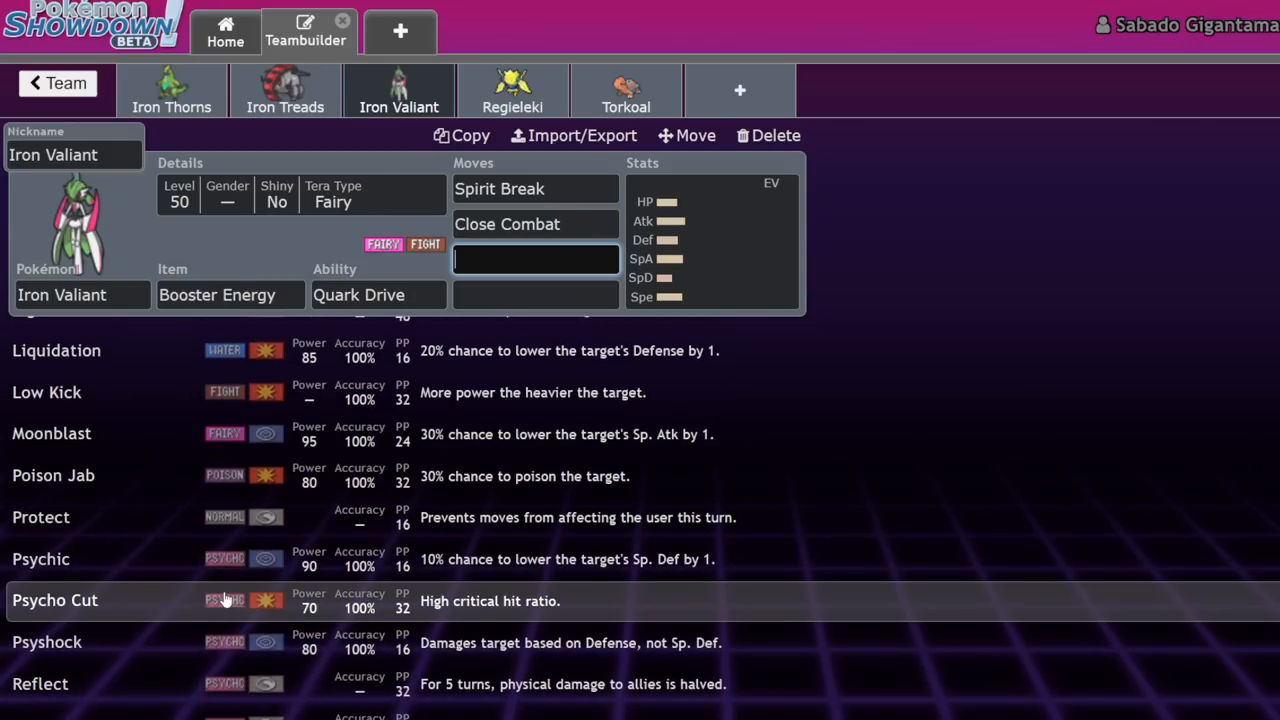
scroll(down, 3)
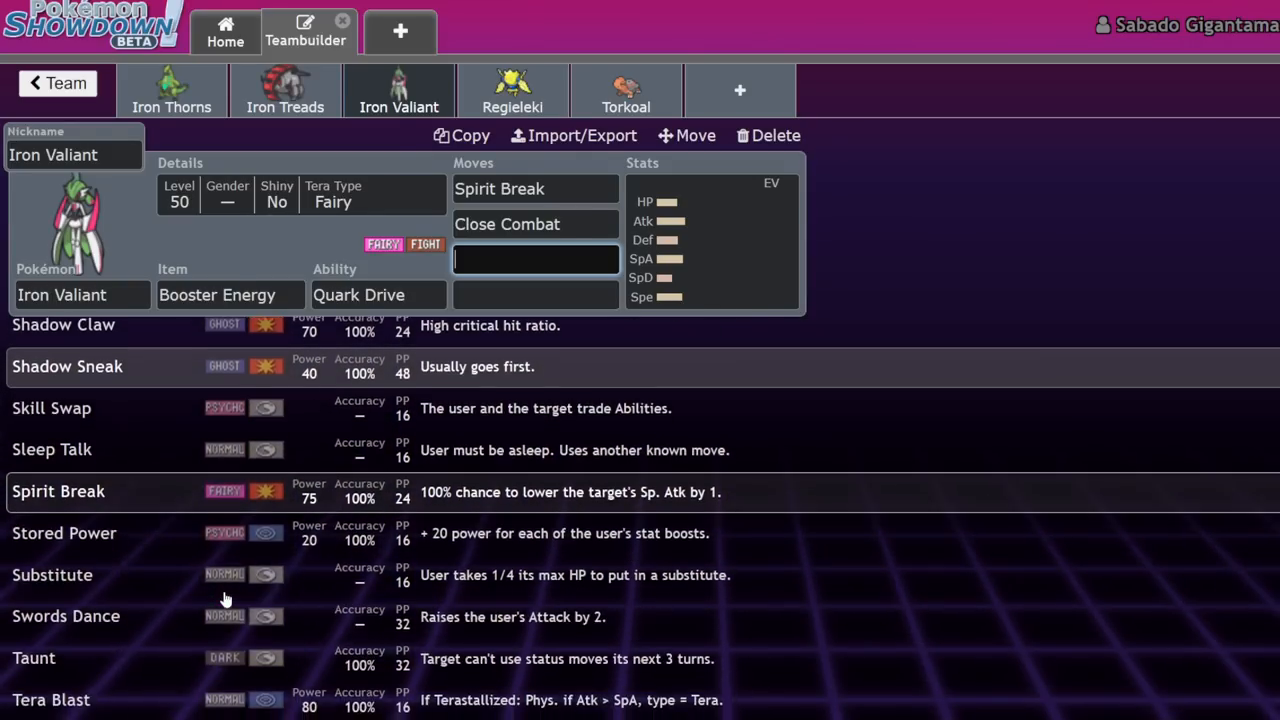
scroll(down, 3)
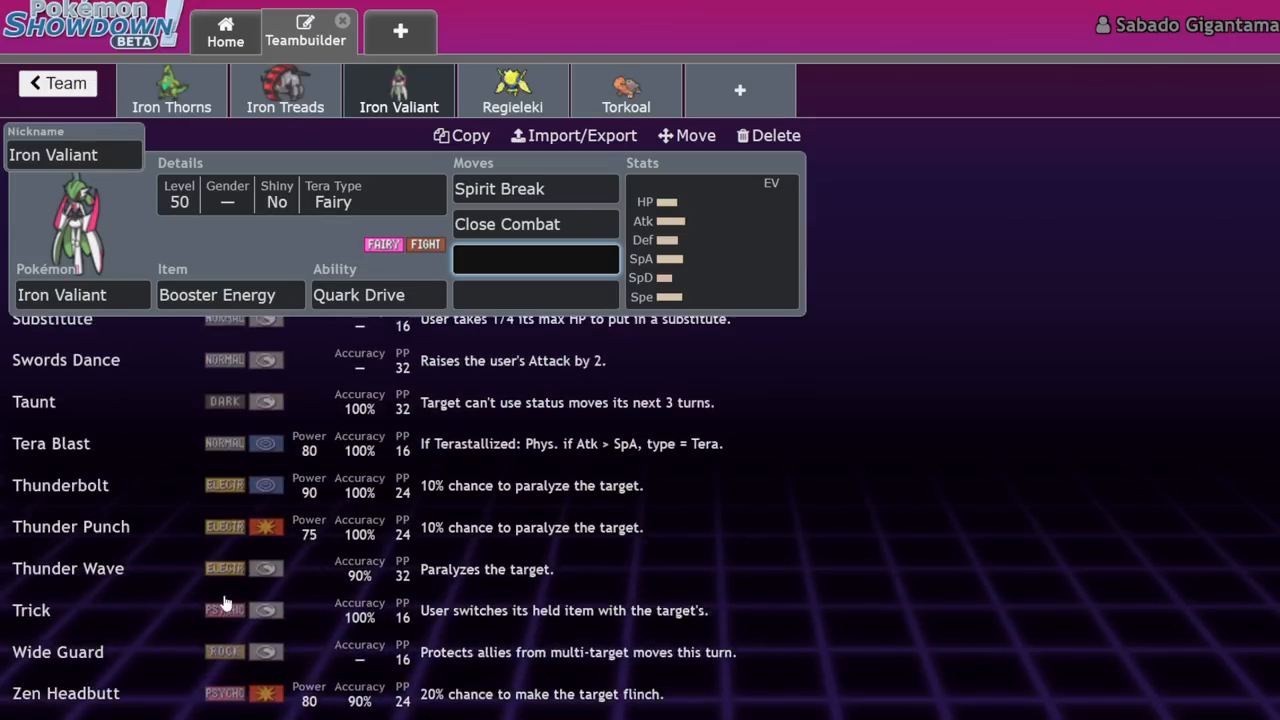
scroll(up, 3)
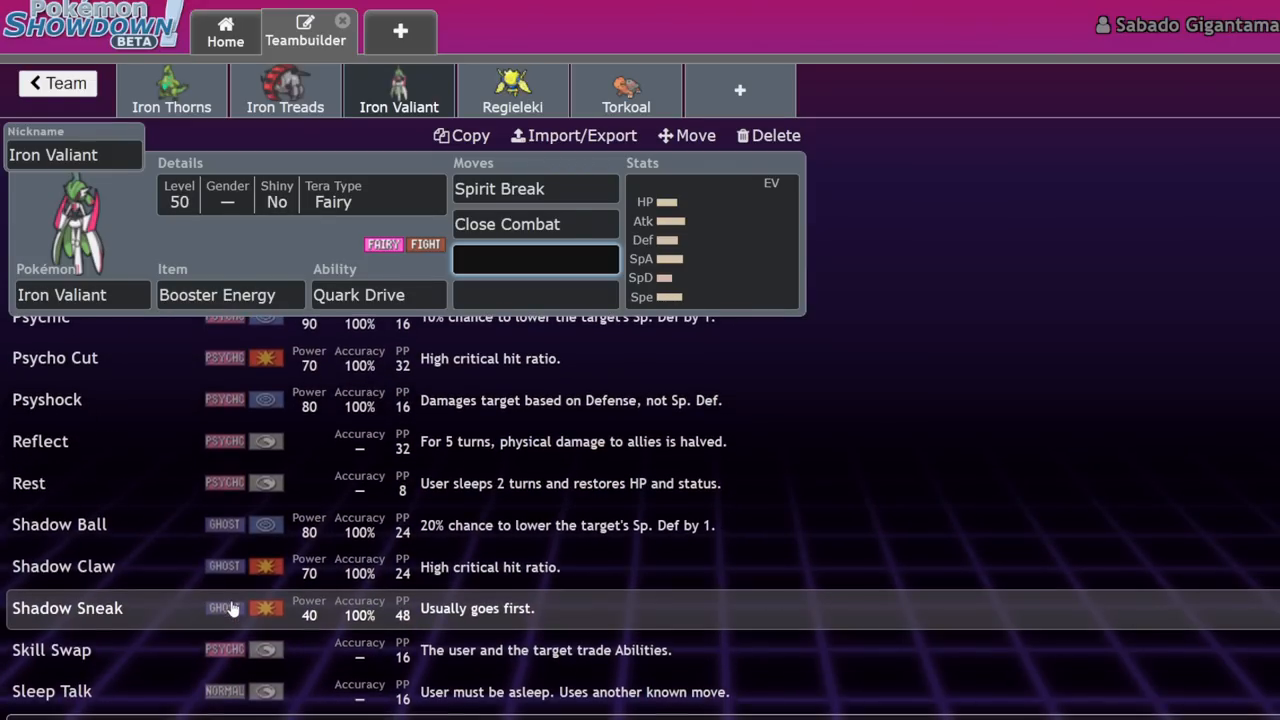
scroll(up, 3)
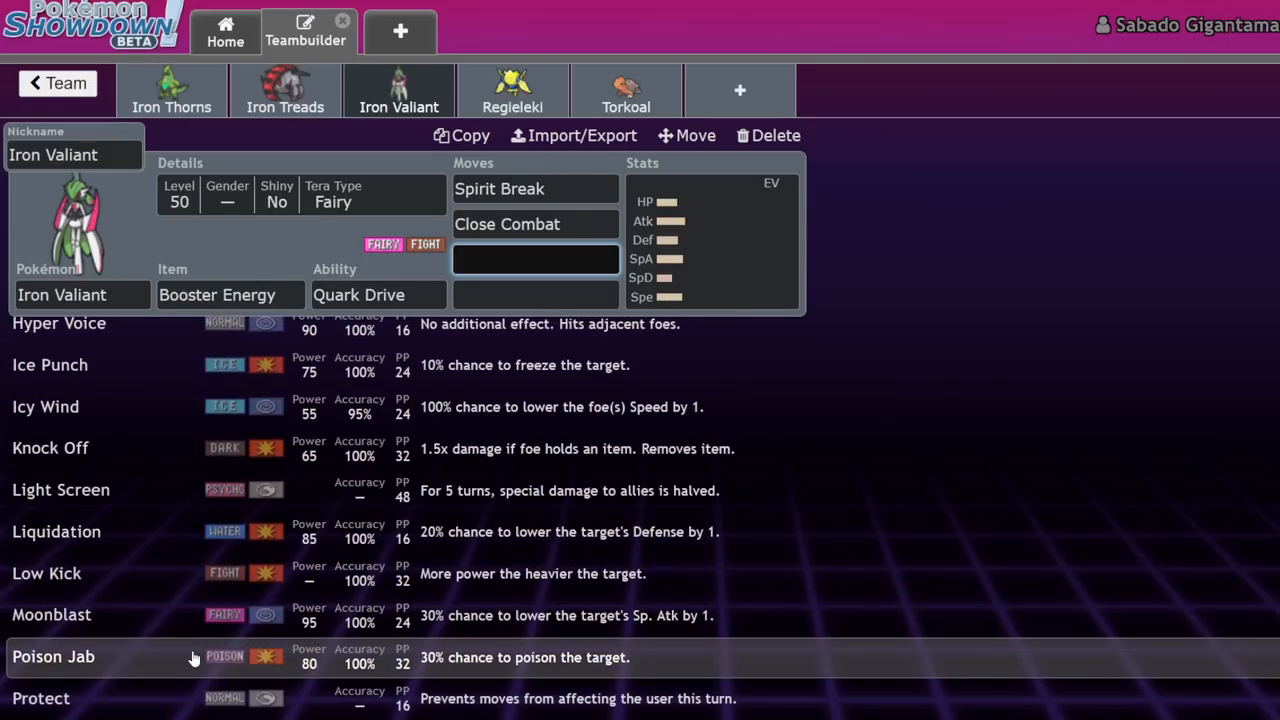
scroll(up, 3)
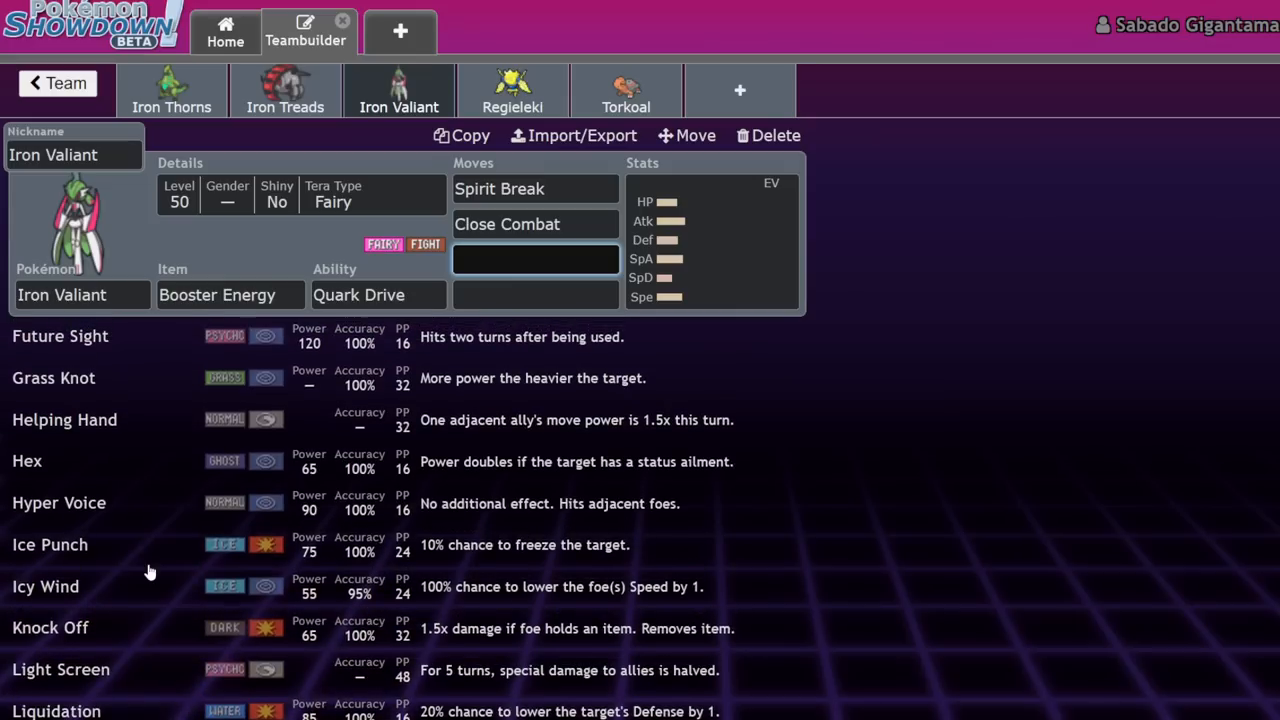
scroll(up, 3)
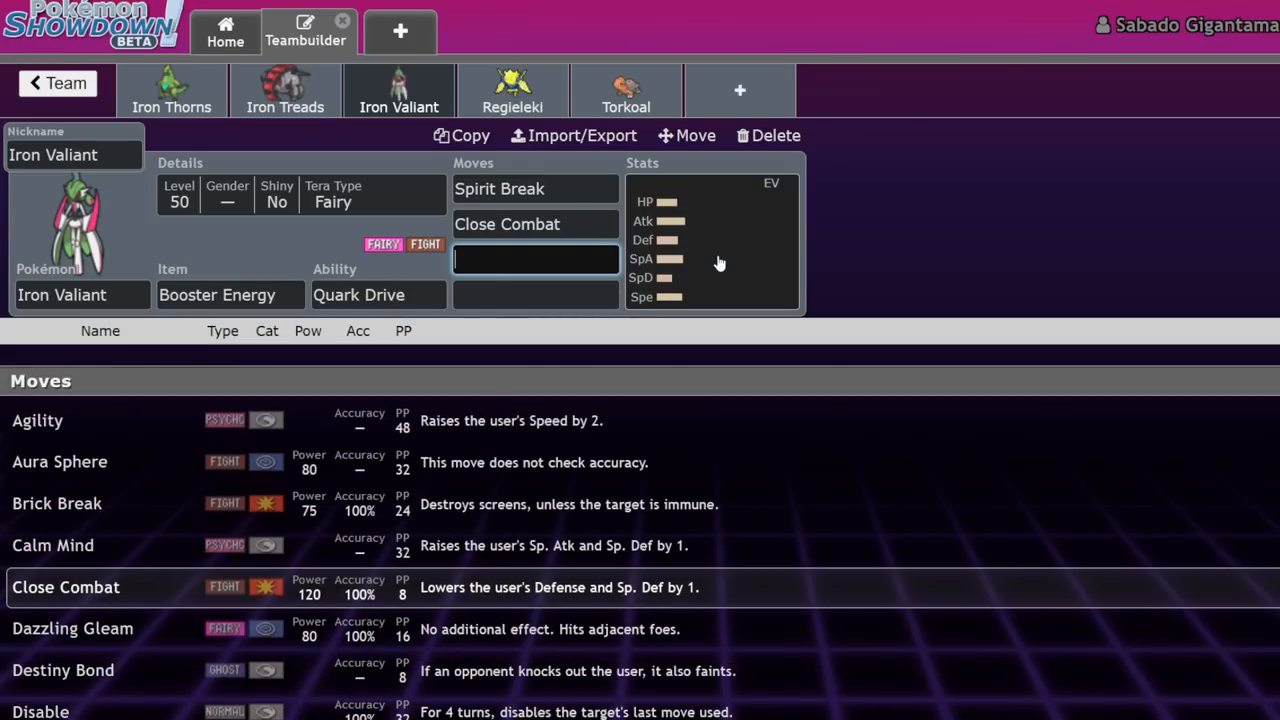
click(710, 240)
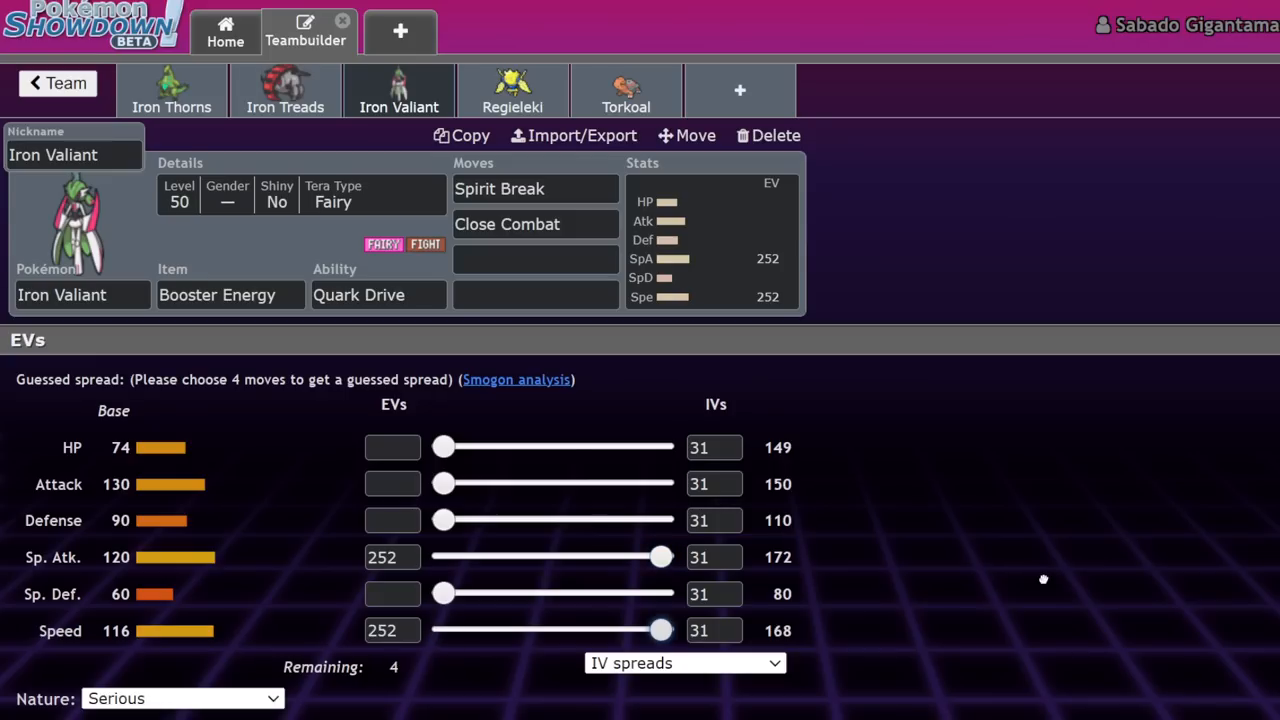
Step: Replace Spirit Break and Close Combat so Iron Valiant runs Moonblast, Icy Wind, Aura Sphere, Protect
click(535, 224)
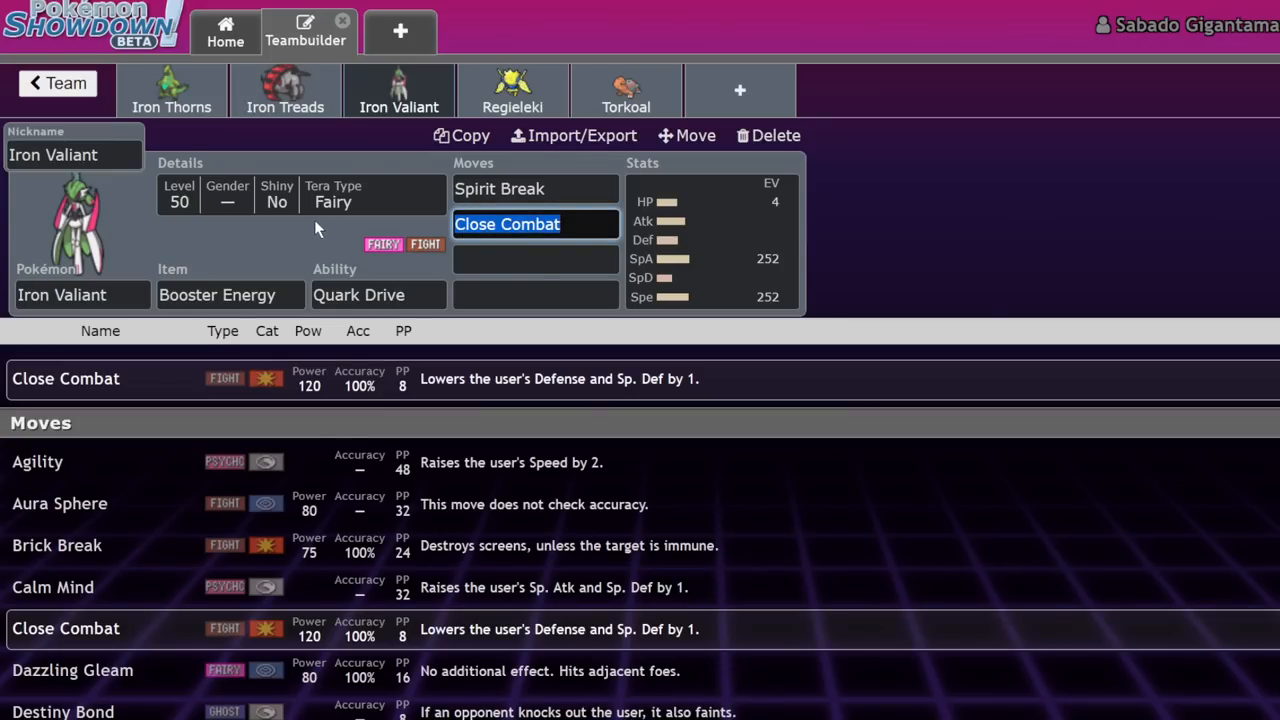
click(535, 188)
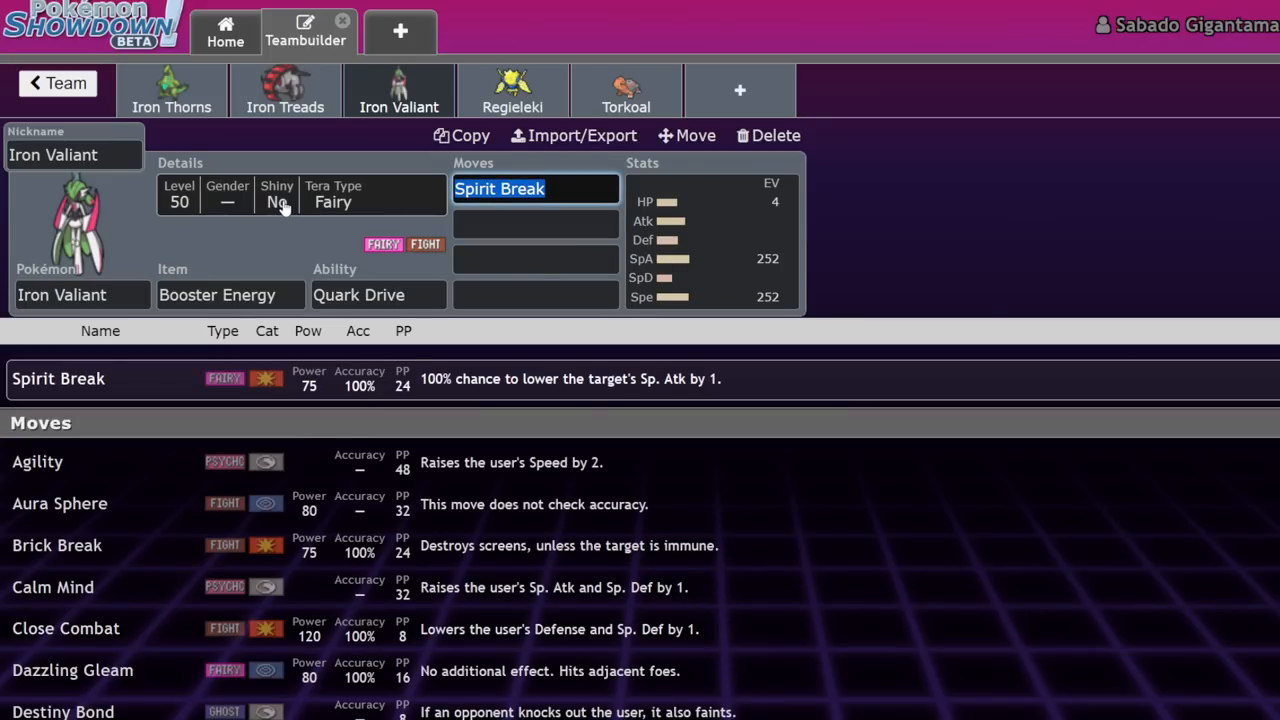
text(icy)
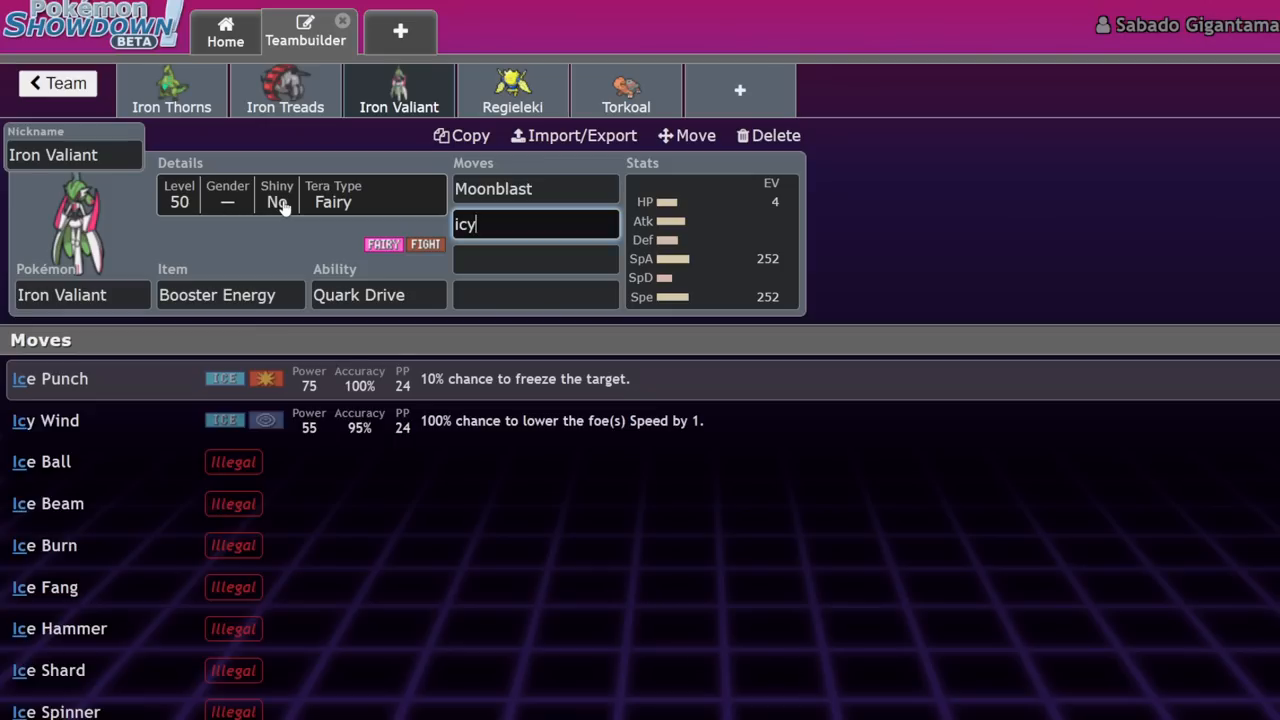
click(45, 420)
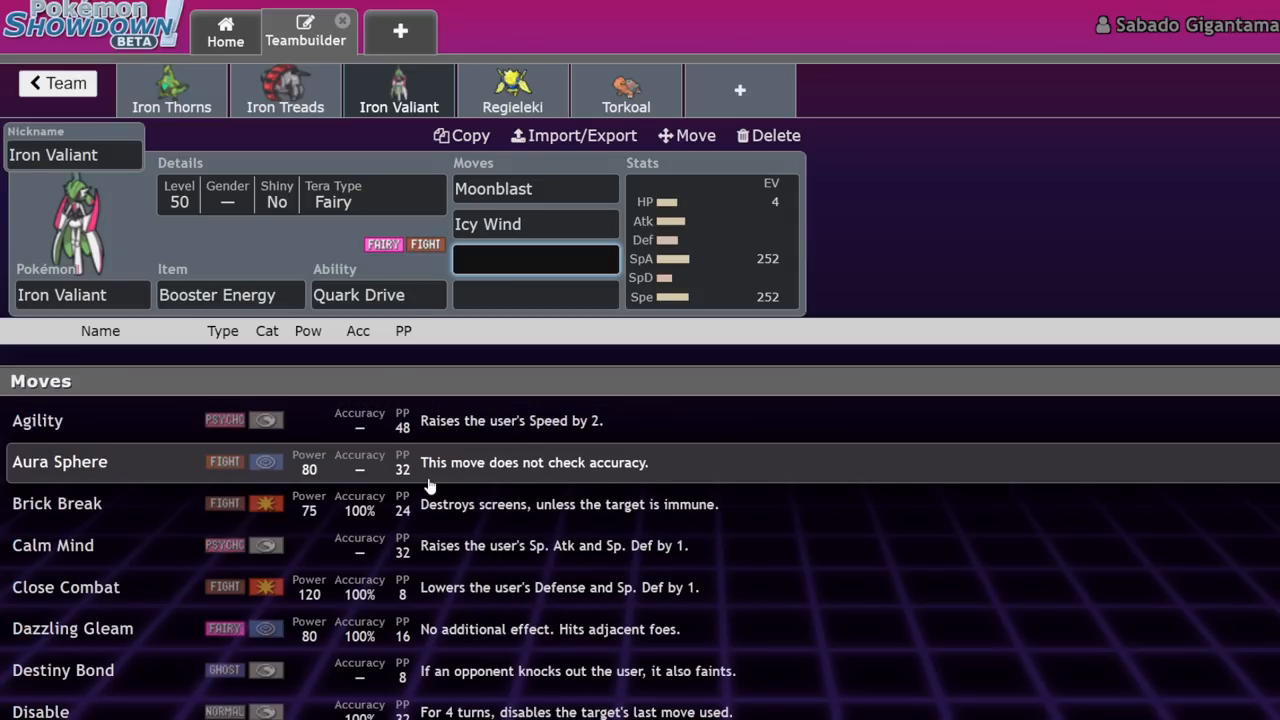
text(aur)
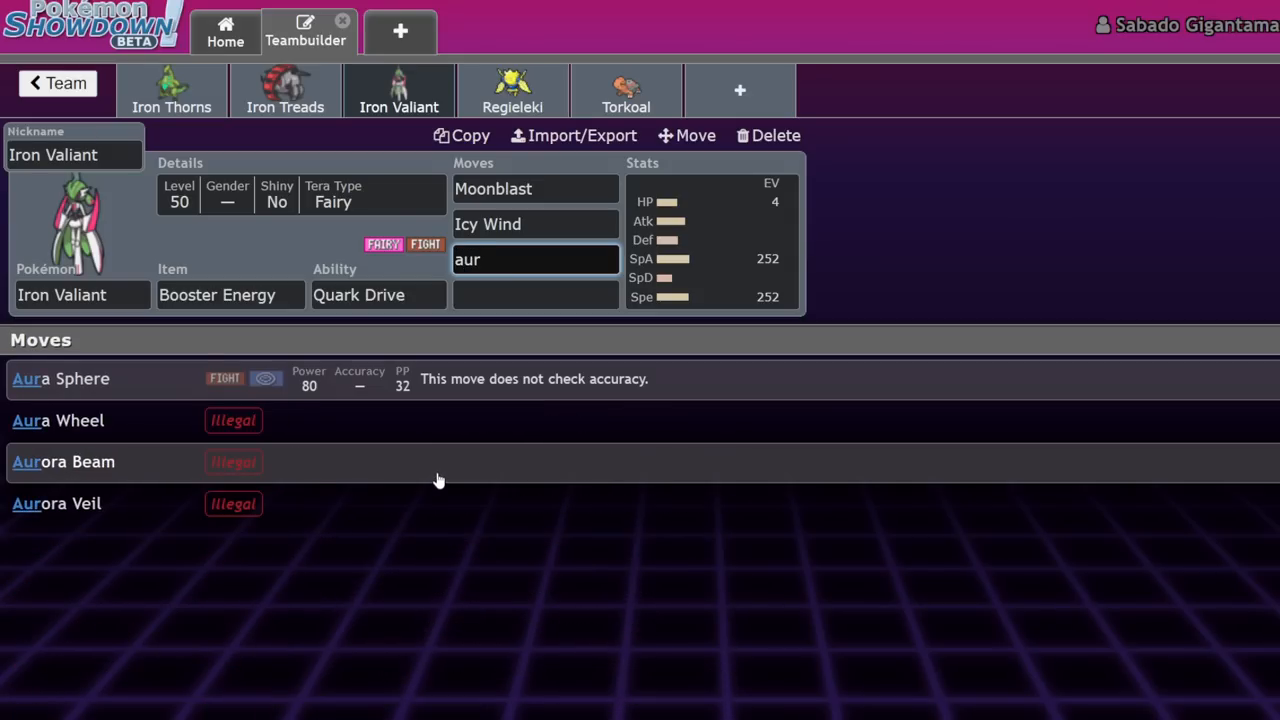
click(60, 378)
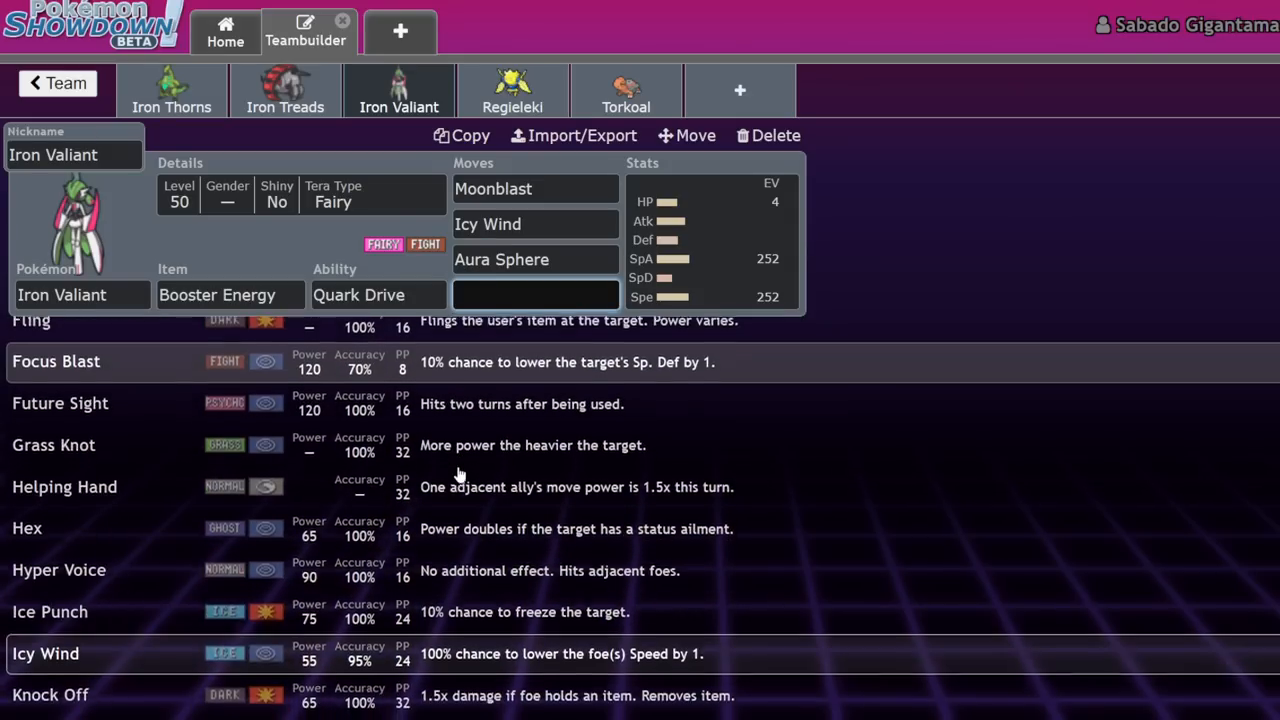
scroll(down, 3)
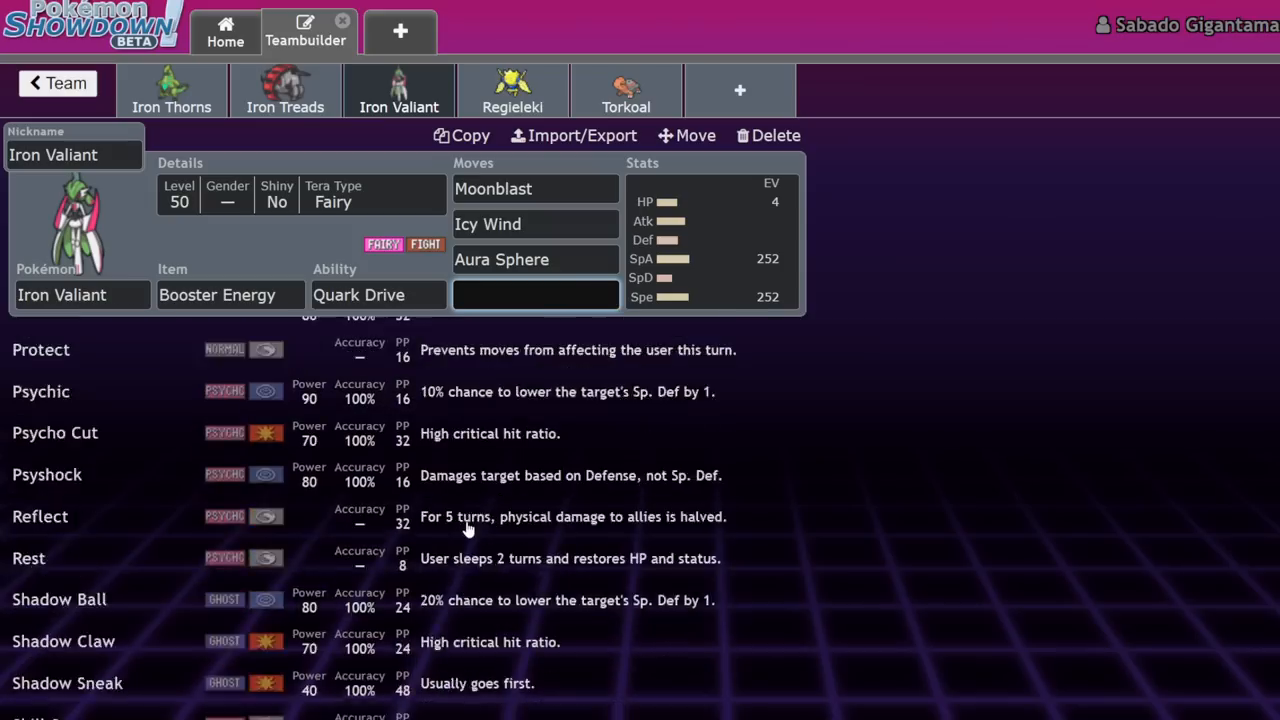
text(pro)
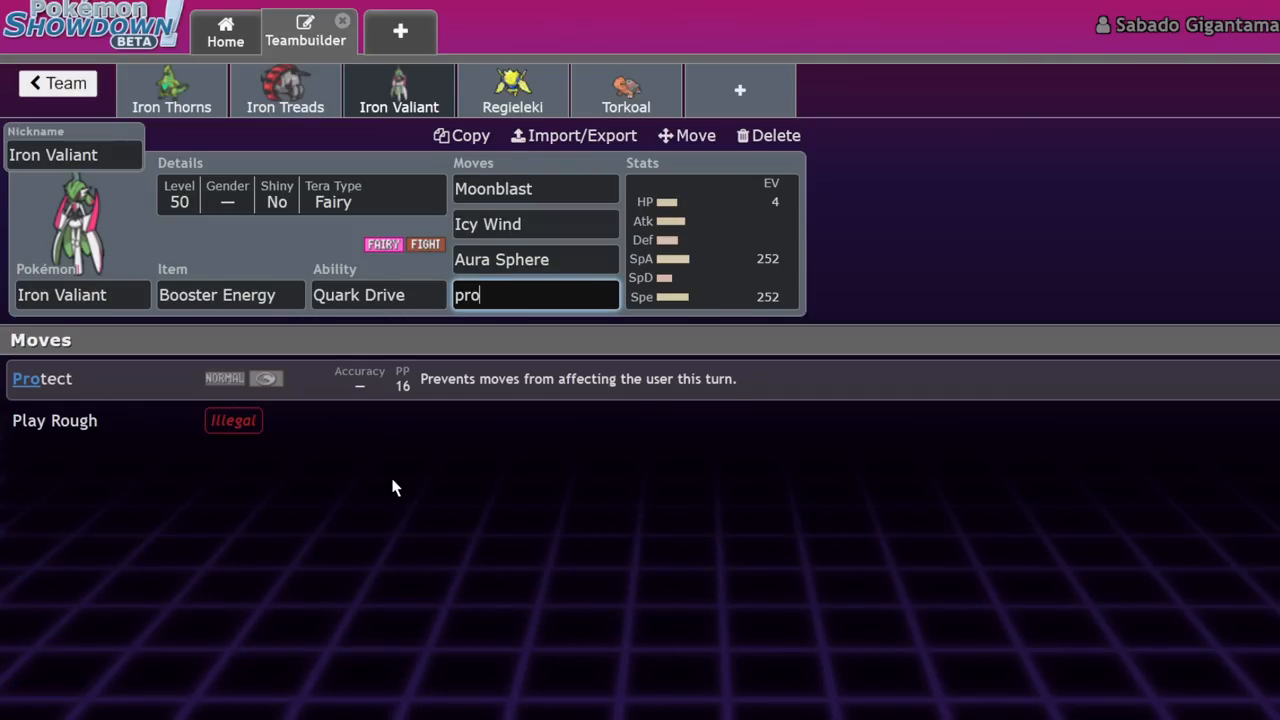
click(42, 378)
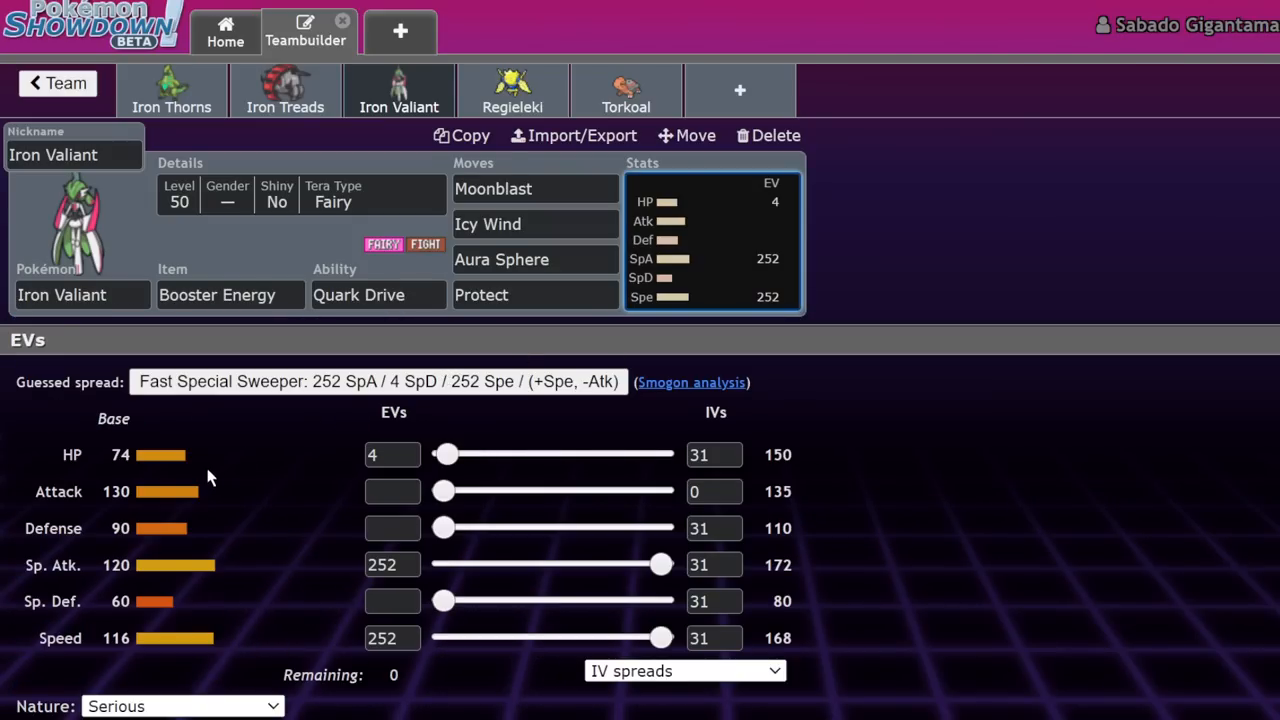
mouse_move(200, 357)
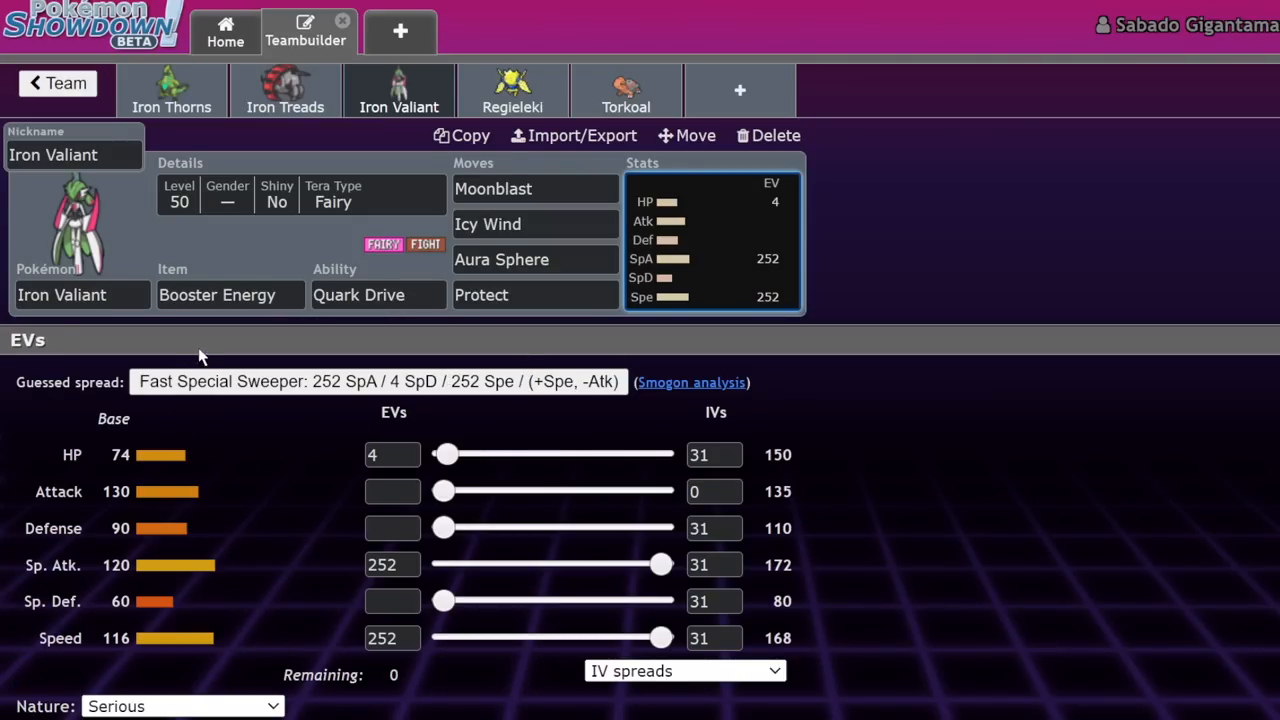
mouse_move(265, 358)
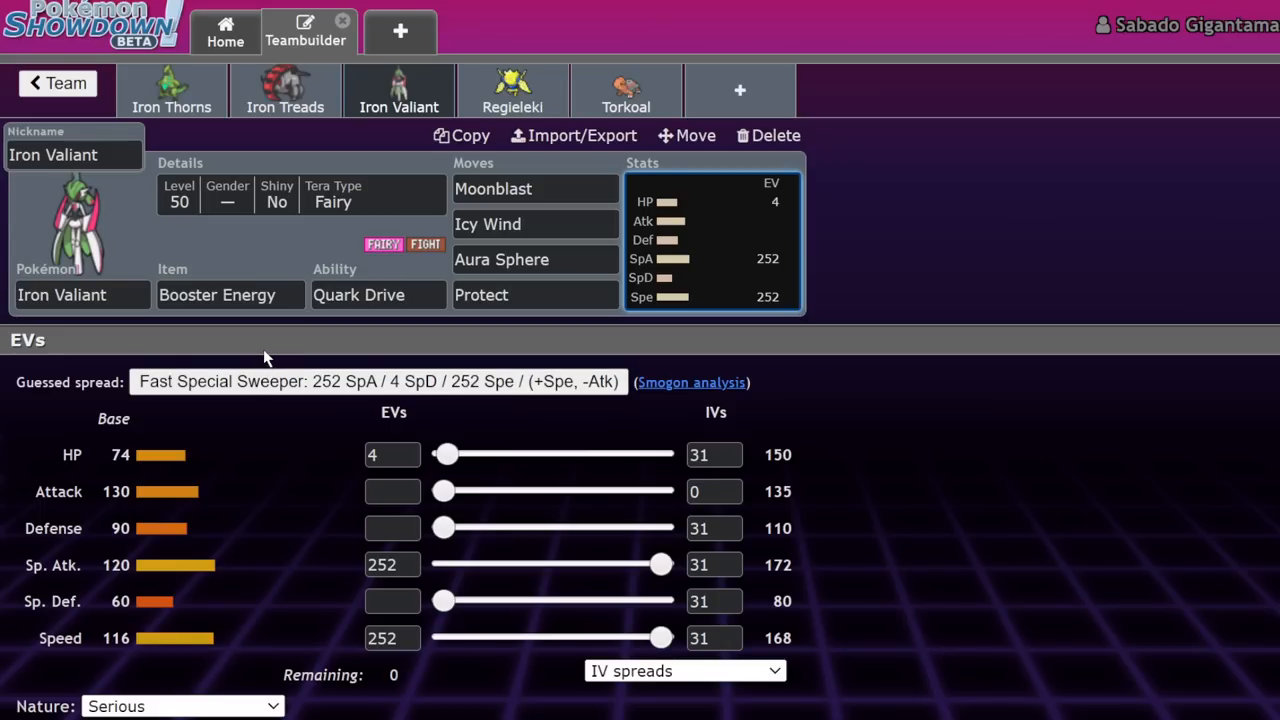
mouse_move(282, 378)
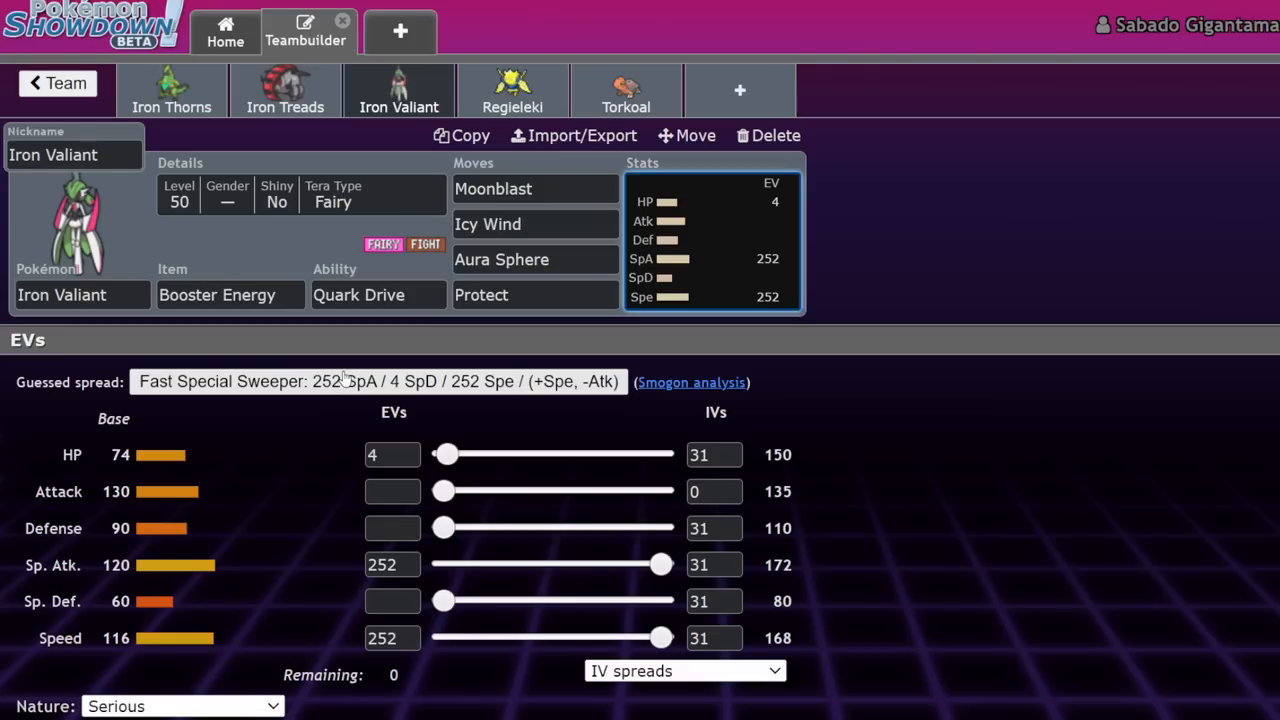
mouse_move(150, 570)
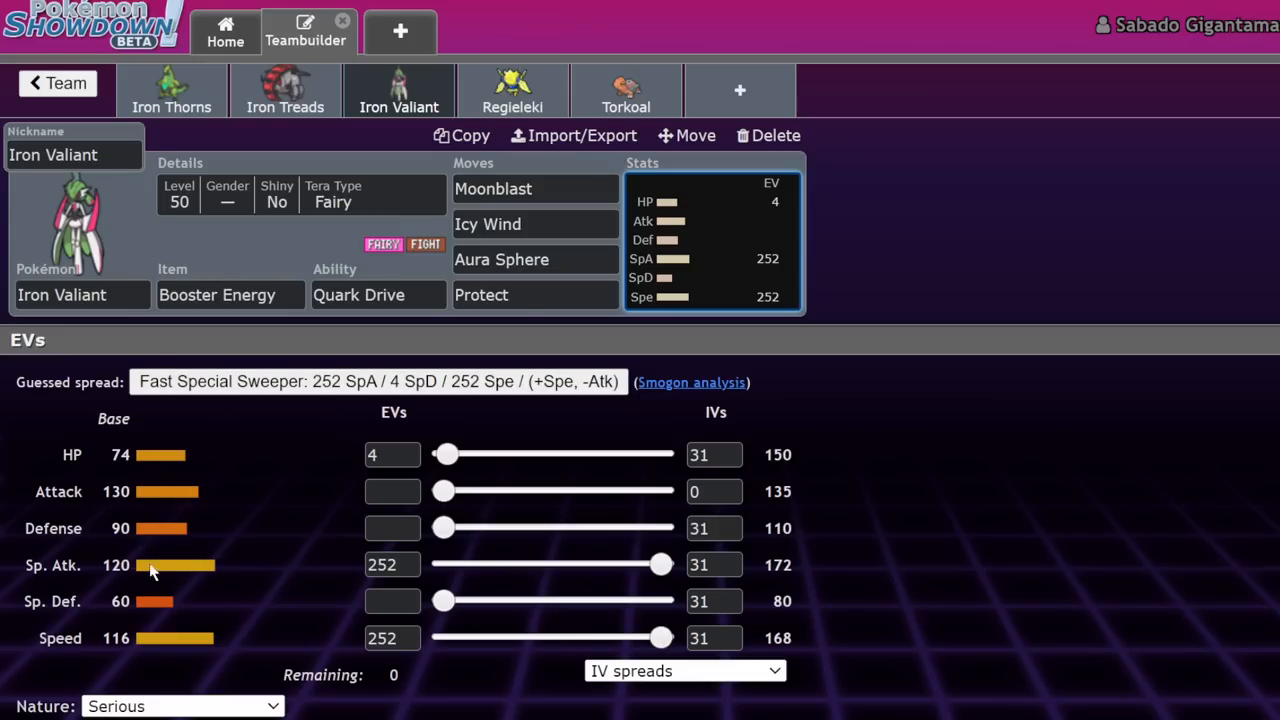
mouse_move(512, 90)
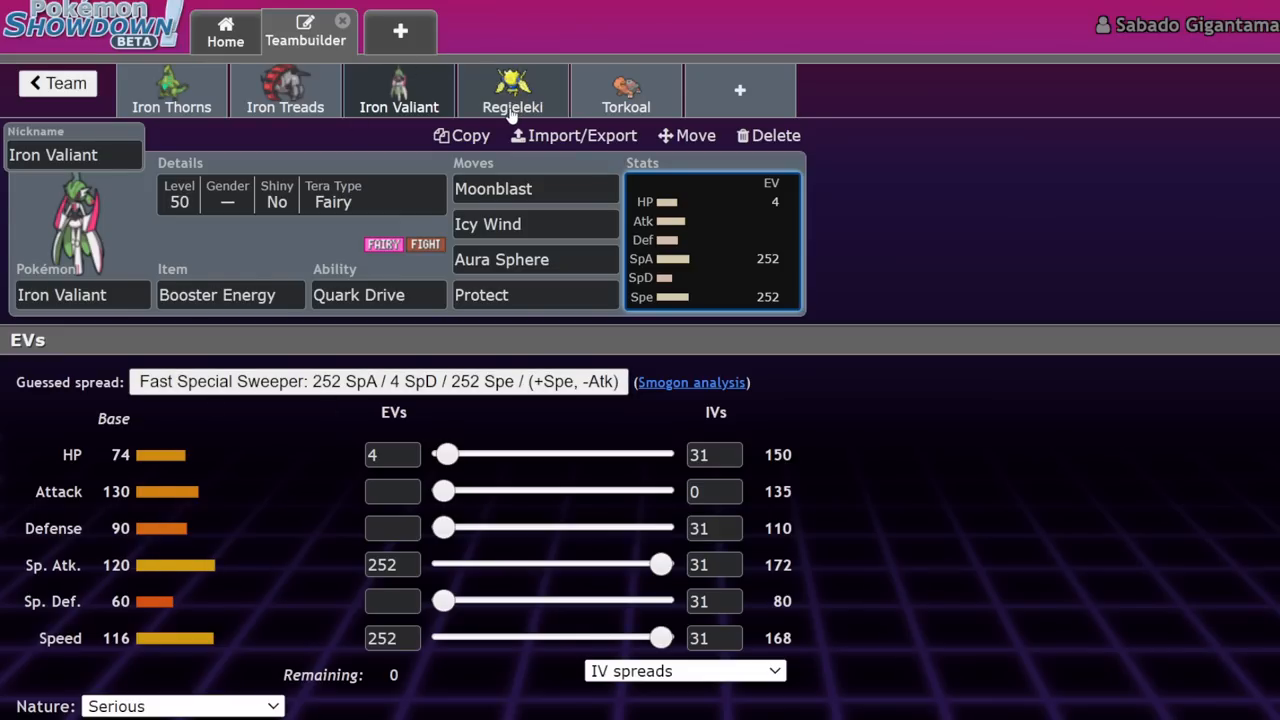
Step: Leave Iron Valiant's finished set for another Pokémon tab along the top
click(775, 135)
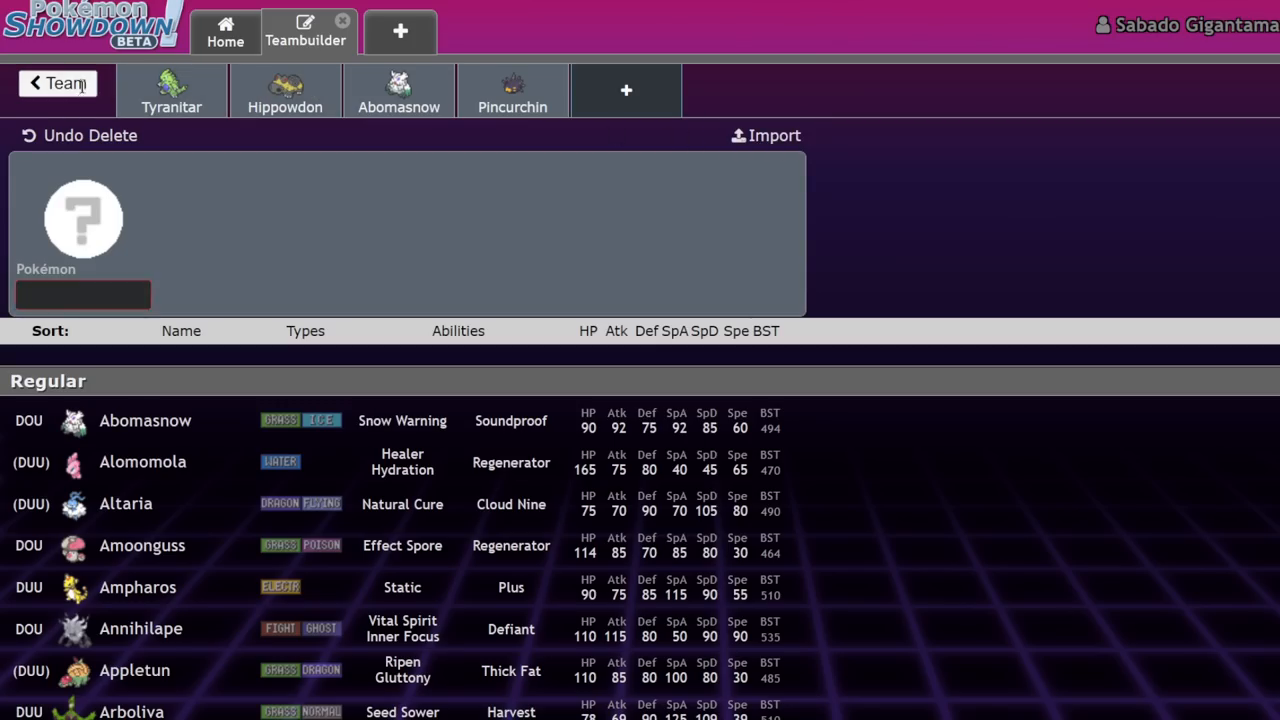
Step: Return to the Paradox Pokemon team overview and scroll through every member's set
click(58, 83)
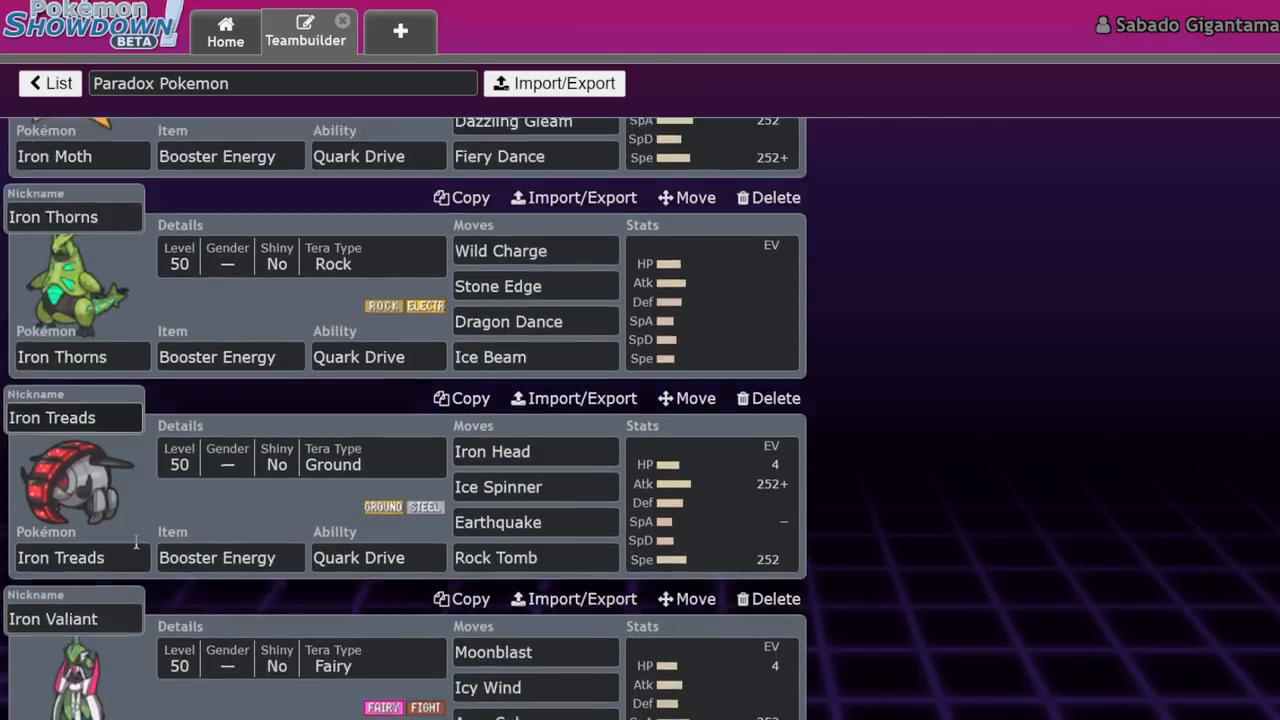
scroll(down, 3)
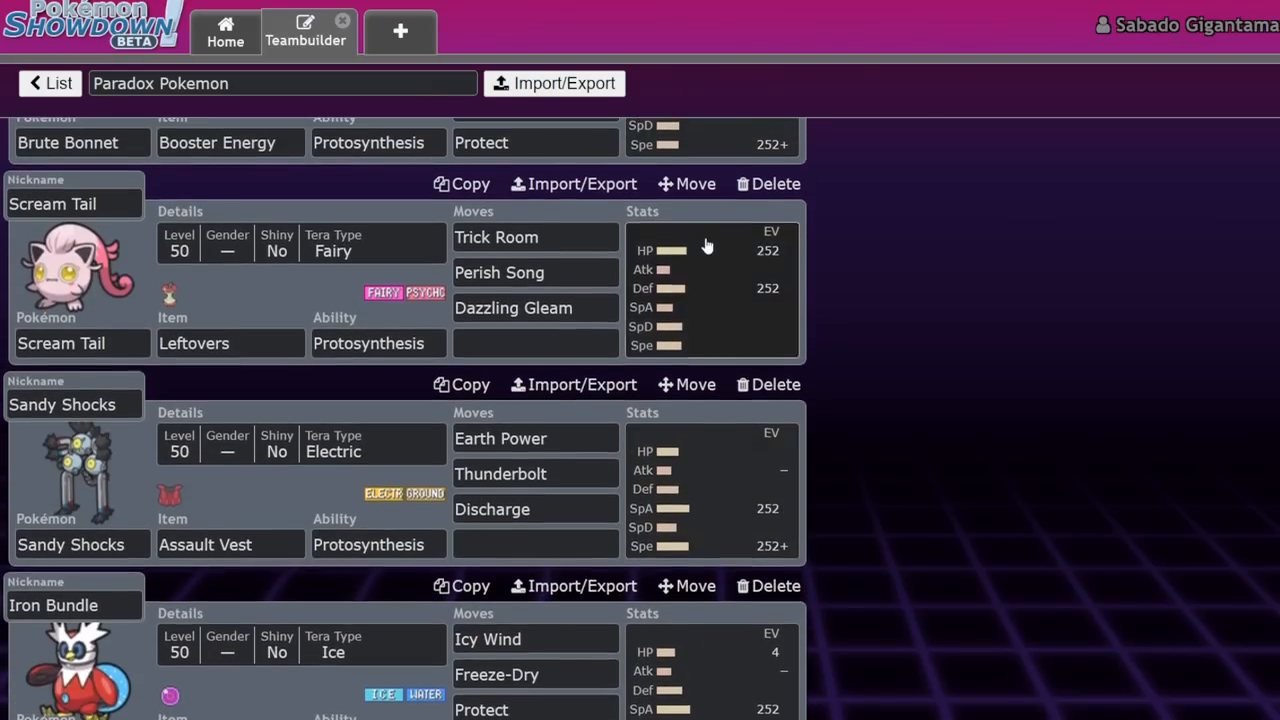
scroll(up, 3)
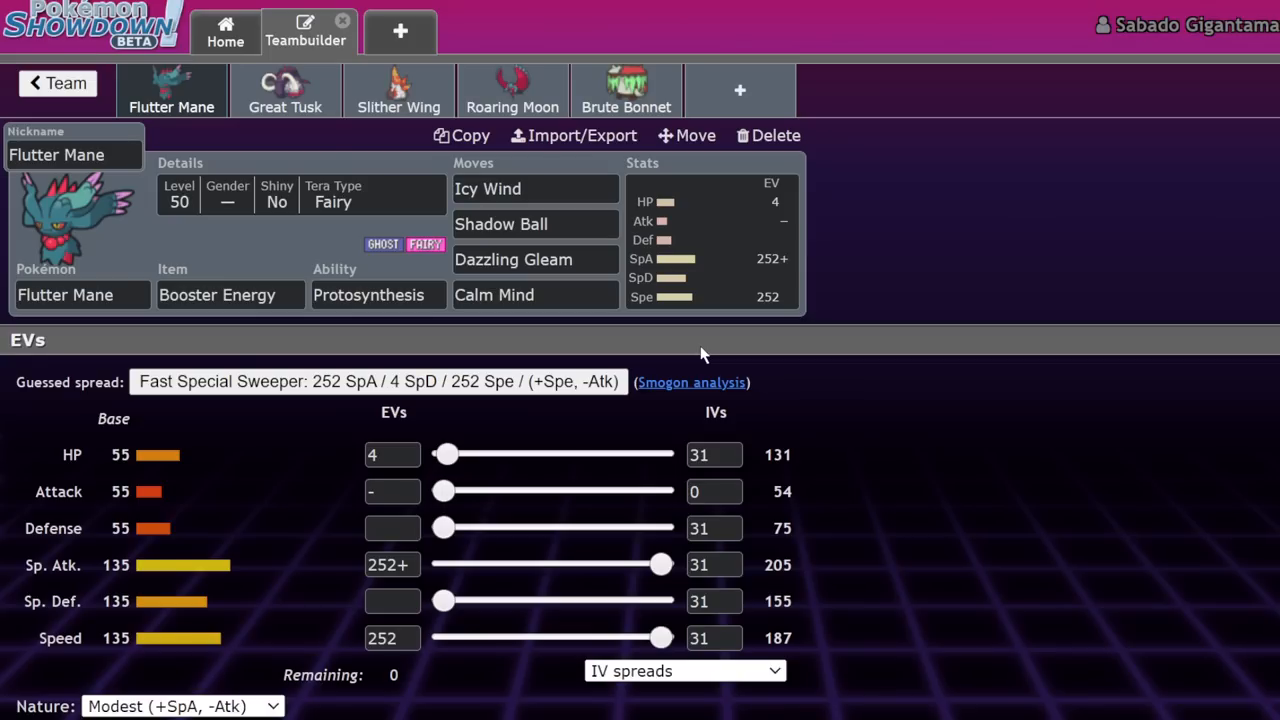
mouse_move(568, 433)
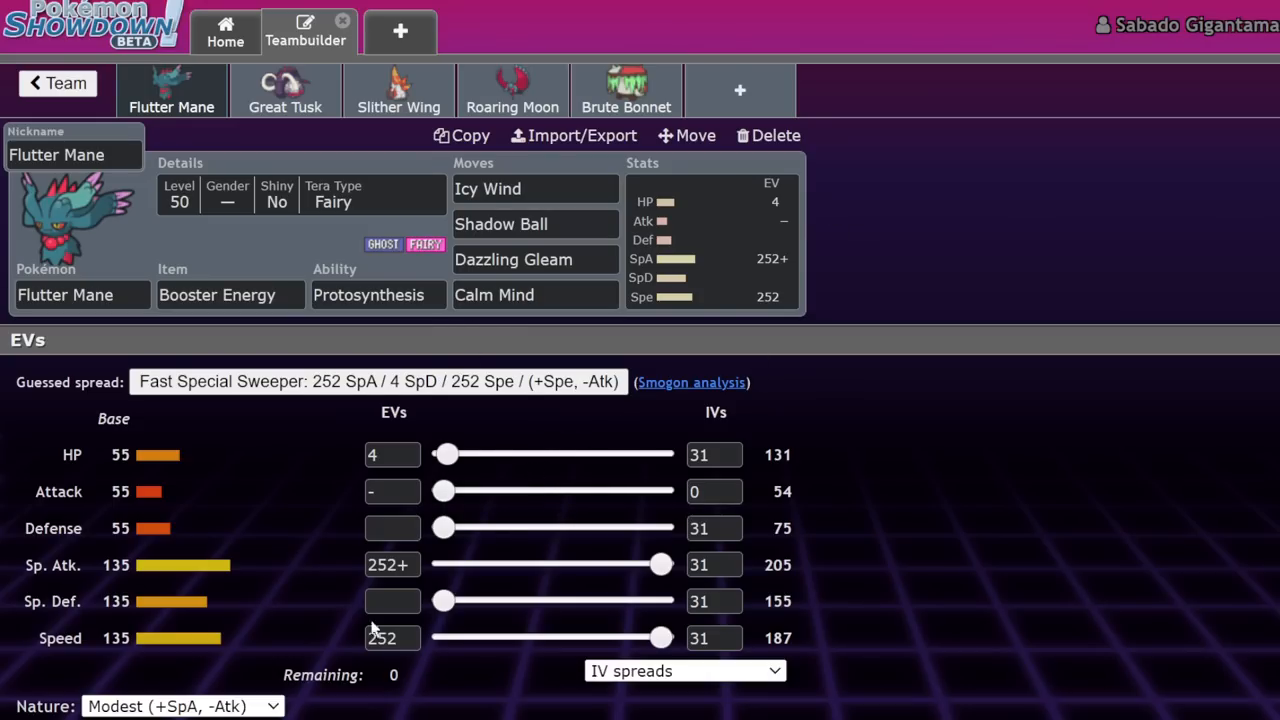
mouse_move(372, 628)
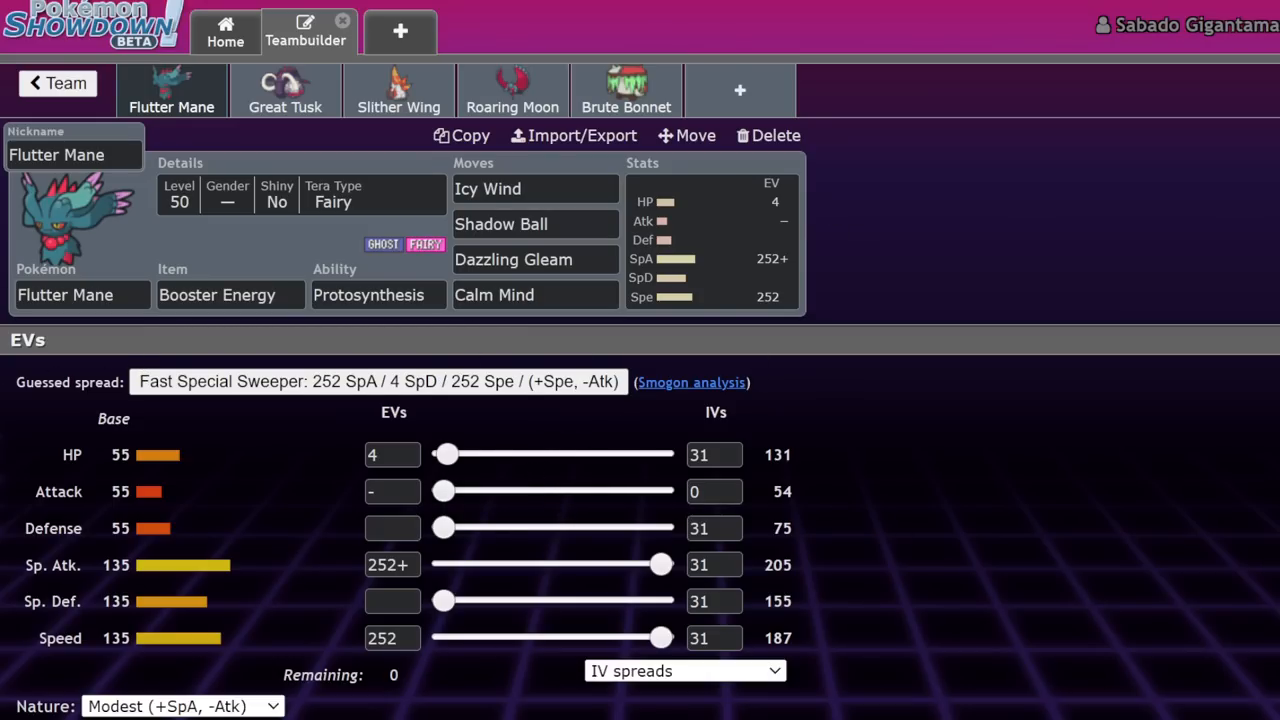